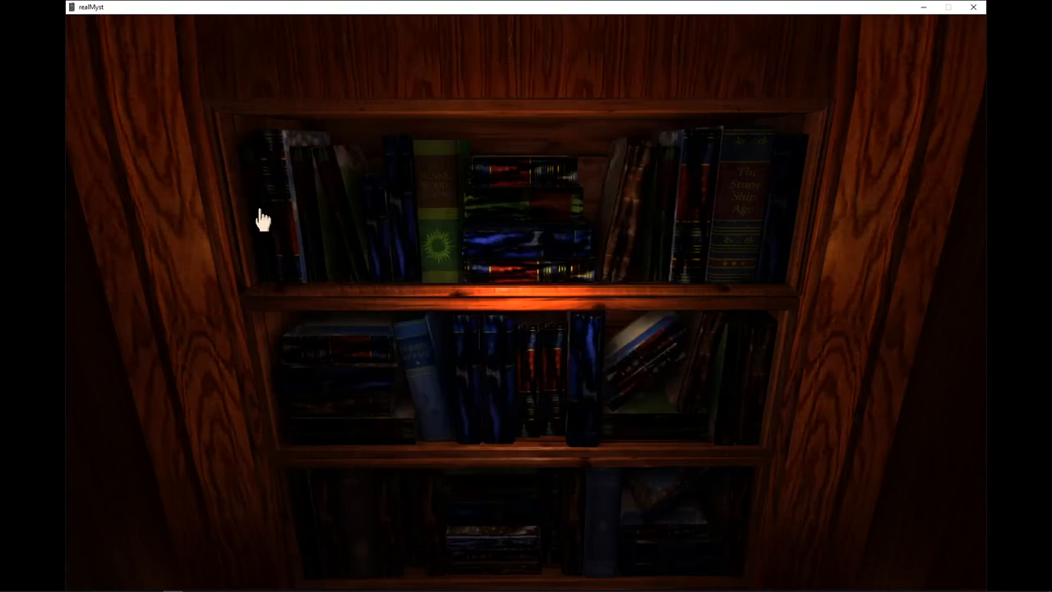
mouse_move(328, 228)
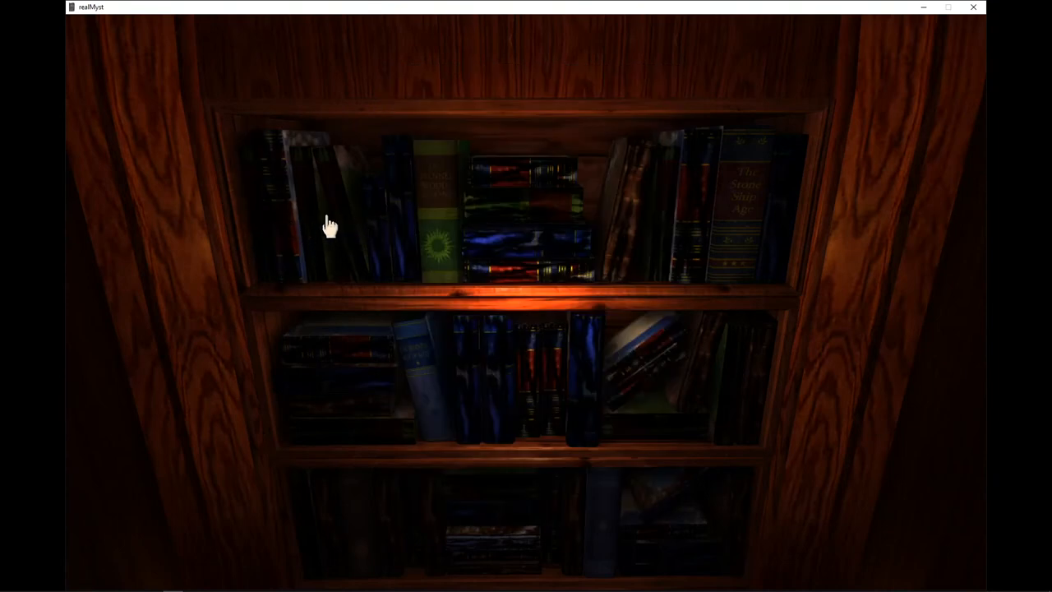
Take the journal from the library bookshelf and open it to the Channelwood entries
click(327, 227)
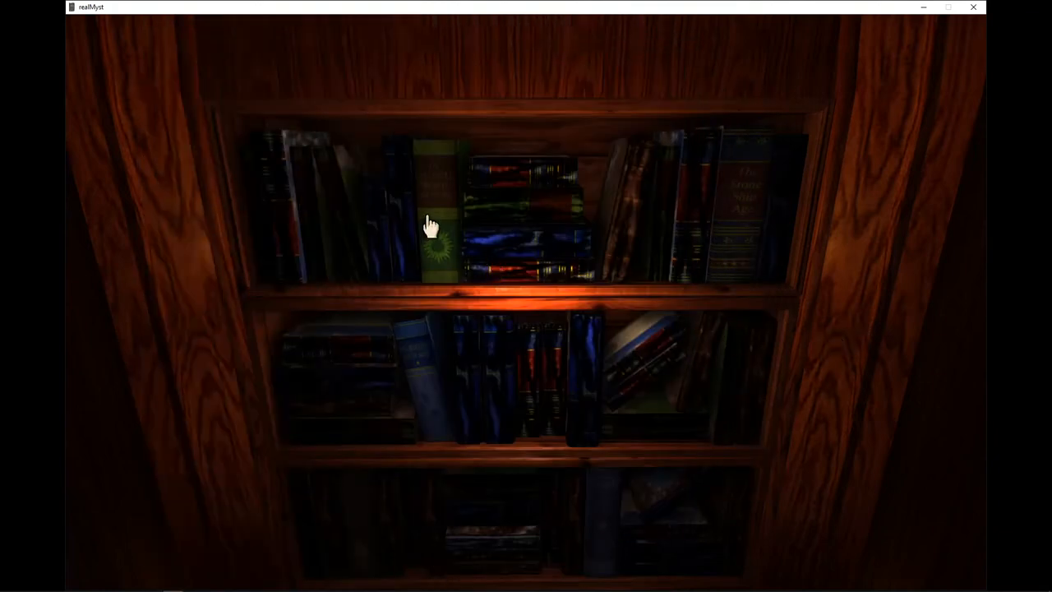
click(434, 222)
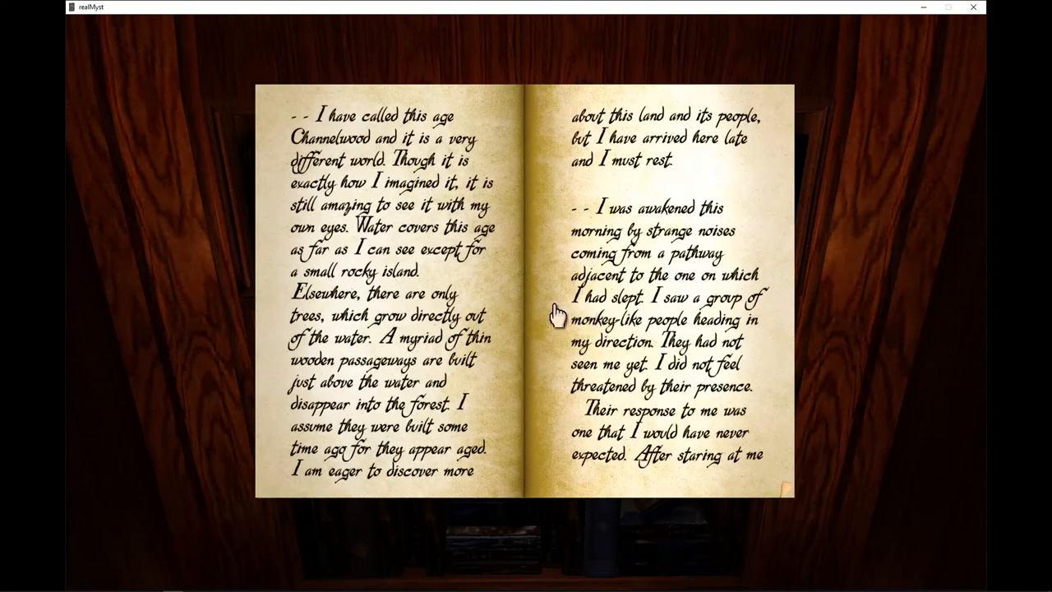
mouse_move(469, 304)
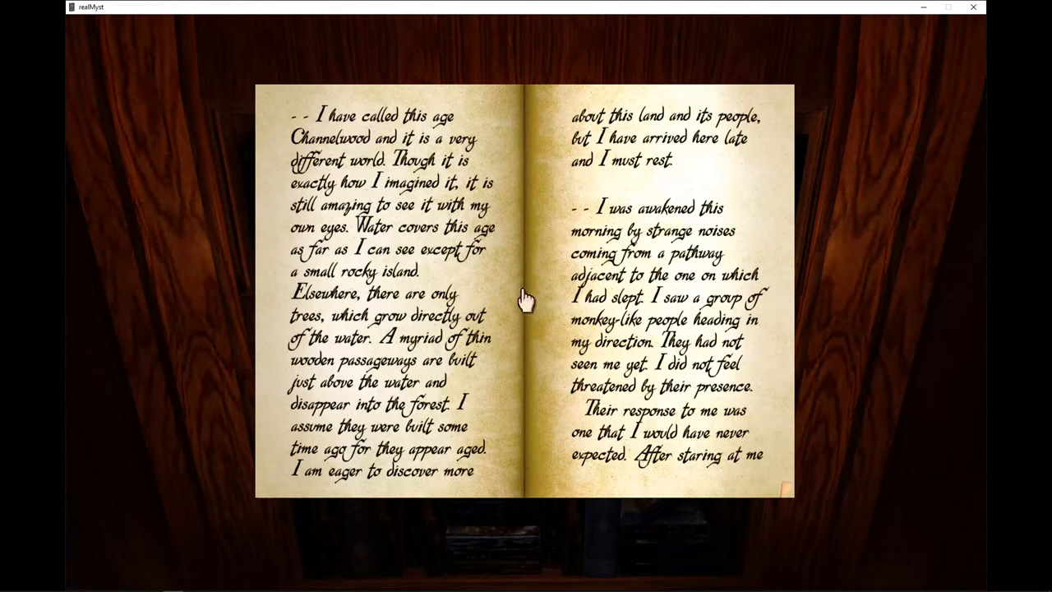
mouse_move(477, 304)
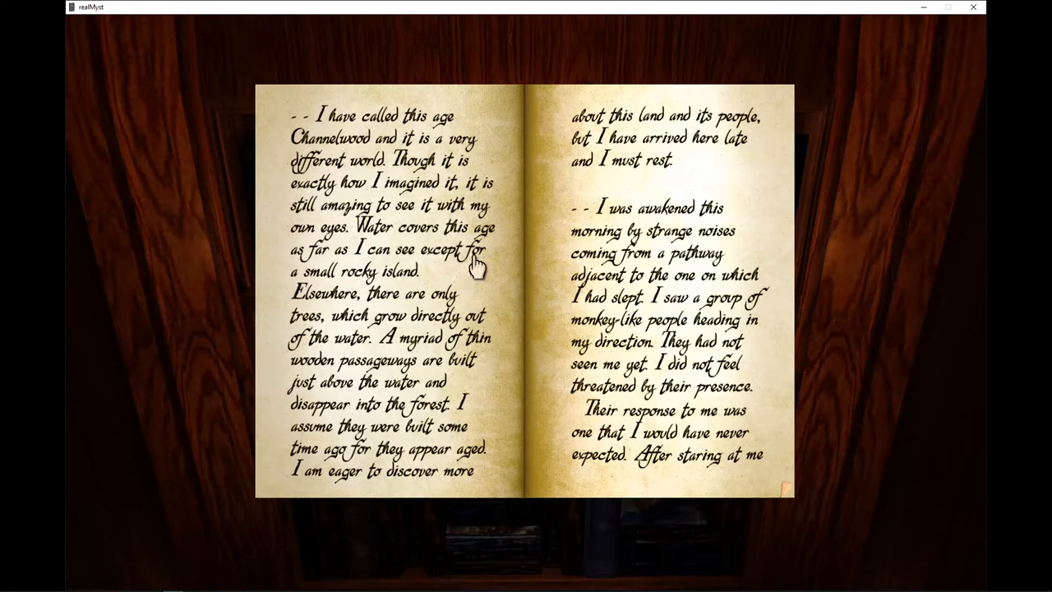
mouse_move(489, 286)
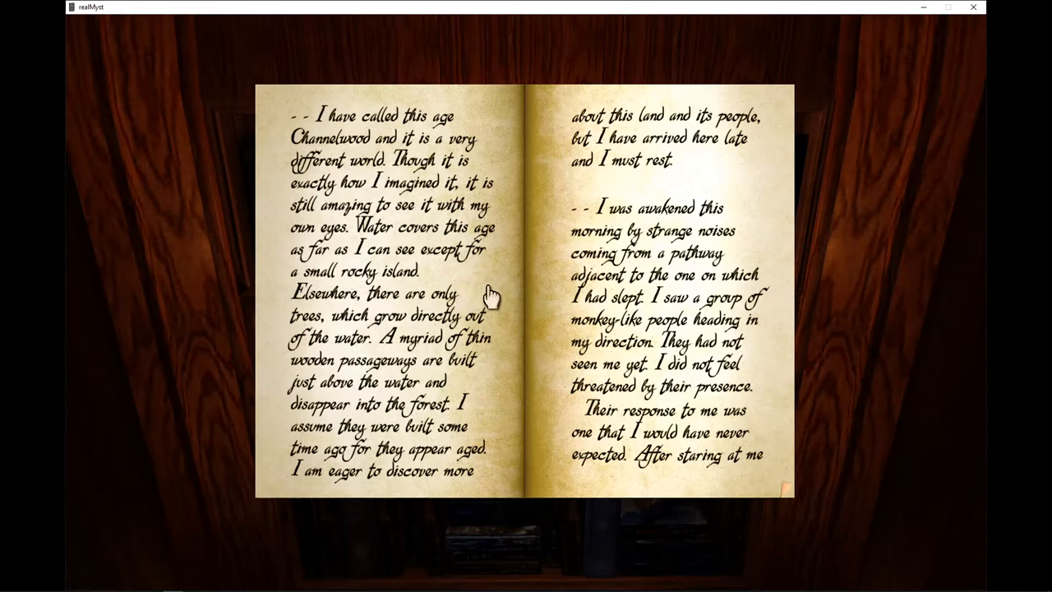
mouse_move(496, 288)
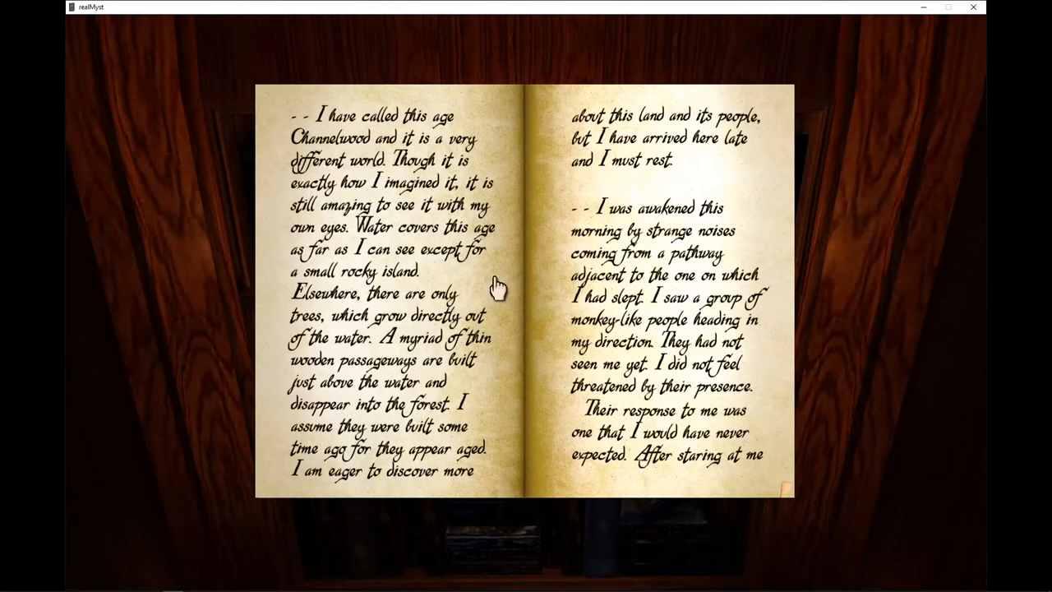
mouse_move(493, 276)
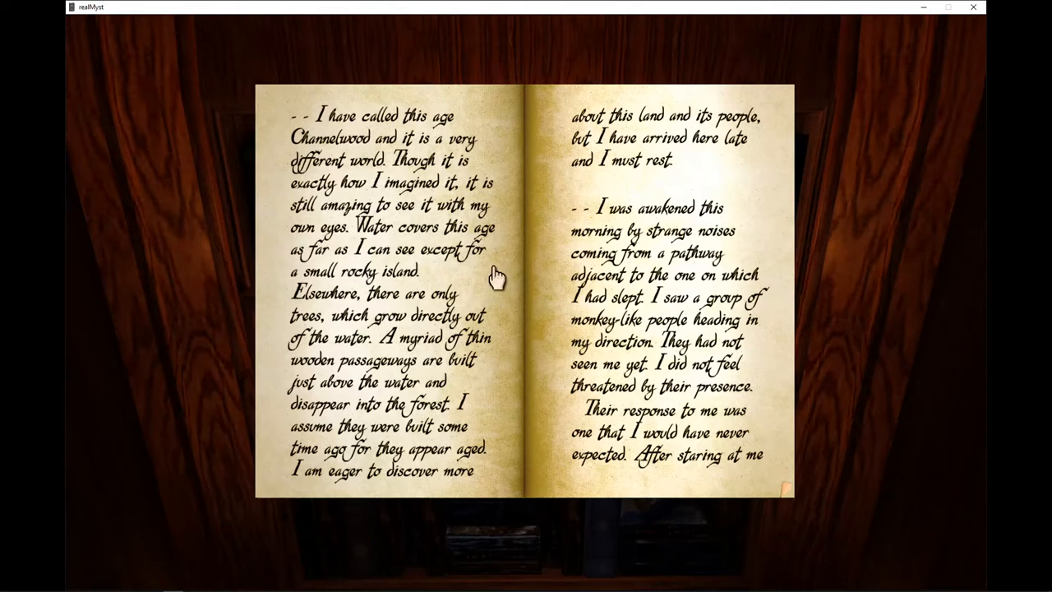
mouse_move(487, 296)
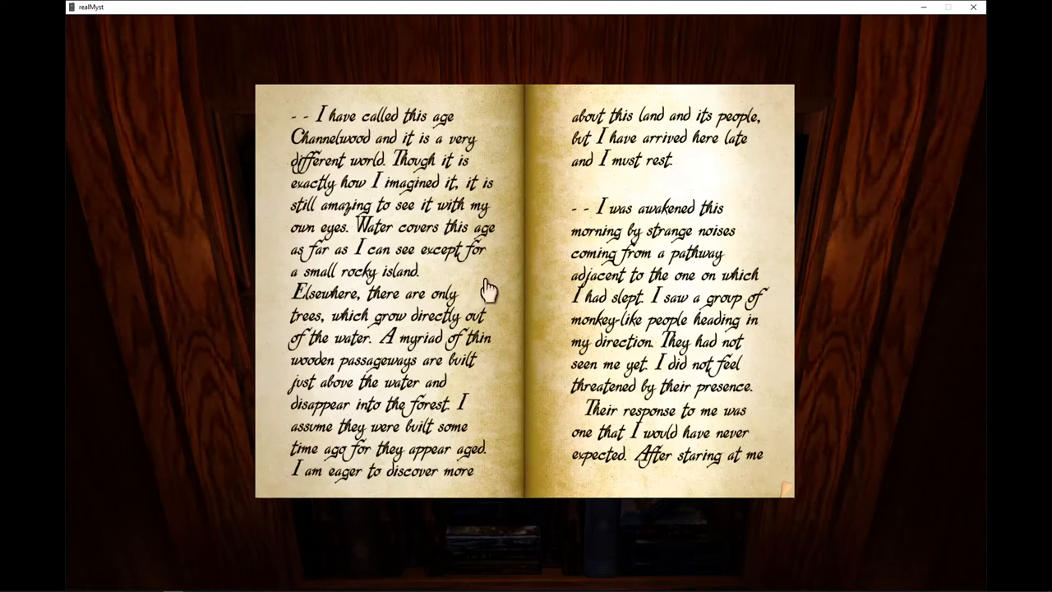
mouse_move(510, 271)
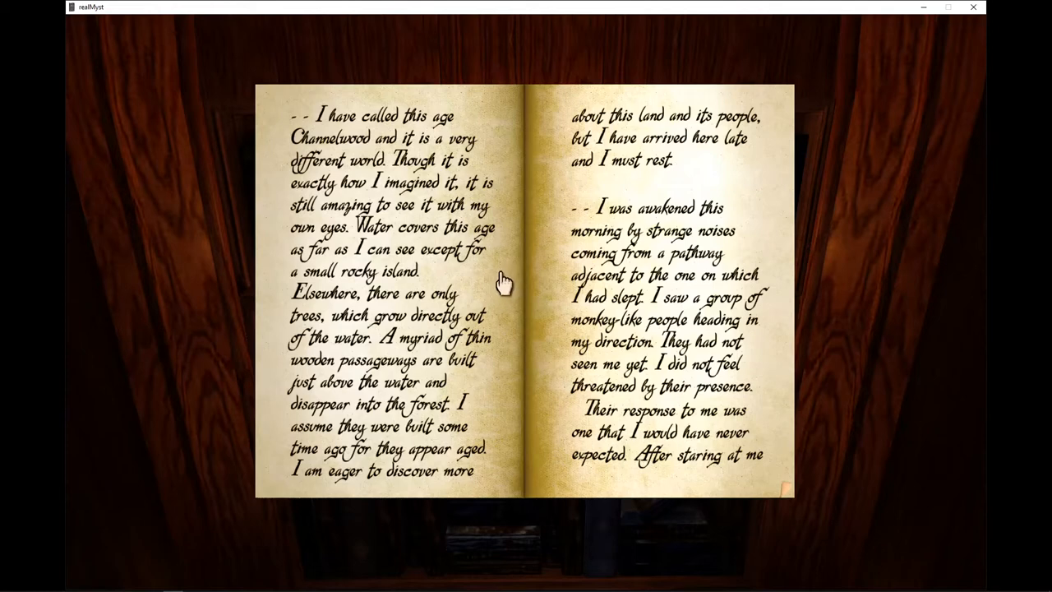
mouse_move(503, 286)
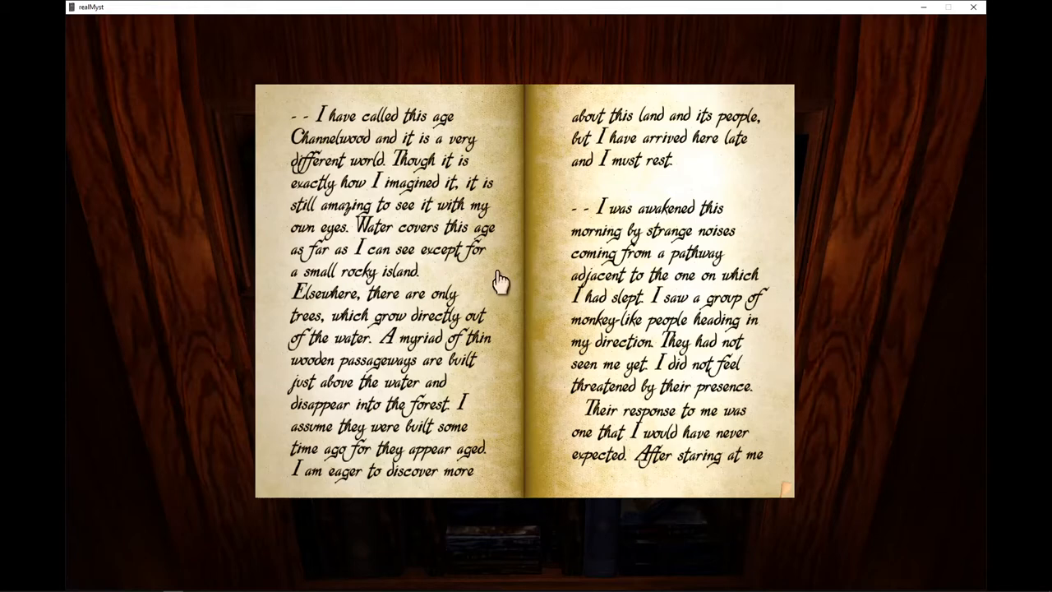
mouse_move(501, 282)
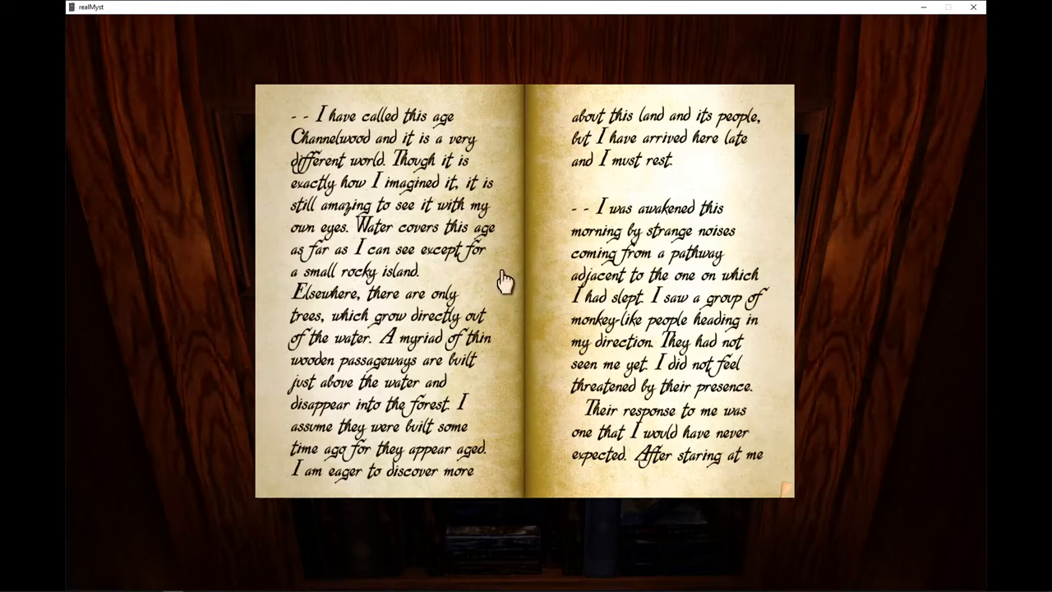
mouse_move(496, 308)
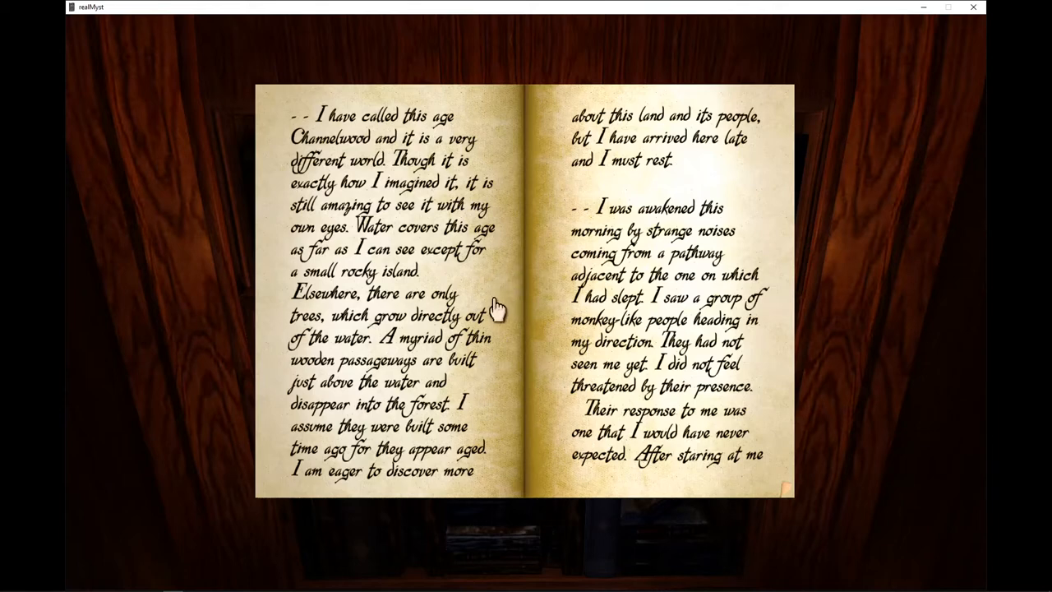
mouse_move(503, 292)
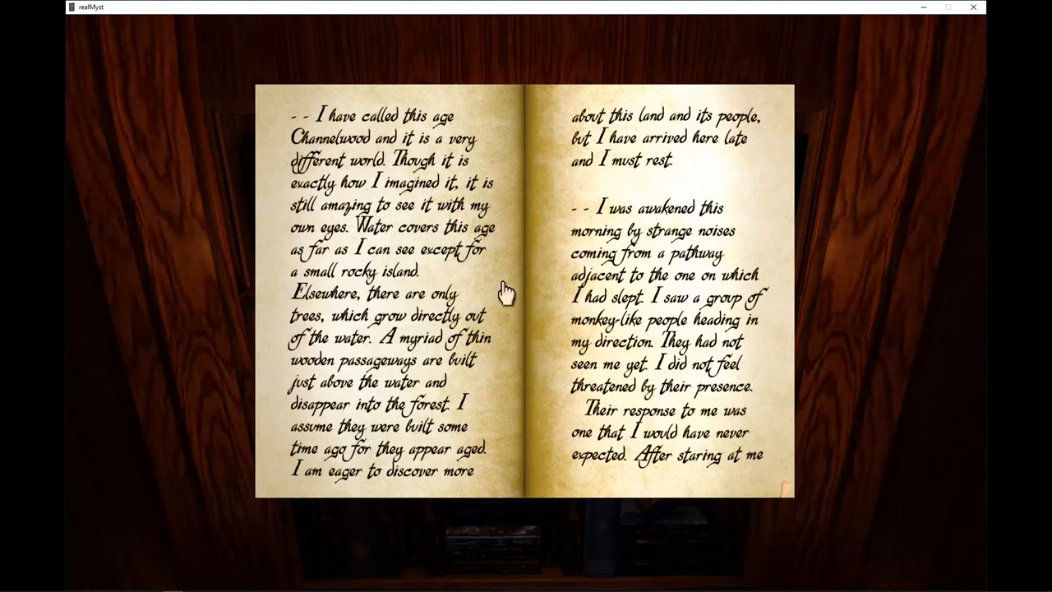
mouse_move(501, 309)
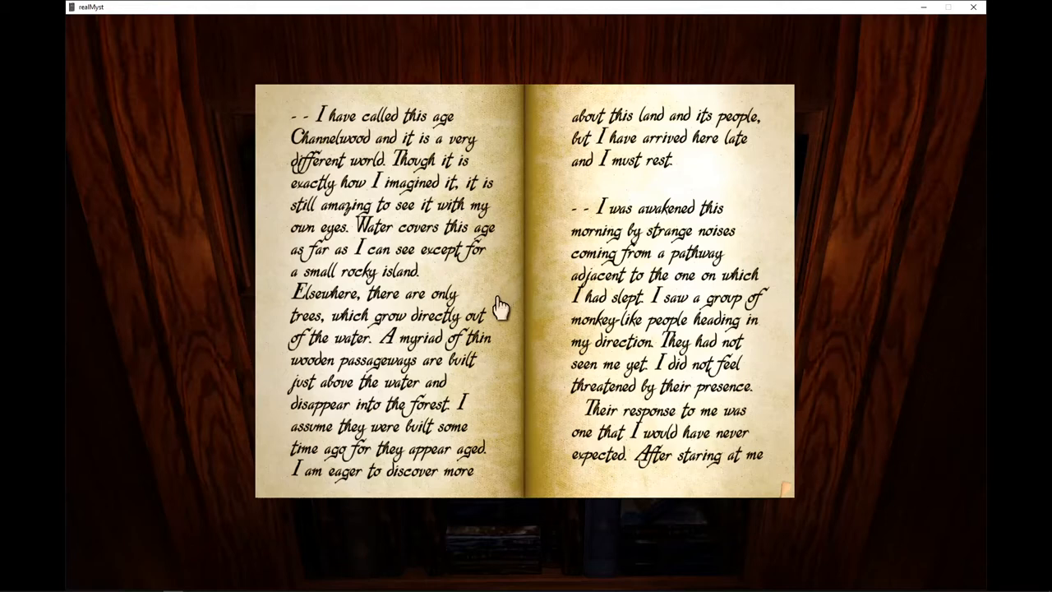
mouse_move(503, 289)
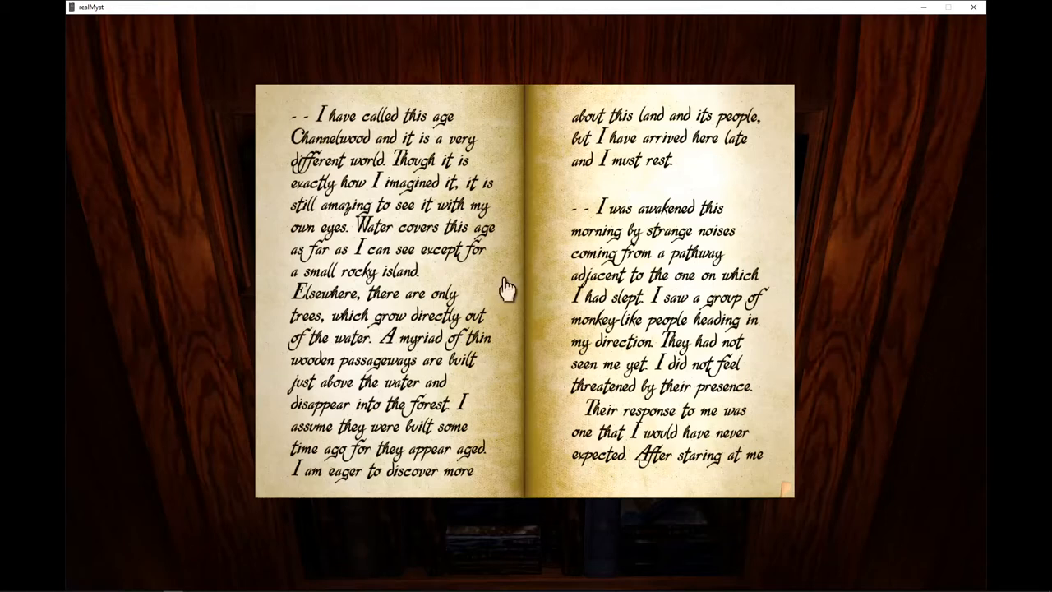
mouse_move(772, 262)
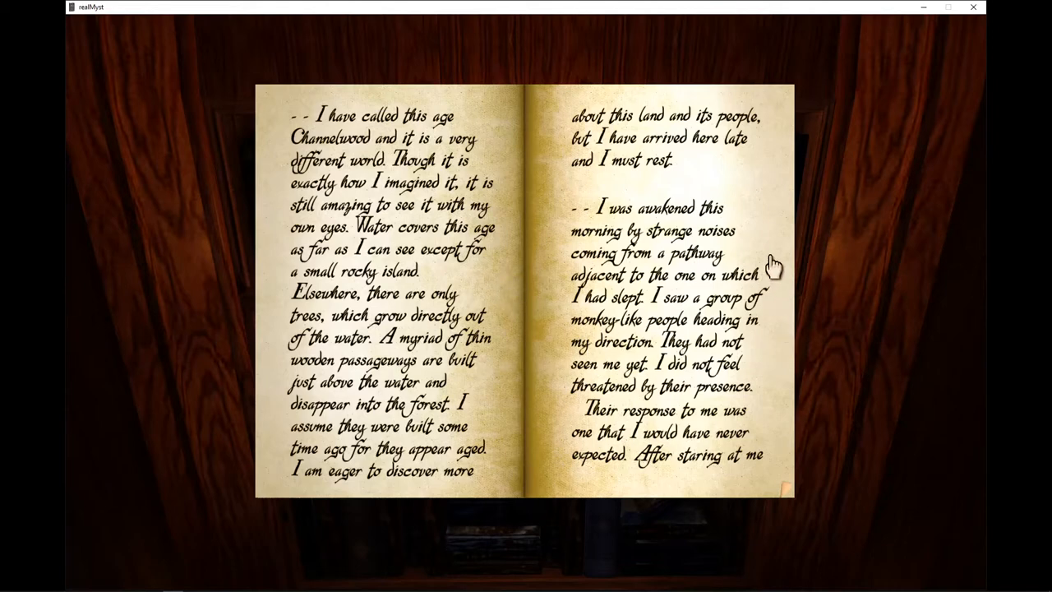
mouse_move(776, 256)
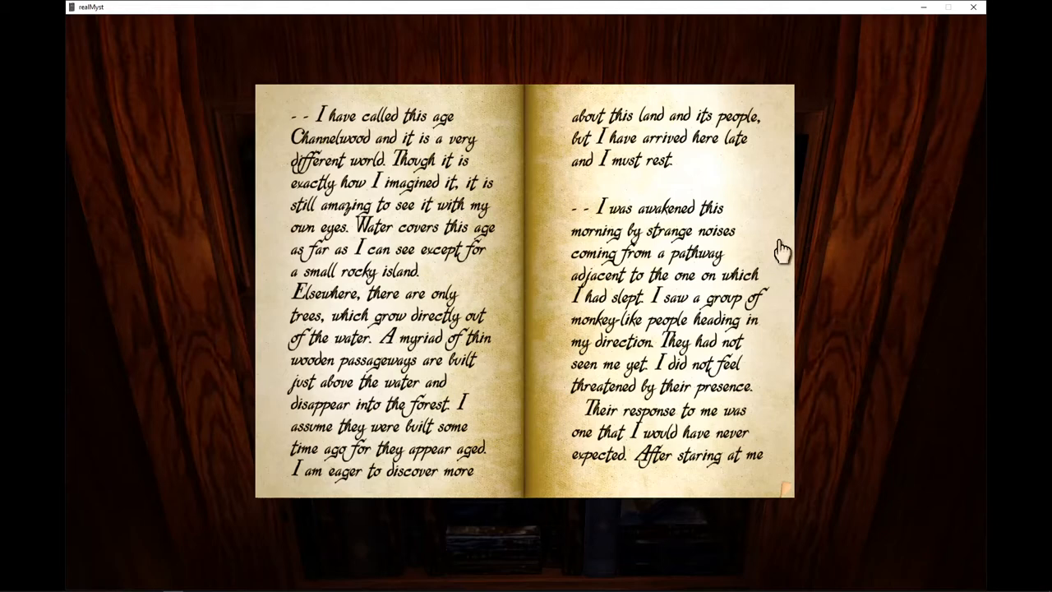
mouse_move(787, 245)
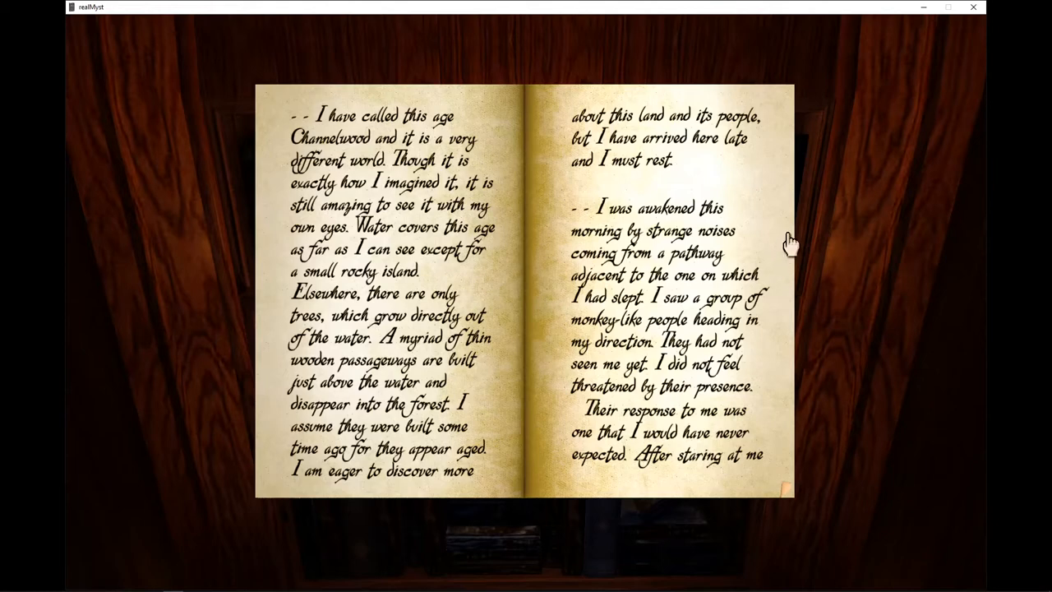
mouse_move(782, 248)
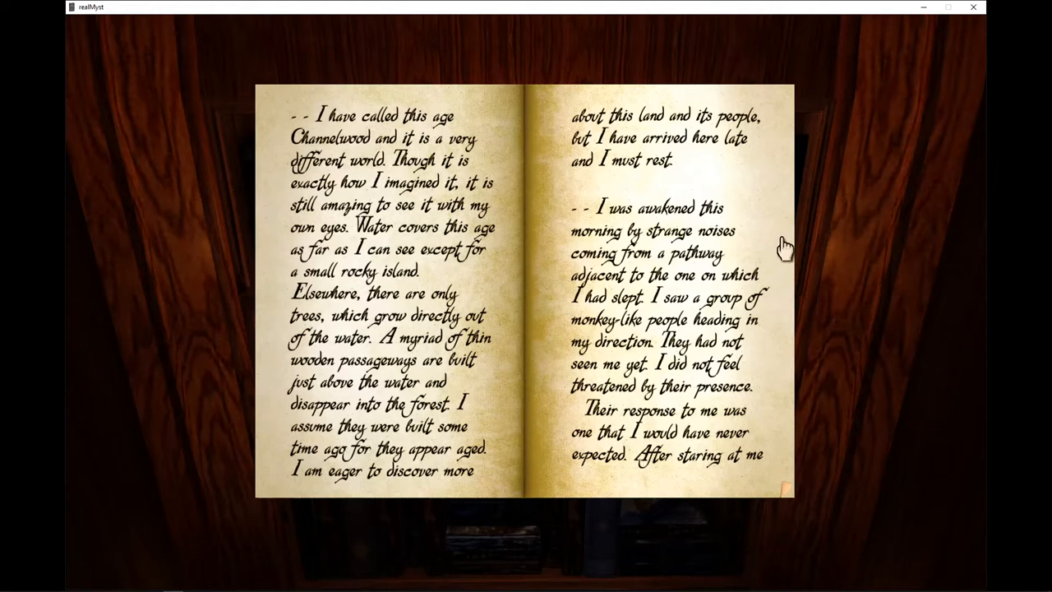
mouse_move(772, 271)
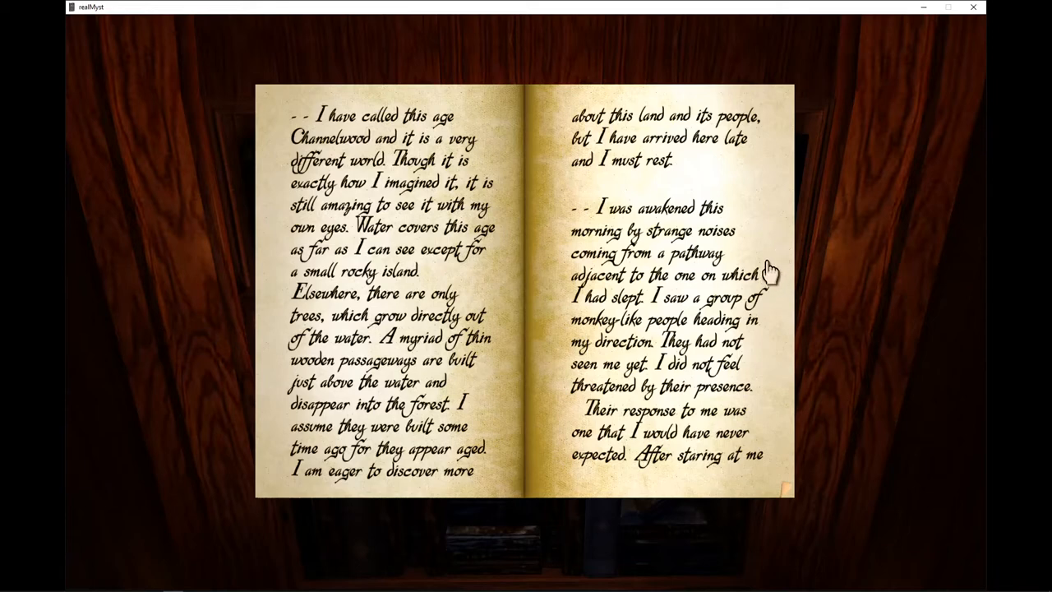
mouse_move(771, 260)
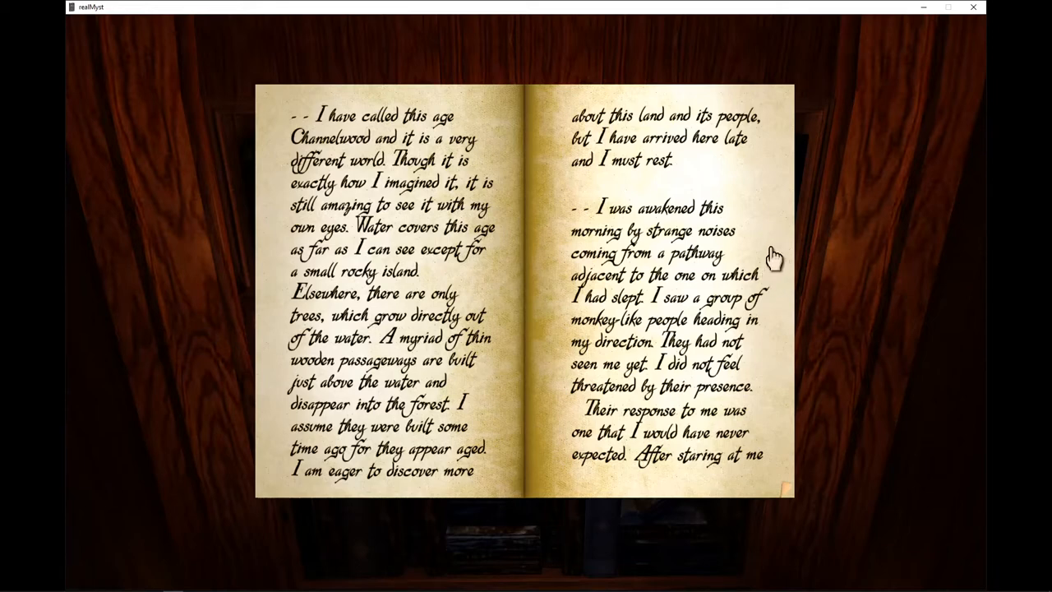
click(773, 260)
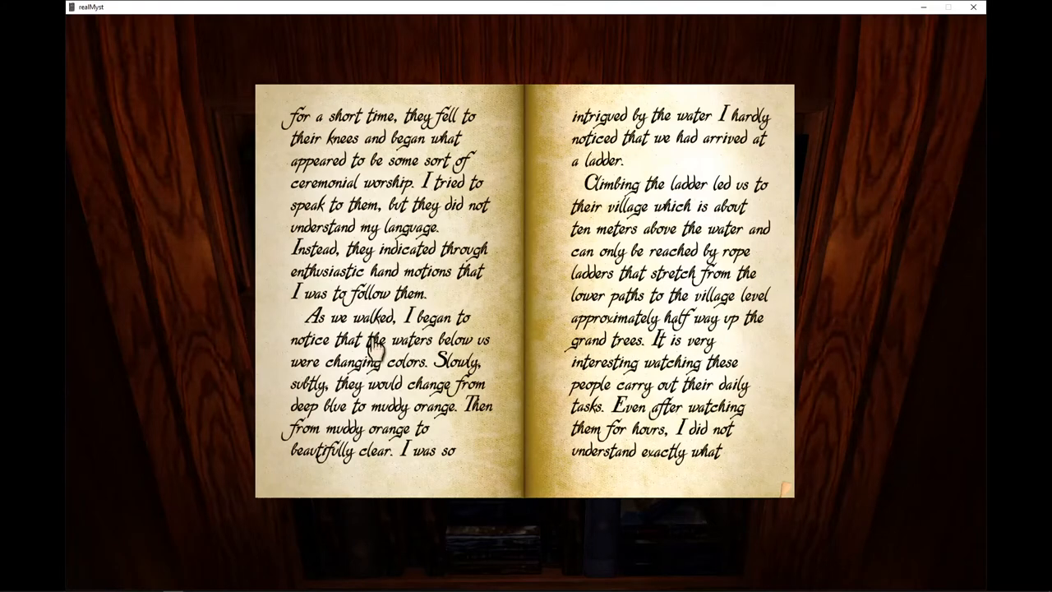
mouse_move(466, 360)
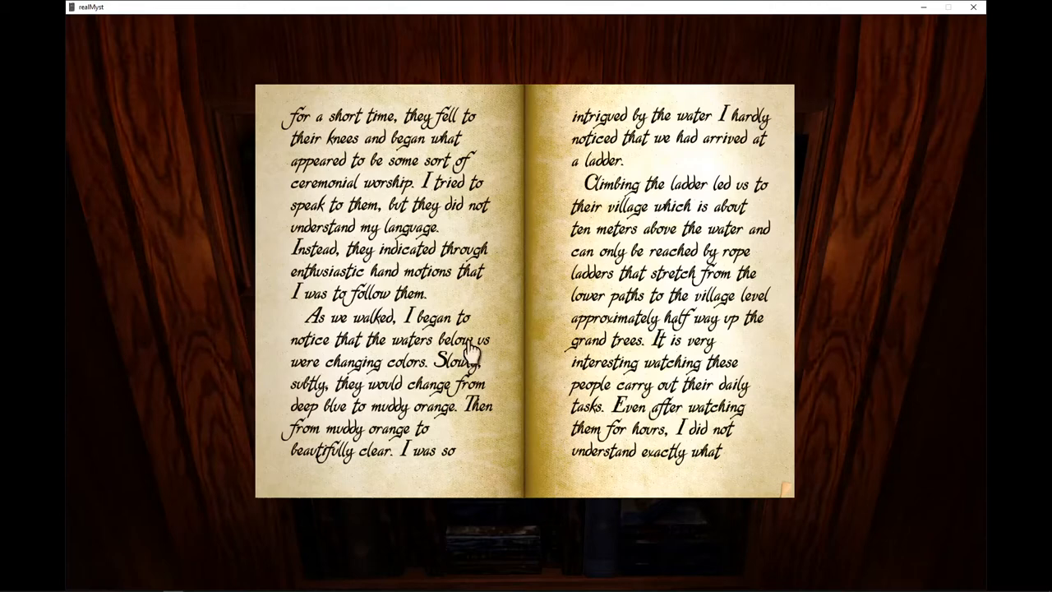
mouse_move(468, 360)
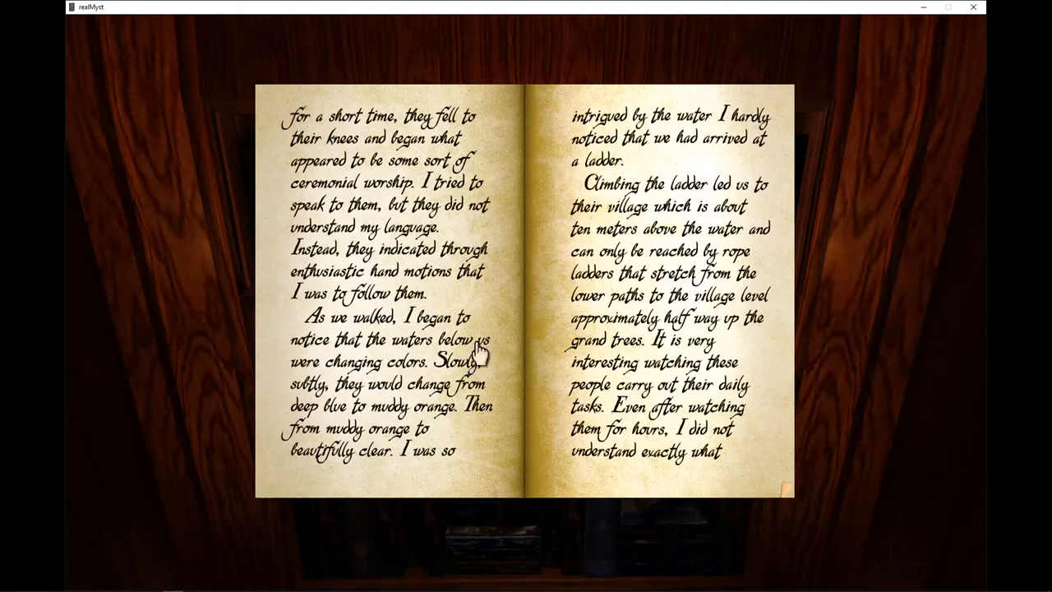
mouse_move(476, 358)
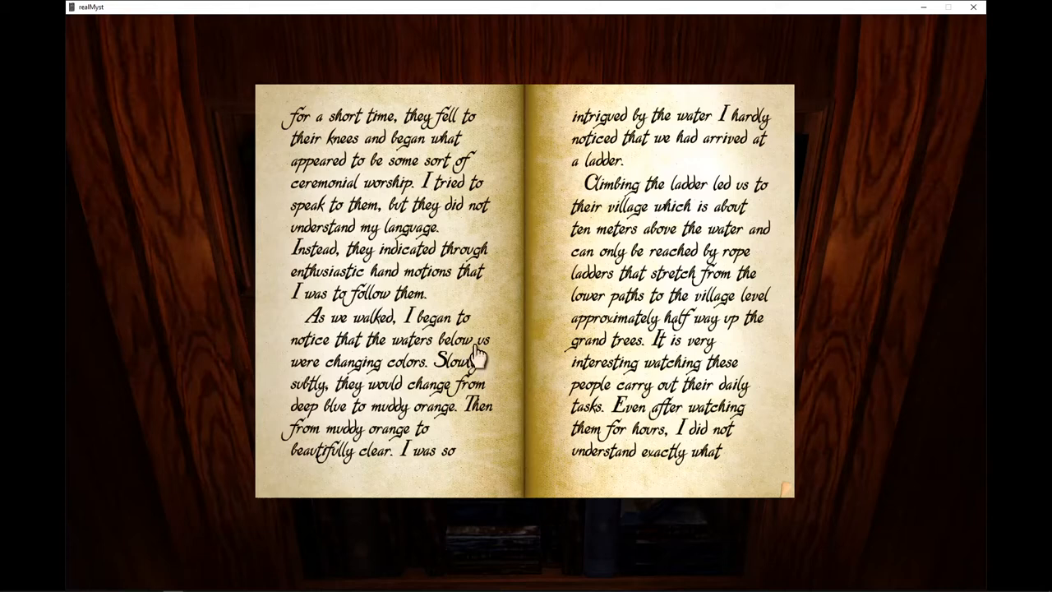
mouse_move(473, 362)
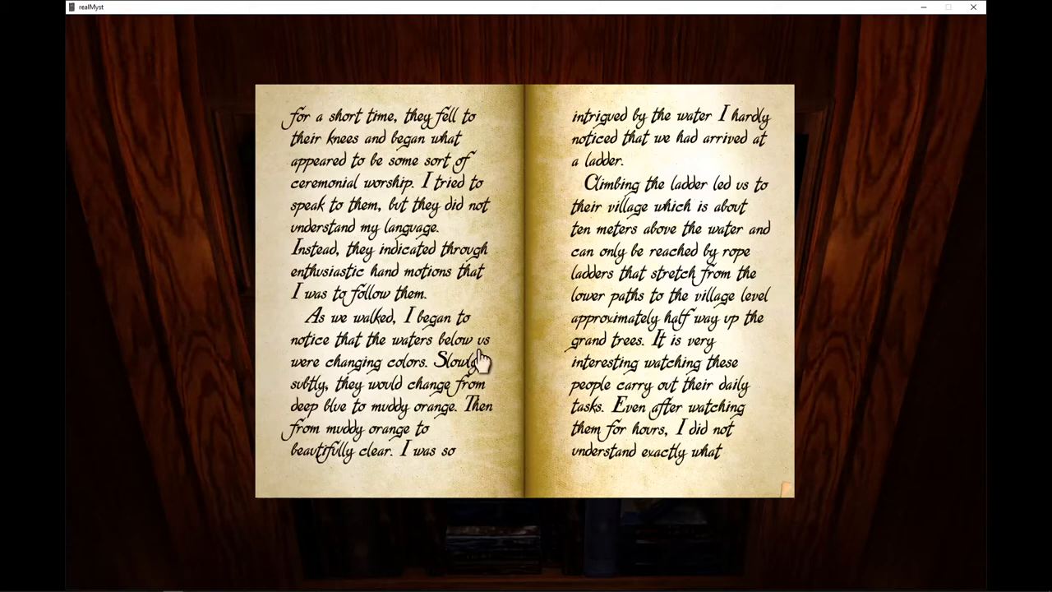
mouse_move(483, 348)
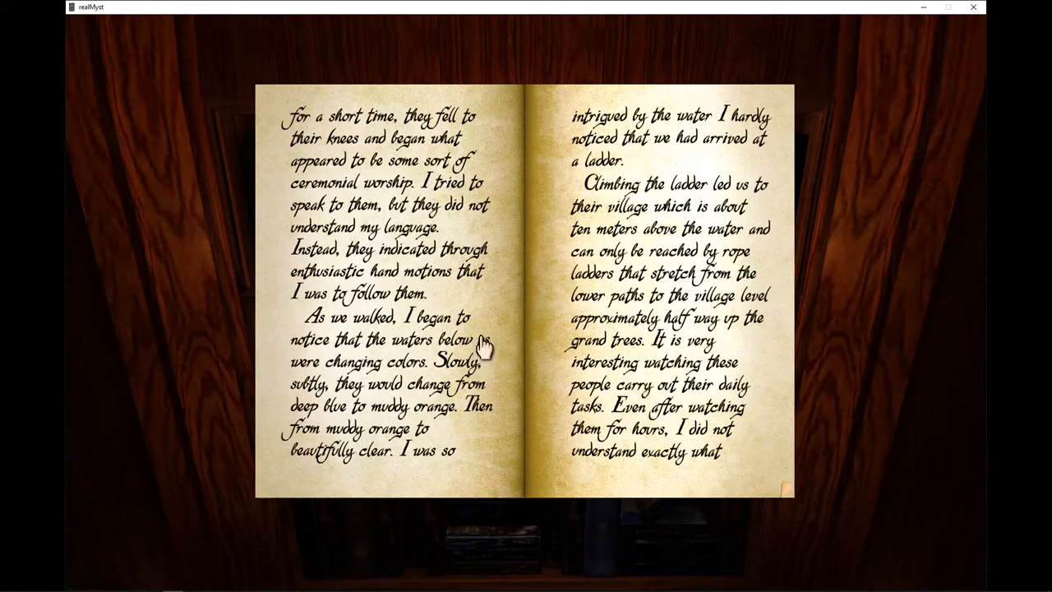
mouse_move(490, 362)
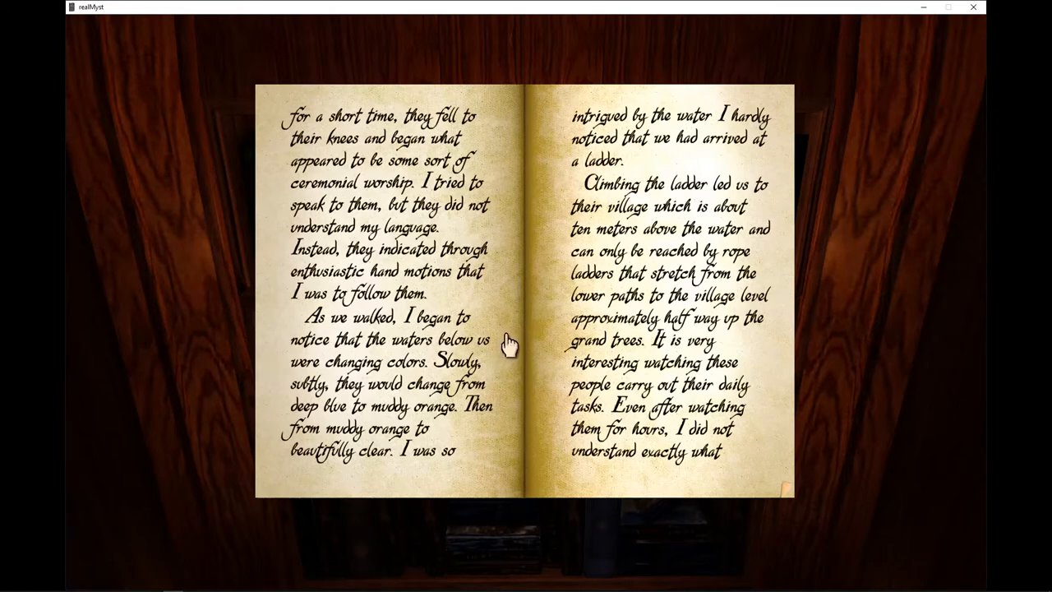
mouse_move(508, 344)
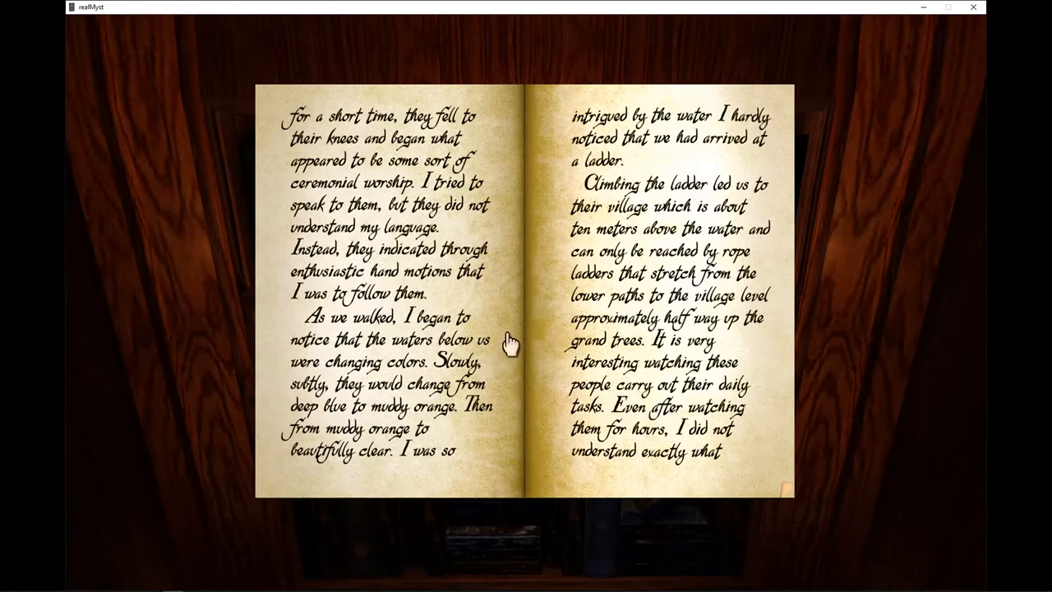
mouse_move(501, 348)
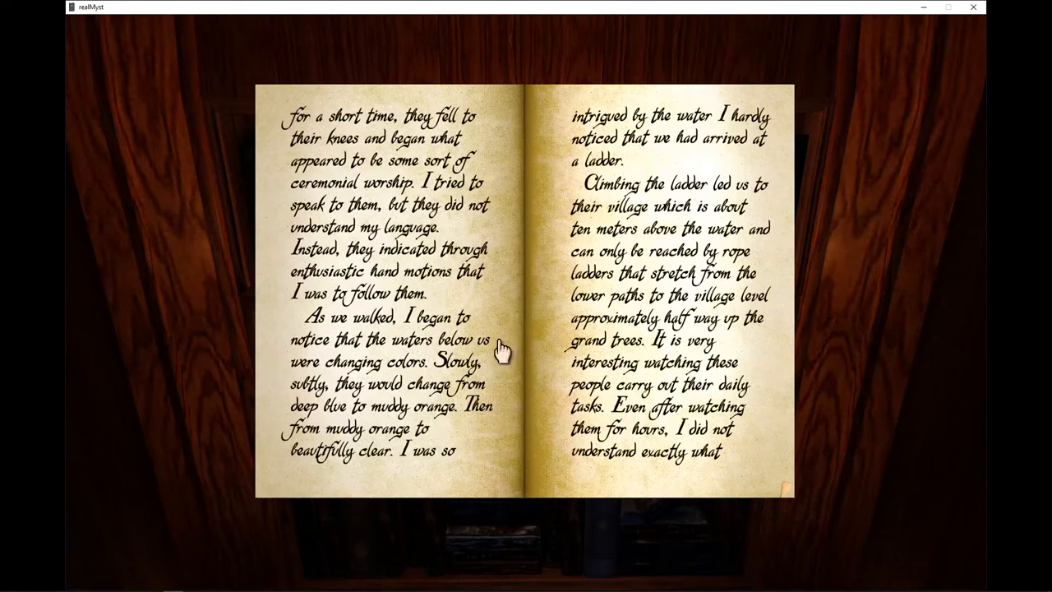
mouse_move(502, 348)
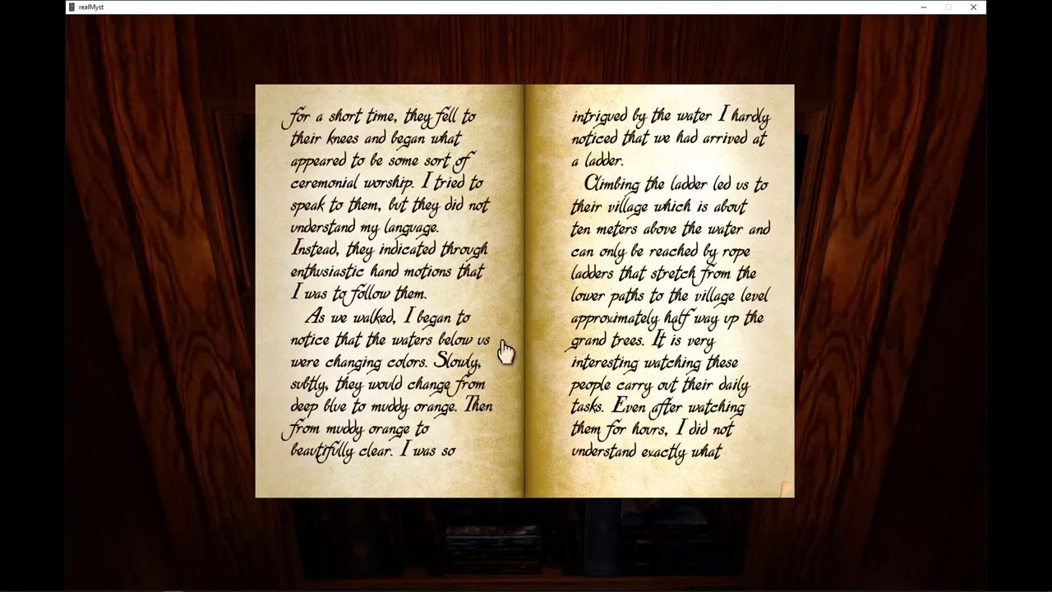
mouse_move(506, 344)
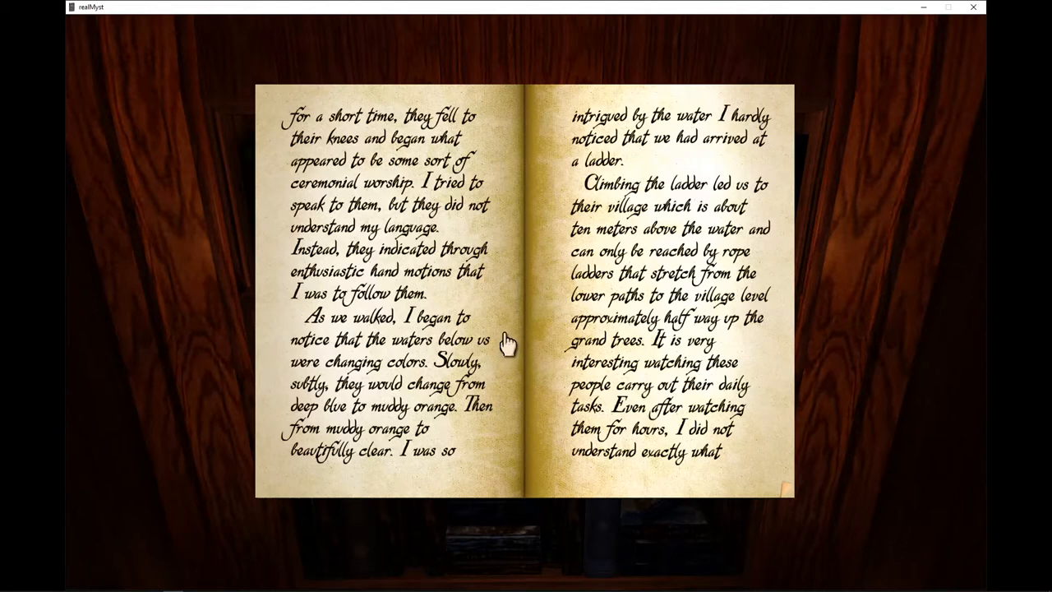
mouse_move(513, 339)
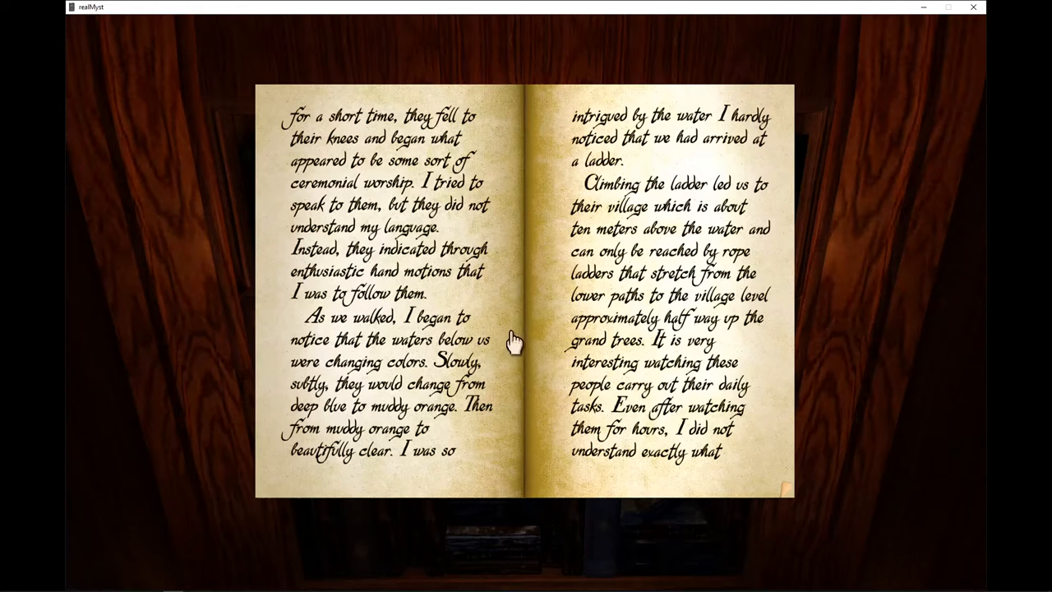
mouse_move(512, 332)
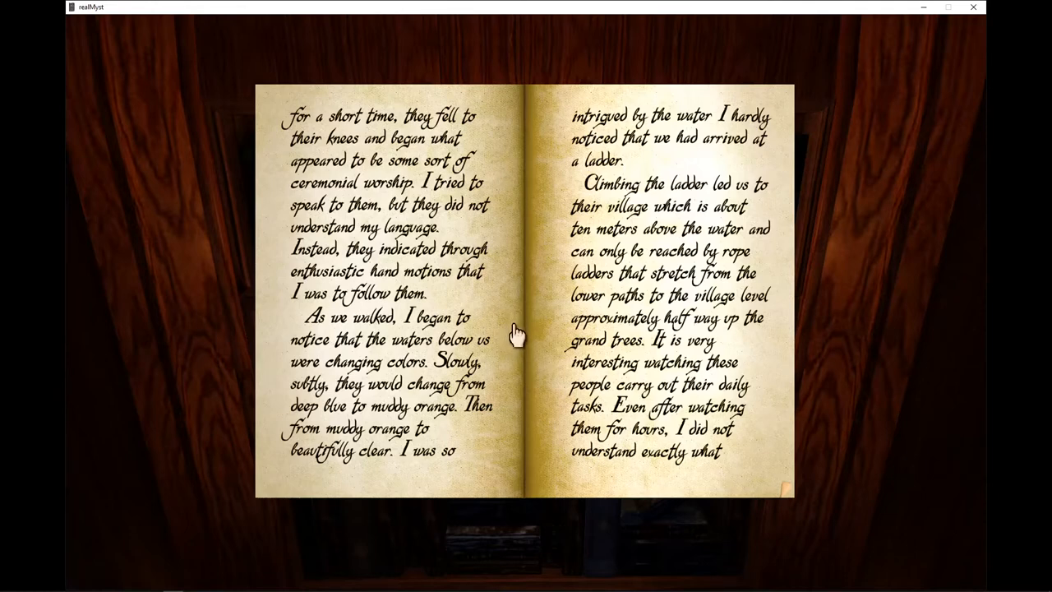
mouse_move(511, 340)
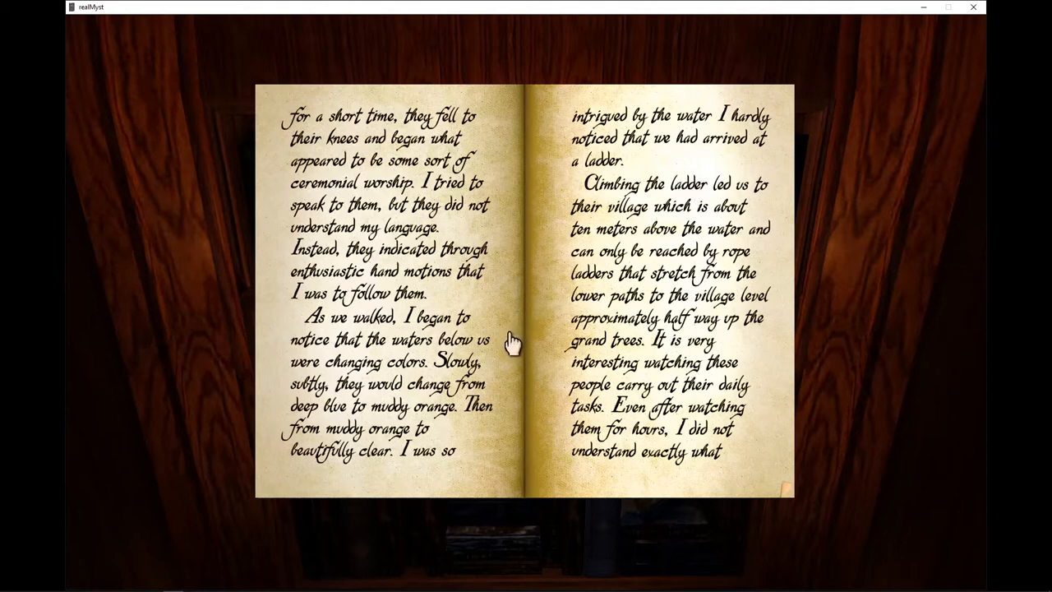
mouse_move(513, 341)
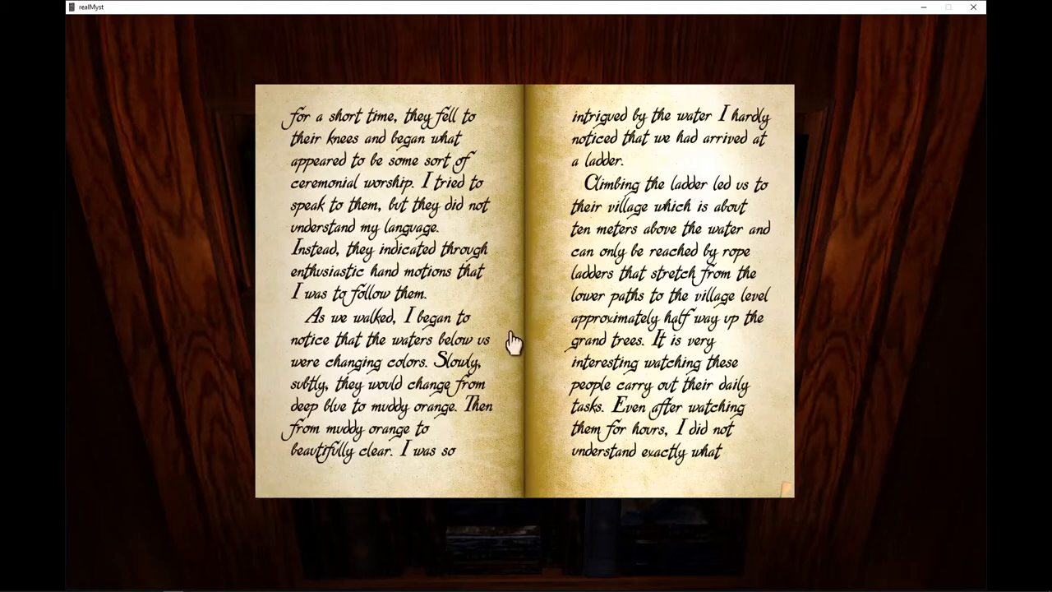
mouse_move(513, 345)
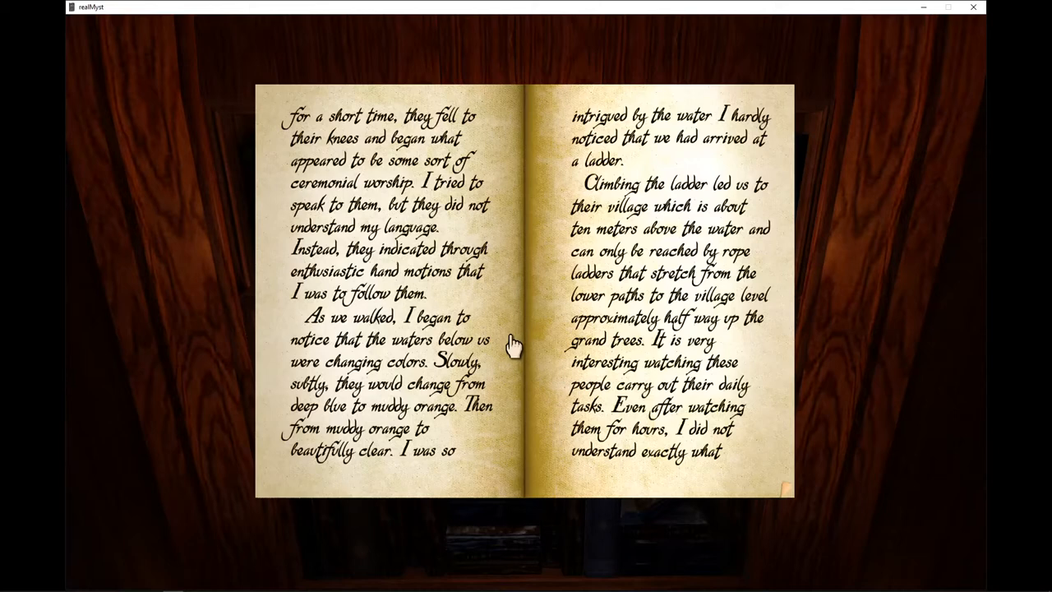
mouse_move(519, 345)
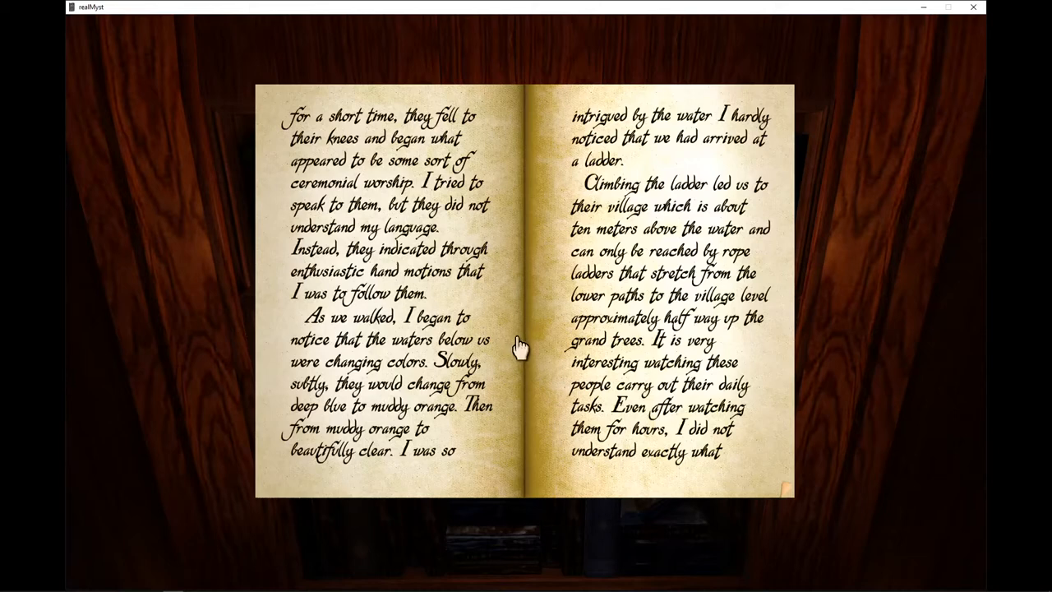
mouse_move(517, 341)
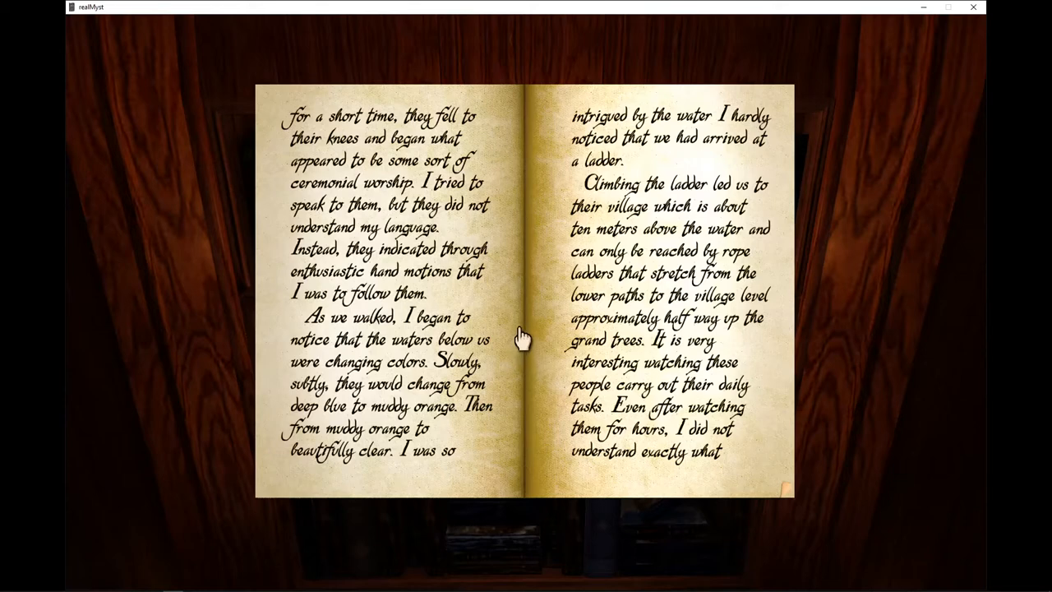
mouse_move(801, 518)
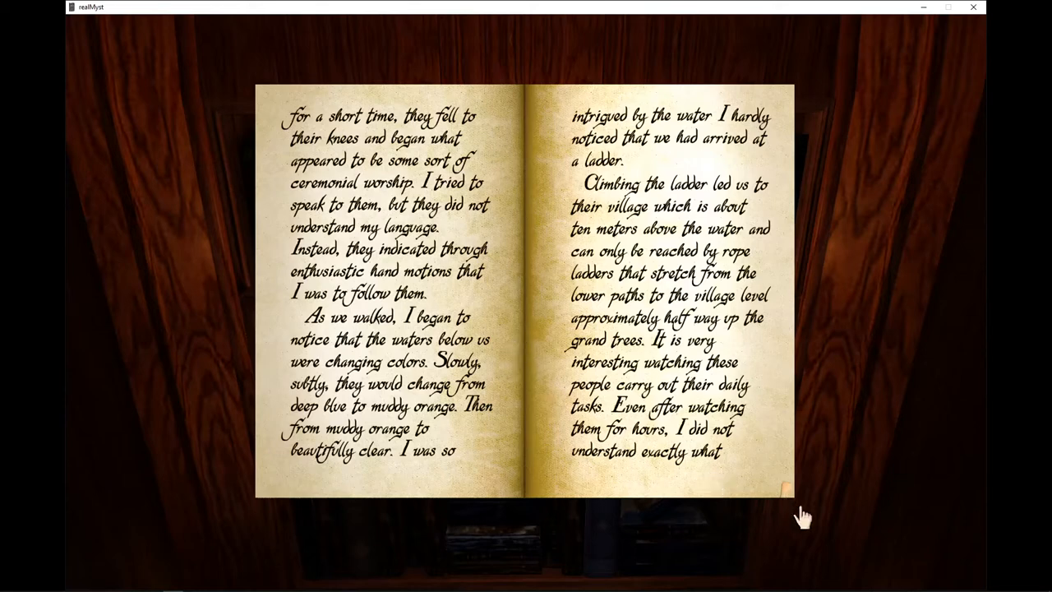
mouse_move(802, 484)
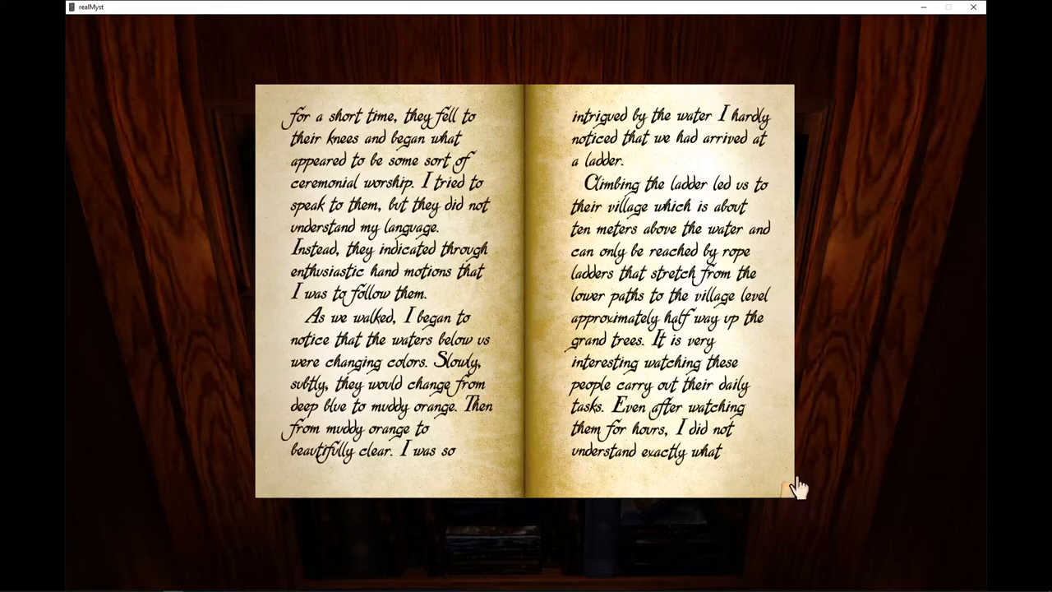
Turn to the spread about the sunset walk to the leader's hut and the old man
click(776, 480)
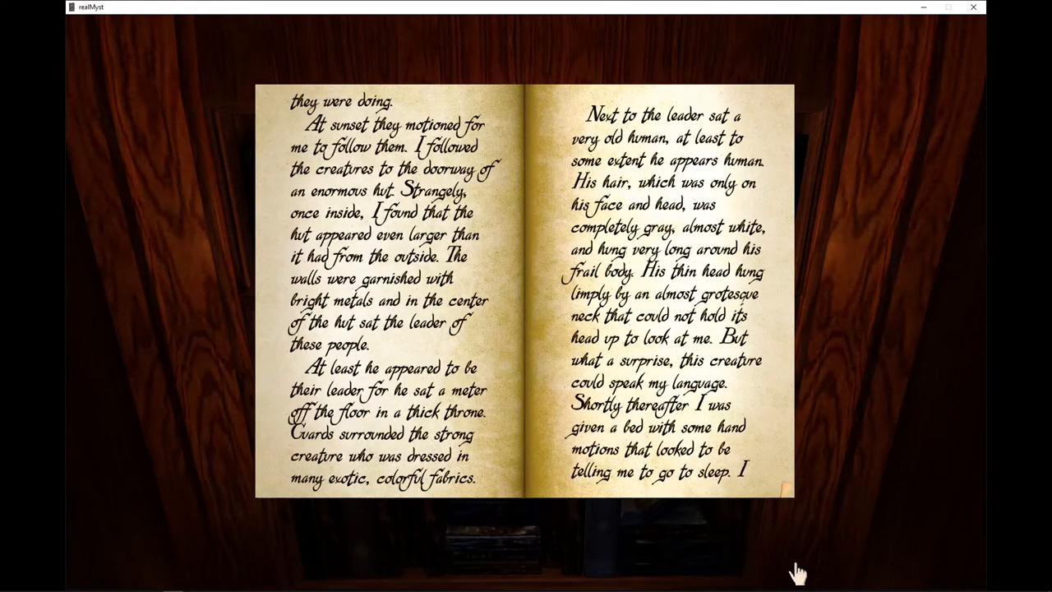
mouse_move(808, 555)
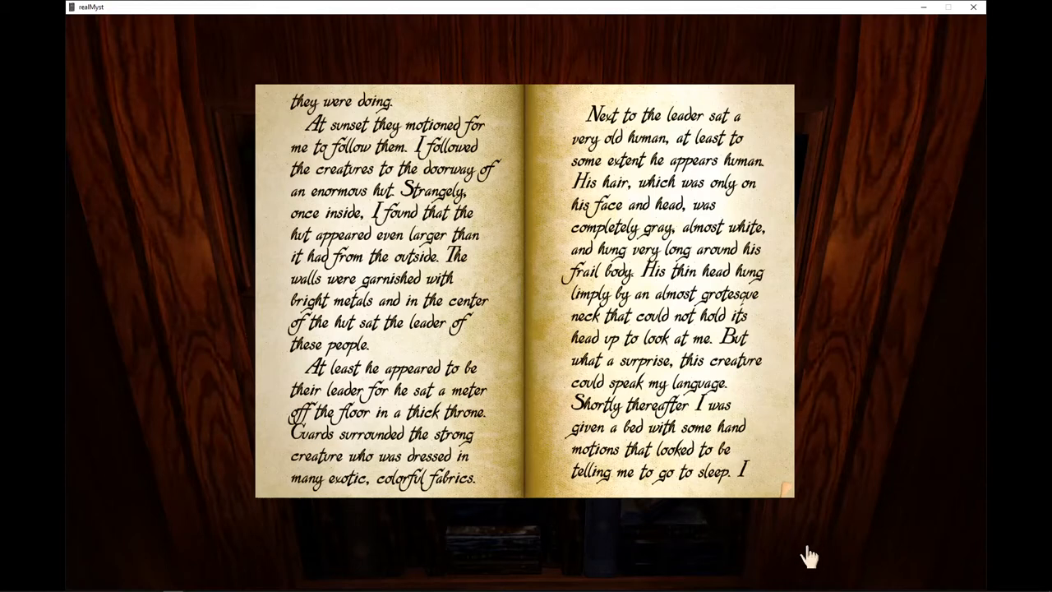
mouse_move(814, 551)
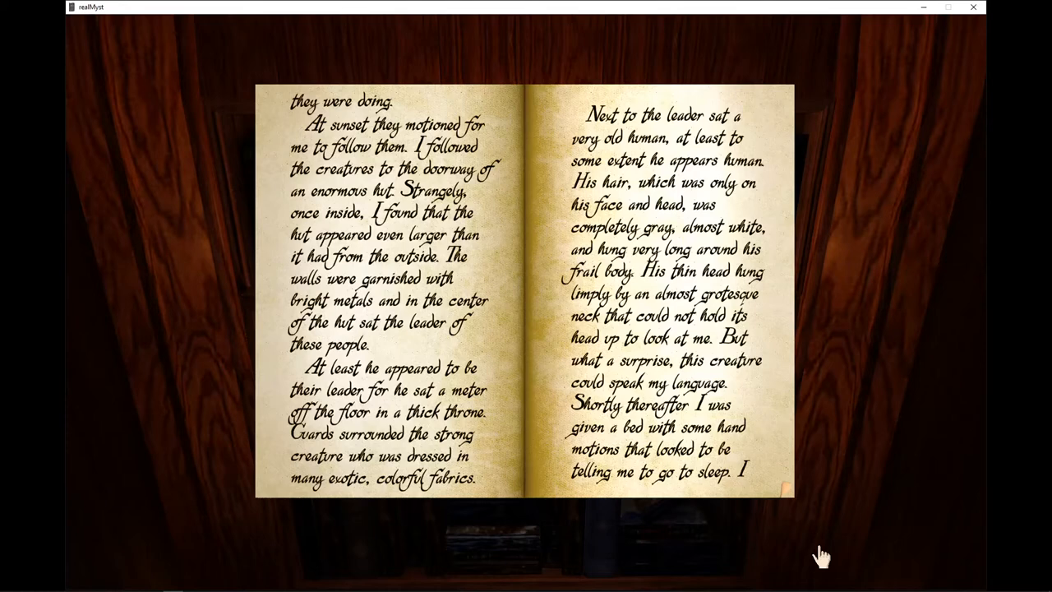
mouse_move(830, 545)
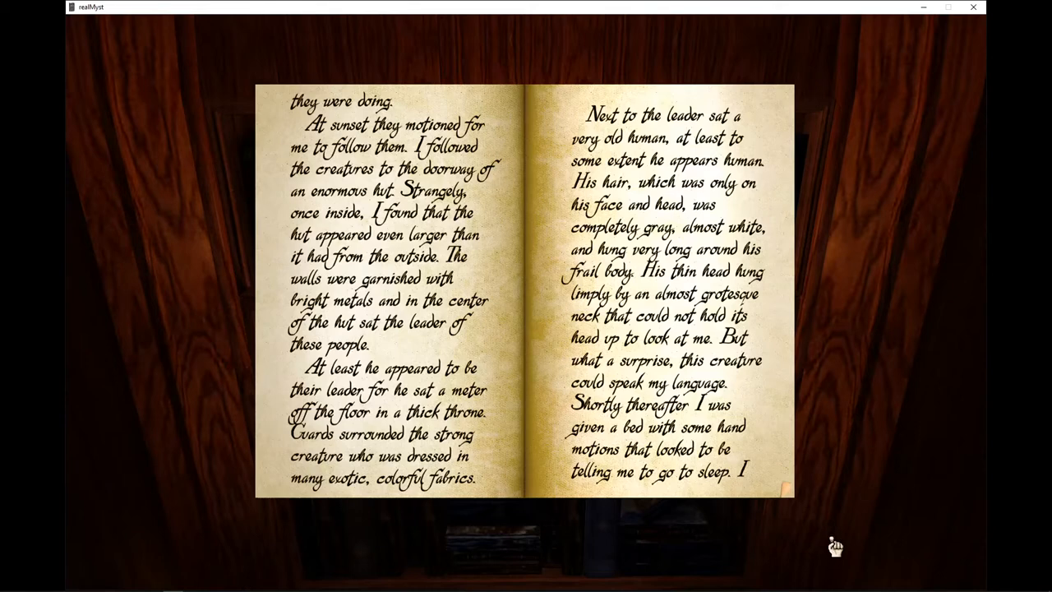
mouse_move(834, 552)
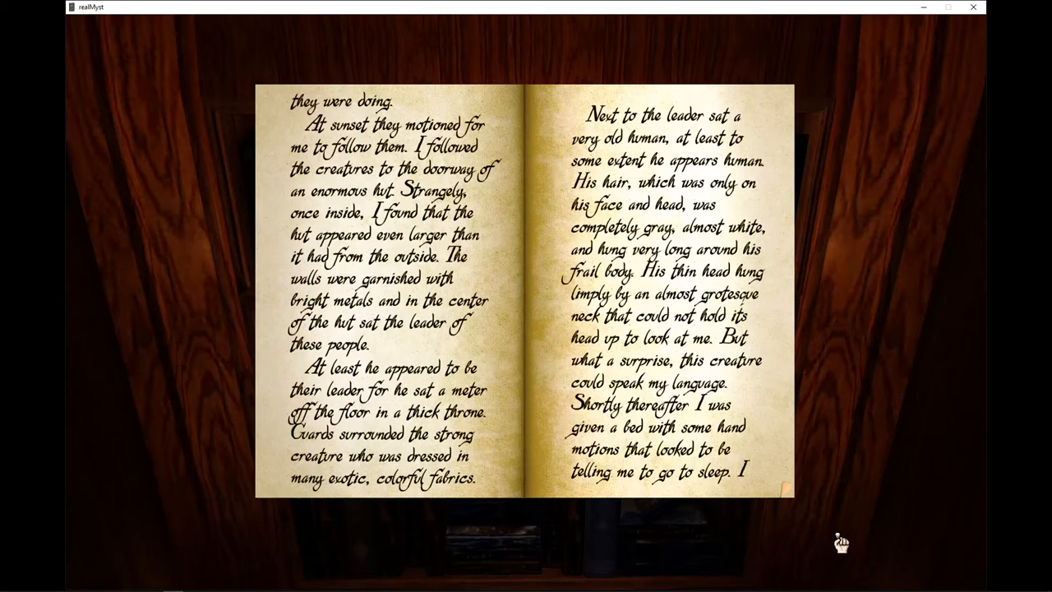
mouse_move(834, 543)
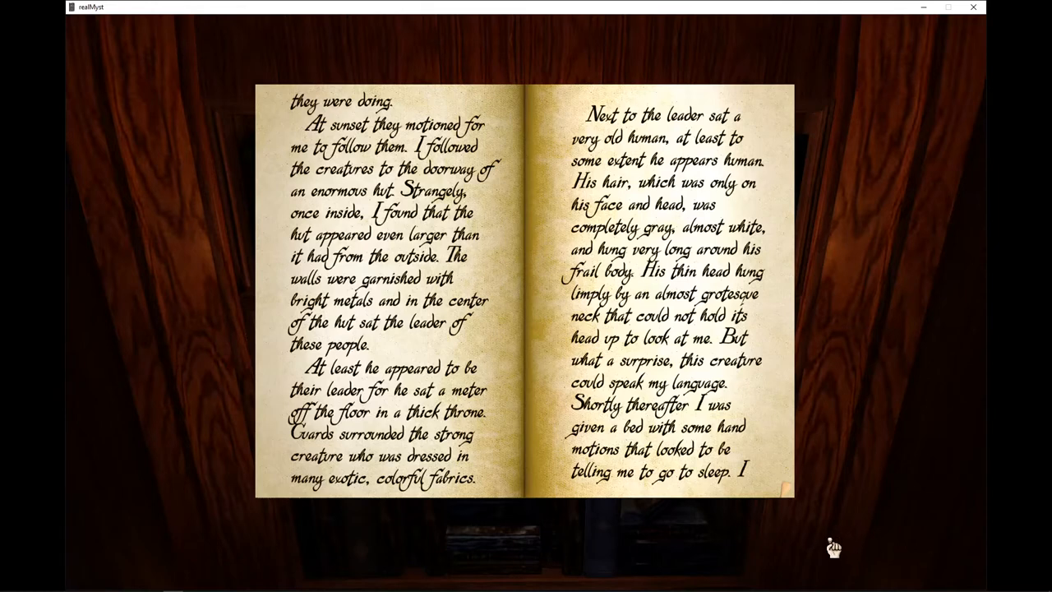
mouse_move(838, 543)
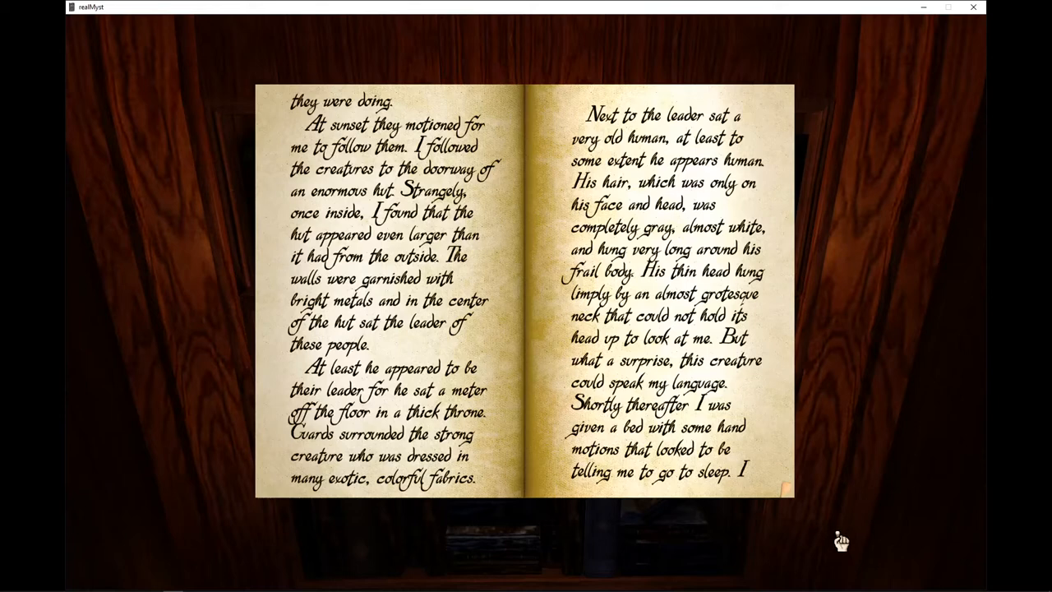
mouse_move(842, 544)
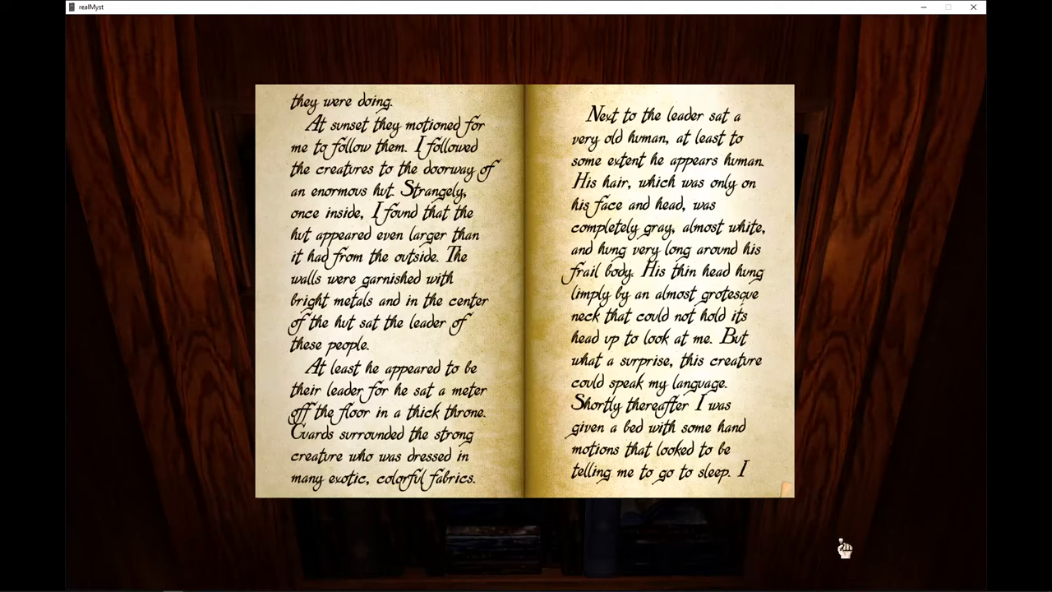
mouse_move(841, 546)
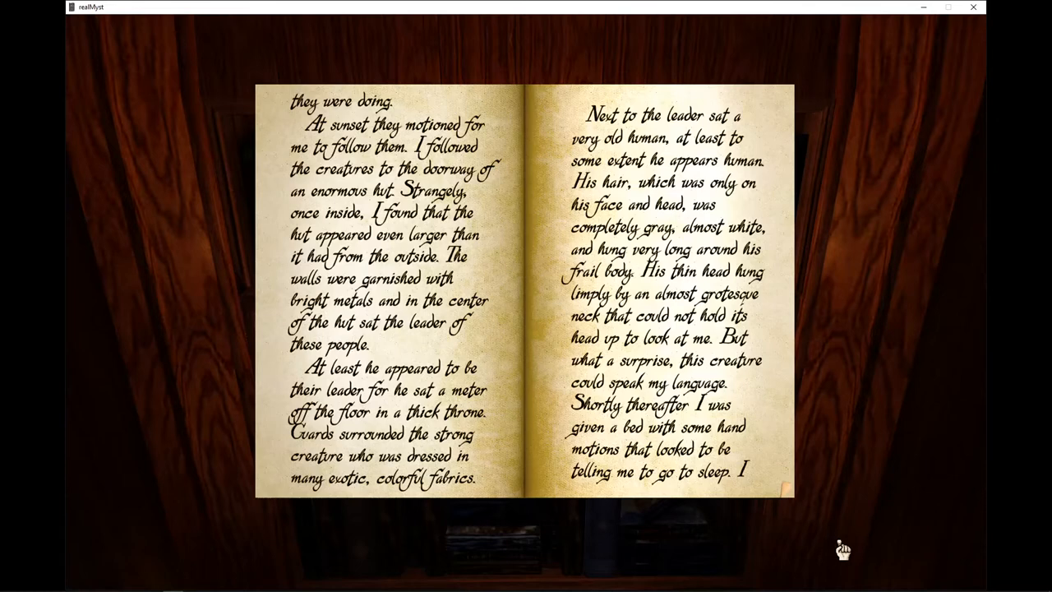
mouse_move(848, 542)
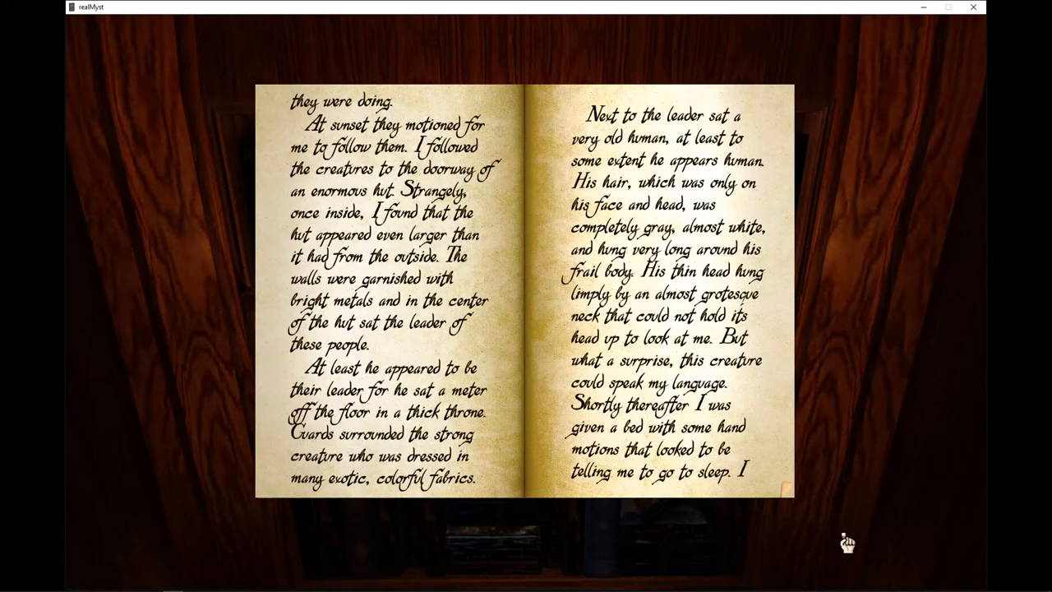
mouse_move(846, 560)
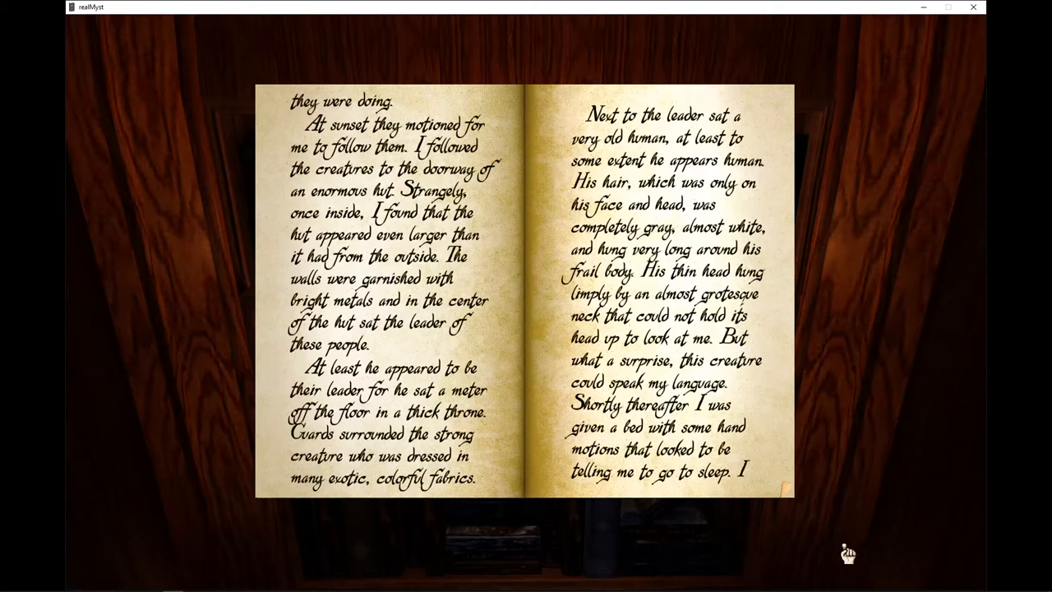
mouse_move(848, 550)
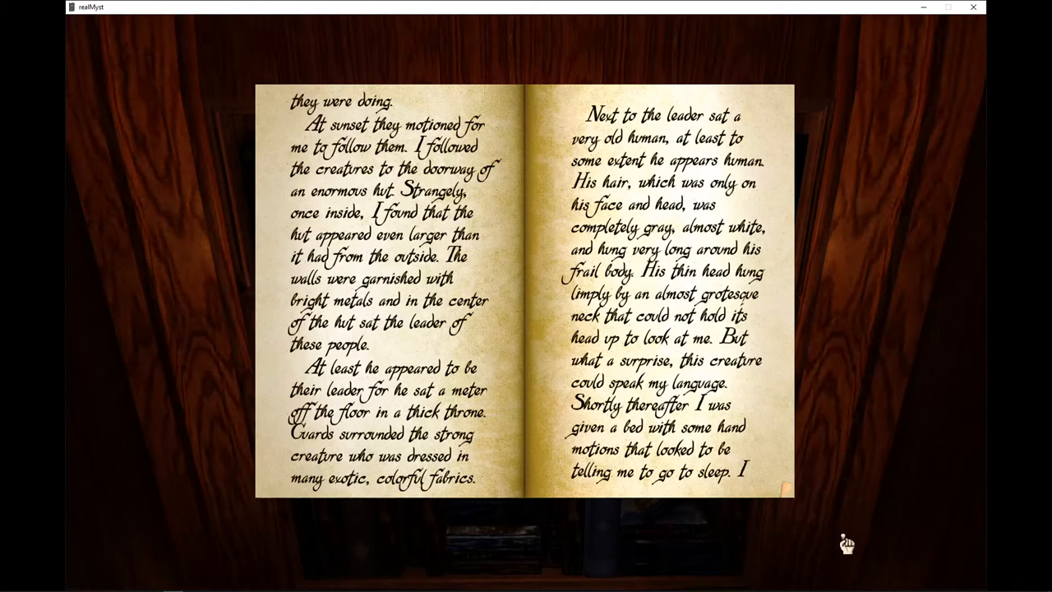
mouse_move(836, 549)
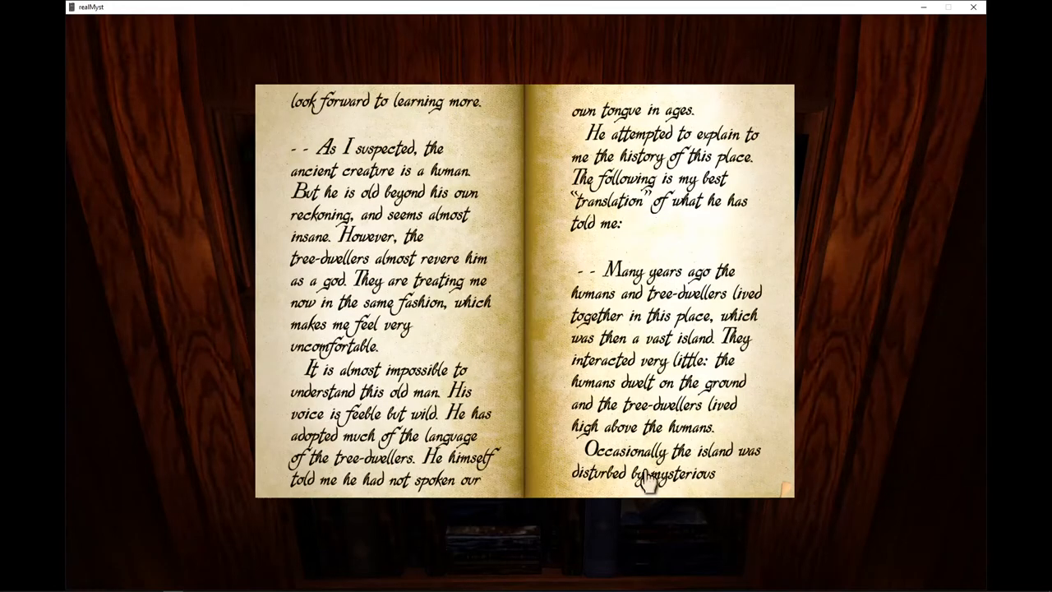
mouse_move(650, 523)
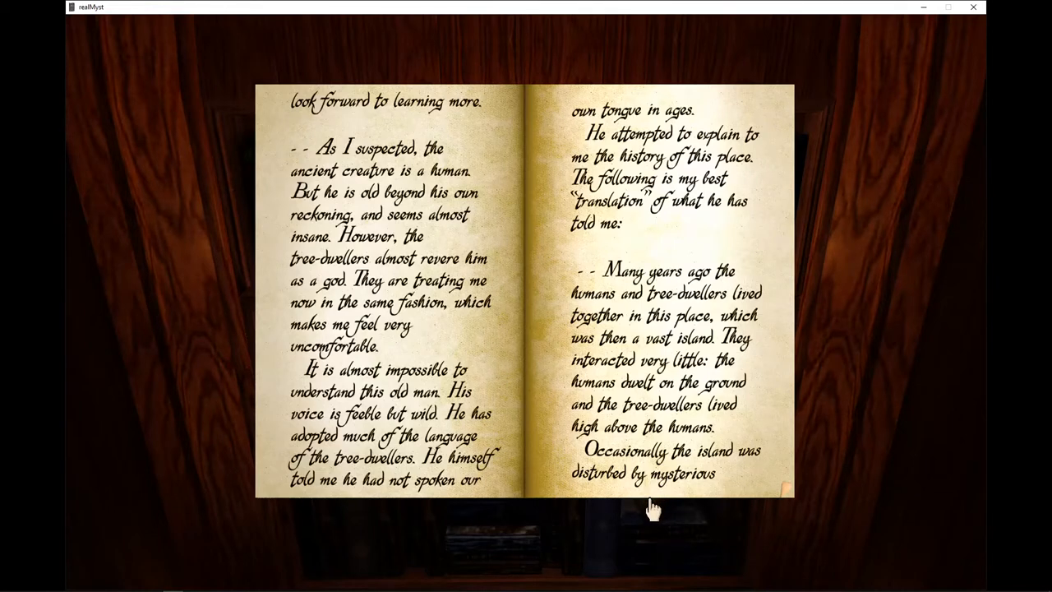
mouse_move(654, 493)
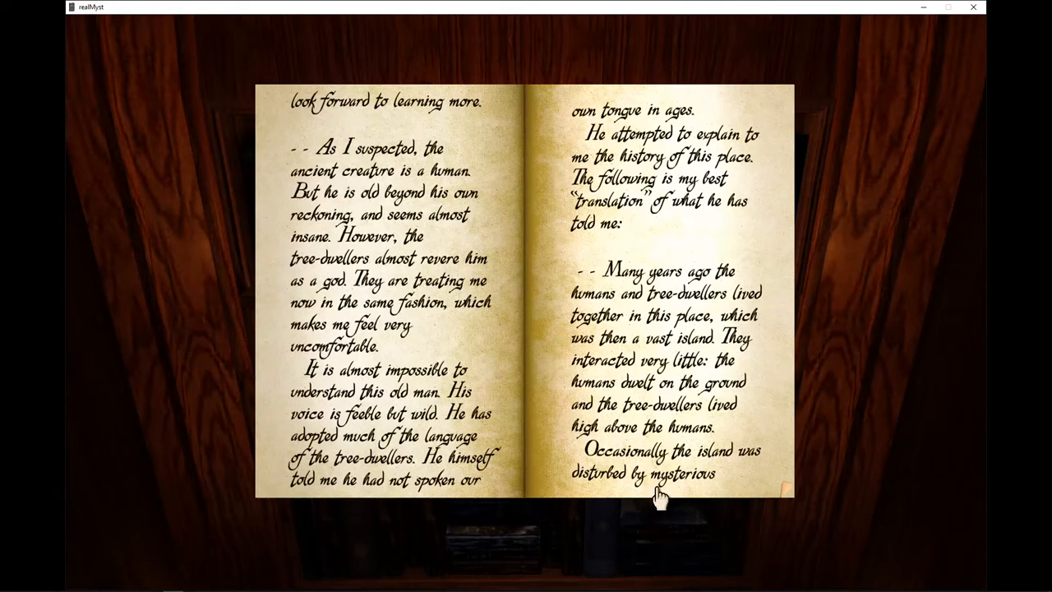
mouse_move(657, 508)
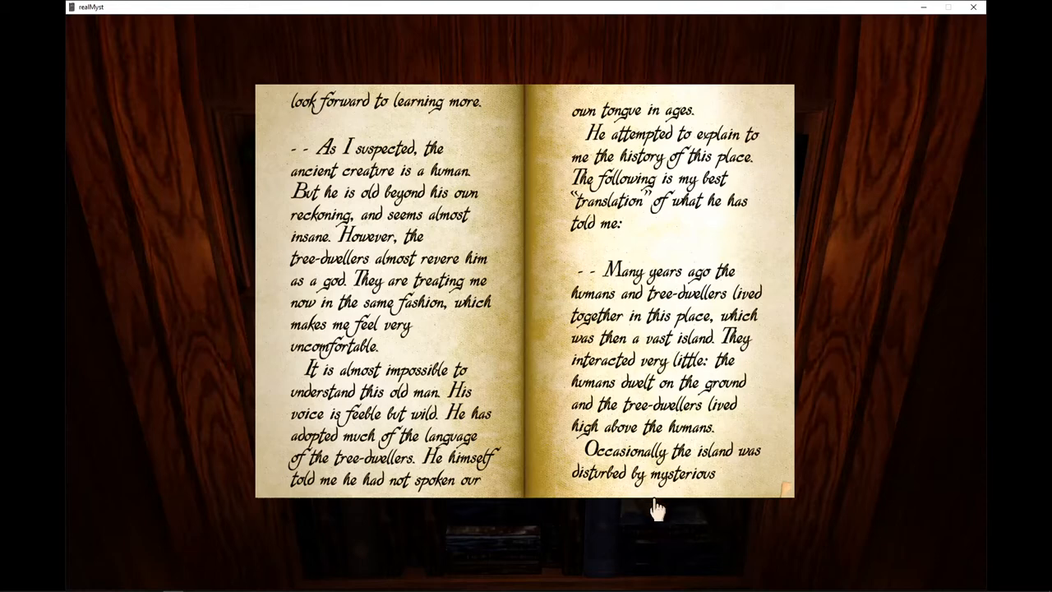
mouse_move(659, 502)
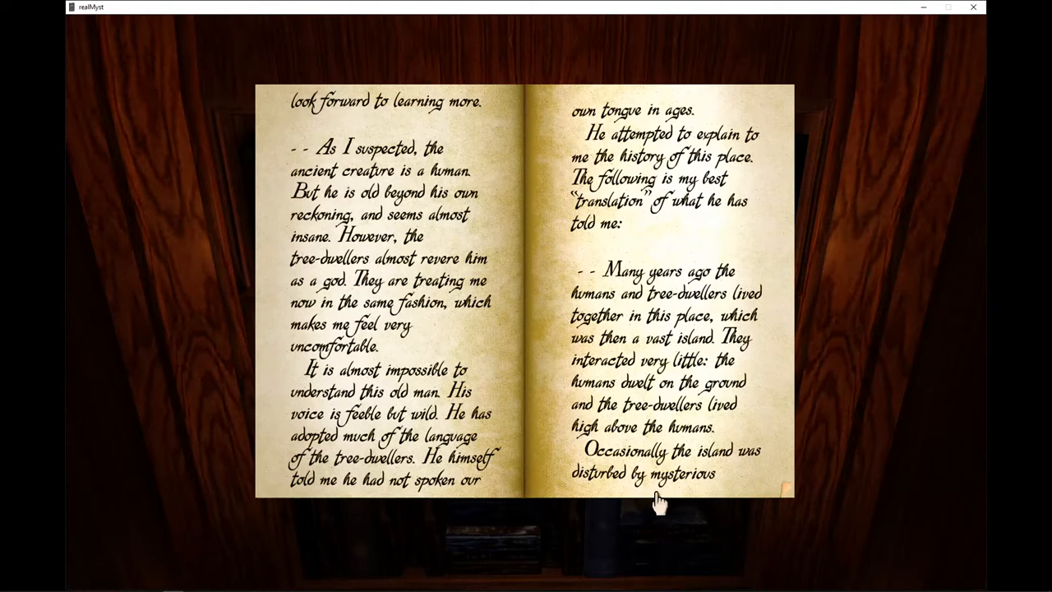
mouse_move(661, 493)
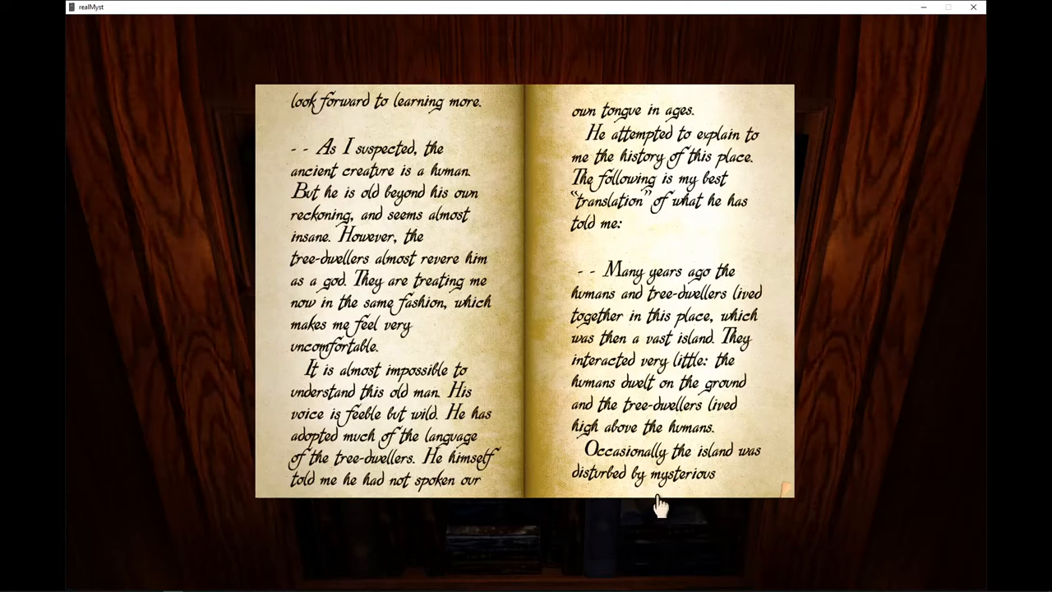
mouse_move(600, 506)
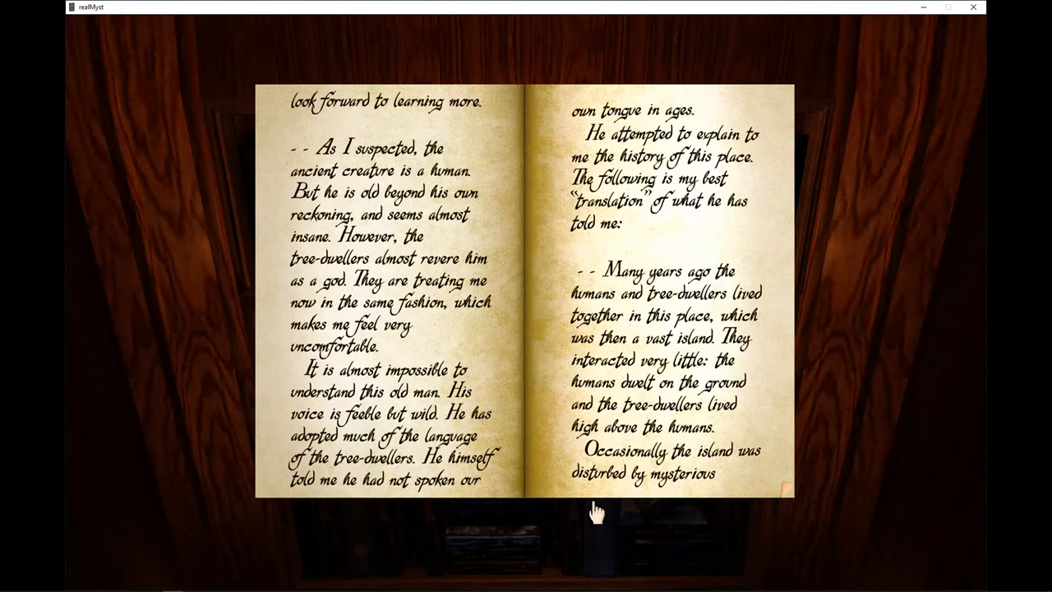
mouse_move(611, 511)
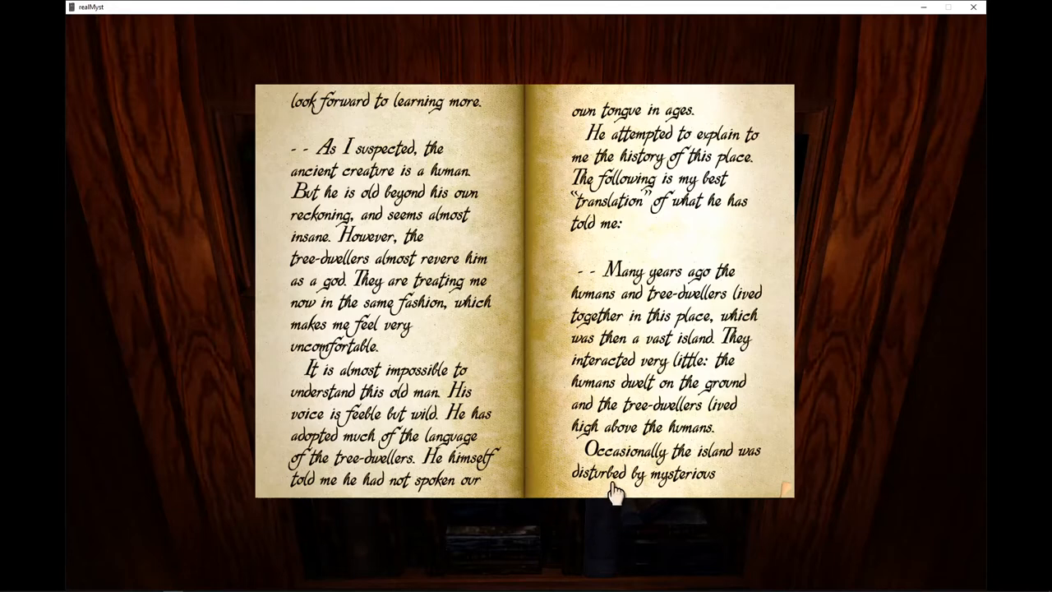
mouse_move(624, 502)
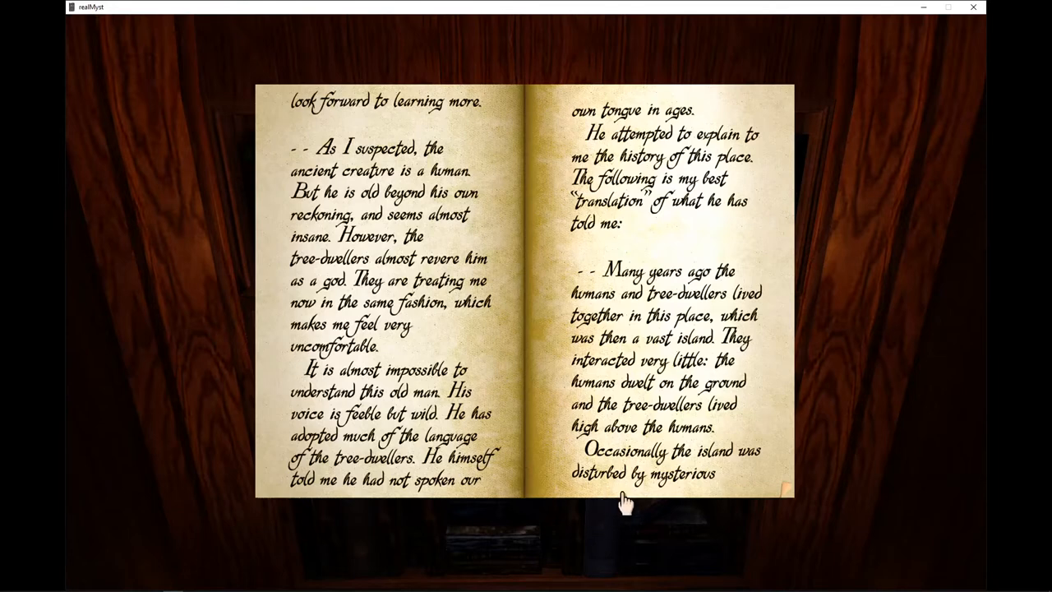
mouse_move(742, 512)
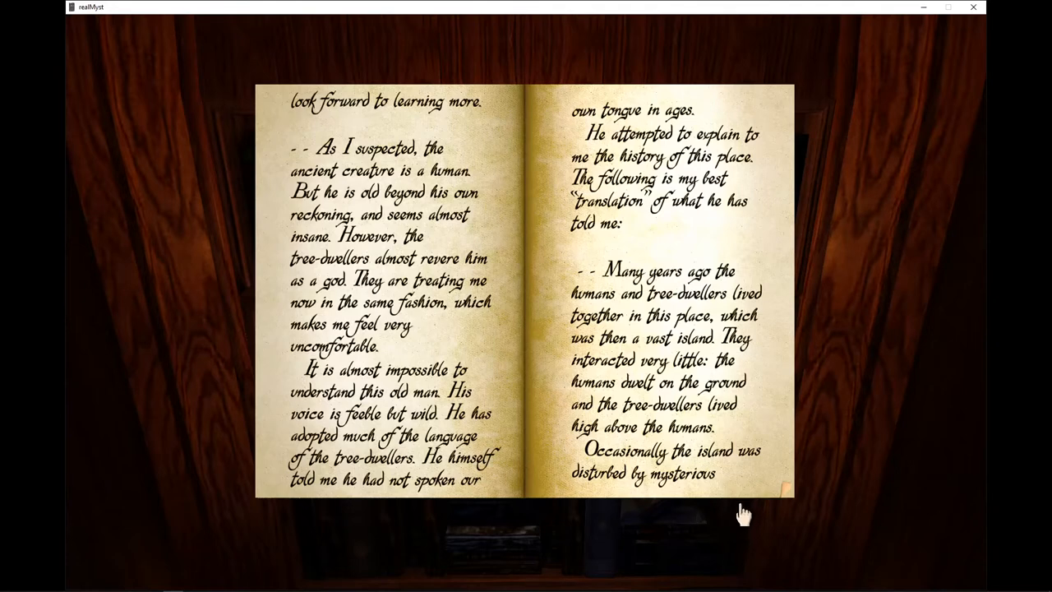
mouse_move(742, 496)
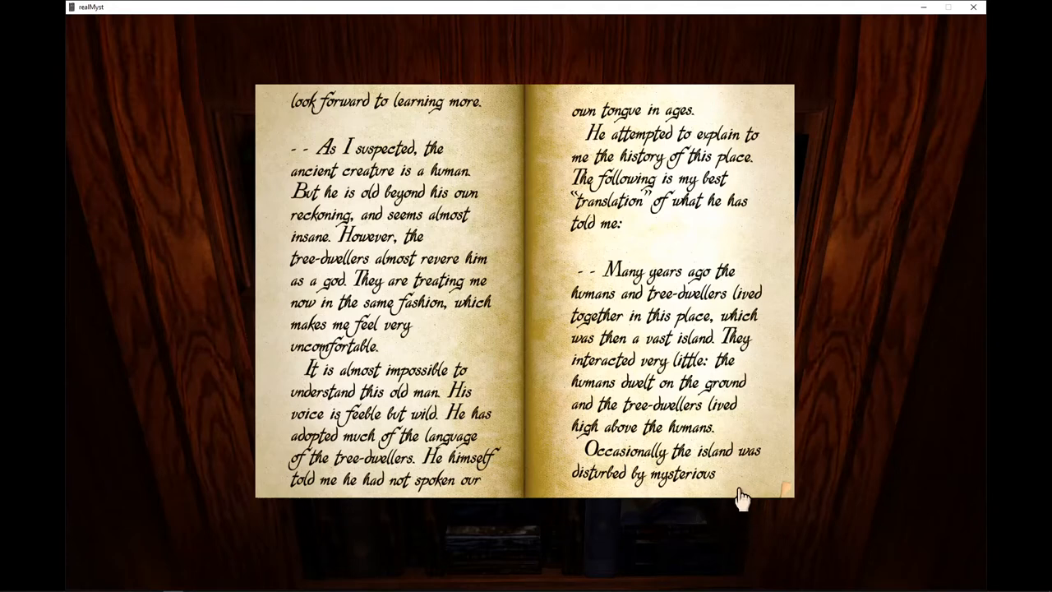
mouse_move(743, 485)
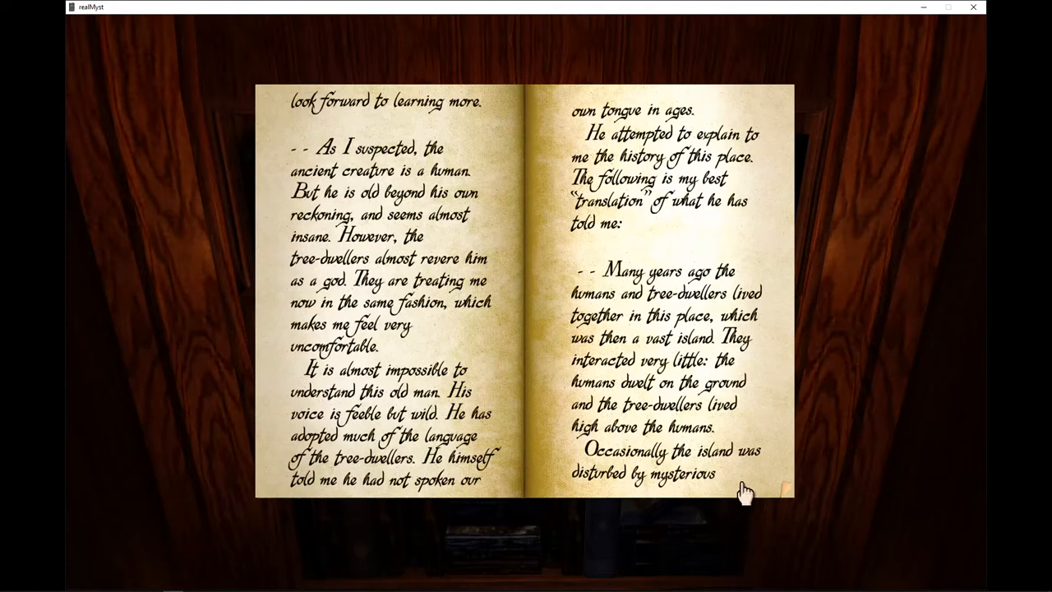
mouse_move(739, 501)
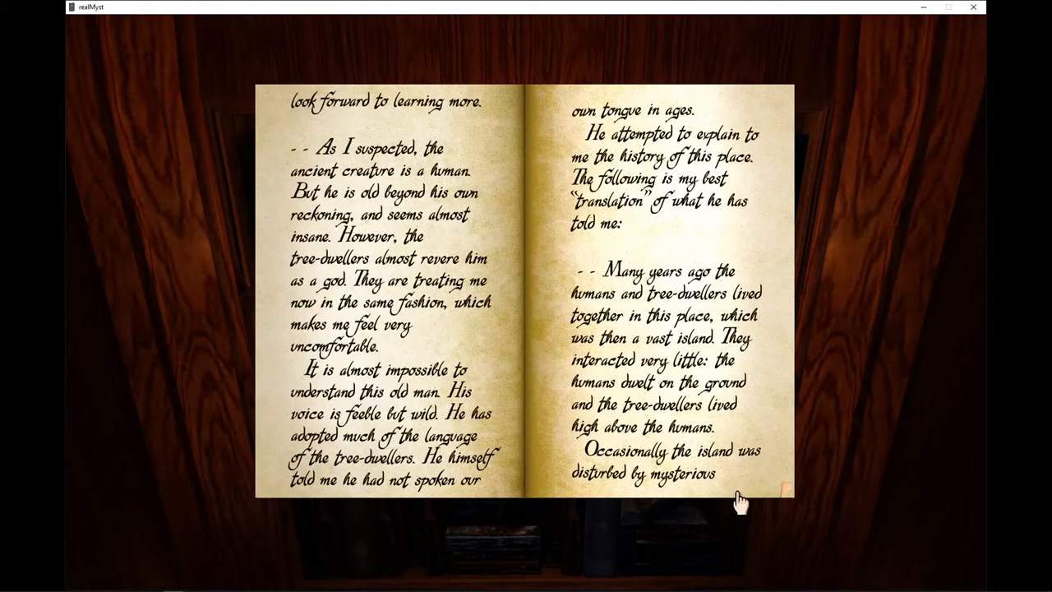
mouse_move(754, 496)
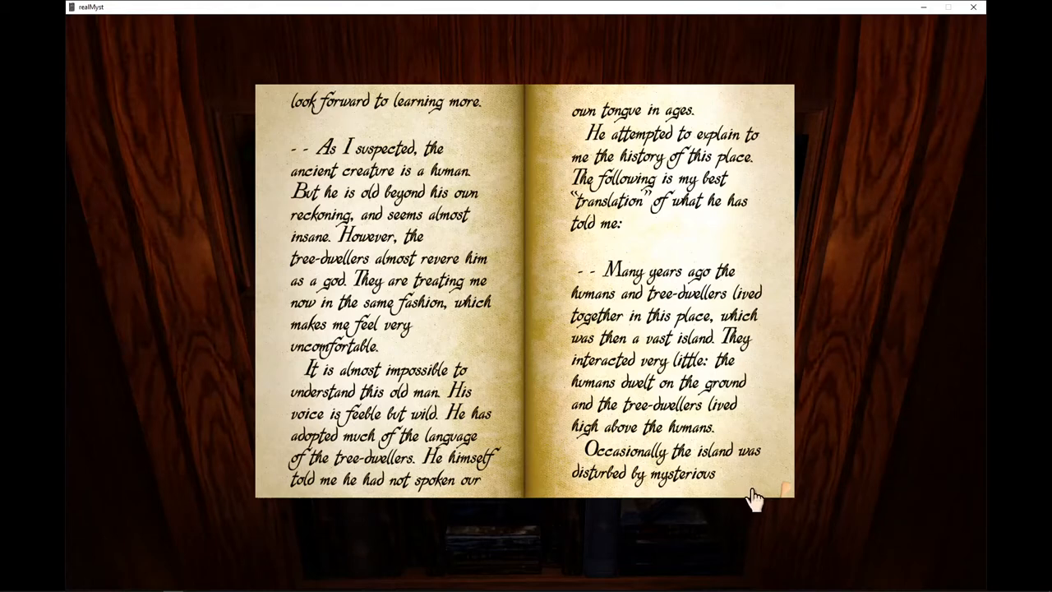
mouse_move(759, 491)
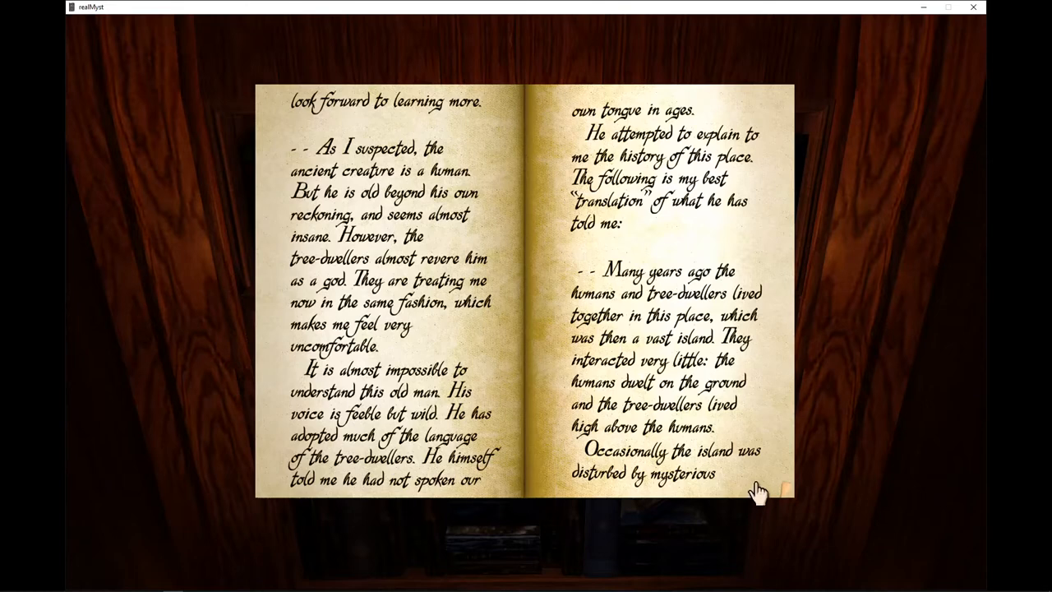
mouse_move(765, 470)
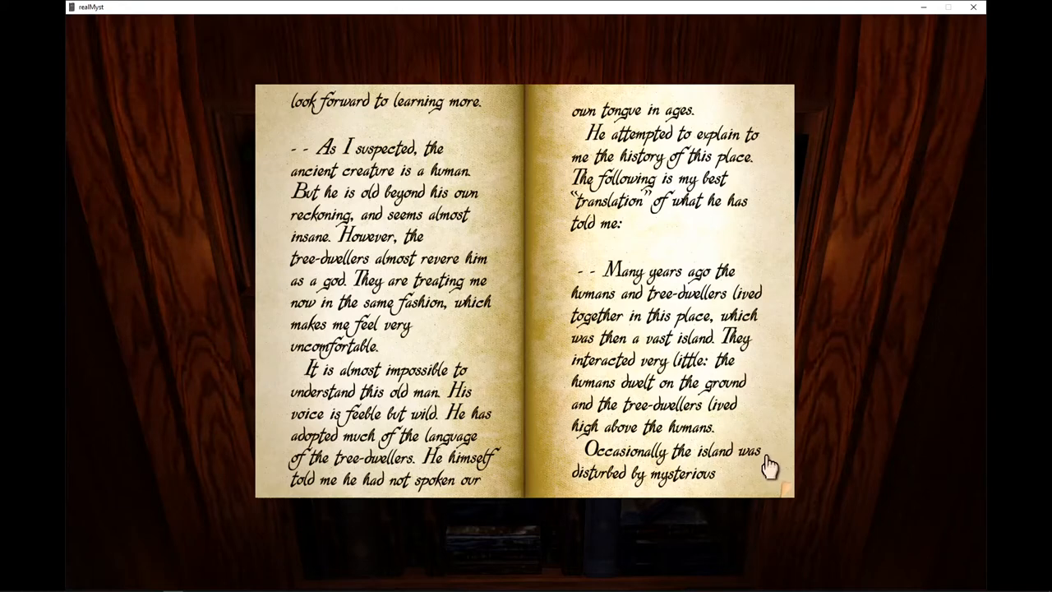
mouse_move(765, 489)
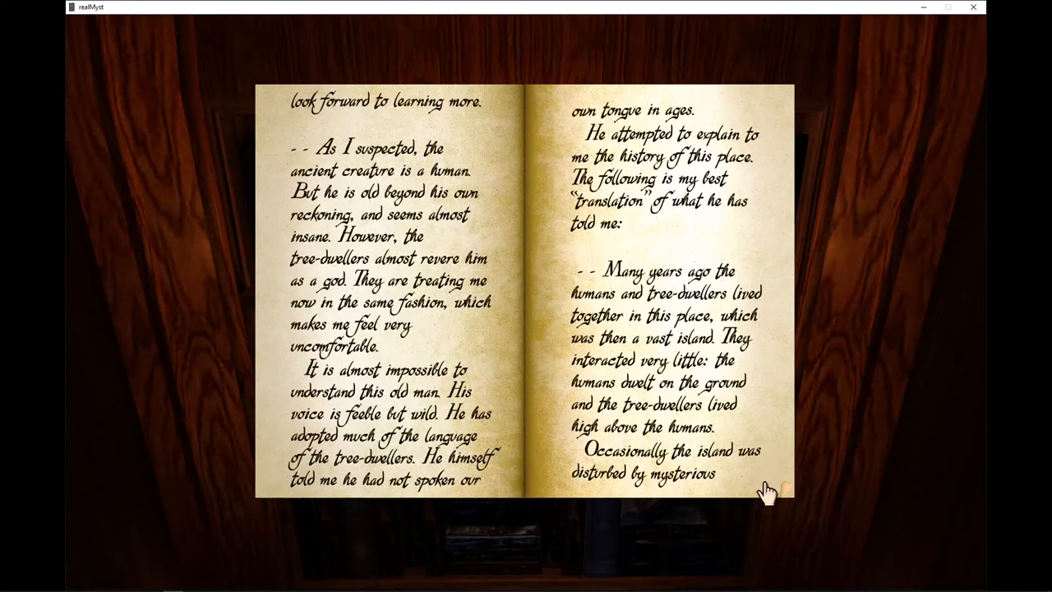
Turn to the spread about the island's tremors, sinking and the humans moving into the trees
click(764, 485)
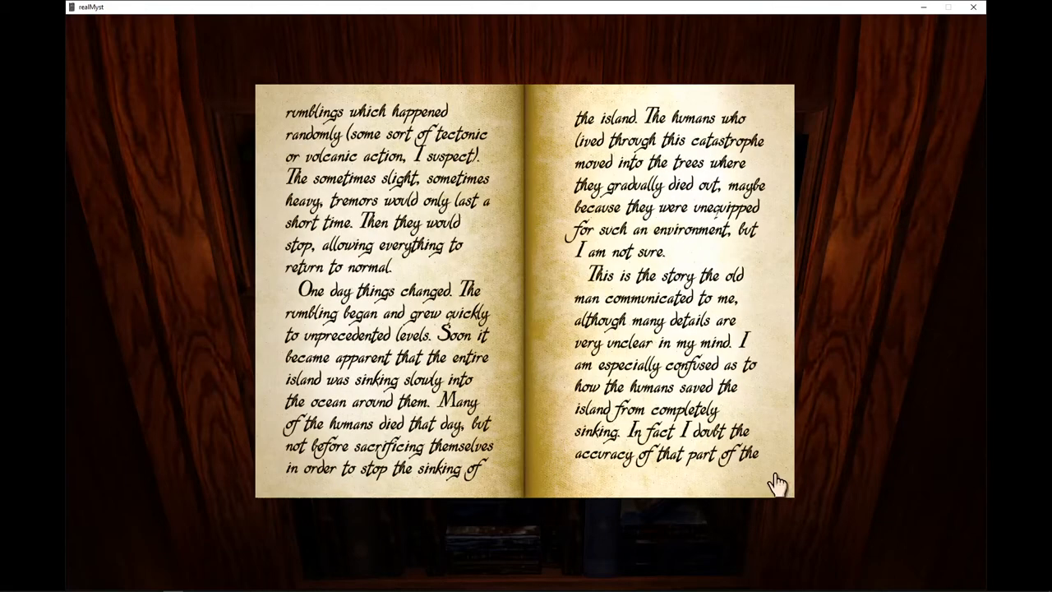
mouse_move(690, 496)
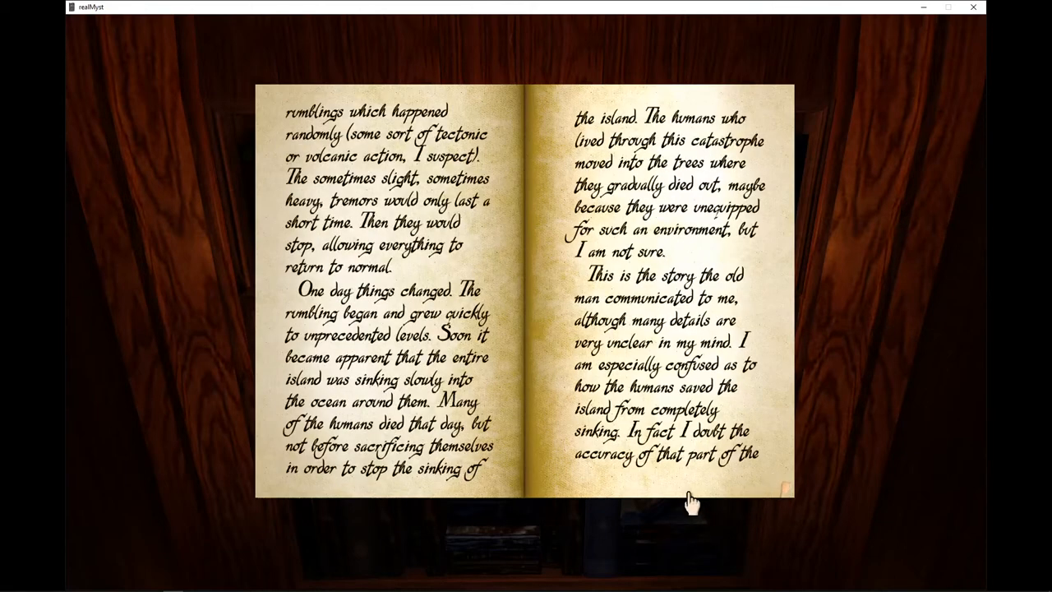
mouse_move(698, 501)
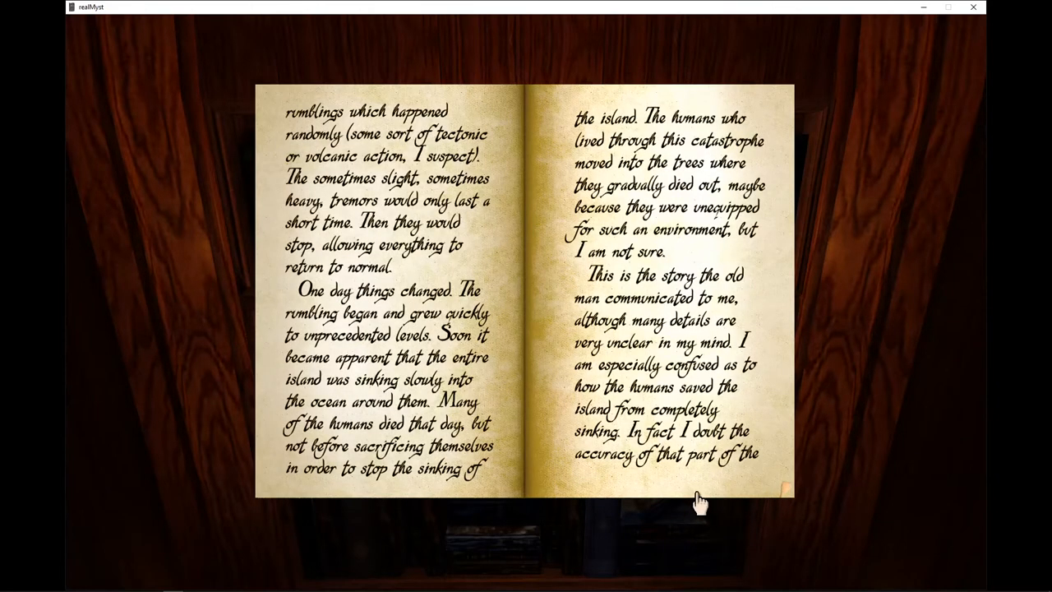
mouse_move(703, 502)
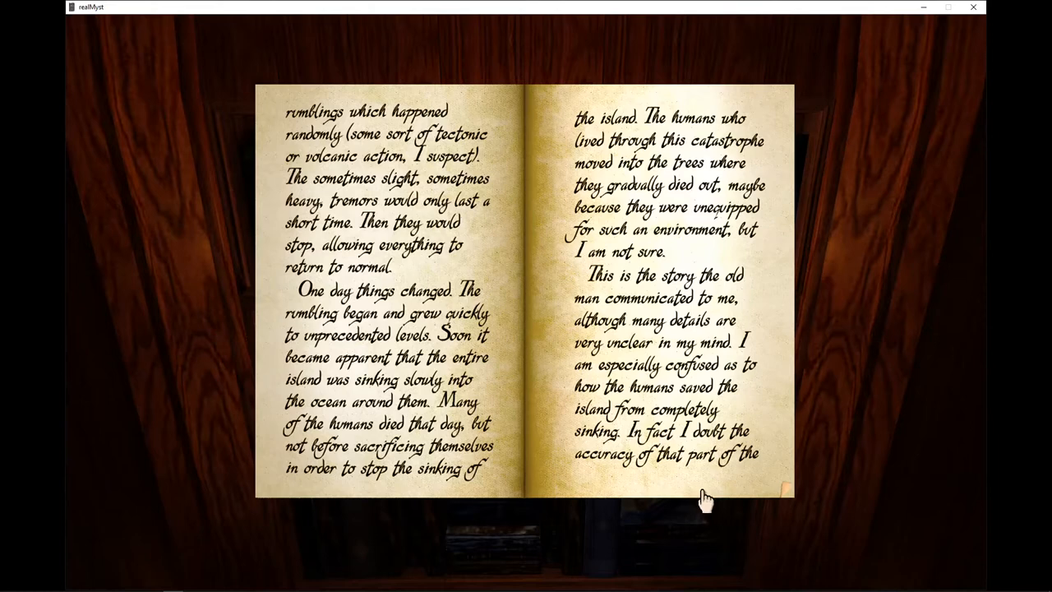
mouse_move(710, 490)
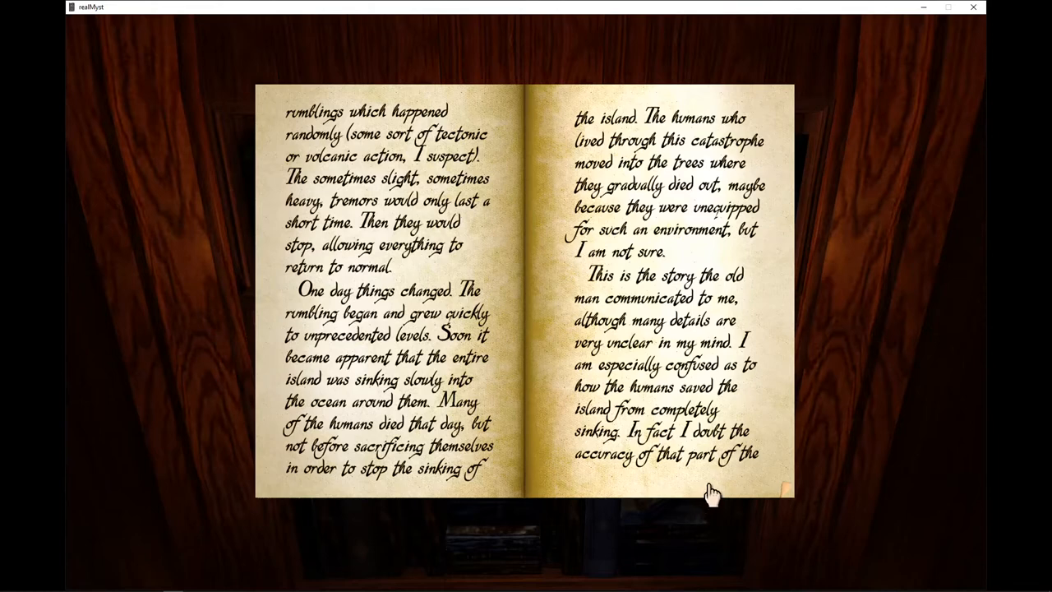
mouse_move(715, 490)
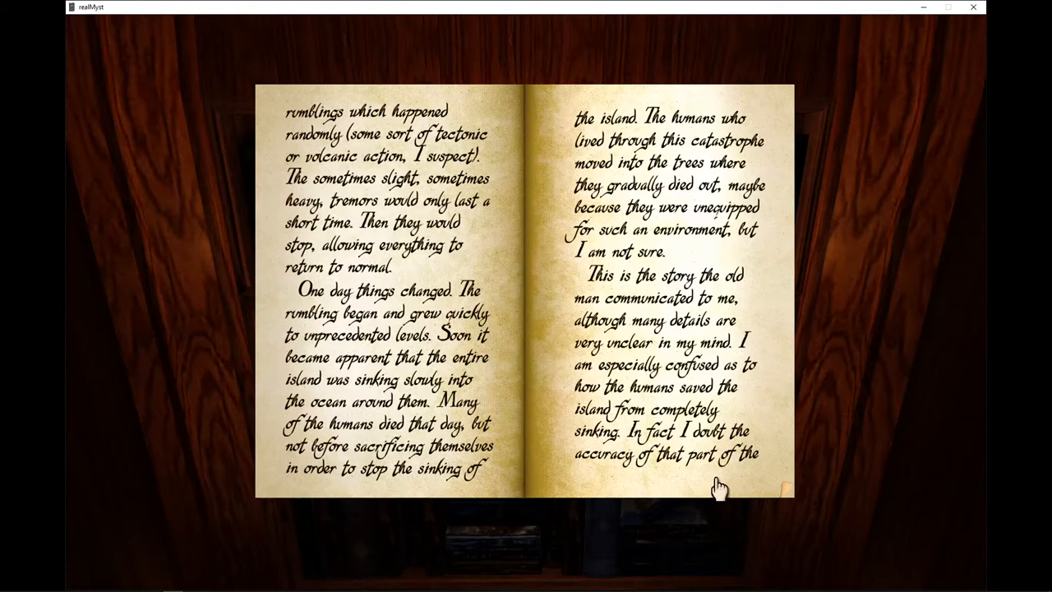
mouse_move(721, 501)
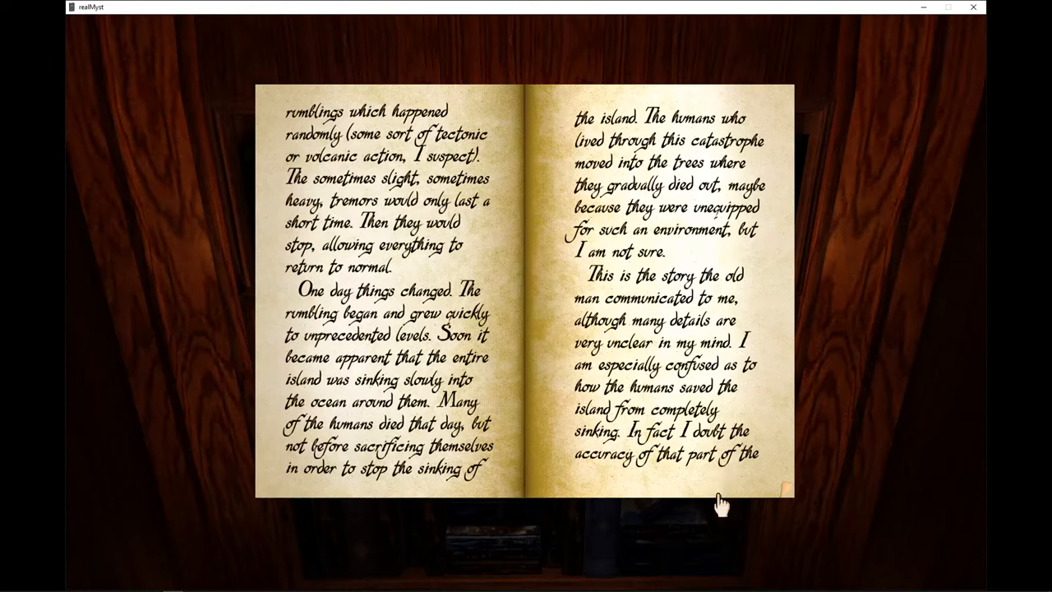
mouse_move(721, 502)
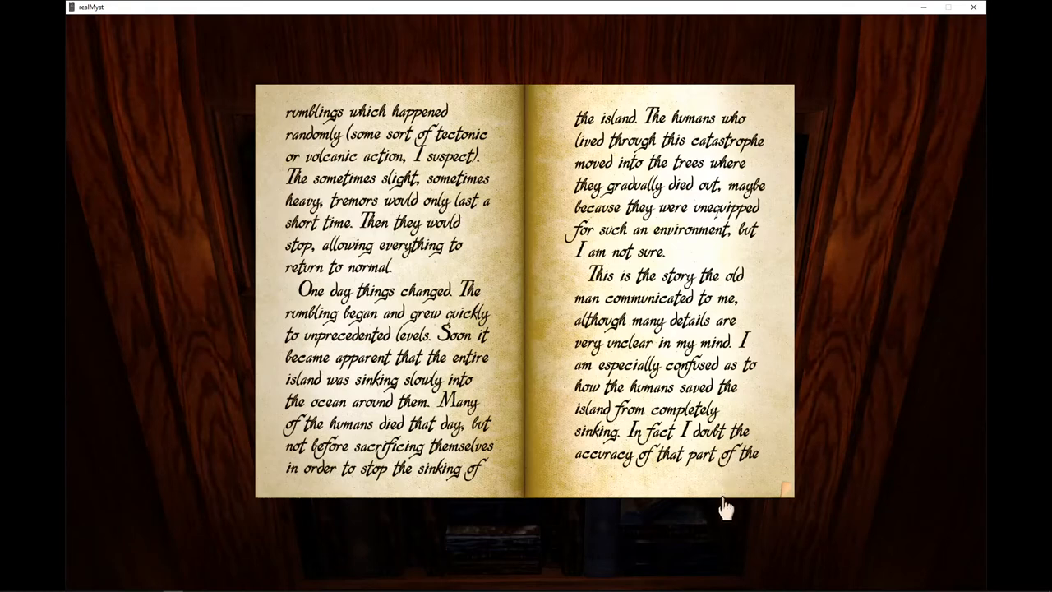
mouse_move(730, 493)
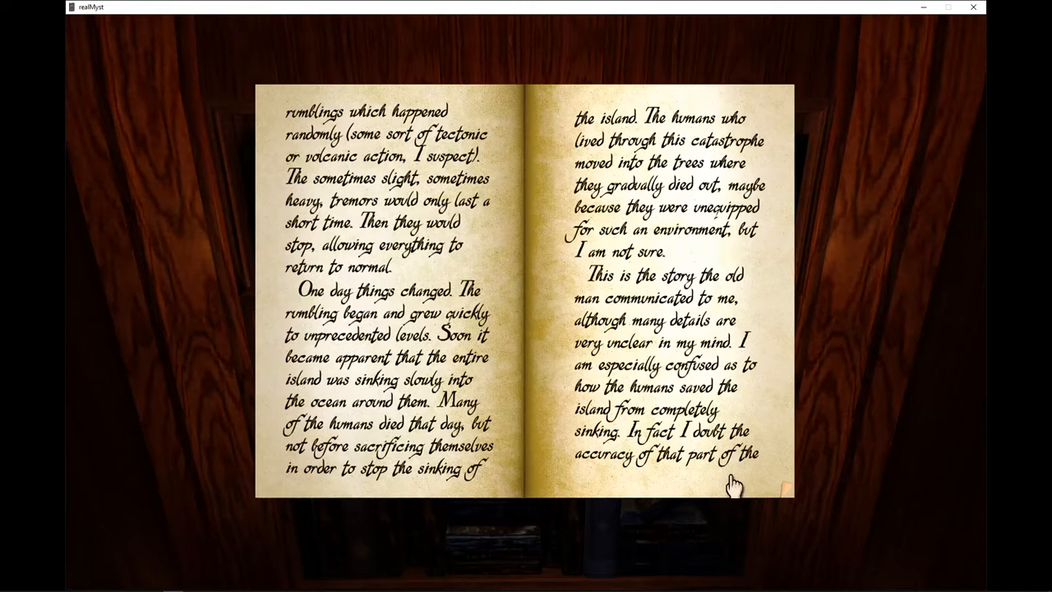
mouse_move(731, 484)
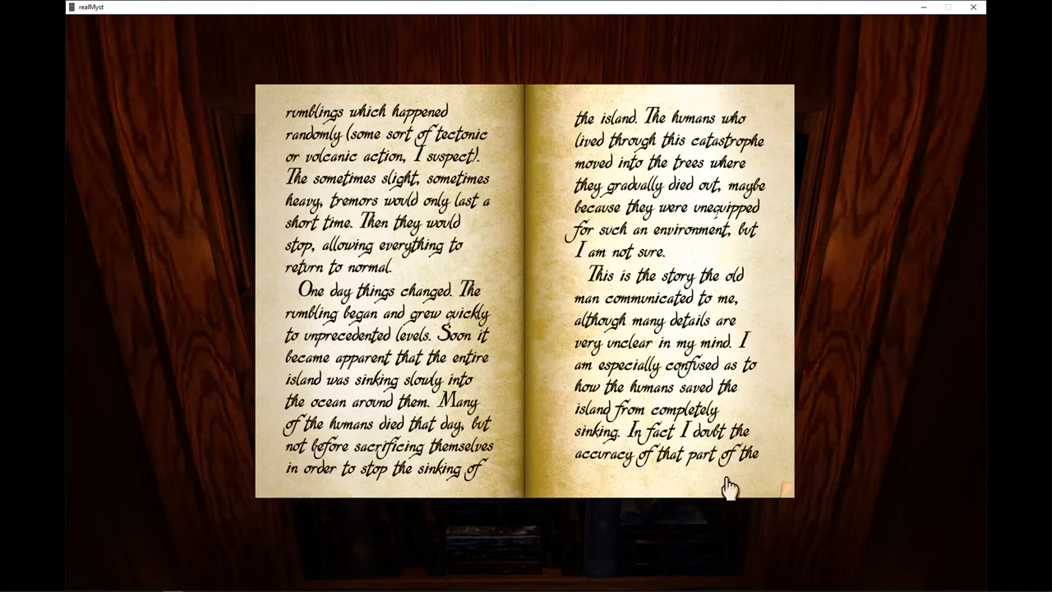
mouse_move(737, 490)
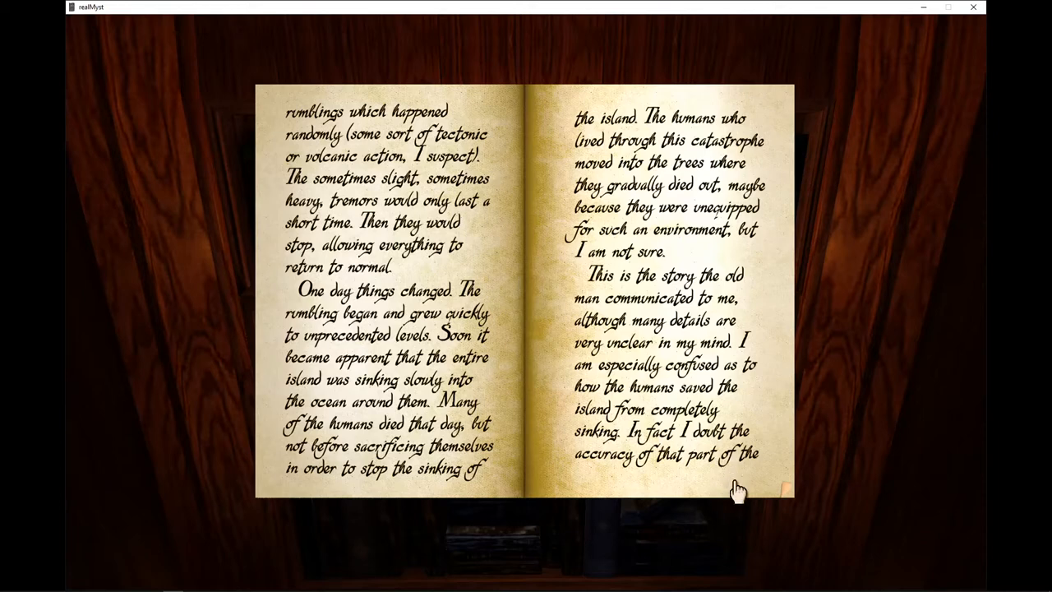
mouse_move(756, 500)
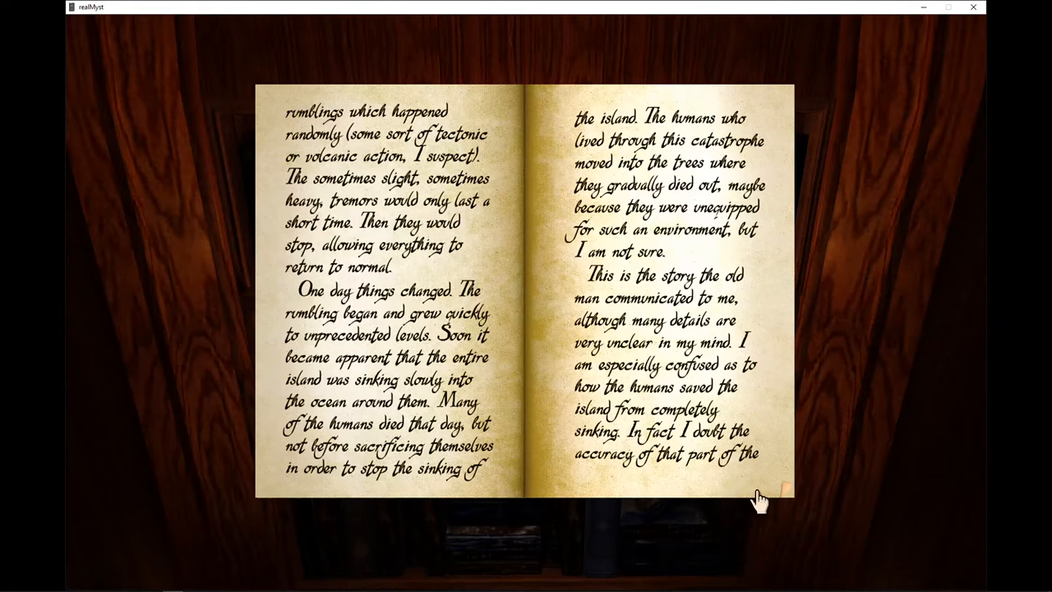
mouse_move(759, 505)
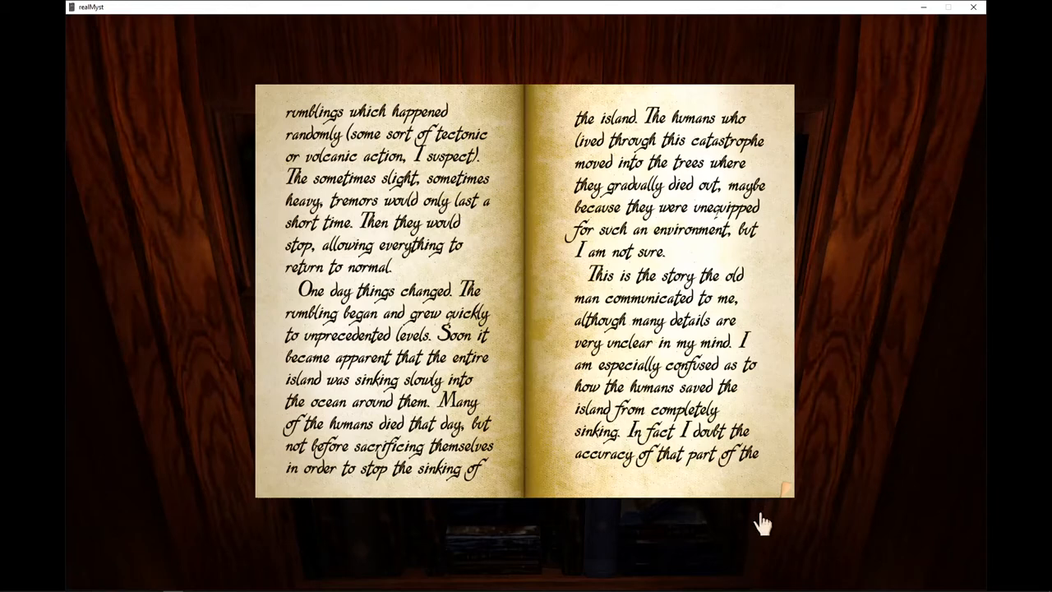
mouse_move(769, 524)
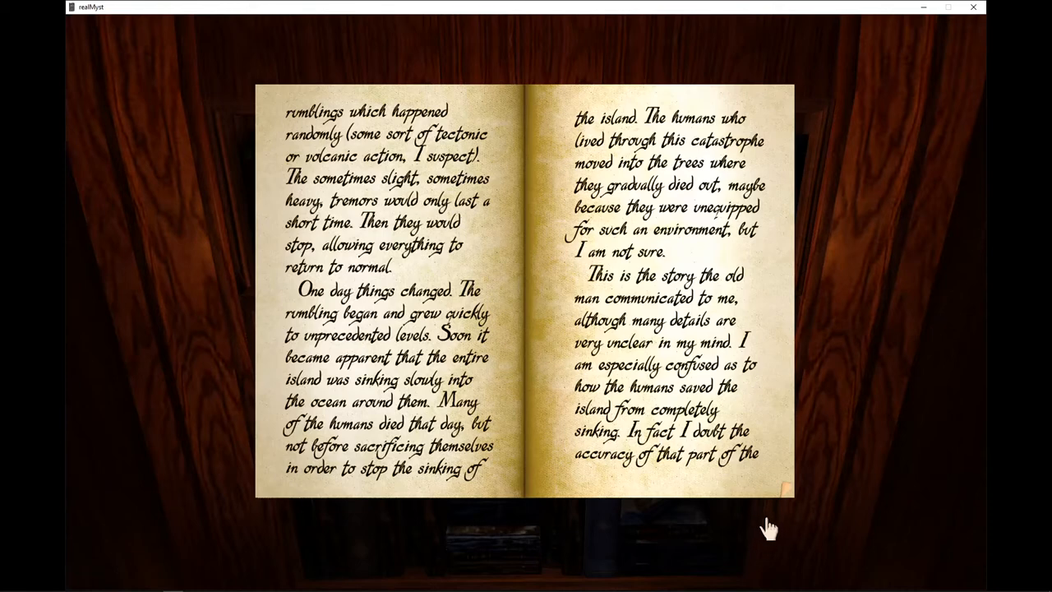
mouse_move(765, 530)
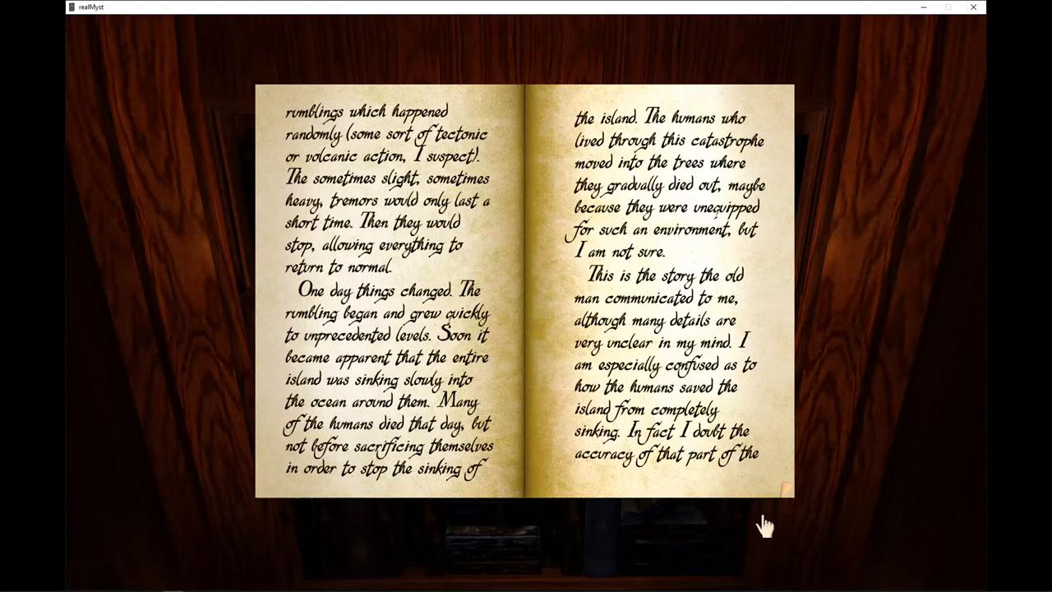
mouse_move(739, 534)
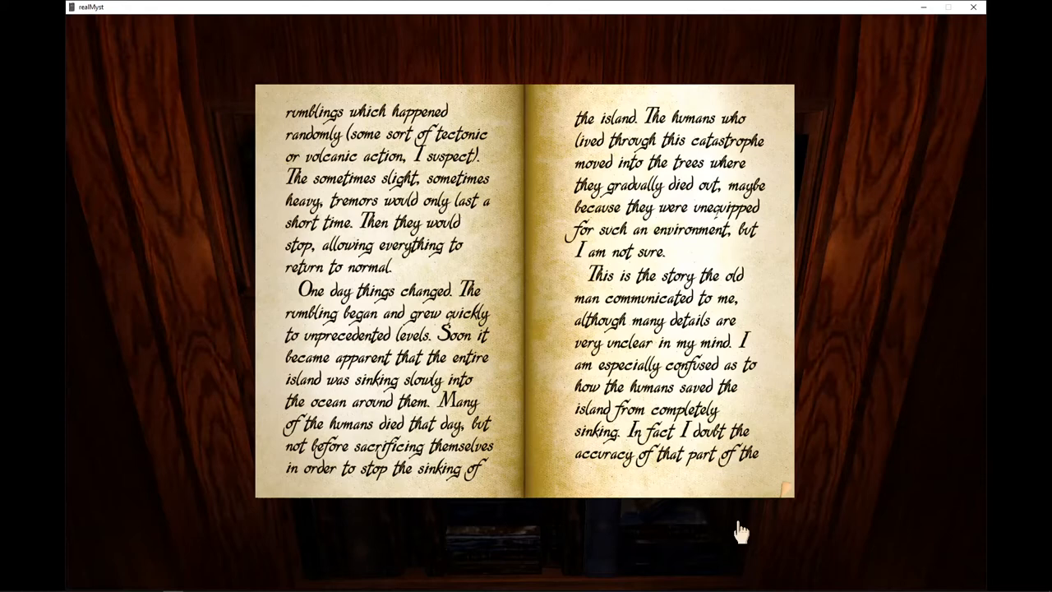
mouse_move(752, 461)
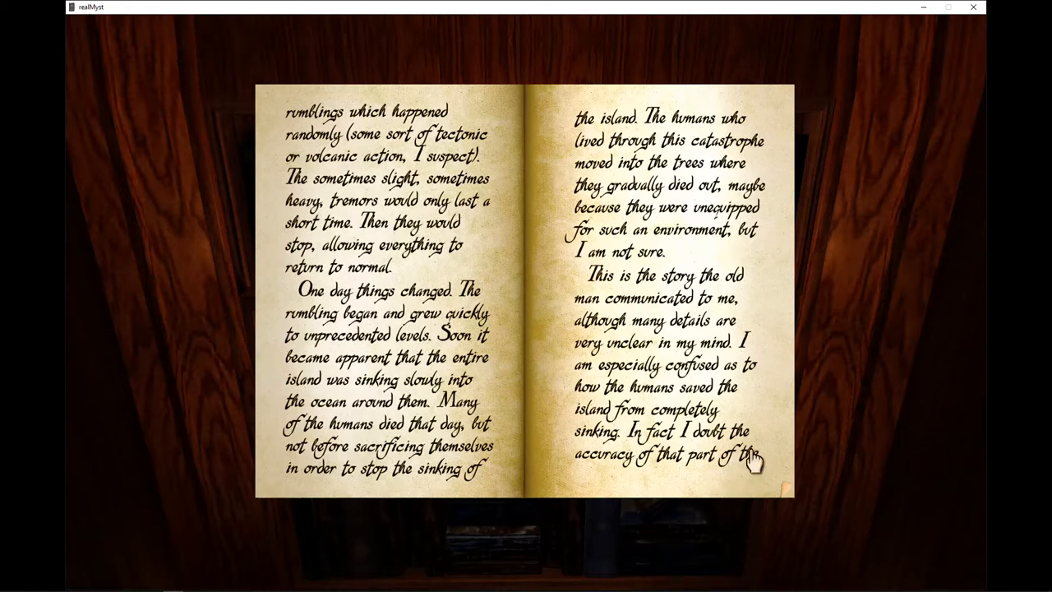
mouse_move(776, 473)
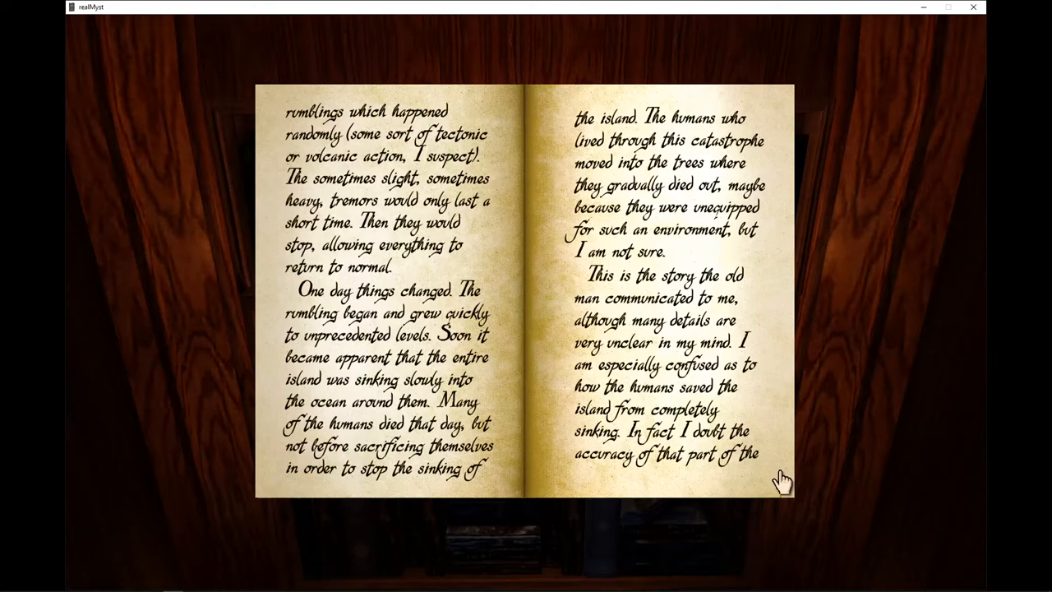
Turn to the spread on the tree-dwellers' worship and the old man's farewell walk
click(781, 480)
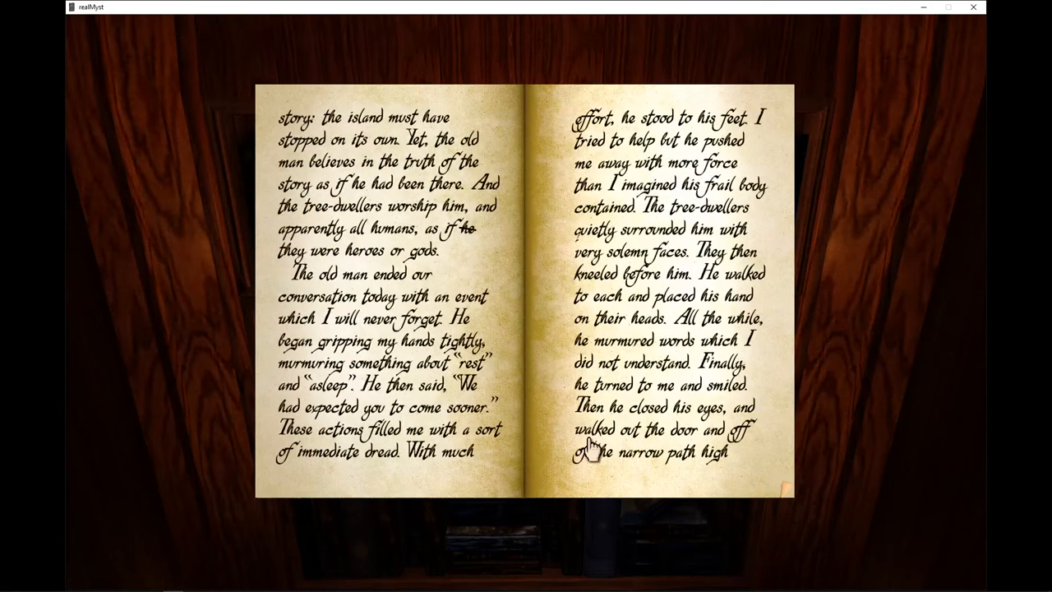
mouse_move(880, 436)
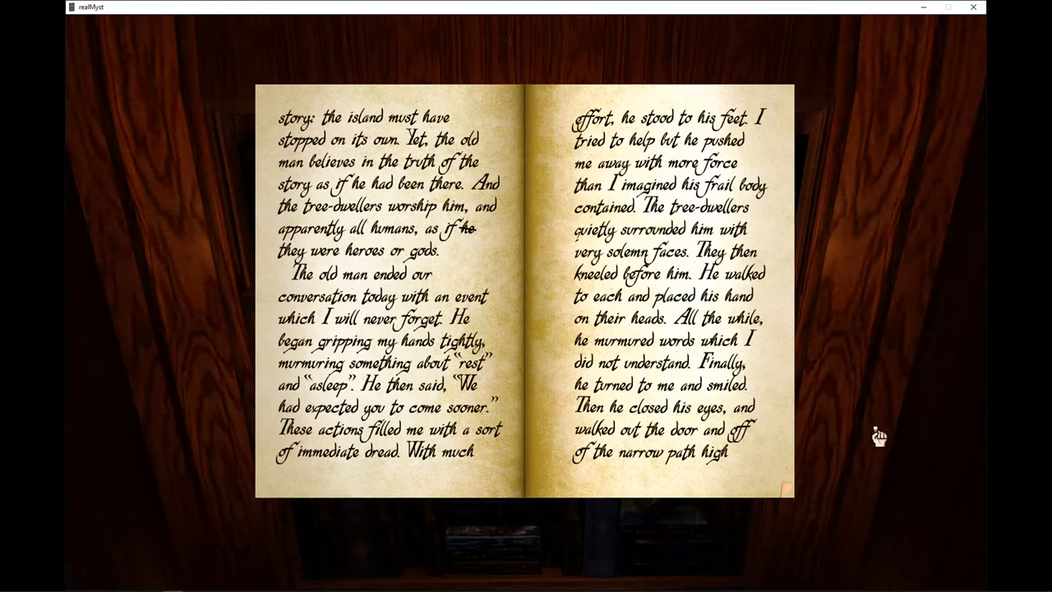
mouse_move(869, 444)
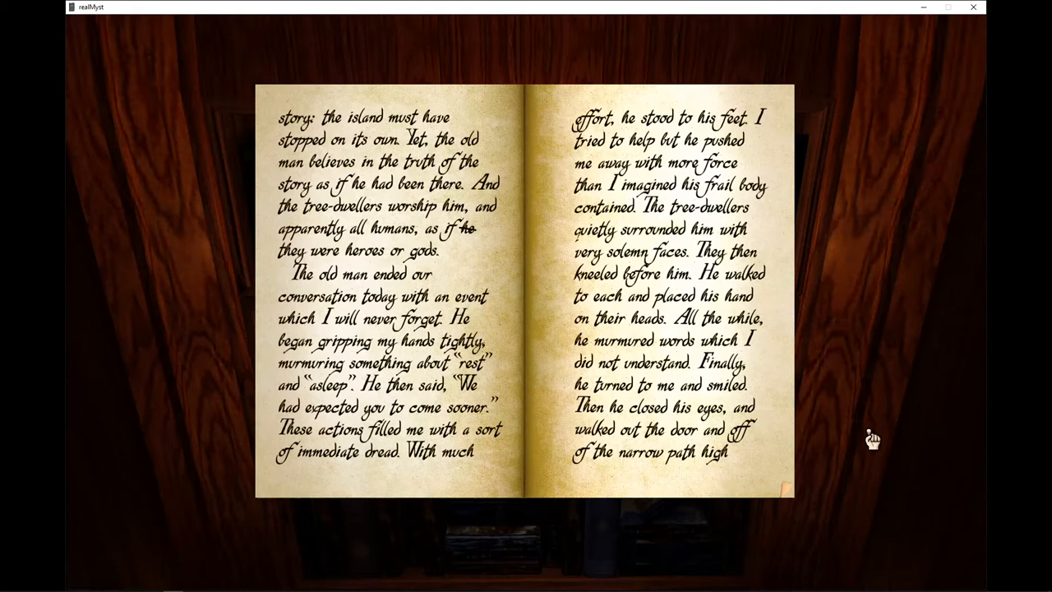
mouse_move(872, 437)
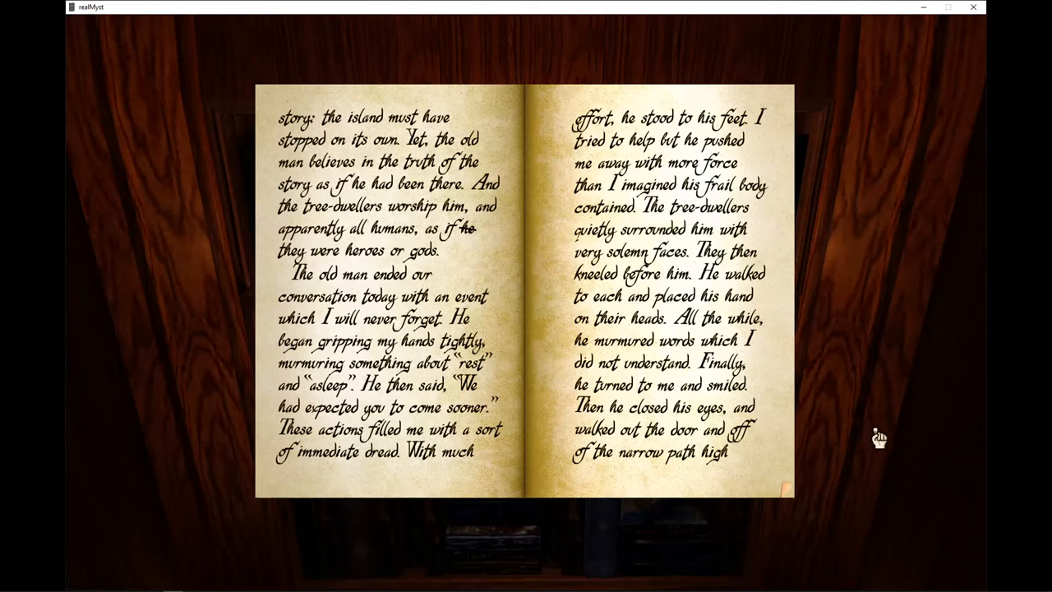
mouse_move(881, 438)
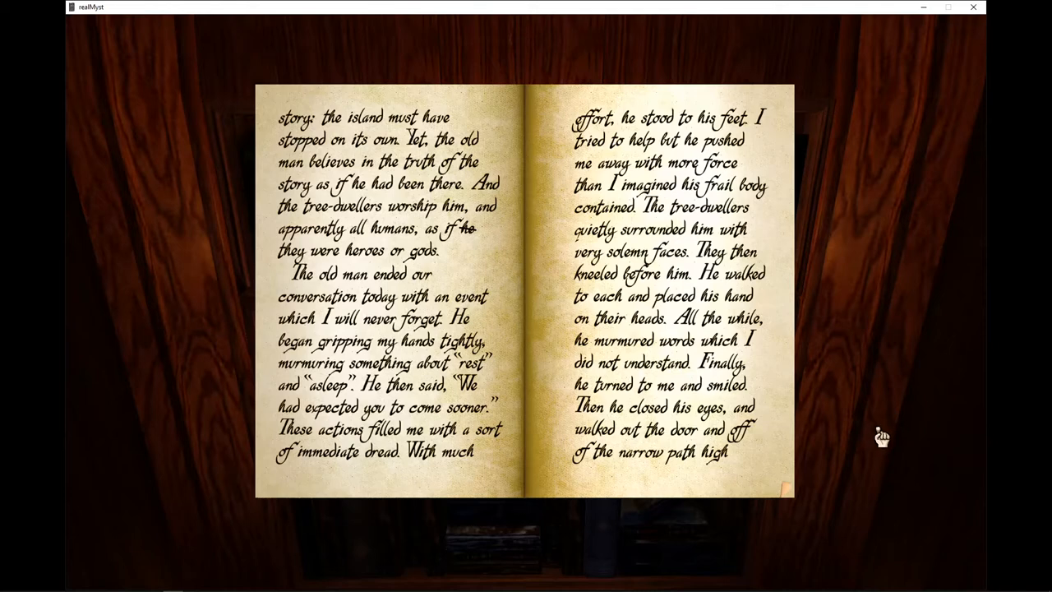
mouse_move(897, 421)
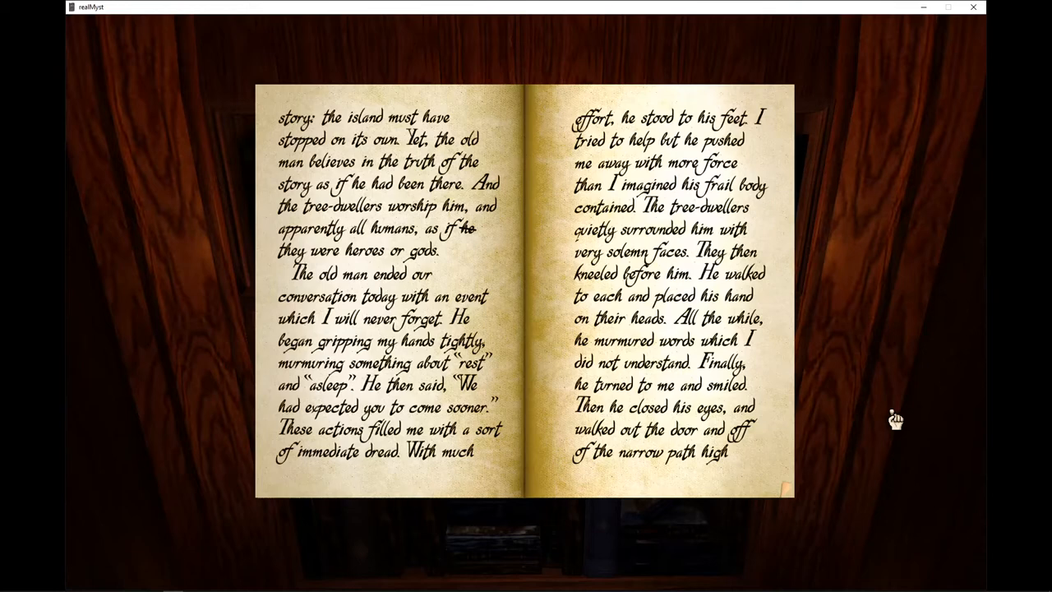
mouse_move(900, 417)
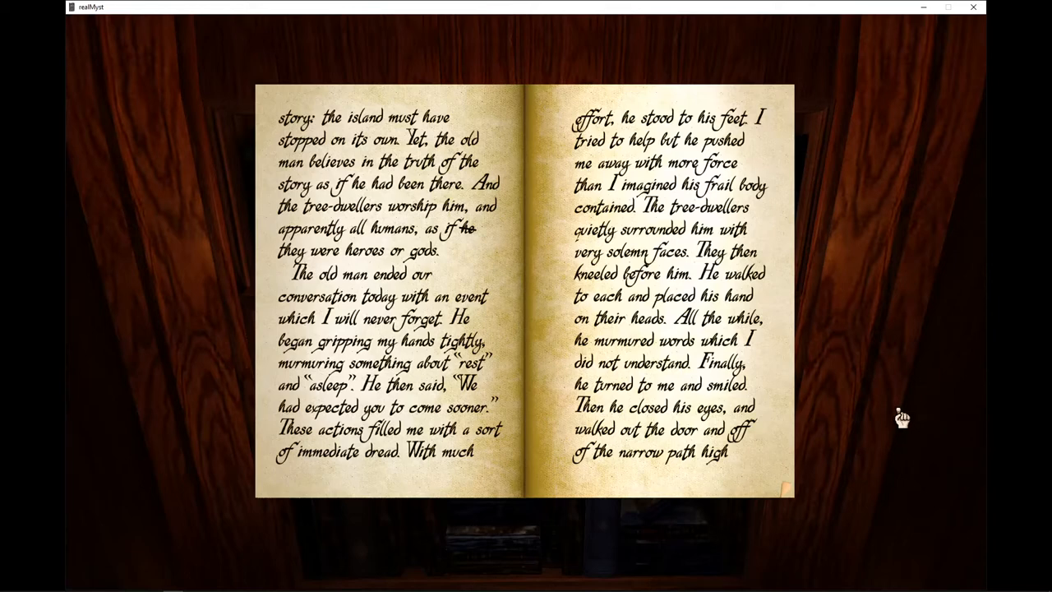
mouse_move(910, 414)
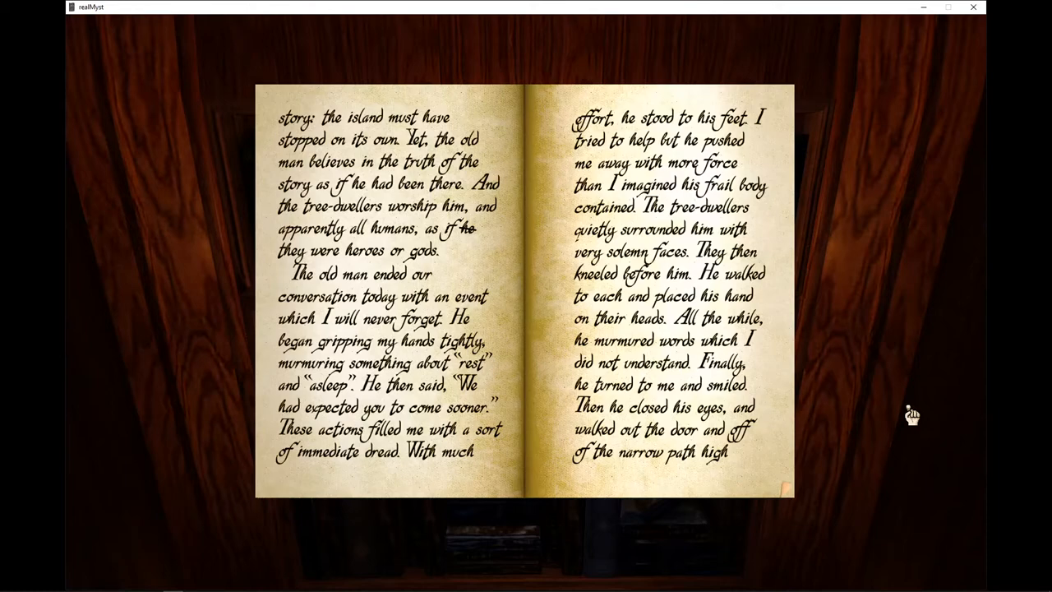
mouse_move(756, 457)
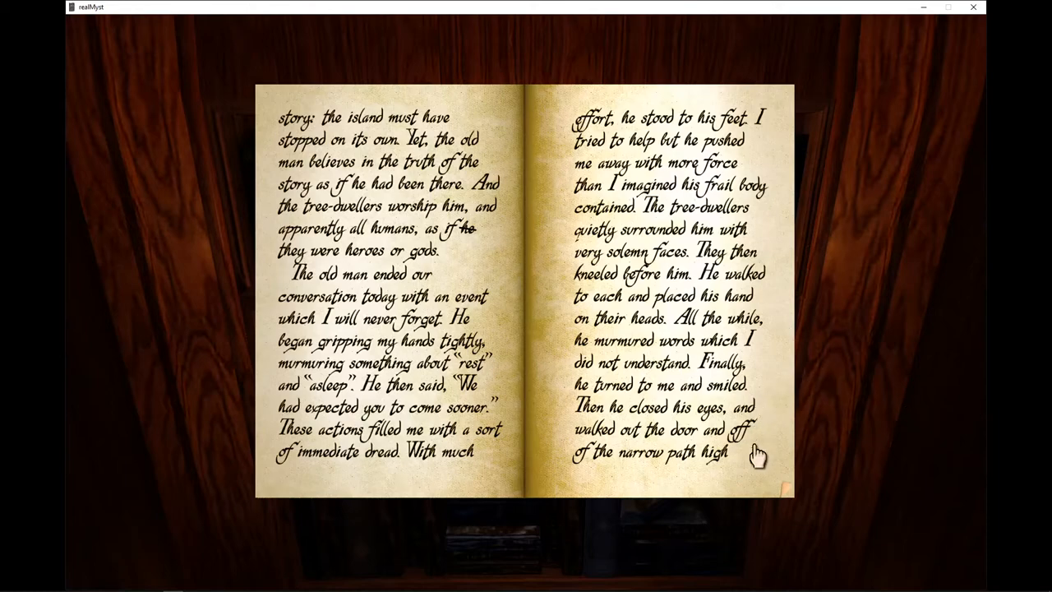
Turn to the spread describing the old man's burning funeral pier and the dull green waters
click(753, 447)
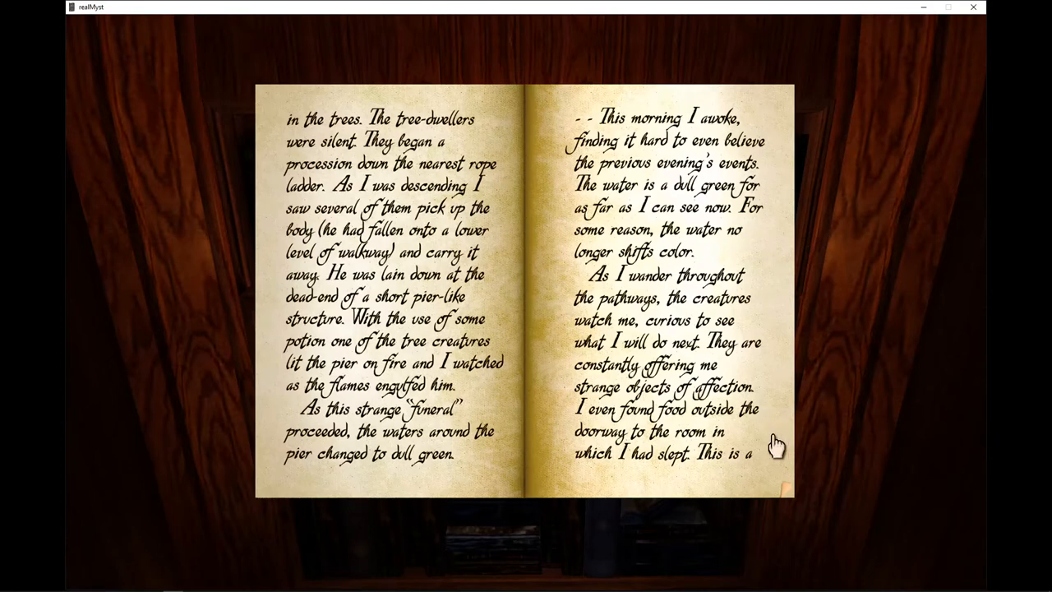
mouse_move(787, 434)
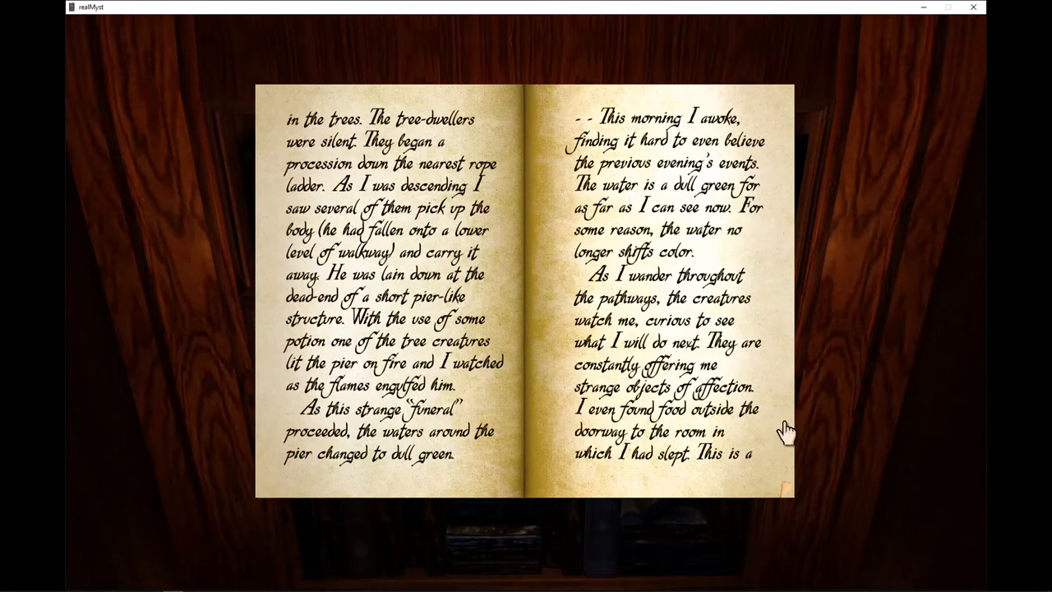
mouse_move(797, 414)
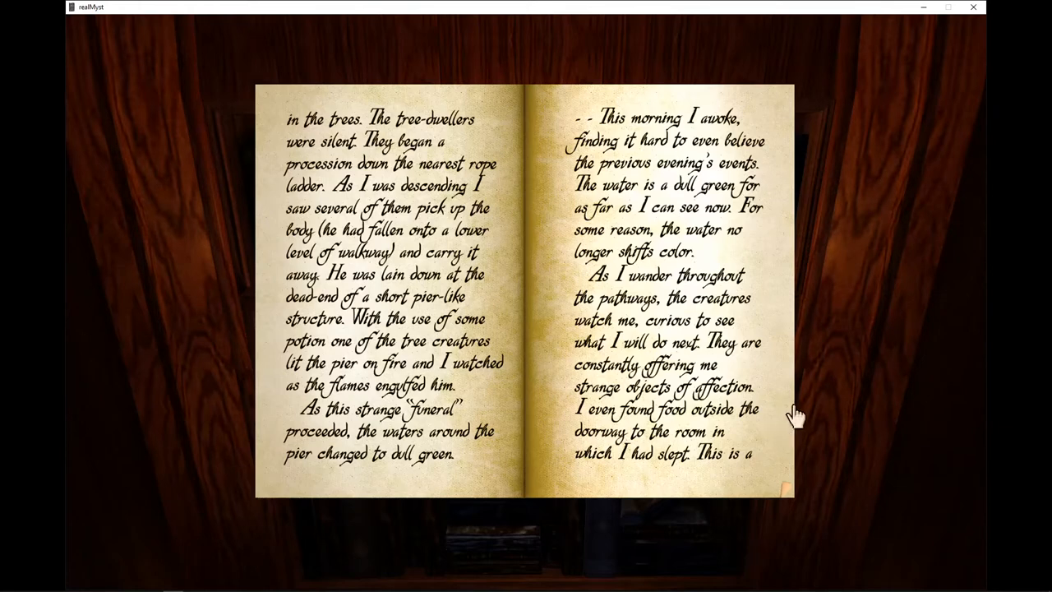
mouse_move(792, 421)
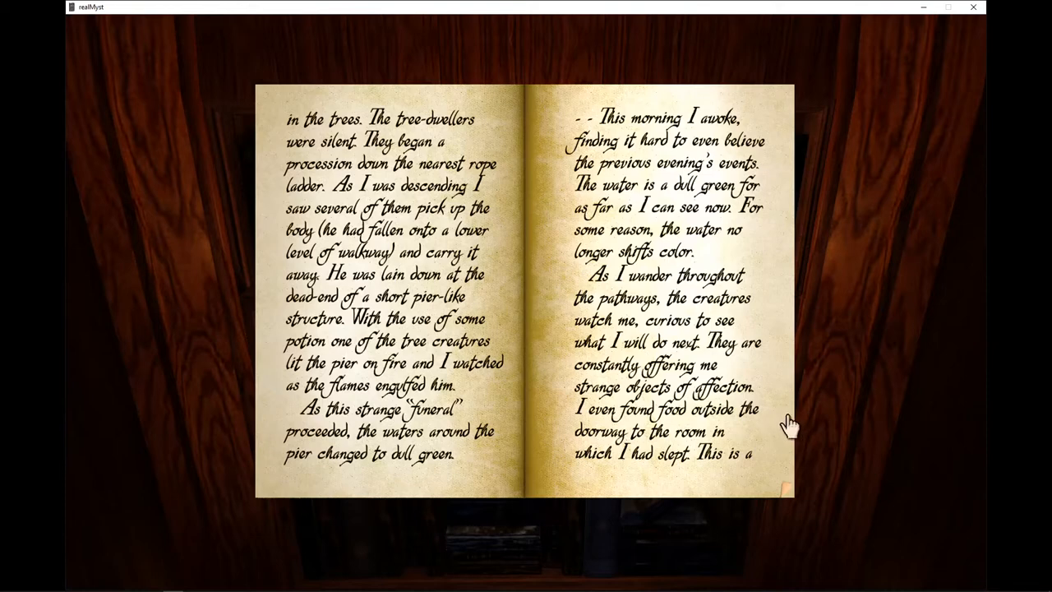
mouse_move(790, 417)
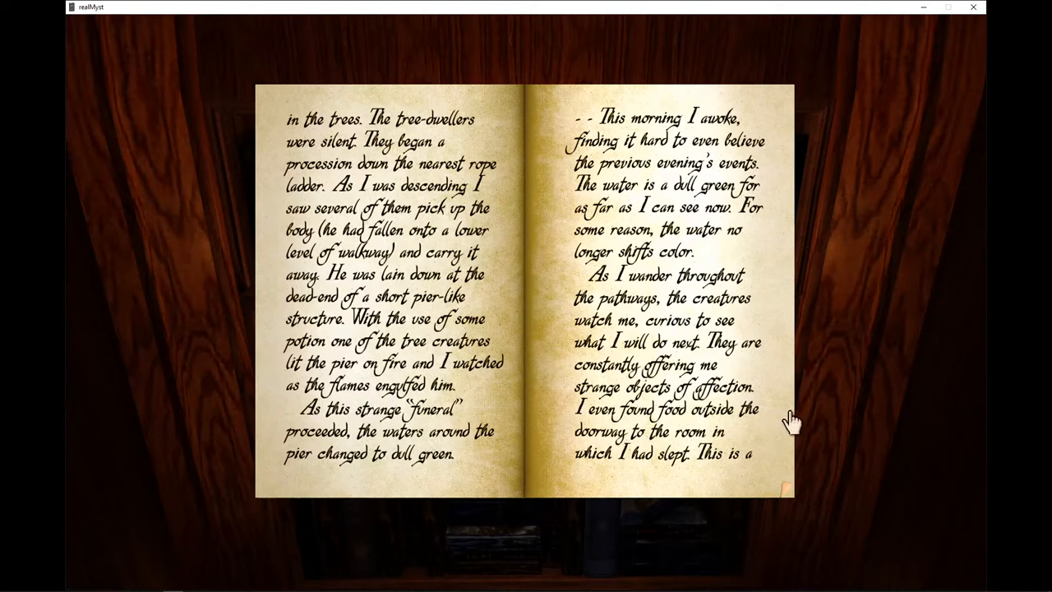
mouse_move(792, 427)
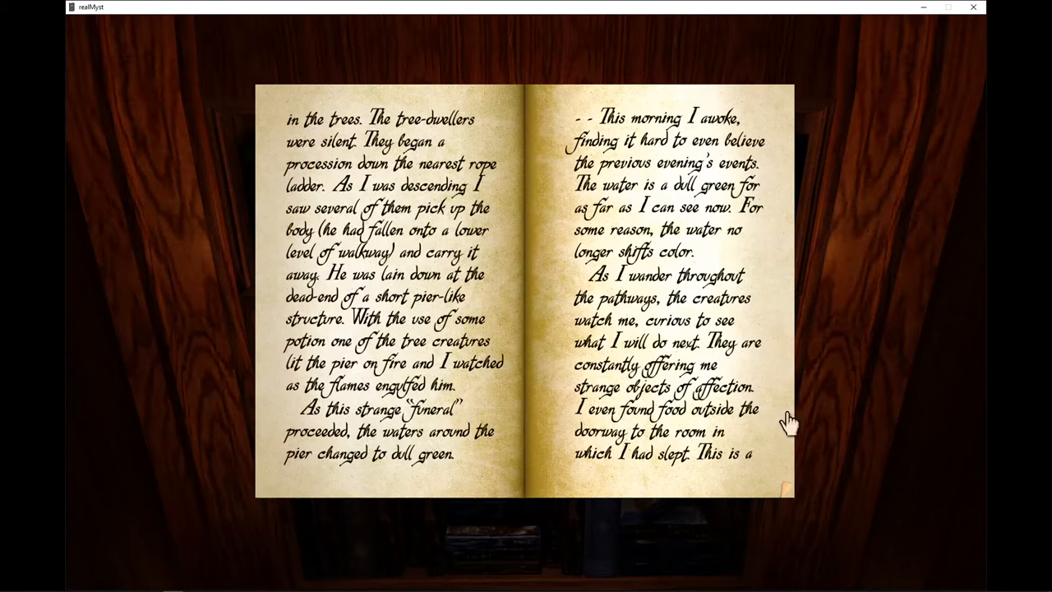
mouse_move(788, 427)
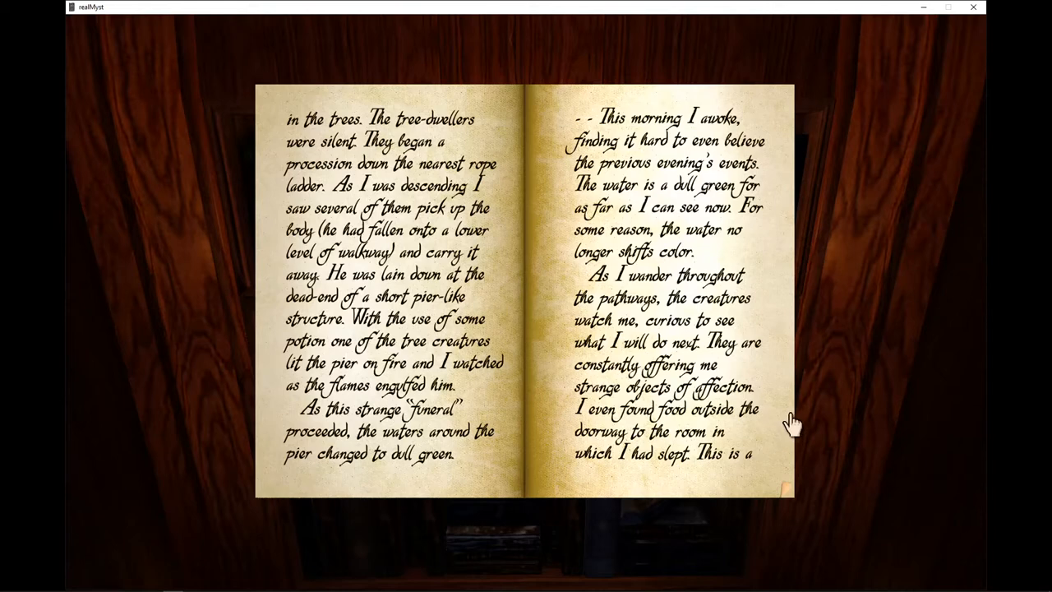
mouse_move(793, 421)
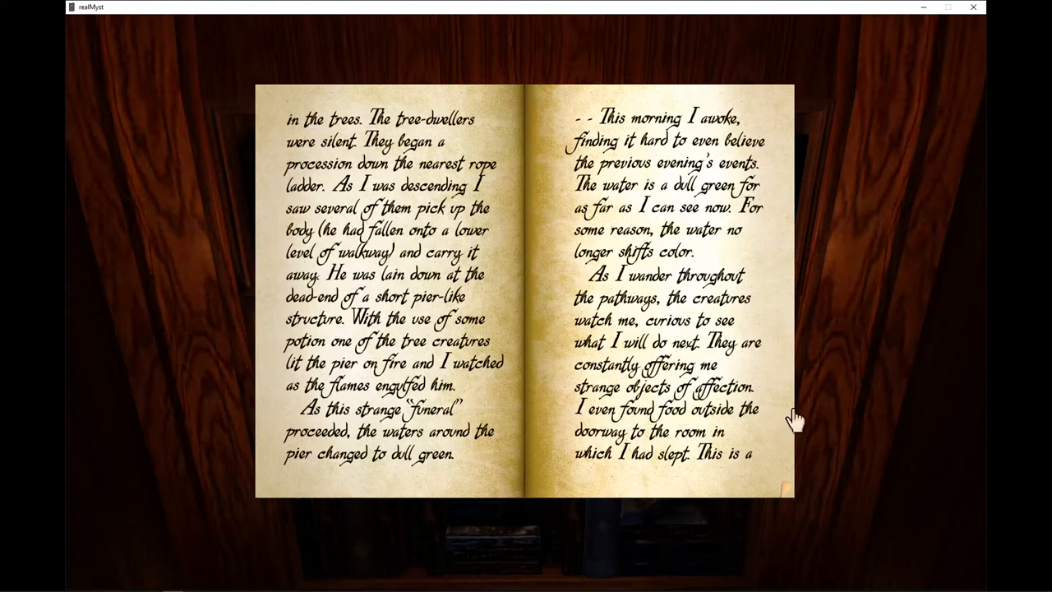
mouse_move(790, 424)
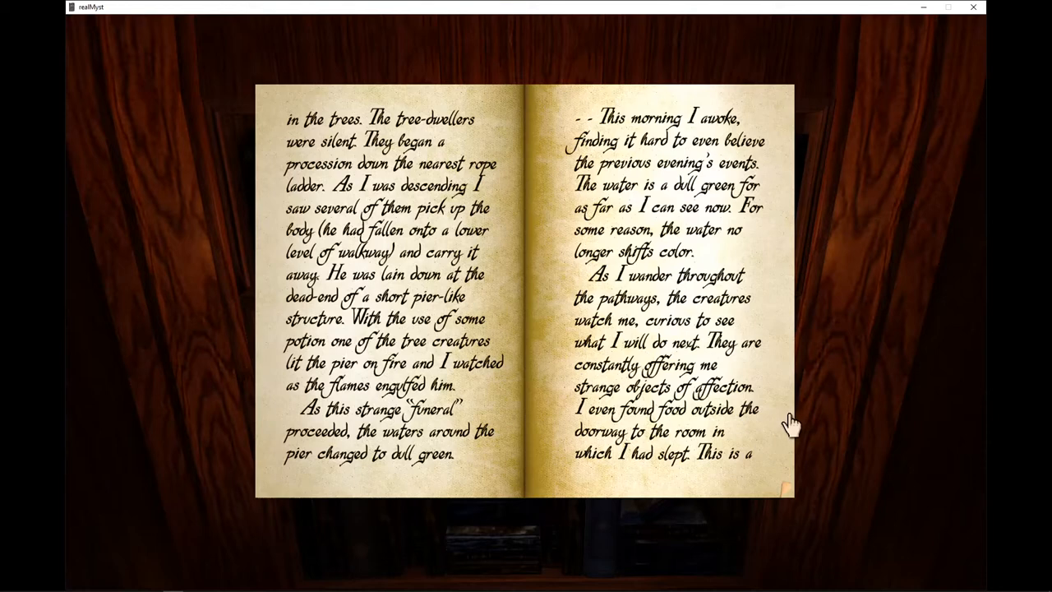
mouse_move(792, 424)
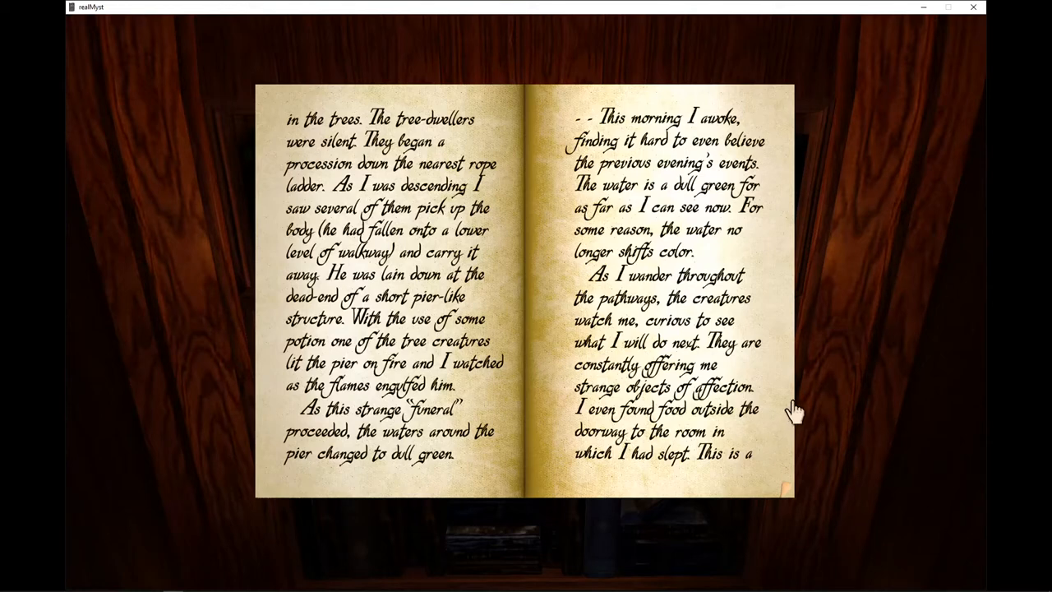
mouse_move(930, 431)
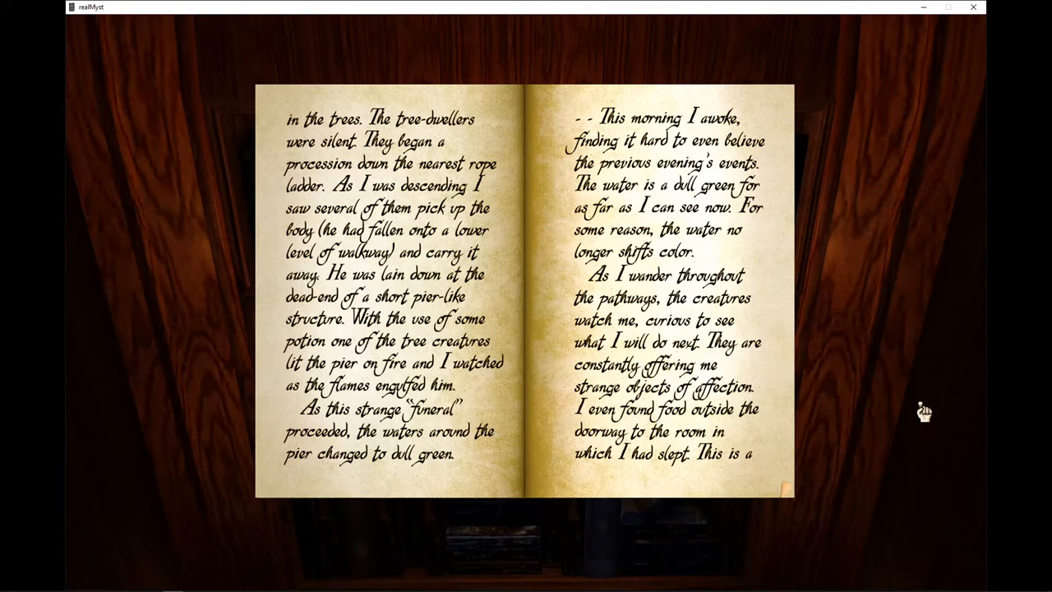
mouse_move(920, 420)
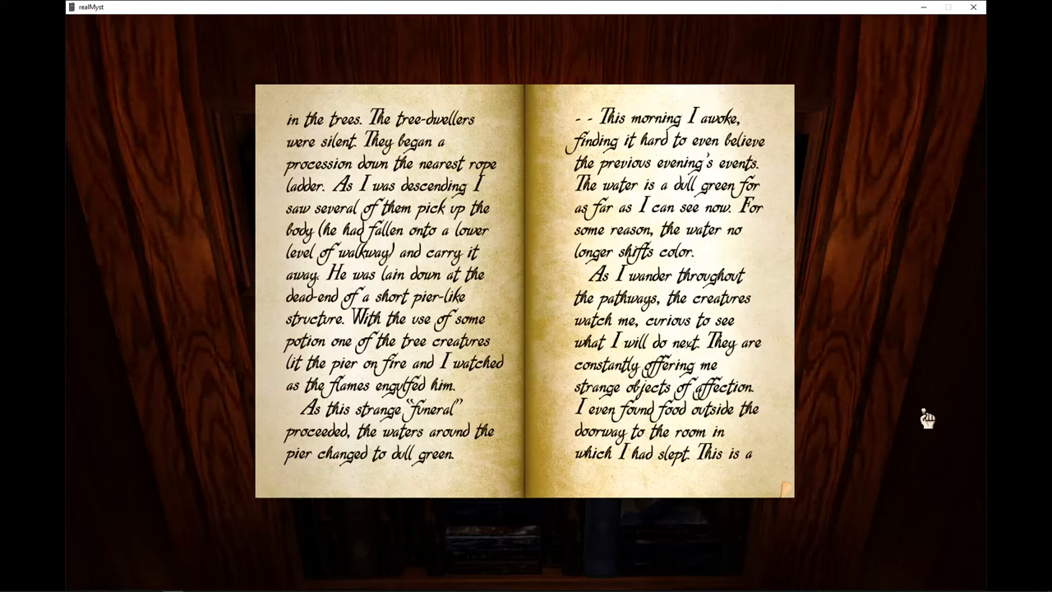
mouse_move(926, 426)
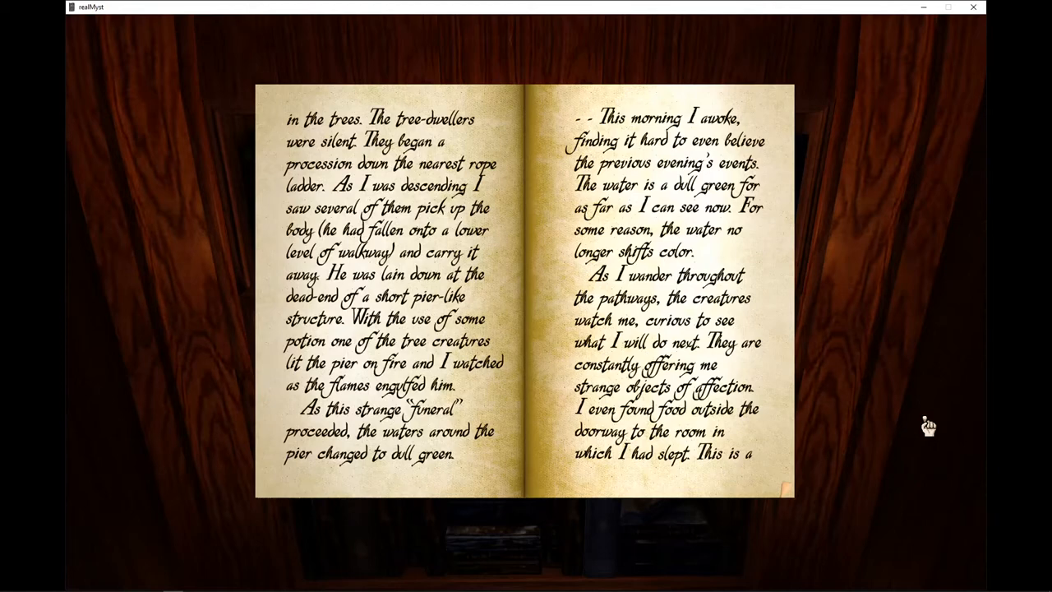
mouse_move(922, 434)
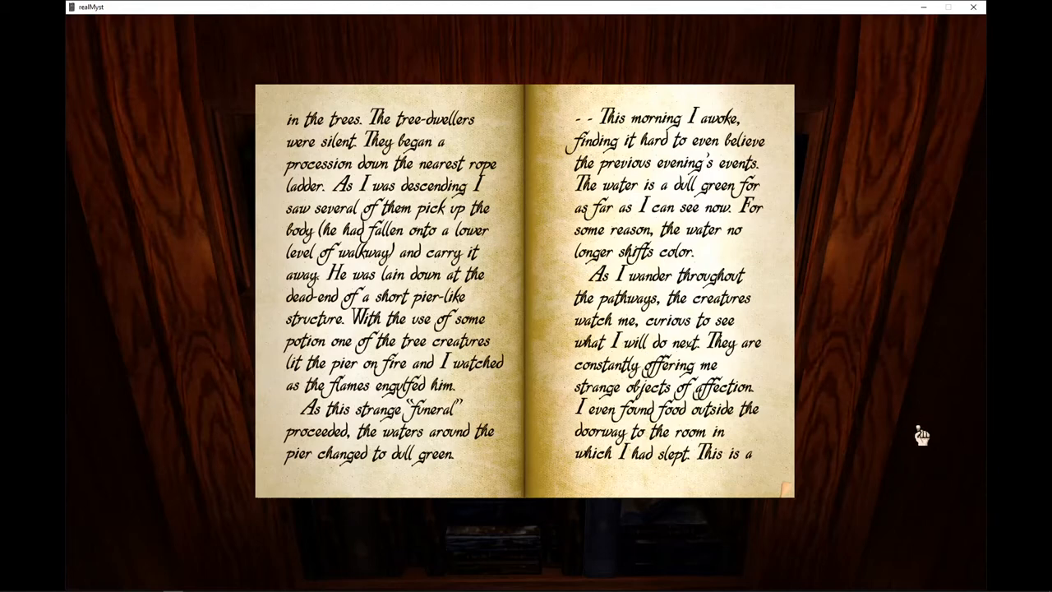
mouse_move(786, 419)
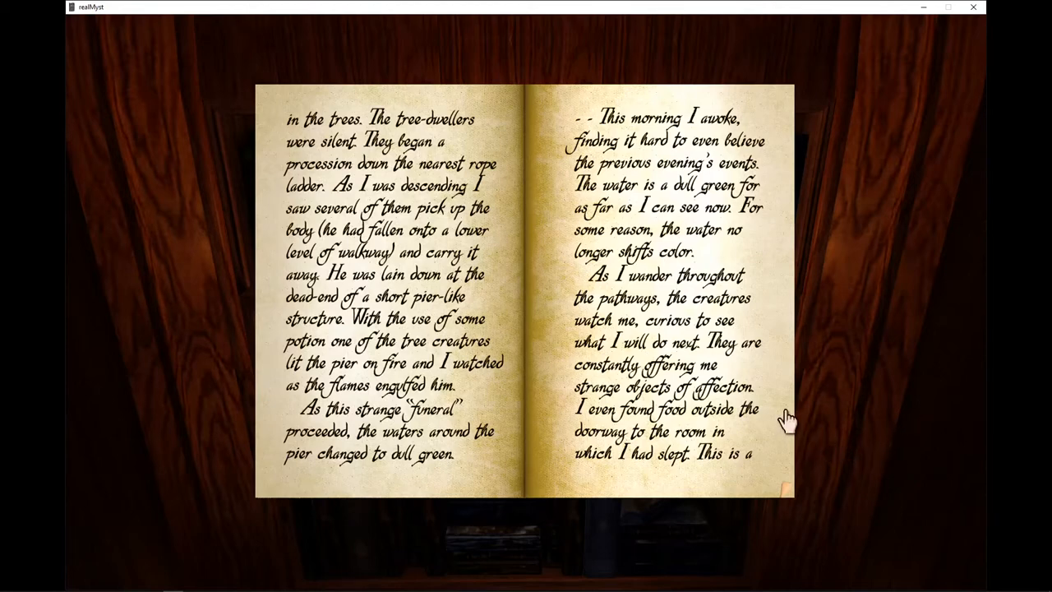
click(786, 414)
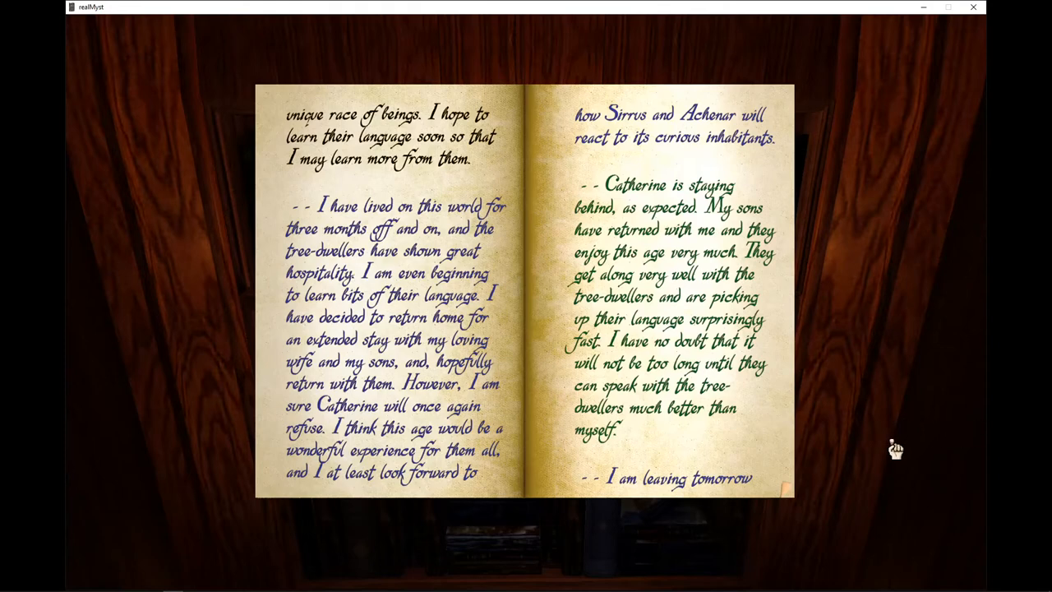
mouse_move(891, 433)
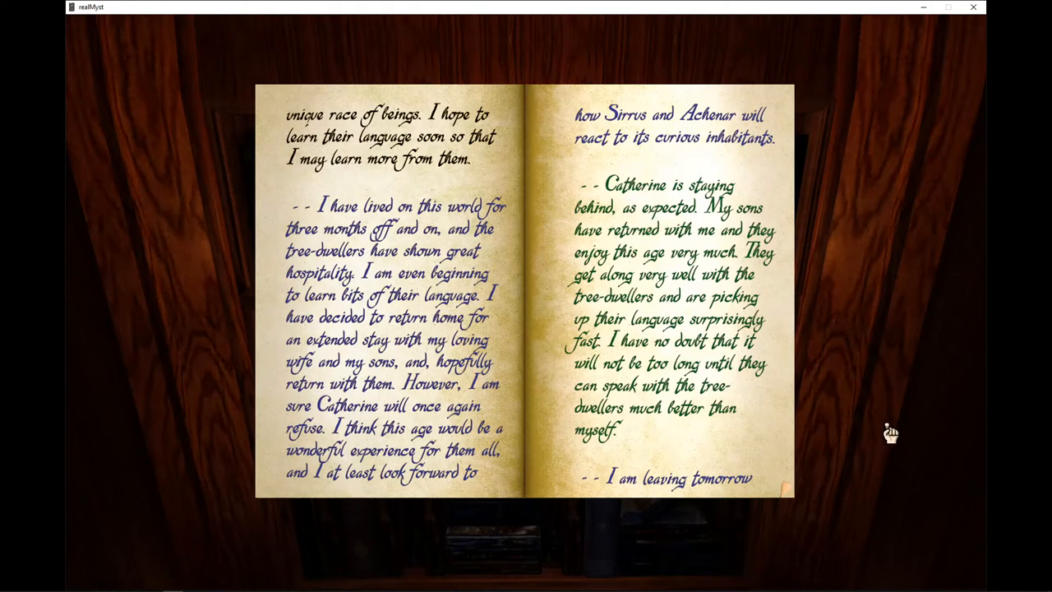
mouse_move(891, 430)
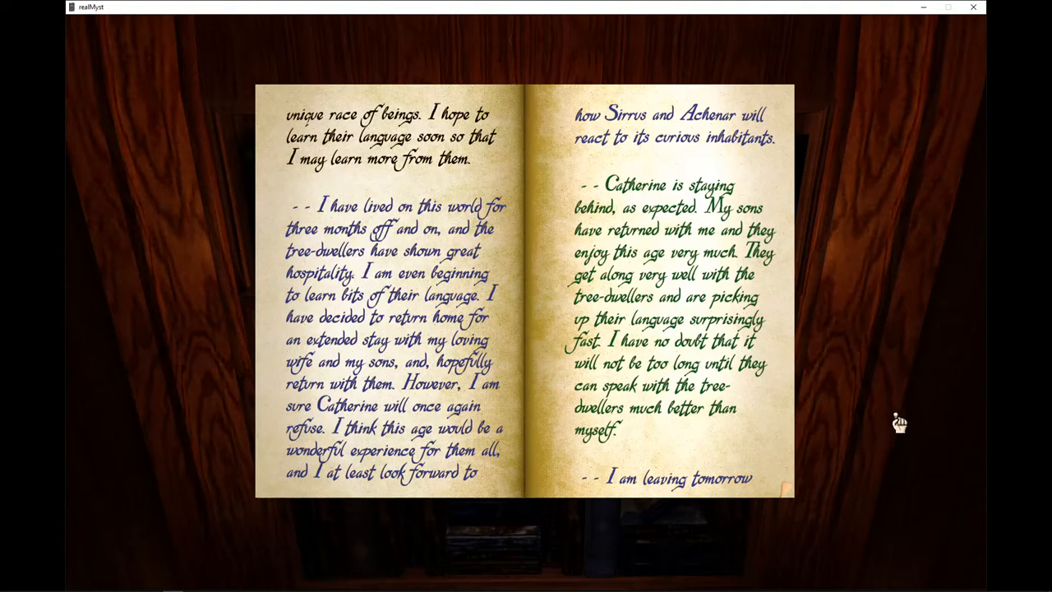
mouse_move(894, 442)
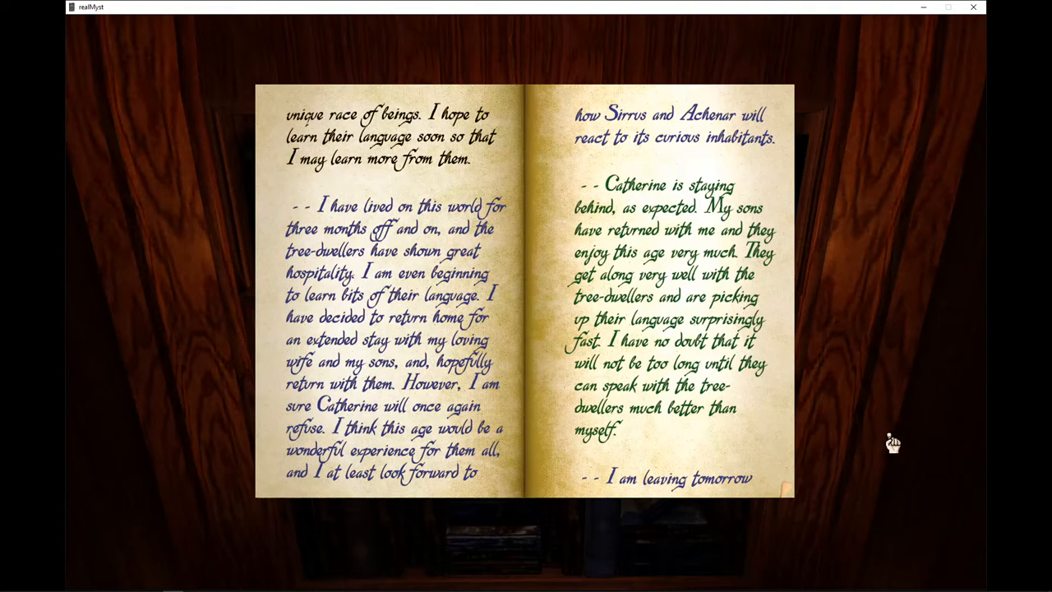
mouse_move(894, 429)
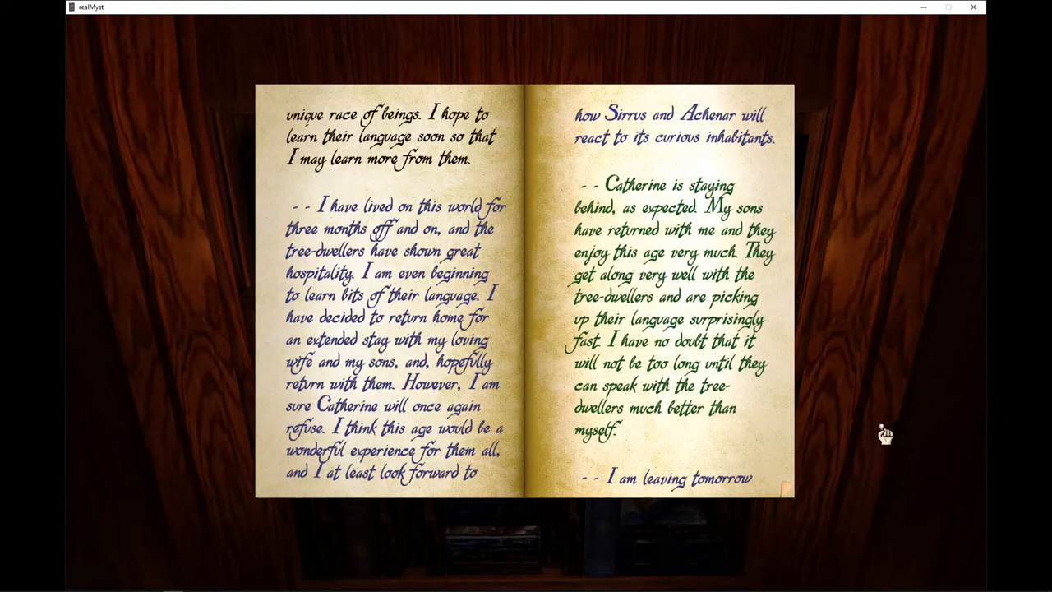
mouse_move(885, 431)
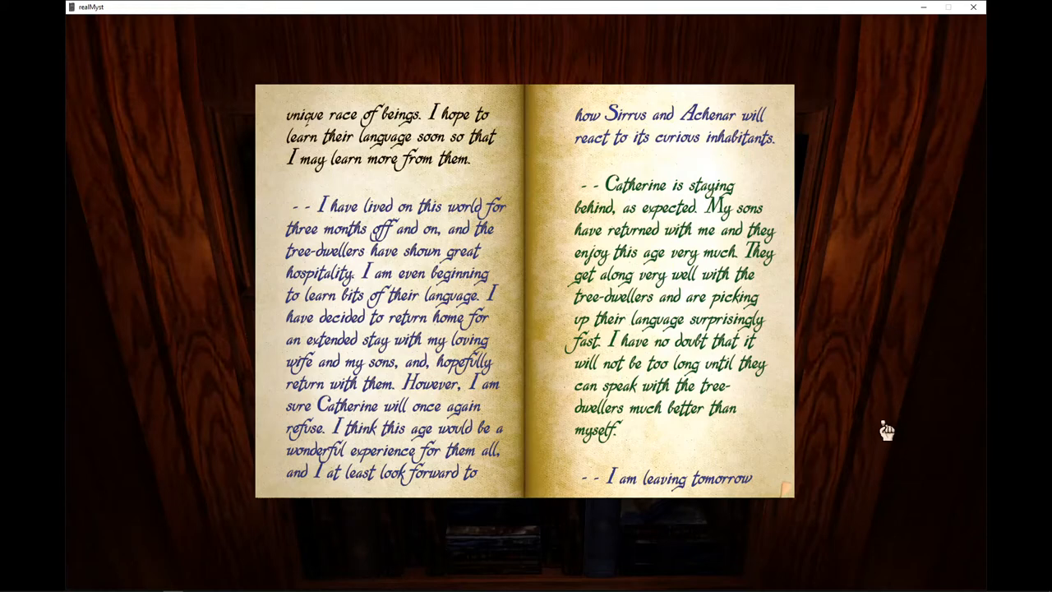
mouse_move(887, 426)
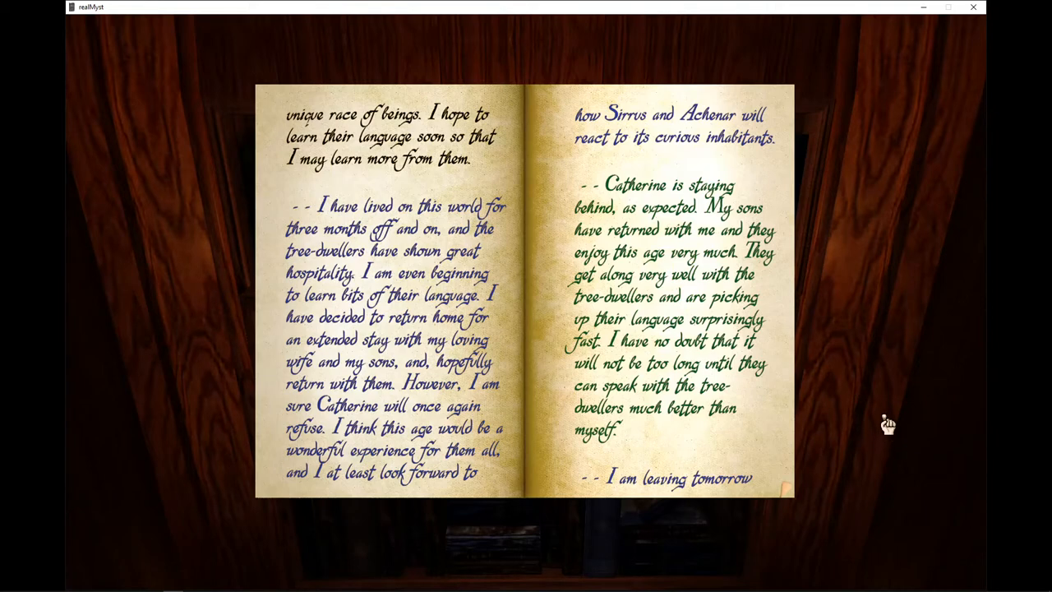
mouse_move(884, 434)
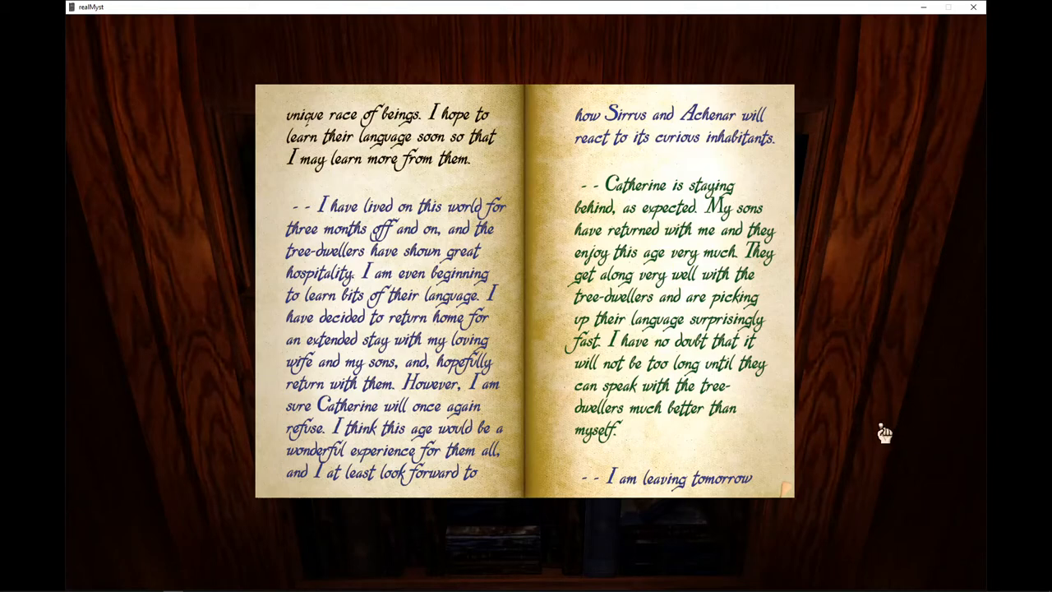
mouse_move(884, 424)
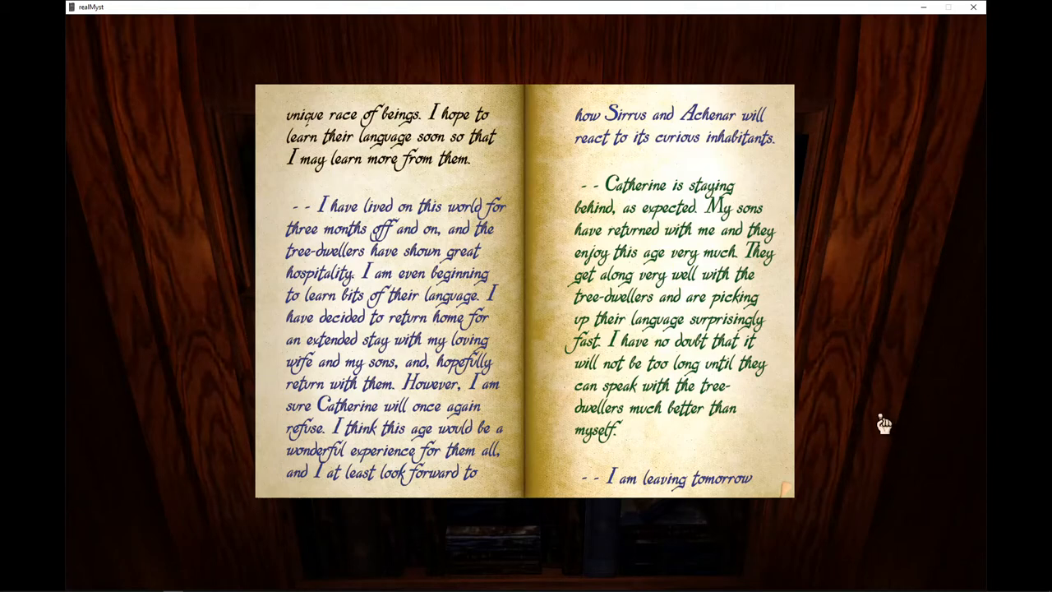
mouse_move(879, 430)
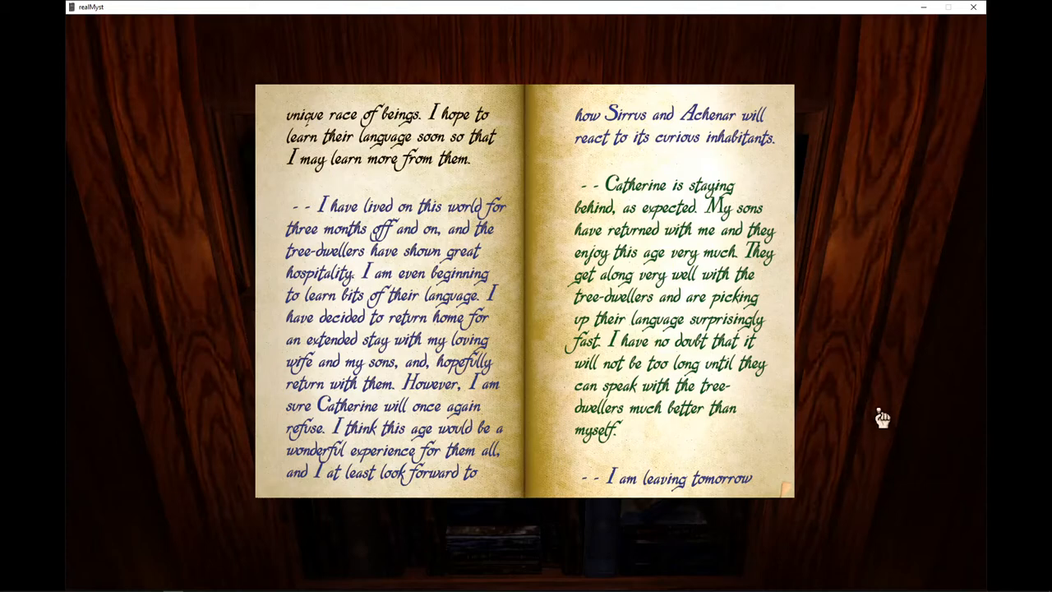
mouse_move(879, 421)
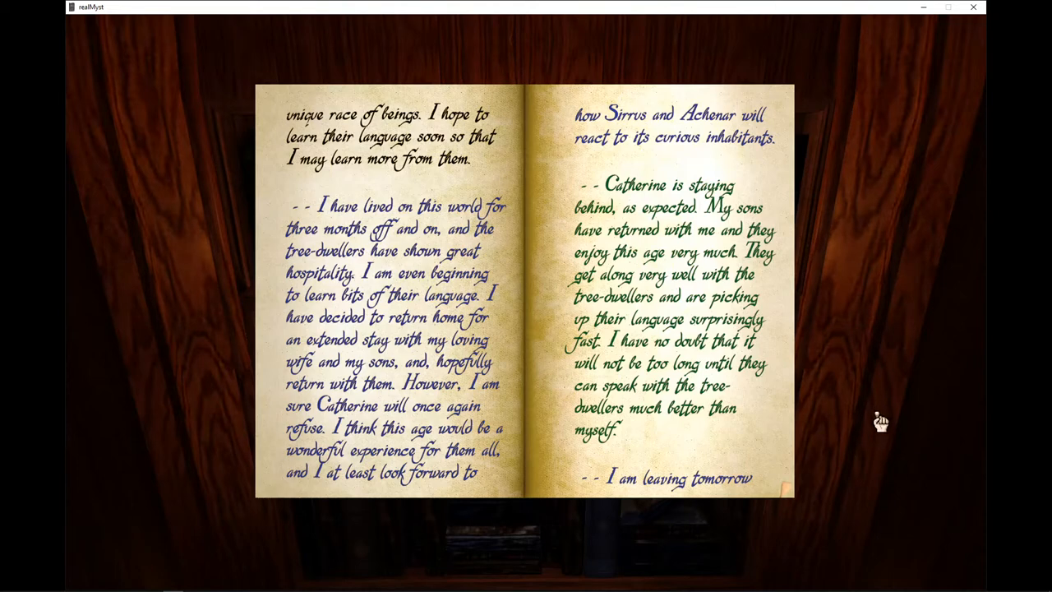
mouse_move(886, 421)
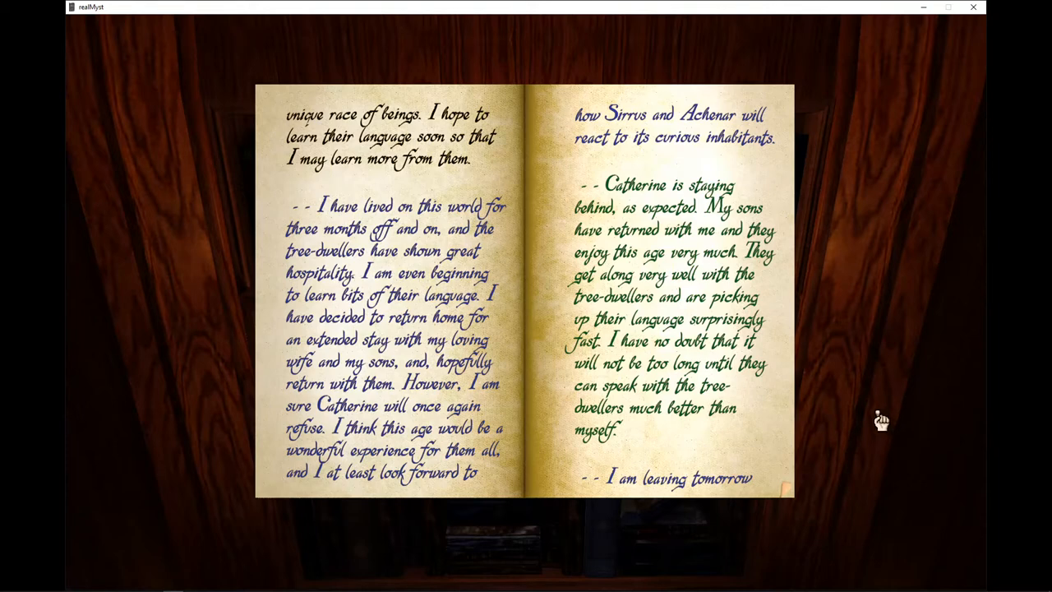
mouse_move(900, 408)
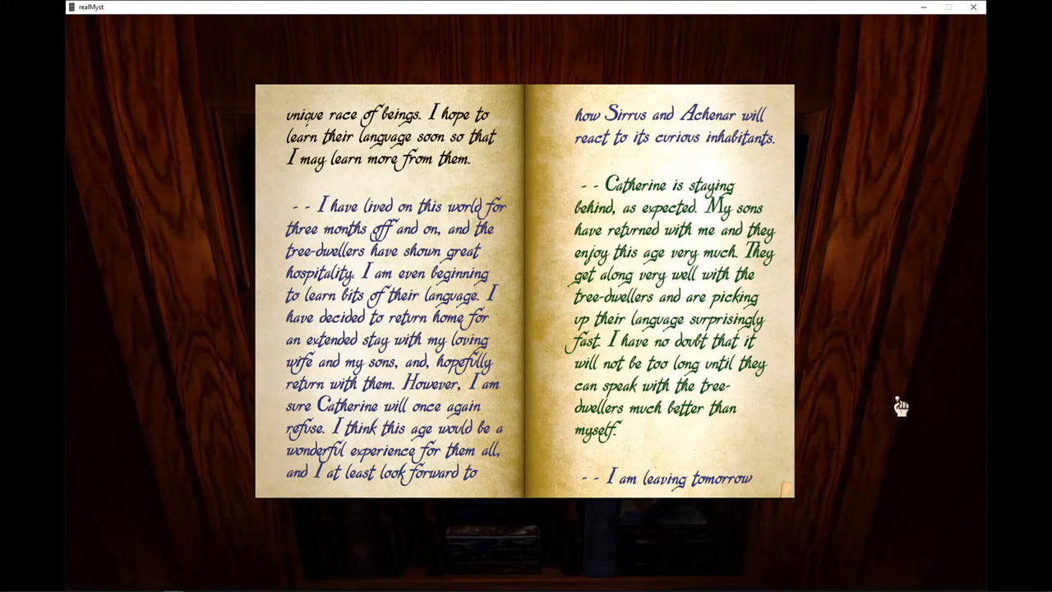
mouse_move(864, 427)
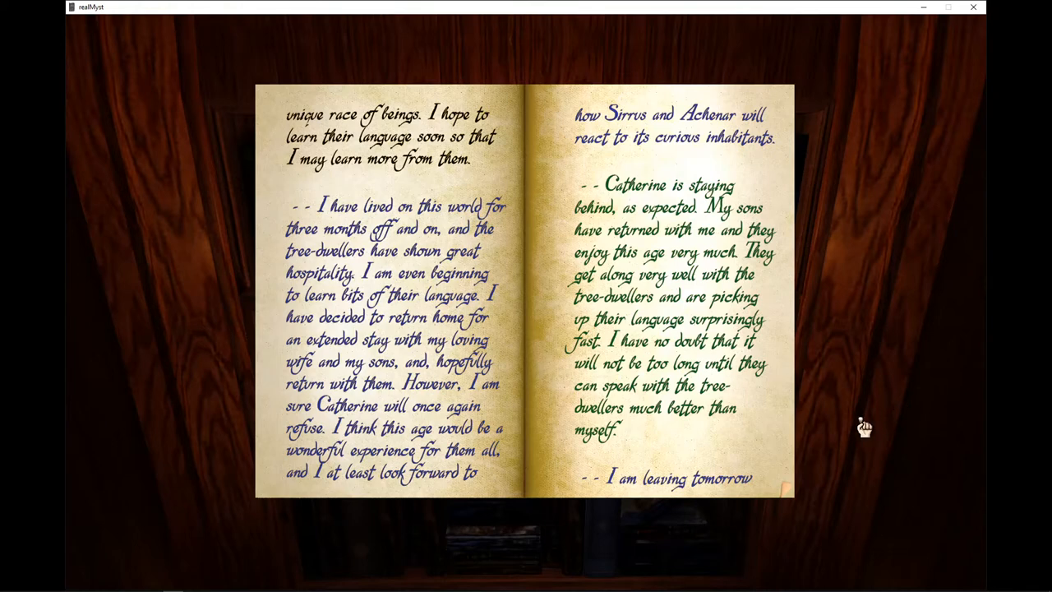
mouse_move(625, 144)
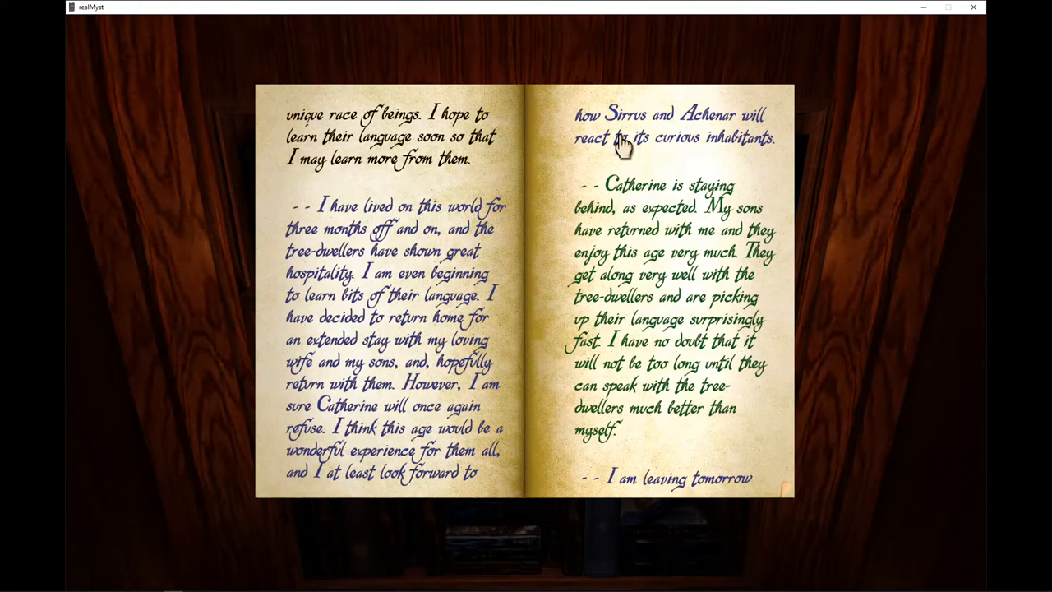
mouse_move(506, 440)
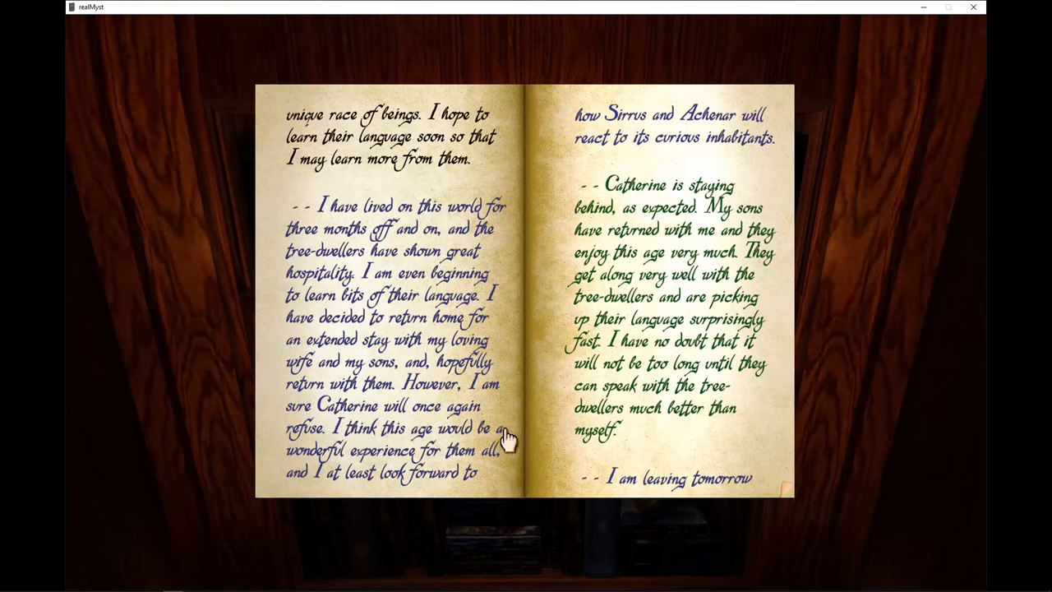
mouse_move(414, 348)
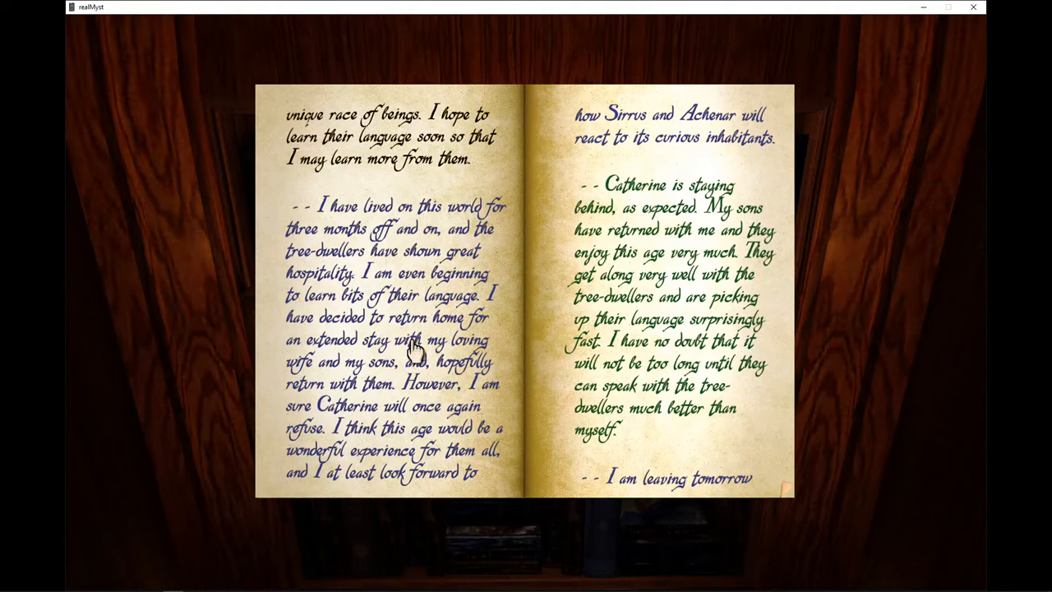
mouse_move(470, 283)
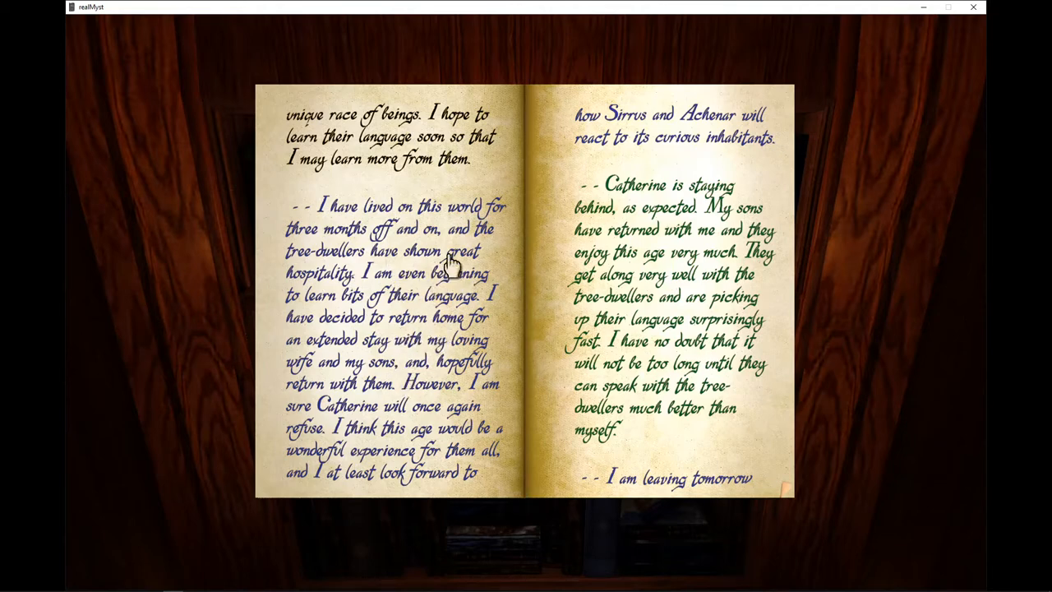
click(450, 263)
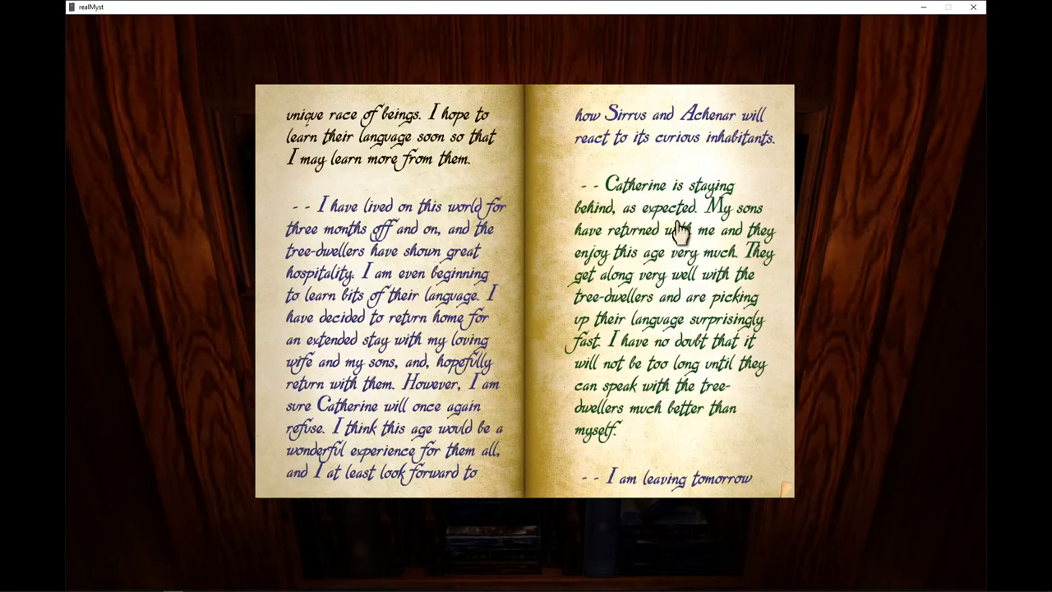
mouse_move(345, 283)
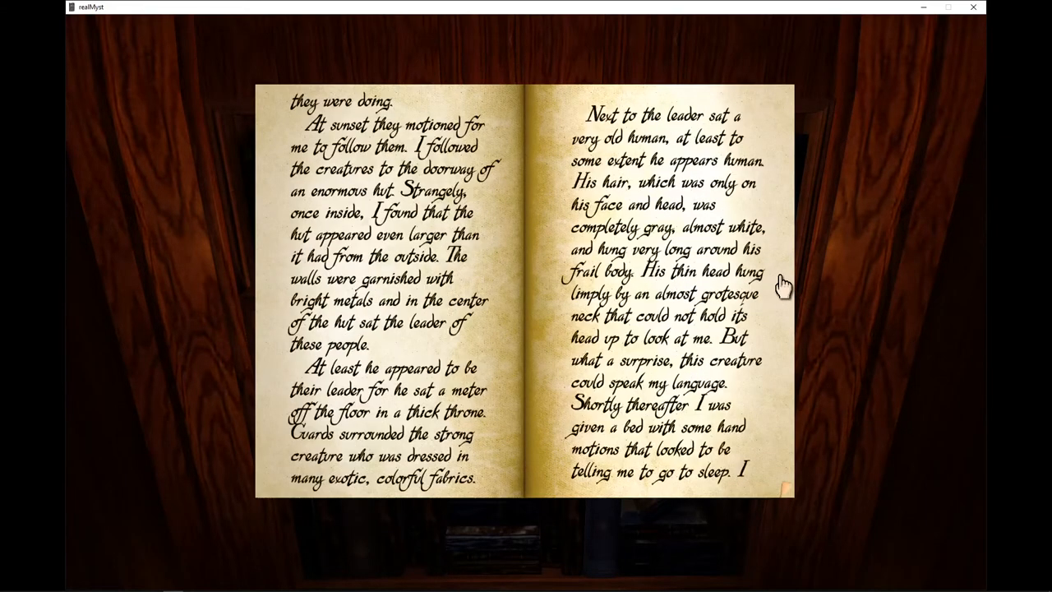
click(780, 282)
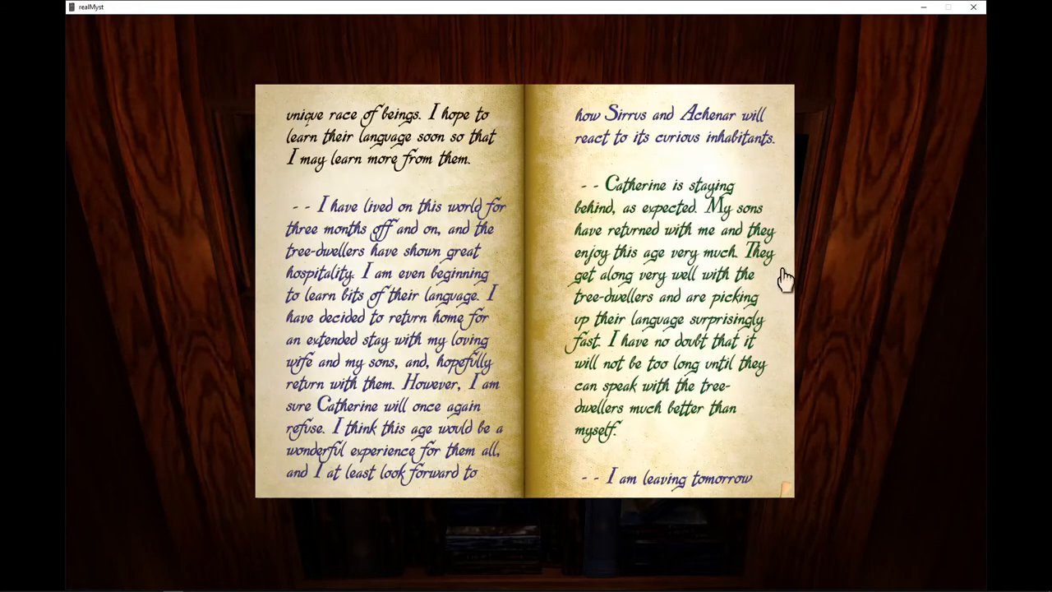
mouse_move(304, 220)
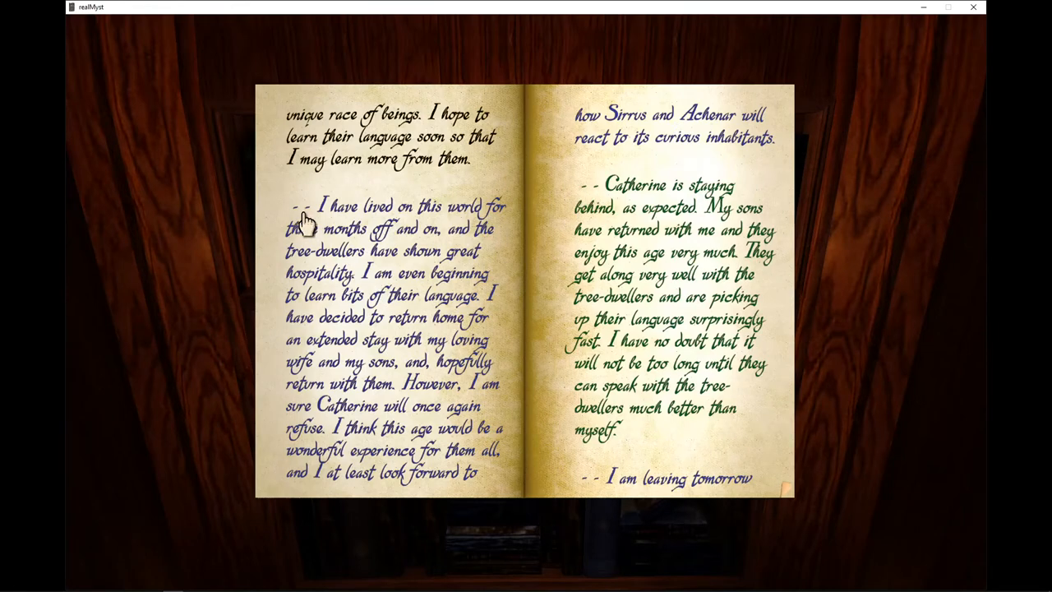
mouse_move(729, 335)
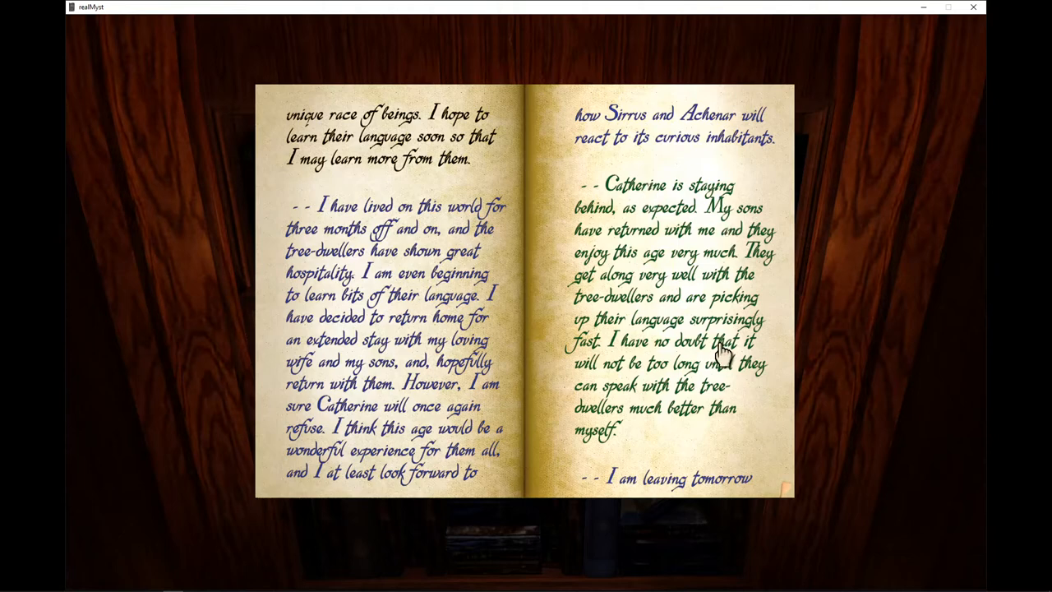
mouse_move(912, 348)
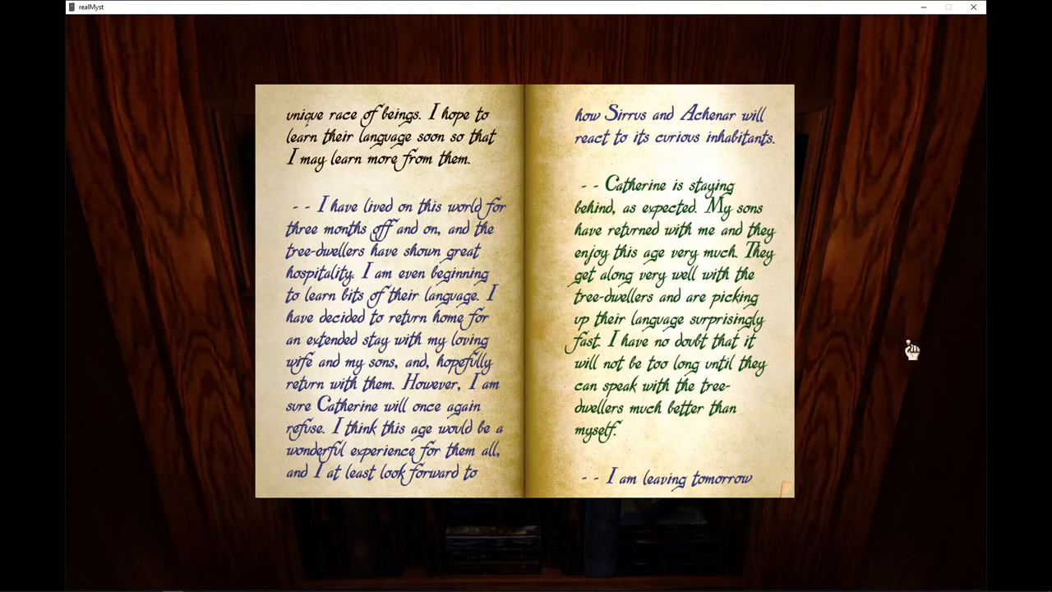
mouse_move(892, 414)
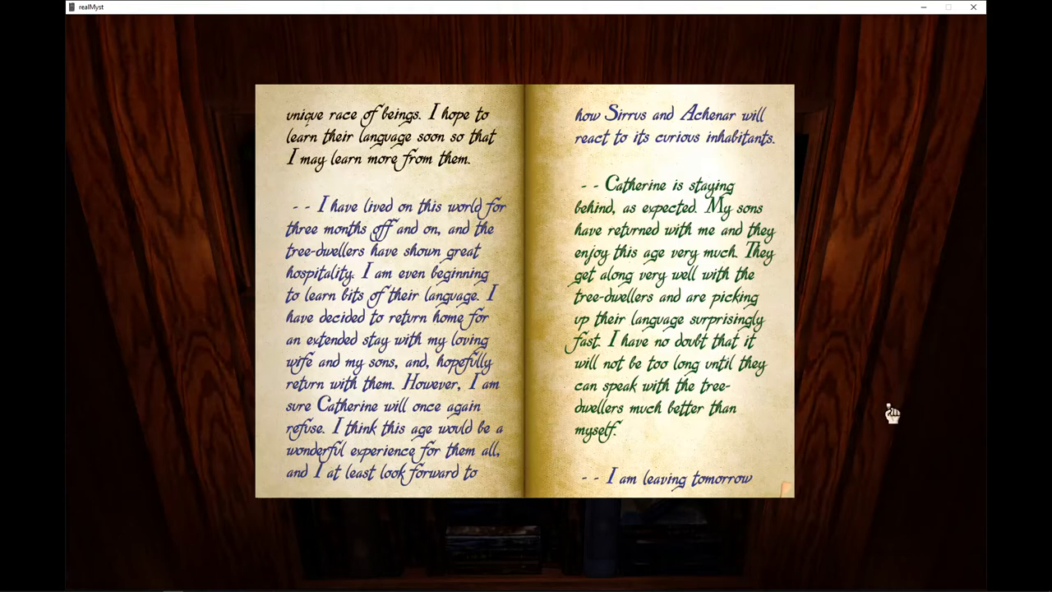
mouse_move(854, 485)
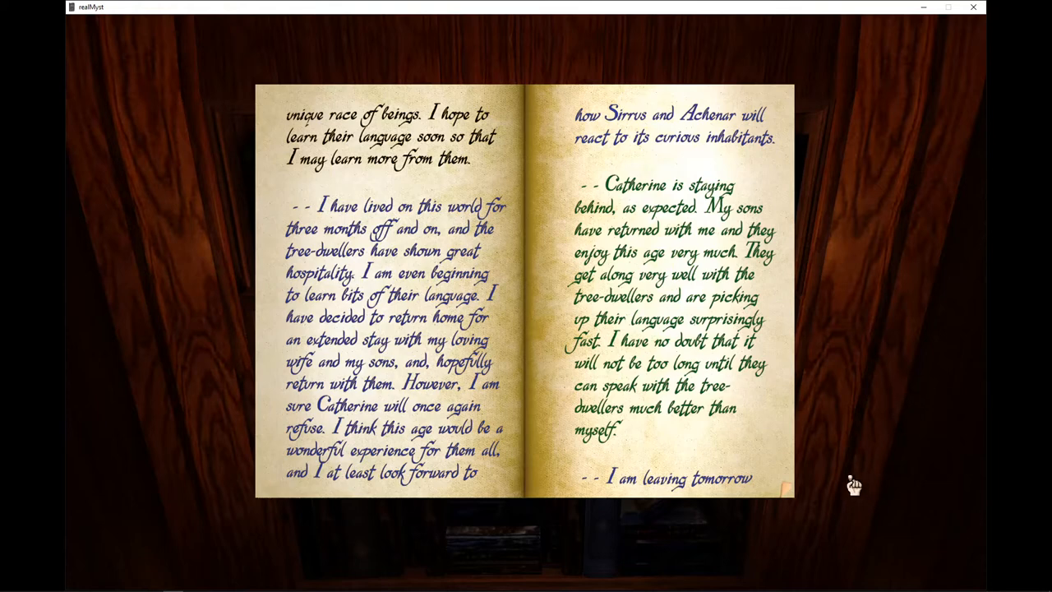
mouse_move(788, 452)
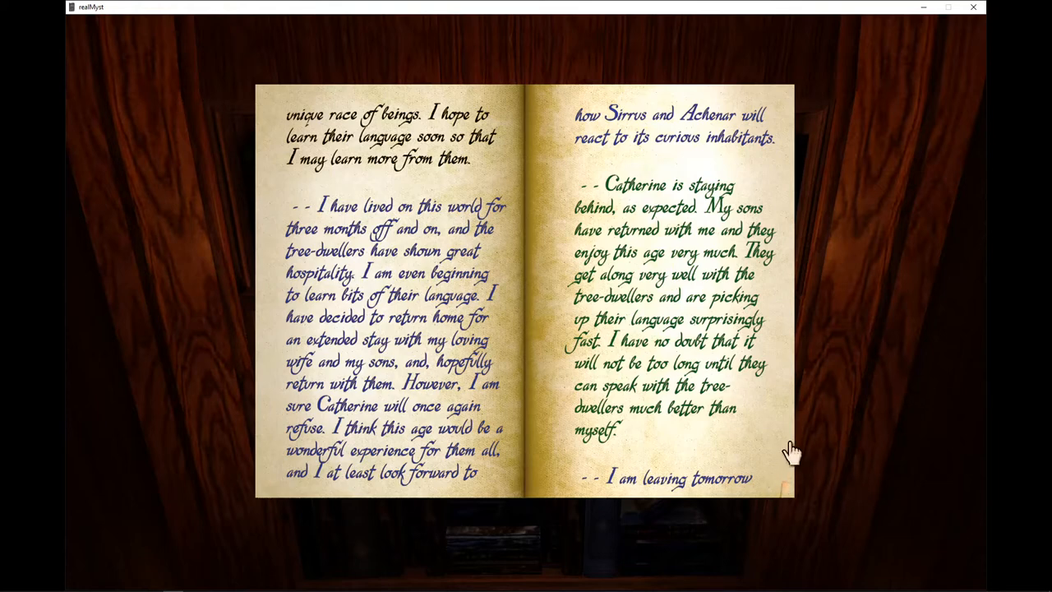
mouse_move(787, 450)
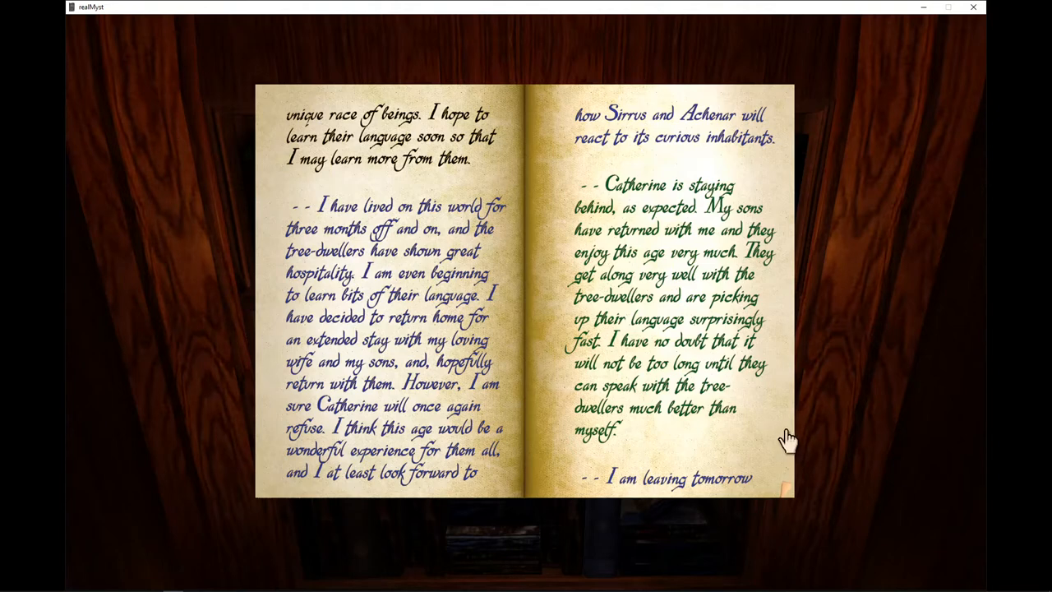
mouse_move(787, 427)
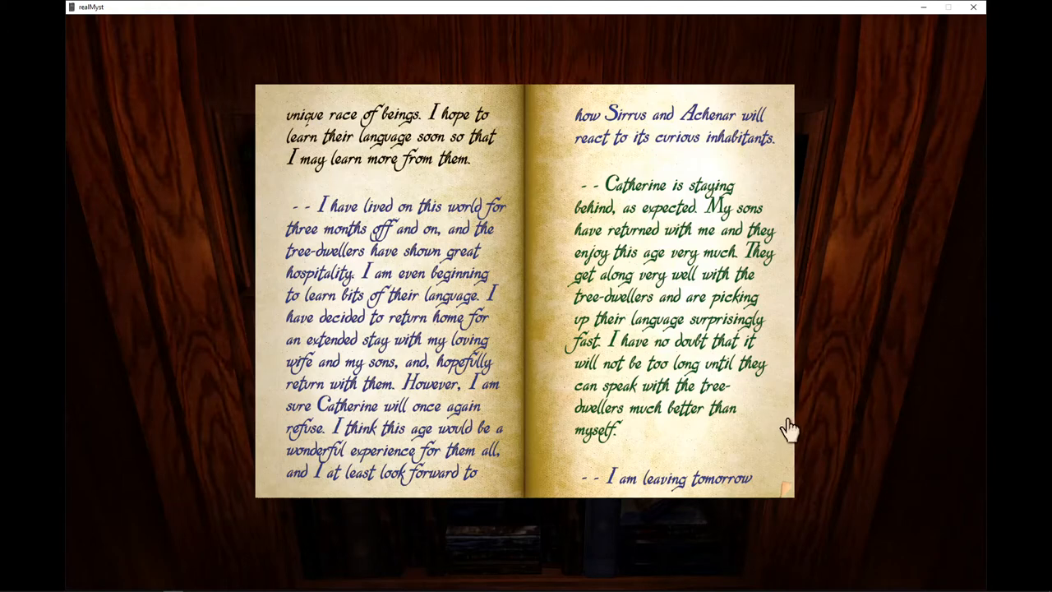
mouse_move(787, 430)
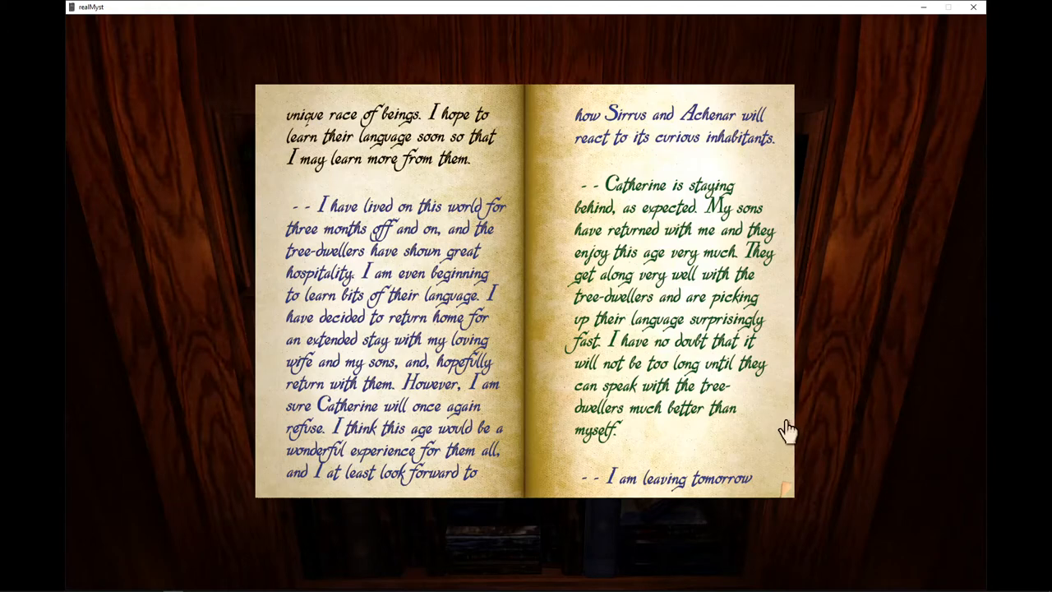
mouse_move(792, 348)
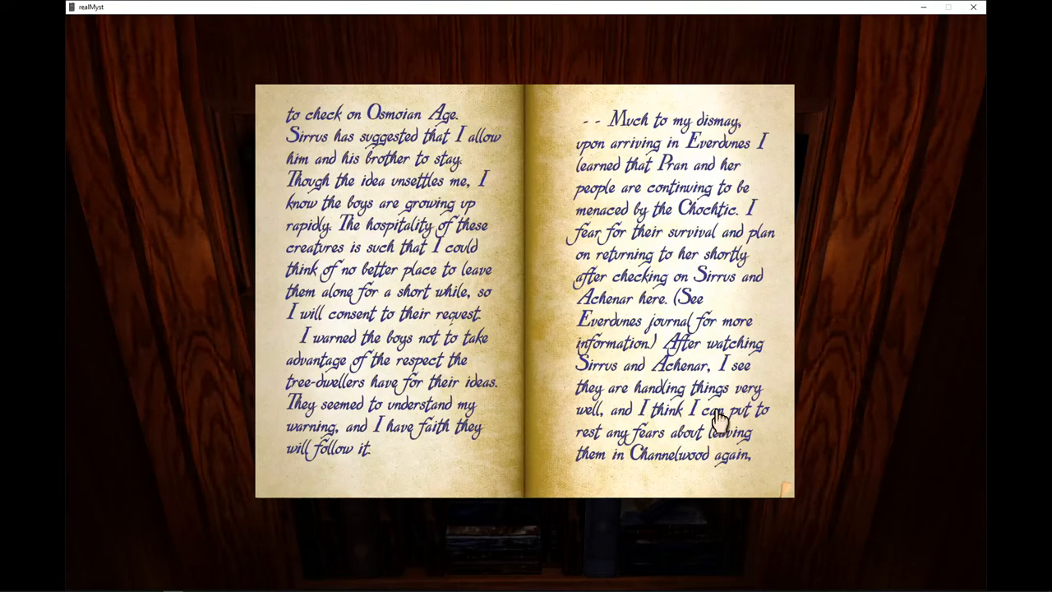
mouse_move(723, 411)
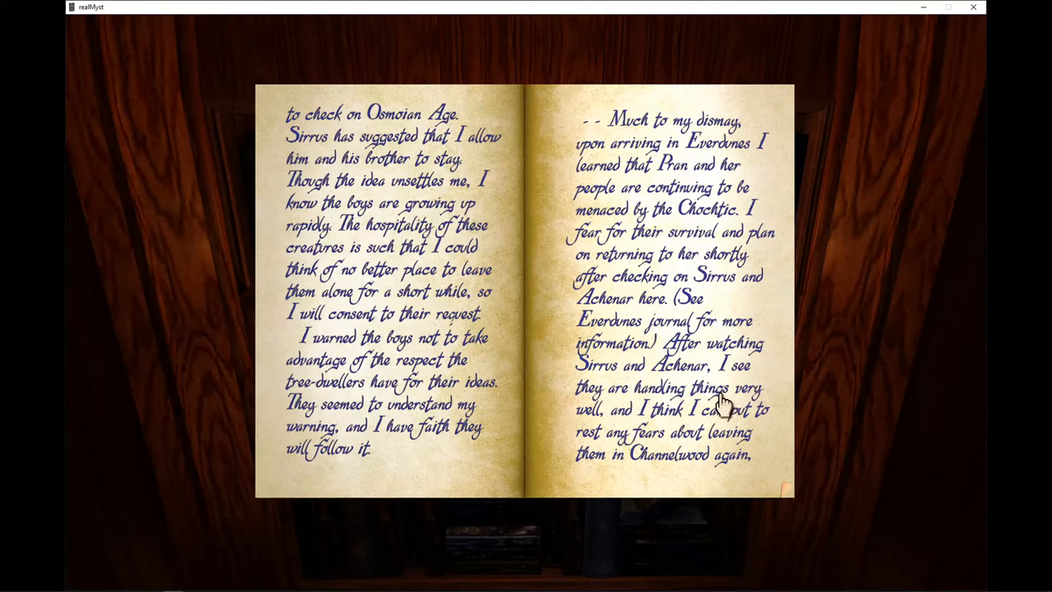
mouse_move(725, 391)
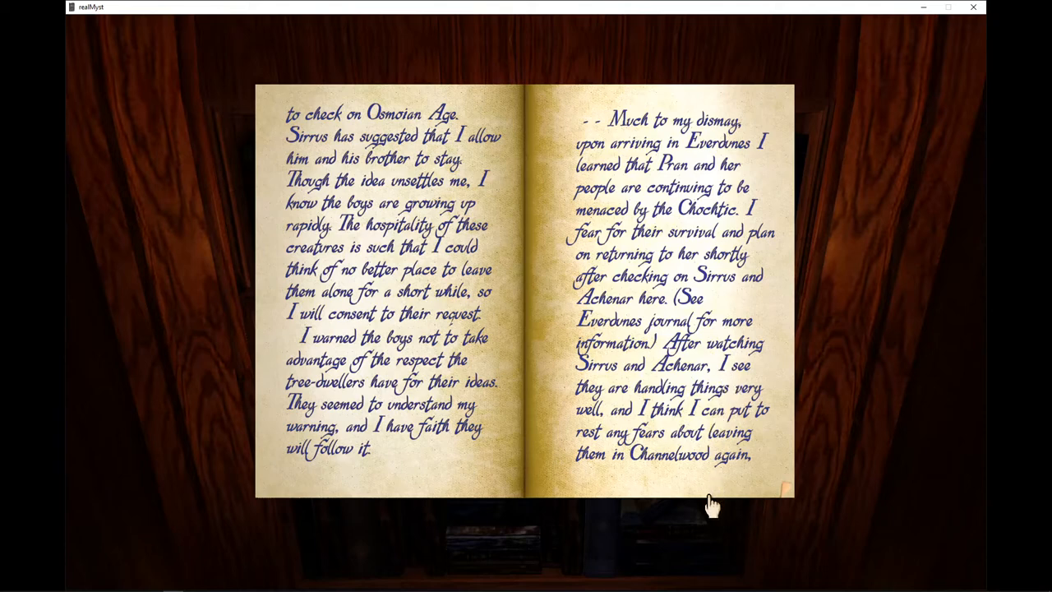
mouse_move(715, 497)
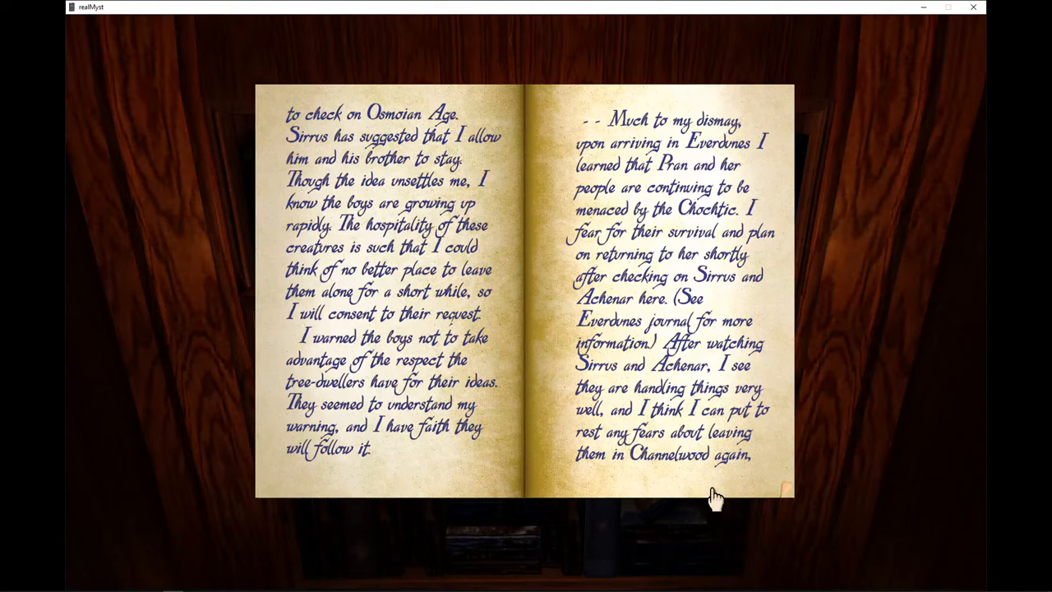
mouse_move(721, 493)
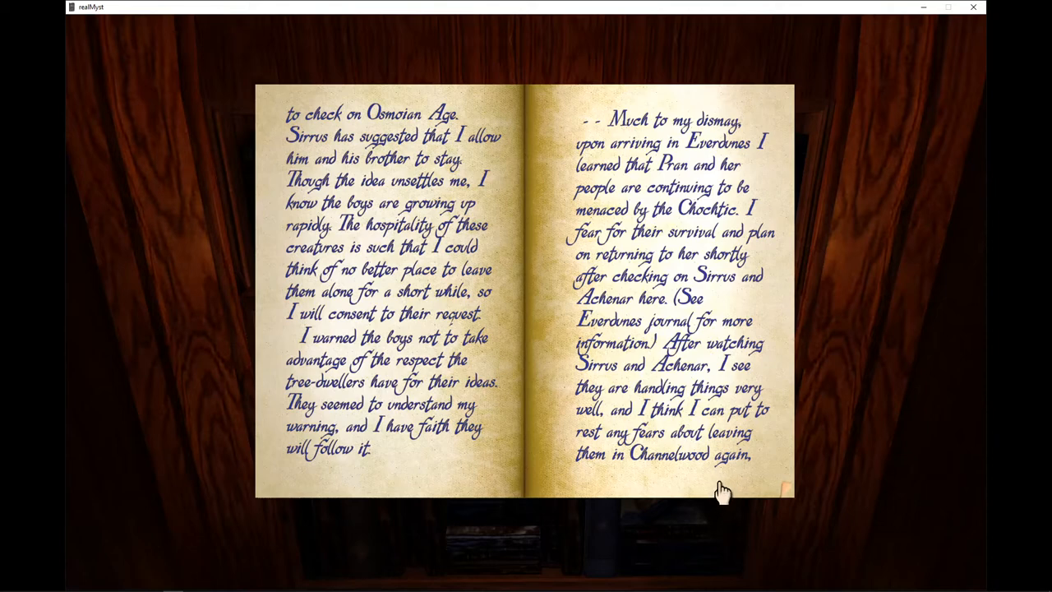
mouse_move(727, 487)
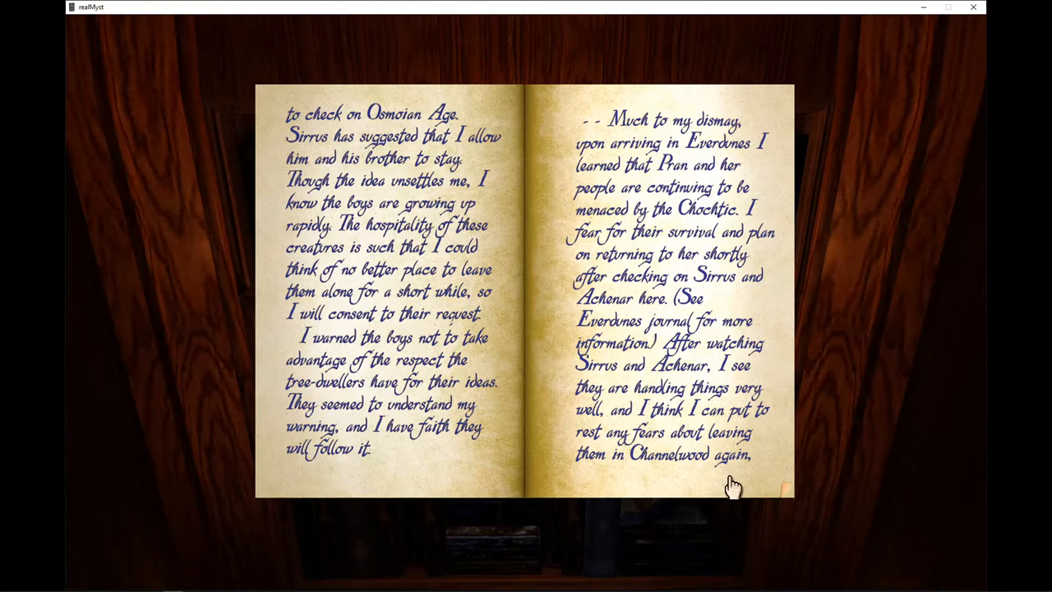
mouse_move(736, 485)
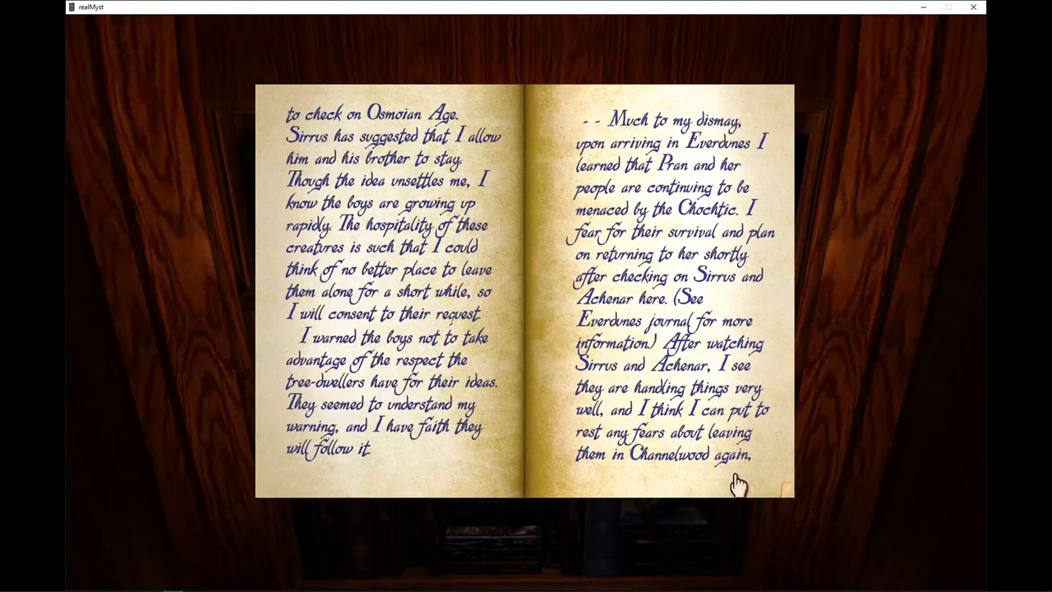
mouse_move(741, 483)
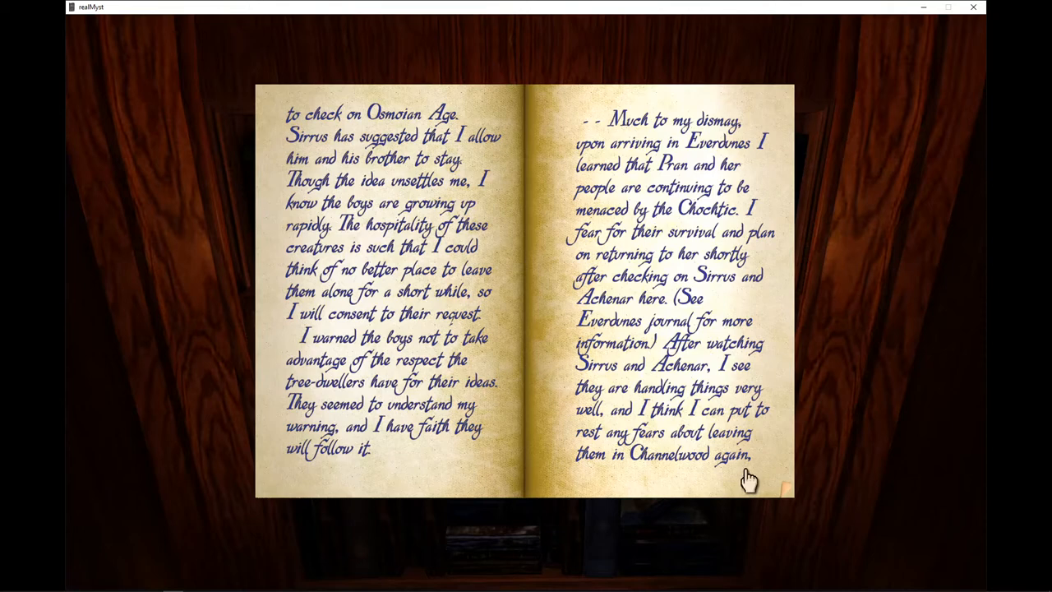
mouse_move(749, 478)
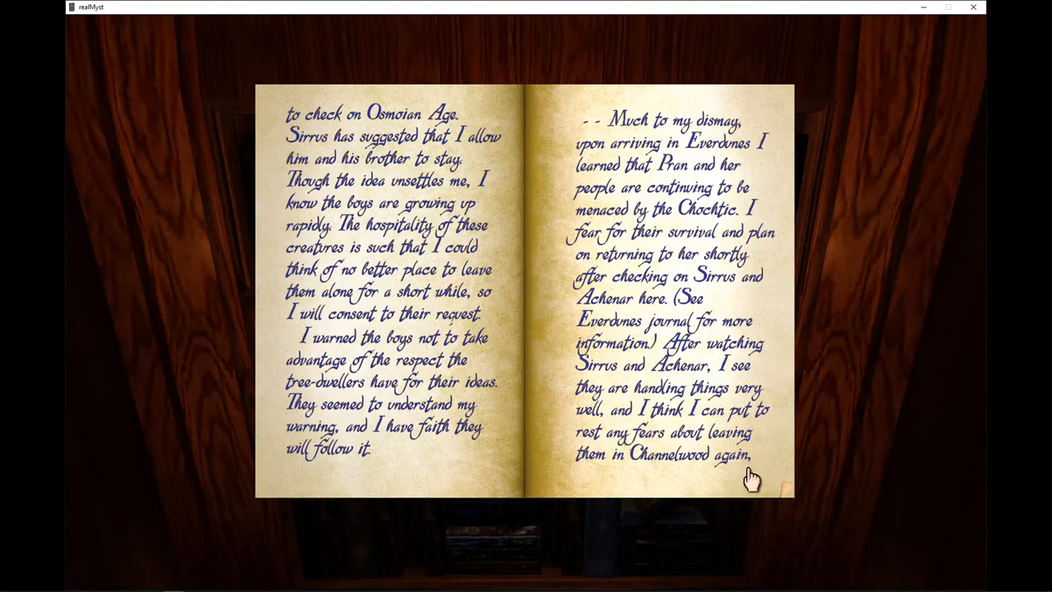
mouse_move(743, 485)
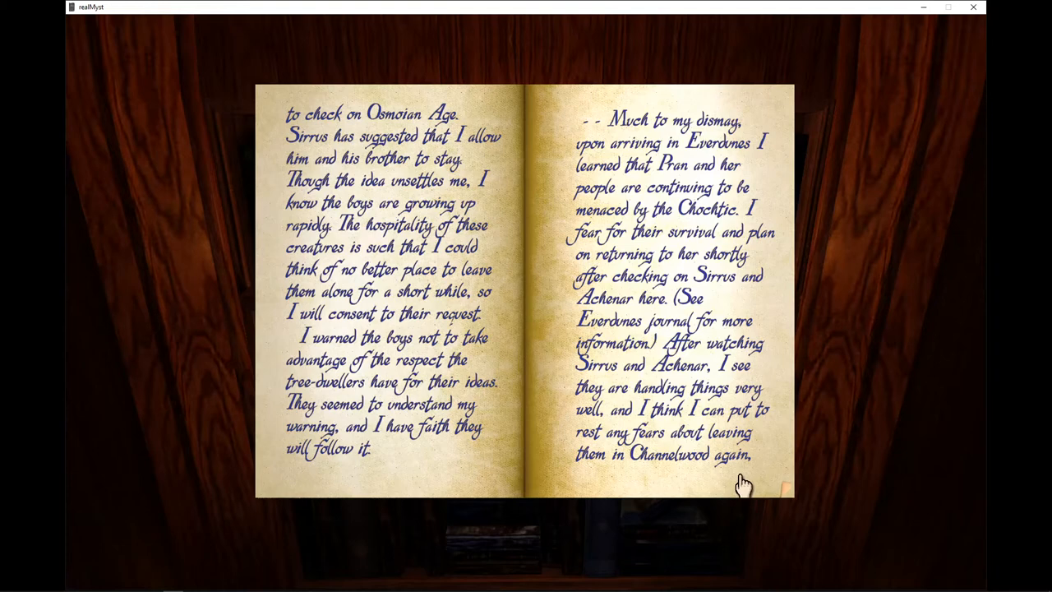
mouse_move(748, 484)
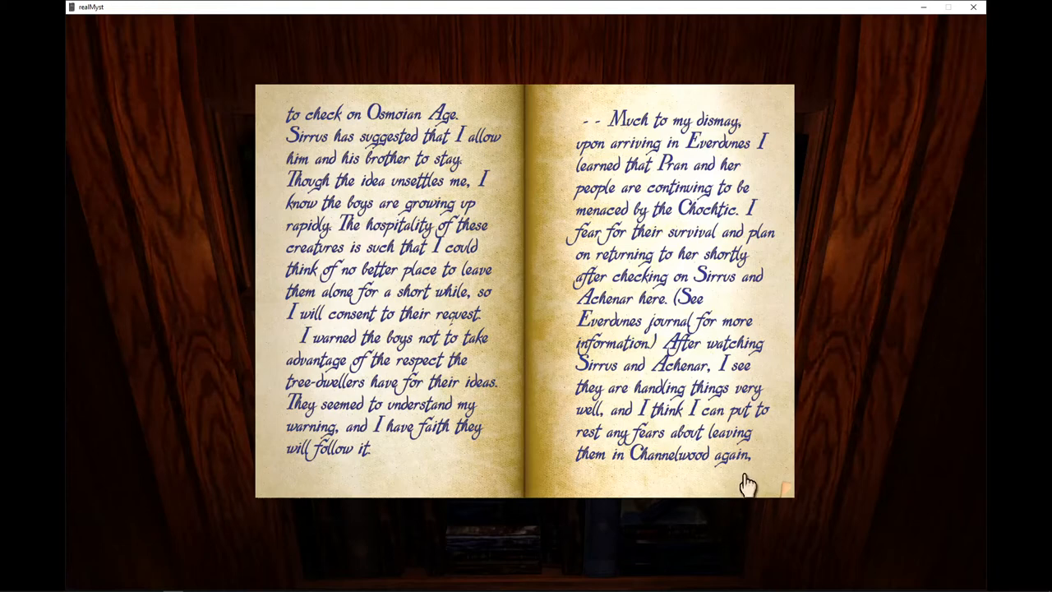
mouse_move(748, 483)
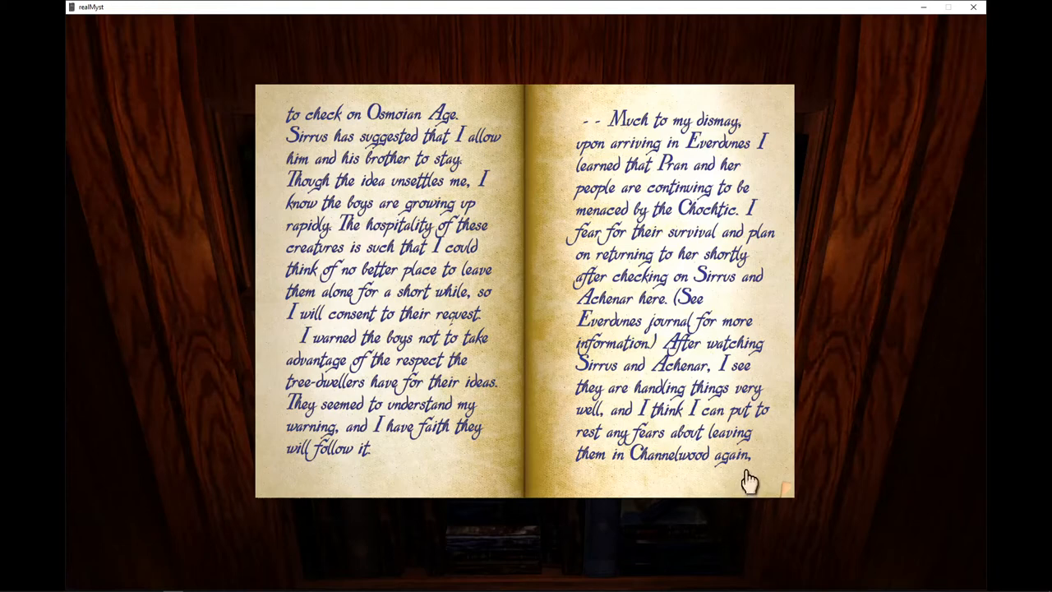
mouse_move(746, 484)
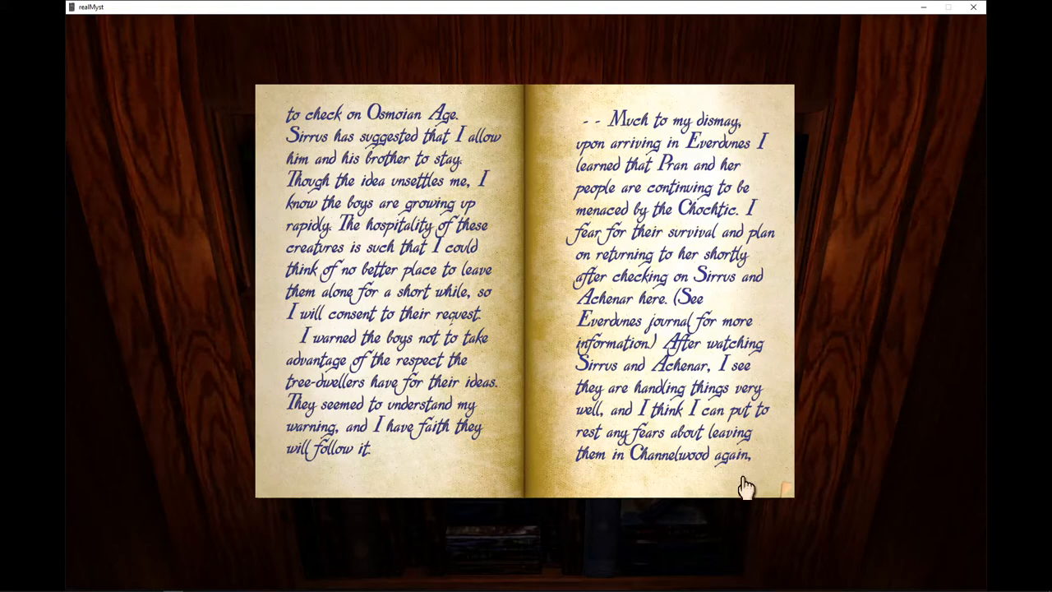
mouse_move(749, 479)
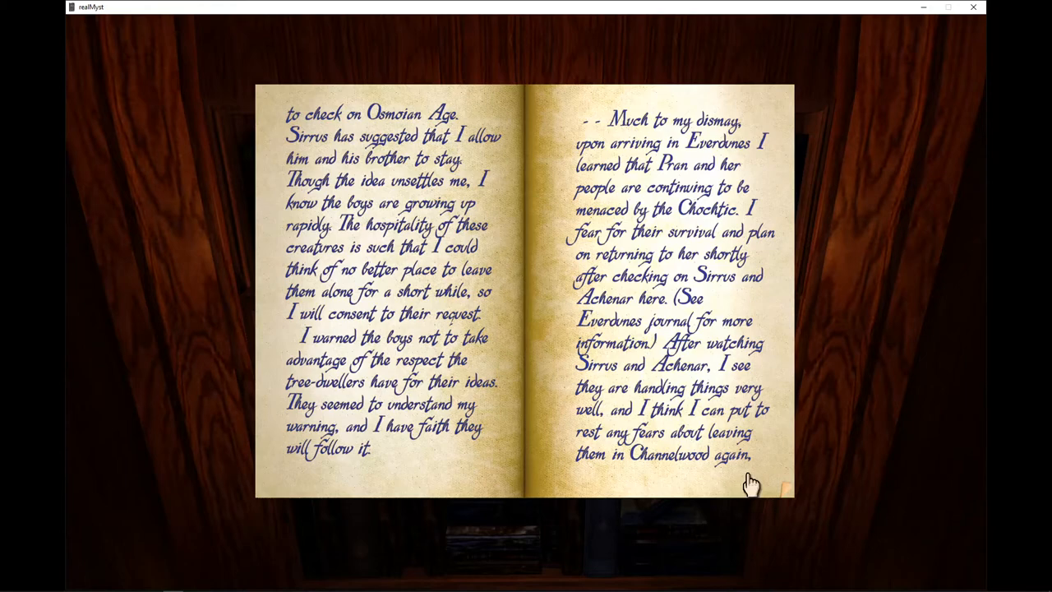
Turn from the Everdunes entry to the spread on Rhan's death and the sons' boat adventure
click(753, 480)
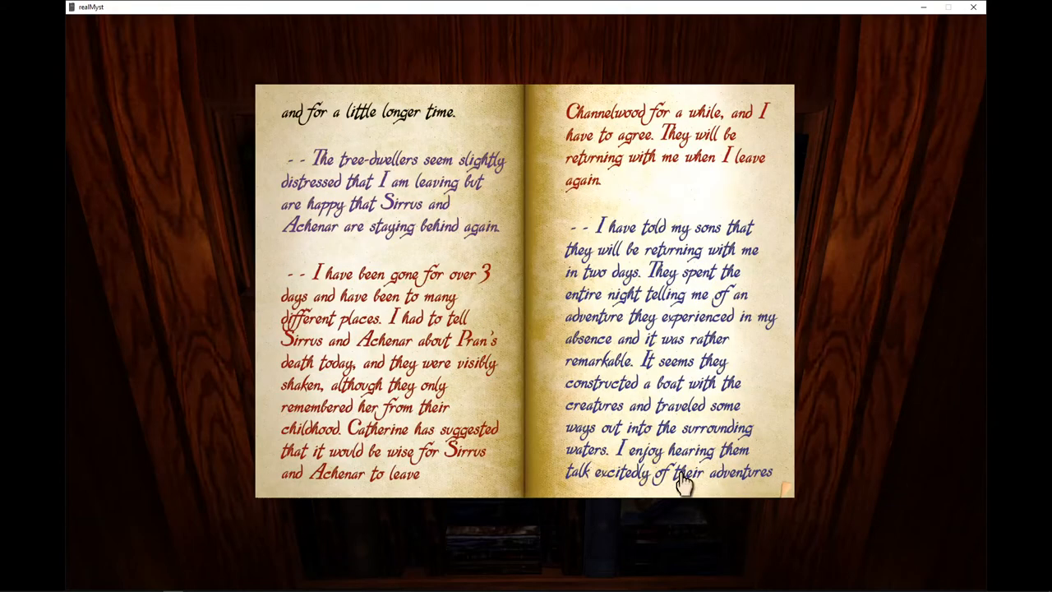
mouse_move(424, 435)
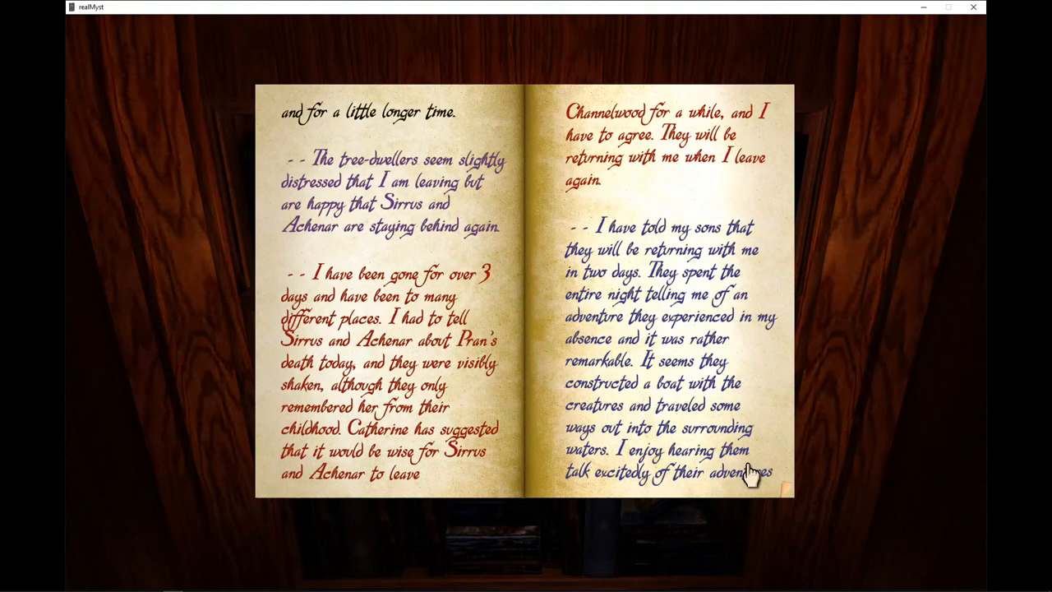
mouse_move(315, 171)
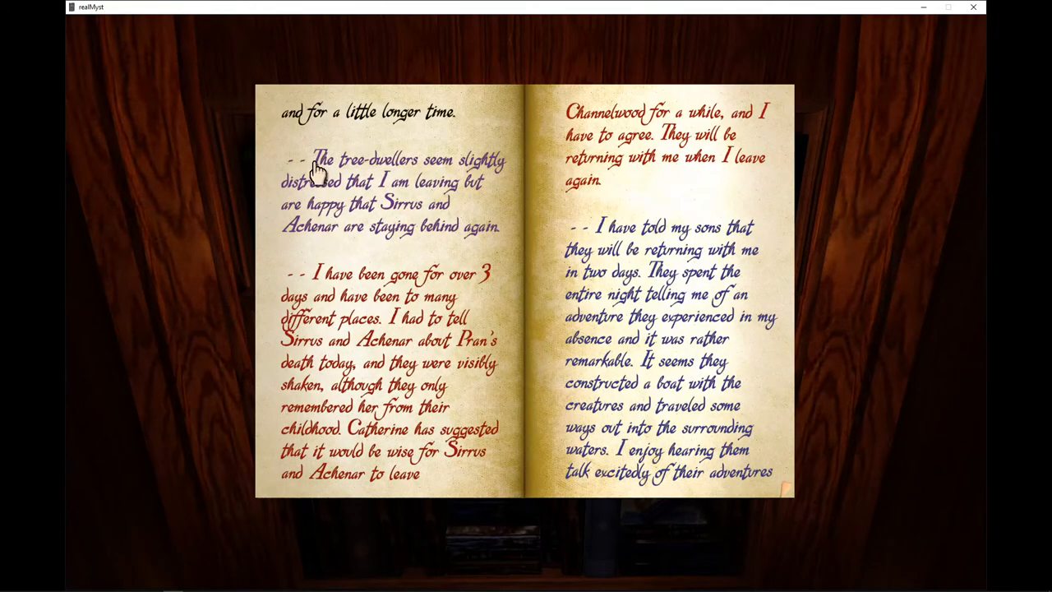
mouse_move(540, 329)
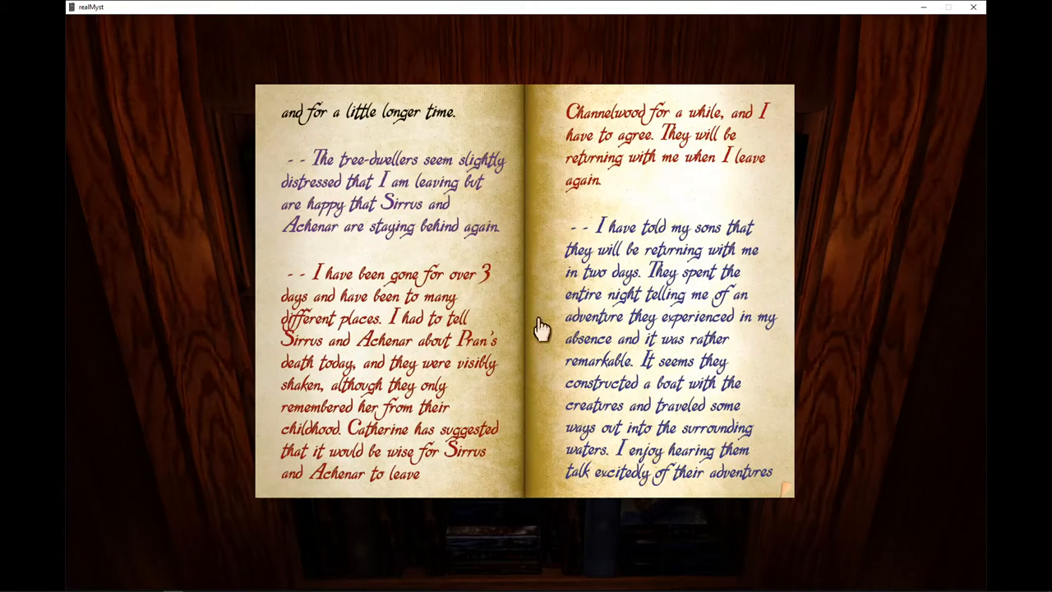
mouse_move(524, 309)
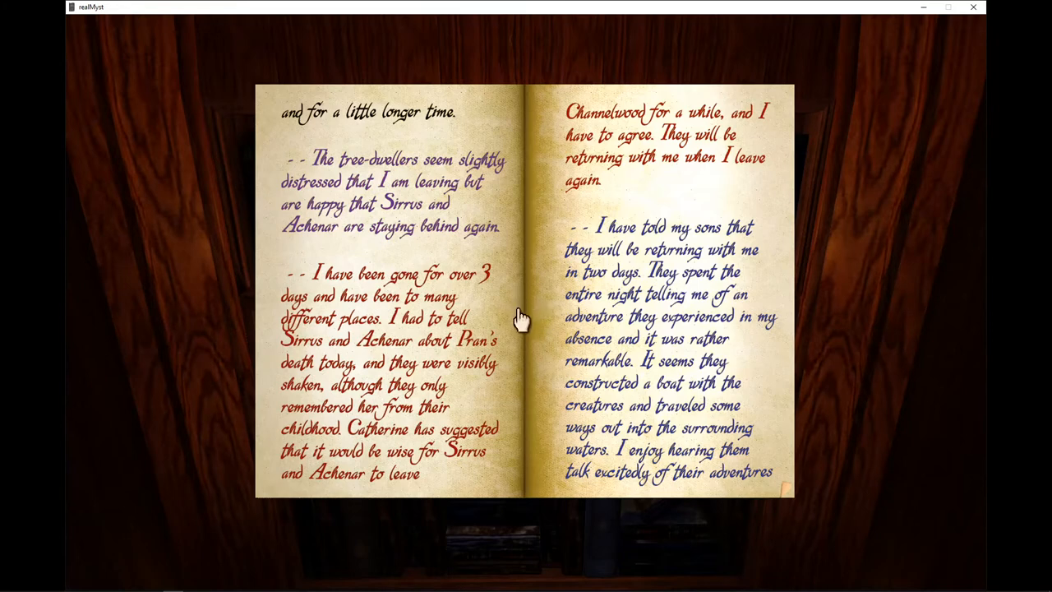
mouse_move(459, 278)
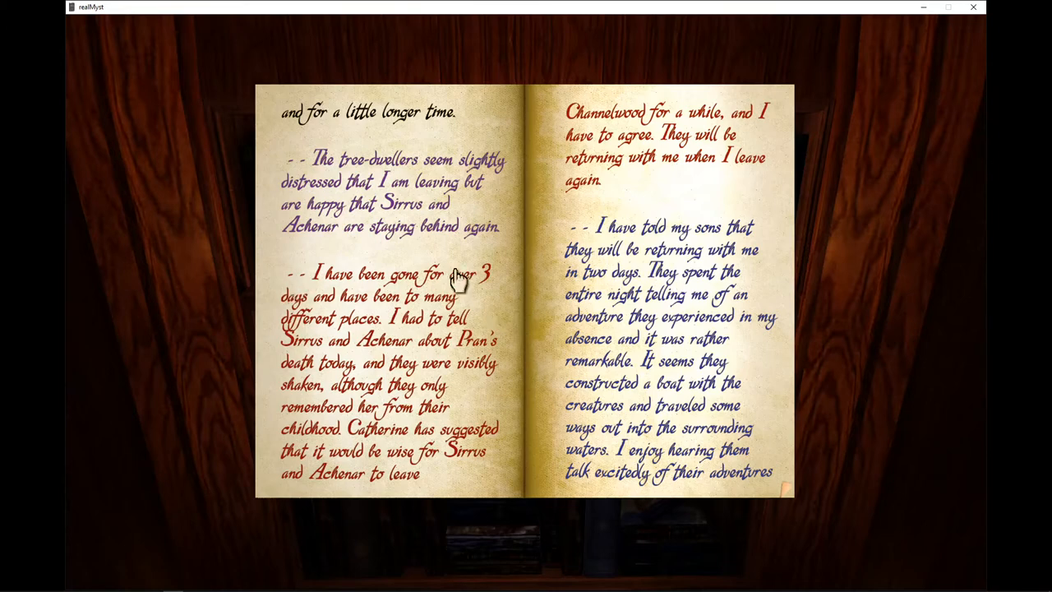
mouse_move(509, 309)
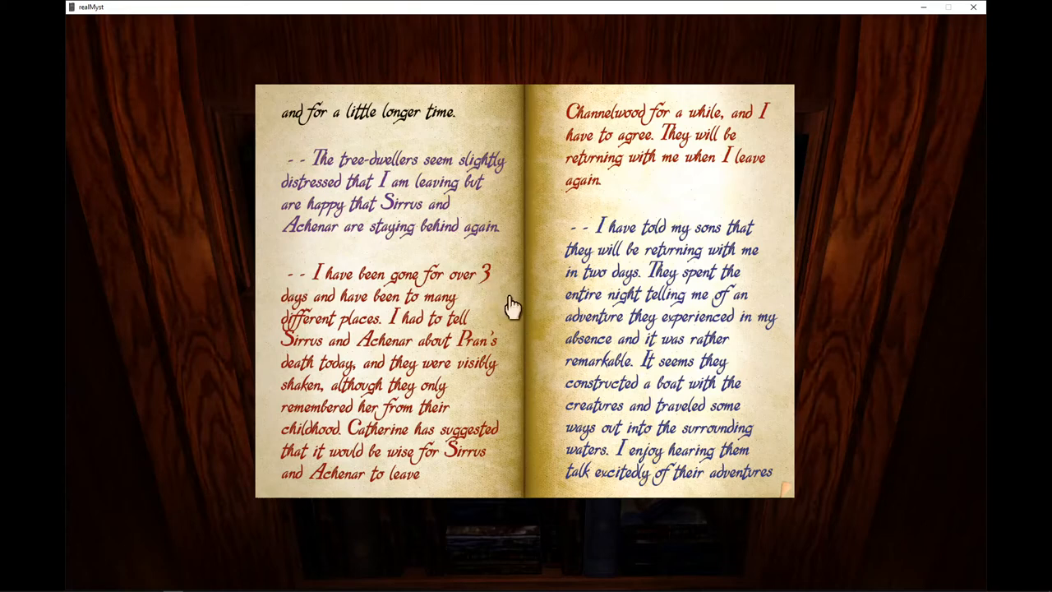
mouse_move(512, 302)
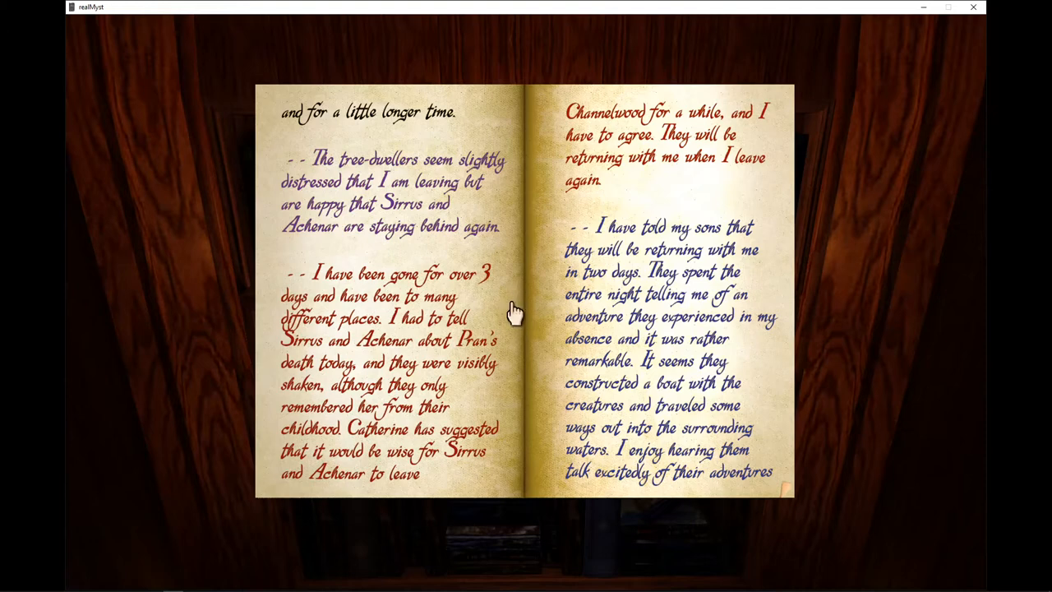
mouse_move(517, 299)
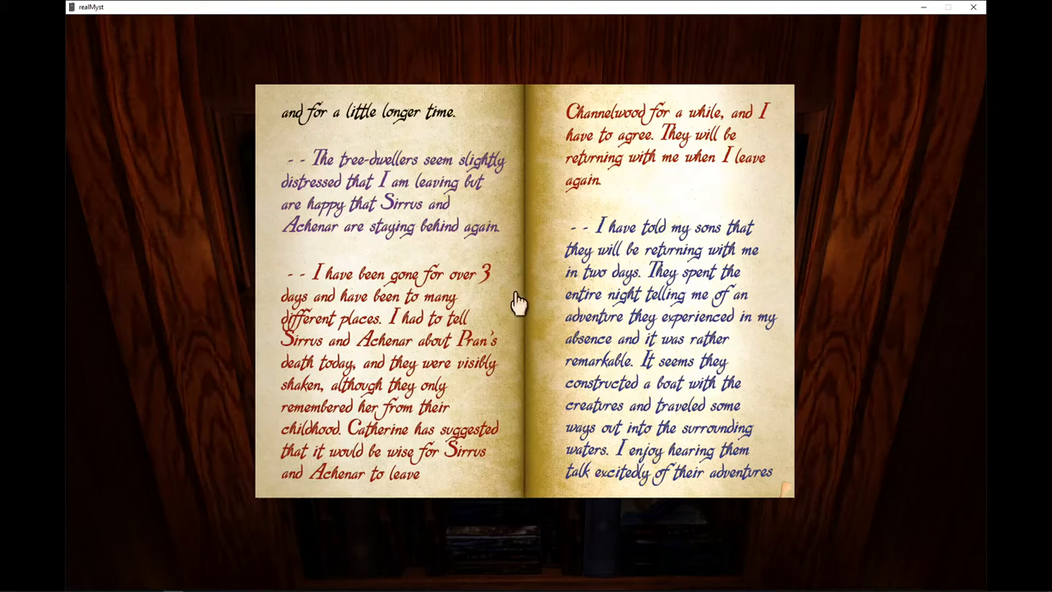
mouse_move(522, 308)
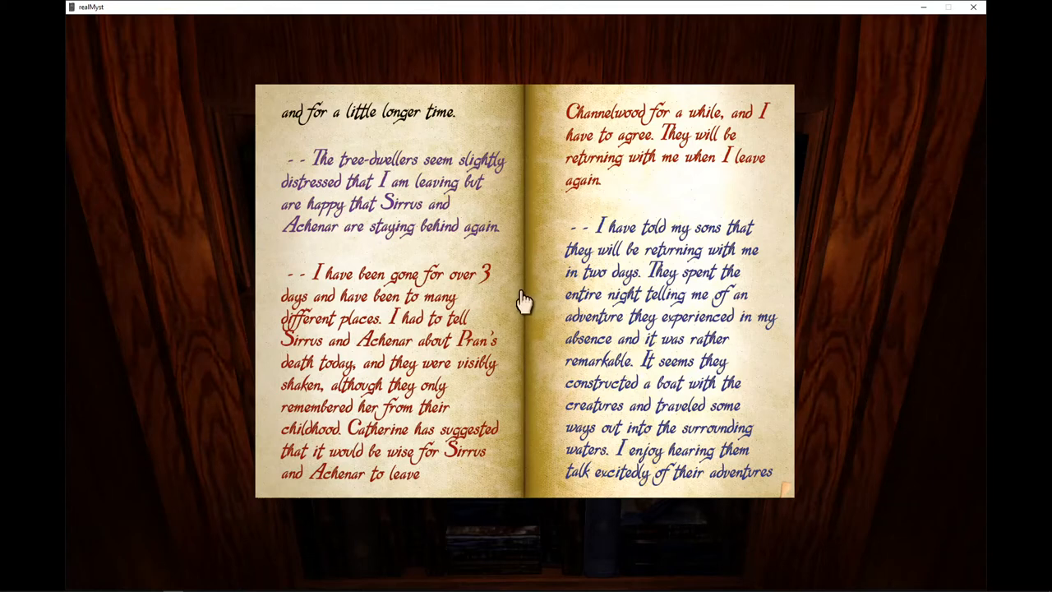
mouse_move(524, 299)
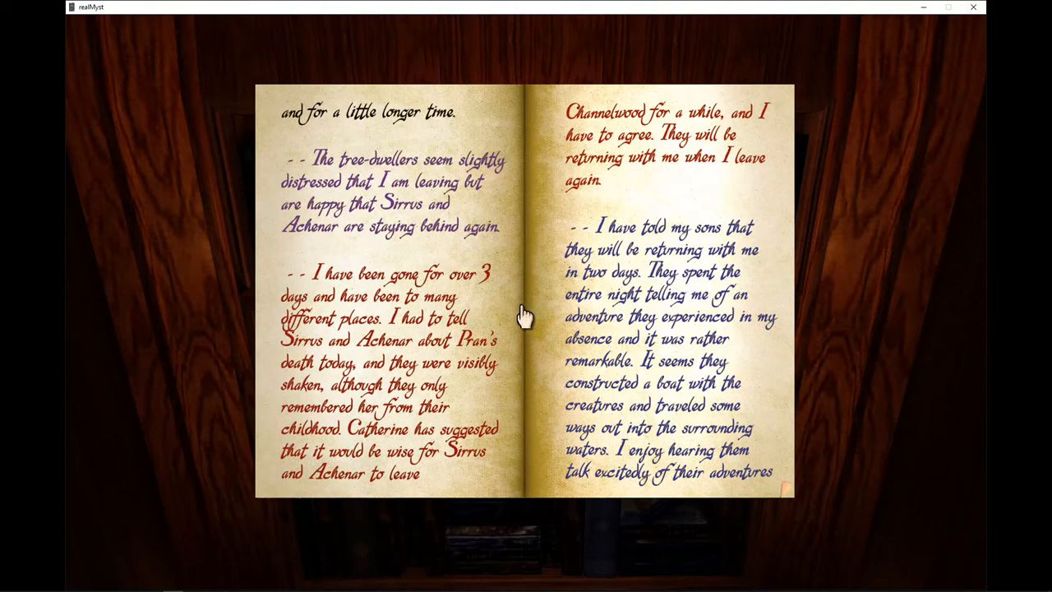
mouse_move(534, 315)
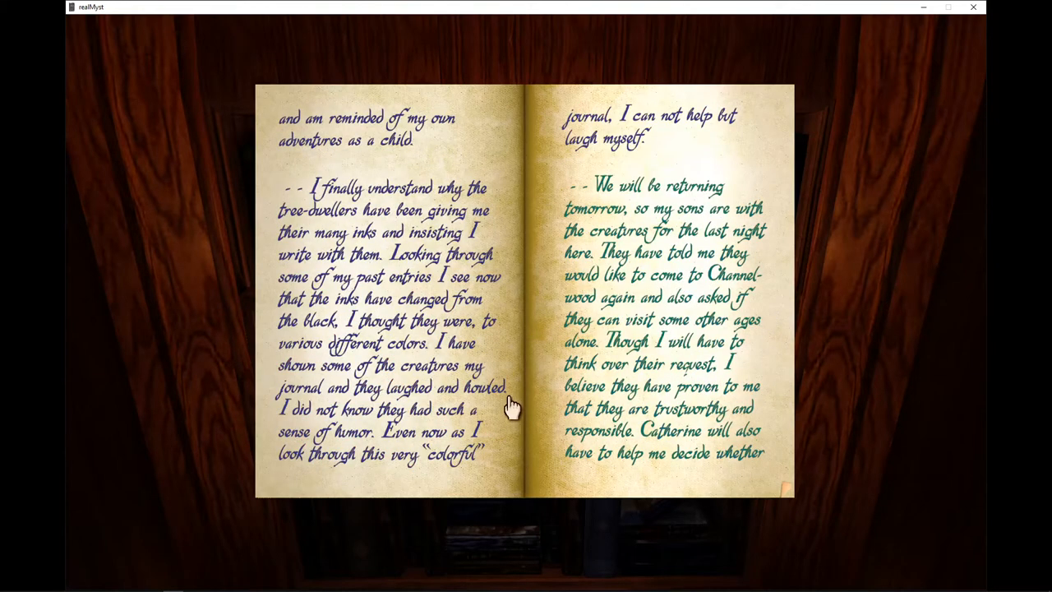
mouse_move(513, 355)
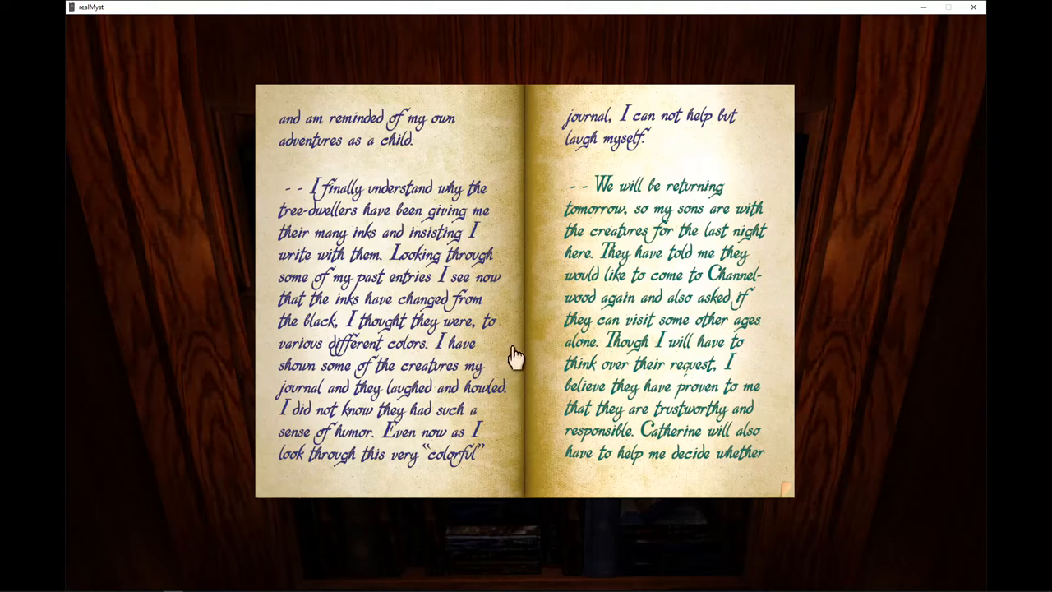
mouse_move(534, 229)
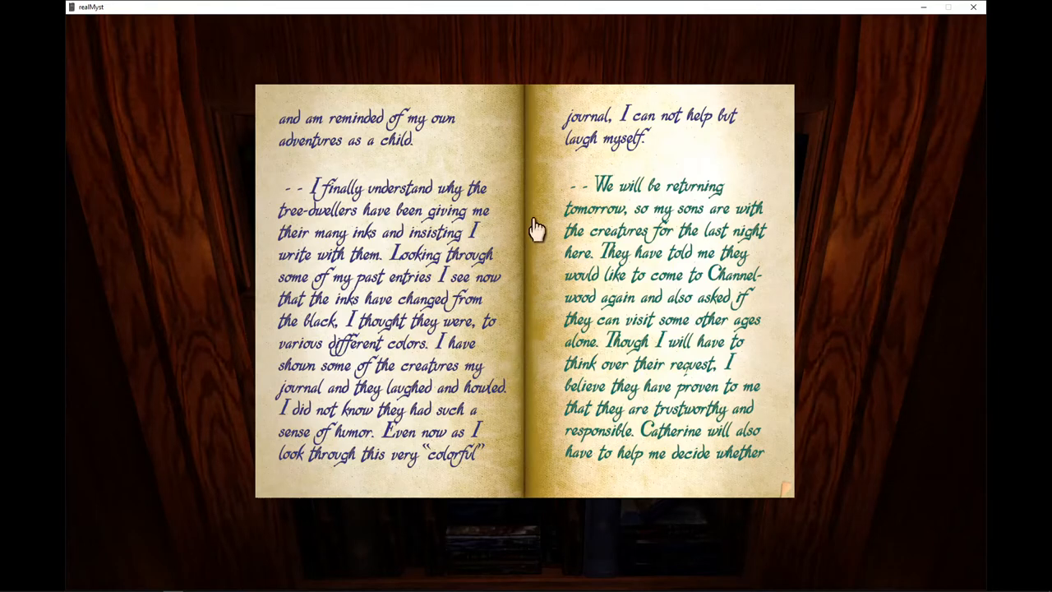
mouse_move(532, 216)
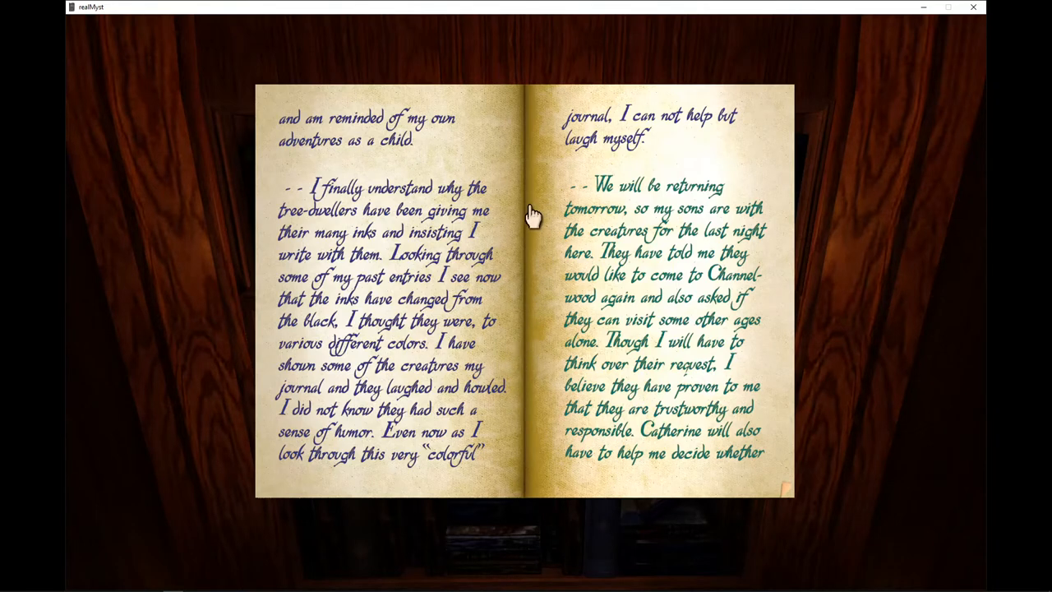
mouse_move(526, 227)
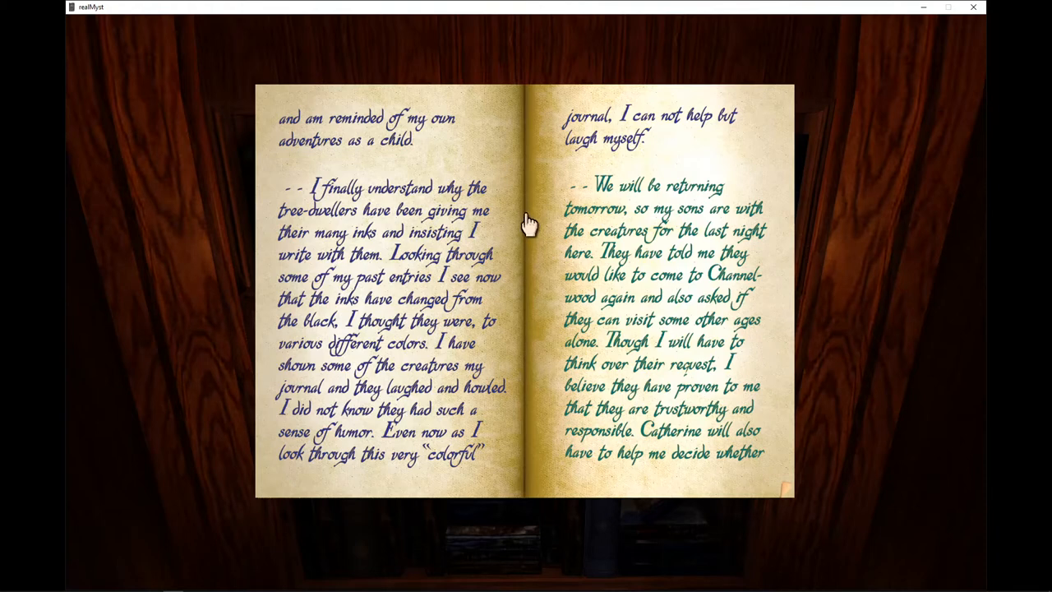
mouse_move(534, 217)
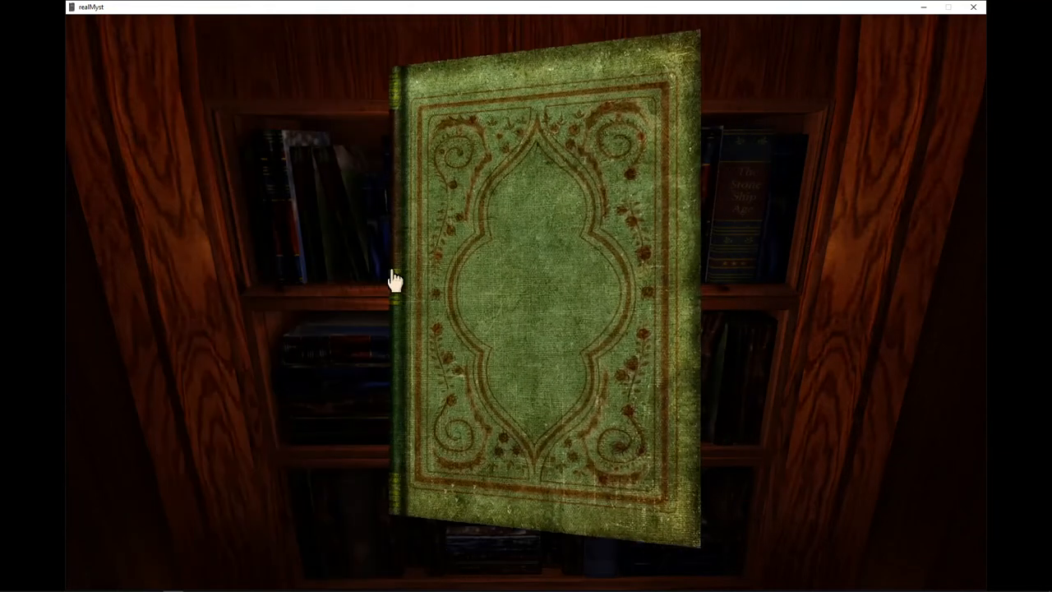
Open the green journal from its cover to the colorful inks spread
click(543, 280)
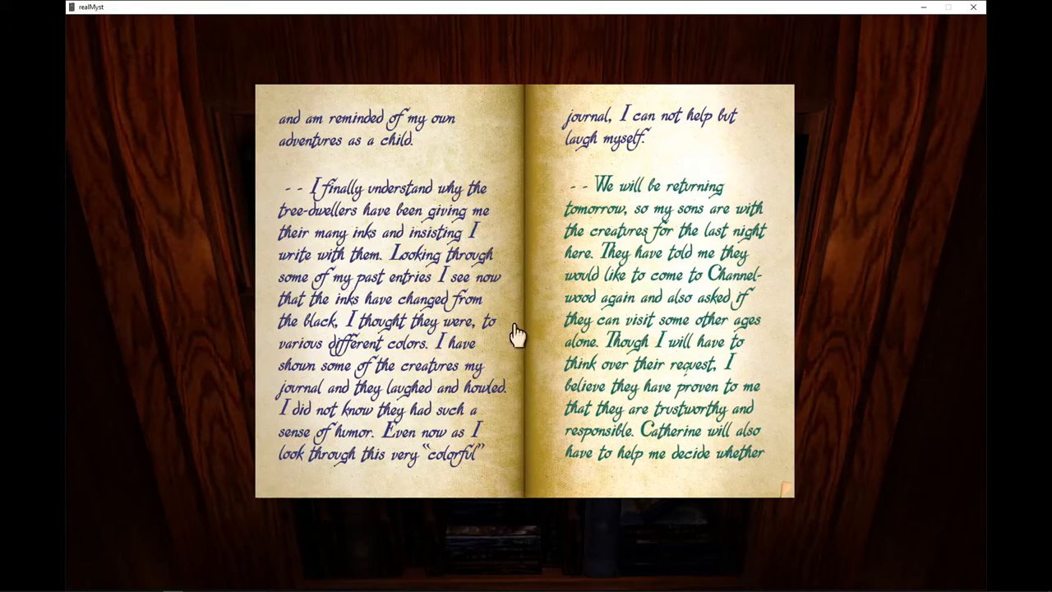
mouse_move(516, 338)
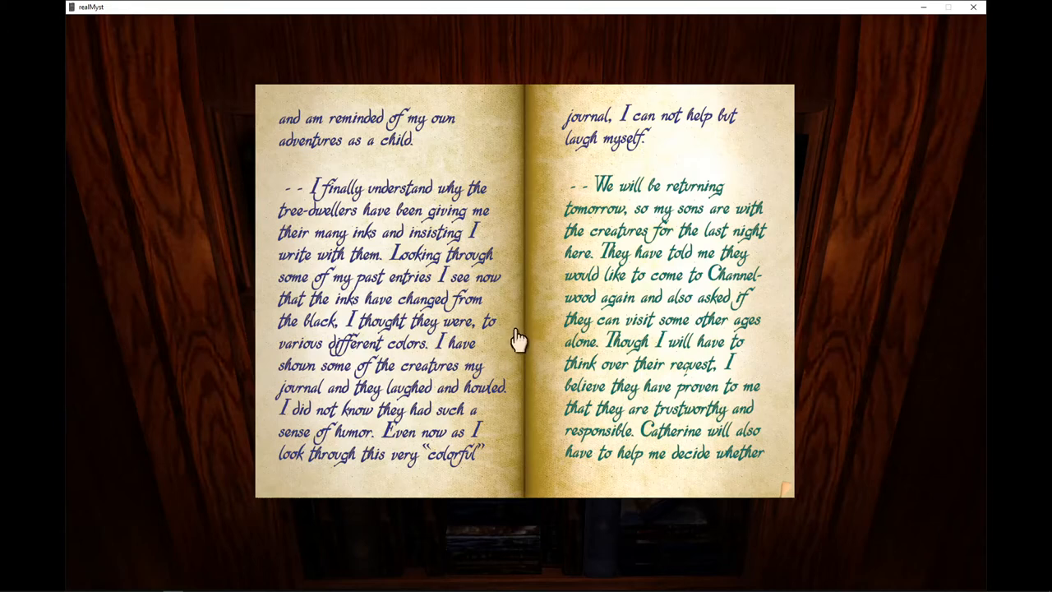
mouse_move(736, 364)
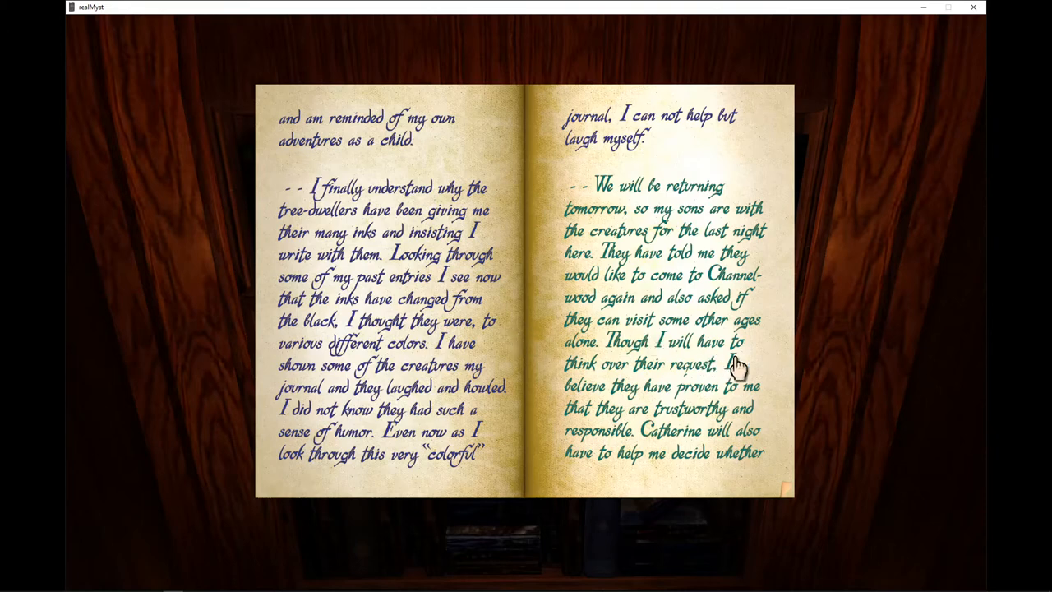
mouse_move(772, 341)
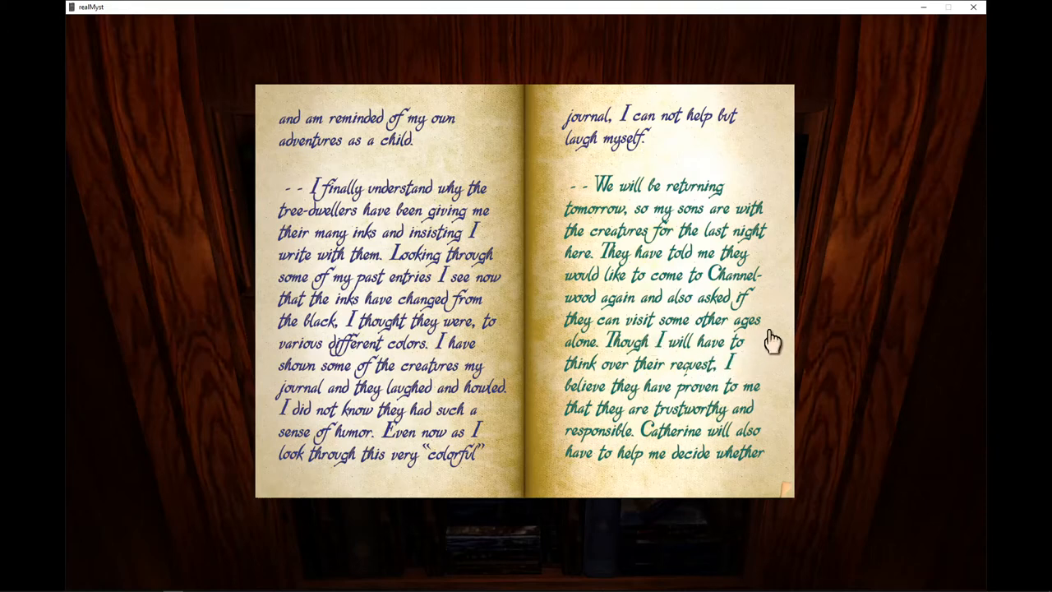
mouse_move(779, 337)
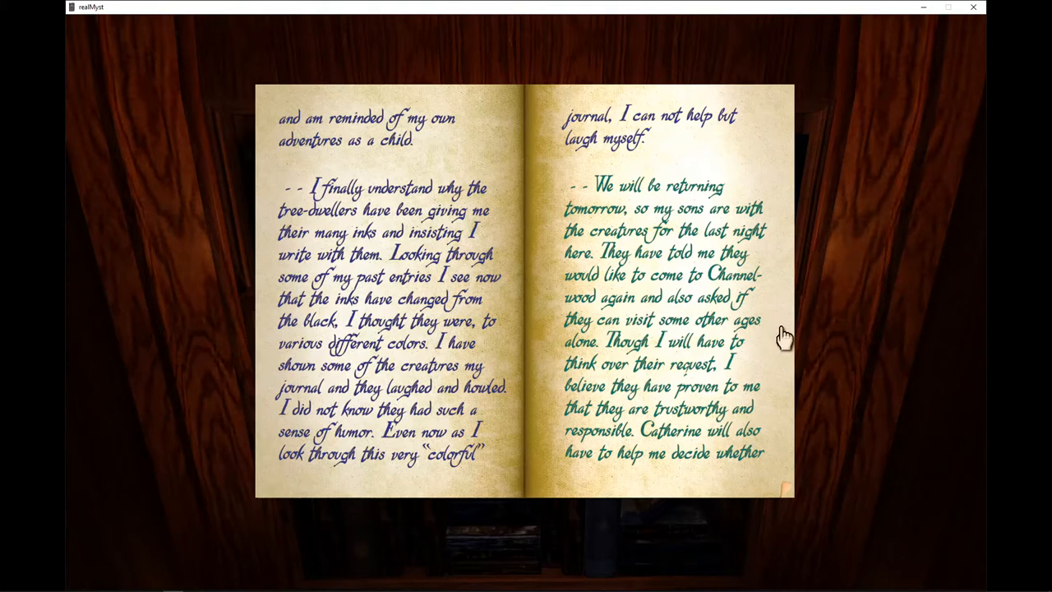
mouse_move(782, 337)
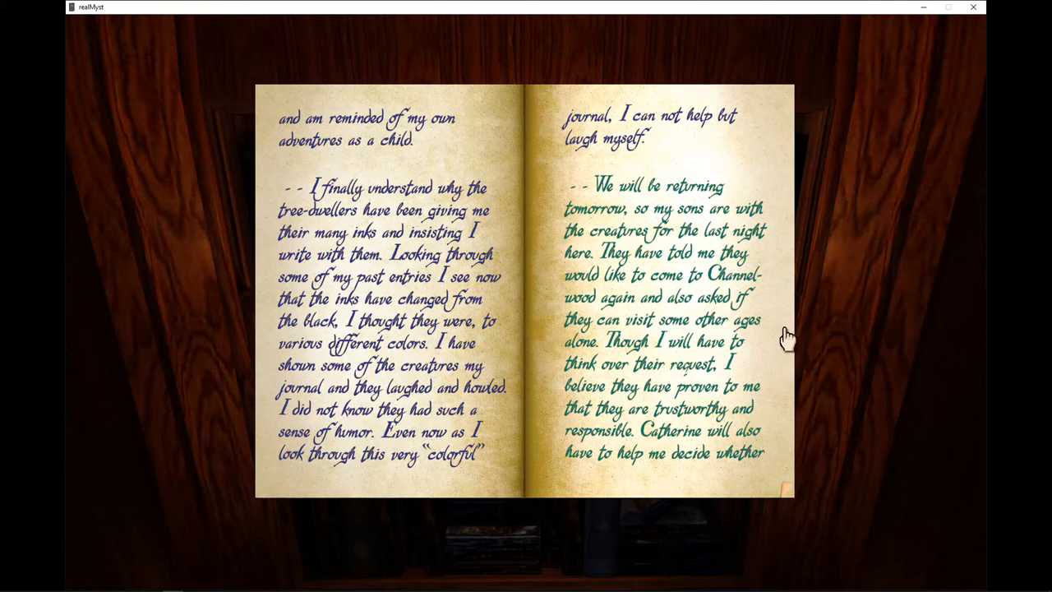
mouse_move(789, 337)
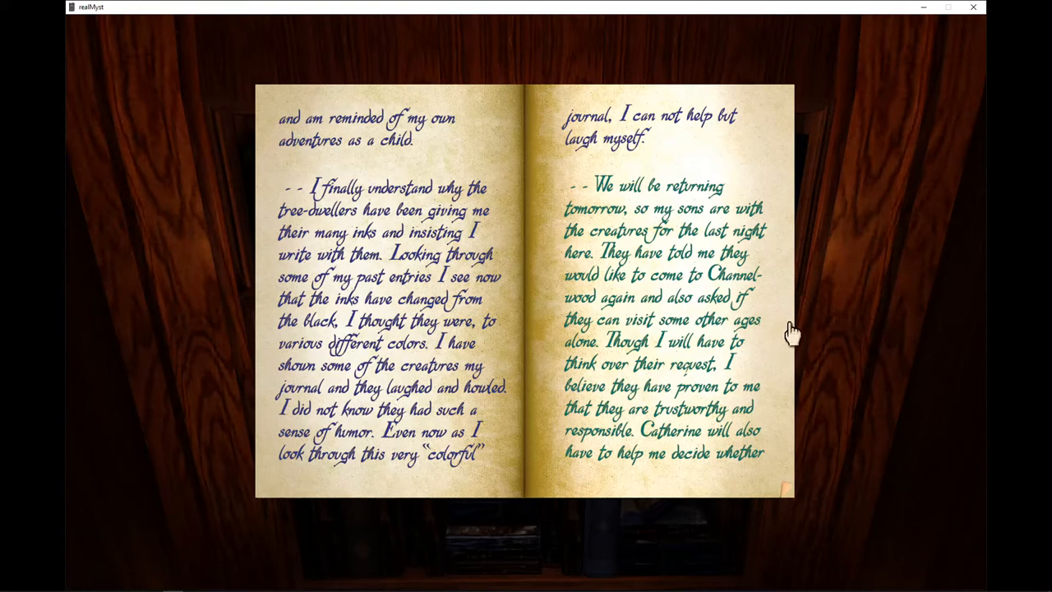
mouse_move(789, 332)
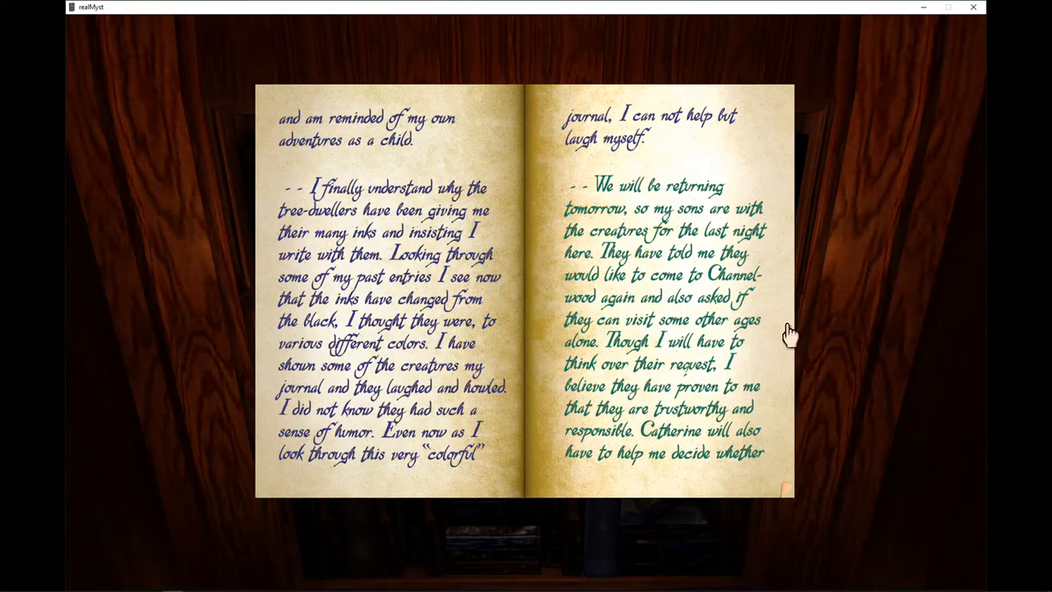
mouse_move(789, 329)
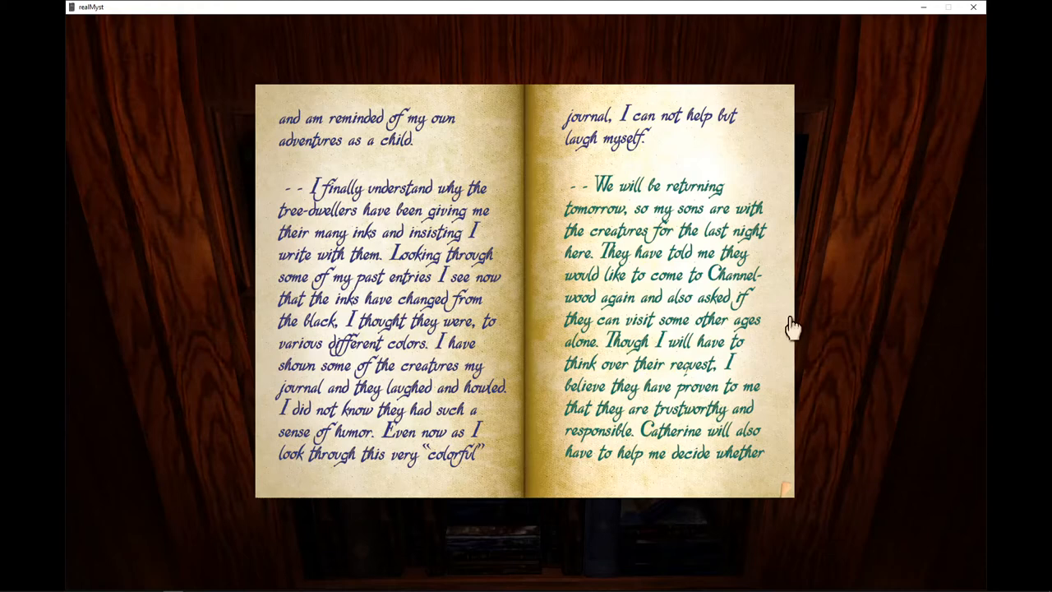
mouse_move(790, 327)
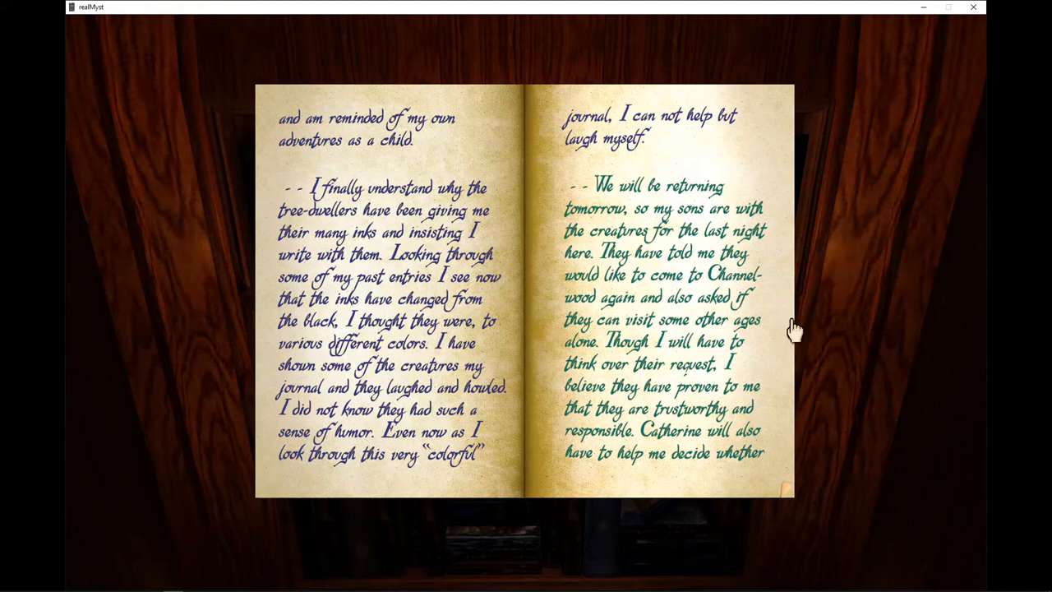
mouse_move(789, 332)
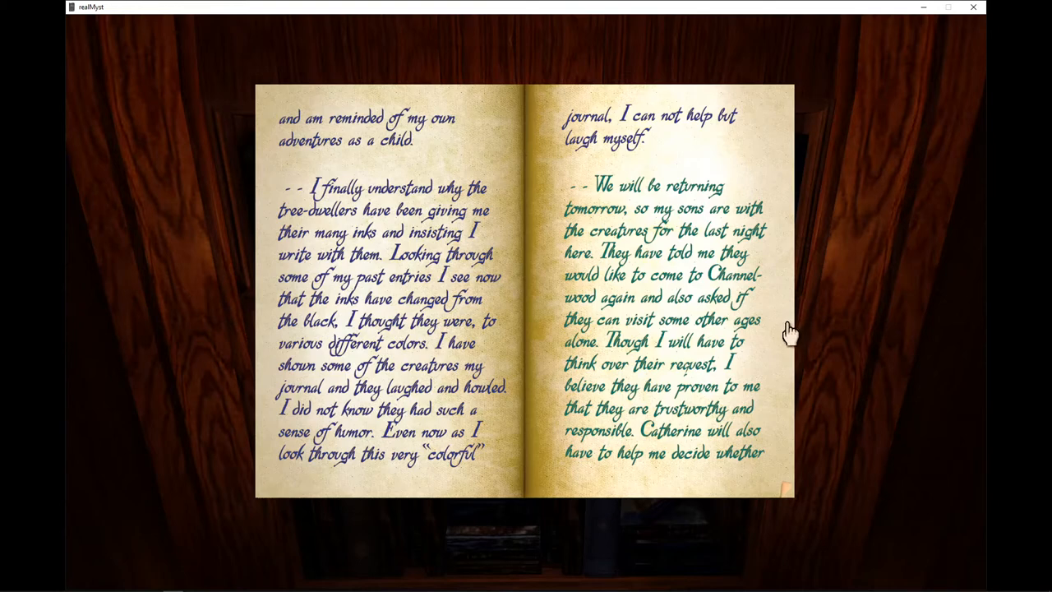
mouse_move(789, 335)
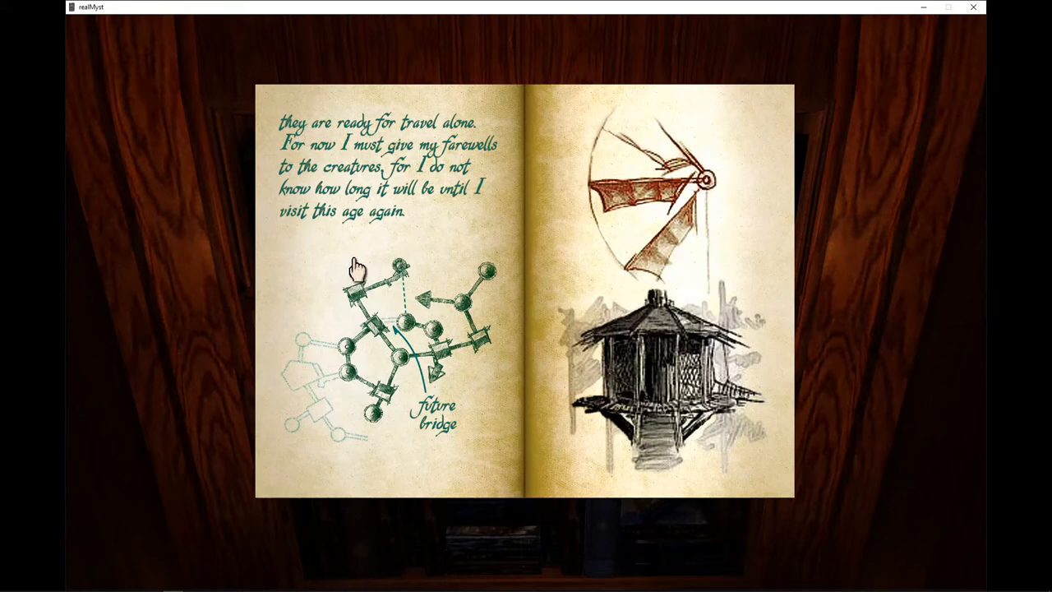
mouse_move(355, 276)
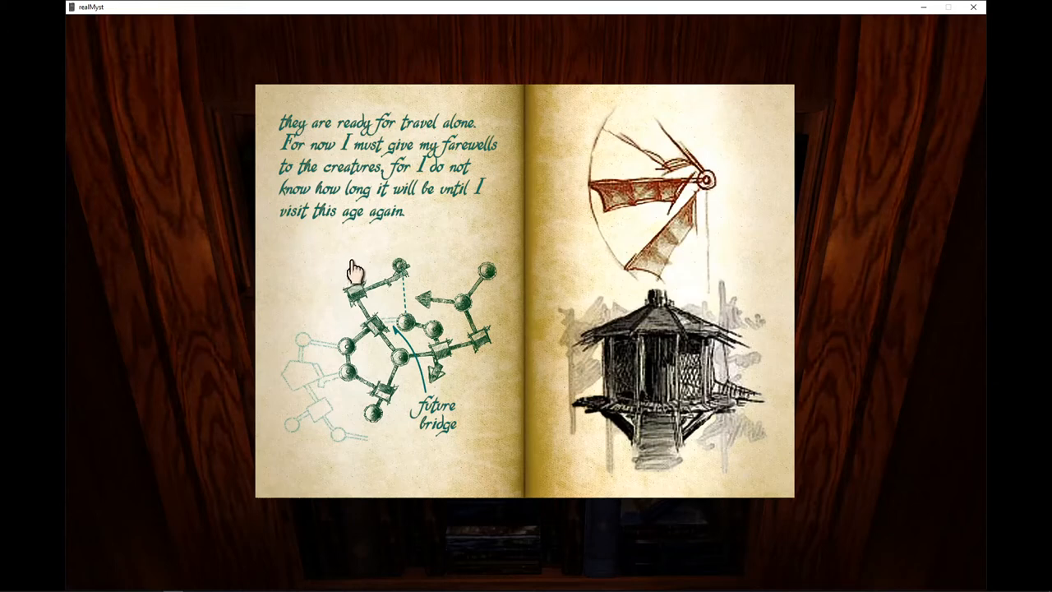
mouse_move(590, 401)
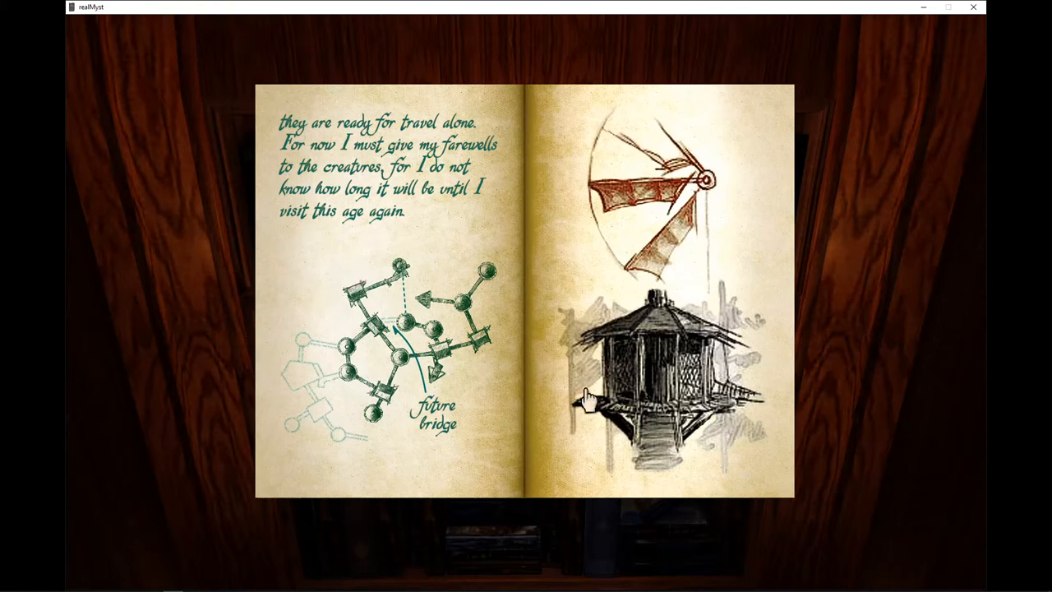
mouse_move(460, 329)
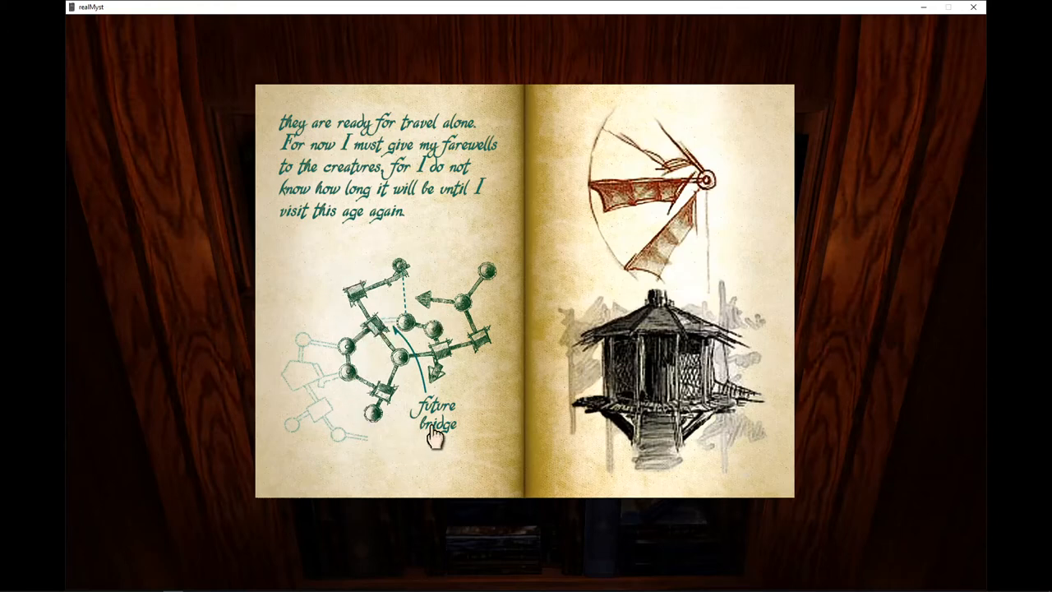
mouse_move(309, 393)
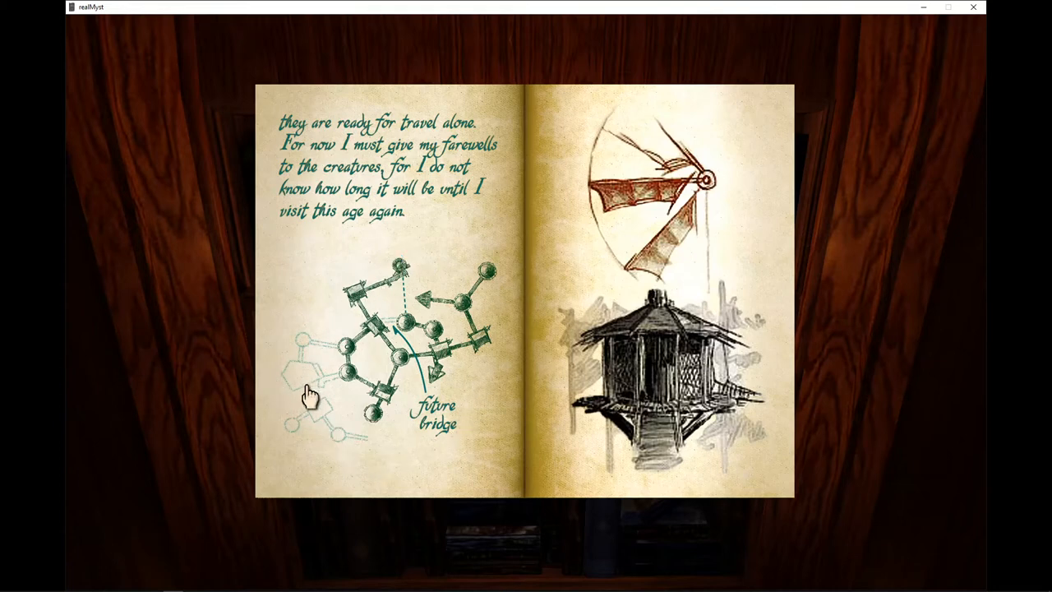
mouse_move(386, 250)
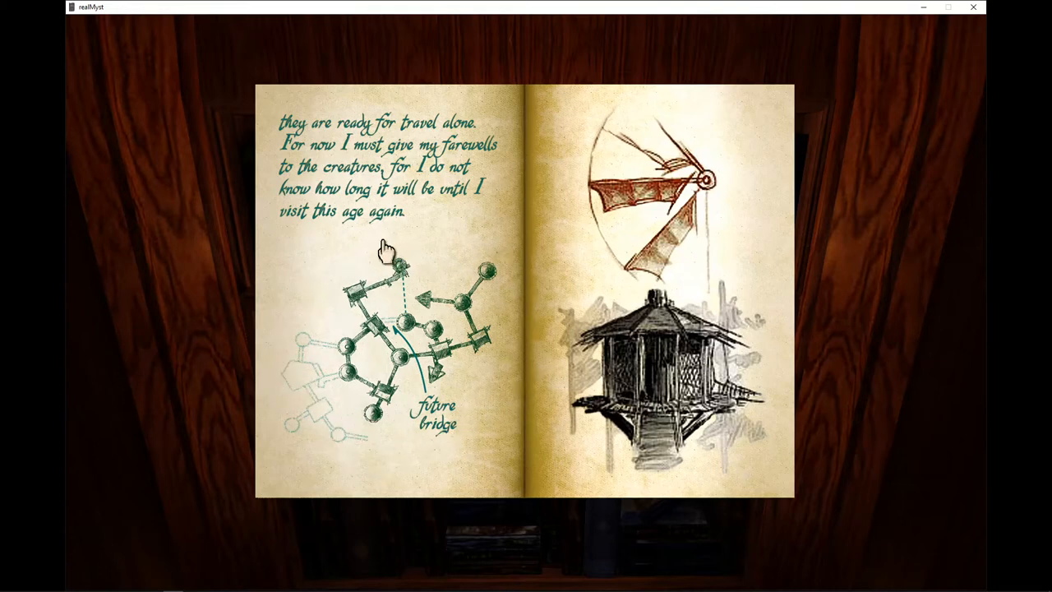
mouse_move(700, 249)
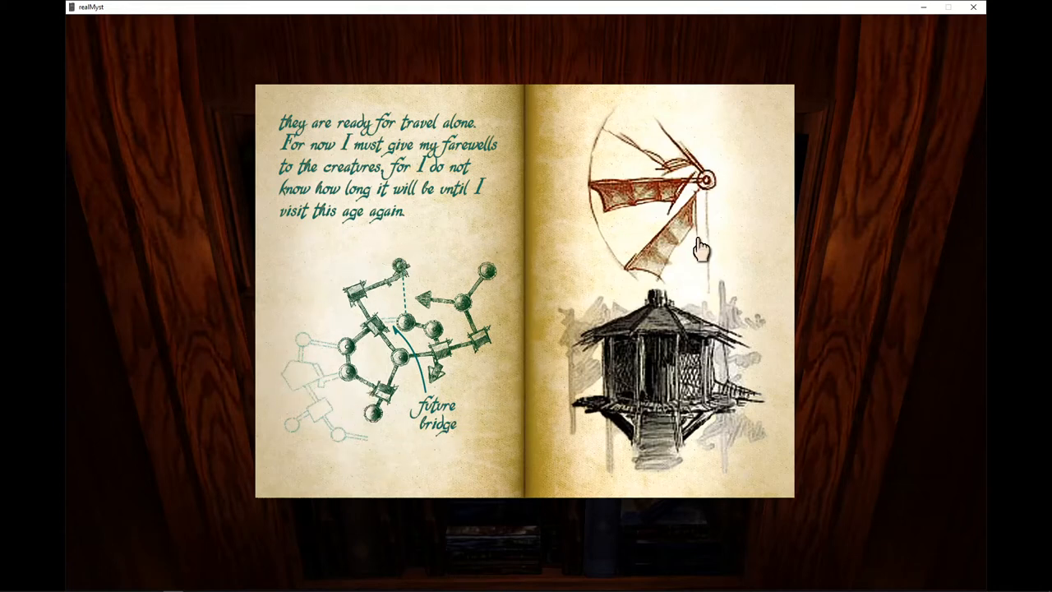
mouse_move(506, 364)
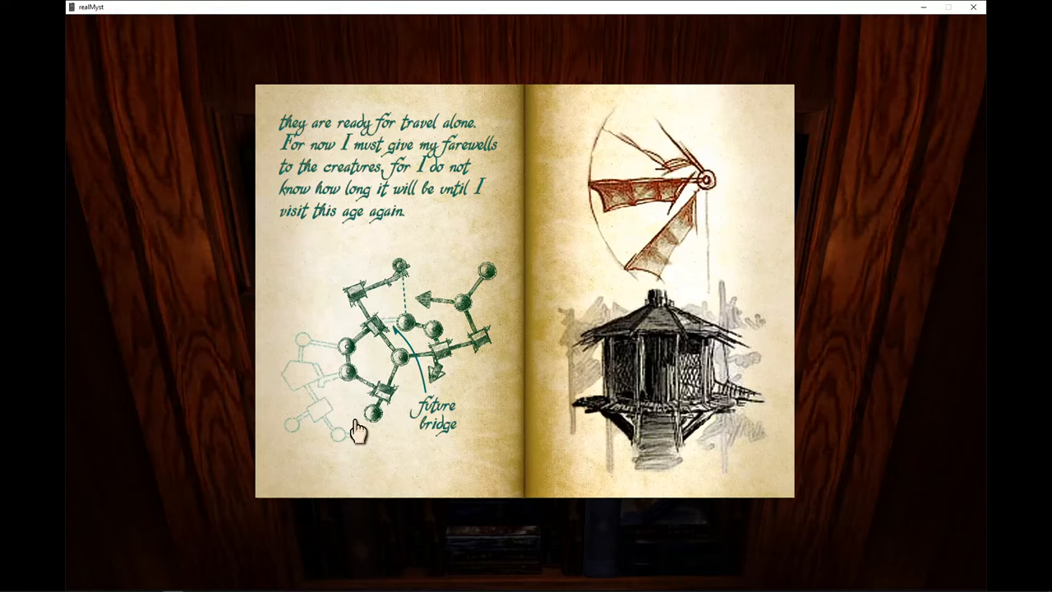
mouse_move(463, 352)
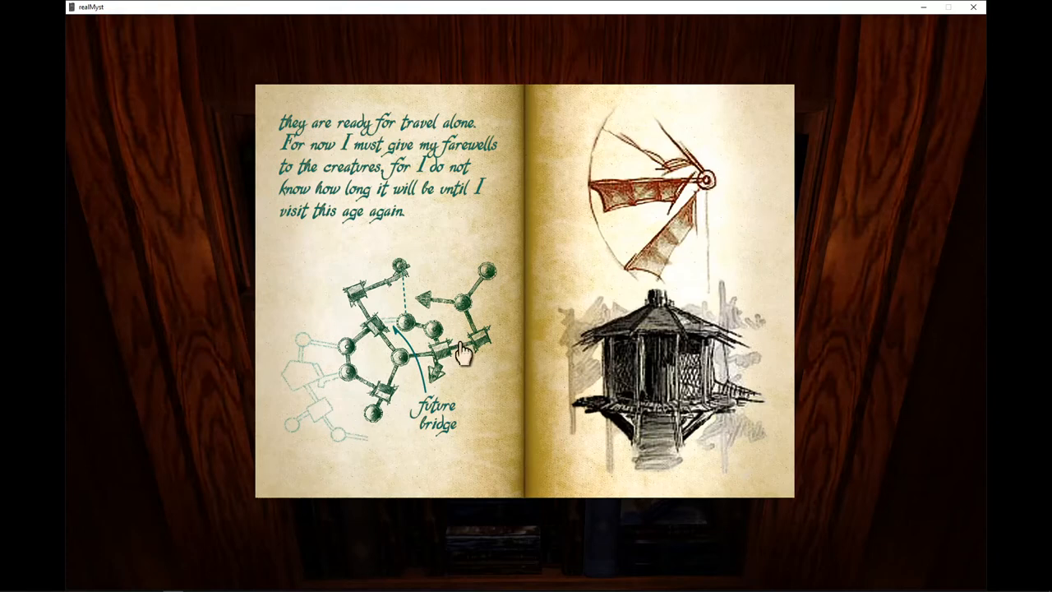
mouse_move(512, 361)
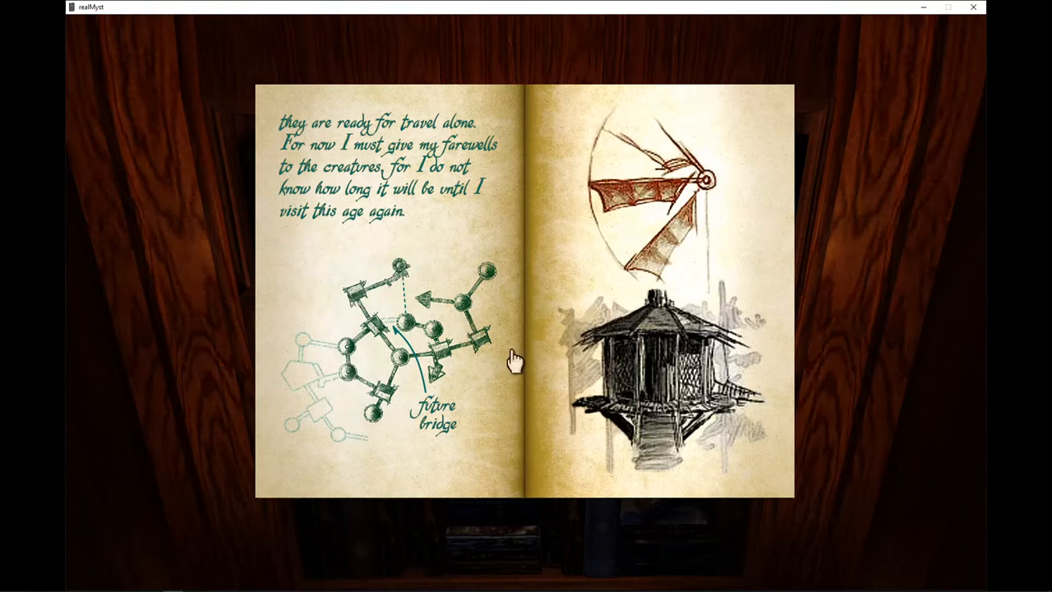
mouse_move(748, 337)
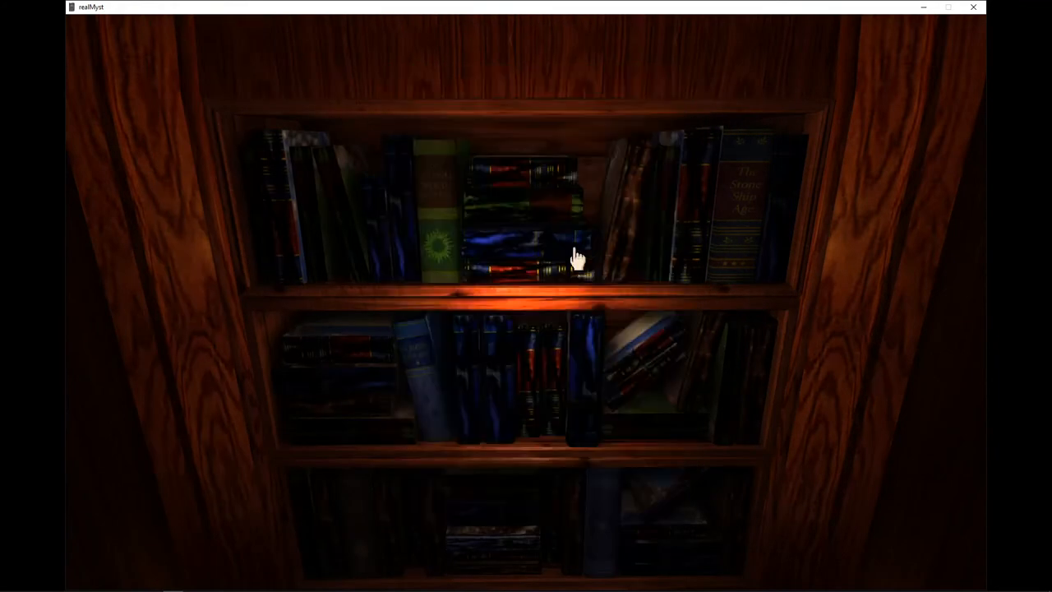
click(575, 255)
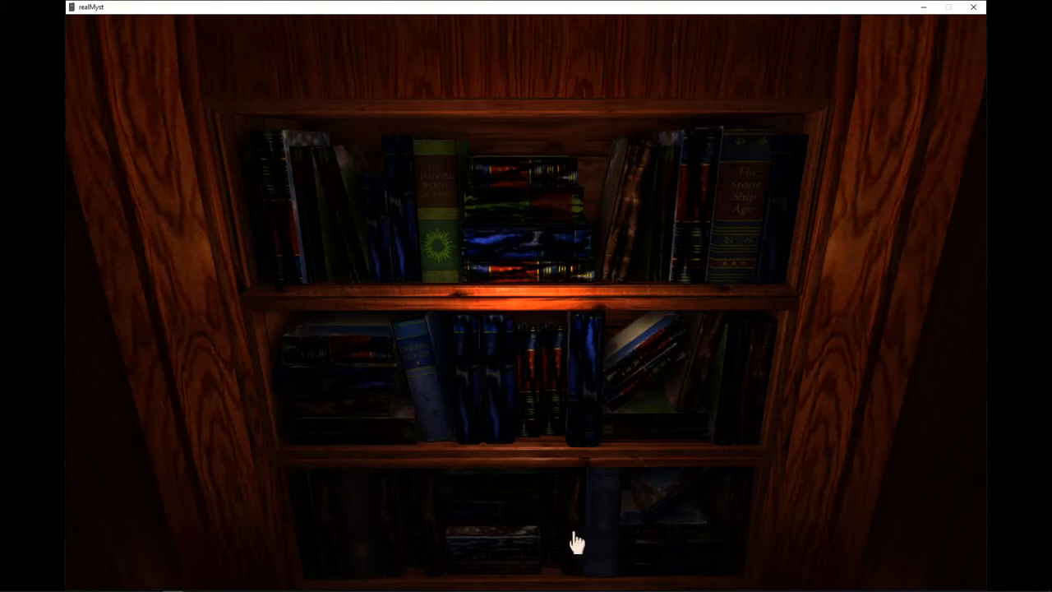
mouse_move(601, 519)
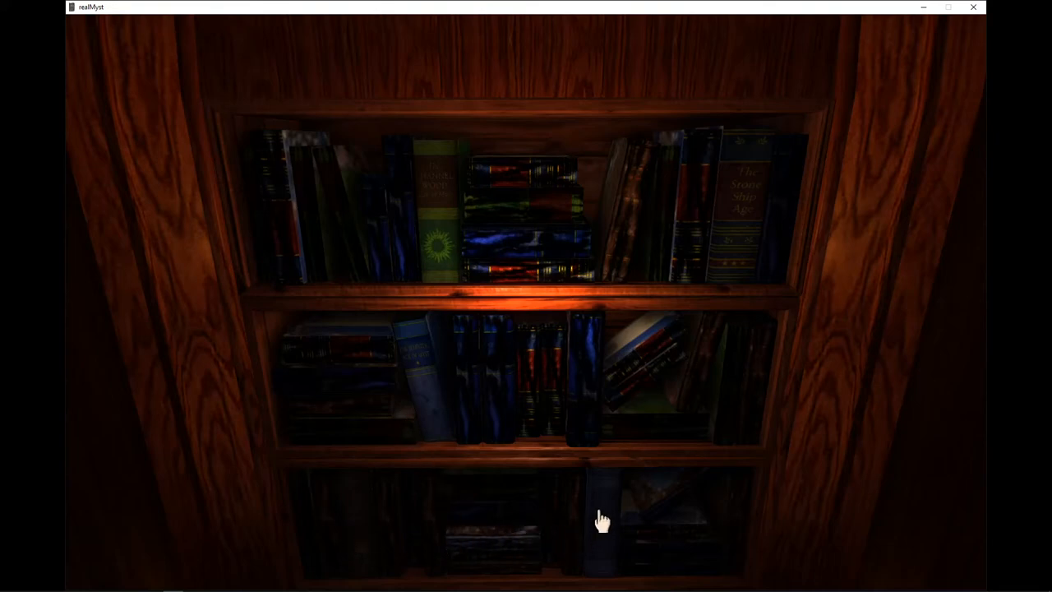
mouse_move(559, 403)
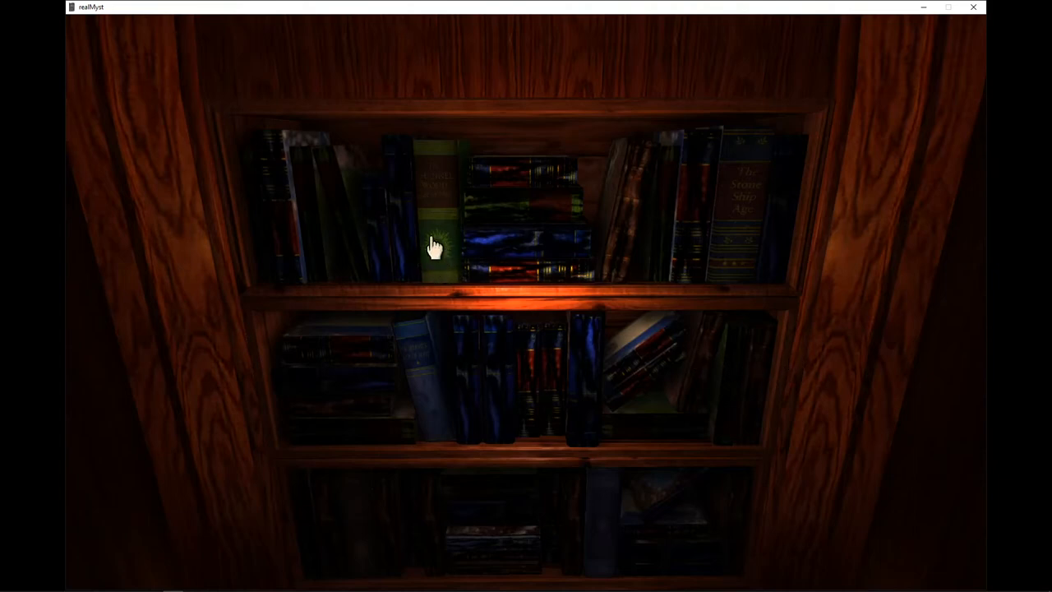
mouse_move(558, 279)
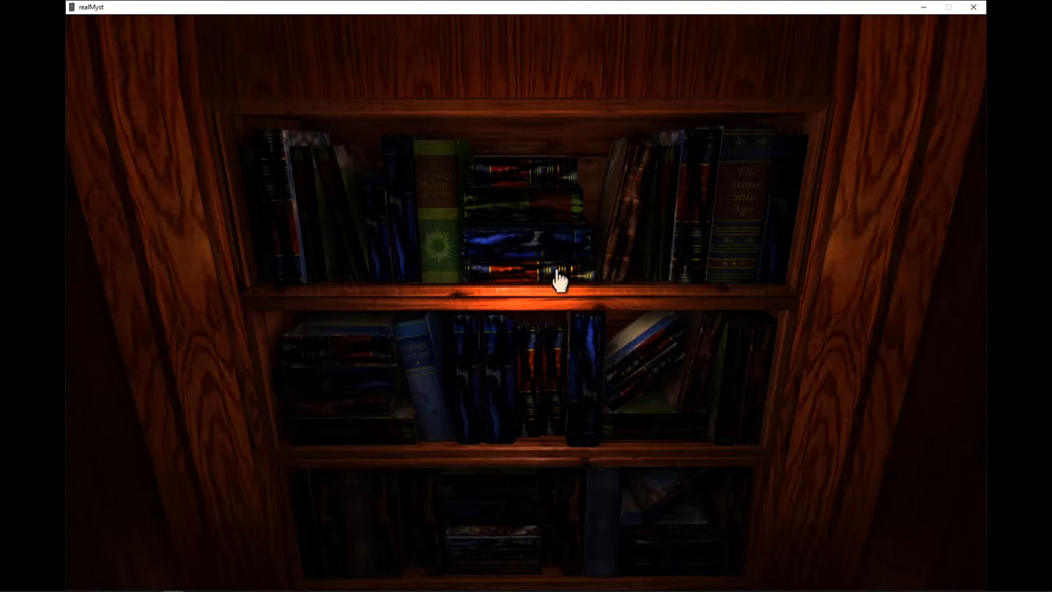
click(558, 277)
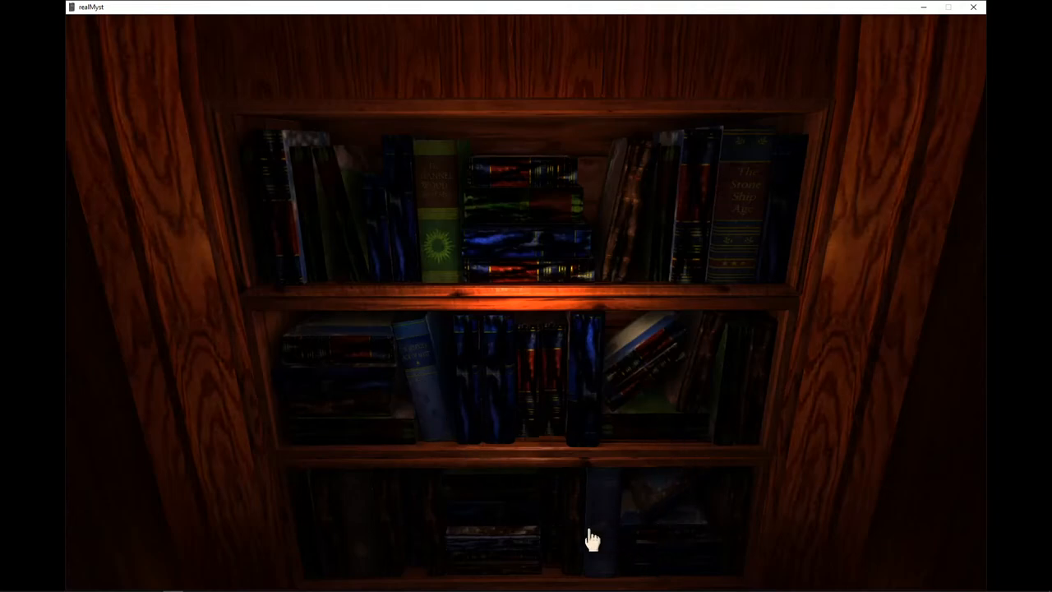
click(591, 539)
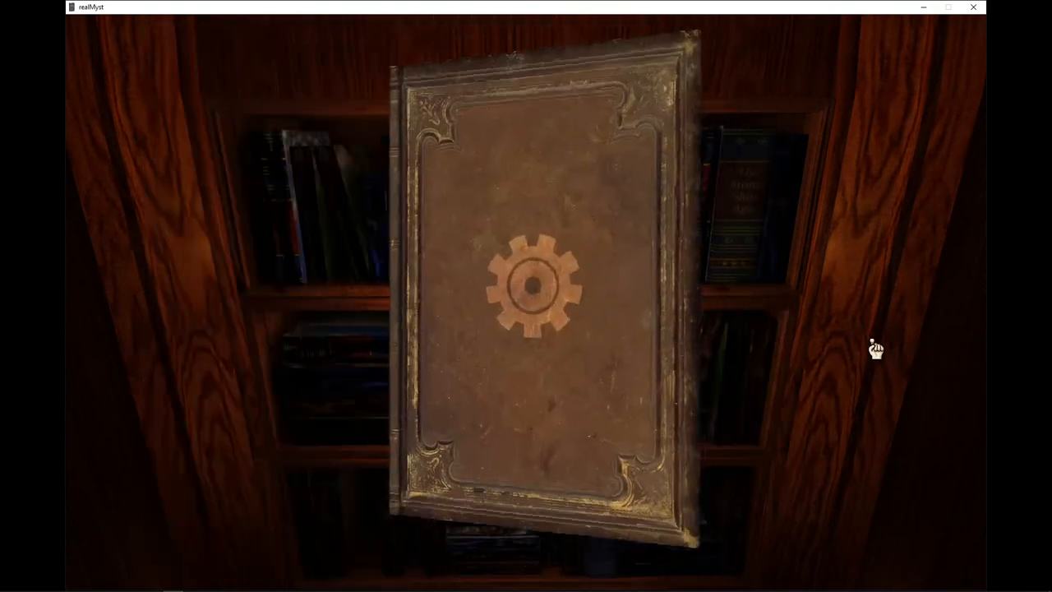
click(534, 280)
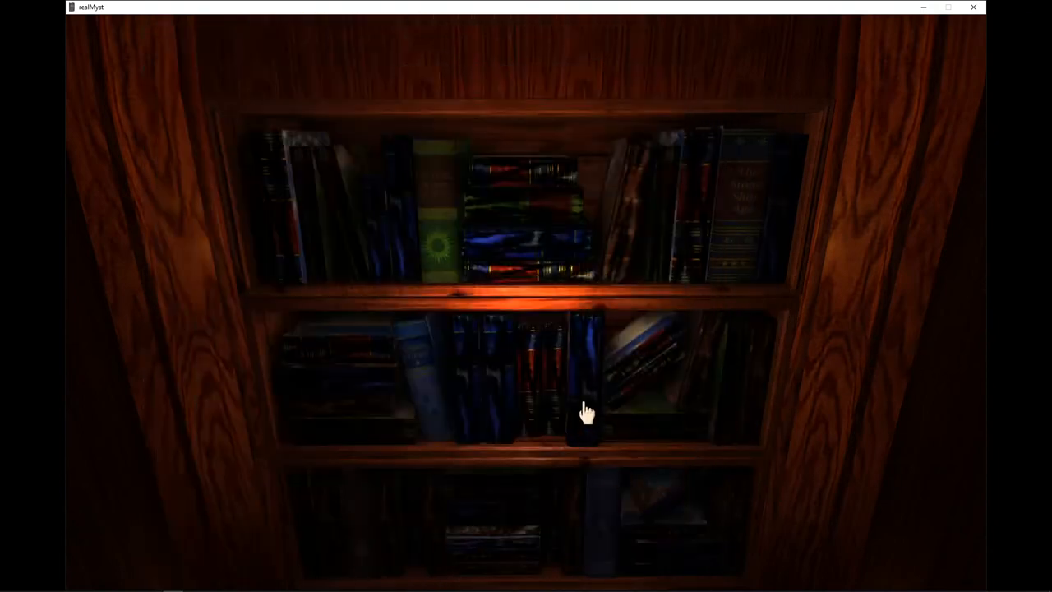
click(589, 414)
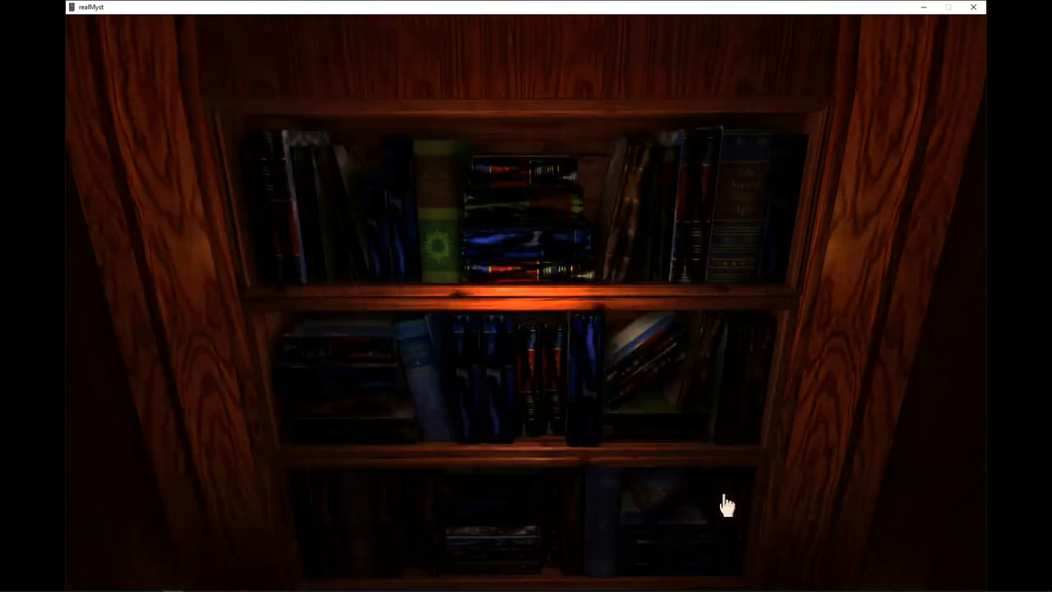
click(726, 503)
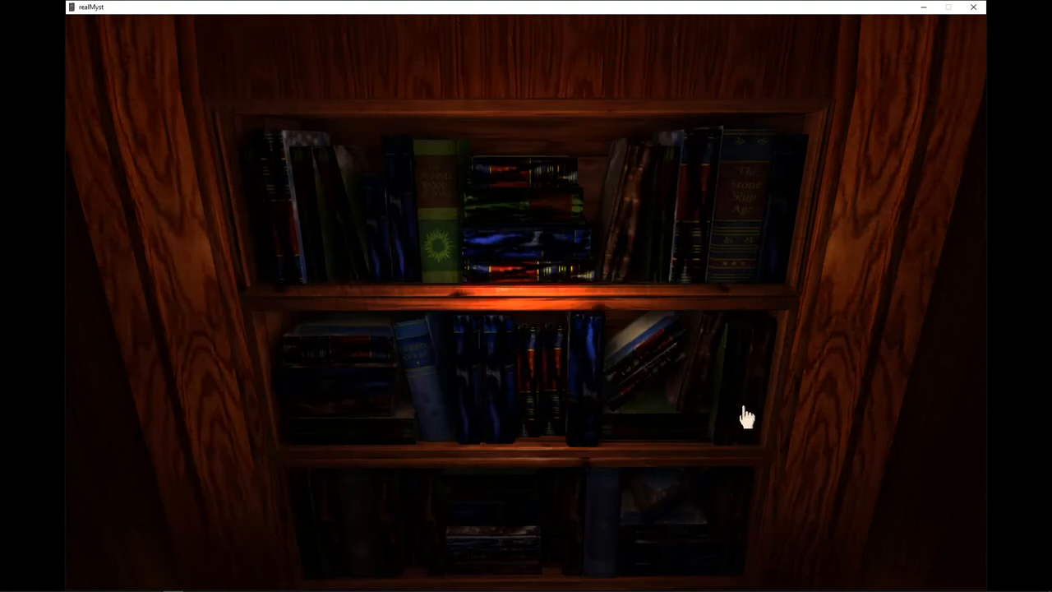
mouse_move(756, 400)
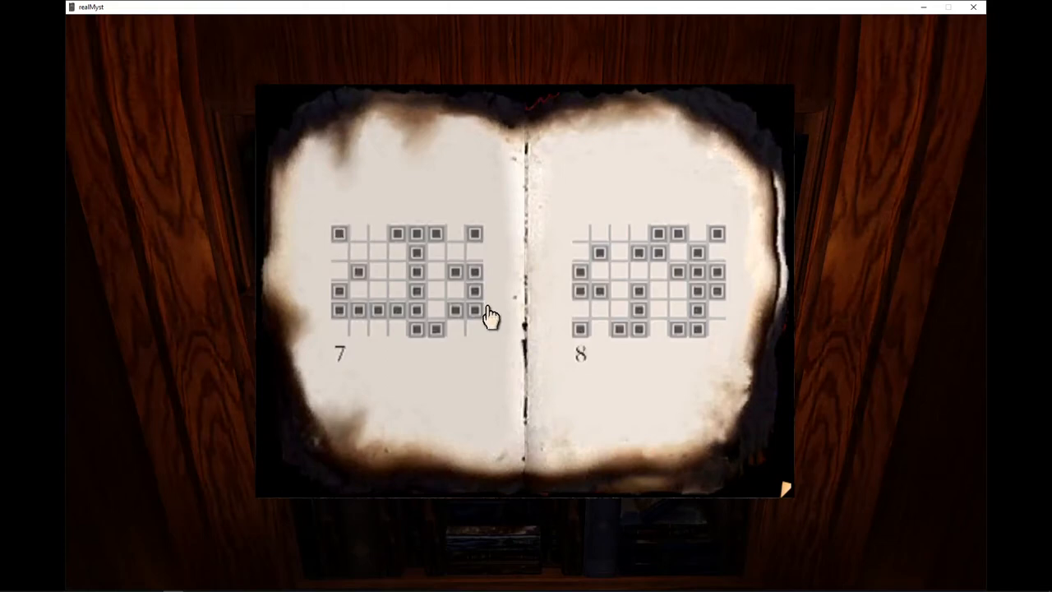
mouse_move(369, 255)
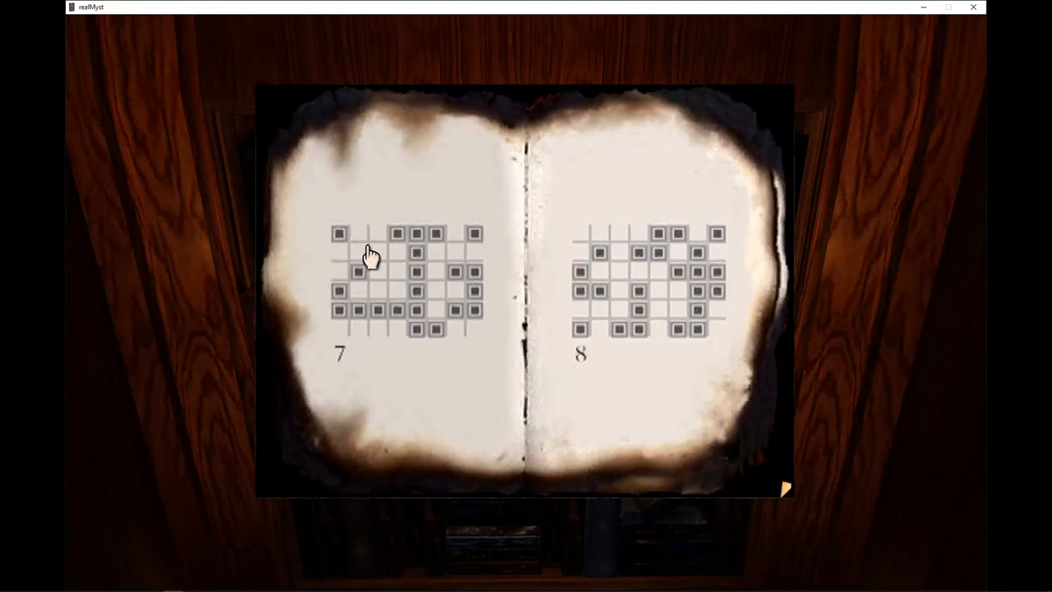
mouse_move(368, 233)
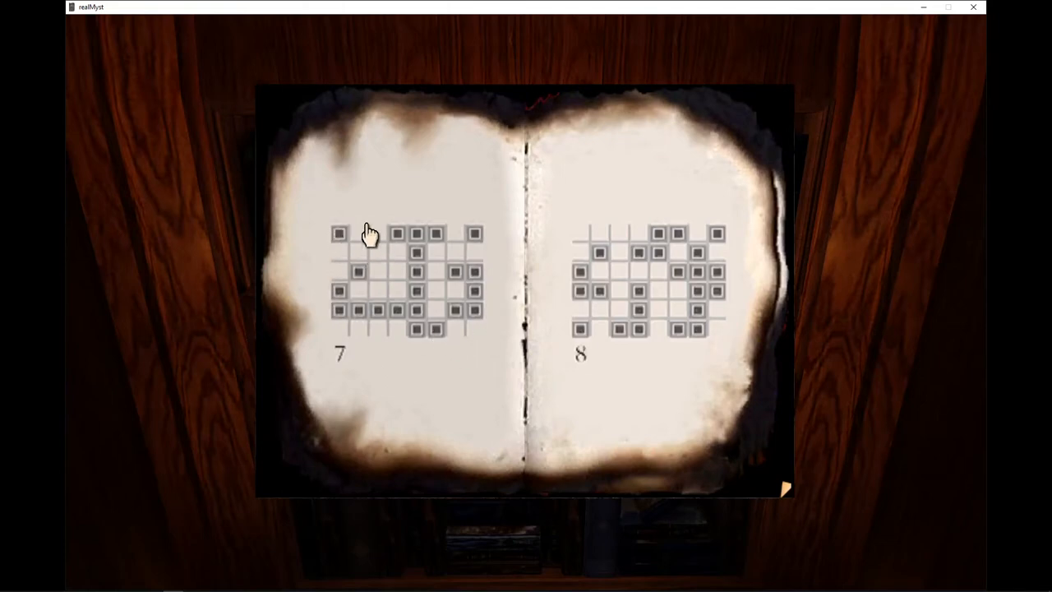
mouse_move(197, 263)
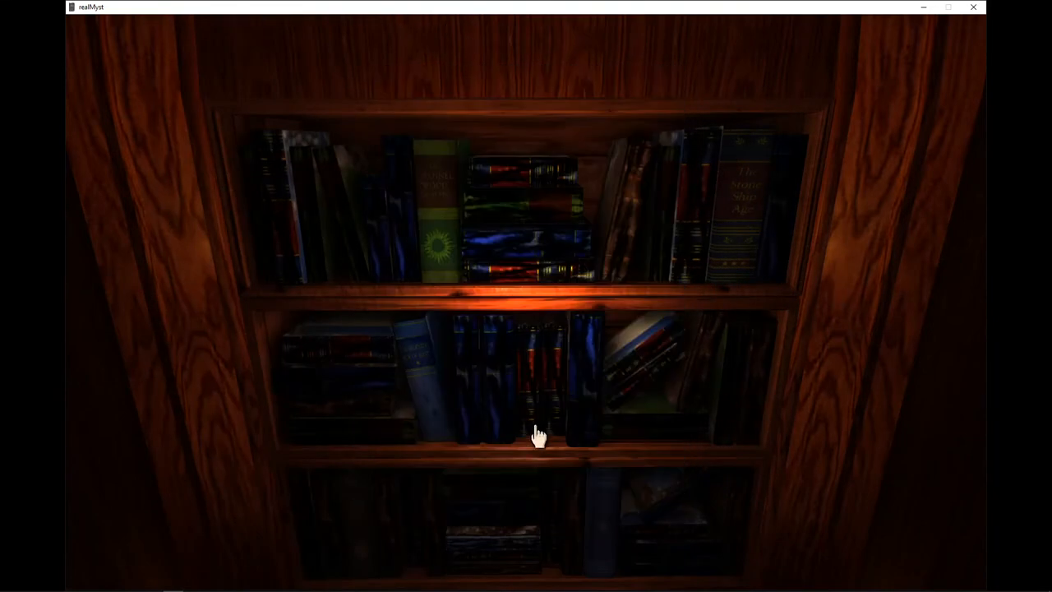
Take the burnt ornate-covered book from the shelf and put it back
click(539, 430)
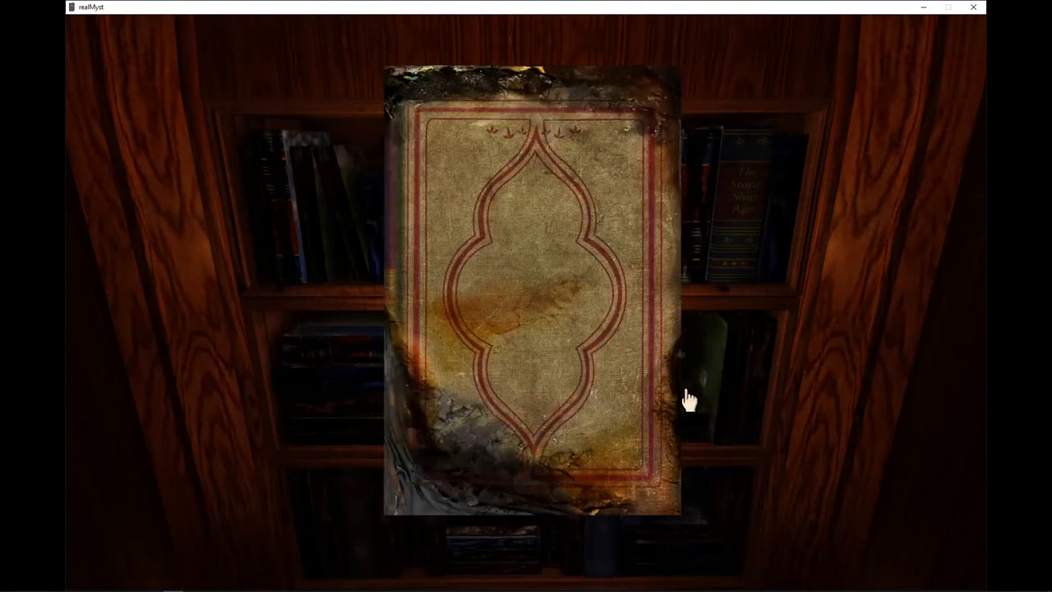
click(529, 287)
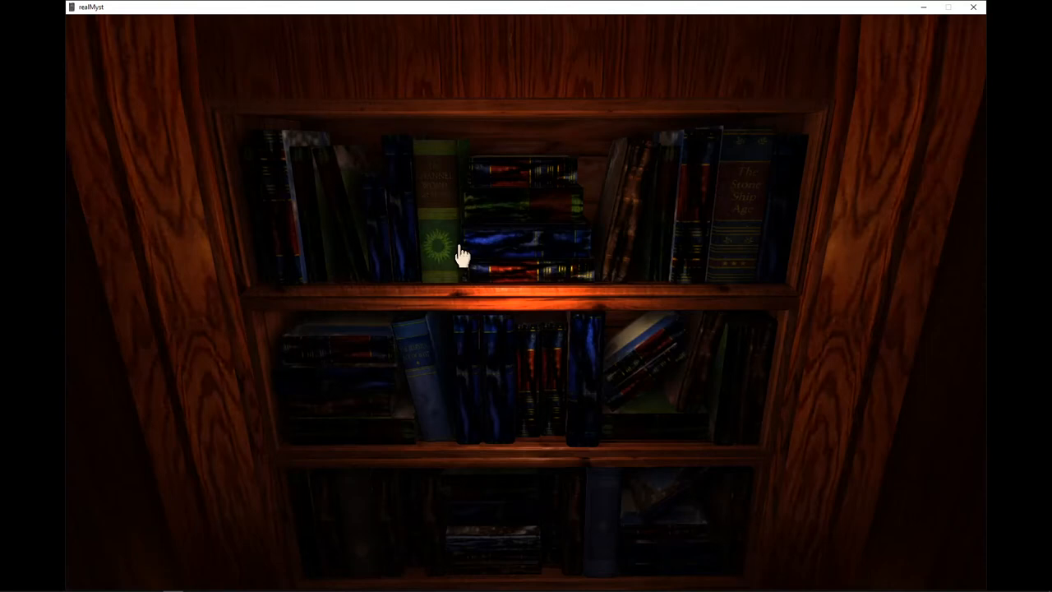
mouse_move(463, 249)
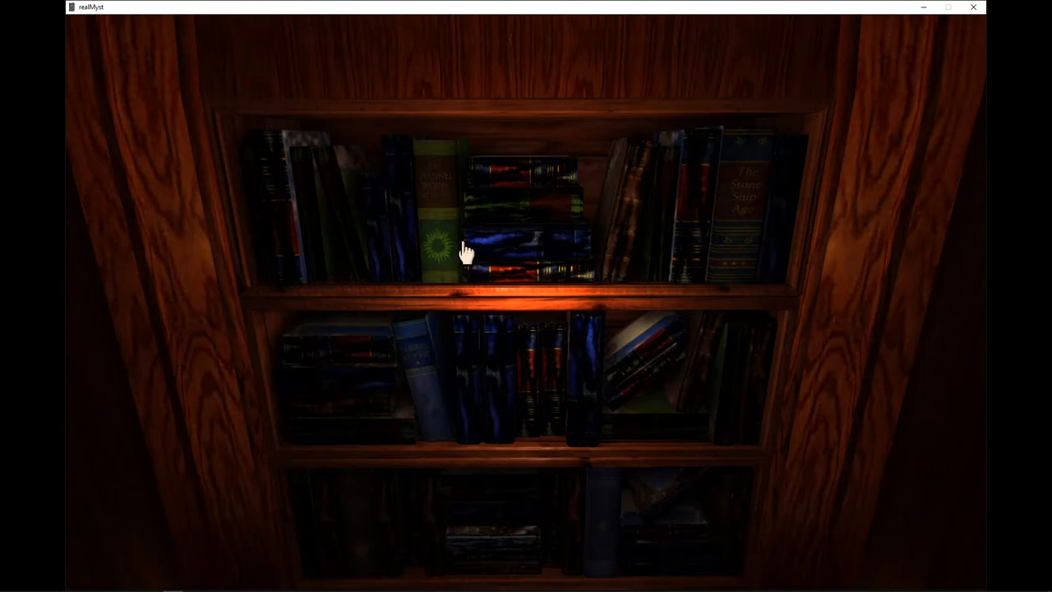
mouse_move(467, 282)
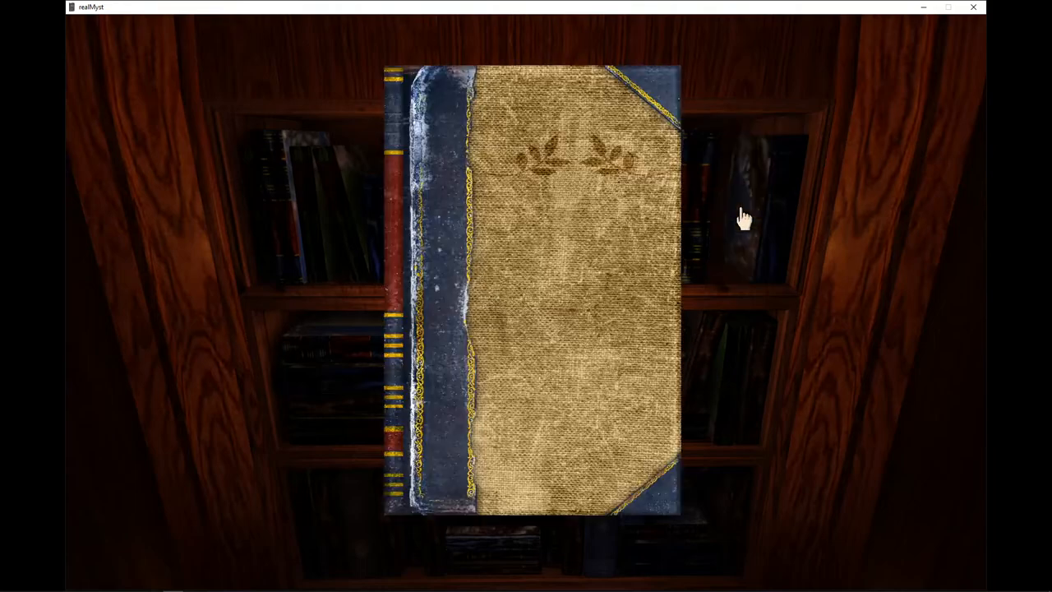
click(535, 205)
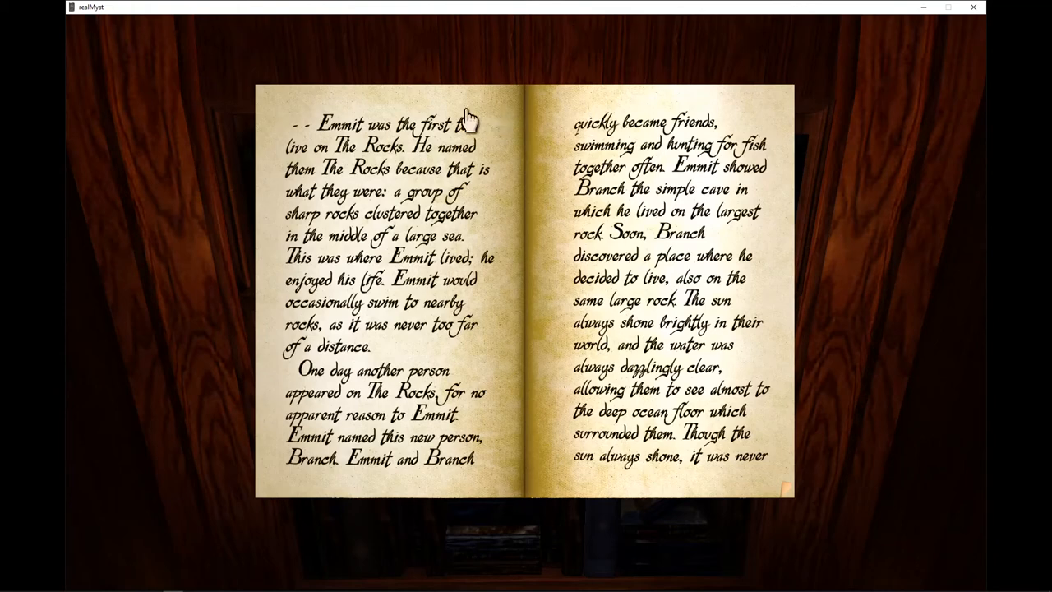
mouse_move(570, 79)
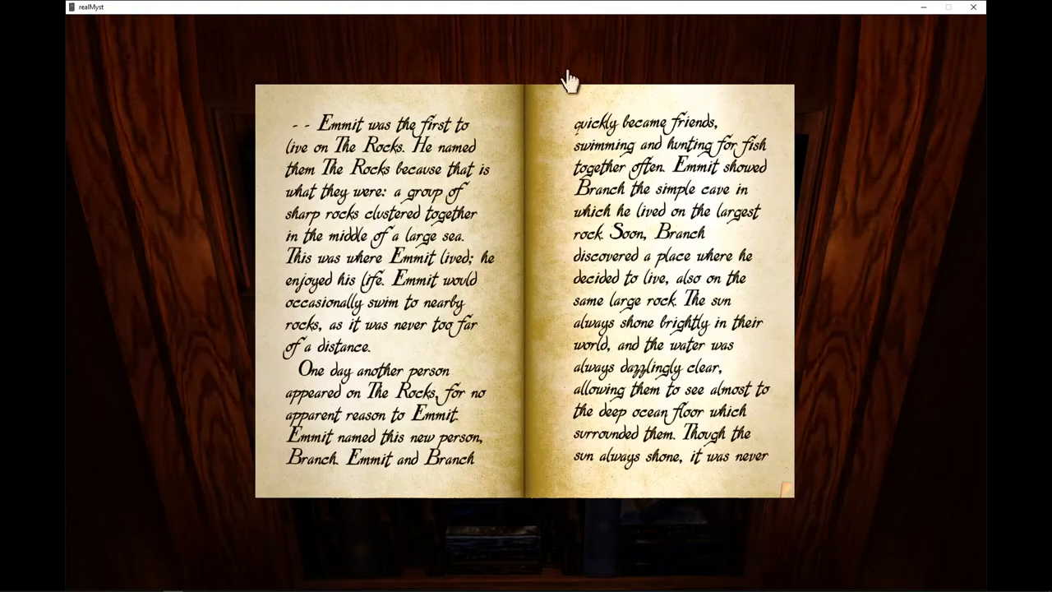
mouse_move(567, 79)
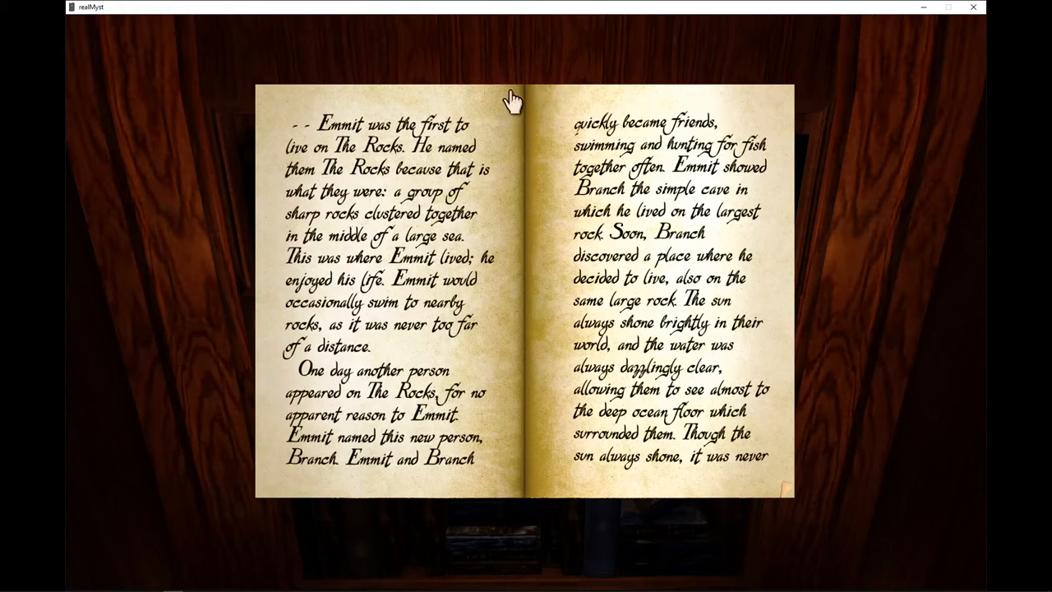
mouse_move(508, 107)
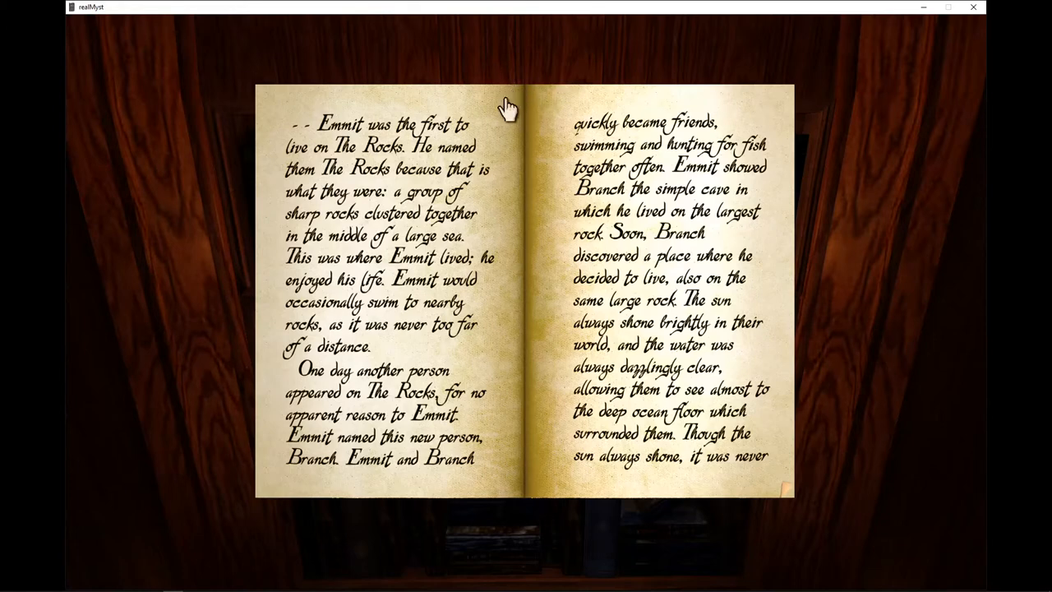
mouse_move(501, 99)
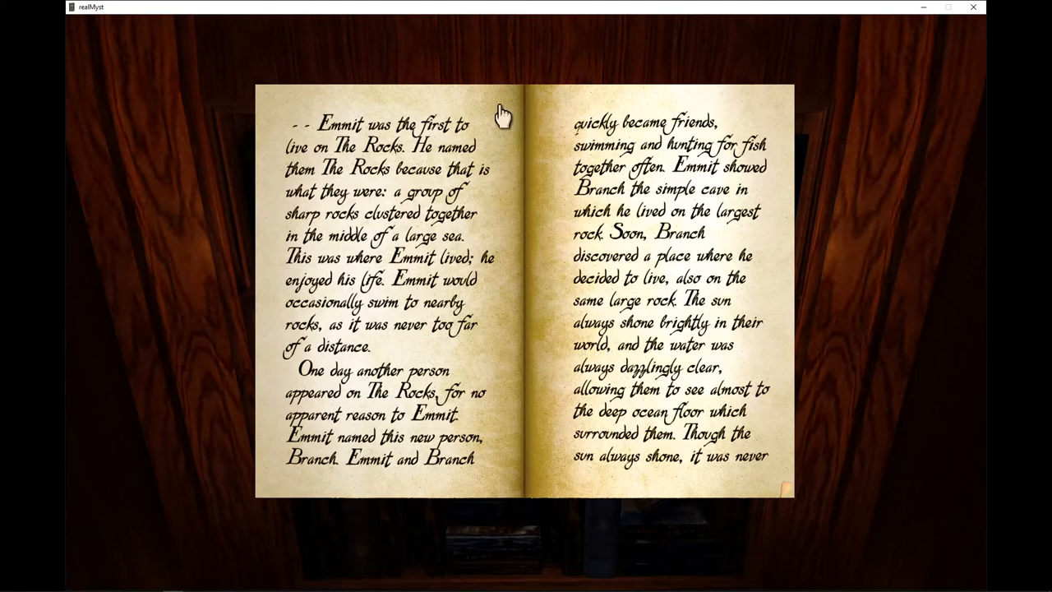
mouse_move(496, 121)
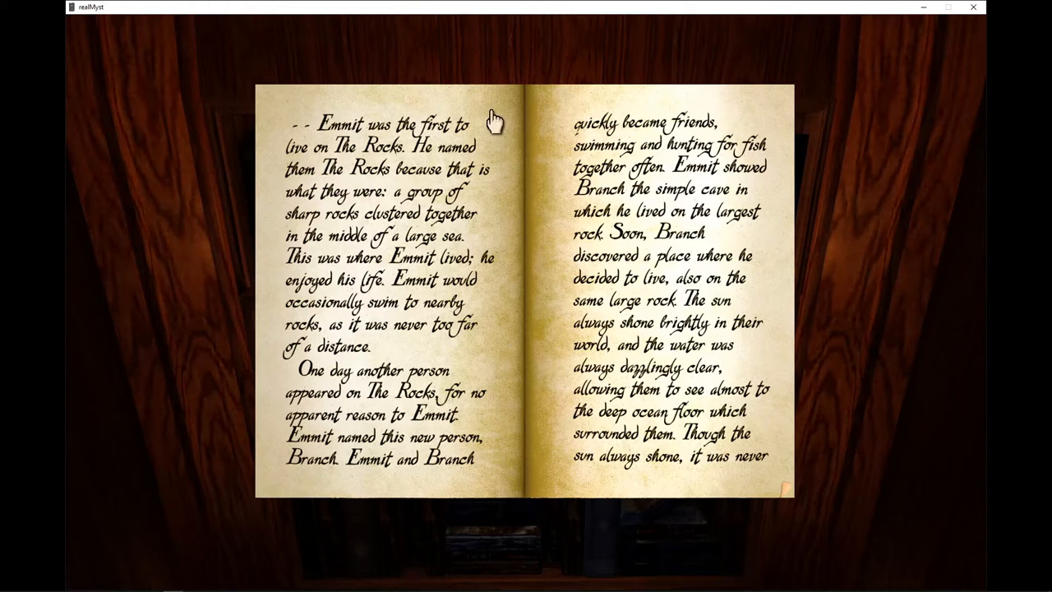
mouse_move(512, 124)
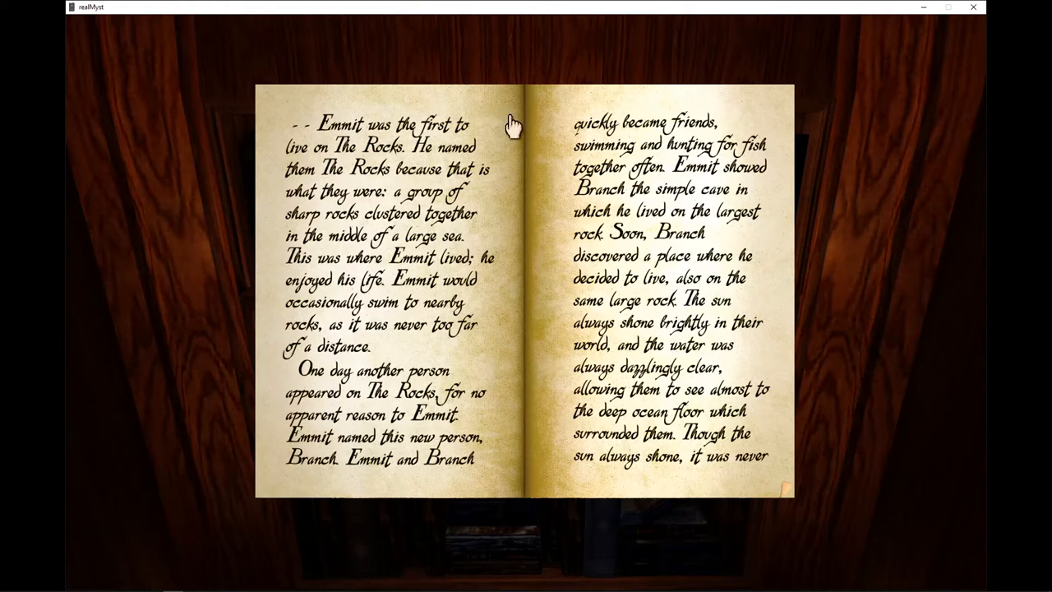
mouse_move(512, 132)
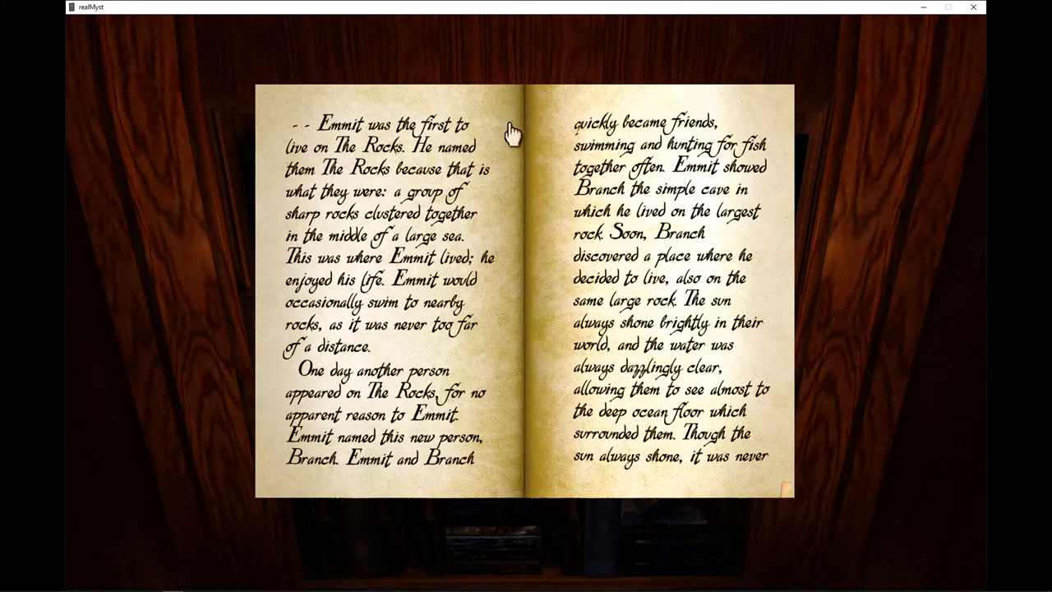
mouse_move(511, 148)
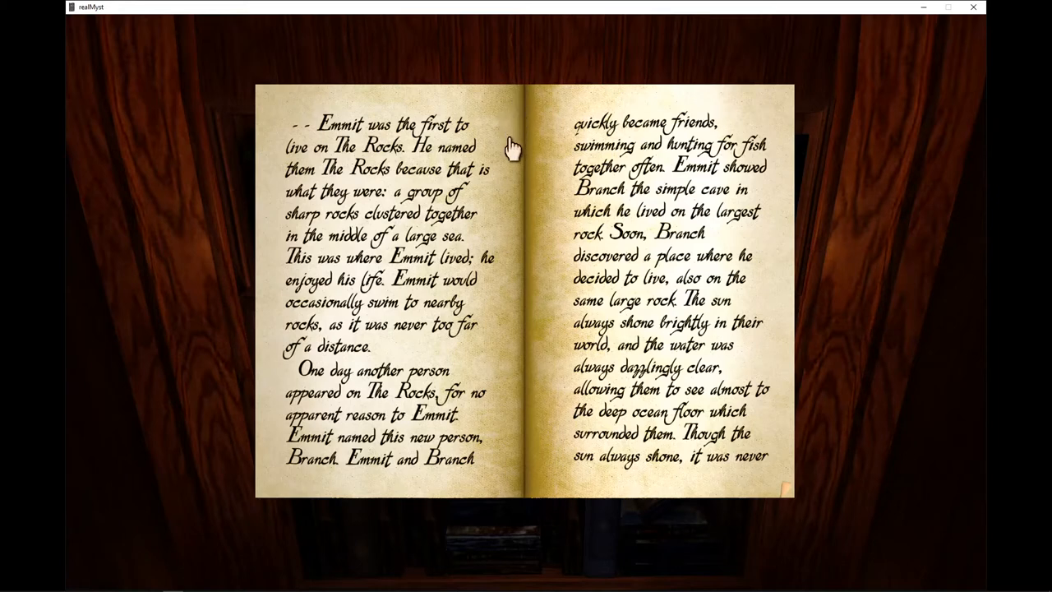
mouse_move(559, 204)
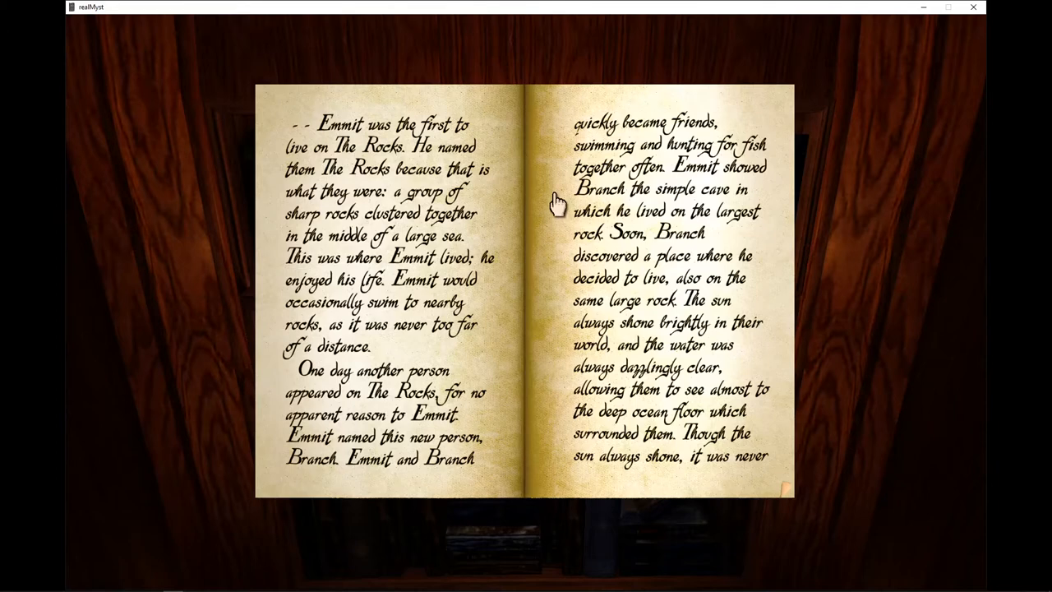
mouse_move(552, 215)
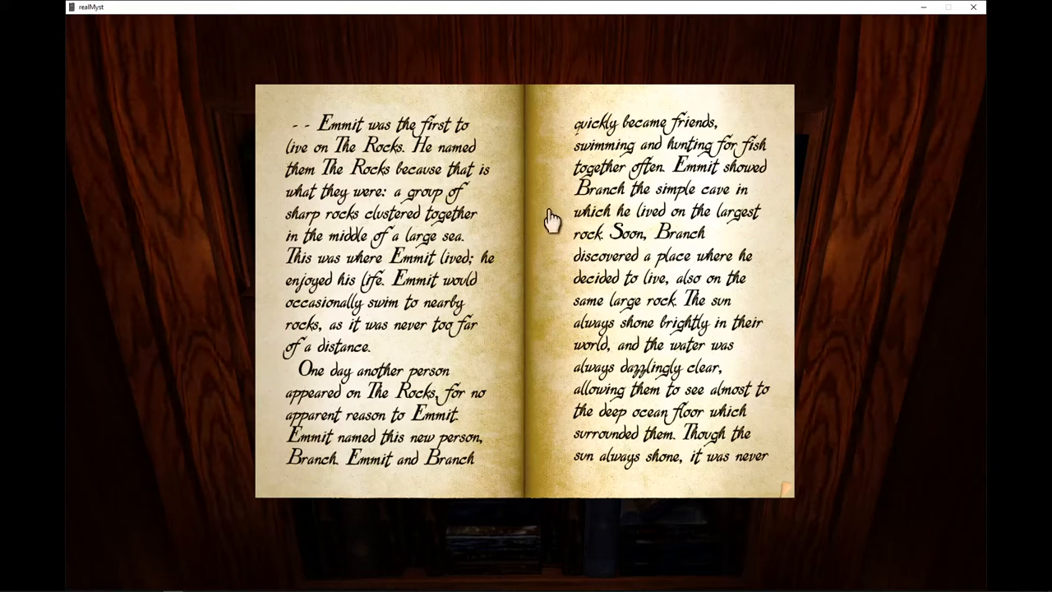
mouse_move(579, 248)
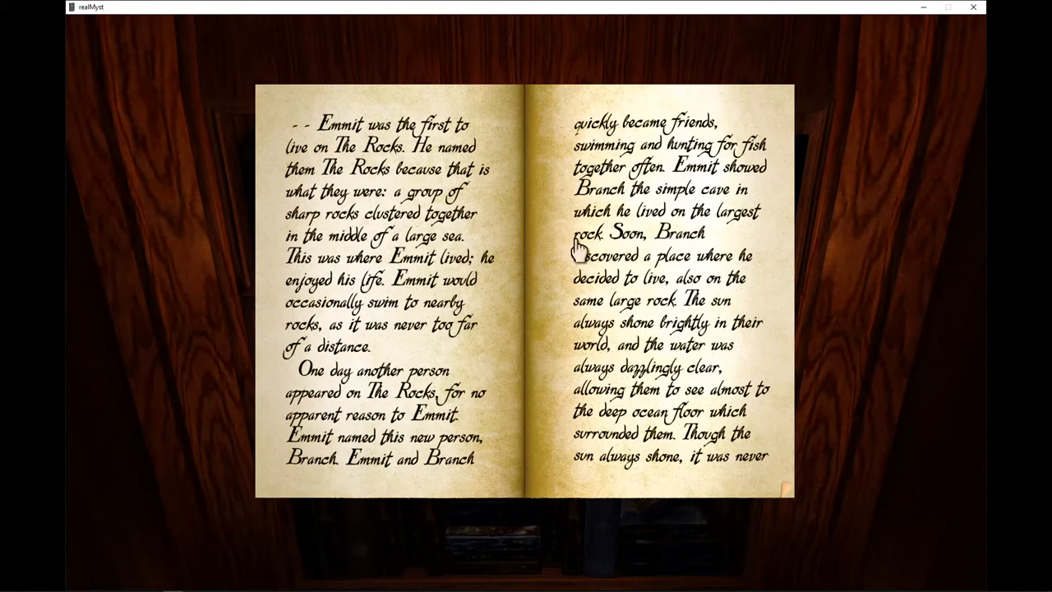
mouse_move(565, 243)
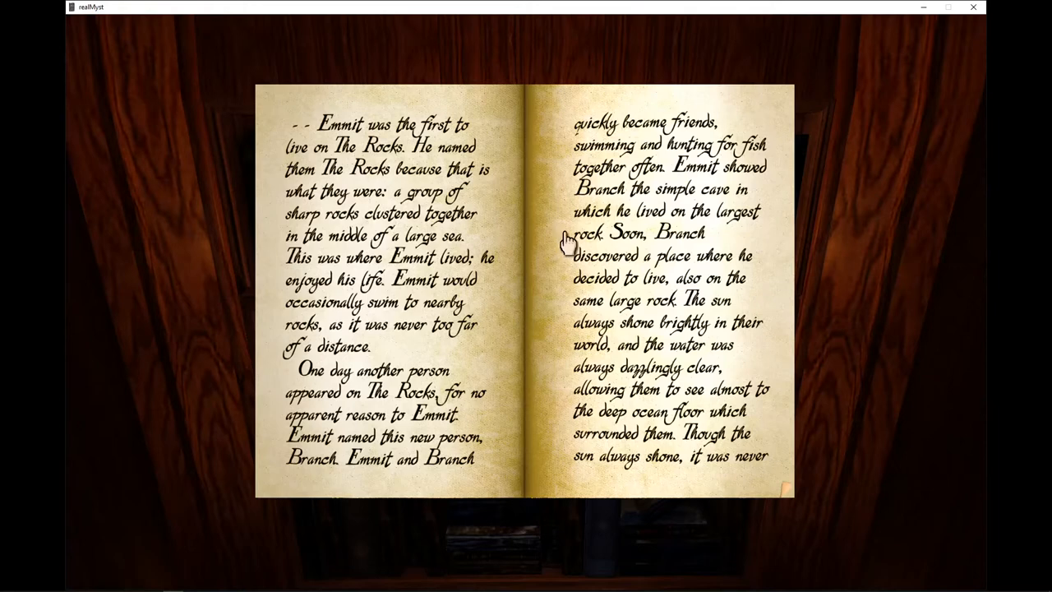
mouse_move(562, 240)
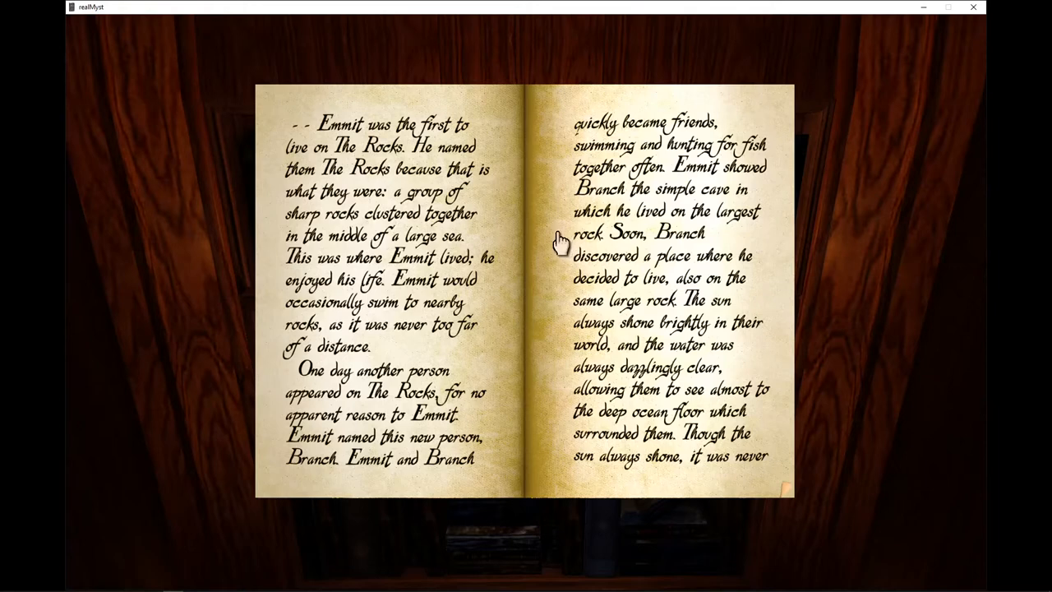
mouse_move(548, 238)
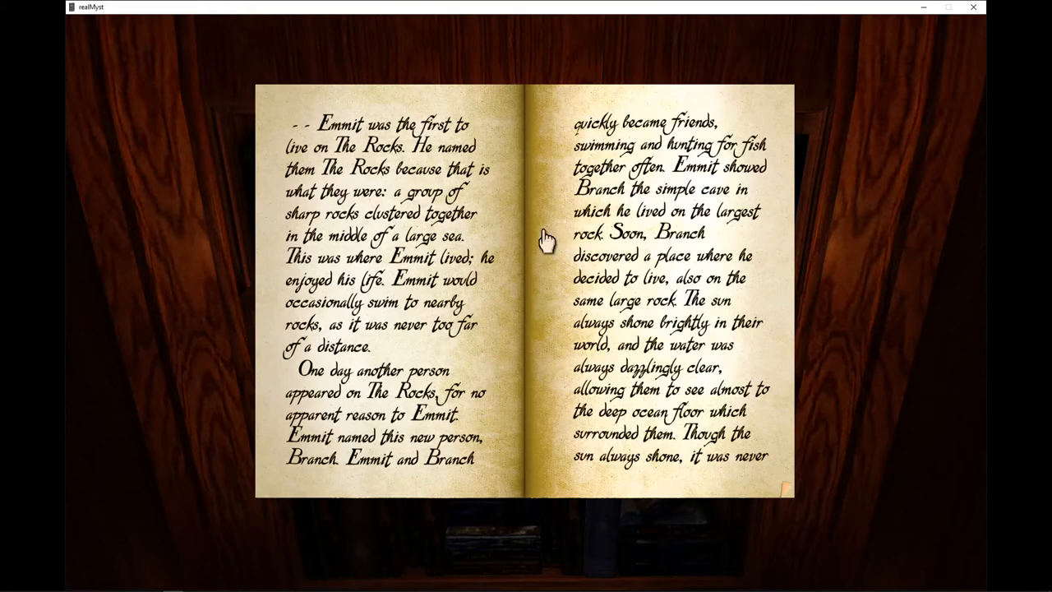
mouse_move(540, 234)
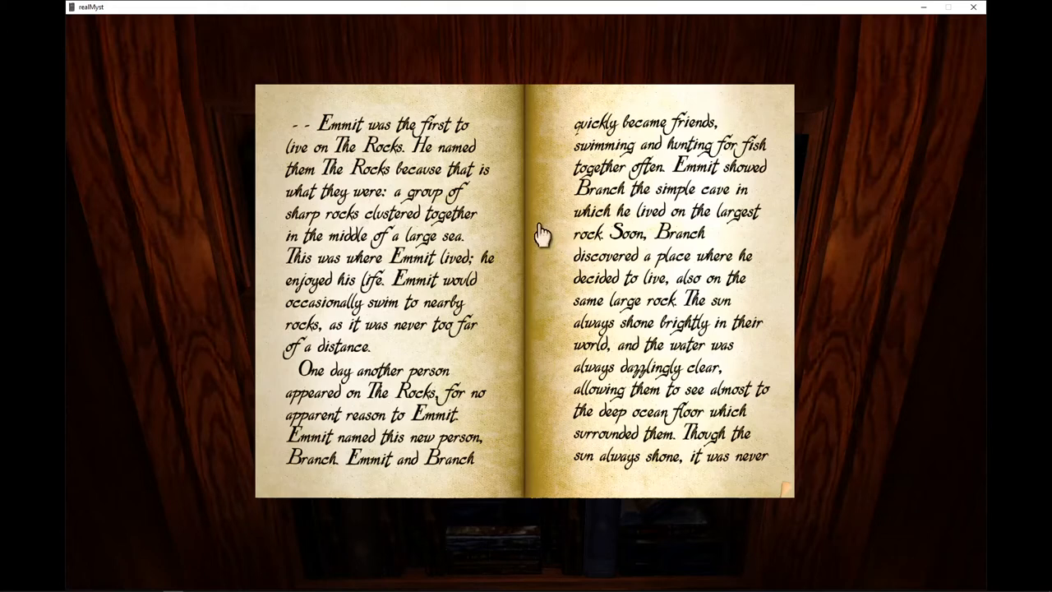
mouse_move(542, 240)
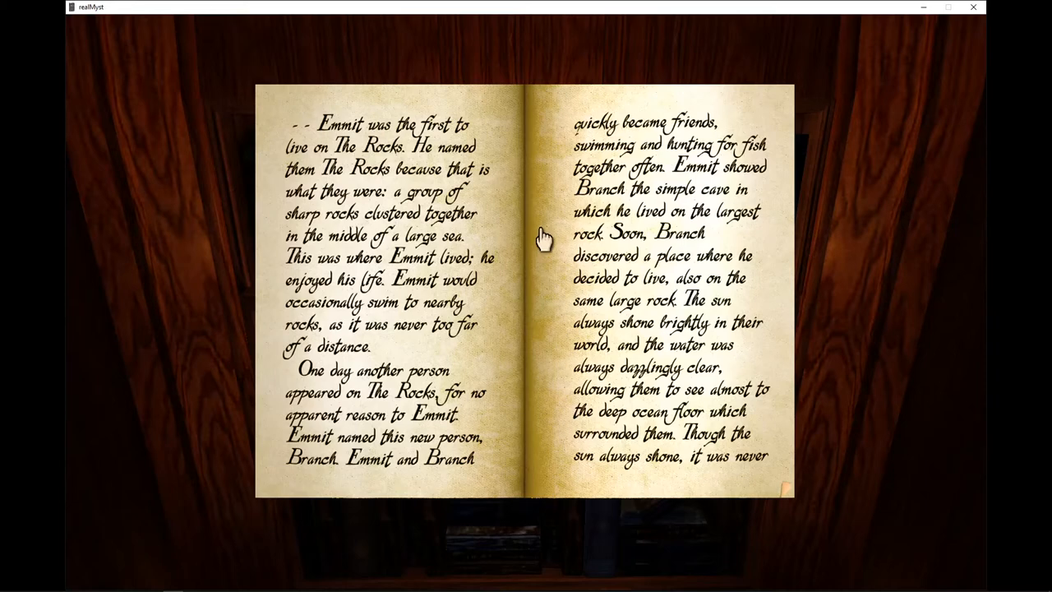
mouse_move(544, 239)
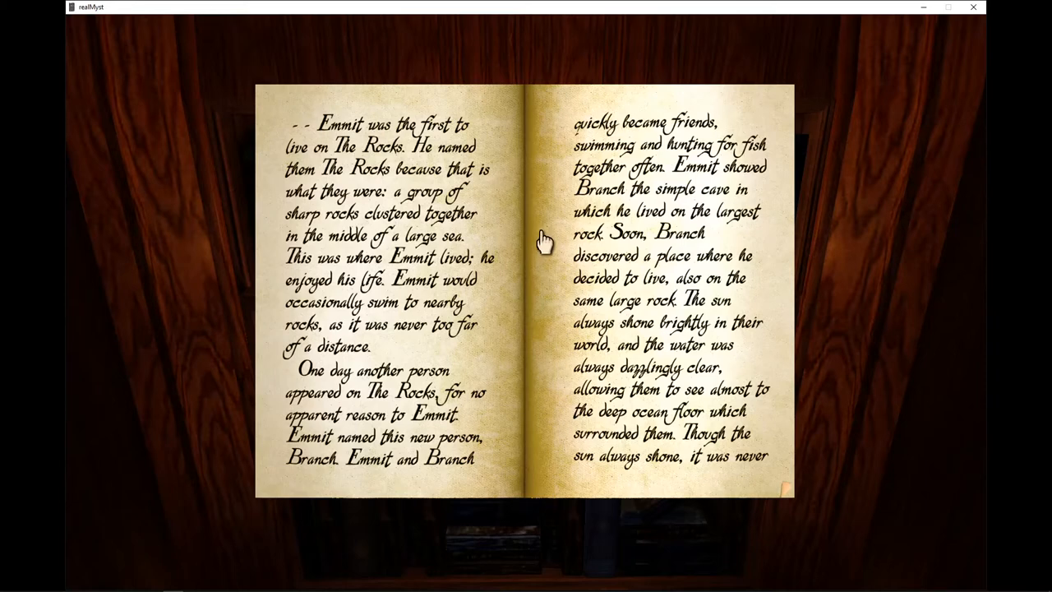
mouse_move(549, 232)
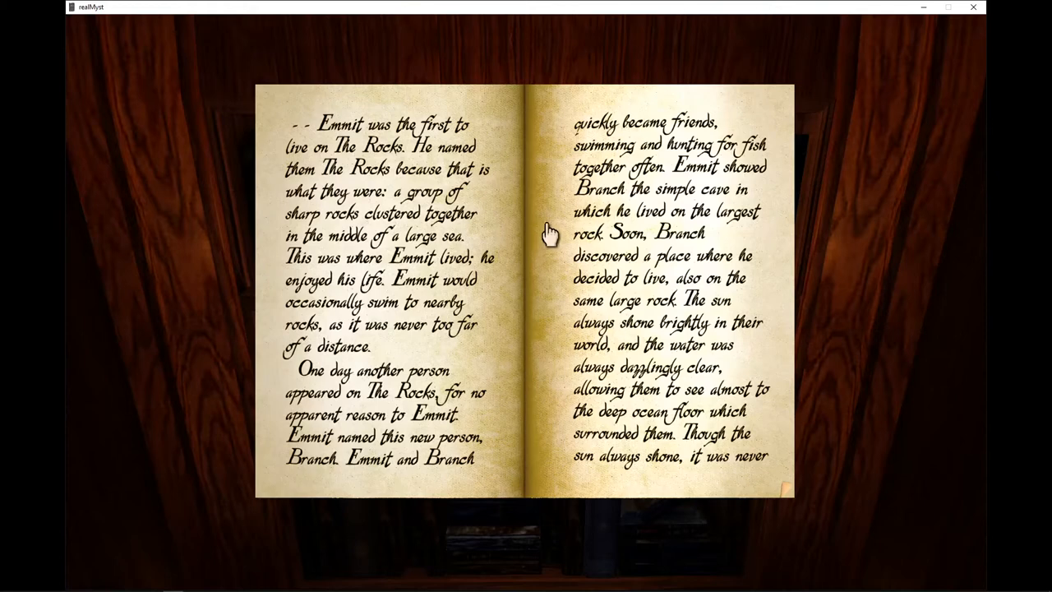
mouse_move(540, 253)
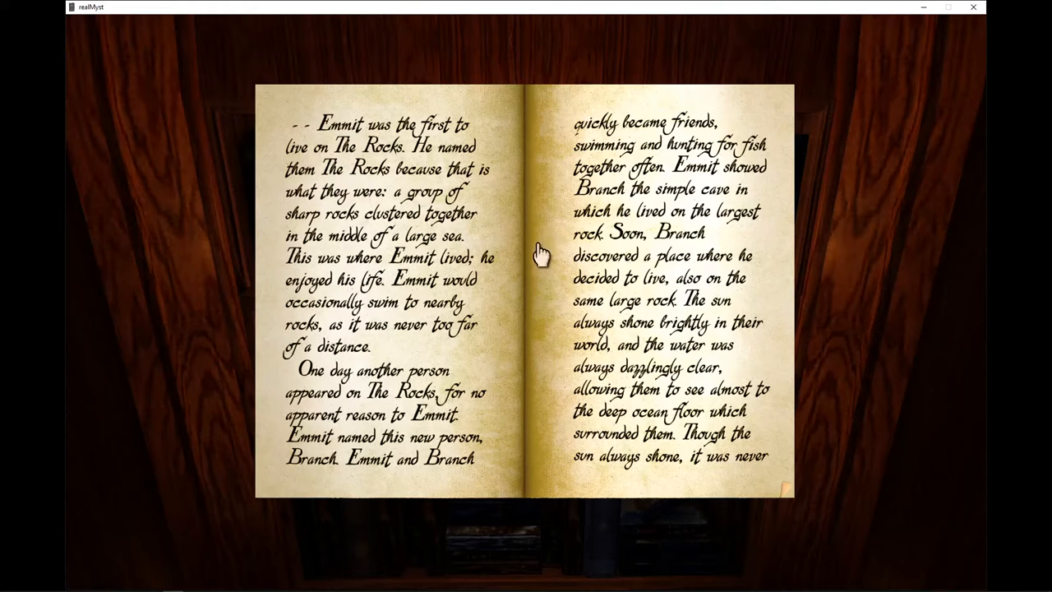
mouse_move(548, 240)
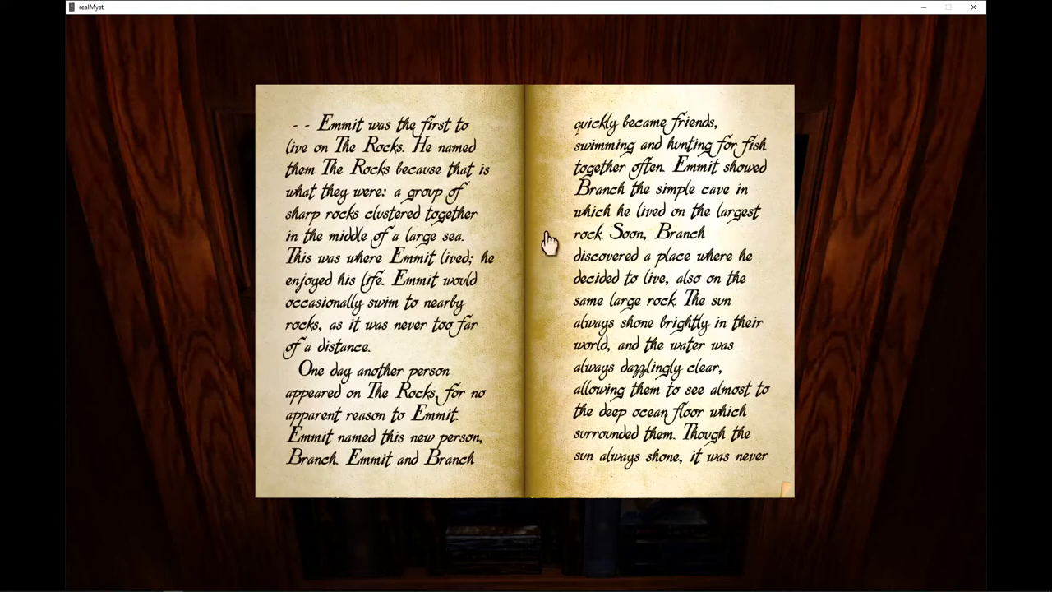
mouse_move(539, 250)
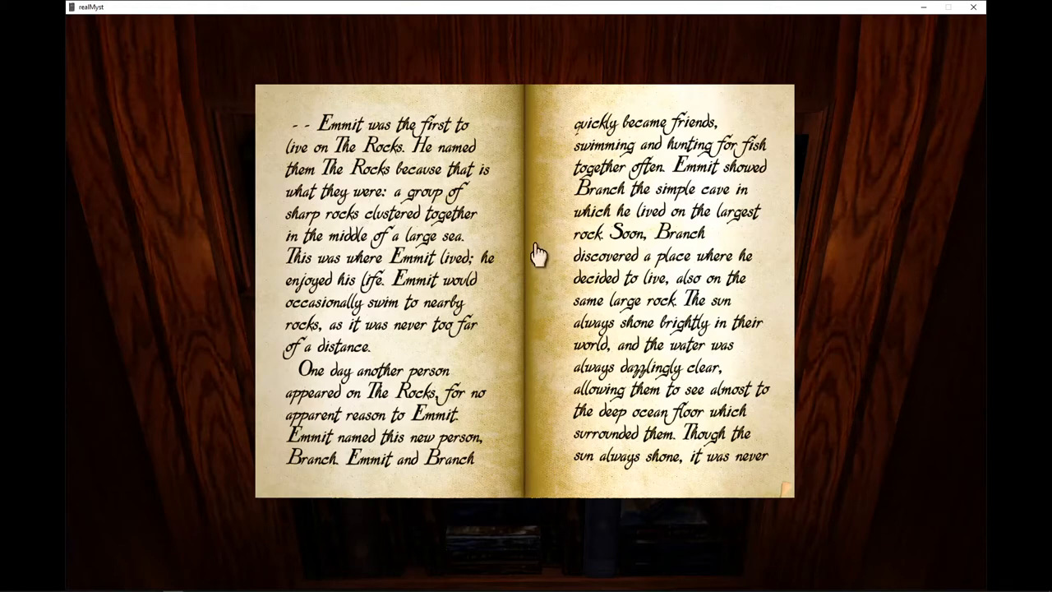
mouse_move(545, 246)
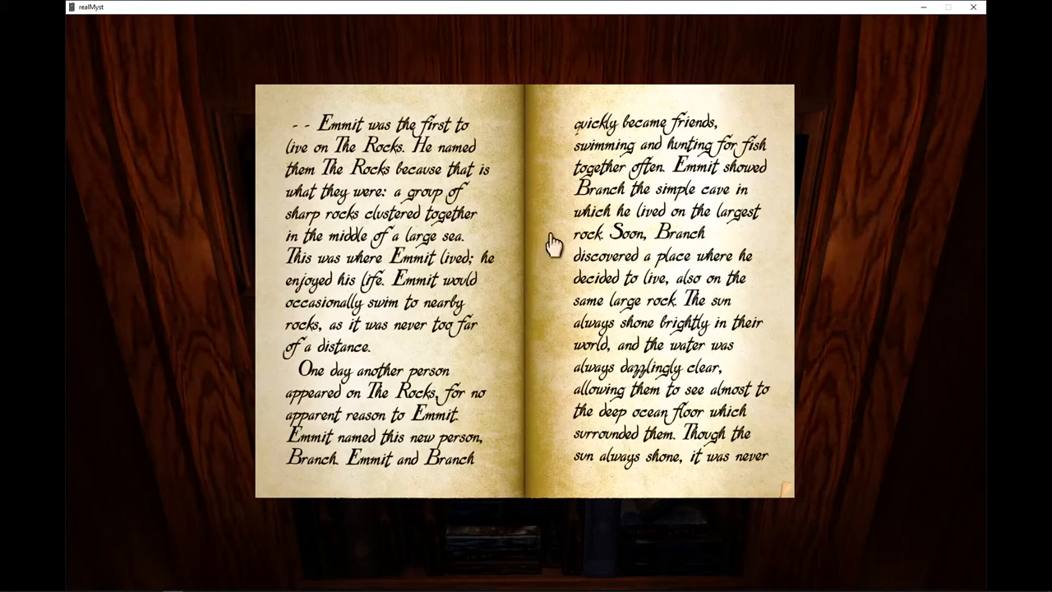
mouse_move(557, 238)
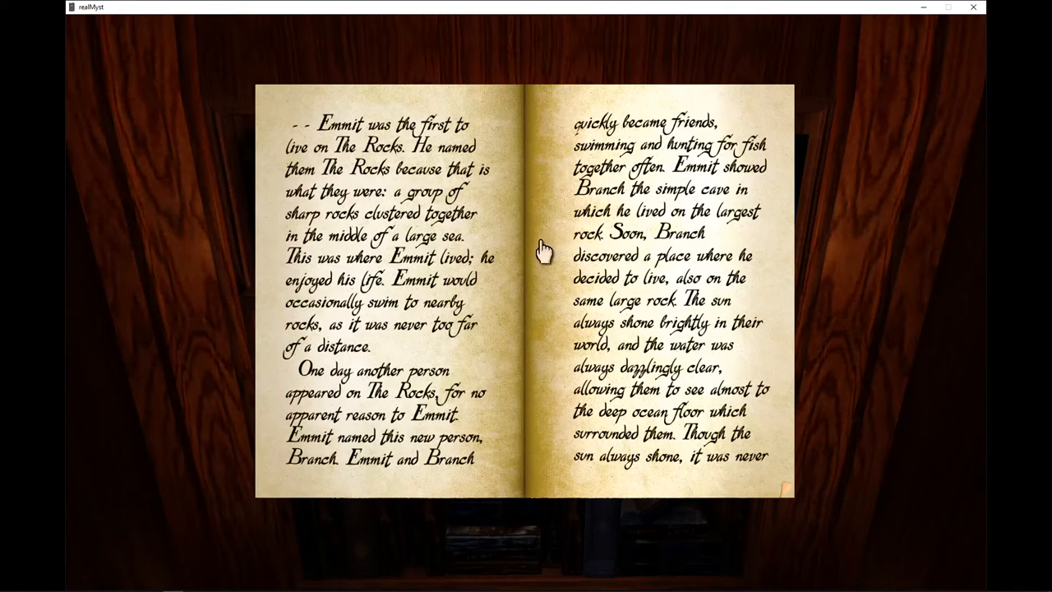
Turn the tan book to the spread where Will joins the boys and the second day begins
click(546, 250)
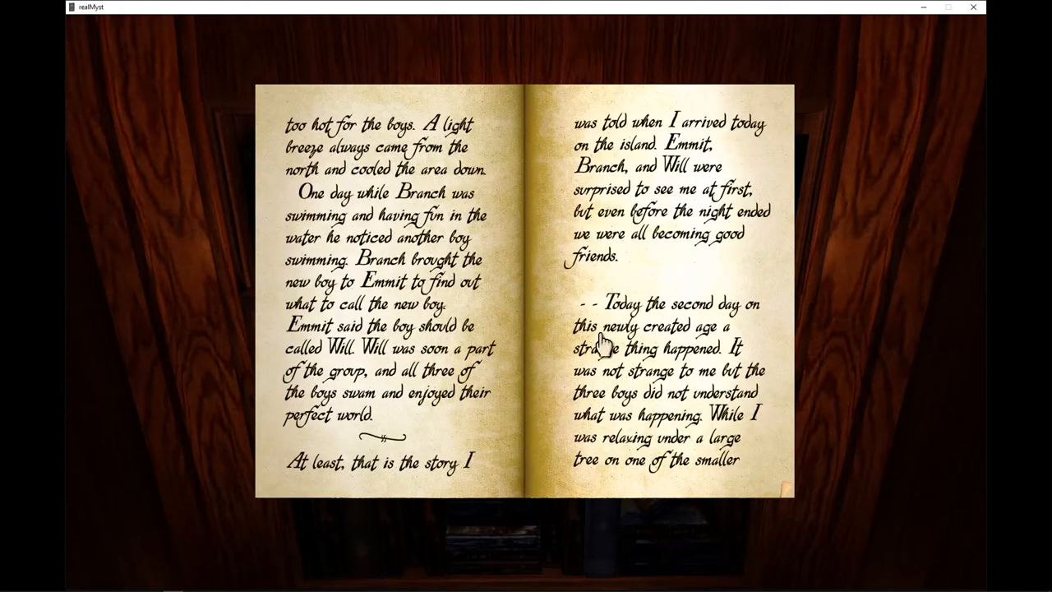
mouse_move(598, 302)
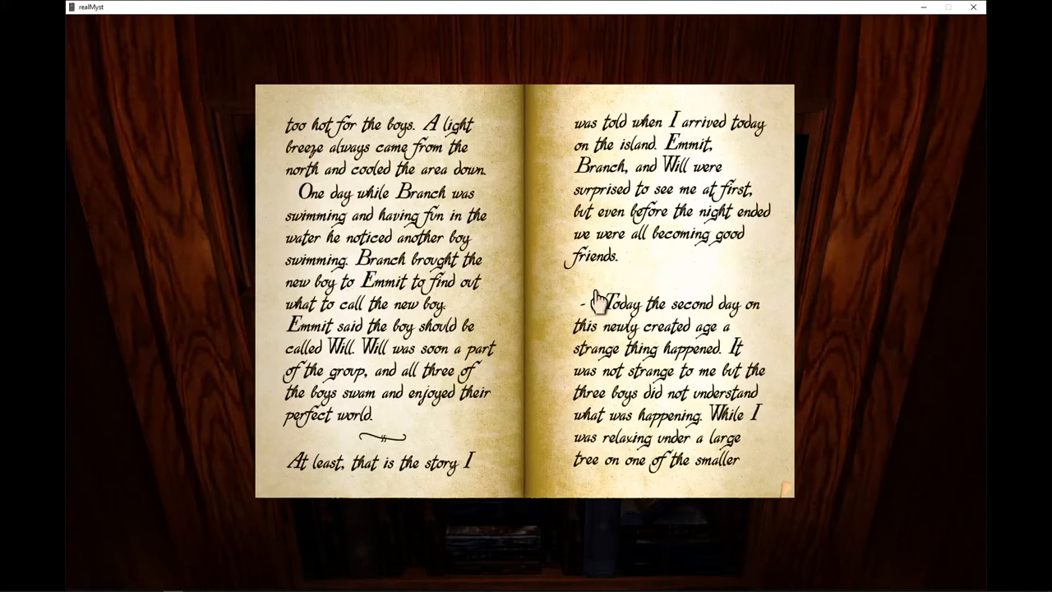
mouse_move(558, 304)
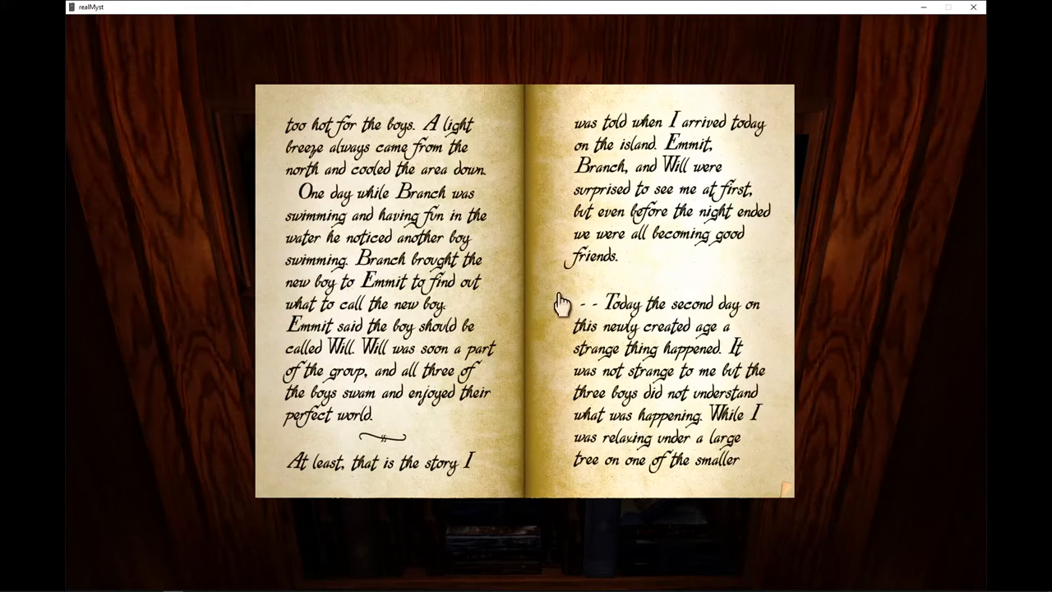
mouse_move(563, 311)
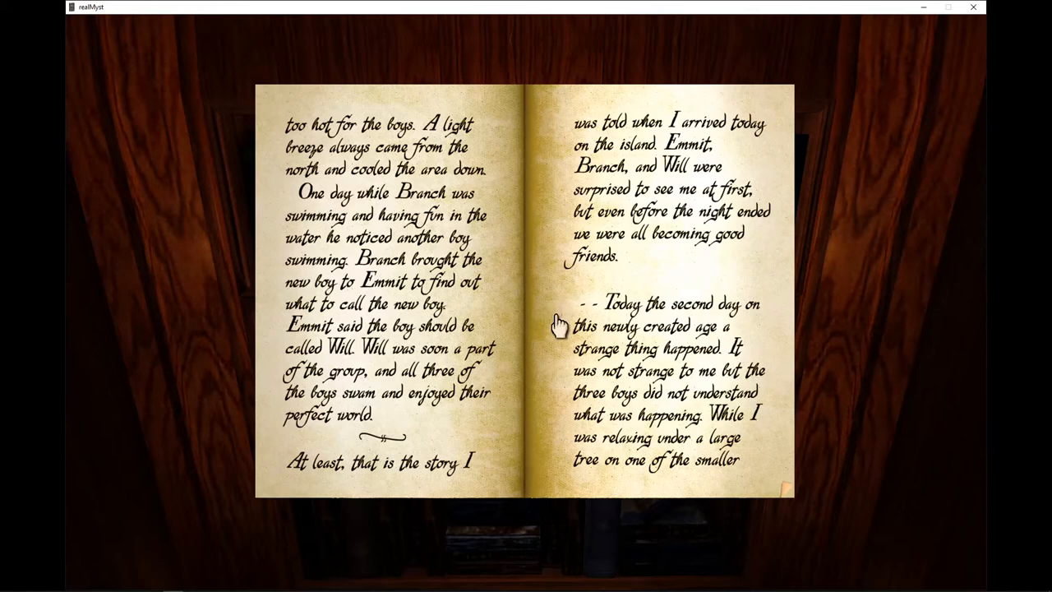
mouse_move(562, 320)
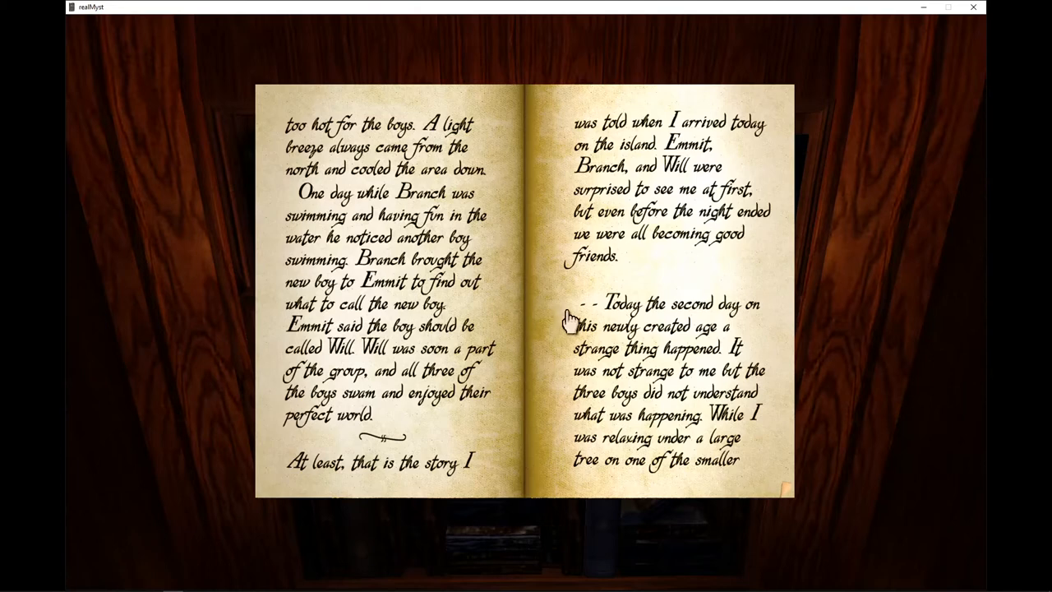
mouse_move(561, 326)
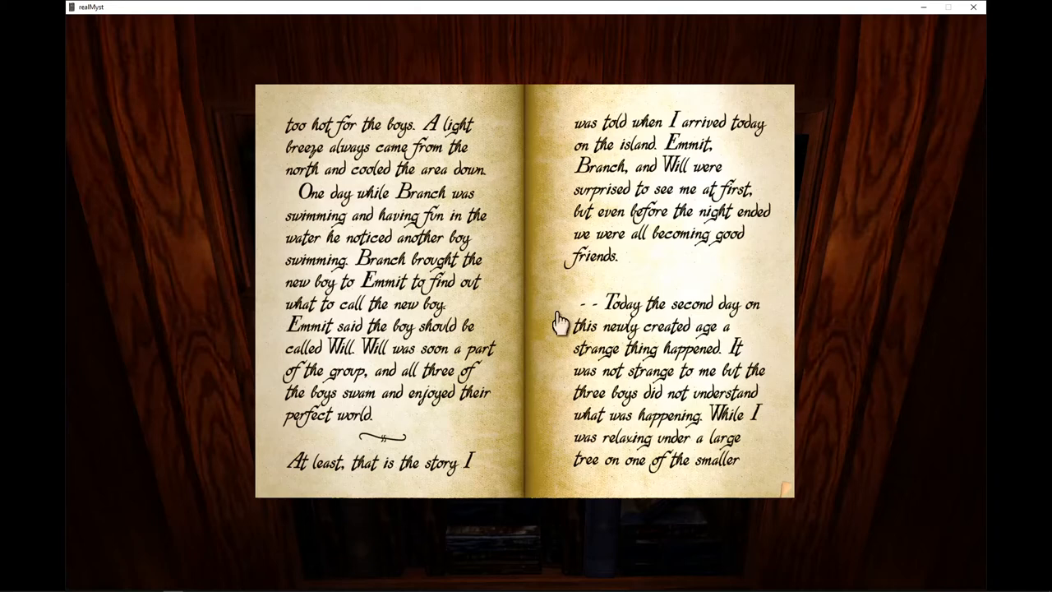
mouse_move(562, 320)
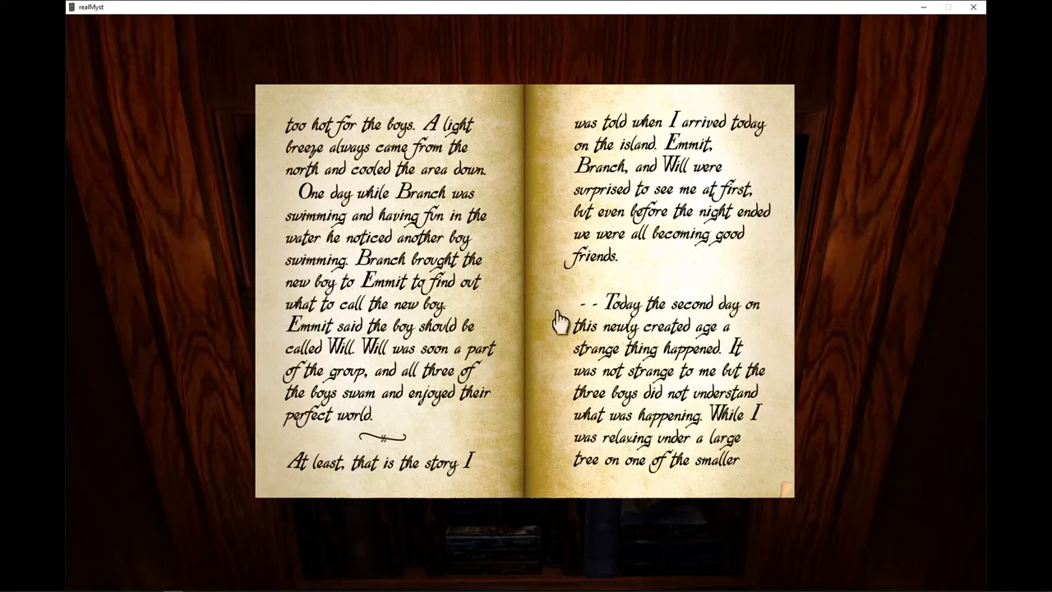
mouse_move(565, 322)
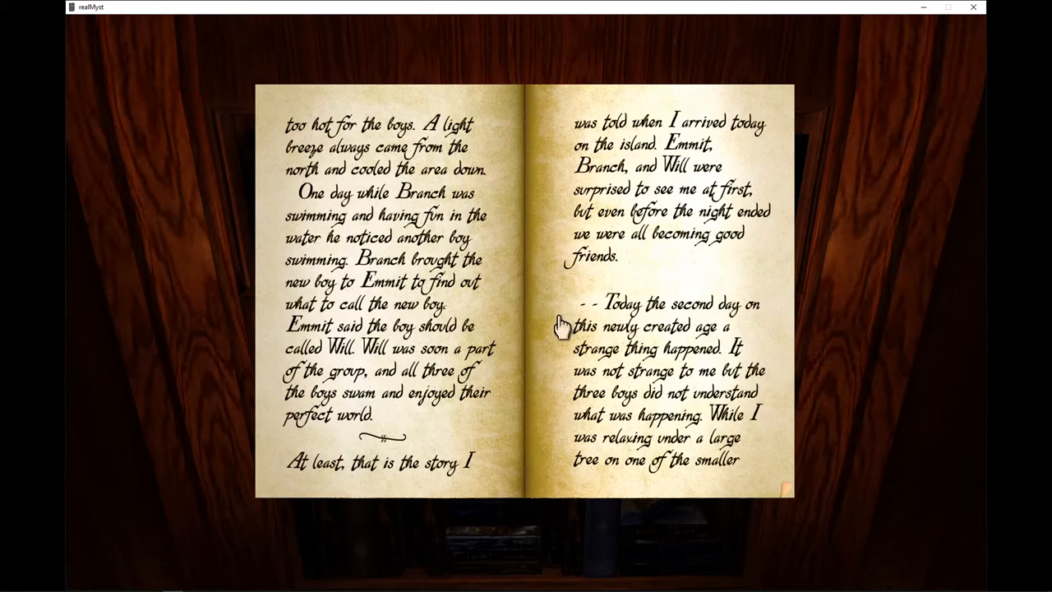
mouse_move(565, 327)
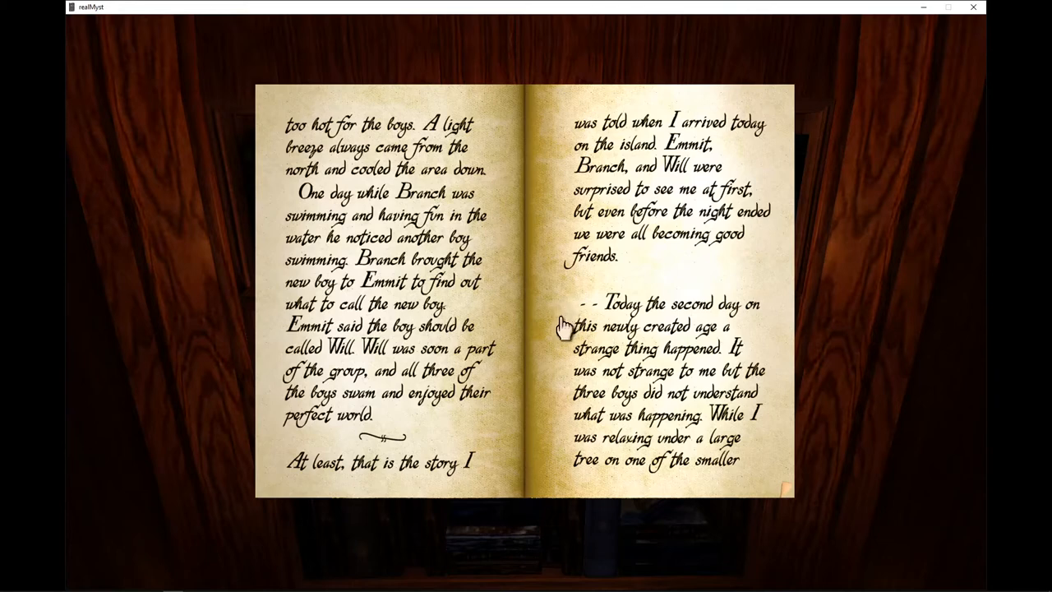
mouse_move(558, 292)
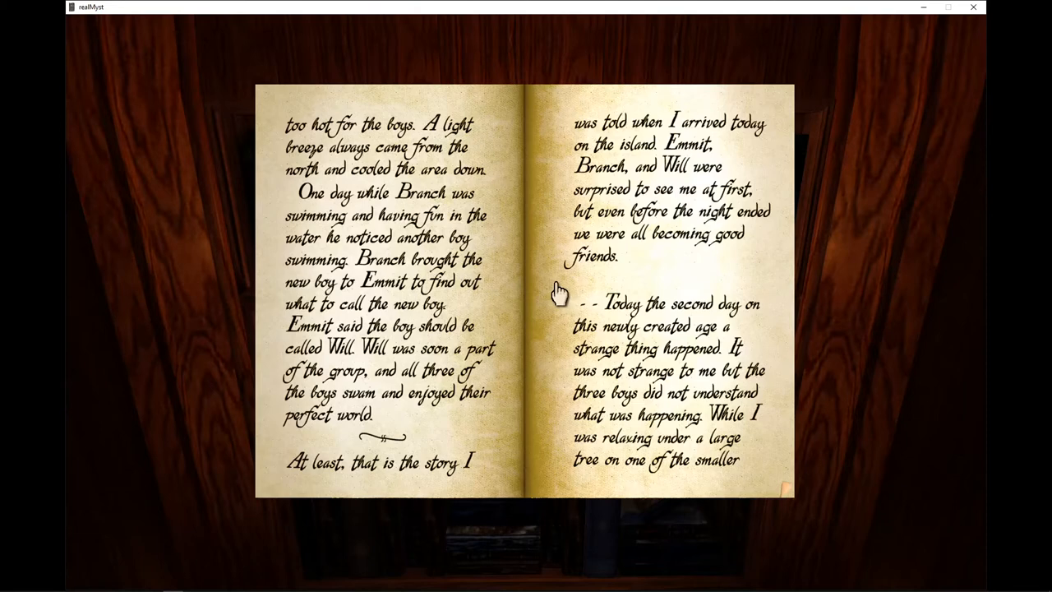
mouse_move(562, 285)
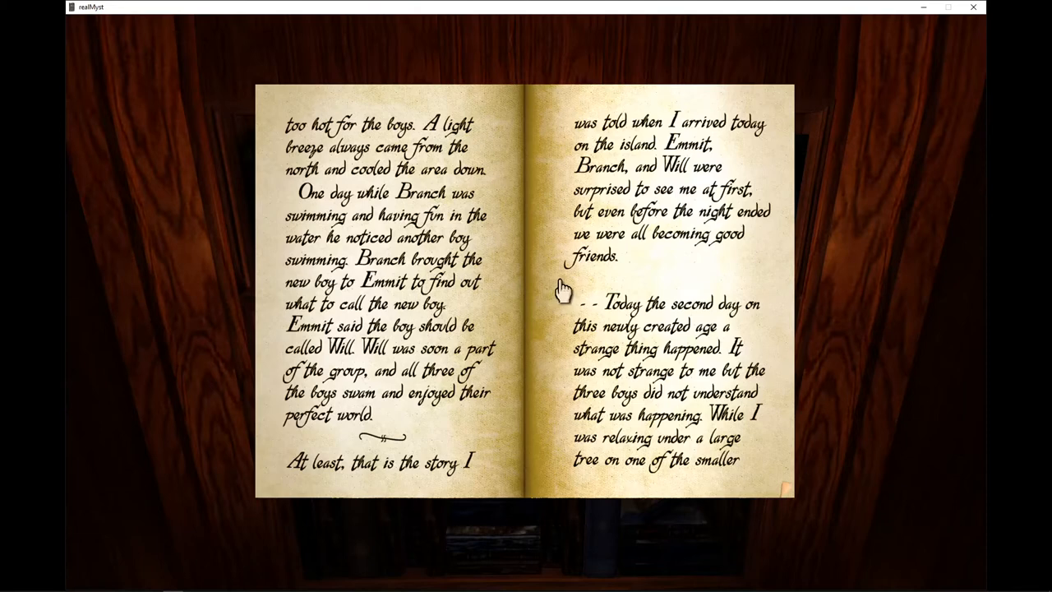
mouse_move(539, 280)
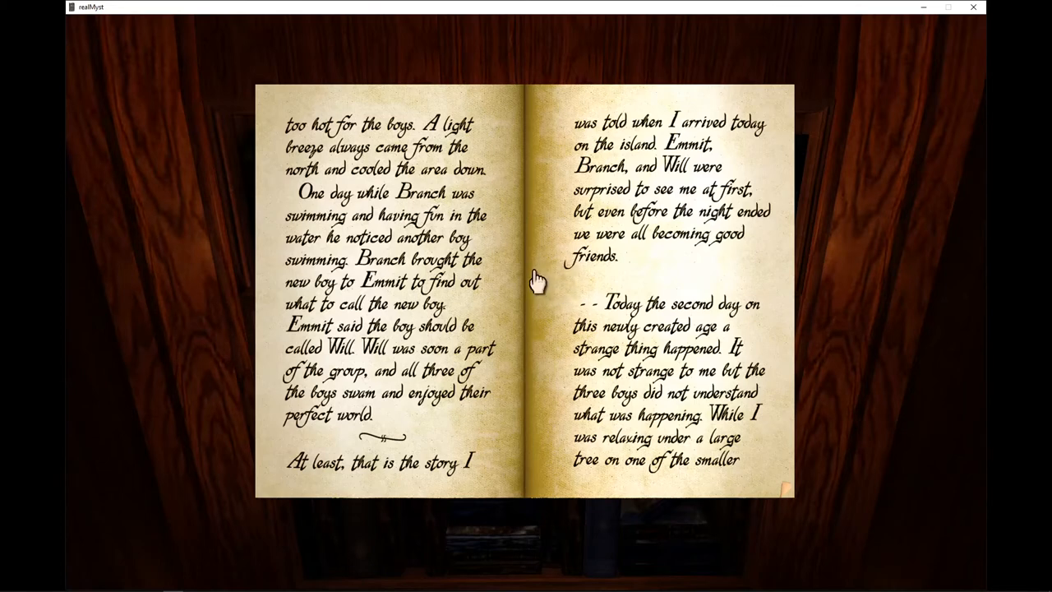
mouse_move(559, 260)
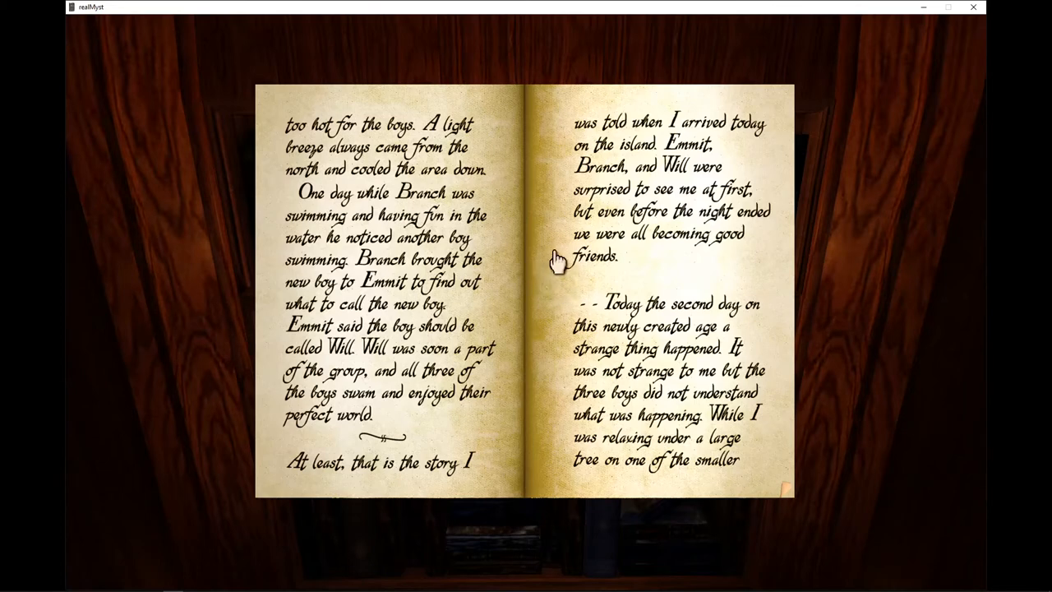
mouse_move(780, 452)
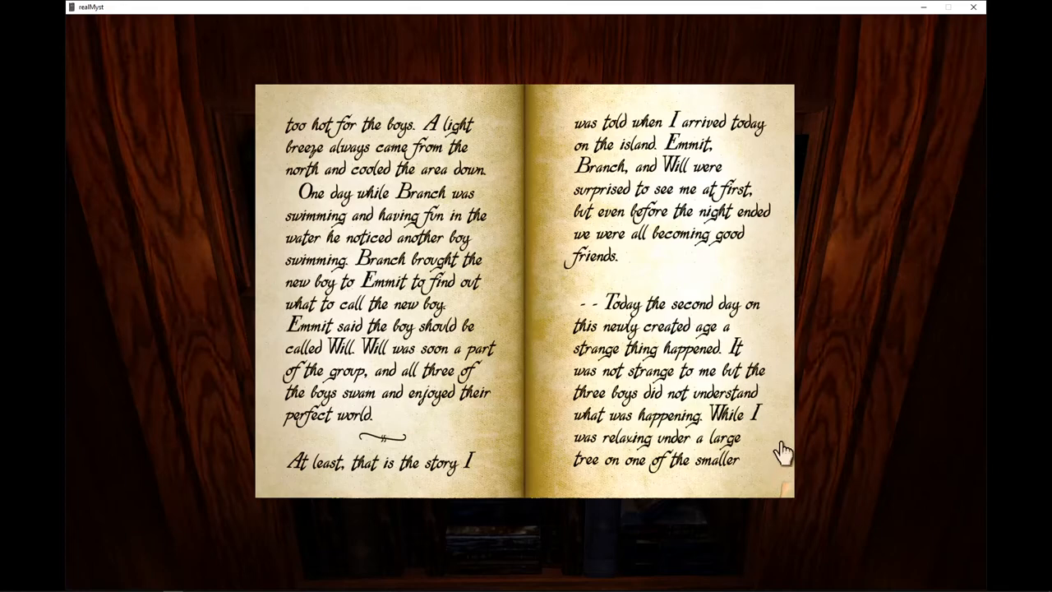
mouse_move(781, 443)
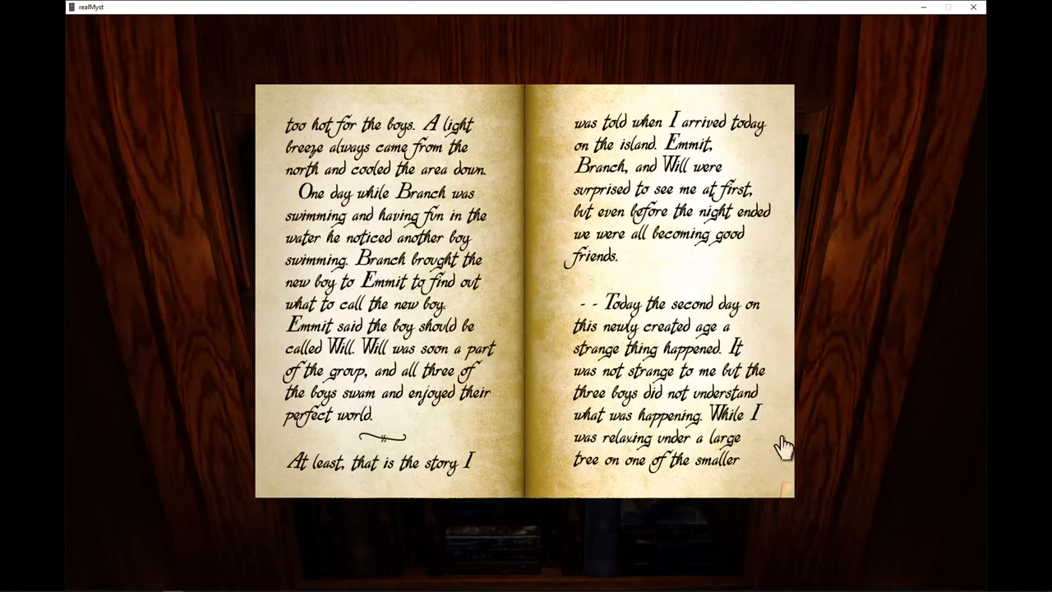
click(780, 447)
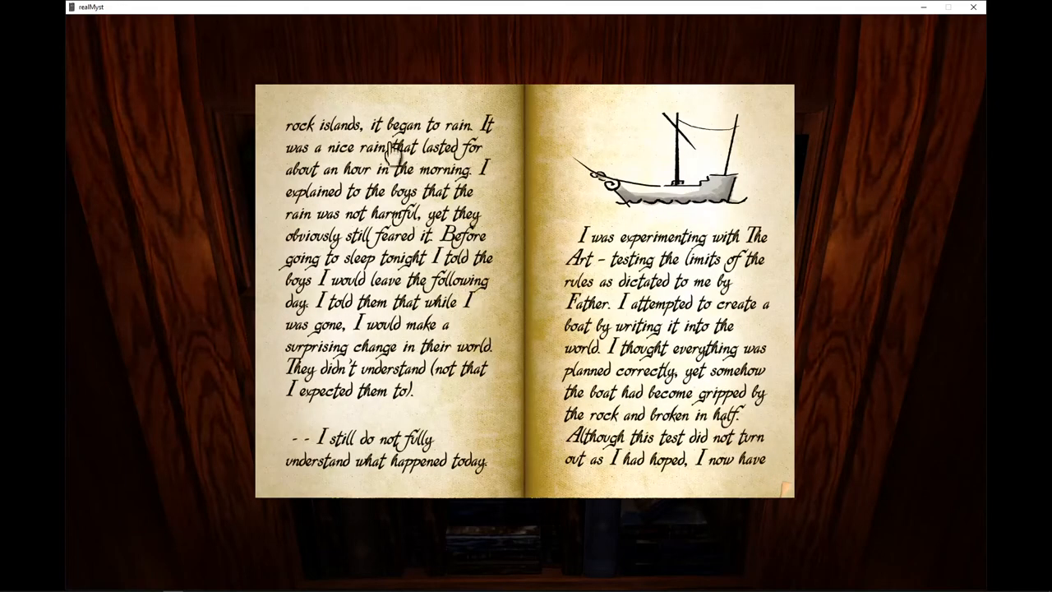
mouse_move(386, 214)
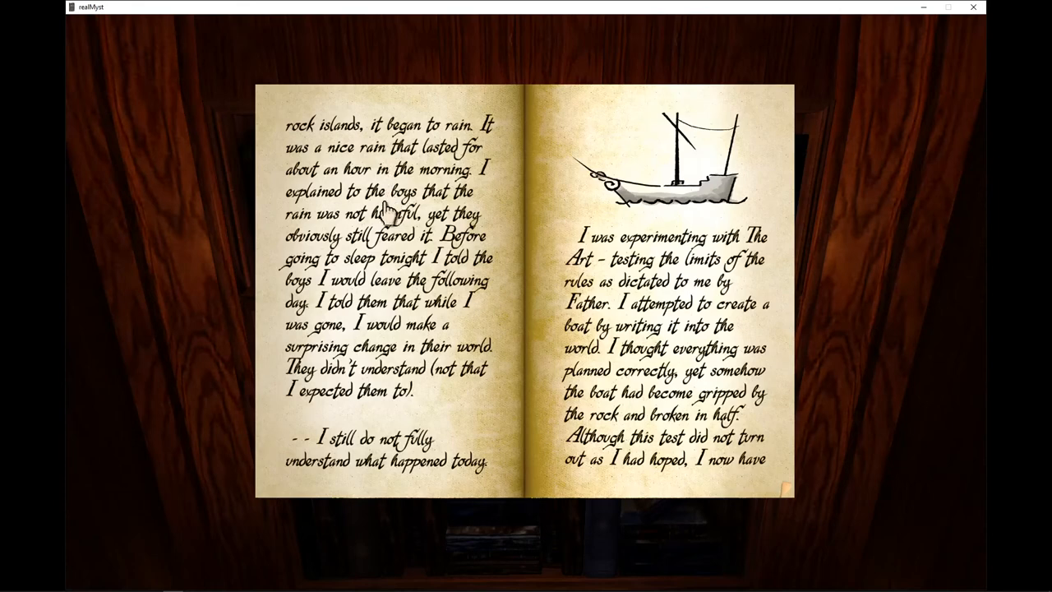
mouse_move(381, 205)
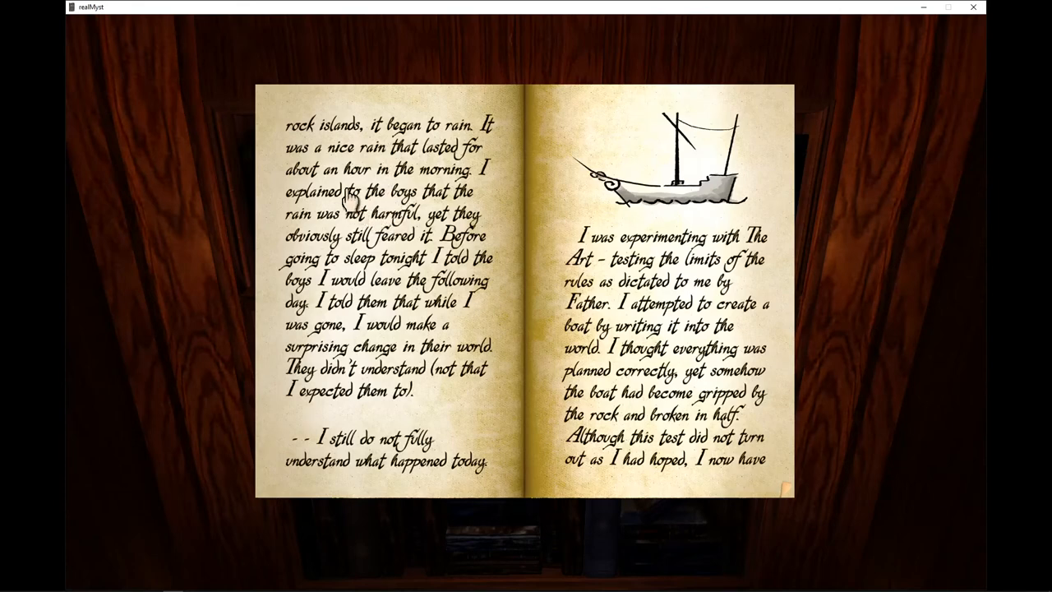
mouse_move(496, 204)
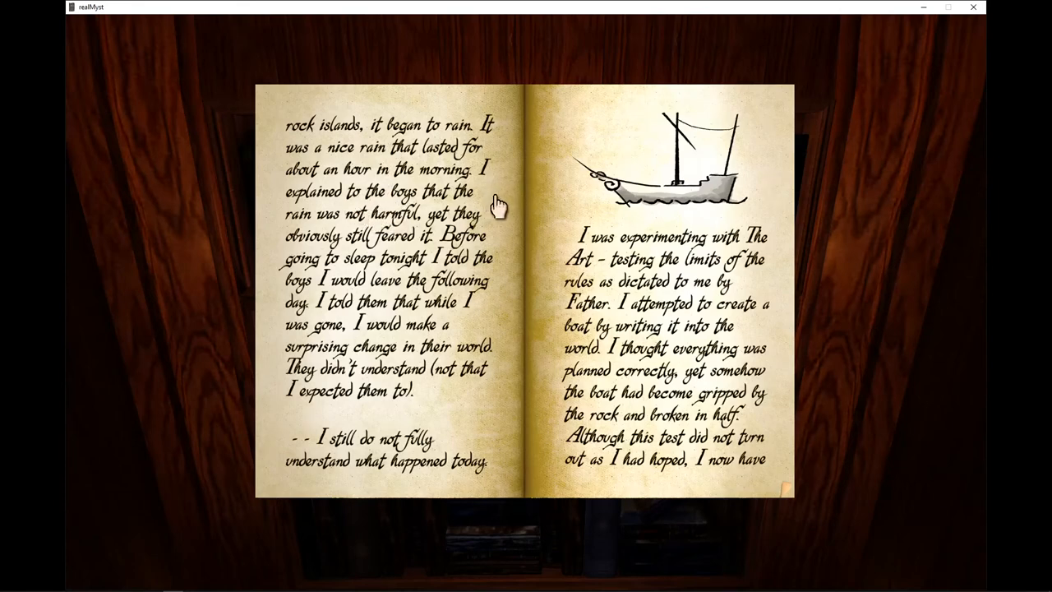
mouse_move(496, 222)
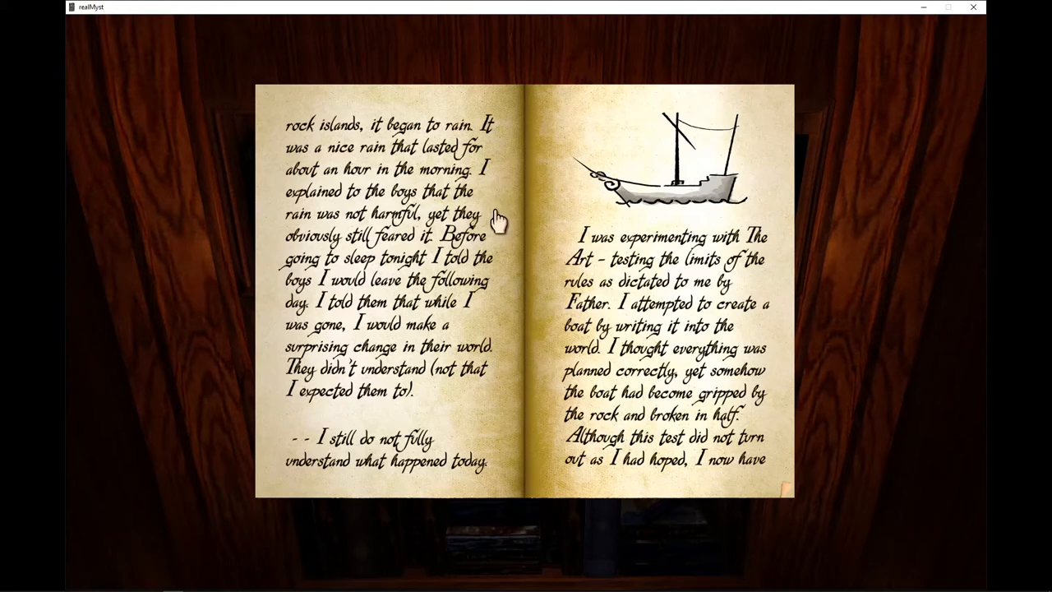
mouse_move(440, 262)
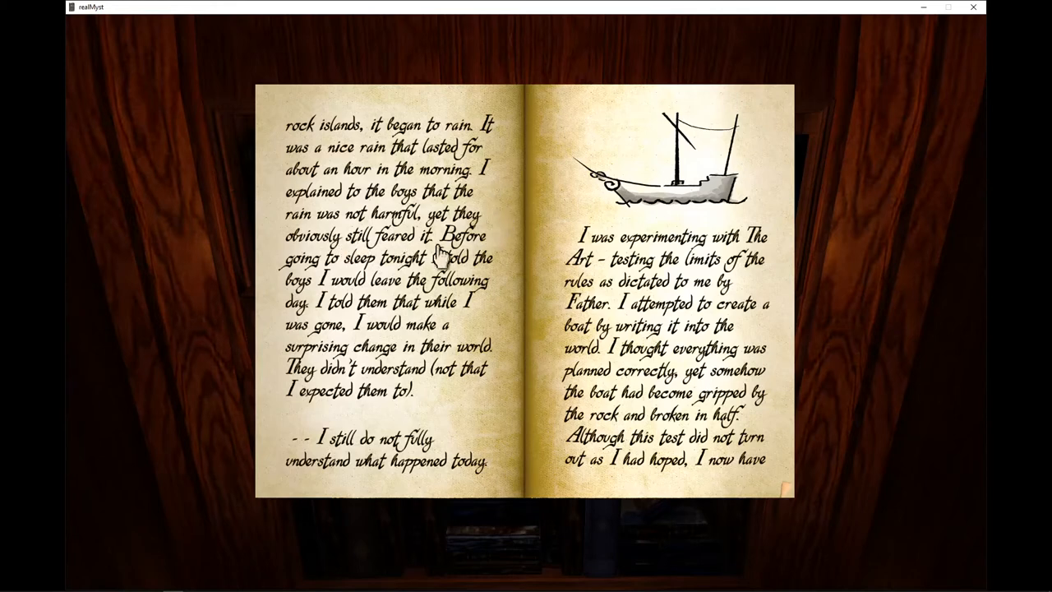
mouse_move(501, 279)
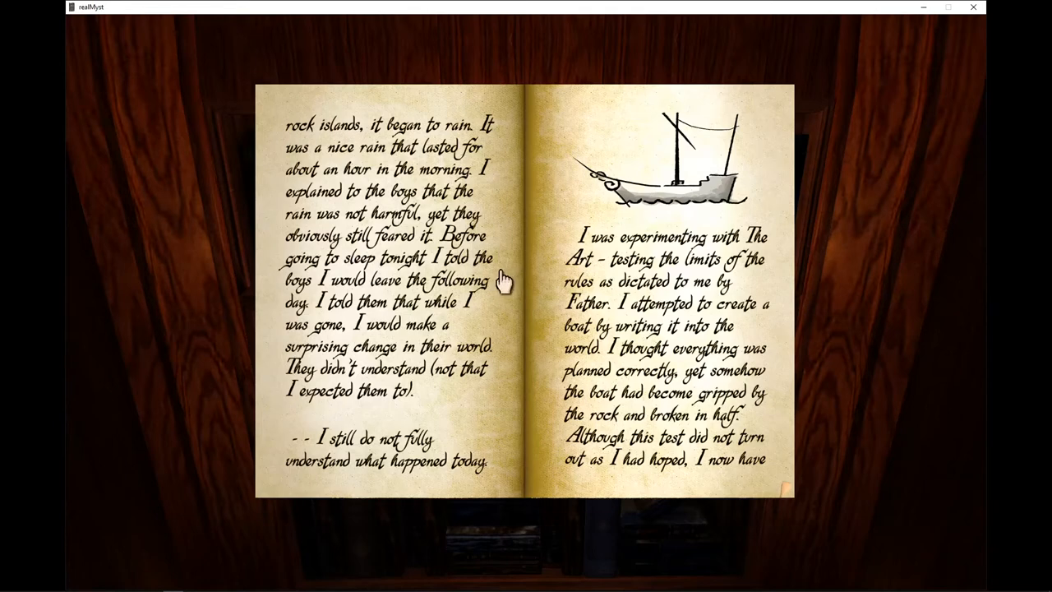
mouse_move(513, 279)
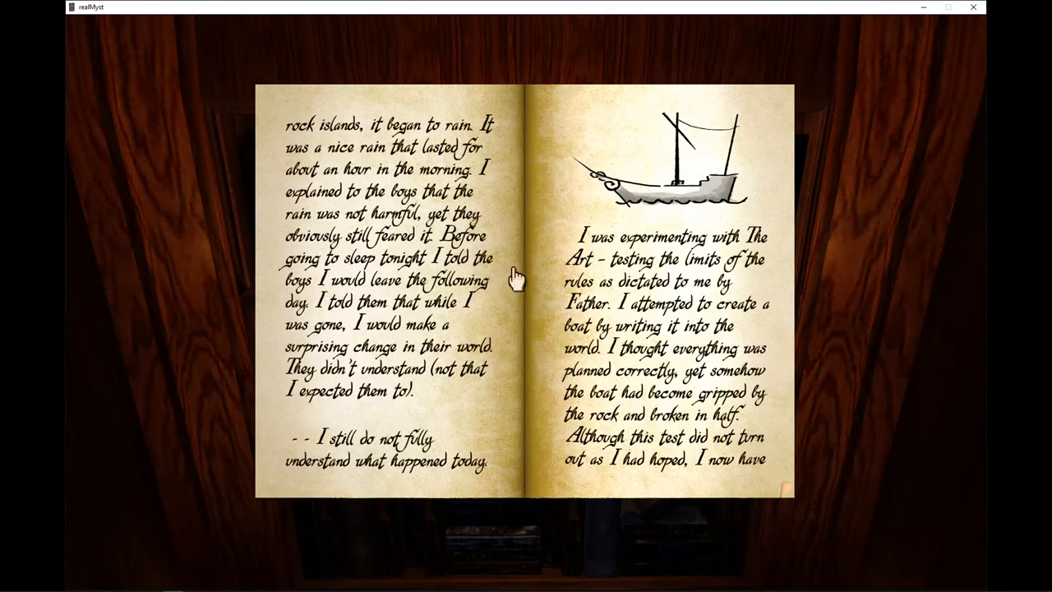
mouse_move(397, 329)
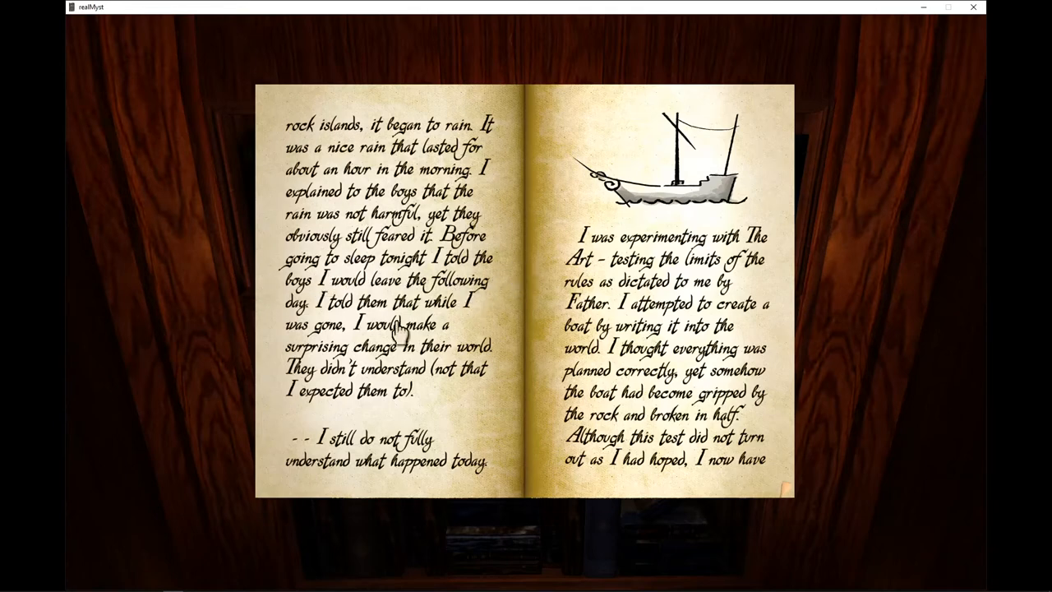
mouse_move(309, 340)
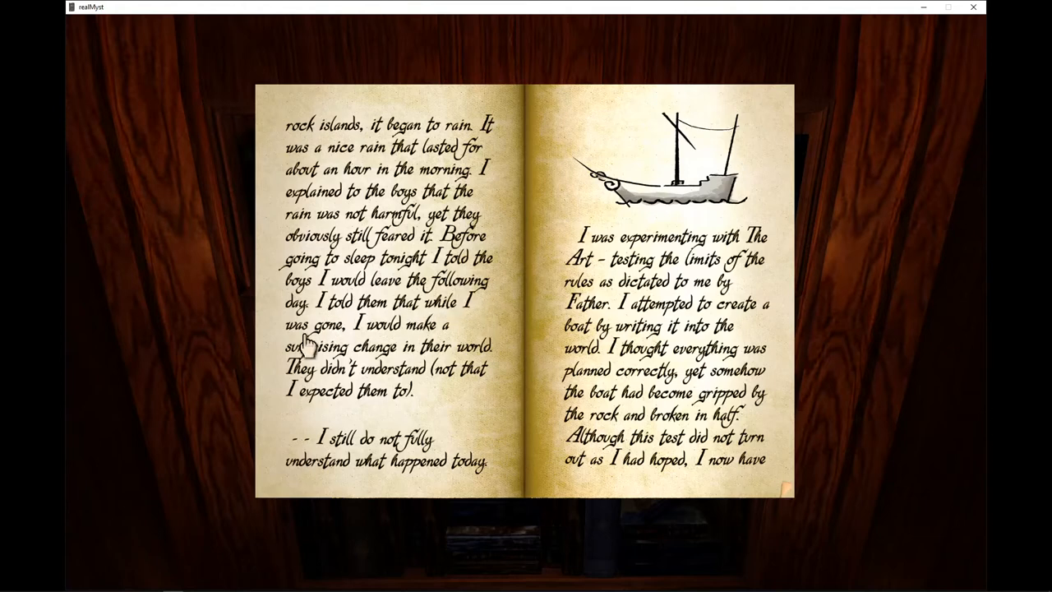
mouse_move(410, 362)
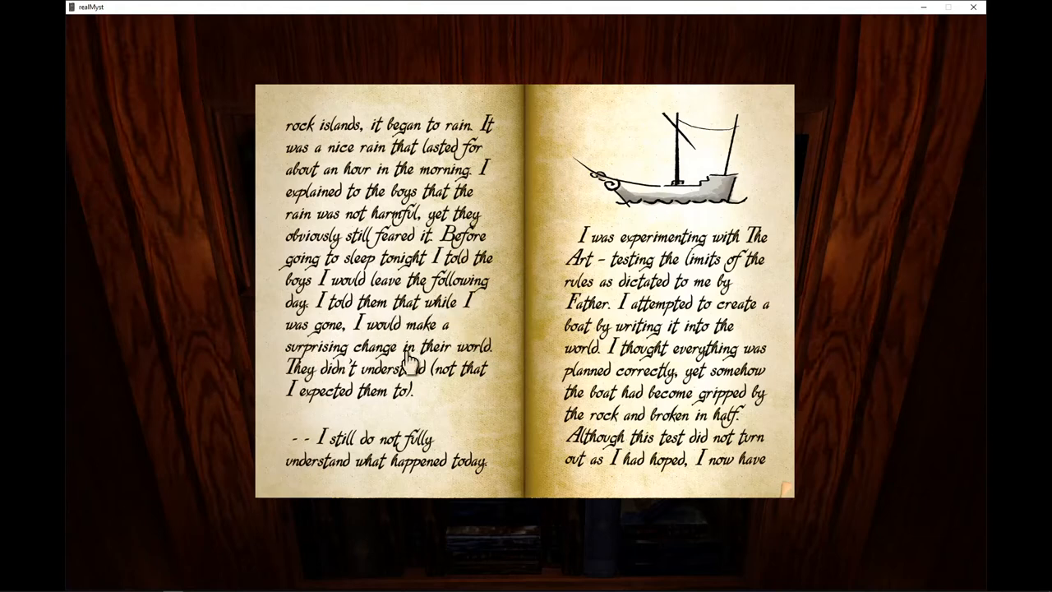
mouse_move(337, 407)
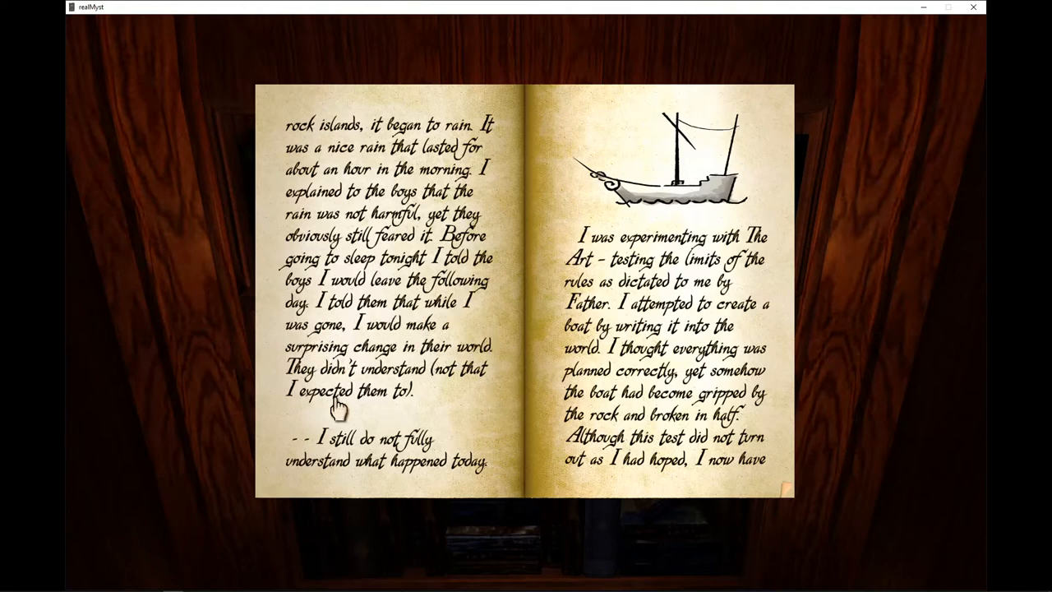
mouse_move(476, 395)
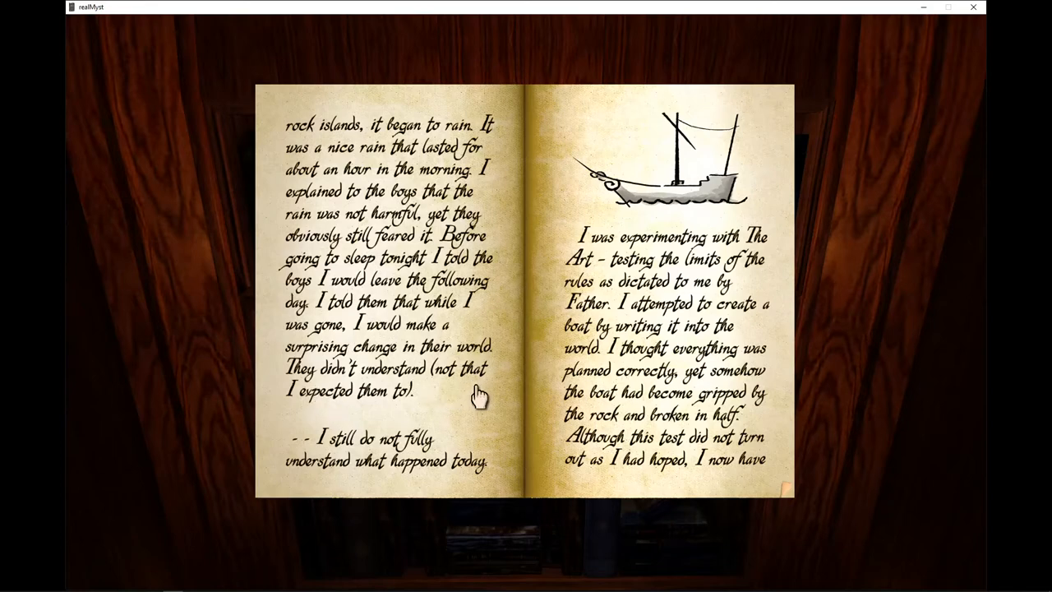
mouse_move(329, 458)
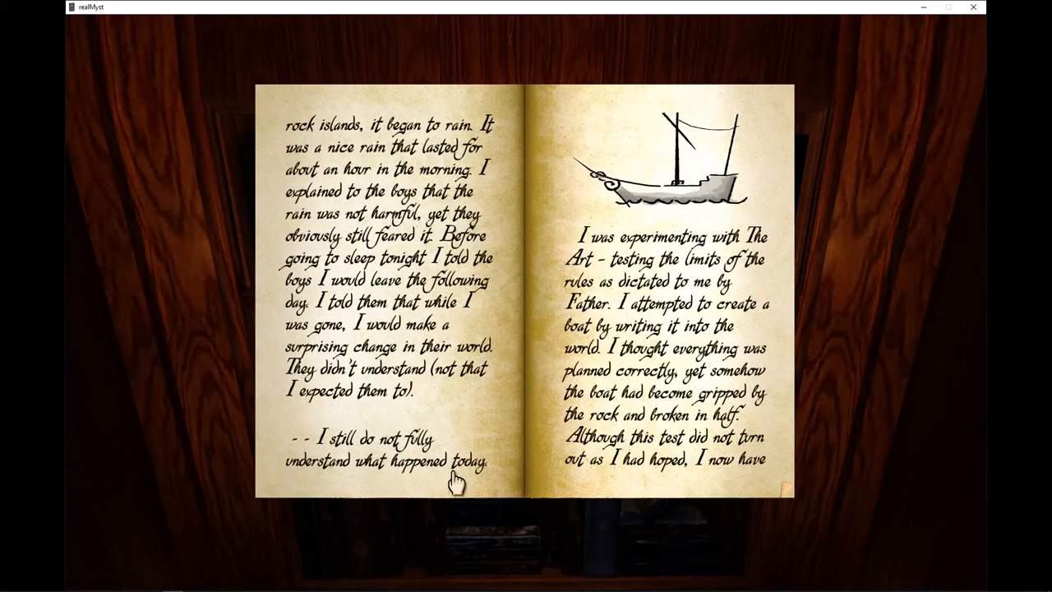
mouse_move(759, 240)
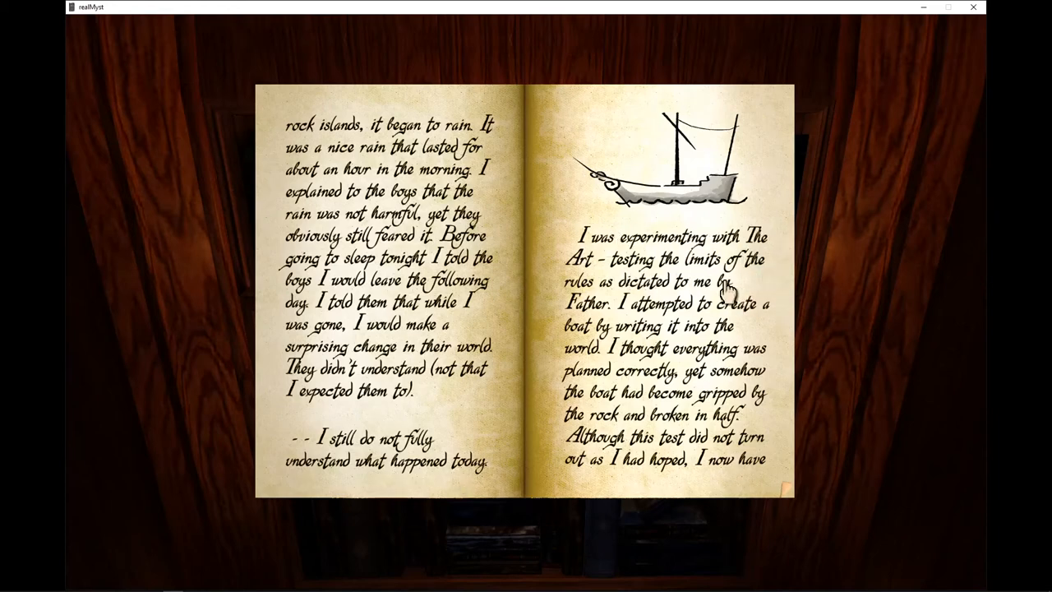
mouse_move(605, 340)
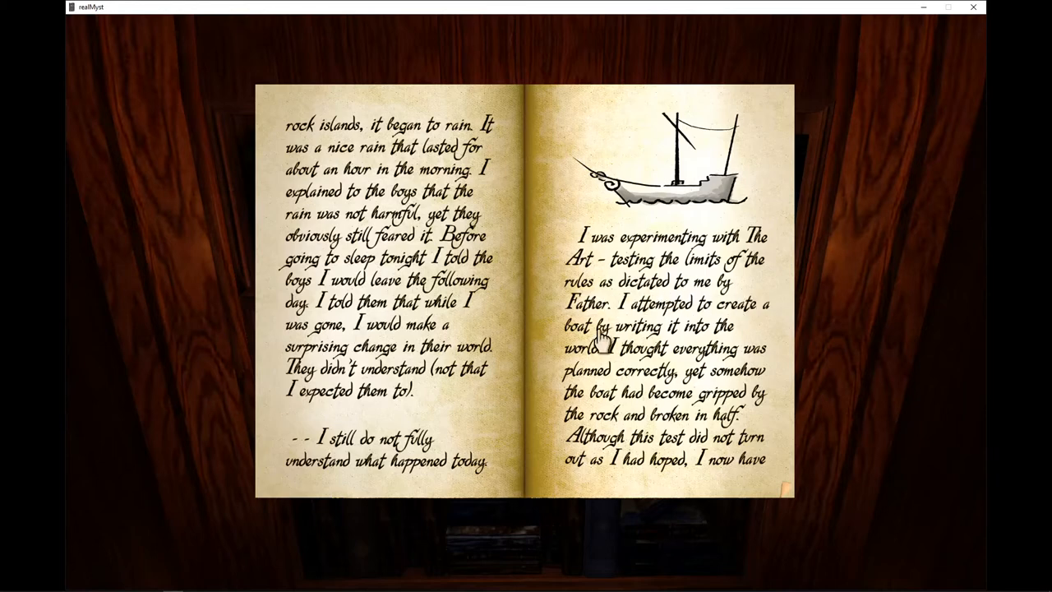
mouse_move(764, 315)
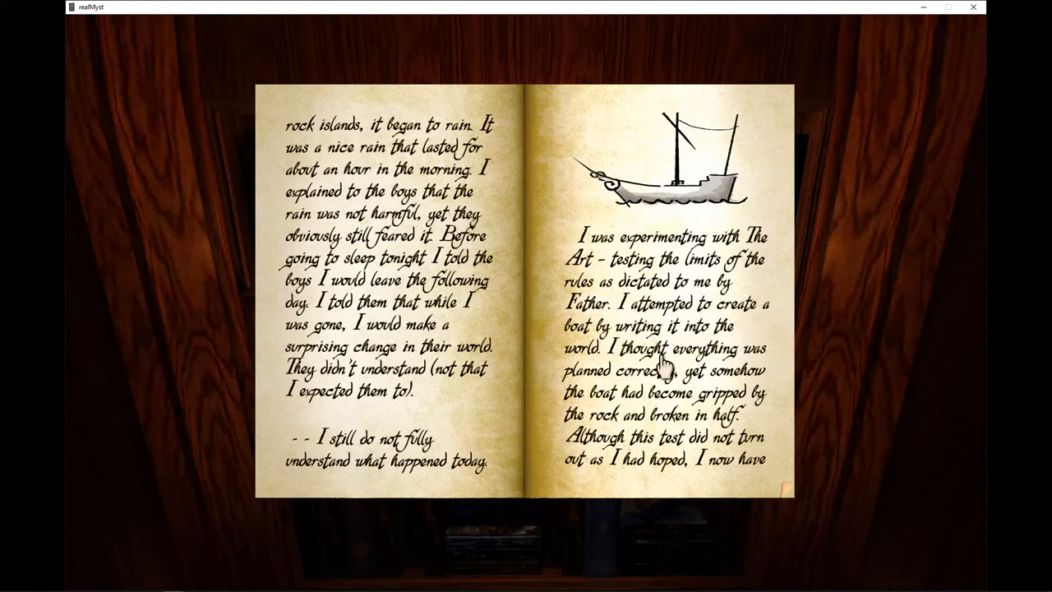
mouse_move(748, 391)
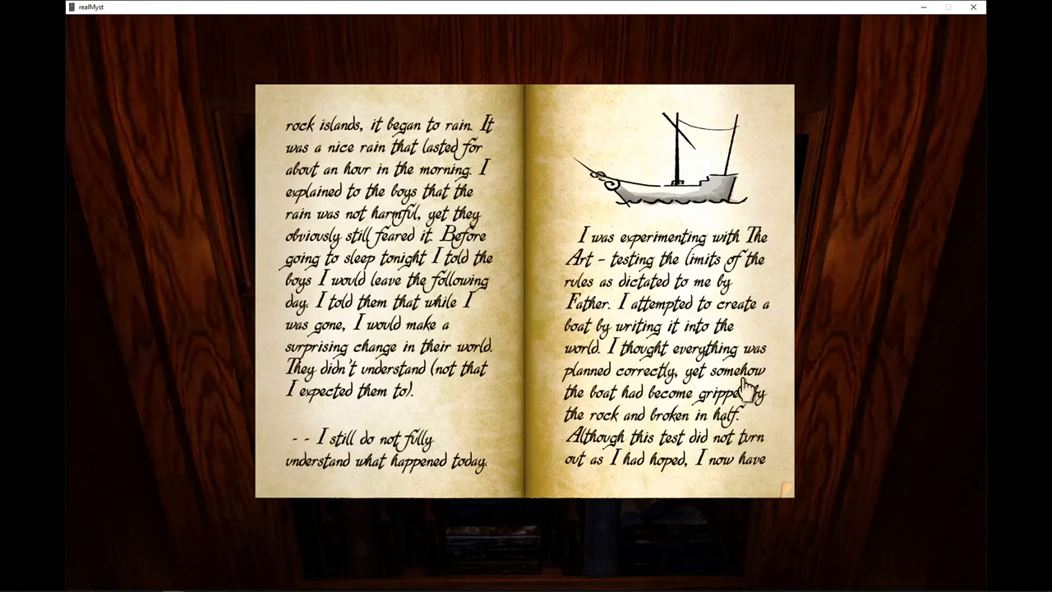
mouse_move(802, 400)
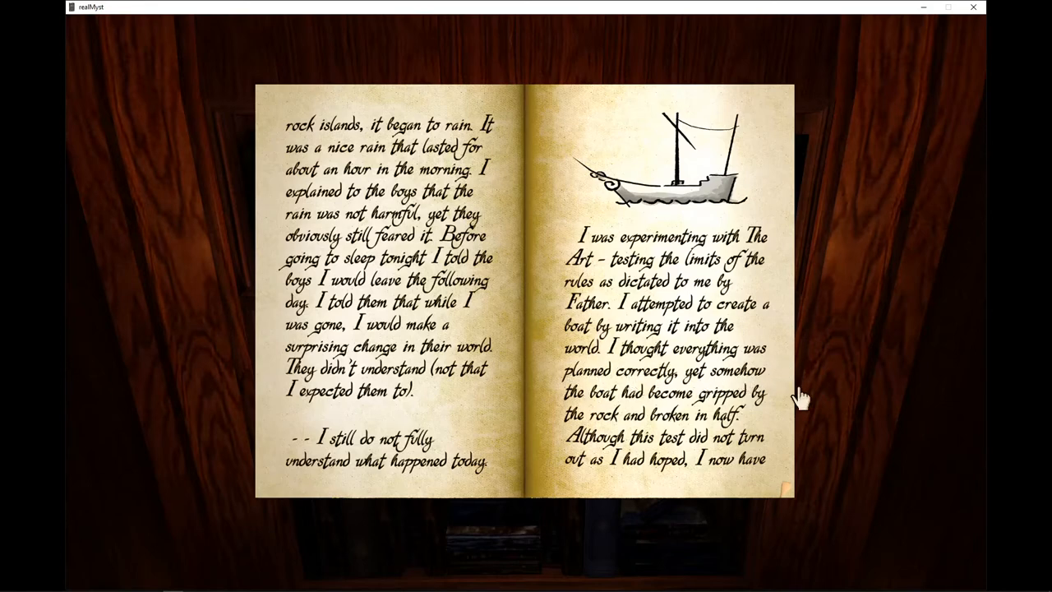
mouse_move(703, 457)
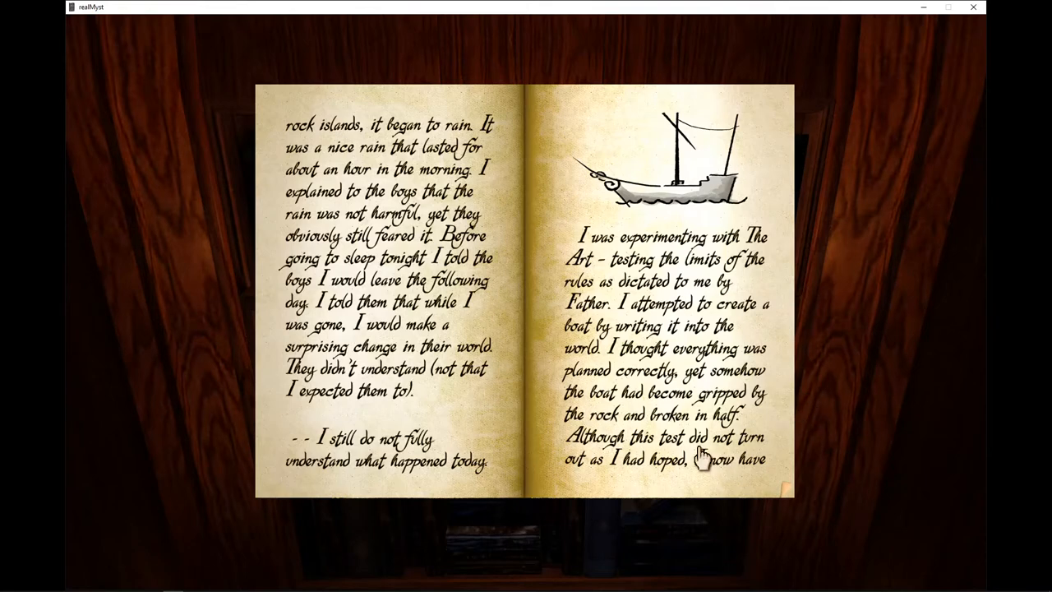
mouse_move(753, 447)
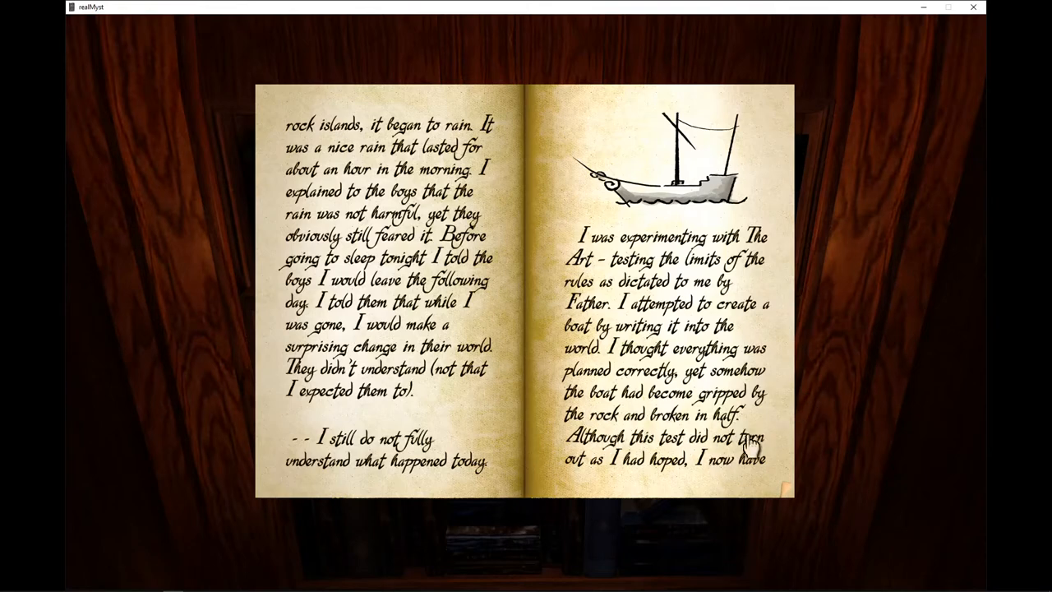
mouse_move(578, 477)
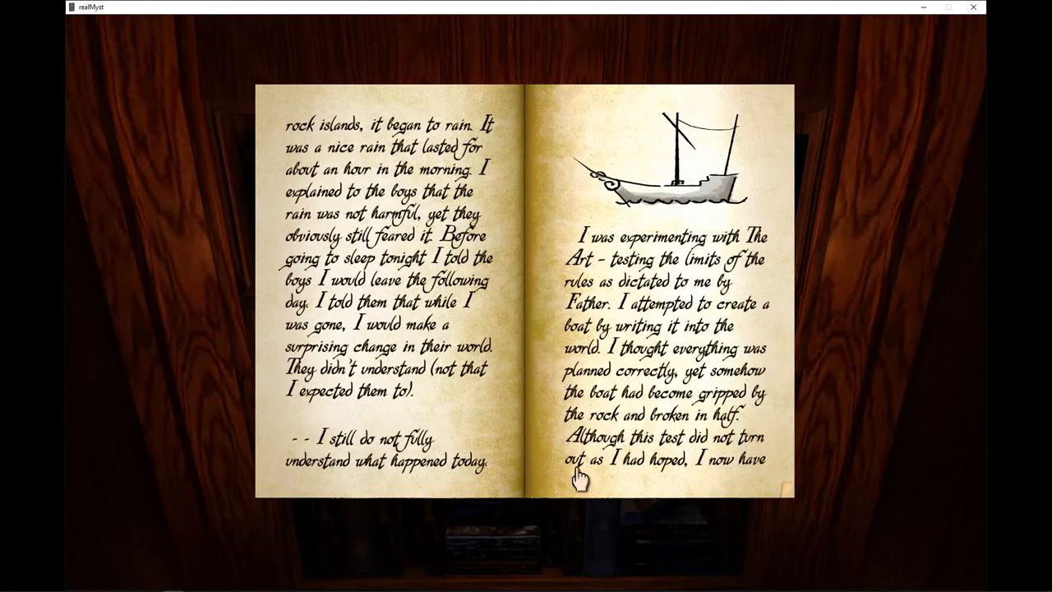
mouse_move(740, 485)
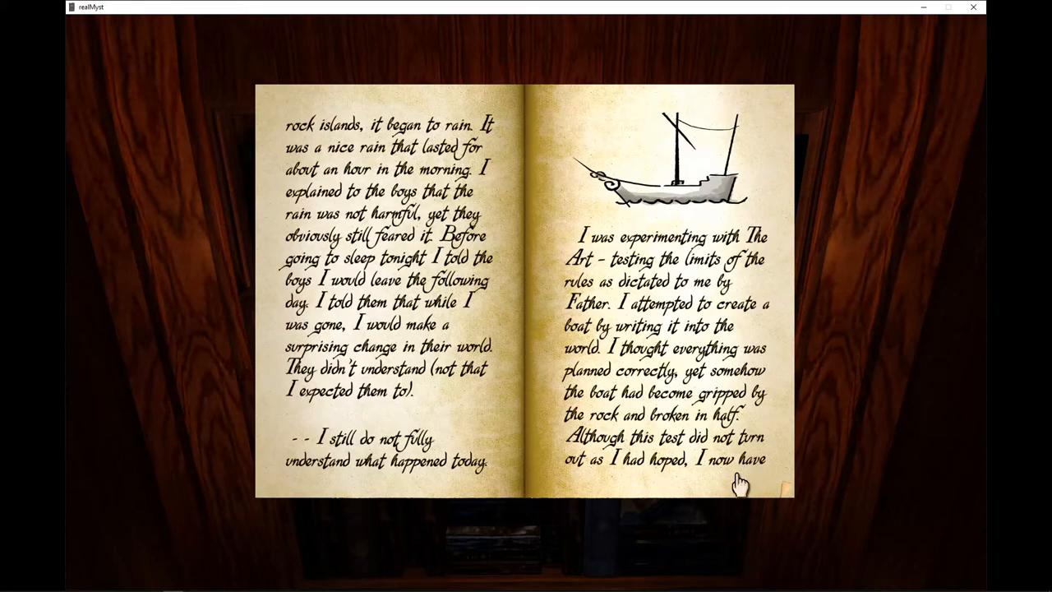
Turn to the spread with the starry nights entry and the submersible lamp sketch
click(740, 480)
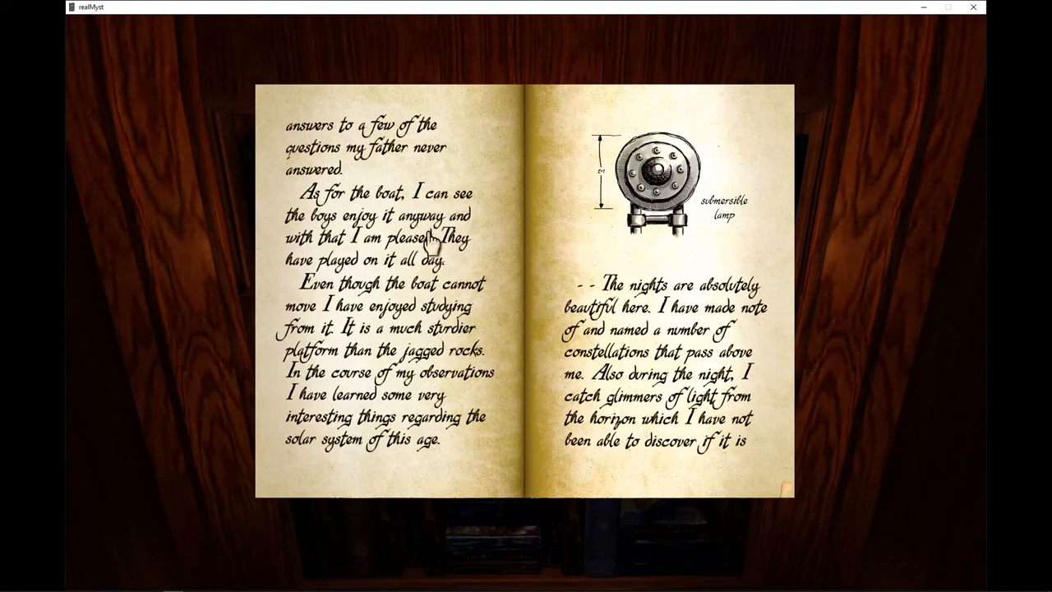
mouse_move(463, 161)
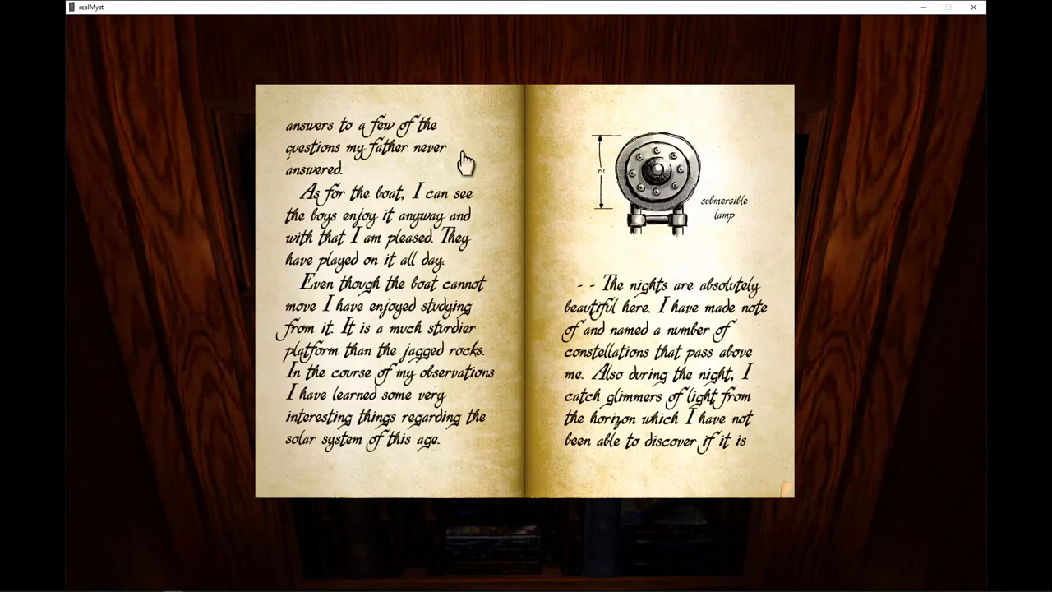
mouse_move(474, 161)
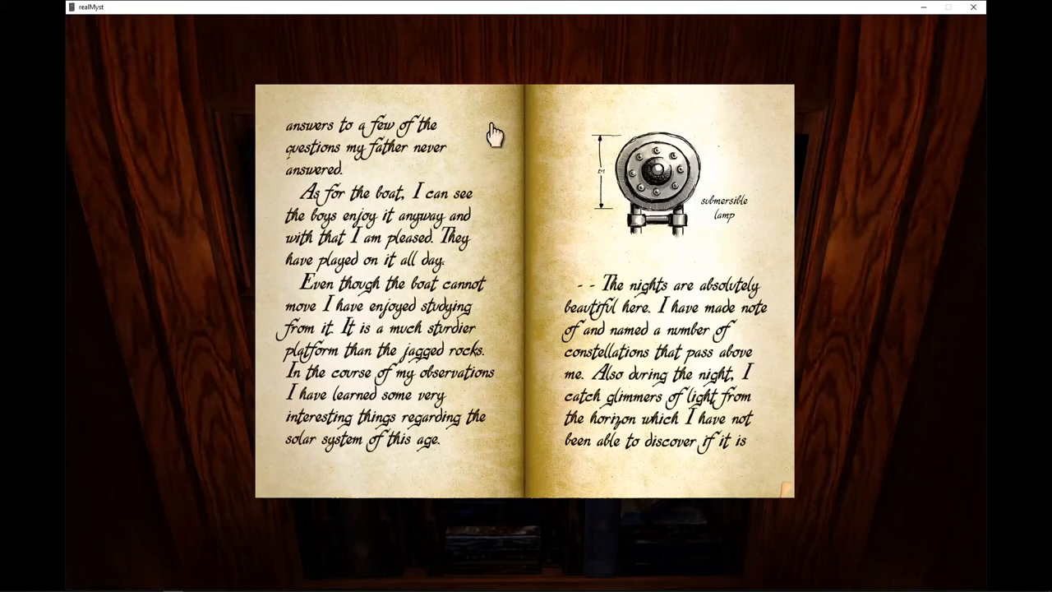
mouse_move(500, 246)
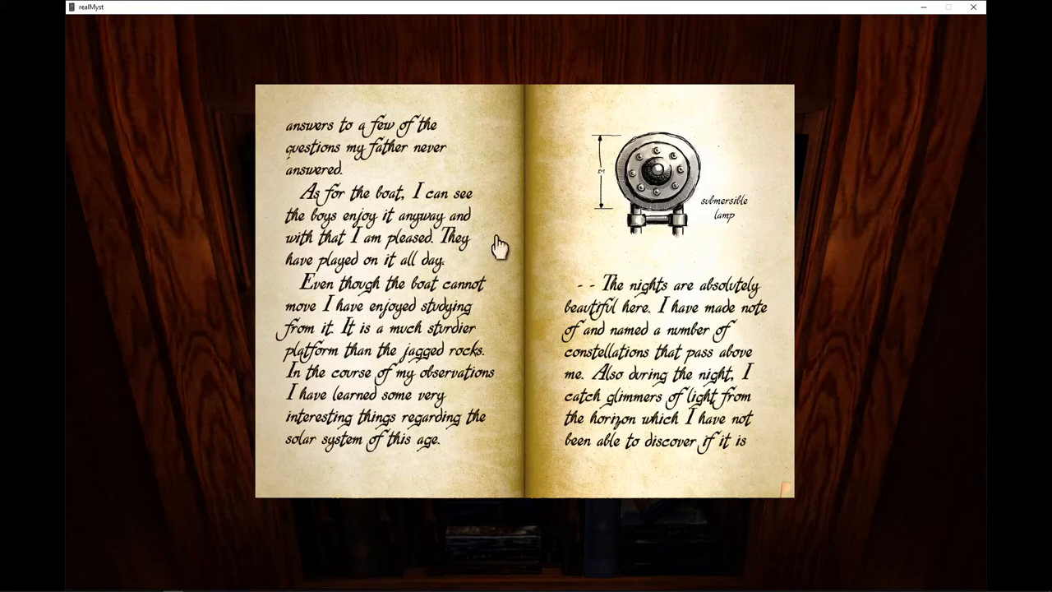
mouse_move(513, 226)
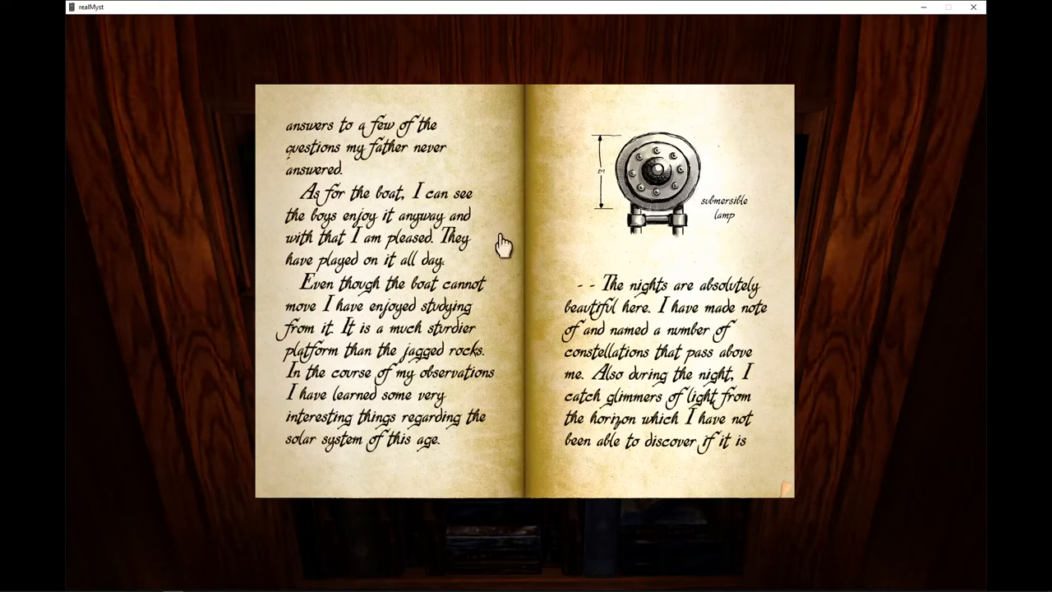
mouse_move(501, 243)
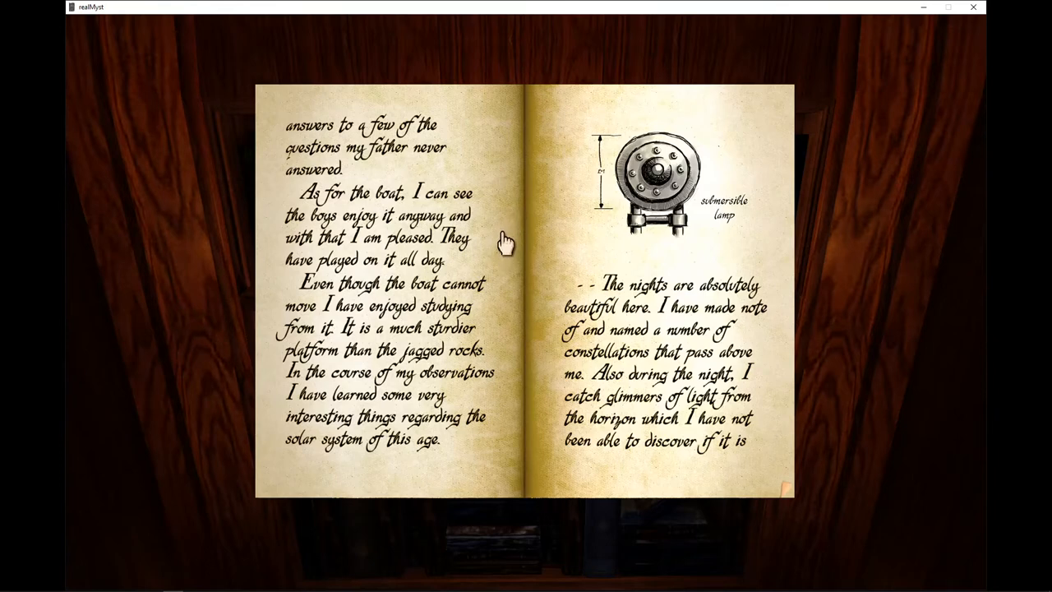
mouse_move(504, 255)
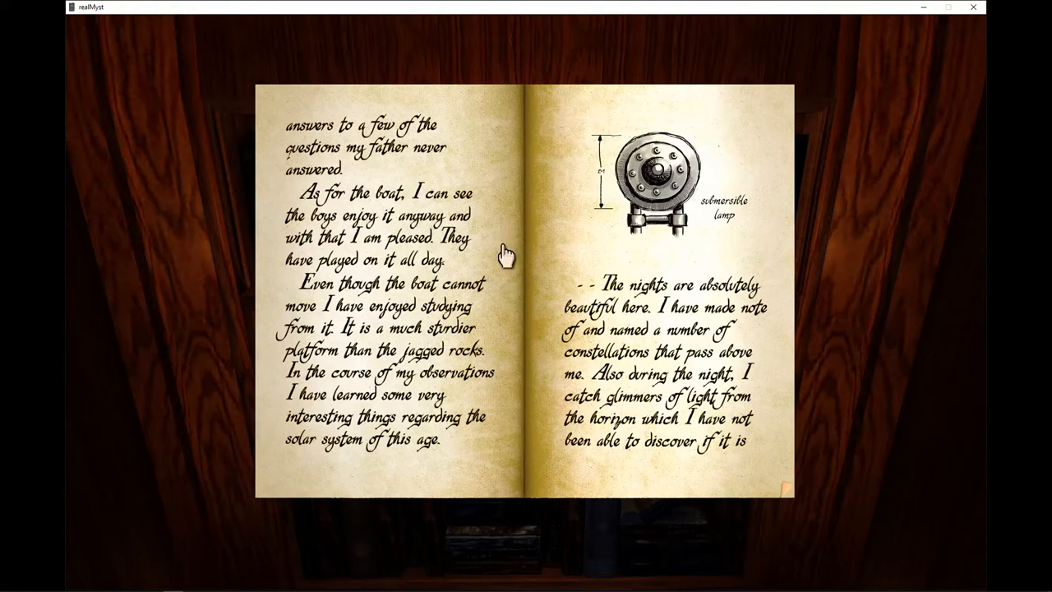
mouse_move(513, 260)
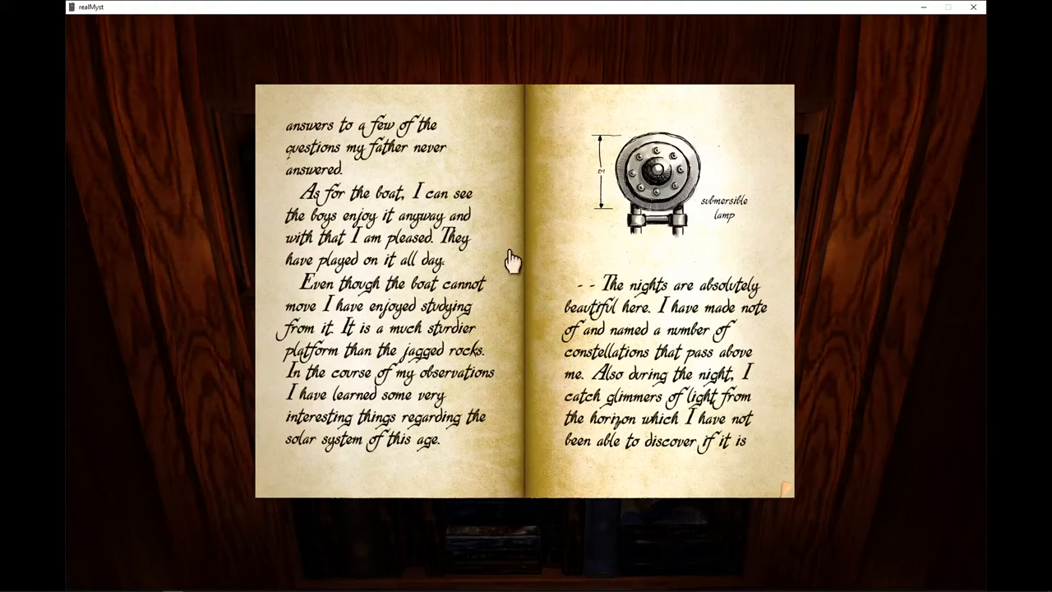
mouse_move(496, 272)
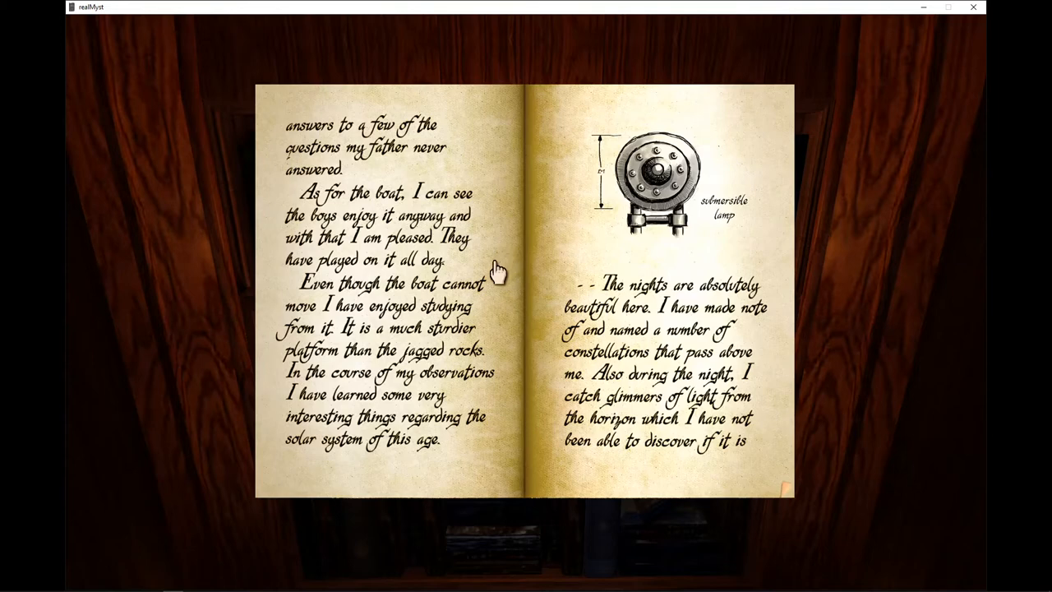
mouse_move(501, 271)
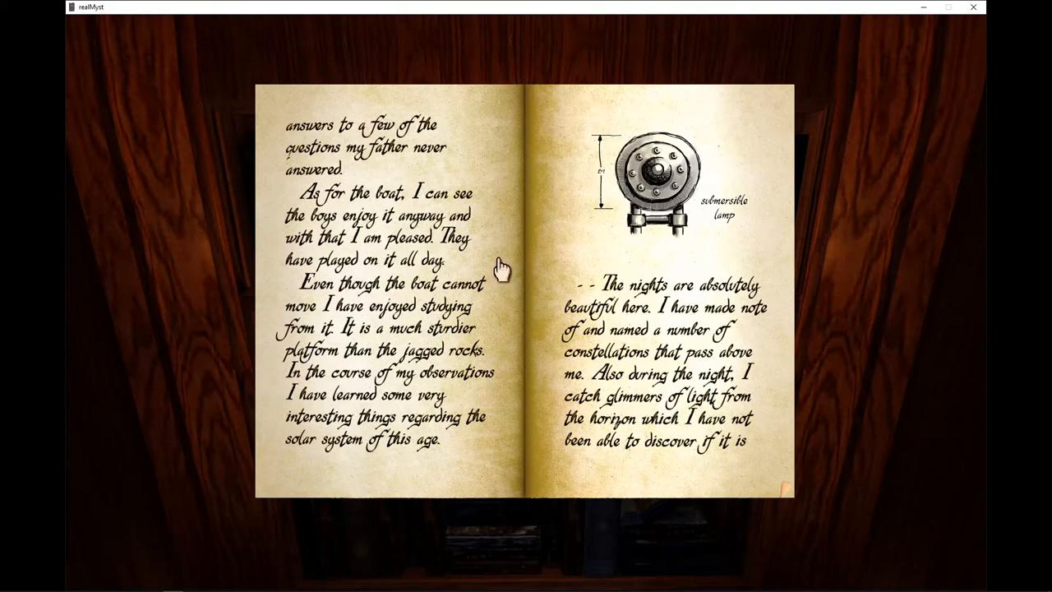
mouse_move(501, 279)
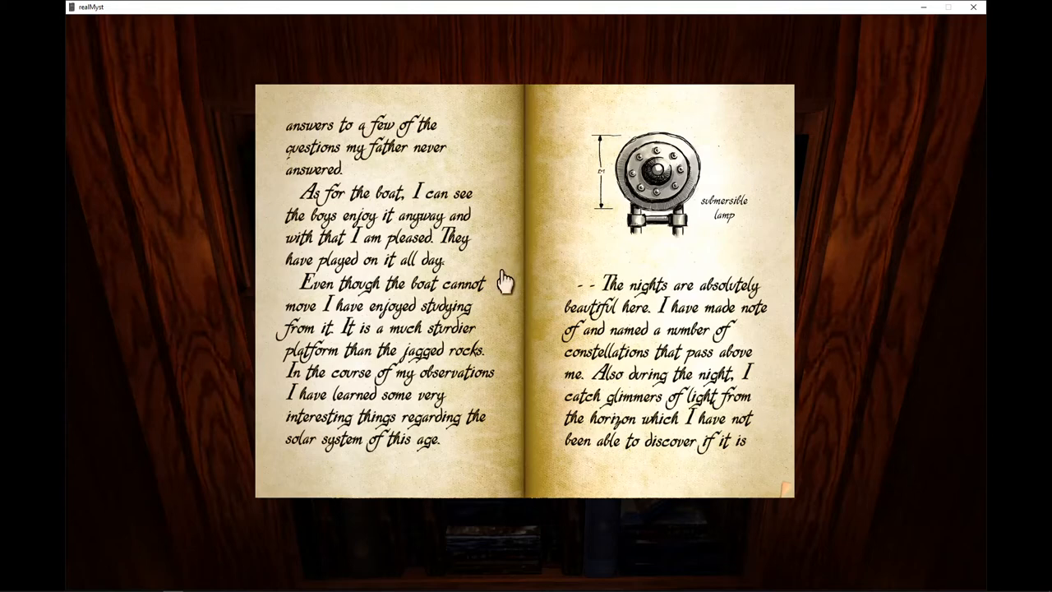
mouse_move(507, 282)
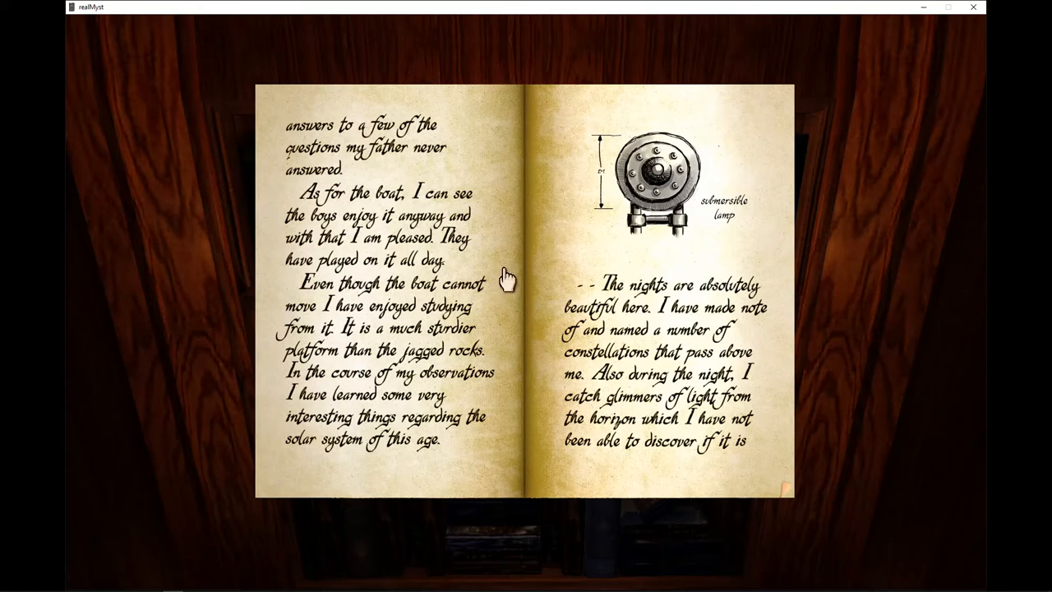
mouse_move(506, 271)
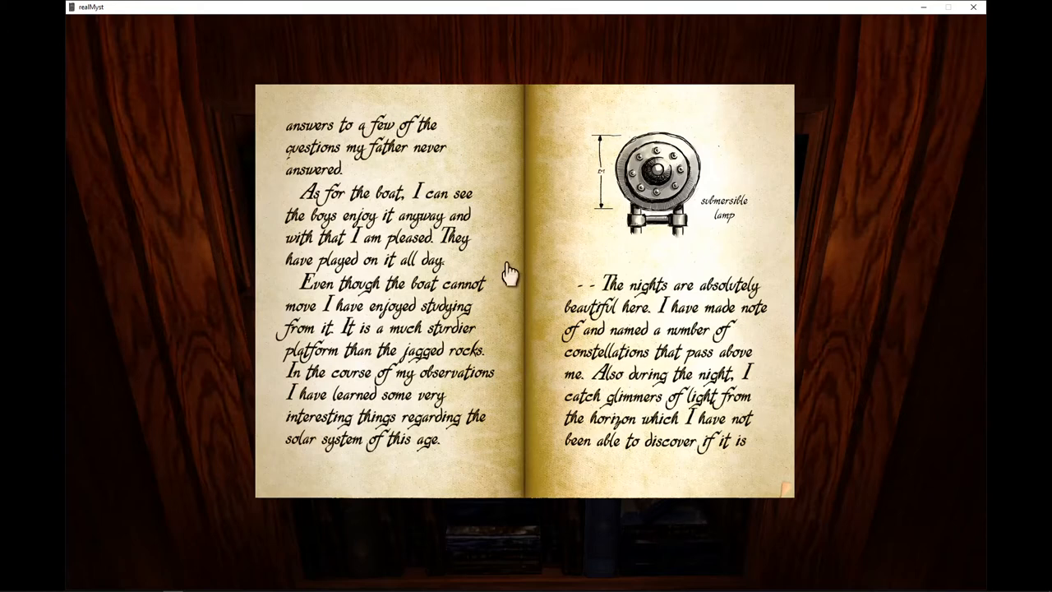
mouse_move(517, 271)
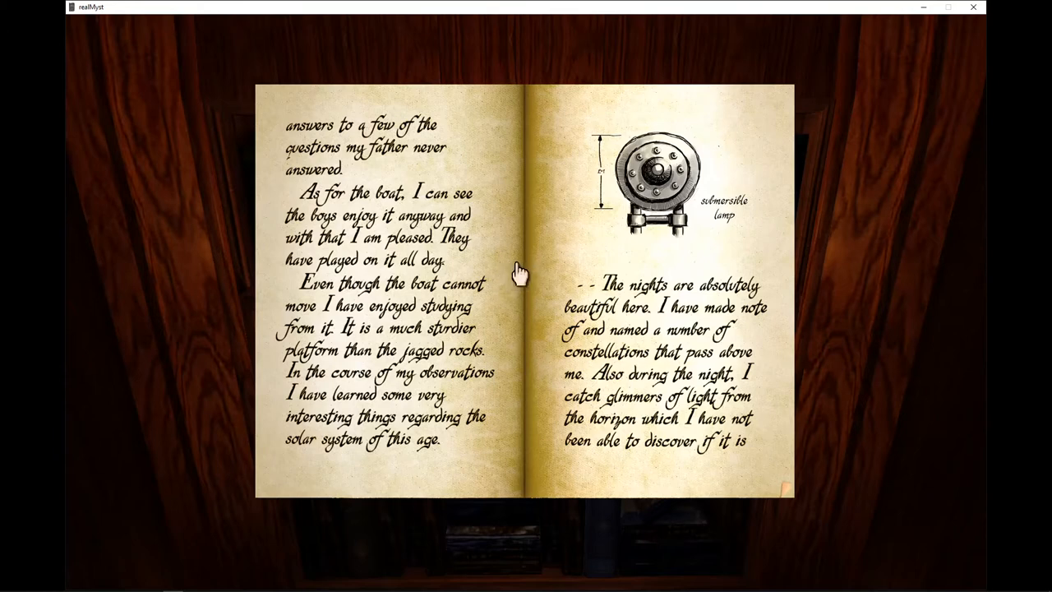
mouse_move(513, 296)
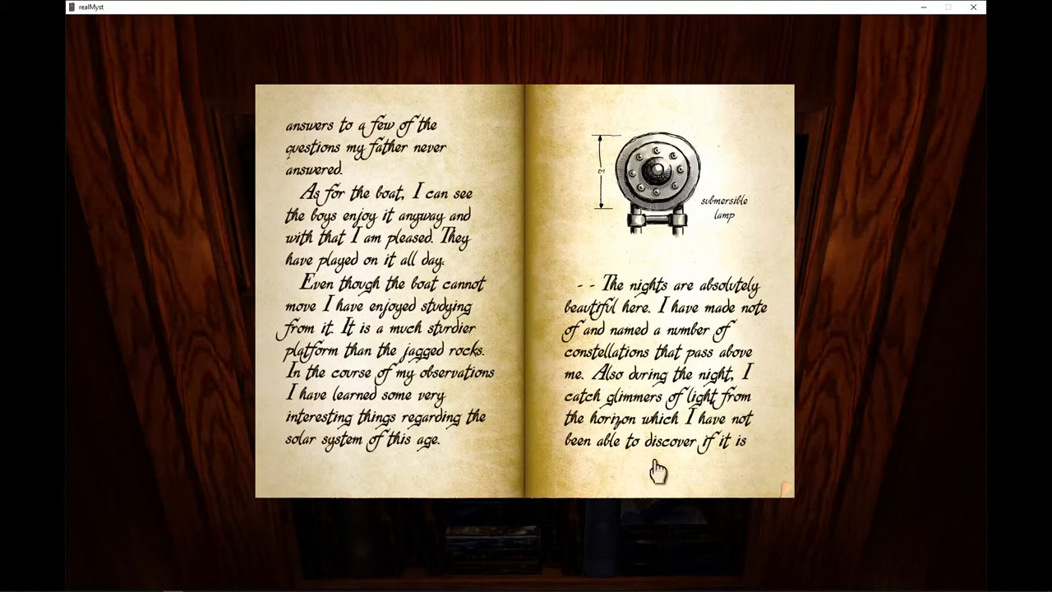
mouse_move(785, 461)
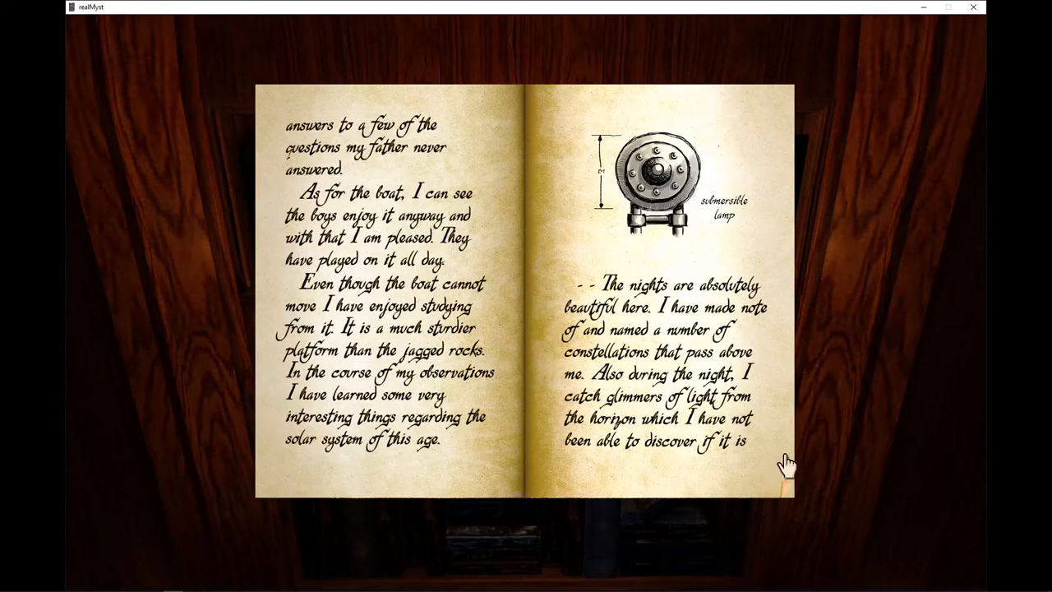
mouse_move(780, 463)
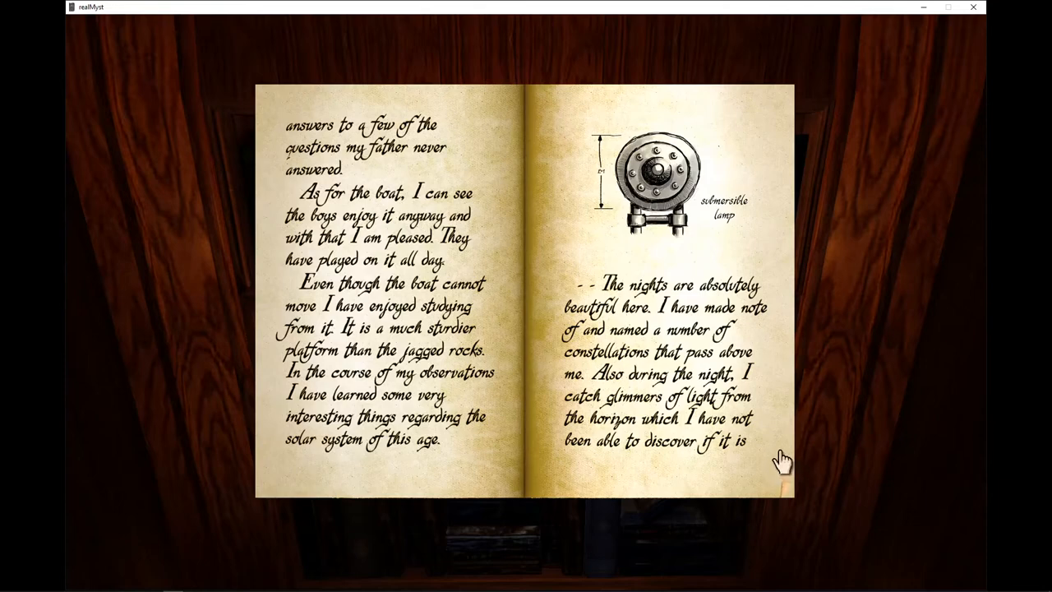
Turn to the journal spread about the heavier storm and the lighthouse plans
click(775, 460)
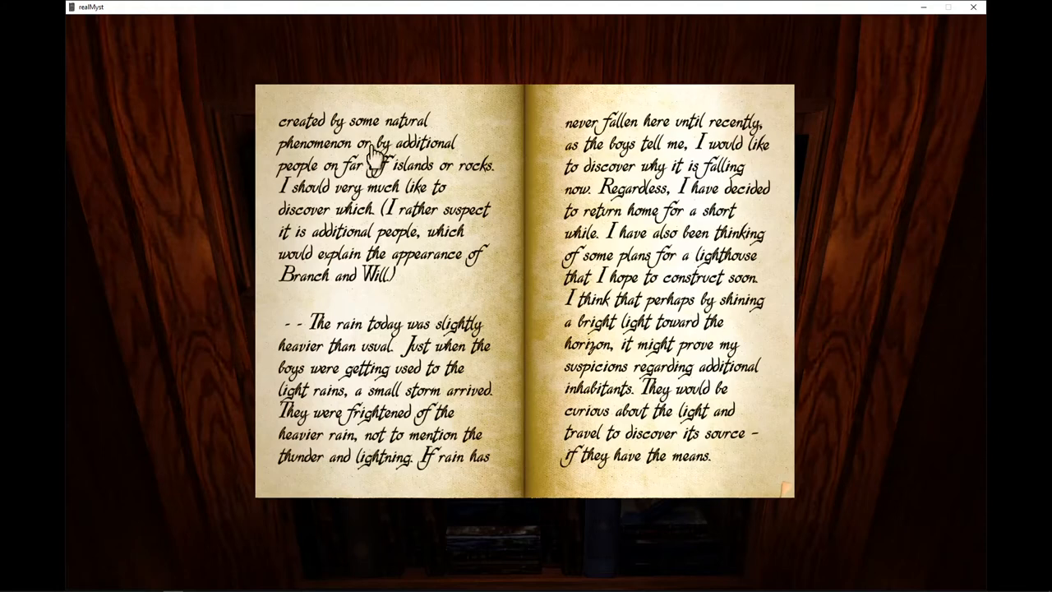
mouse_move(476, 181)
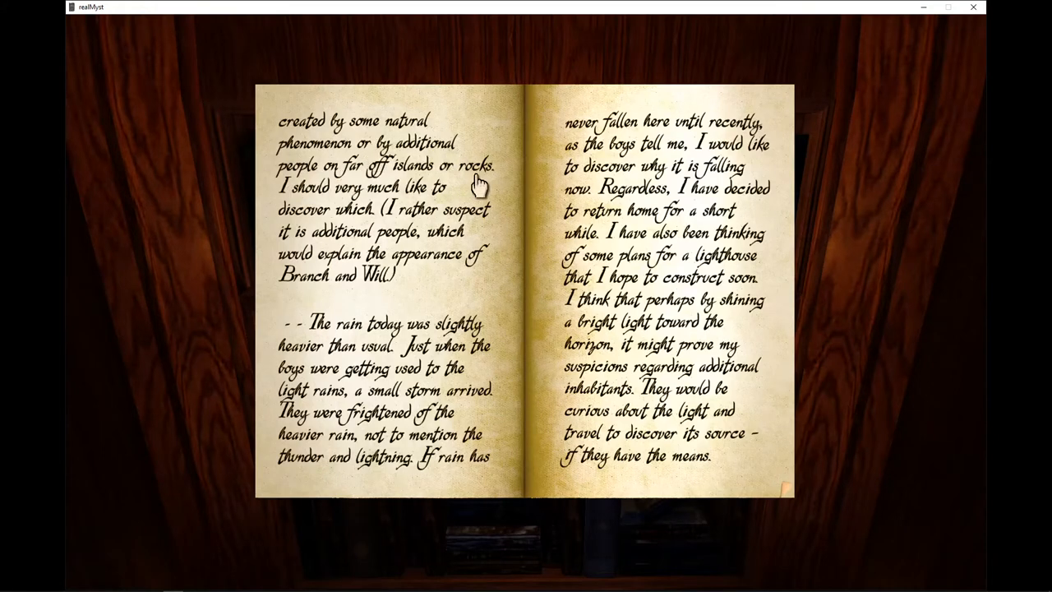
mouse_move(282, 217)
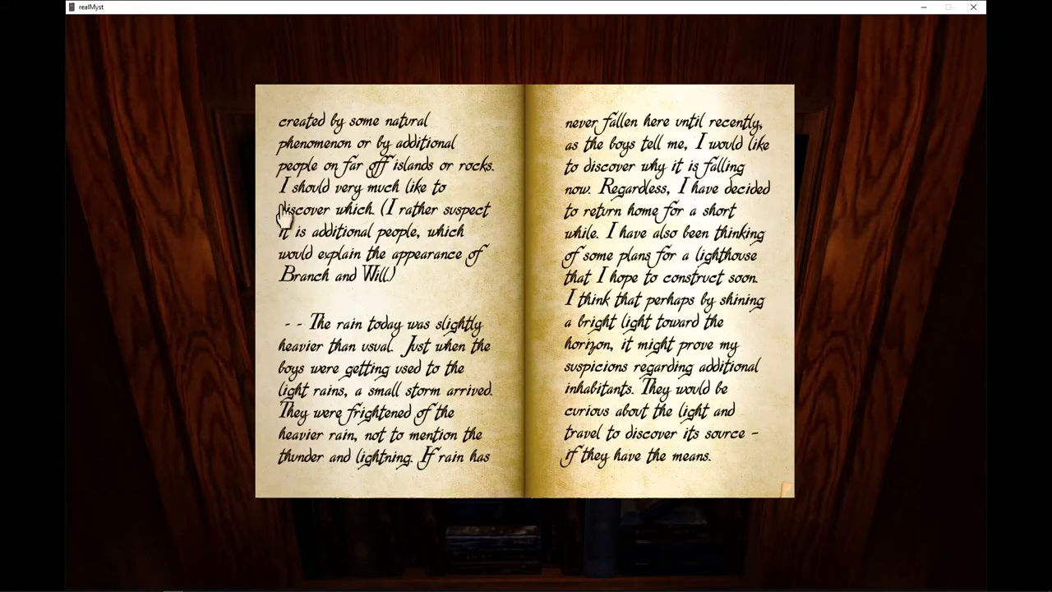
mouse_move(365, 222)
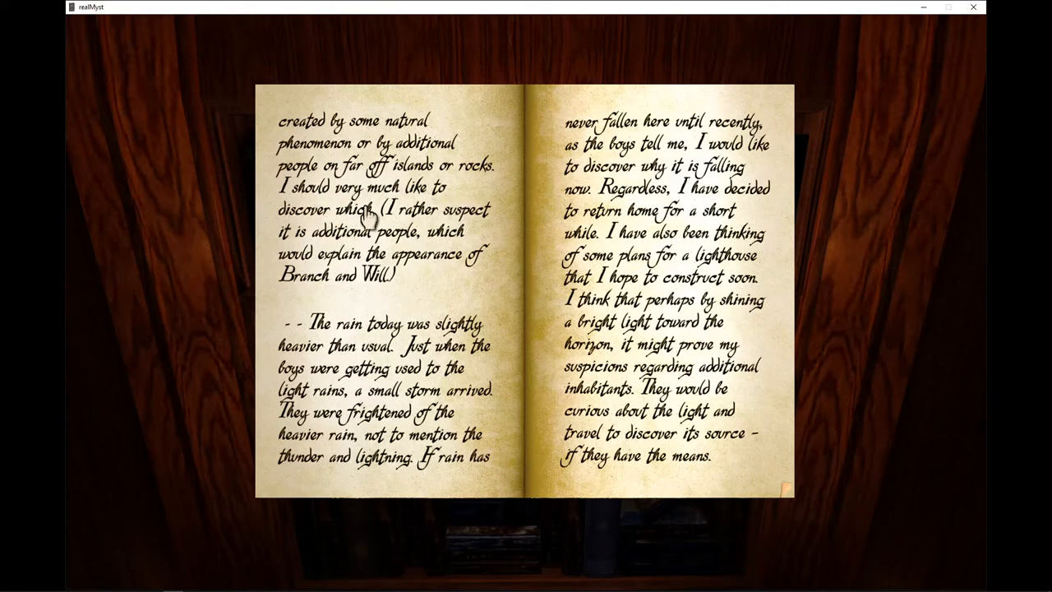
mouse_move(283, 260)
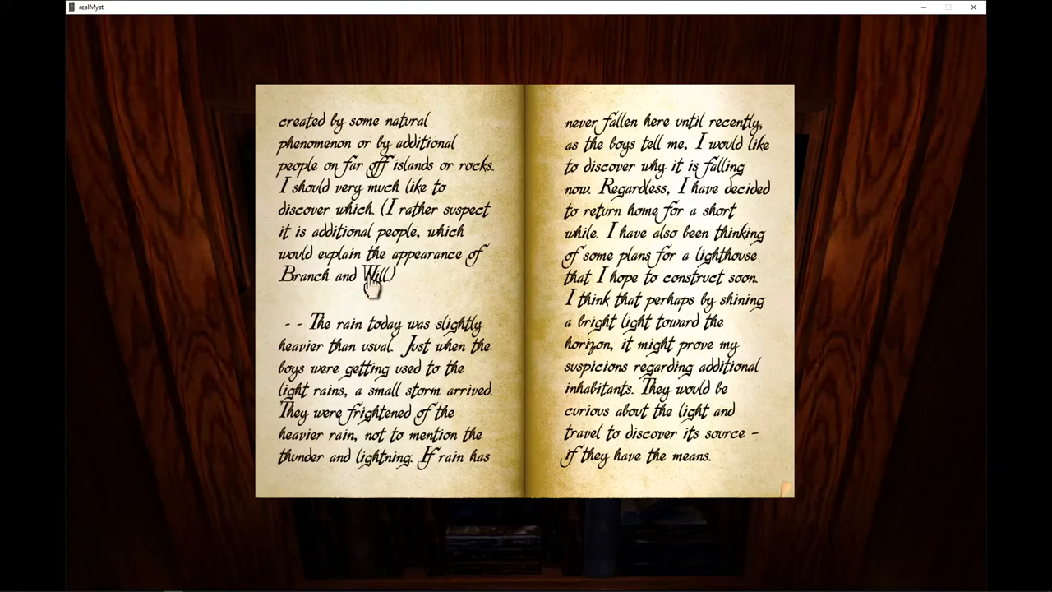
mouse_move(361, 304)
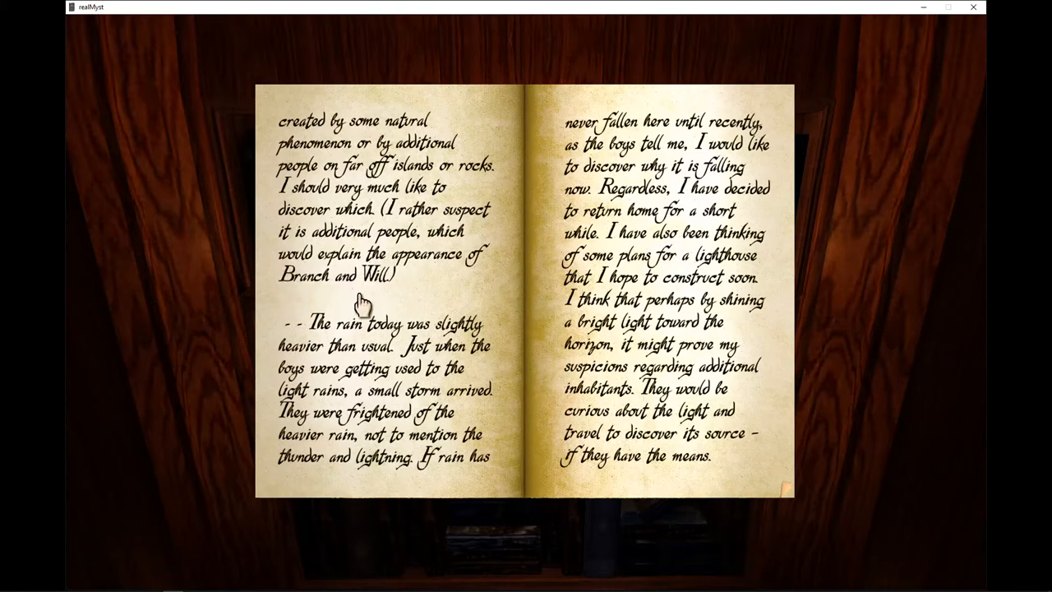
mouse_move(480, 281)
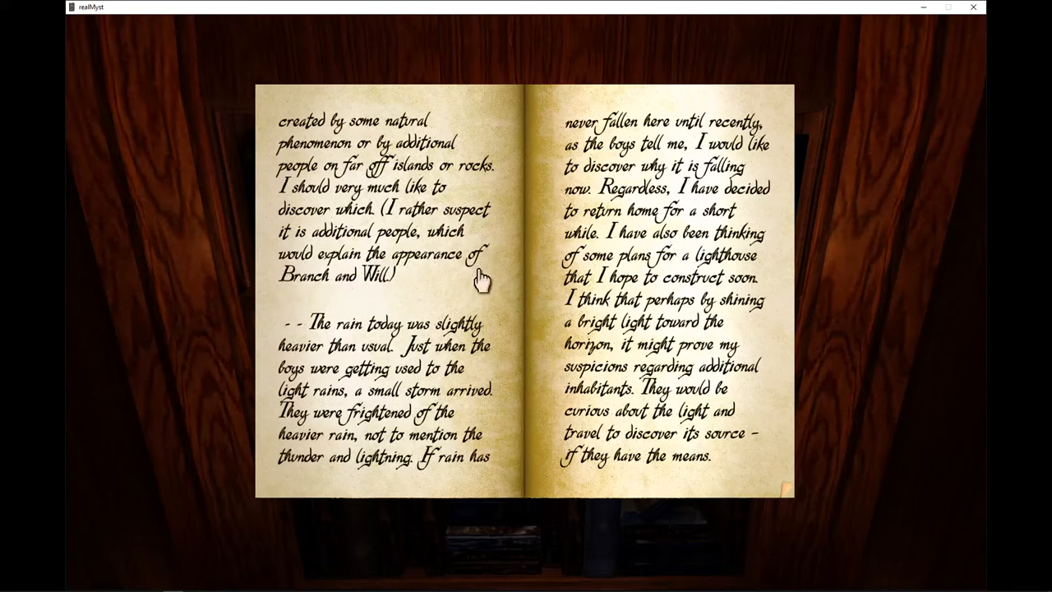
mouse_move(329, 375)
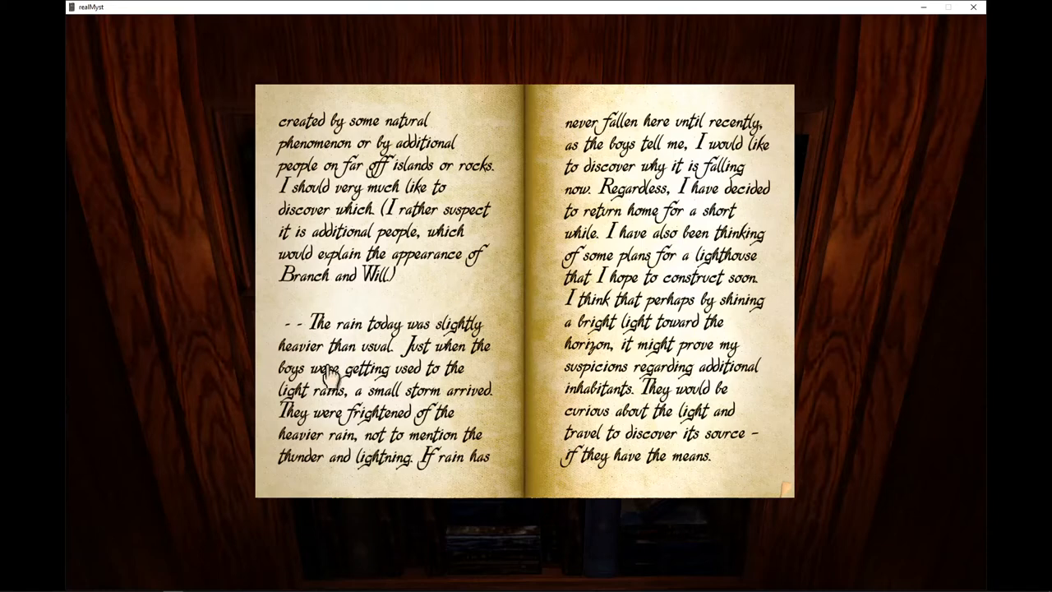
mouse_move(431, 362)
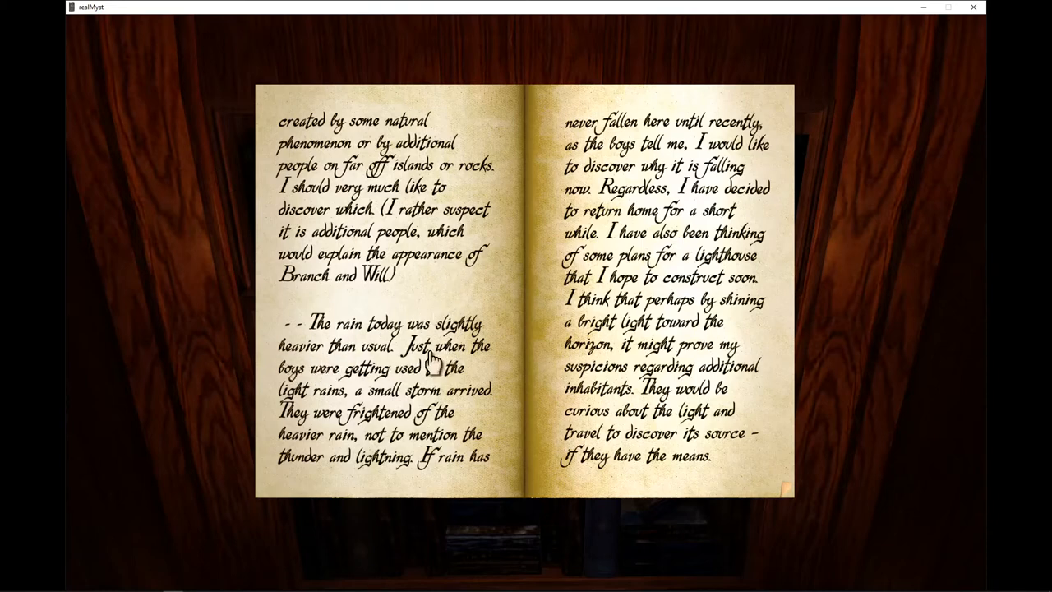
mouse_move(299, 403)
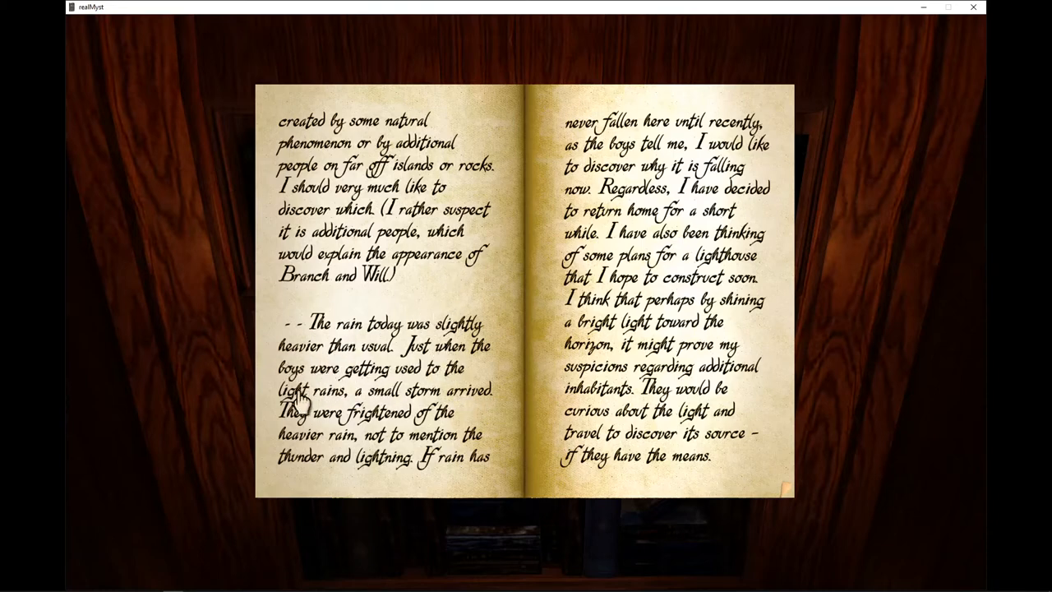
mouse_move(475, 402)
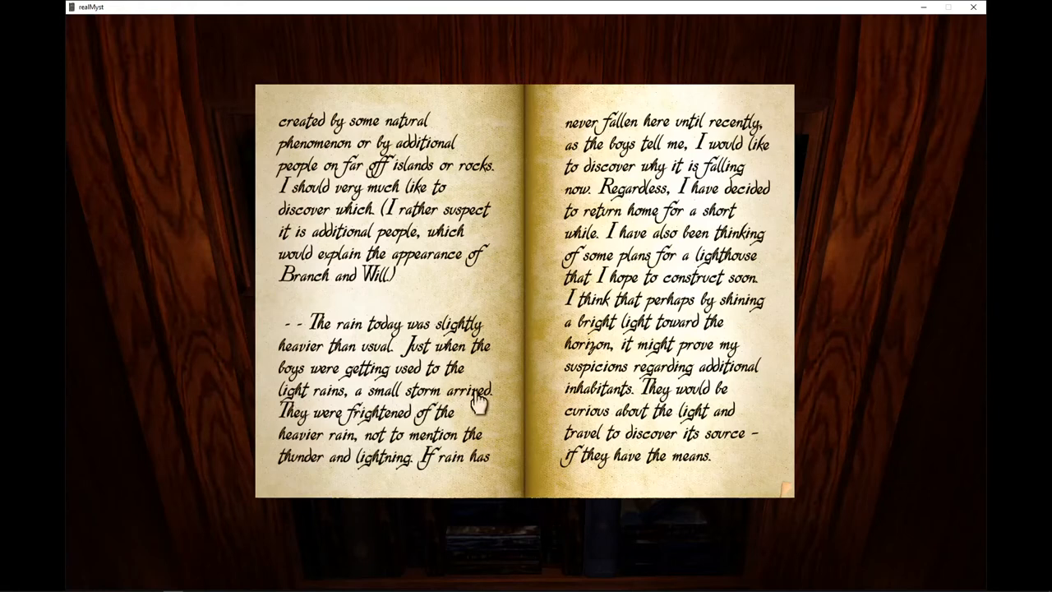
mouse_move(408, 427)
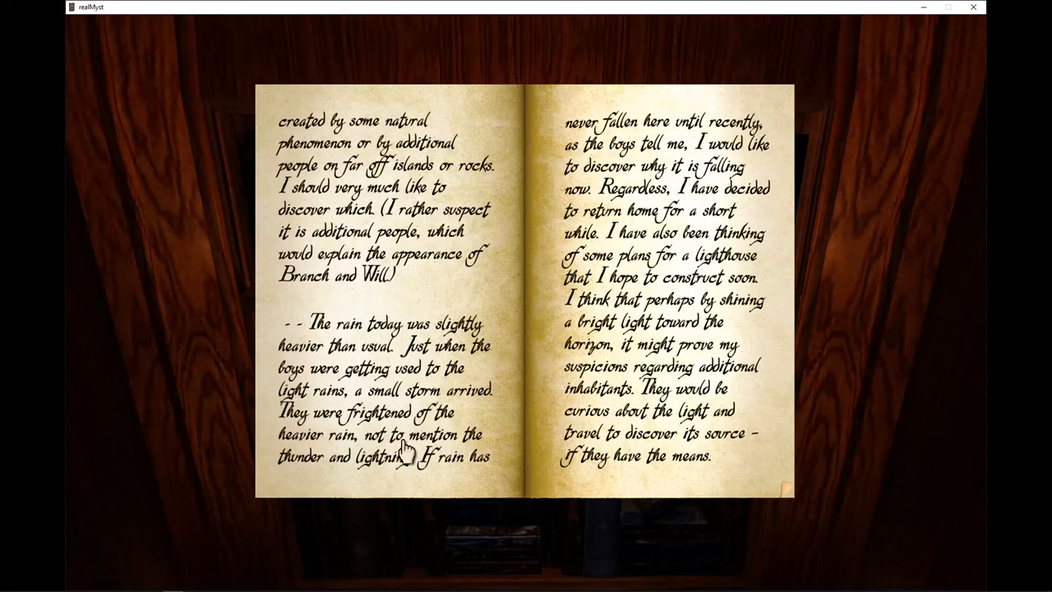
mouse_move(443, 477)
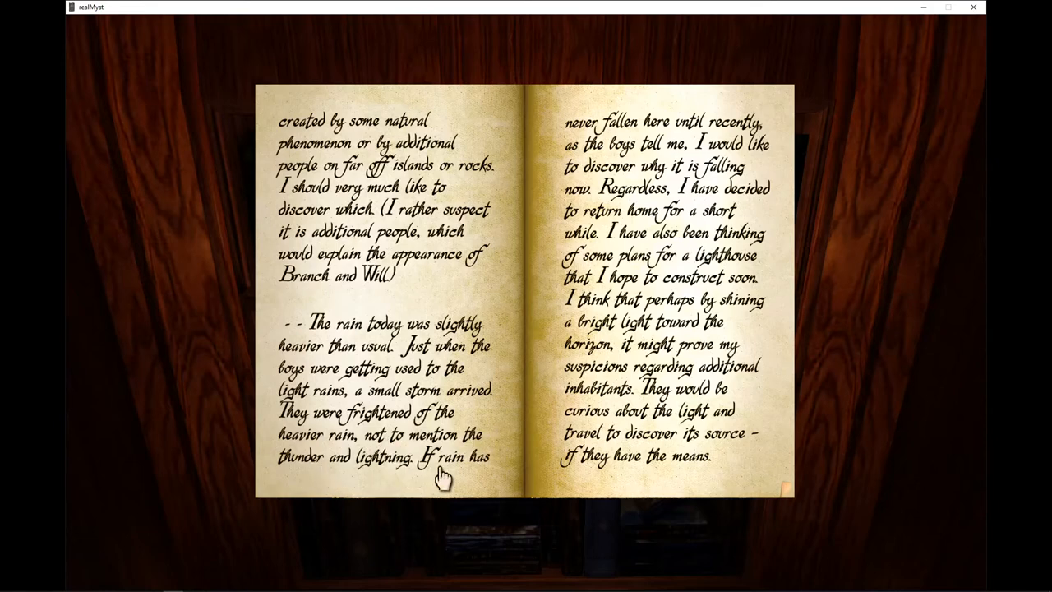
mouse_move(709, 131)
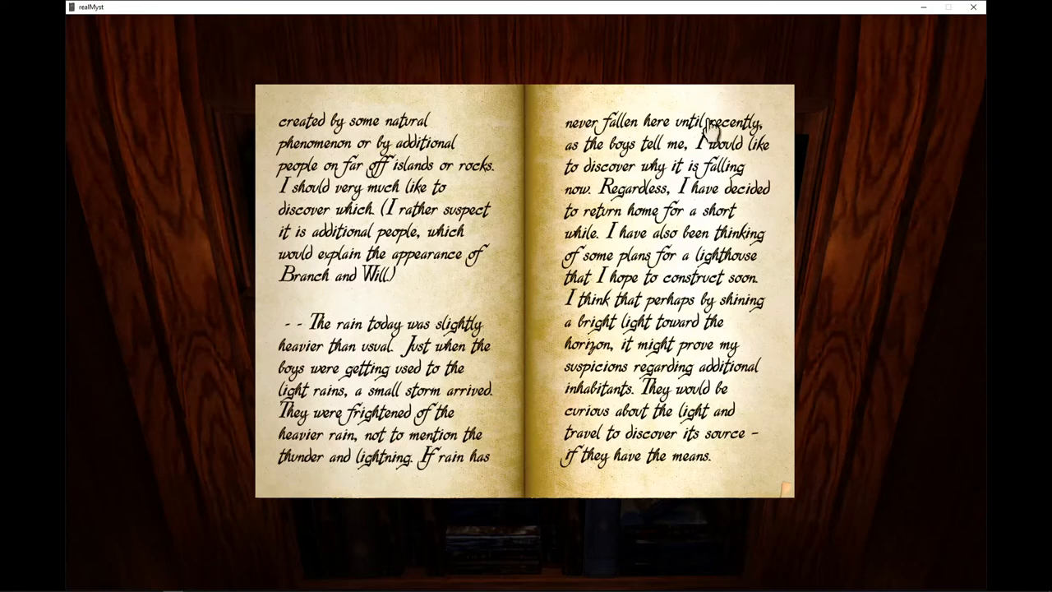
mouse_move(584, 161)
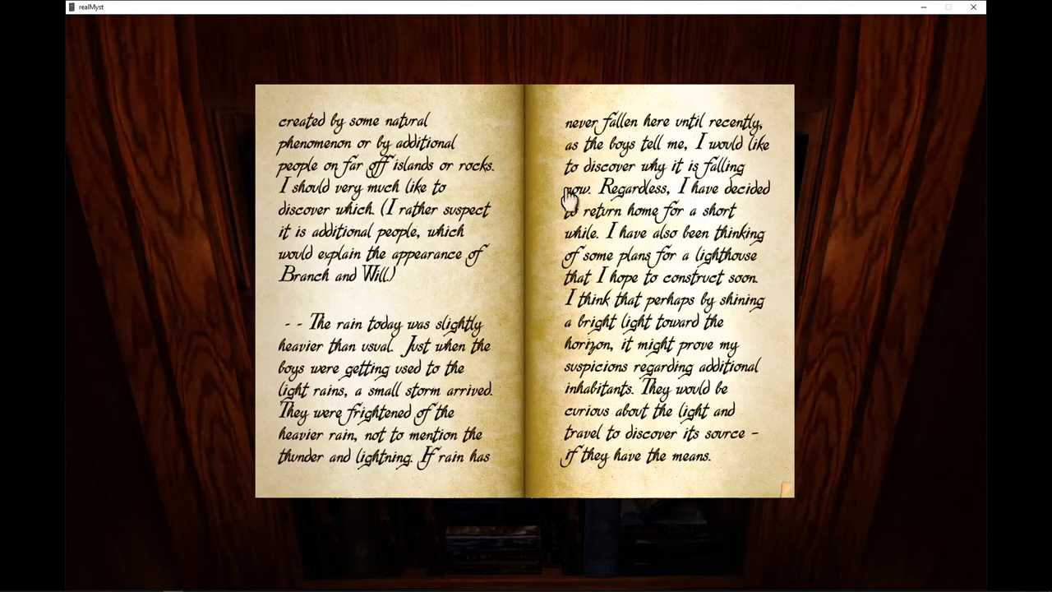
mouse_move(562, 217)
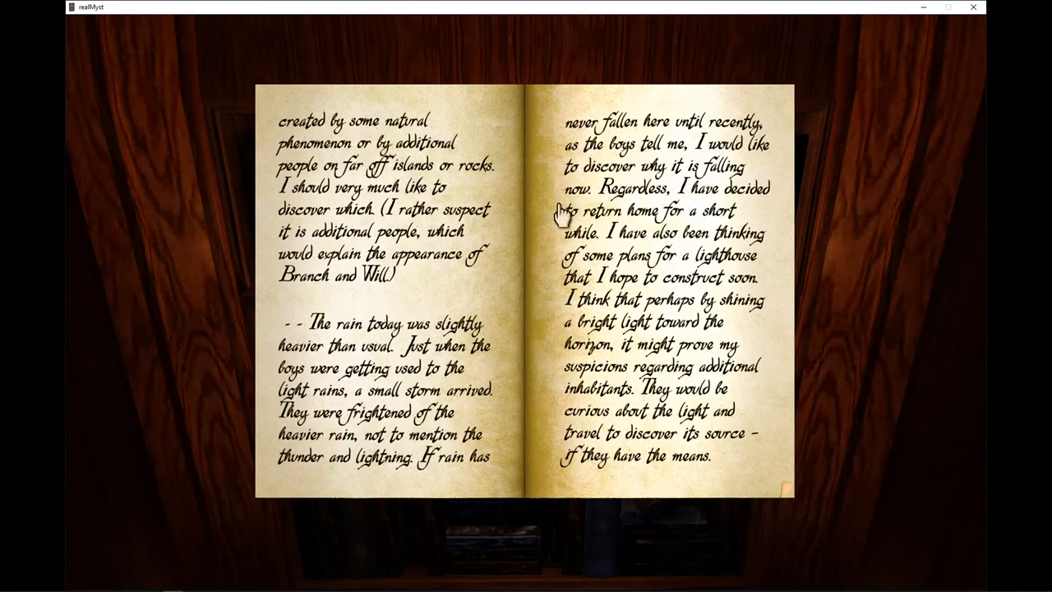
mouse_move(688, 201)
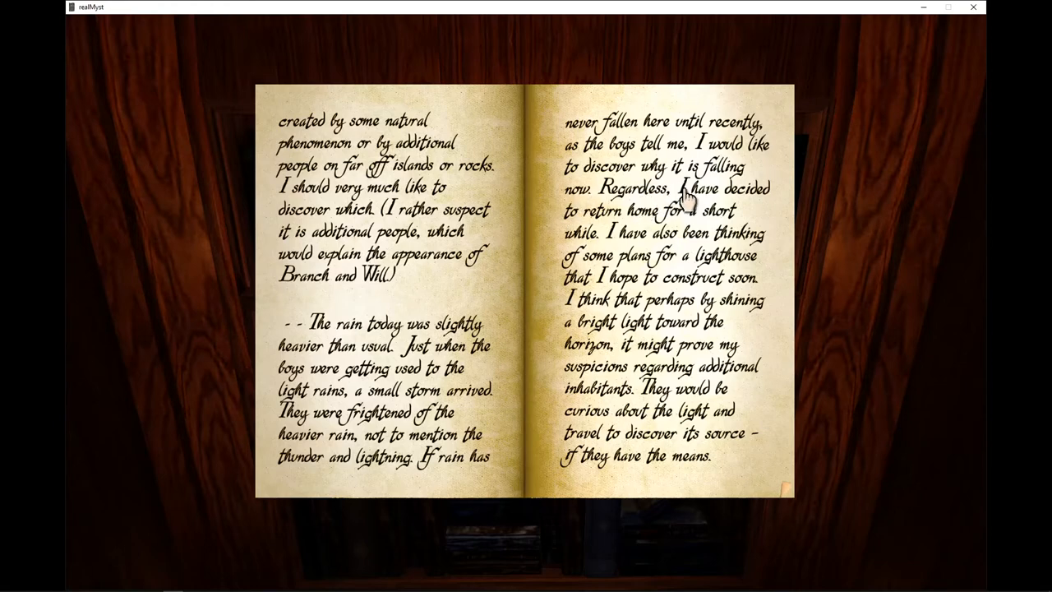
mouse_move(687, 229)
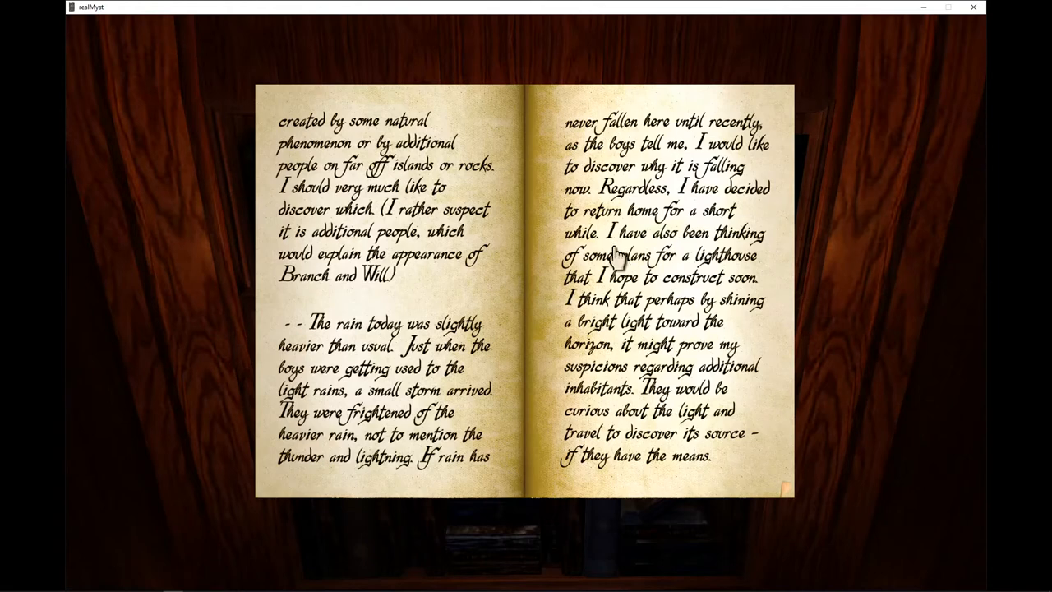
mouse_move(639, 277)
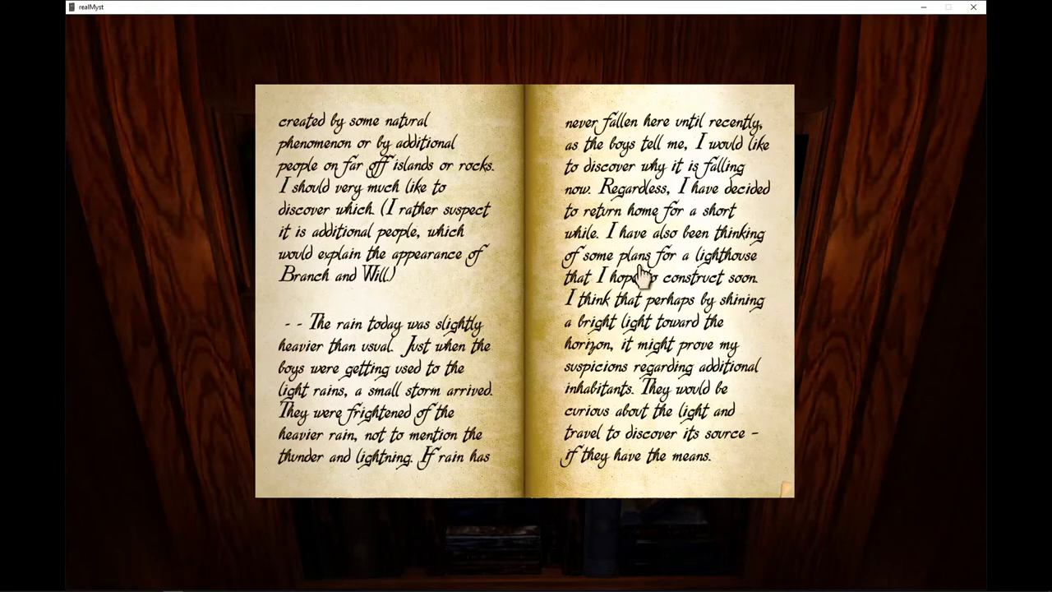
mouse_move(626, 293)
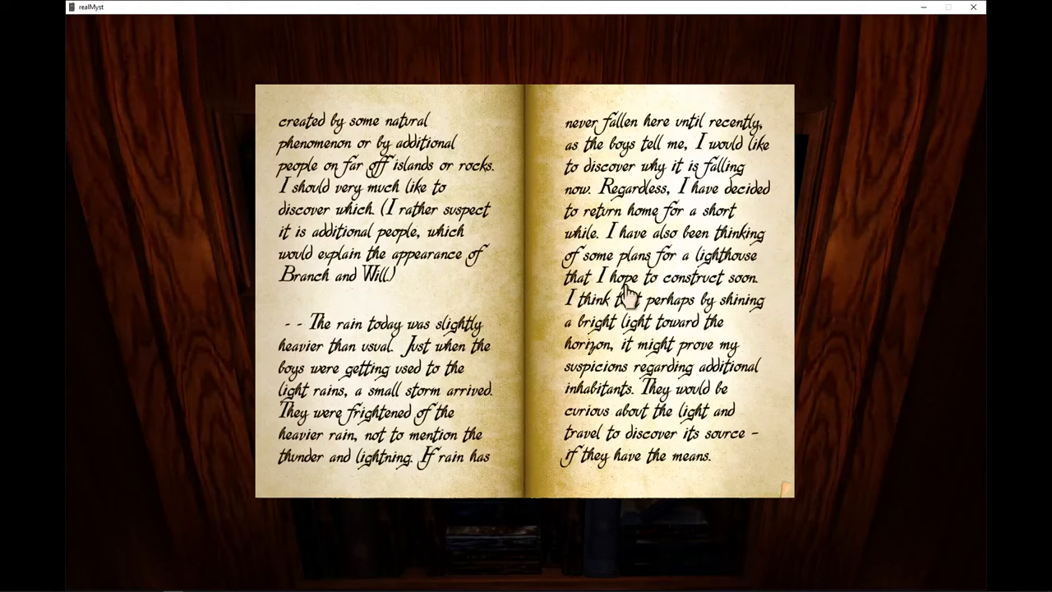
mouse_move(568, 329)
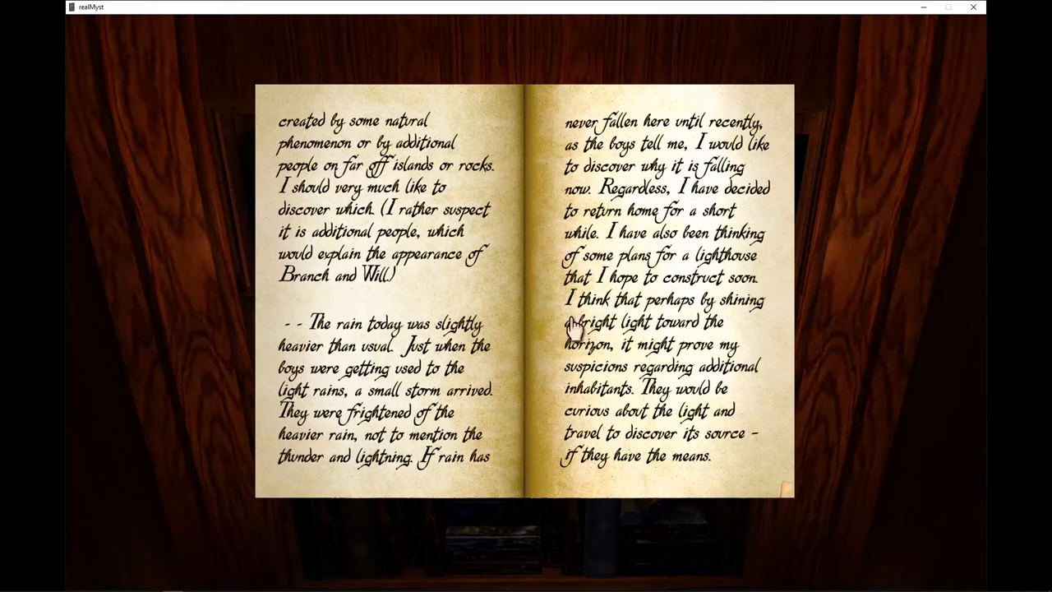
mouse_move(582, 337)
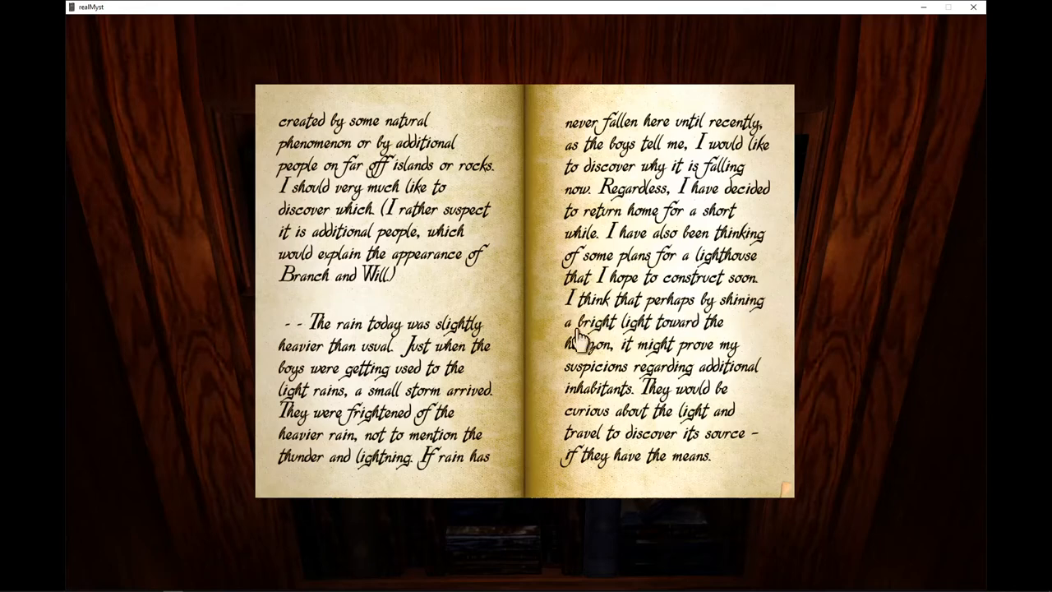
mouse_move(578, 370)
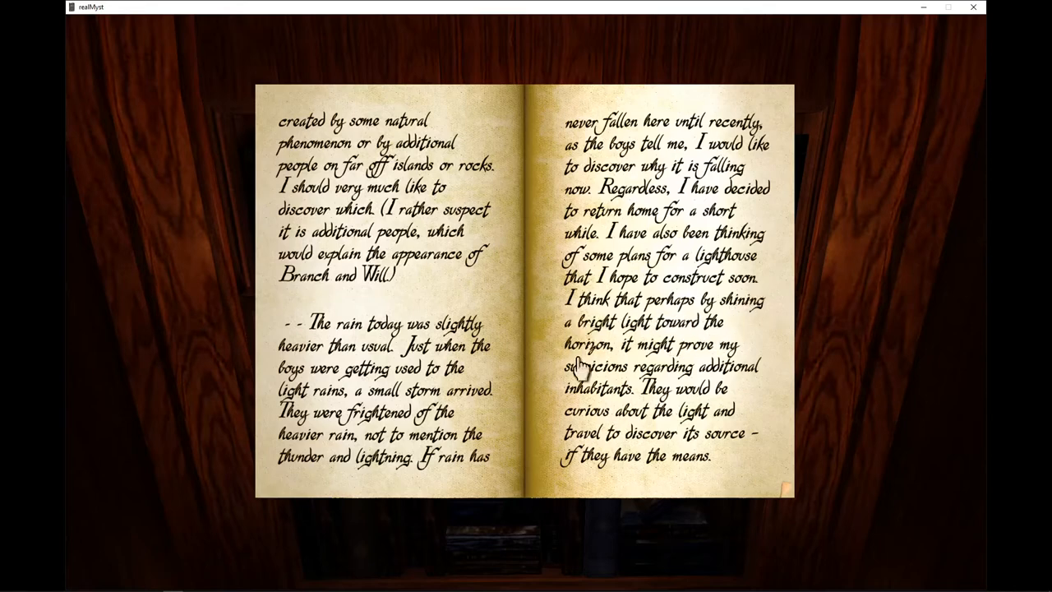
mouse_move(589, 386)
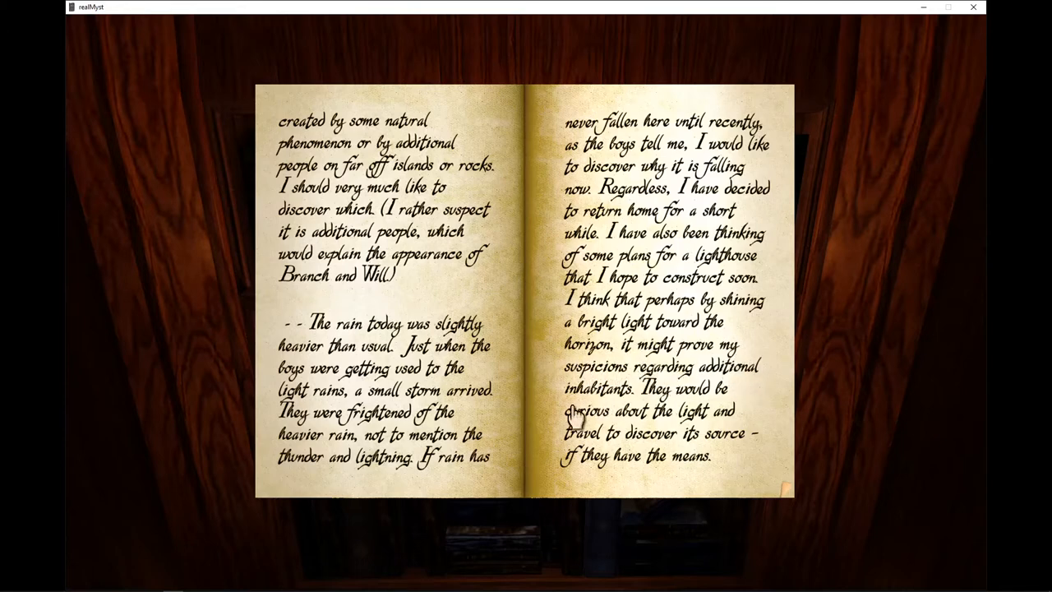
mouse_move(541, 423)
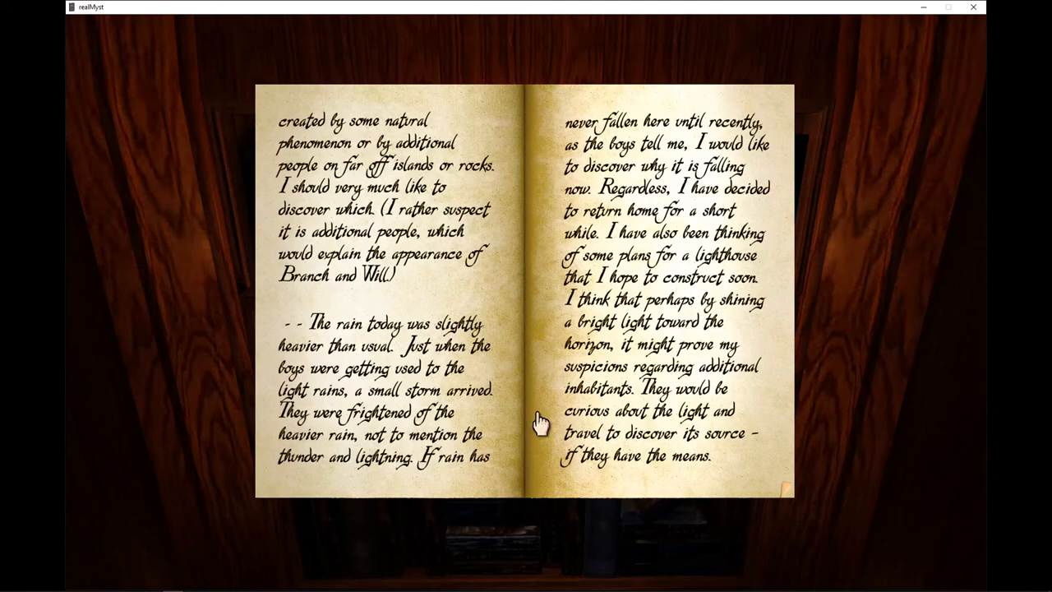
mouse_move(608, 447)
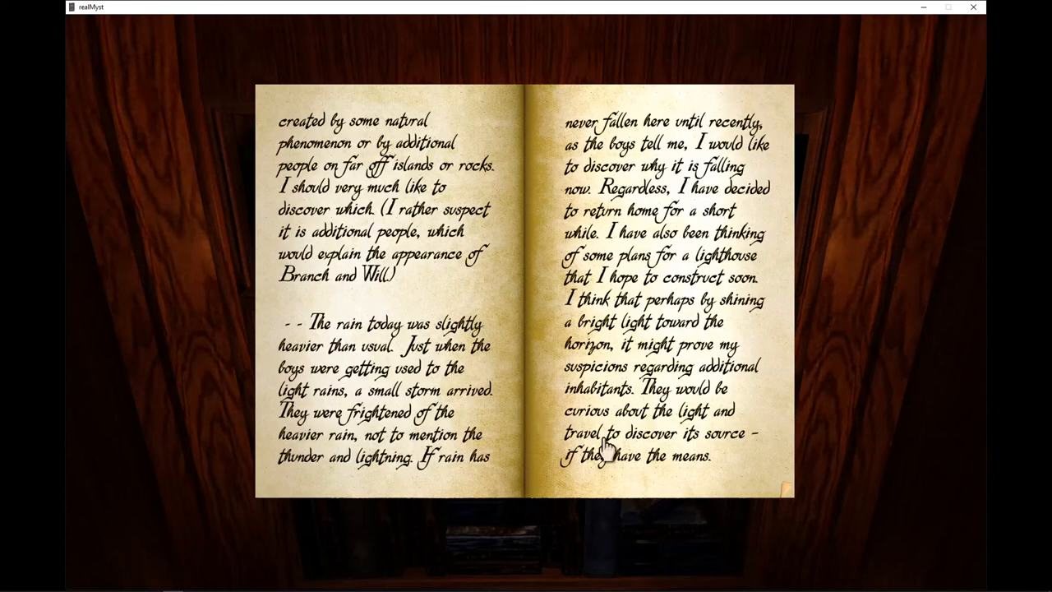
mouse_move(785, 483)
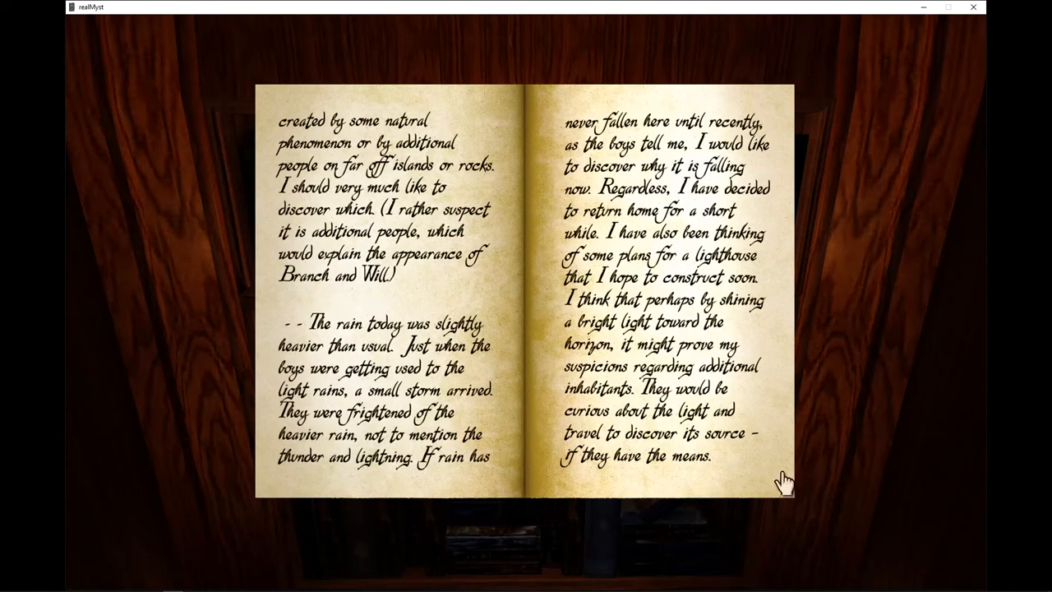
Page through the lighthouse construction spread to the submersible lamp sketch pages
click(786, 483)
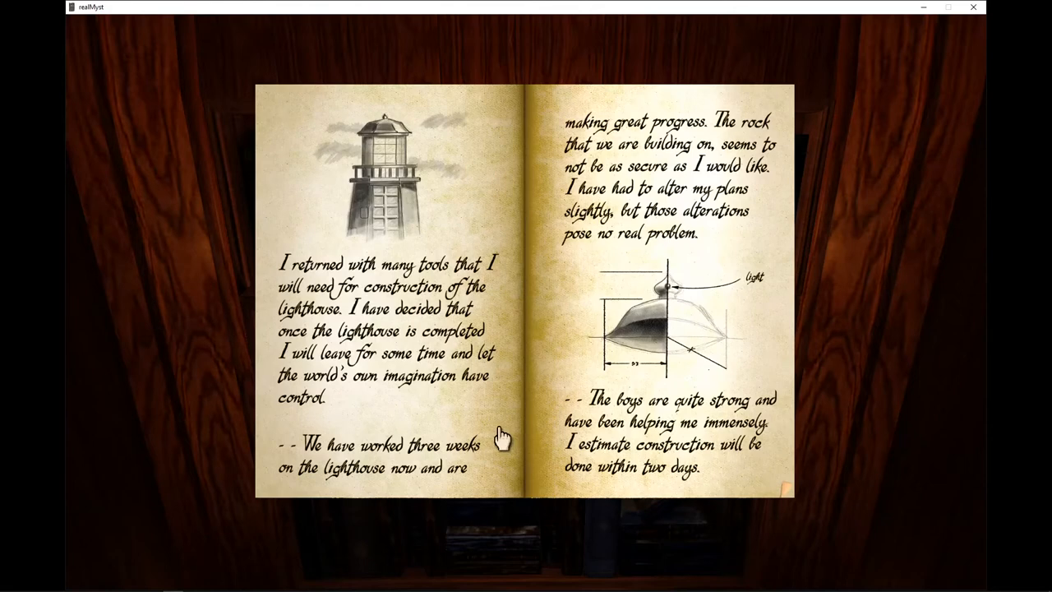
mouse_move(502, 440)
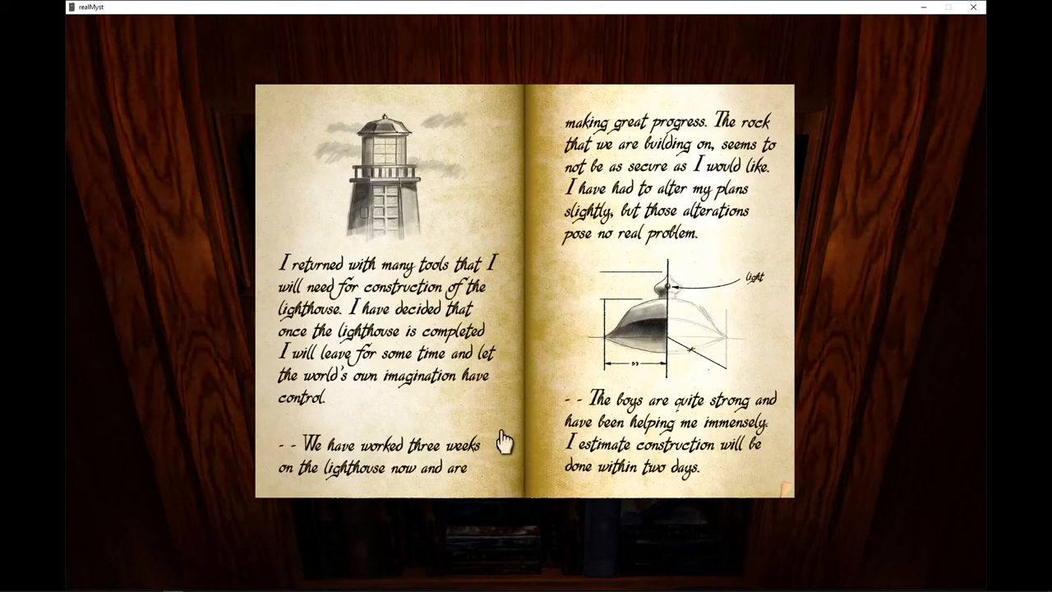
mouse_move(513, 444)
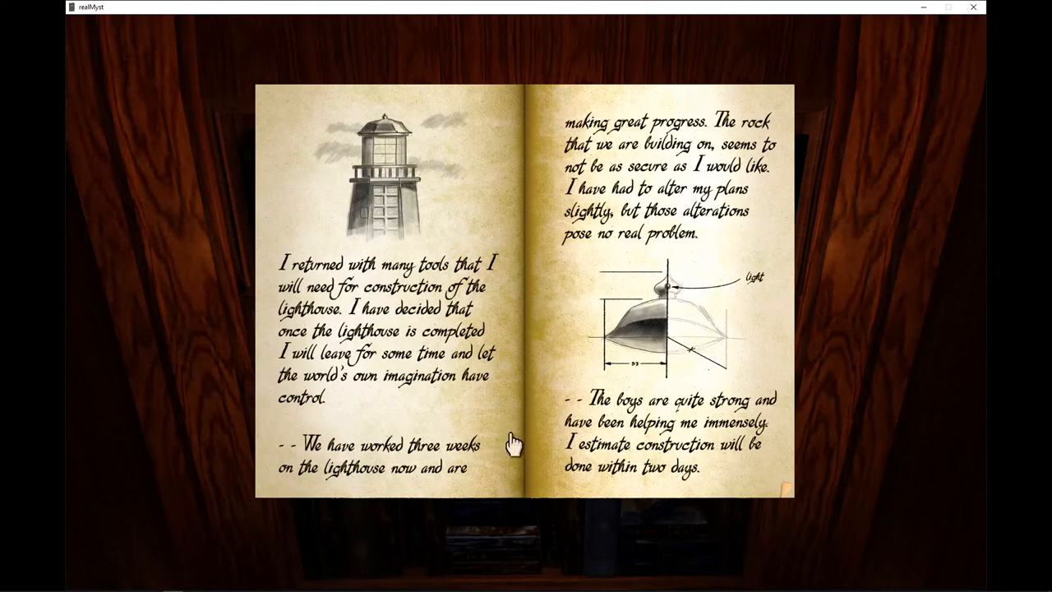
mouse_move(511, 443)
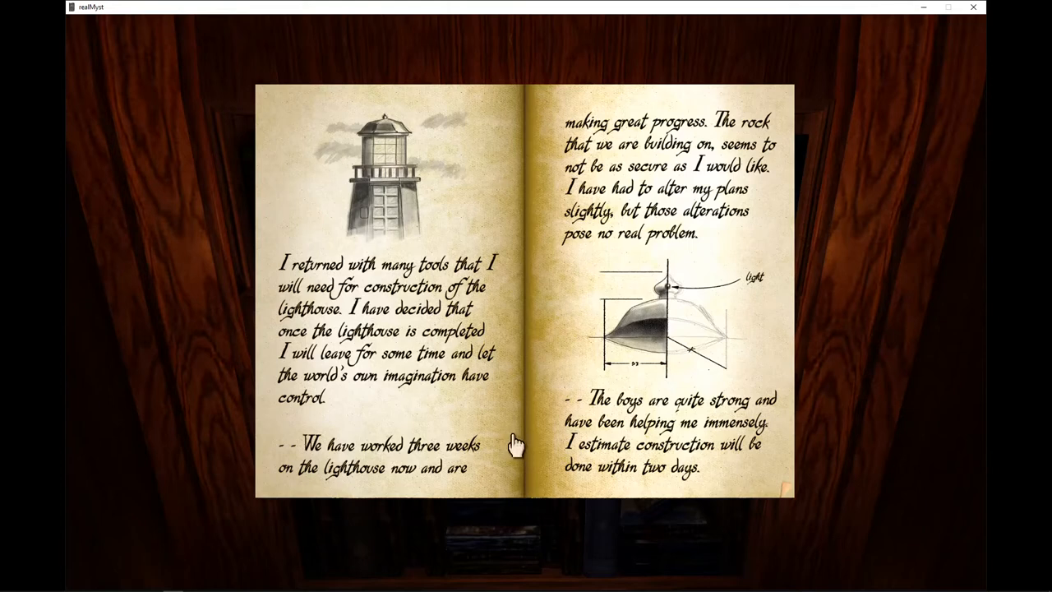
mouse_move(516, 440)
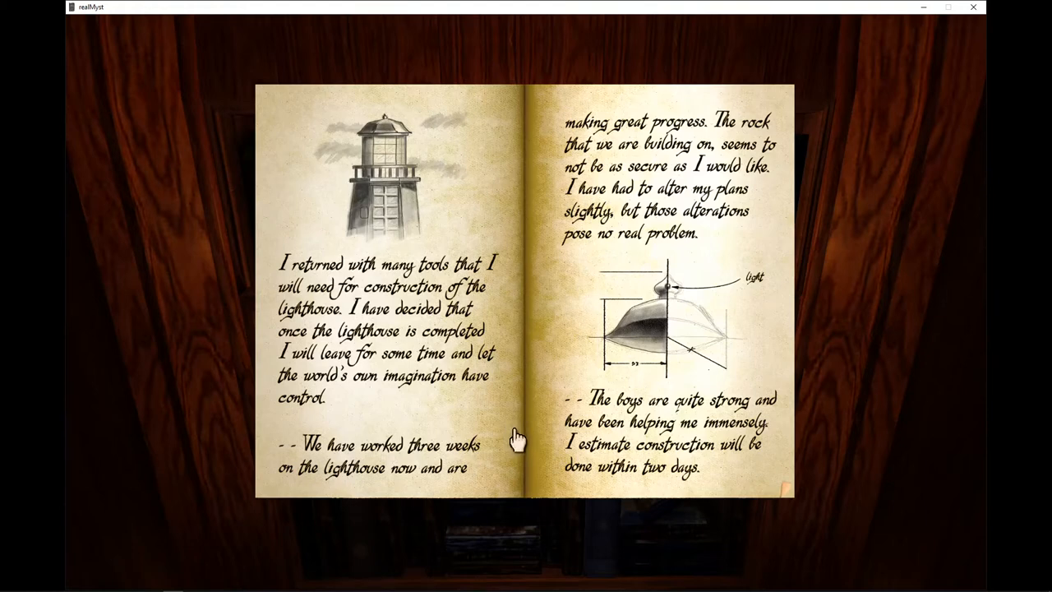
mouse_move(524, 435)
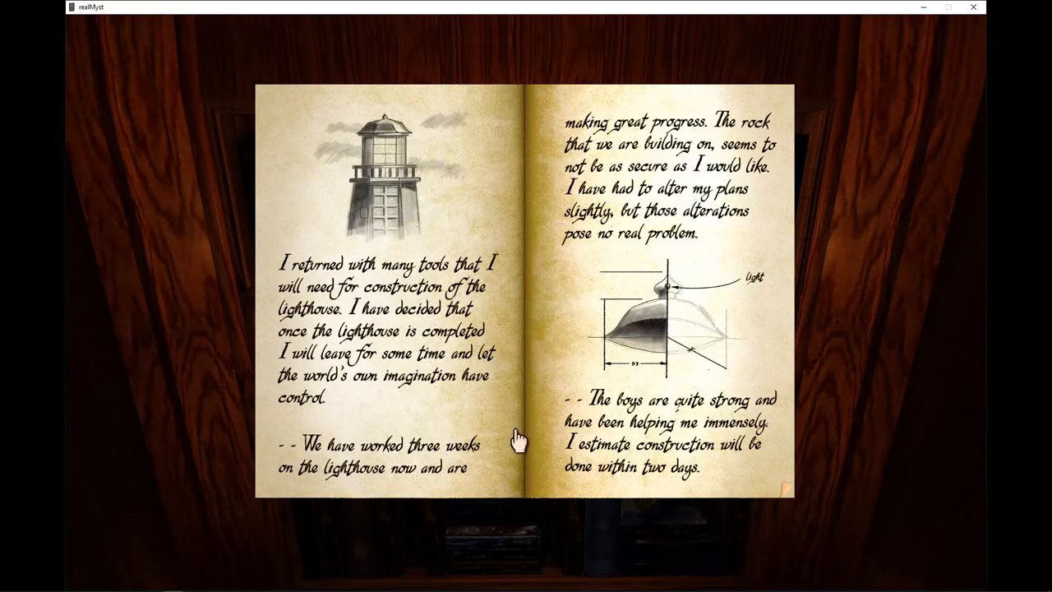
mouse_move(522, 444)
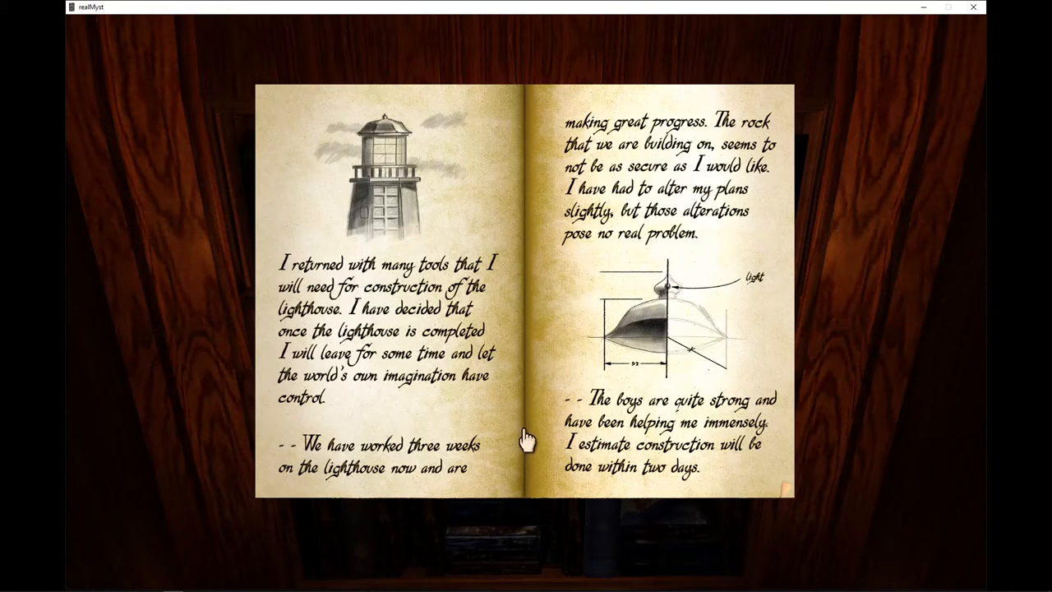
mouse_move(526, 437)
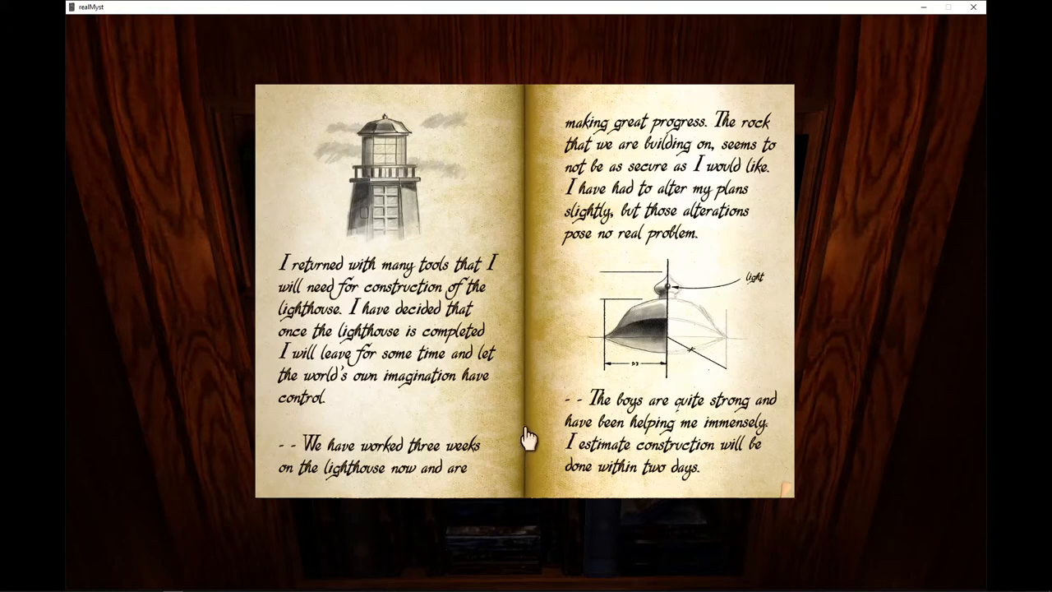
mouse_move(534, 434)
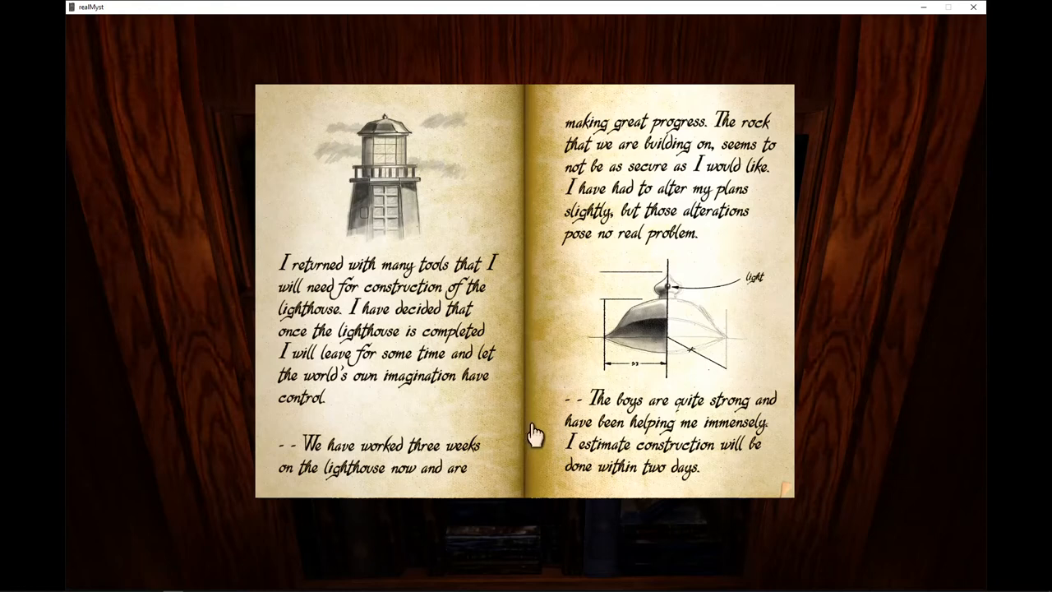
mouse_move(536, 431)
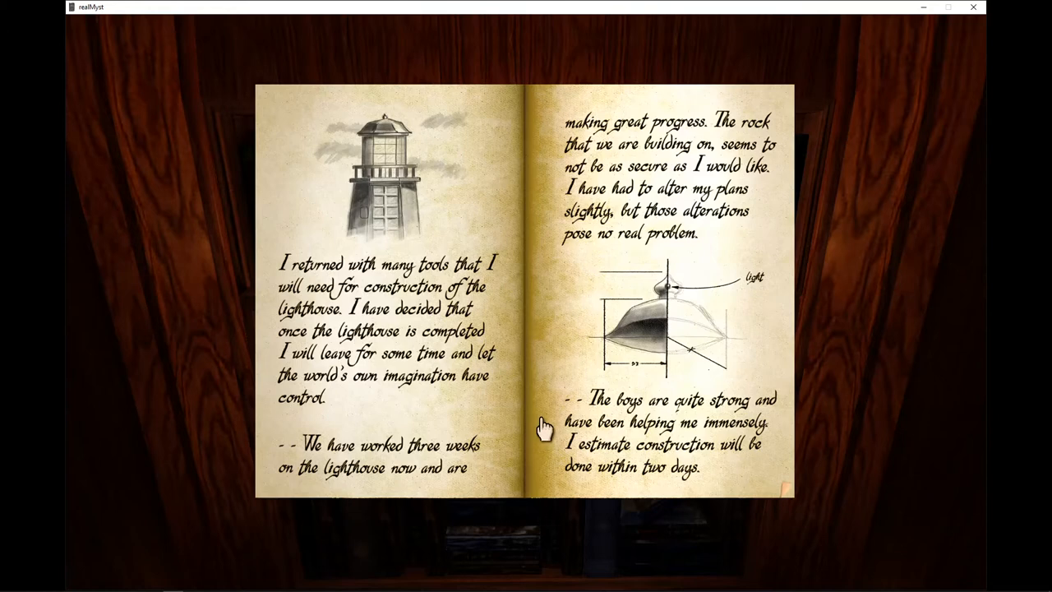
mouse_move(787, 490)
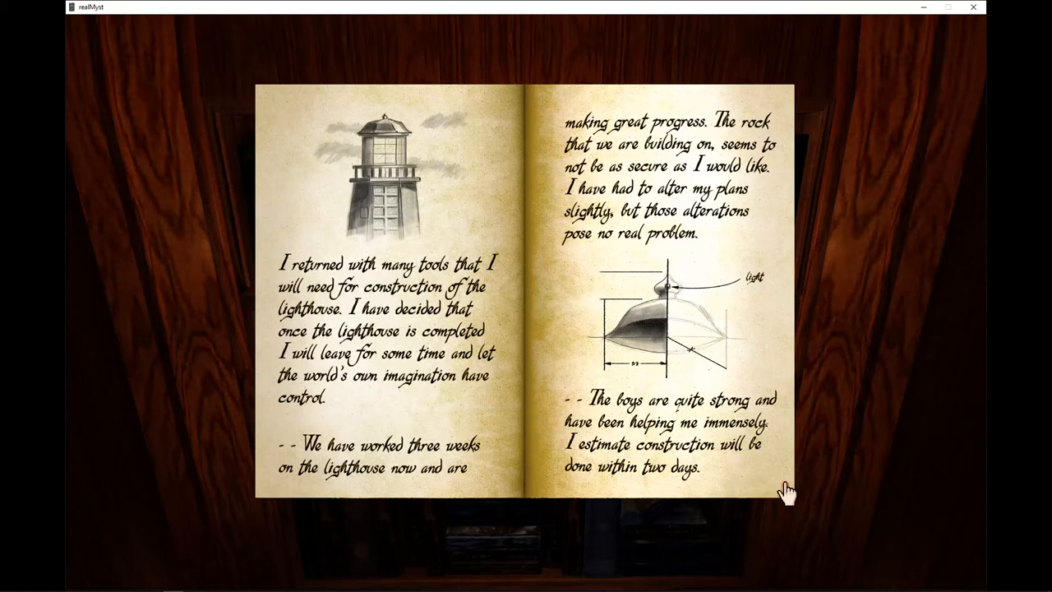
mouse_move(785, 493)
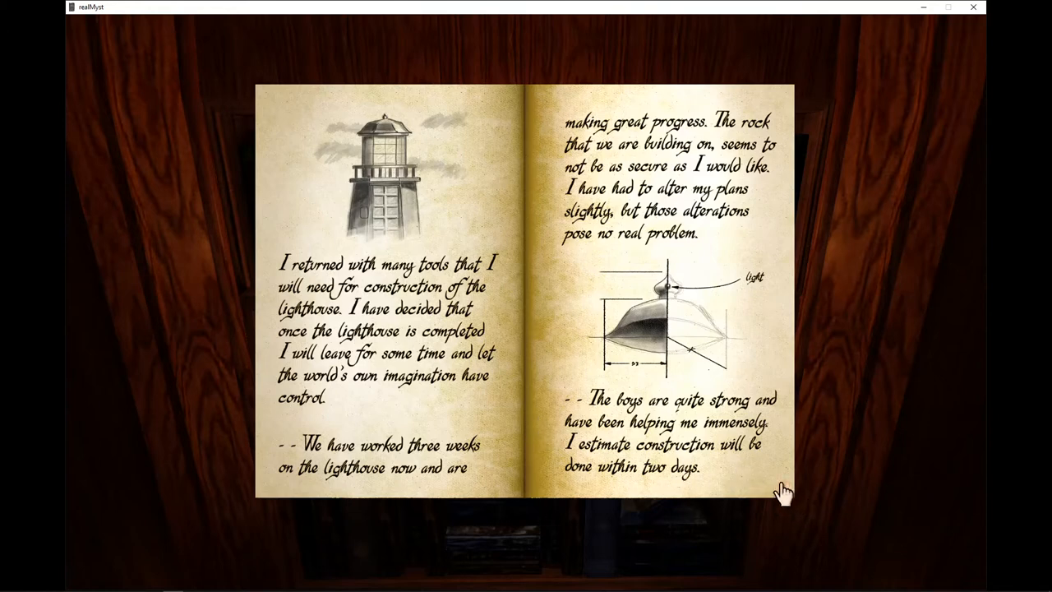
mouse_move(344, 415)
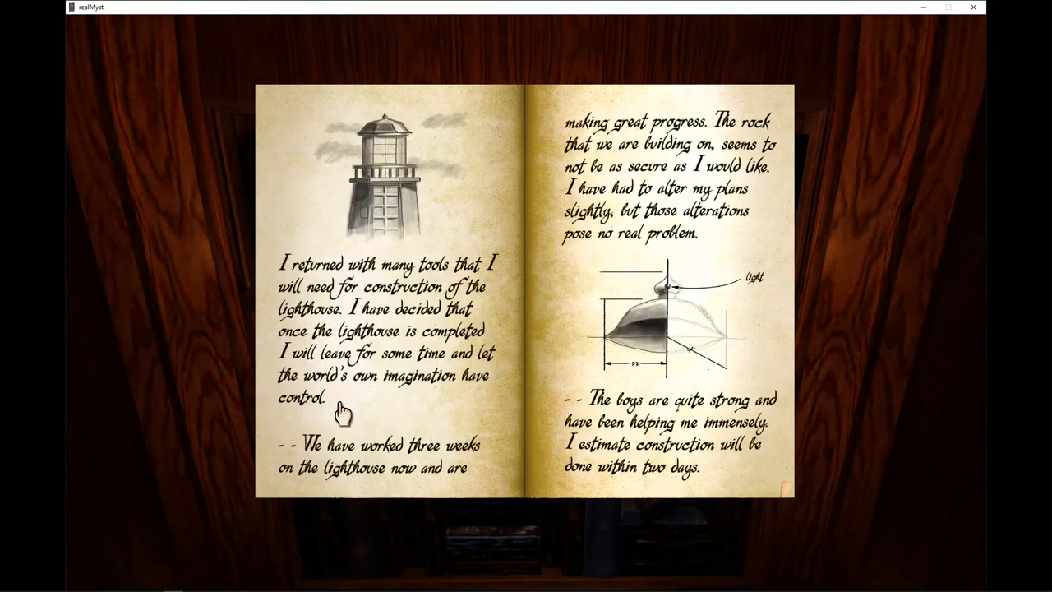
mouse_move(348, 161)
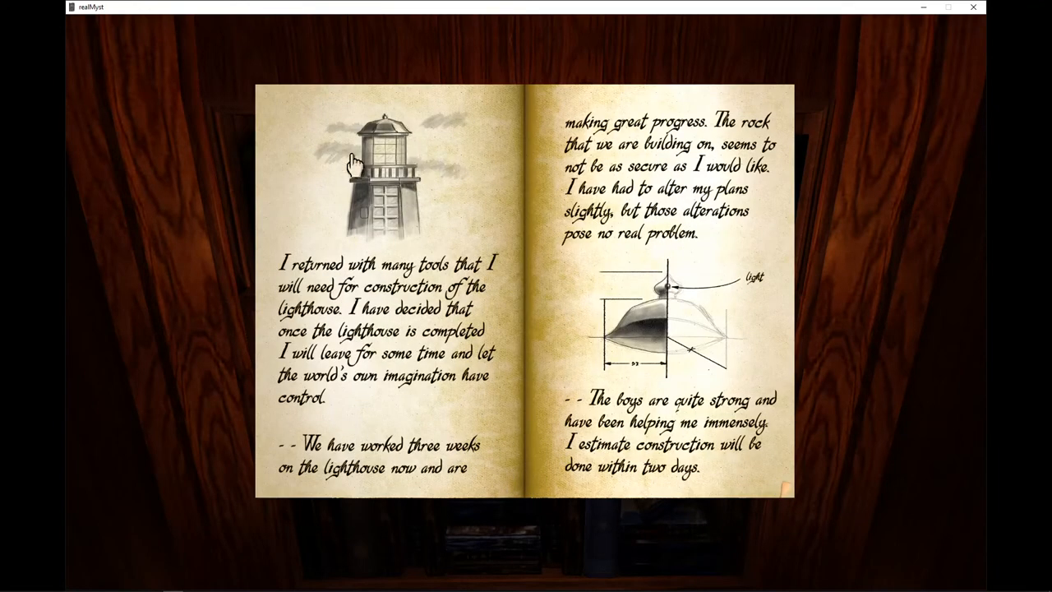
mouse_move(395, 216)
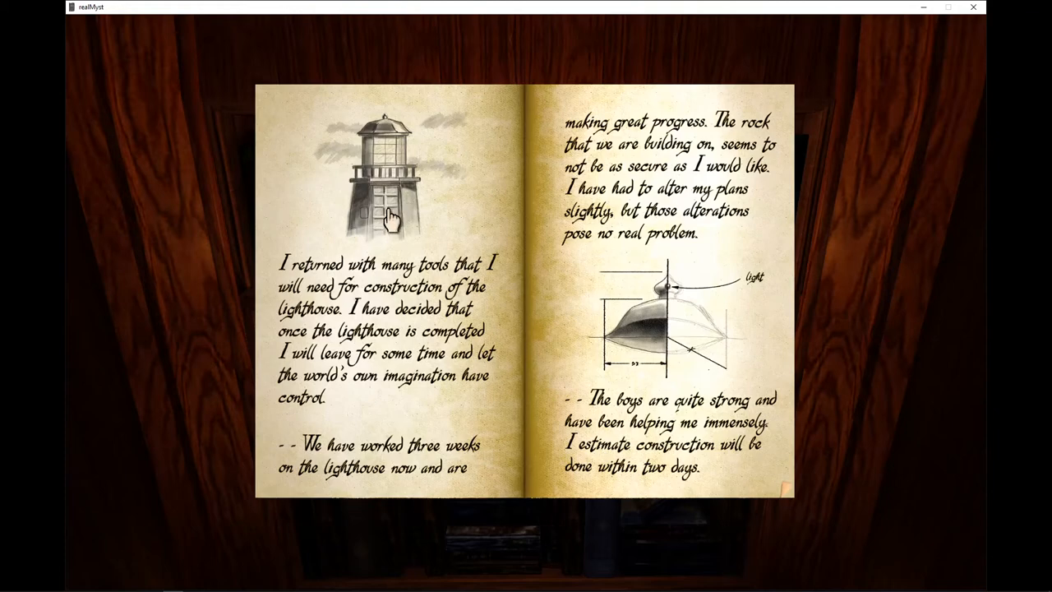
click(395, 215)
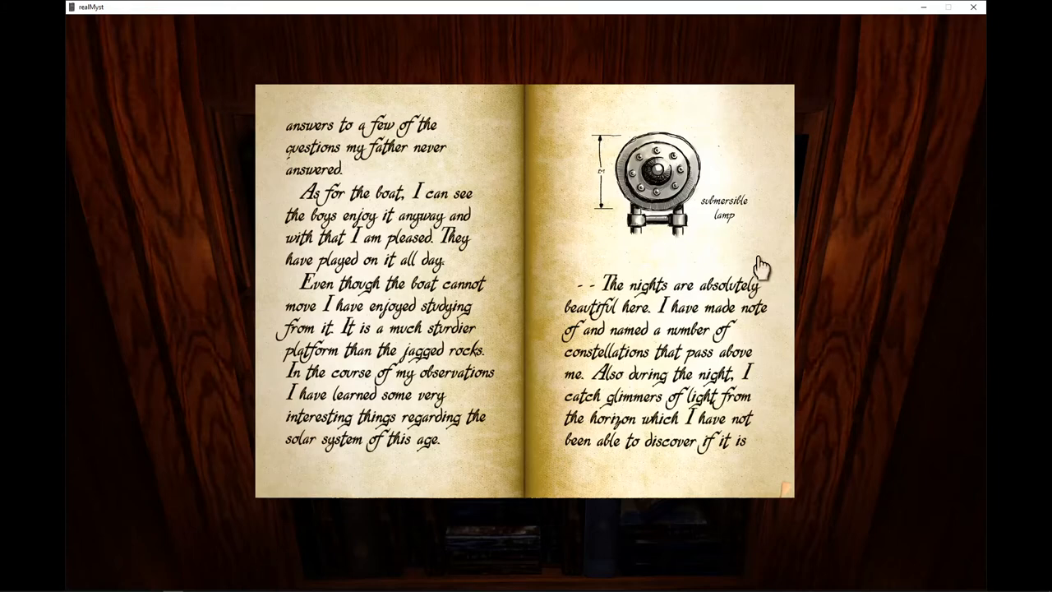
Turn to the entry announcing the lighthouse is finished and Will first seeing the girl
click(759, 263)
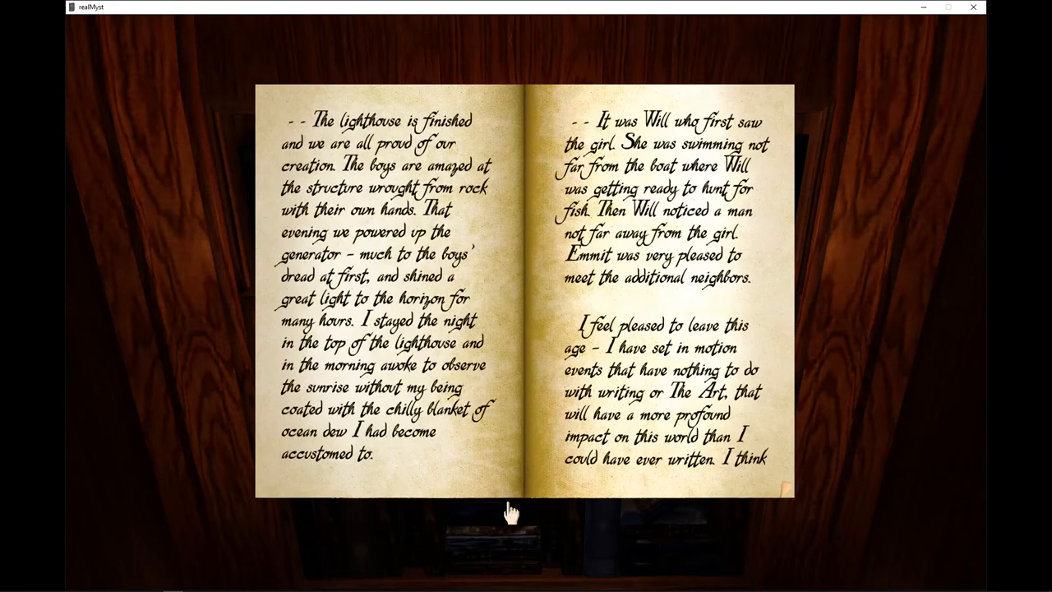
mouse_move(500, 496)
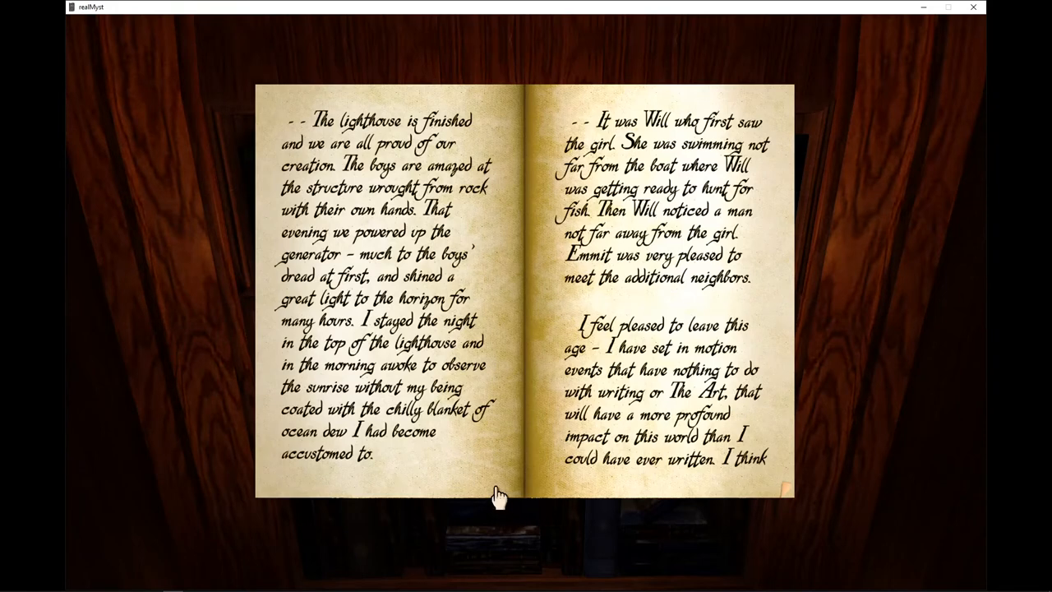
mouse_move(489, 490)
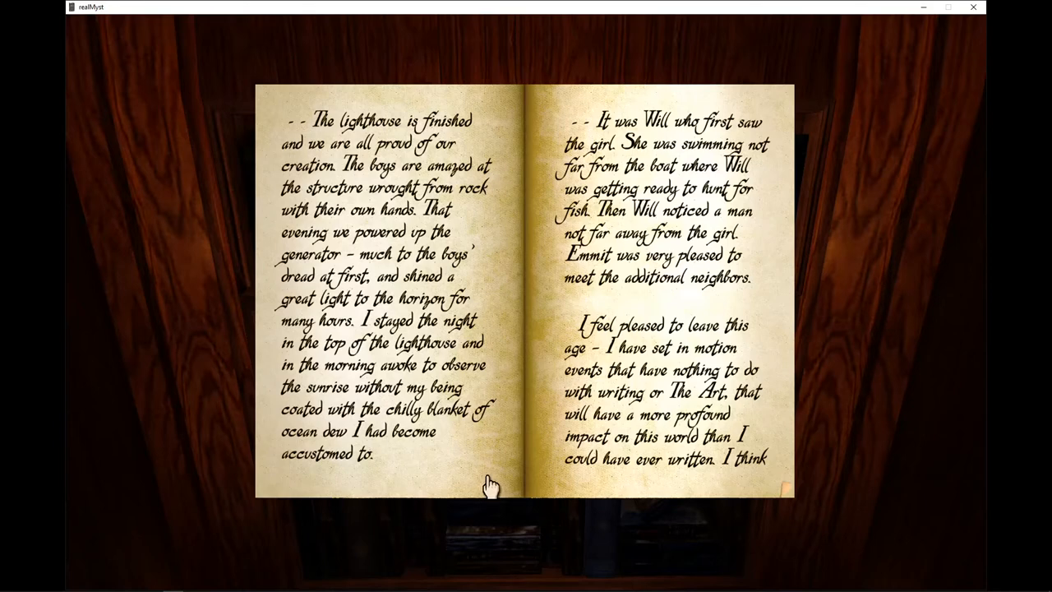
mouse_move(583, 478)
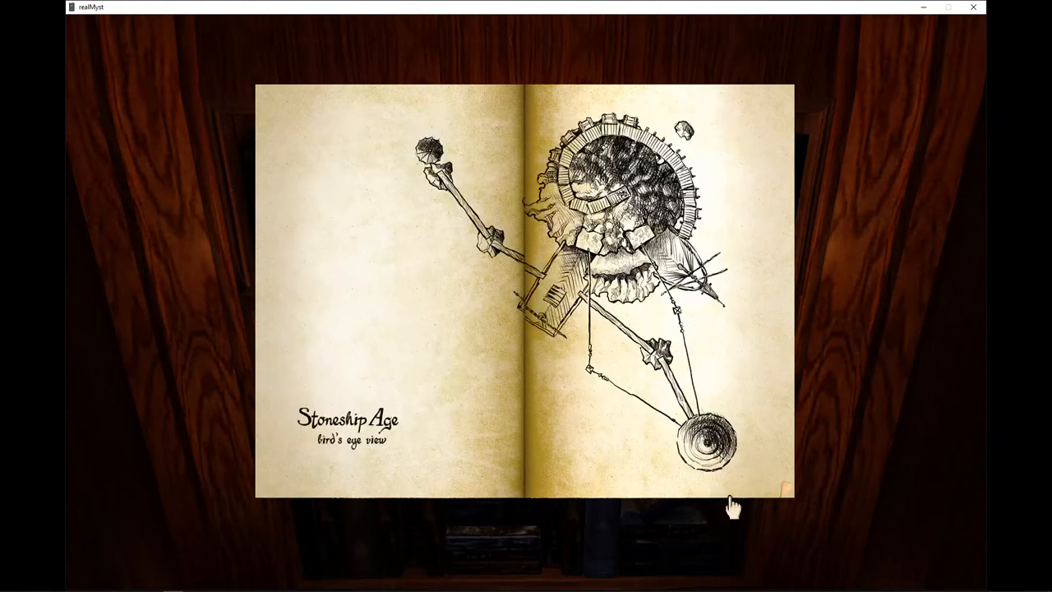
mouse_move(754, 476)
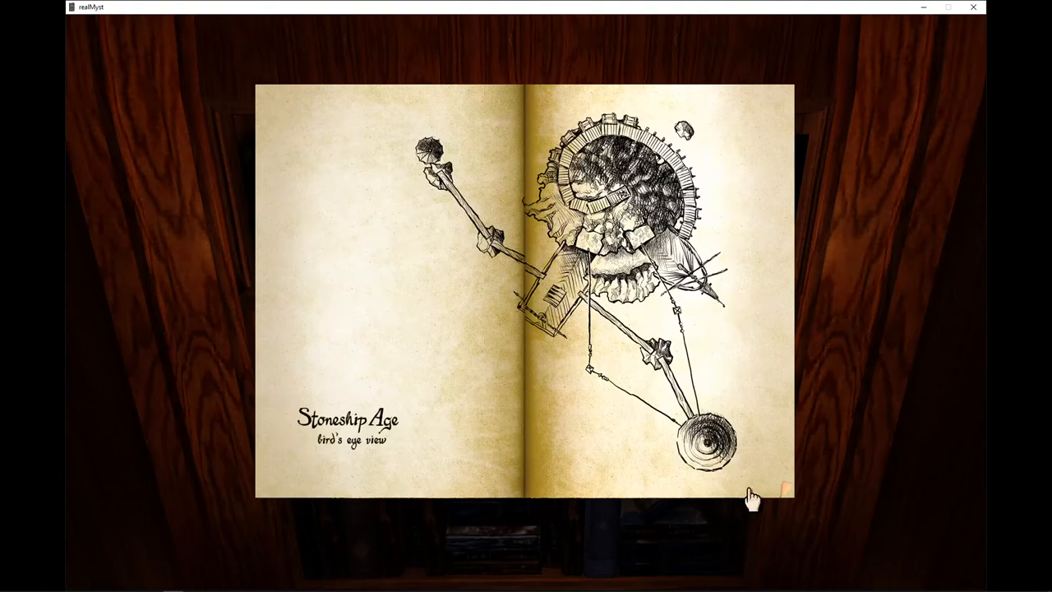
mouse_move(723, 435)
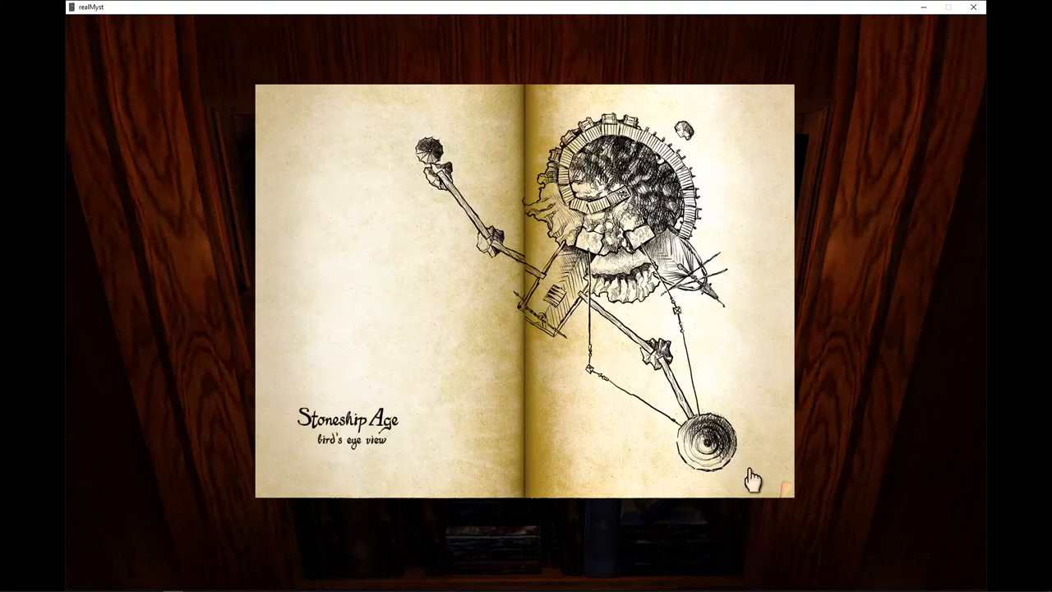
Turn to the full-page Stoneship Age bird's-eye view illustration
click(752, 479)
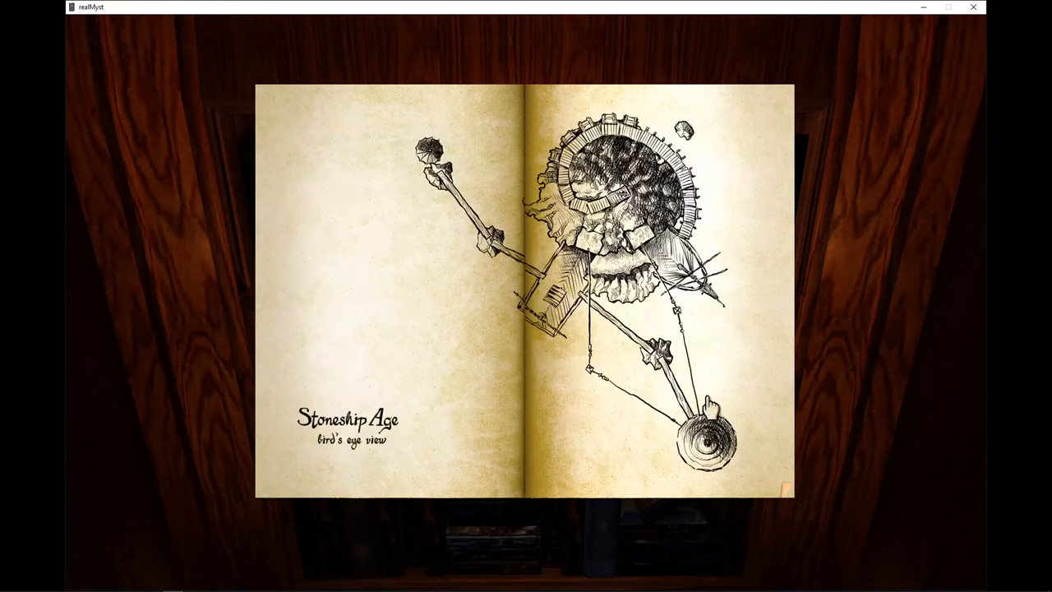
mouse_move(764, 480)
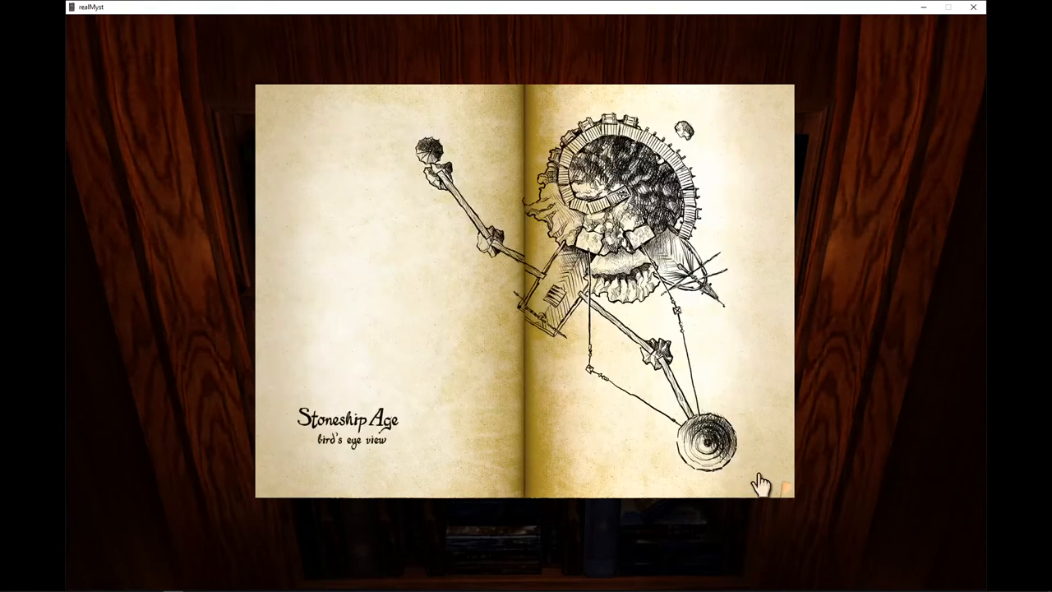
click(759, 480)
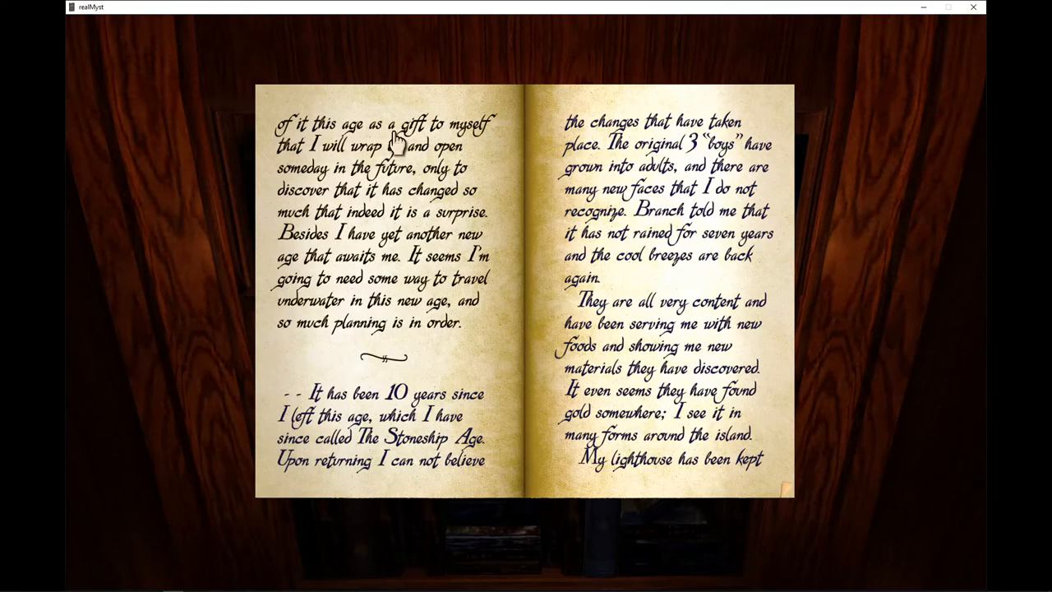
mouse_move(283, 145)
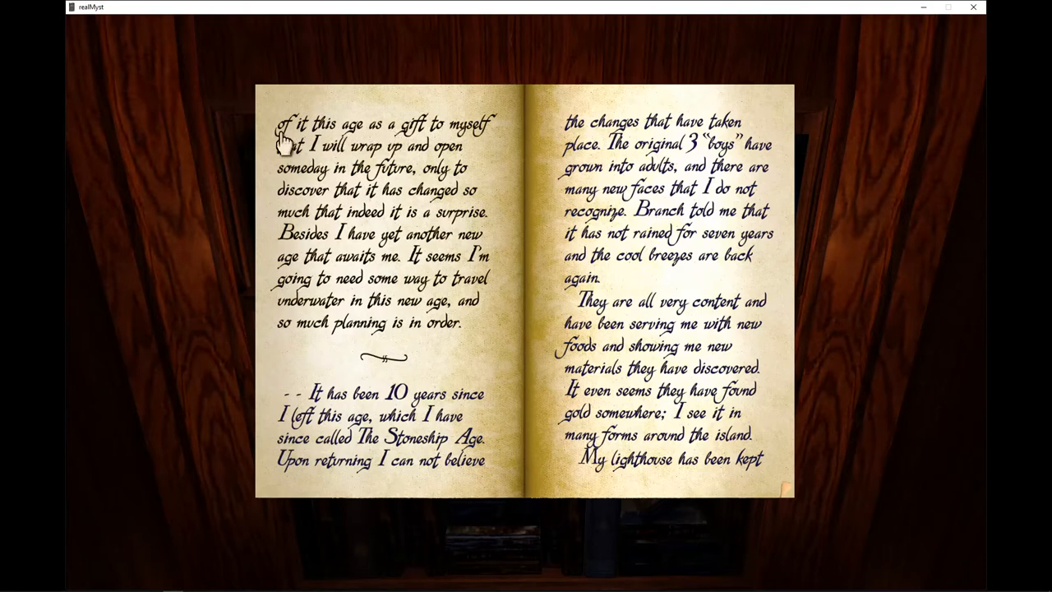
mouse_move(402, 144)
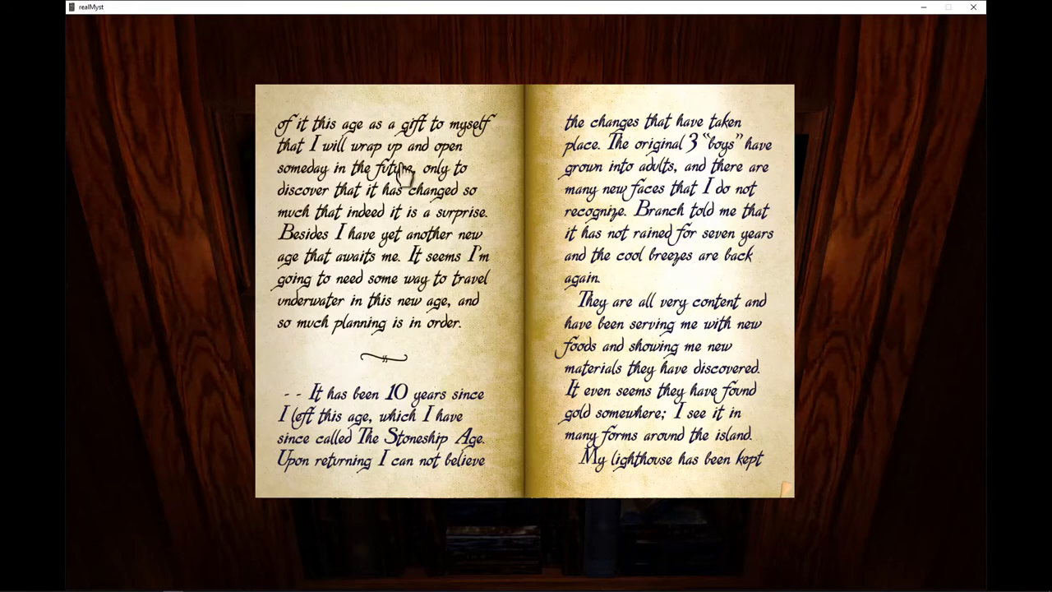
mouse_move(378, 189)
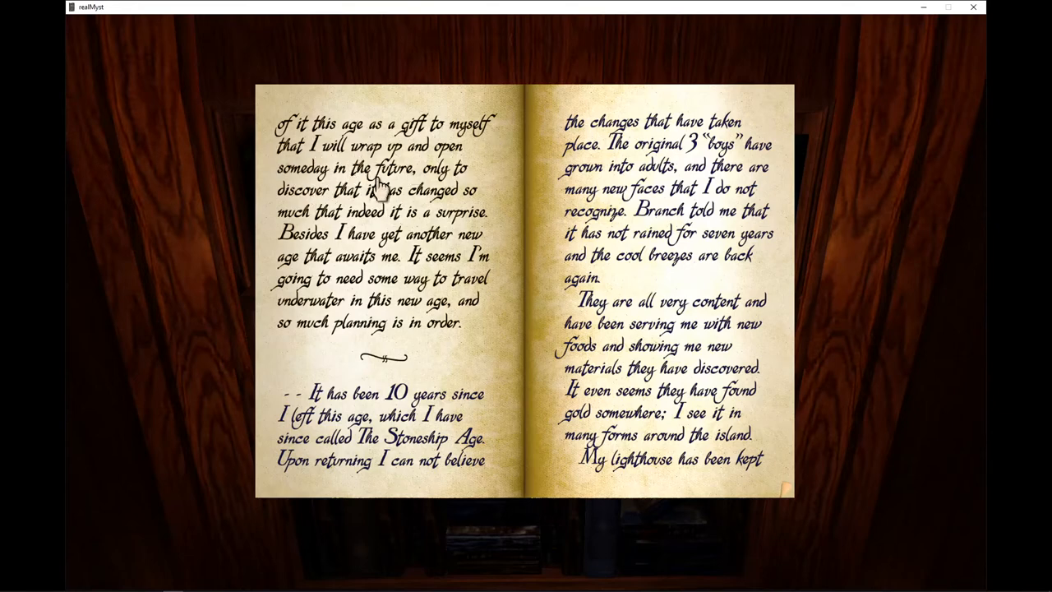
mouse_move(303, 203)
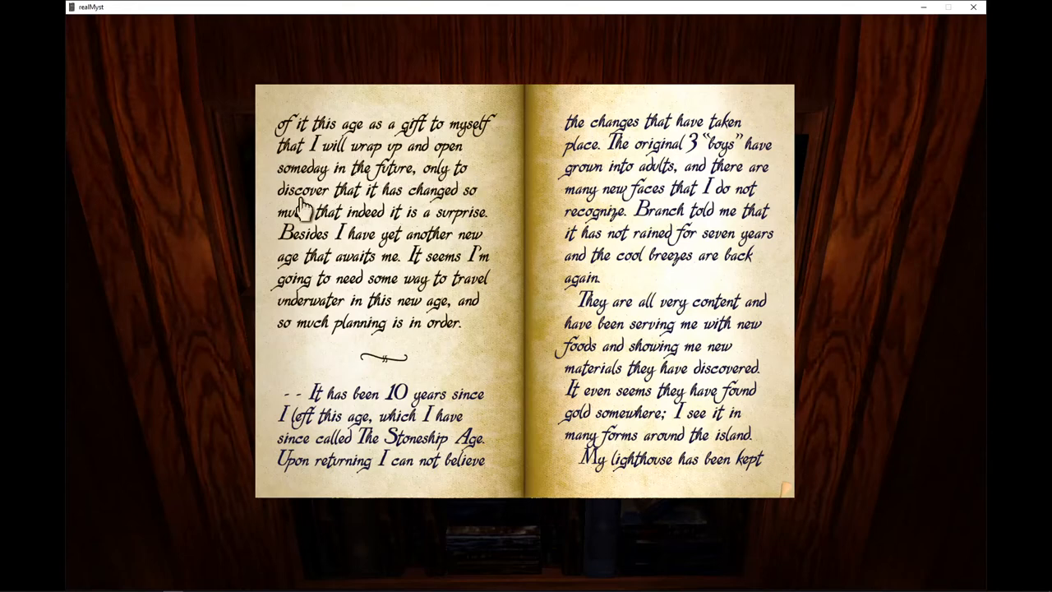
mouse_move(310, 236)
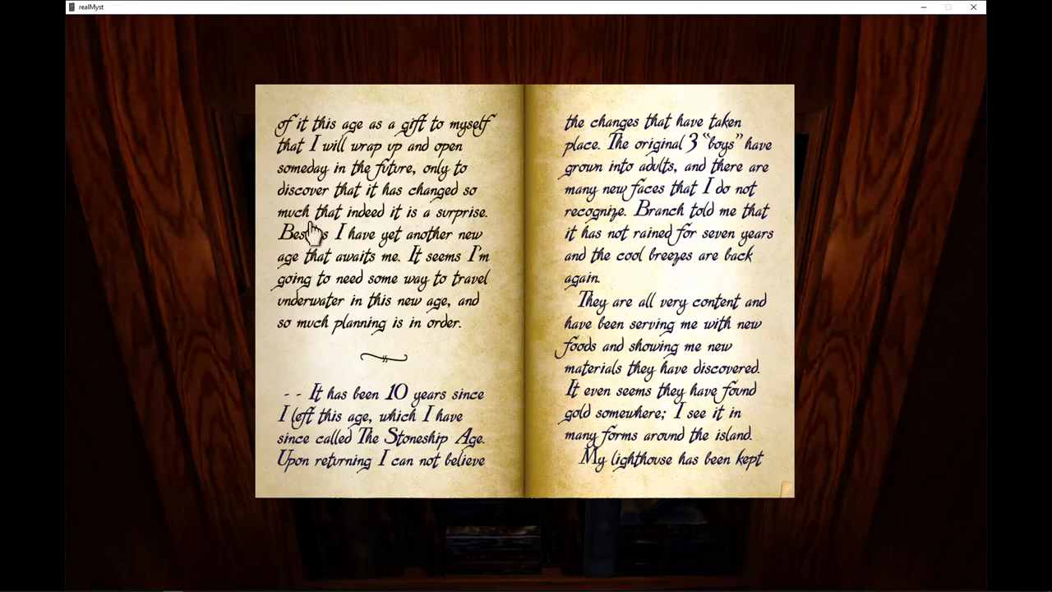
mouse_move(473, 222)
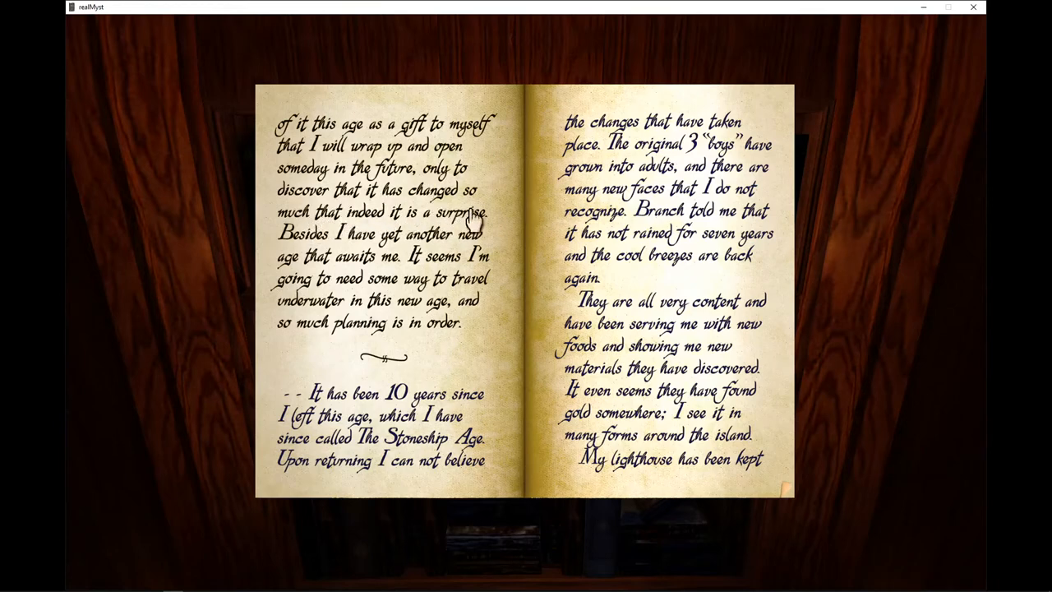
mouse_move(312, 321)
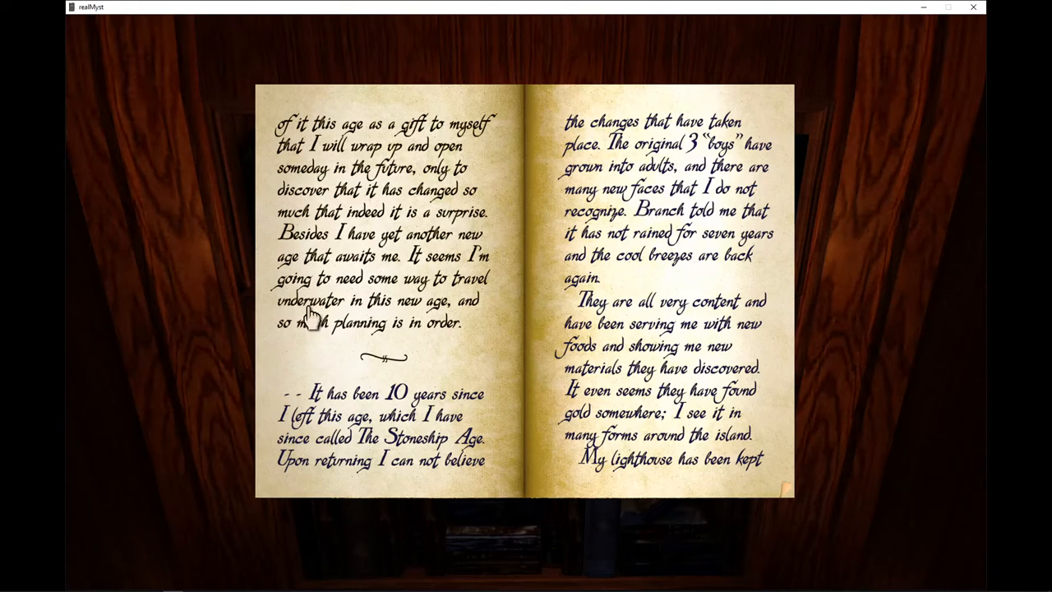
mouse_move(304, 253)
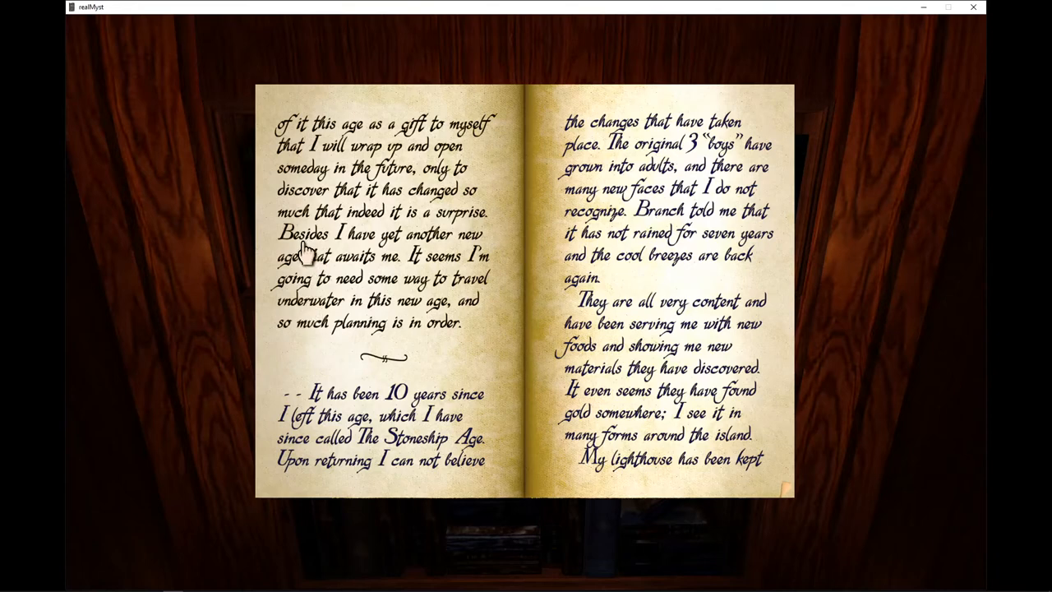
mouse_move(296, 276)
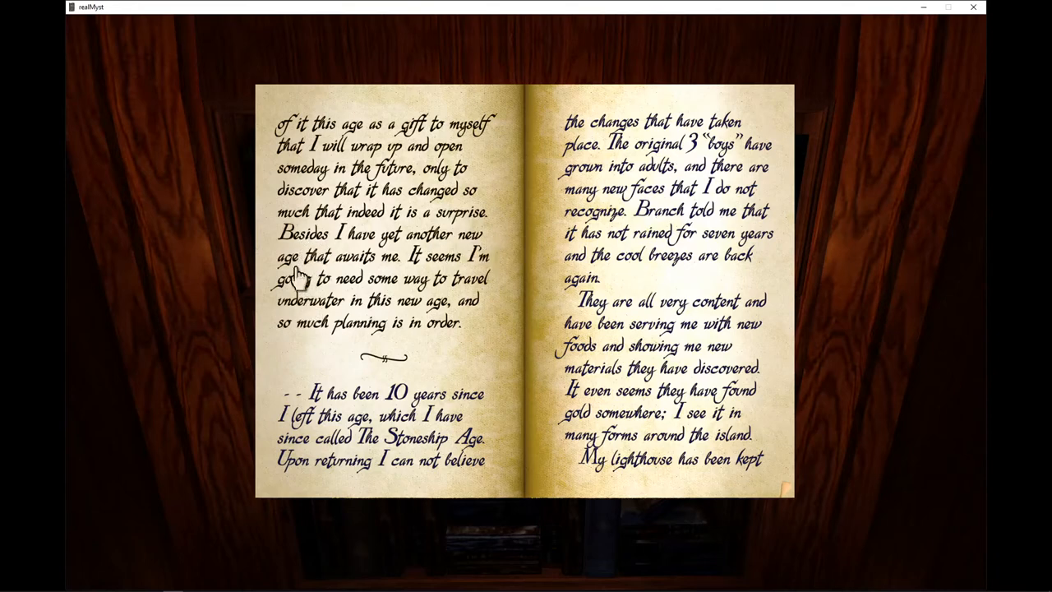
mouse_move(509, 276)
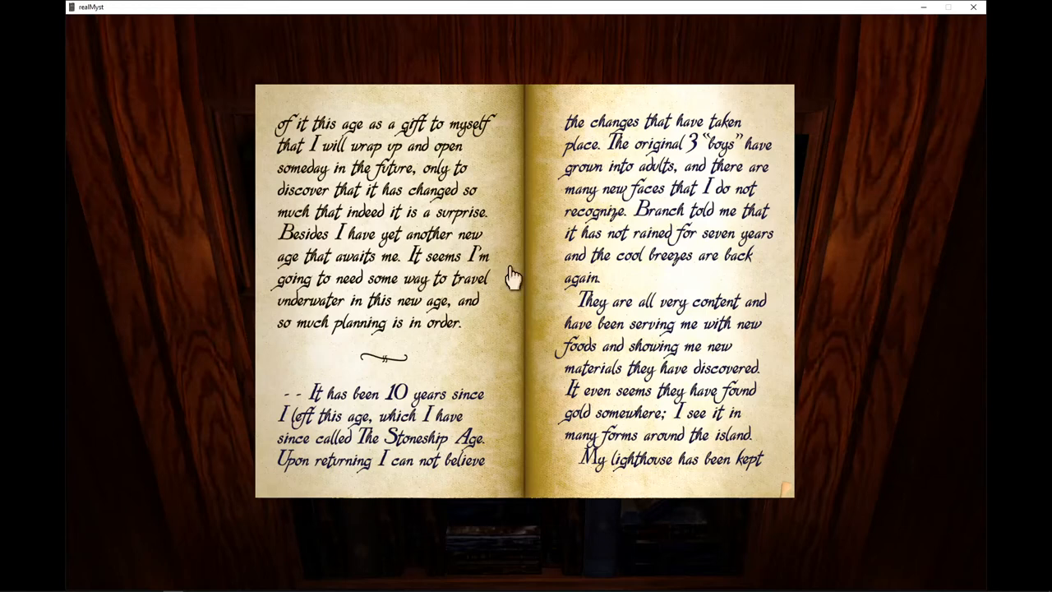
mouse_move(375, 296)
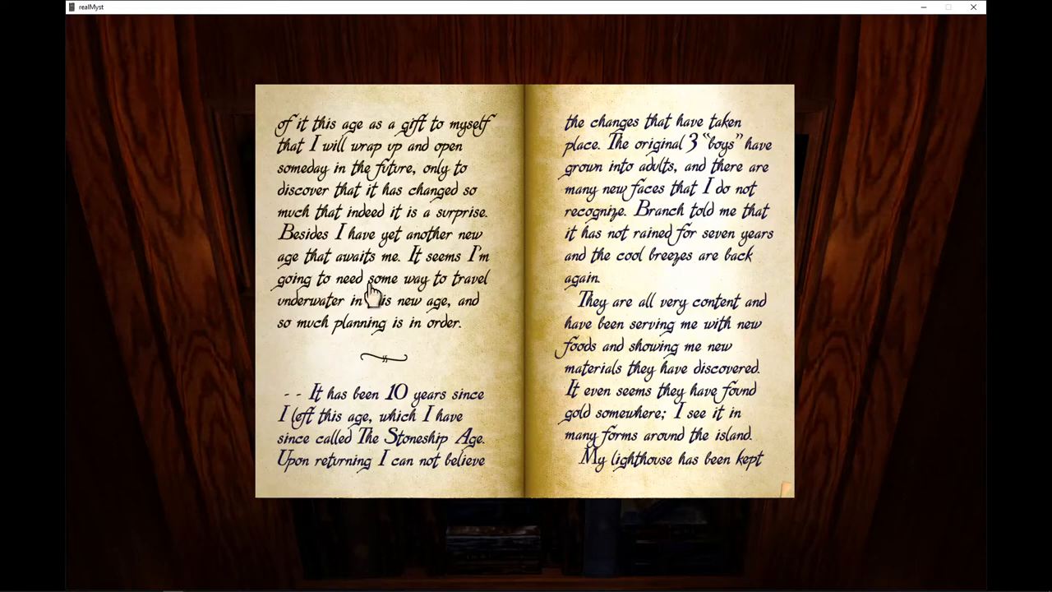
mouse_move(327, 327)
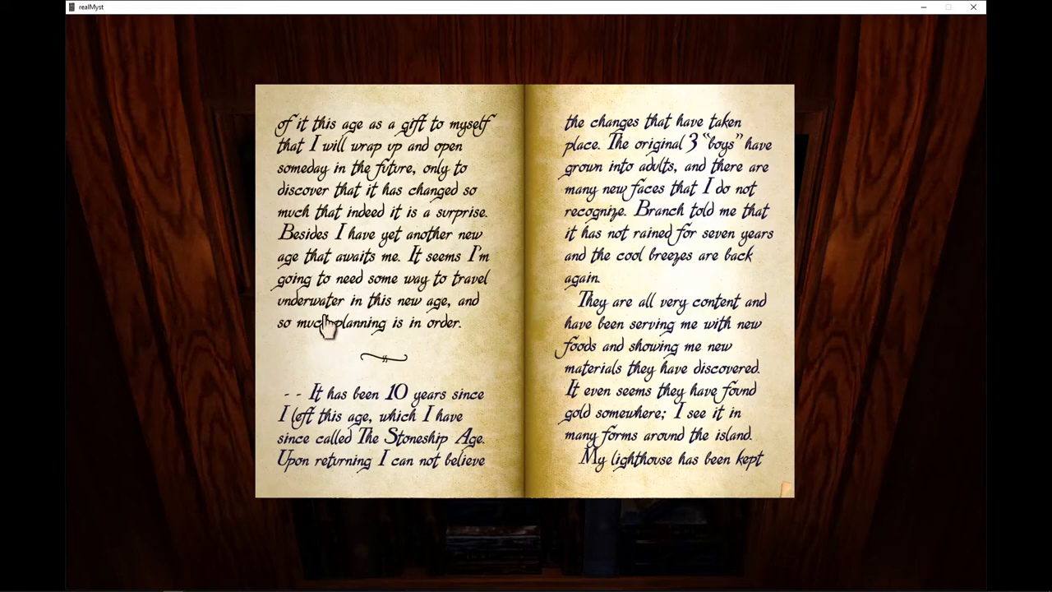
mouse_move(436, 345)
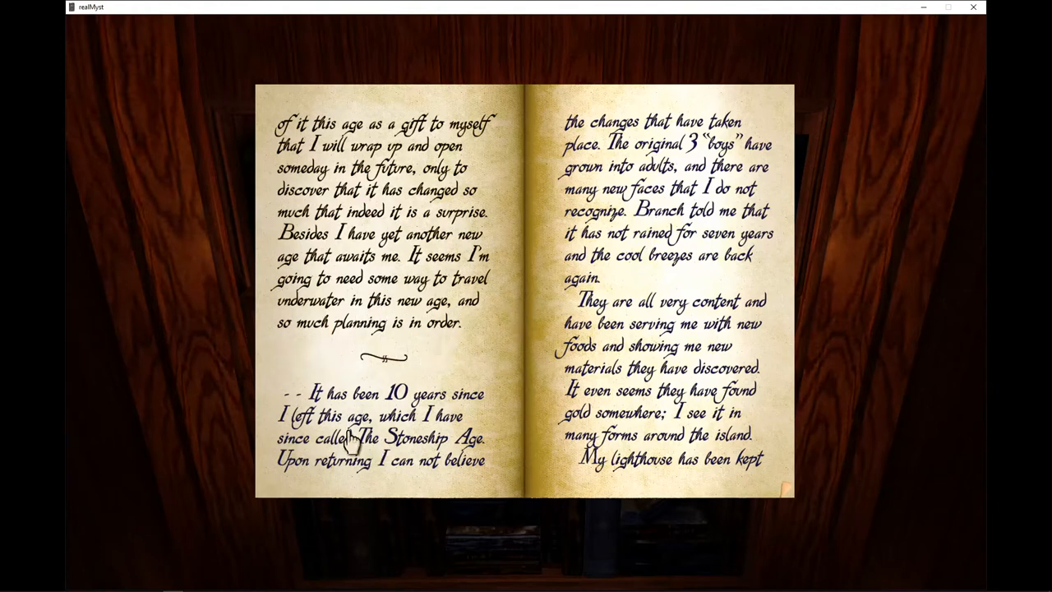
mouse_move(386, 431)
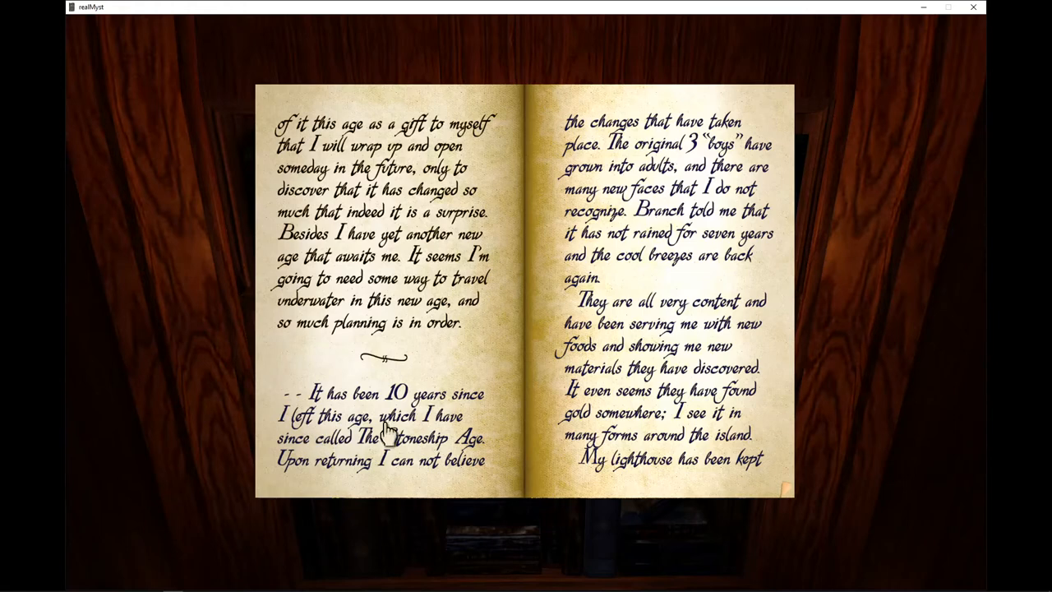
mouse_move(336, 457)
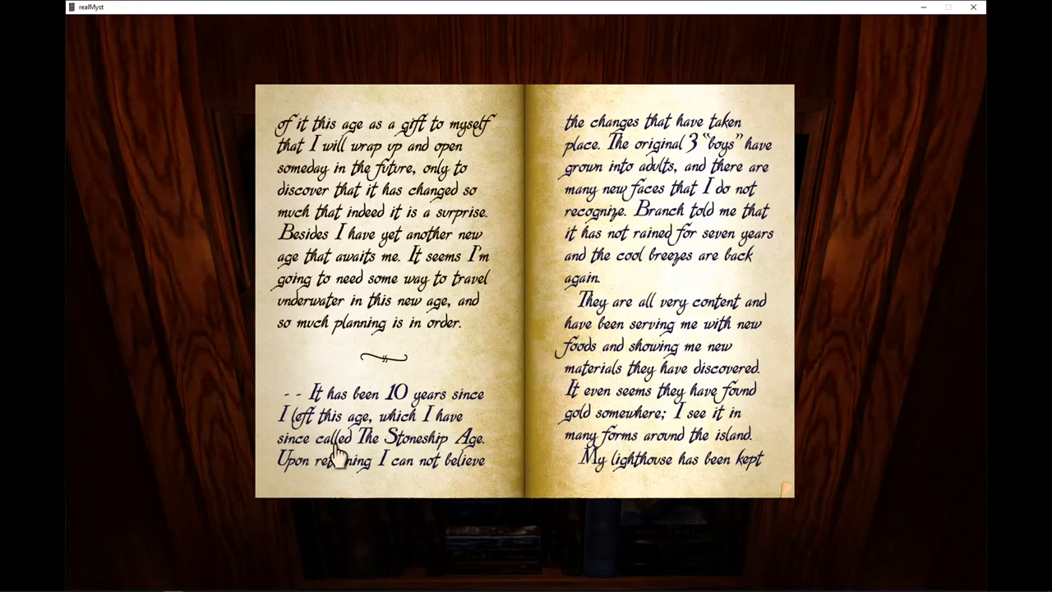
mouse_move(294, 480)
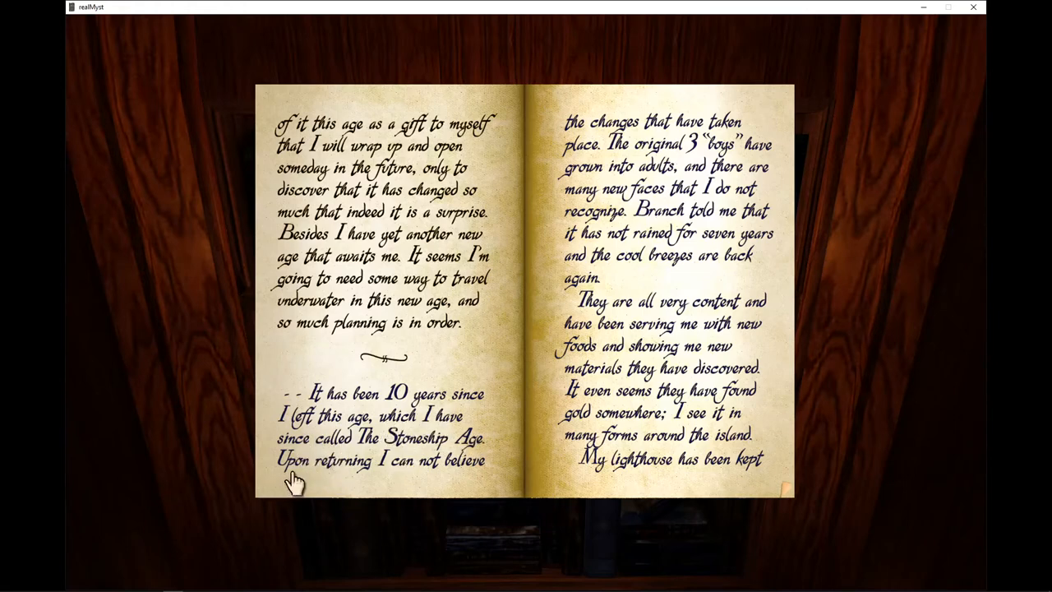
mouse_move(592, 152)
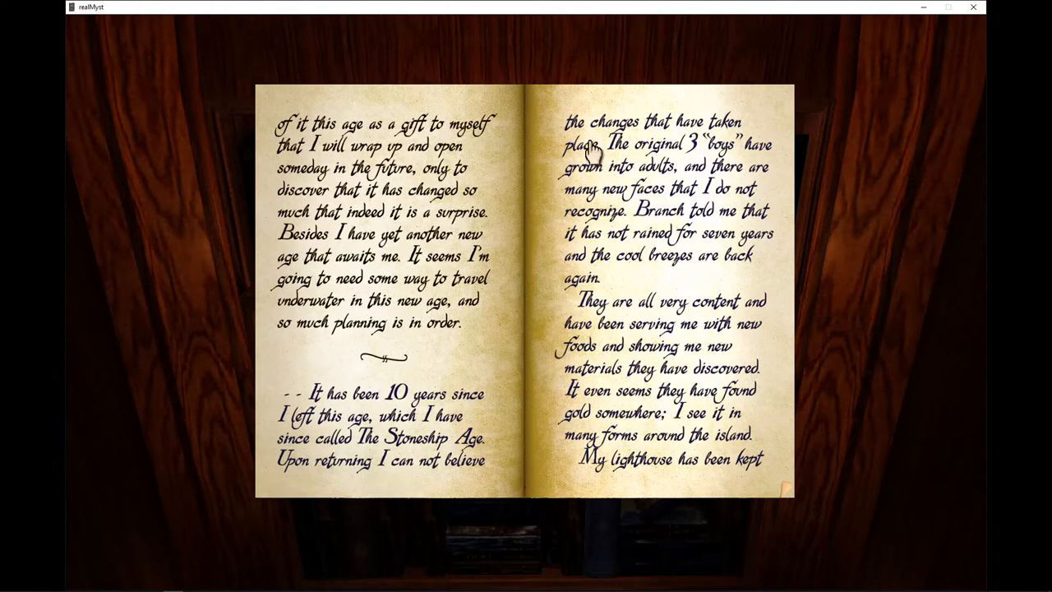
mouse_move(551, 179)
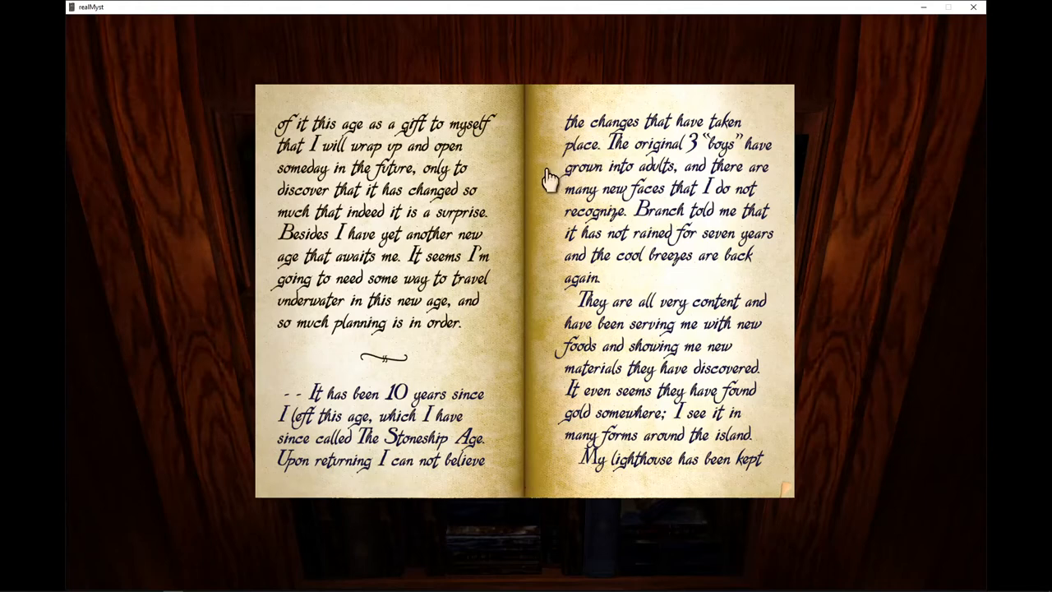
mouse_move(708, 148)
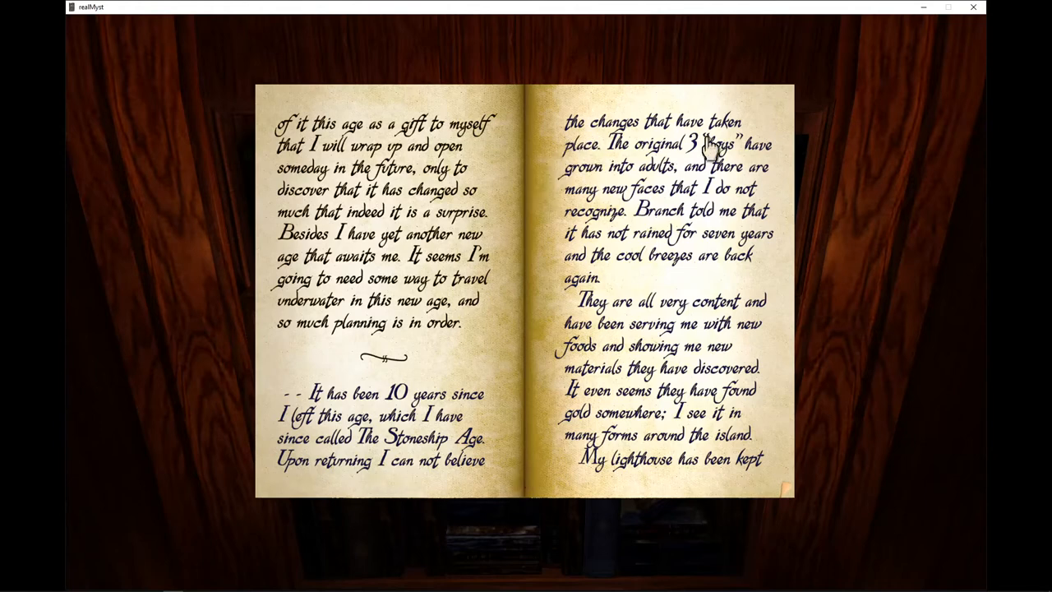
mouse_move(633, 194)
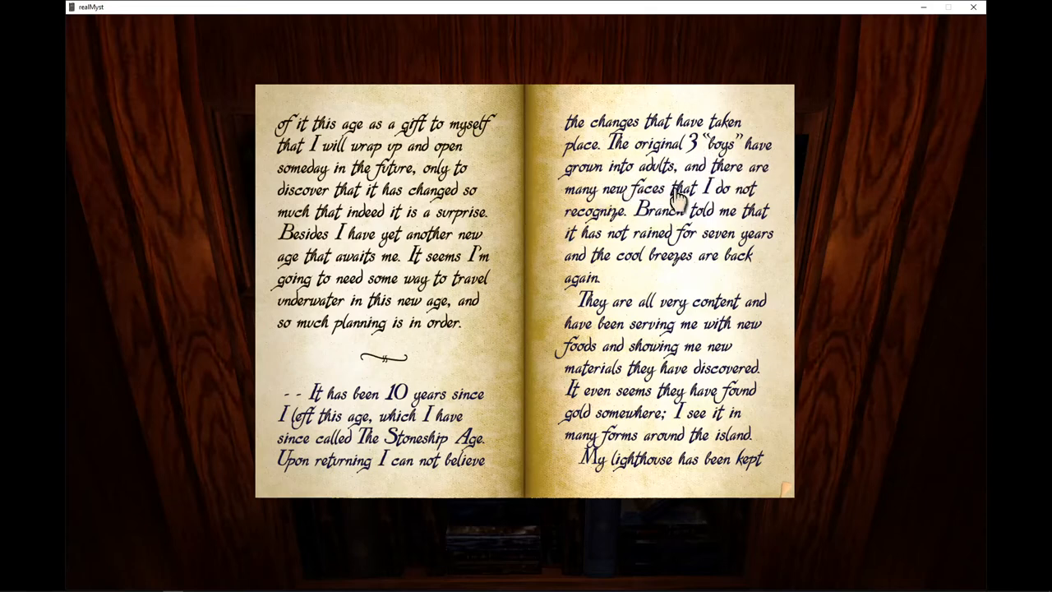
mouse_move(589, 234)
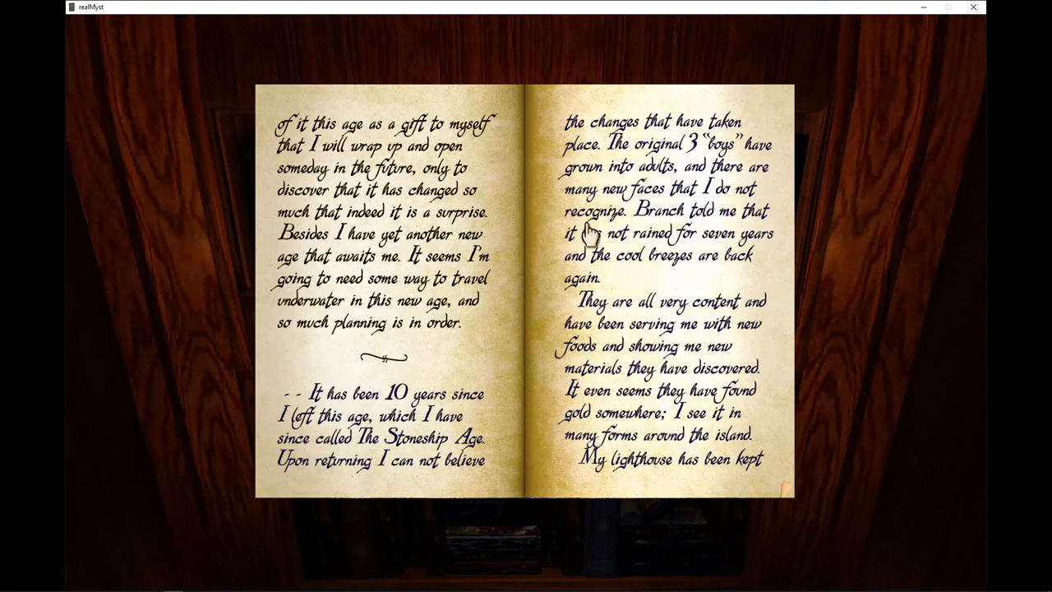
mouse_move(631, 246)
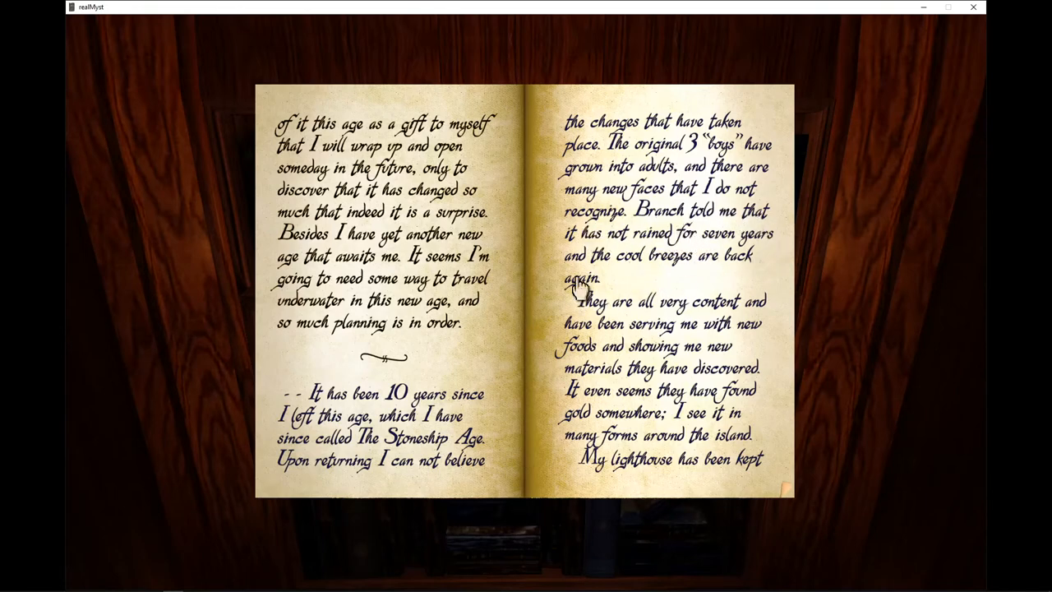
mouse_move(557, 337)
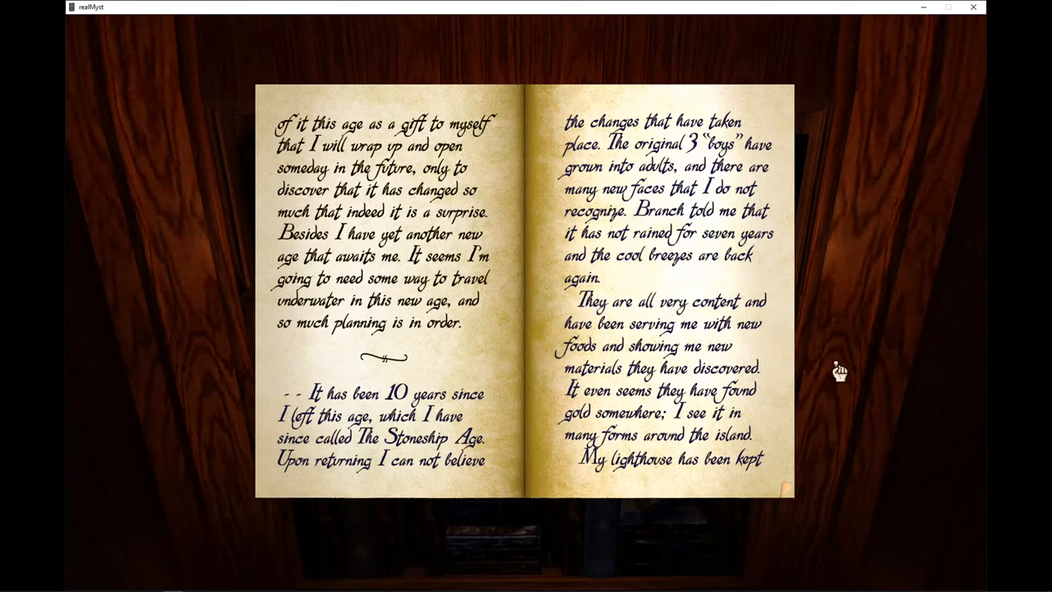
mouse_move(927, 335)
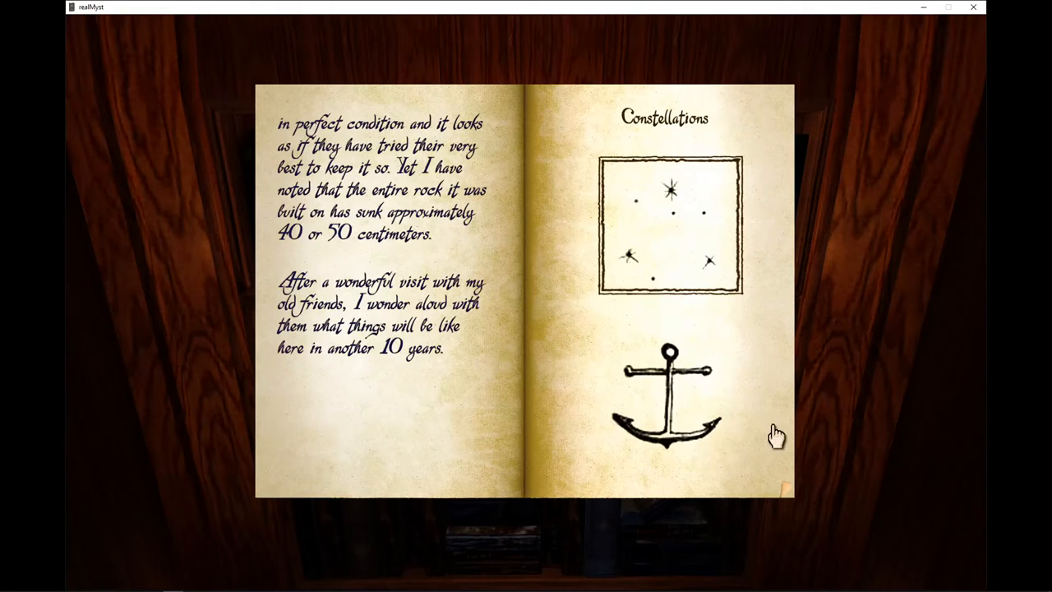
mouse_move(779, 437)
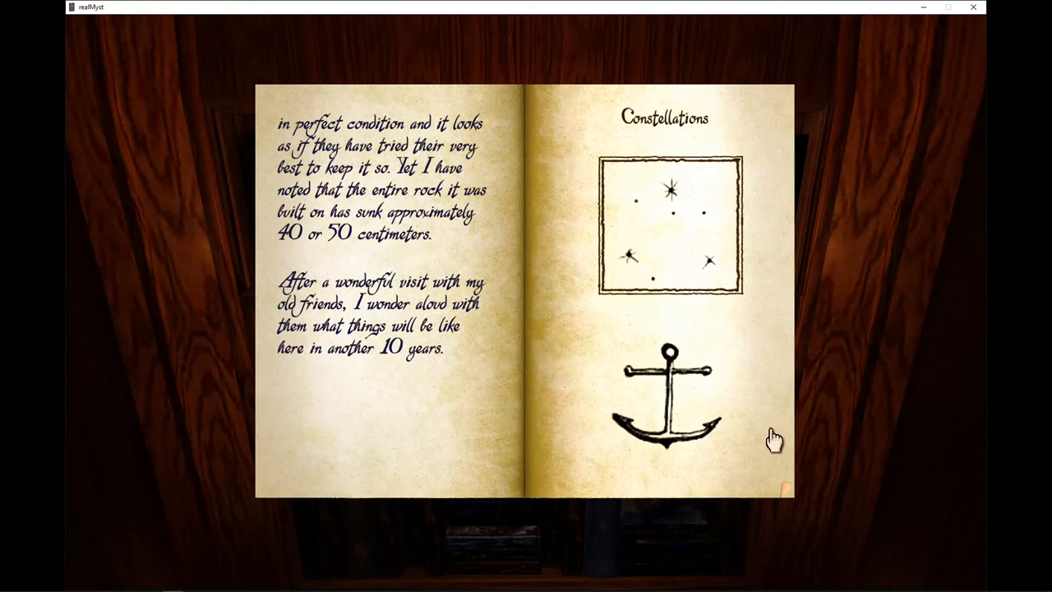
mouse_move(772, 443)
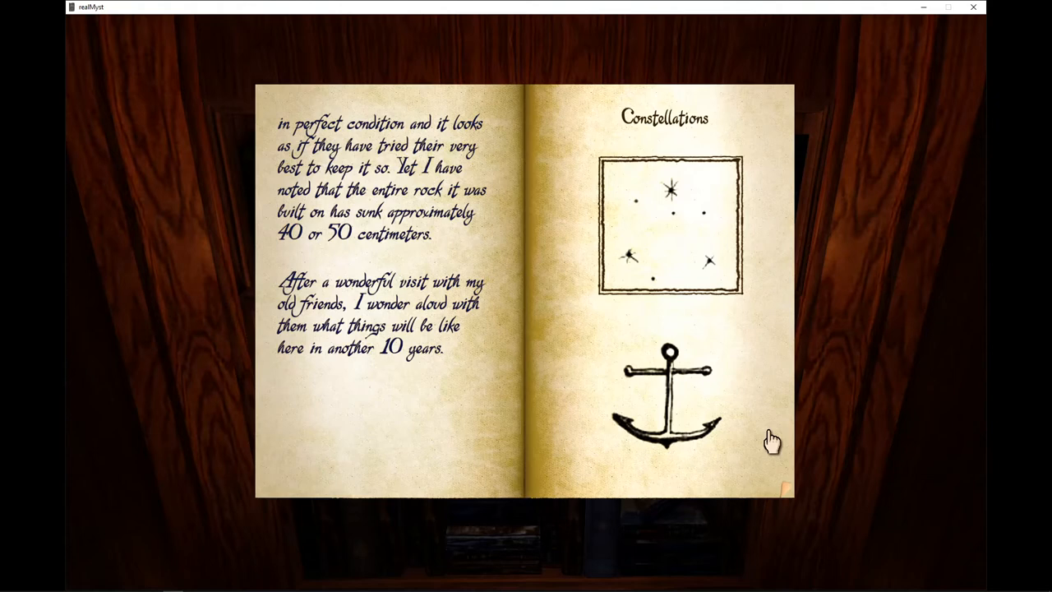
mouse_move(769, 446)
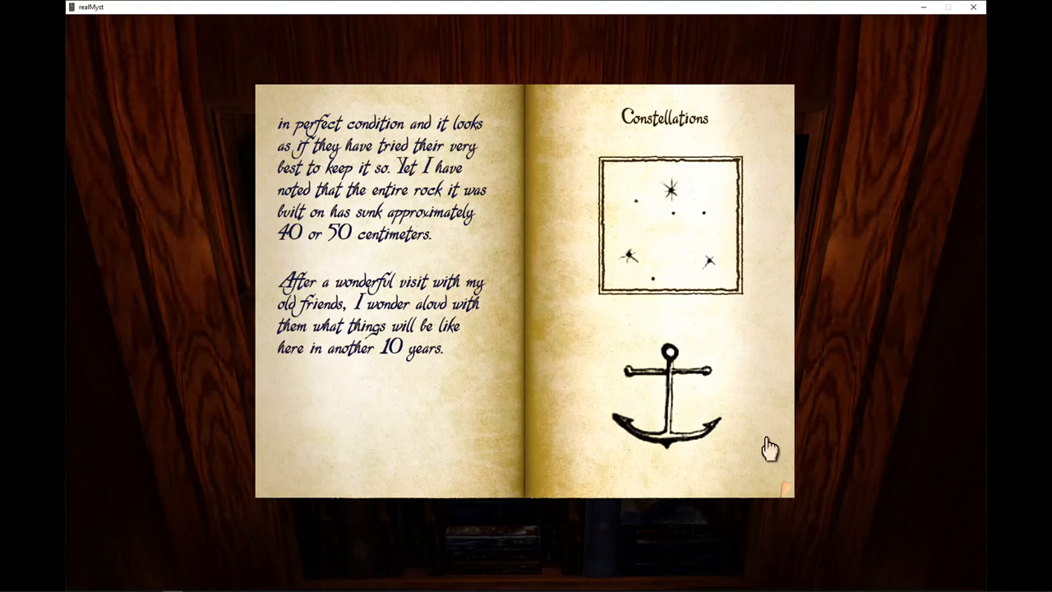
mouse_move(765, 442)
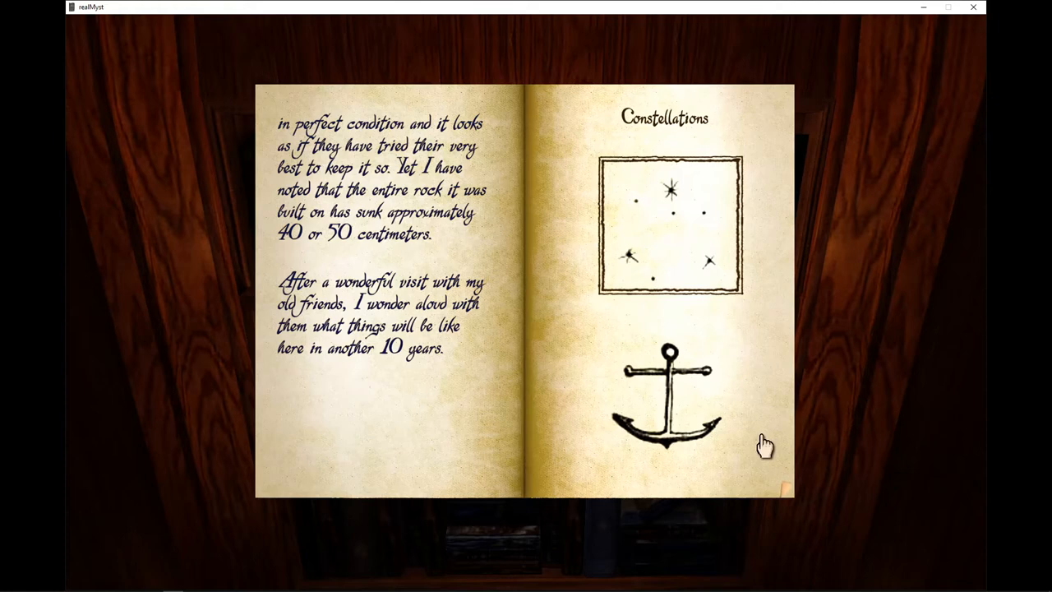
mouse_move(761, 447)
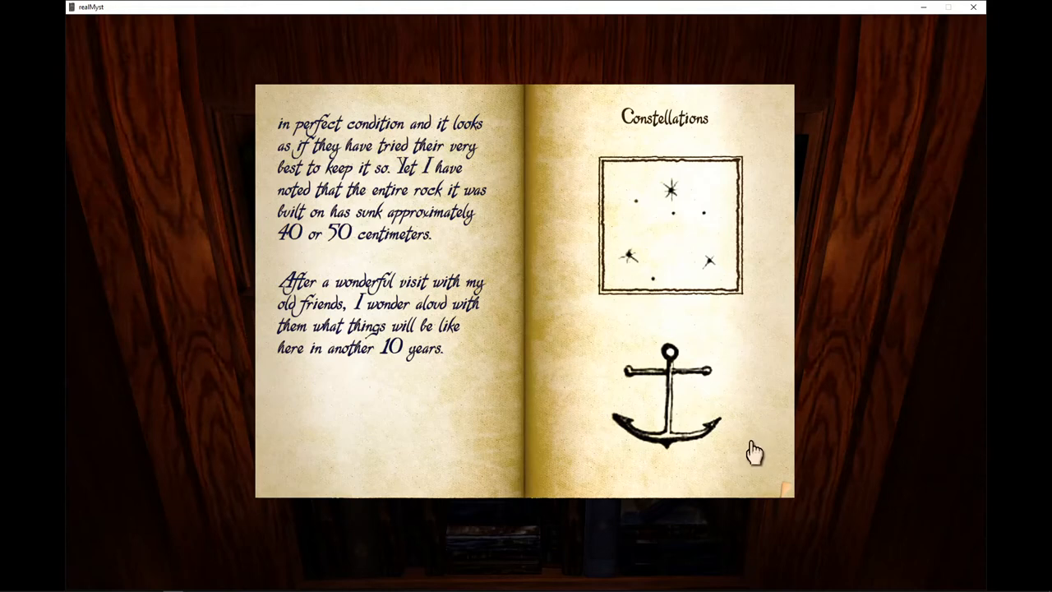
Flip through the eye, snake, arrow and bird constellation pages, then back to the anchor page
click(743, 452)
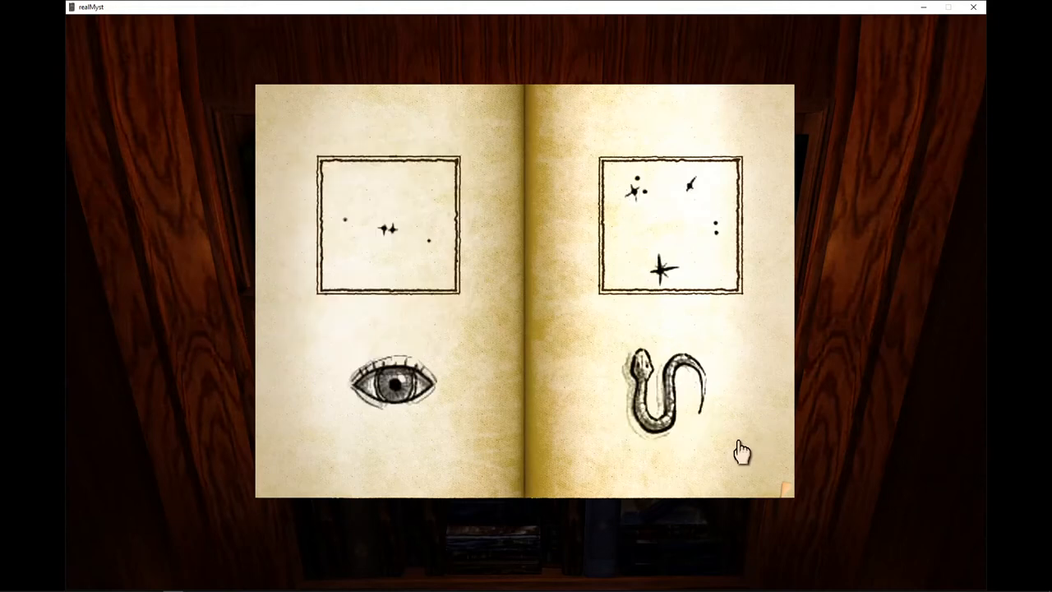
click(743, 450)
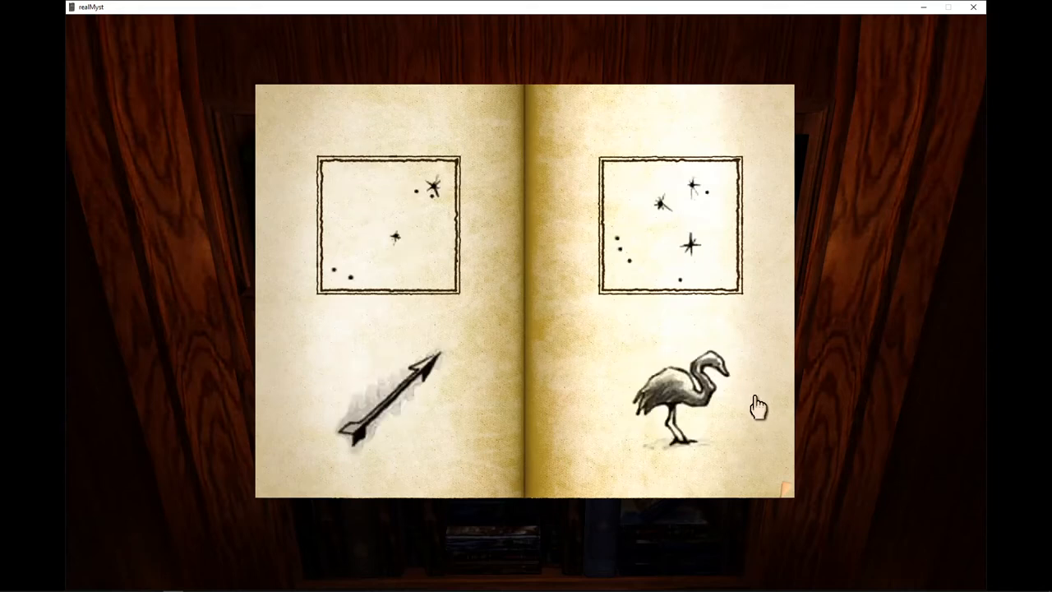
click(756, 404)
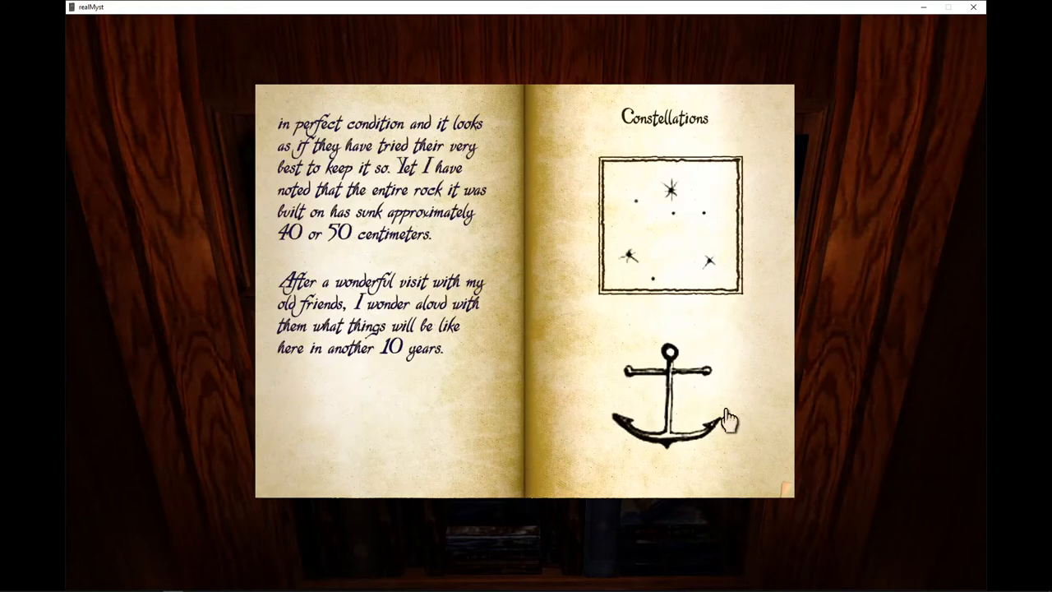
mouse_move(756, 403)
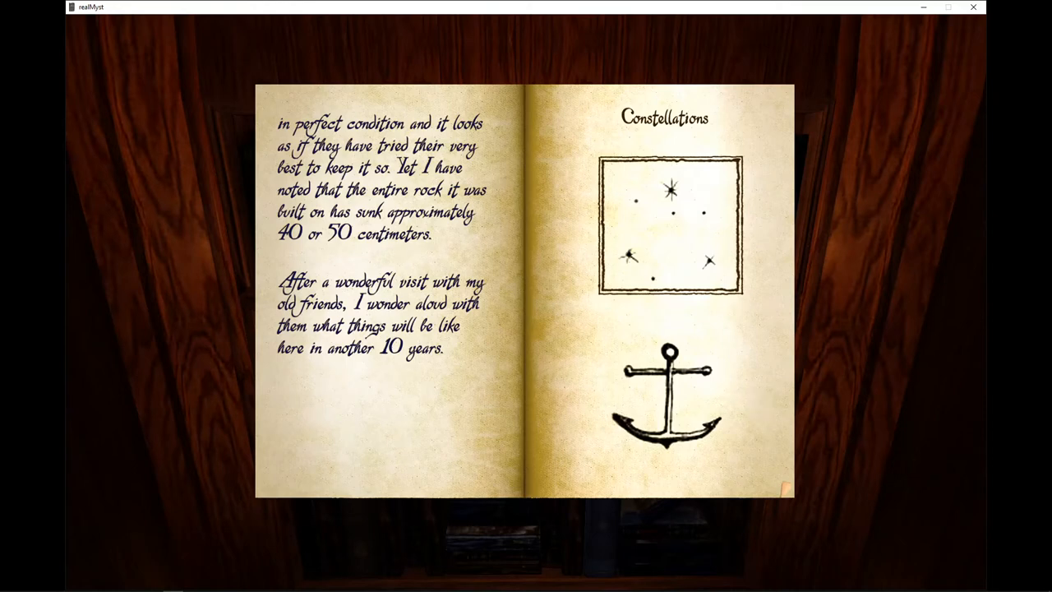
mouse_move(510, 391)
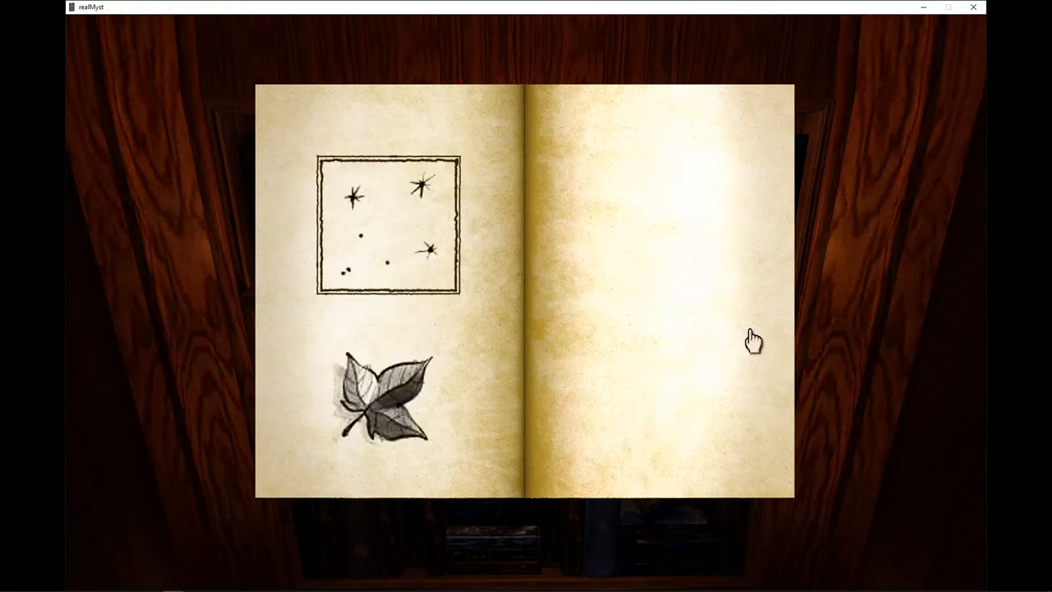
mouse_move(396, 211)
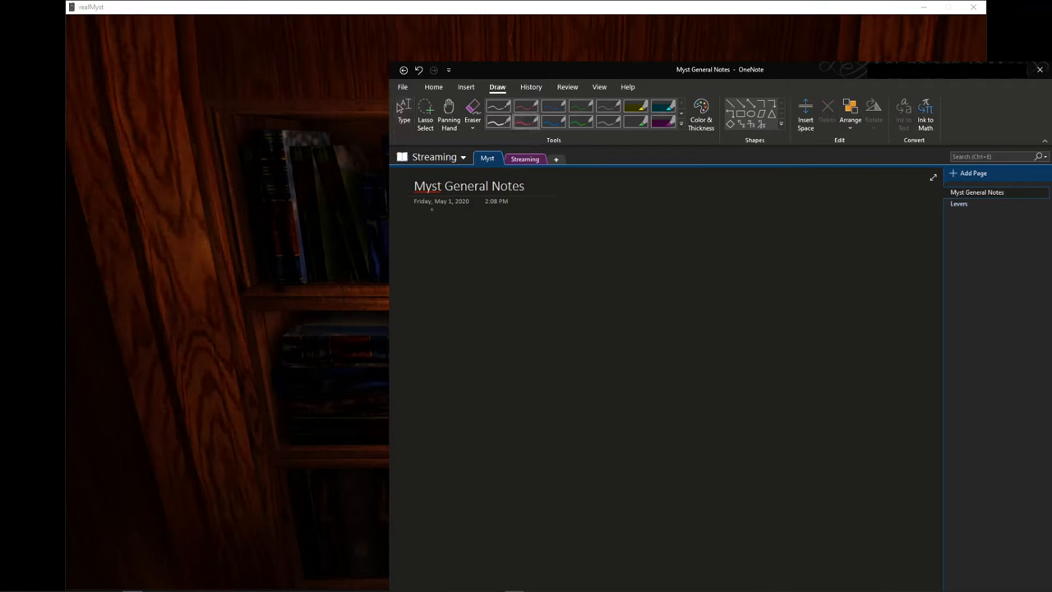
Add the note 'Constellations are in Stone Ship Age Book' on the Myst General Notes page
drag(424, 222, 435, 213)
text(Constilations are in S)
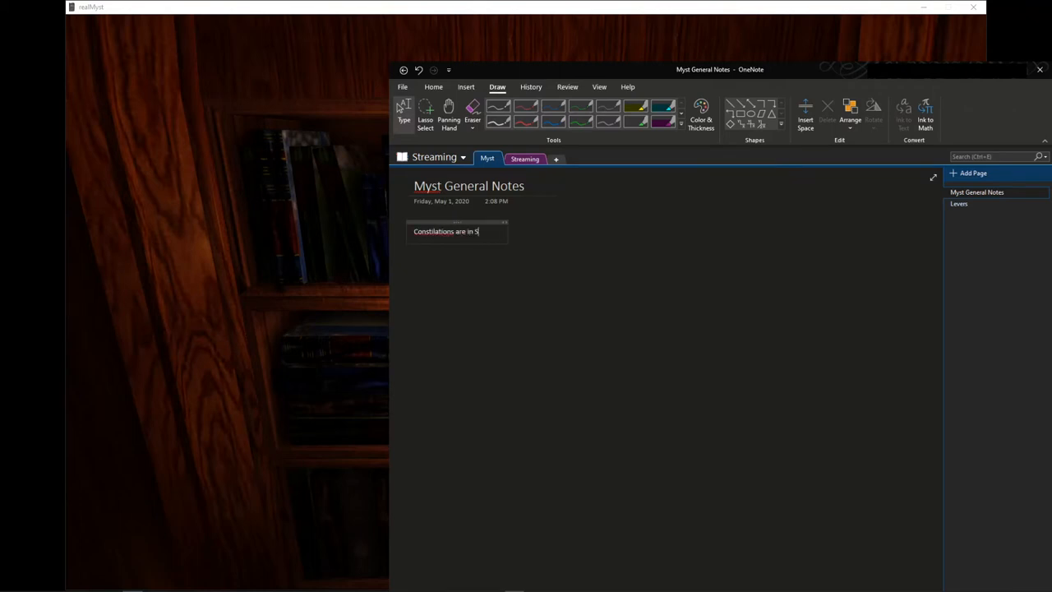
text(tone)
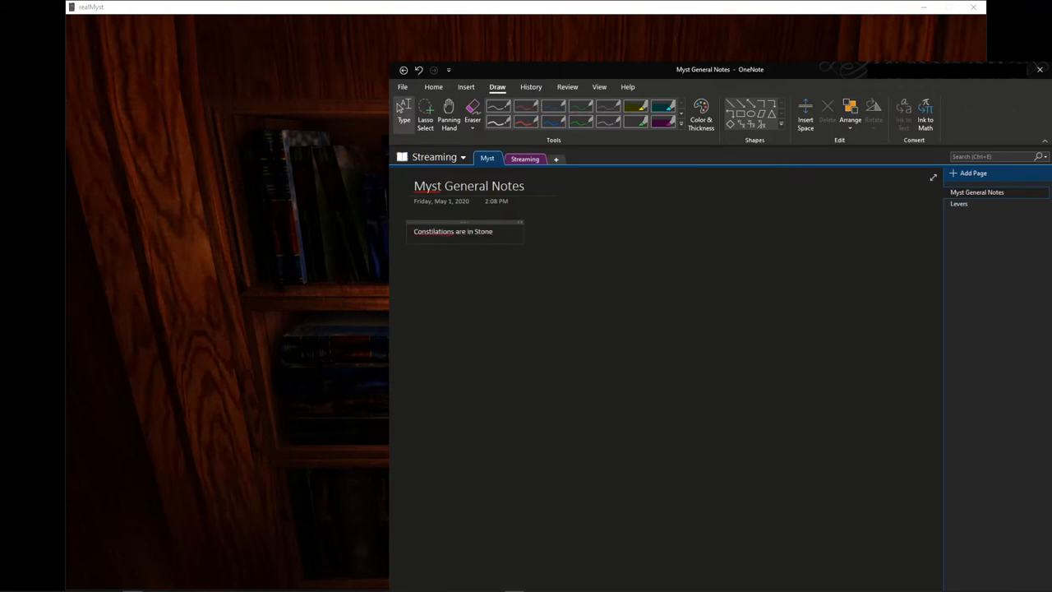
text(Ship Age Book)
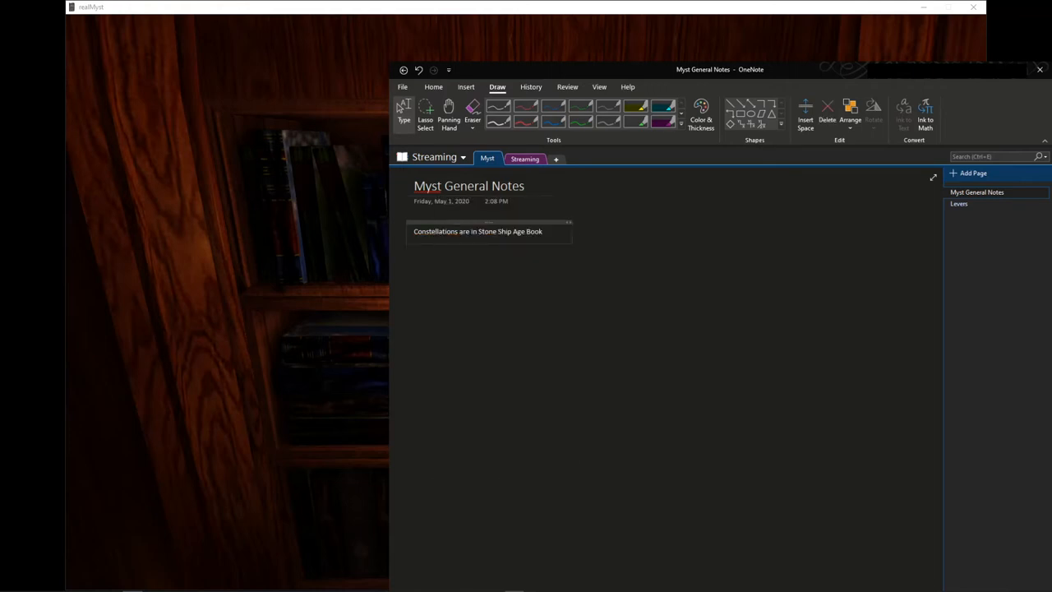
click(611, 224)
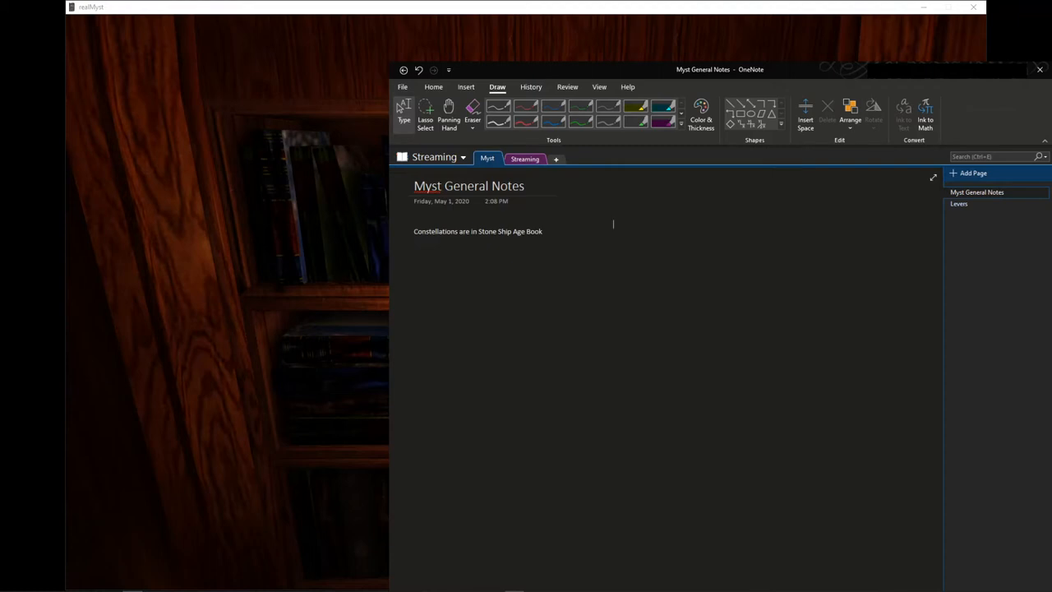
key(alt)
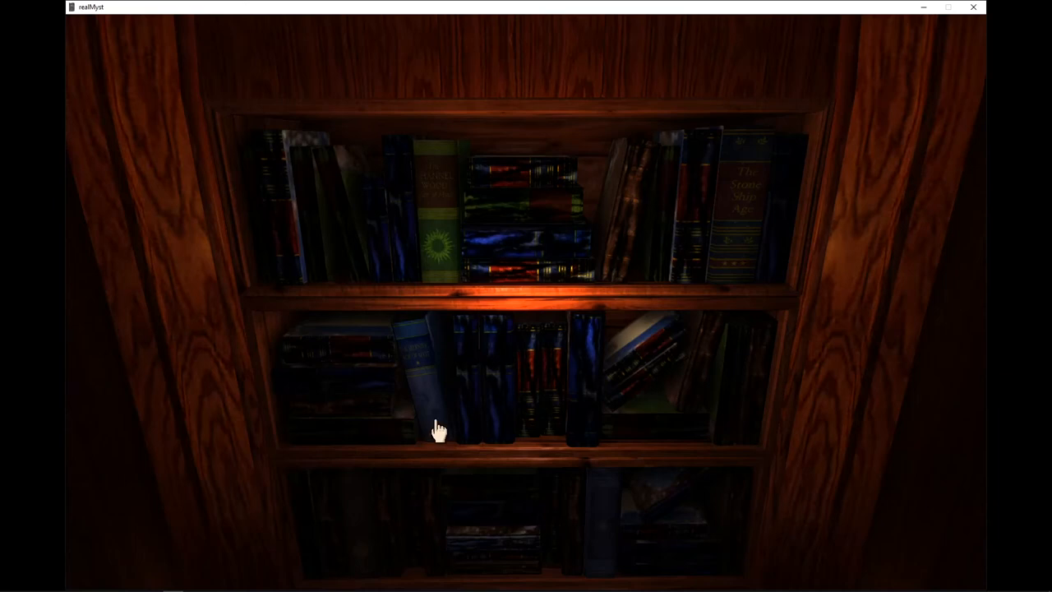
mouse_move(436, 428)
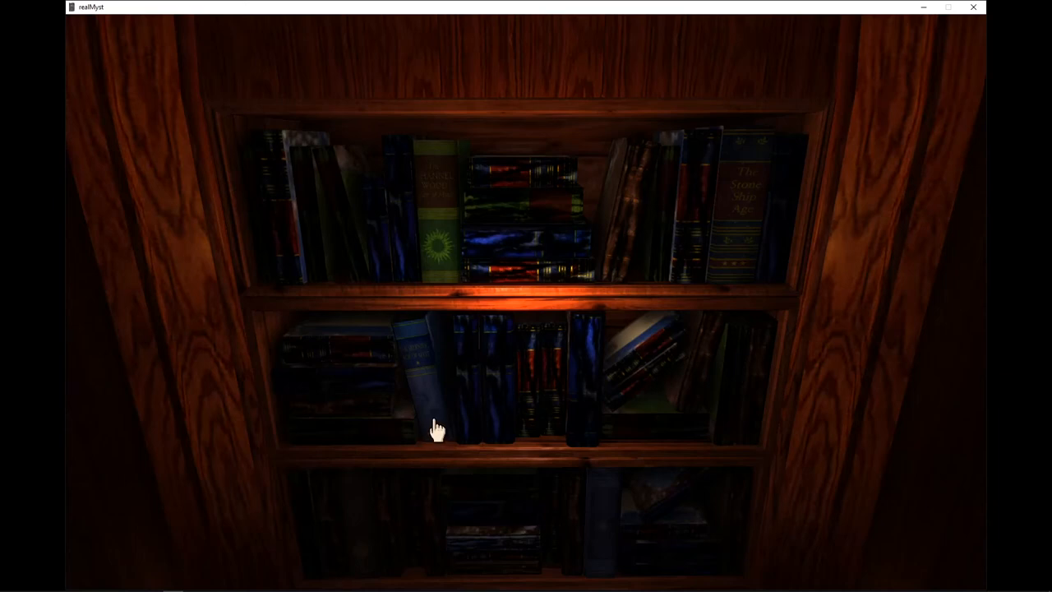
mouse_move(444, 414)
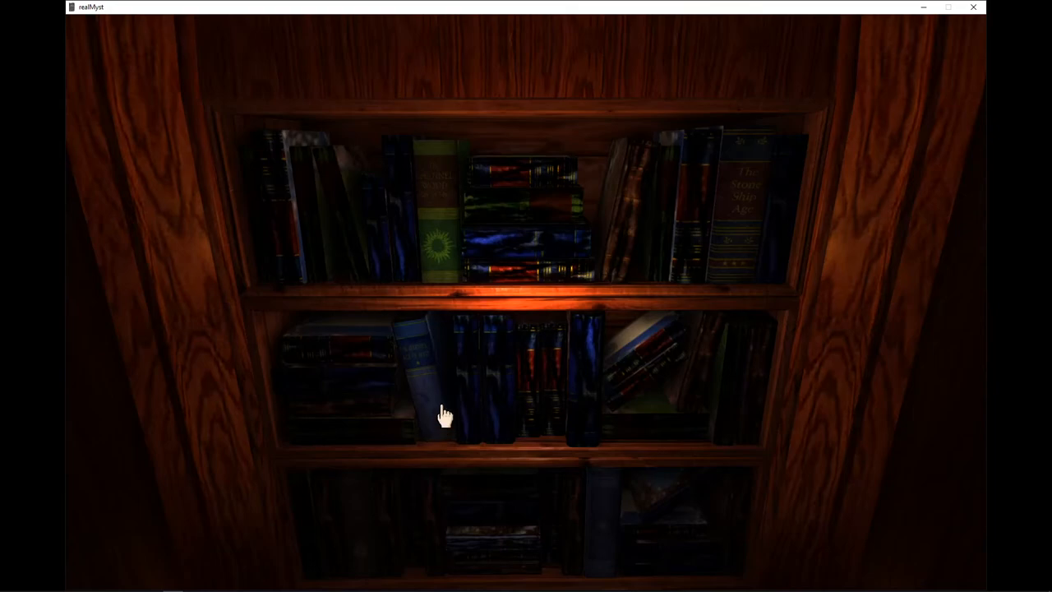
Open a journal from the middle bookshelf to its first entry about an uninhabited age
click(443, 414)
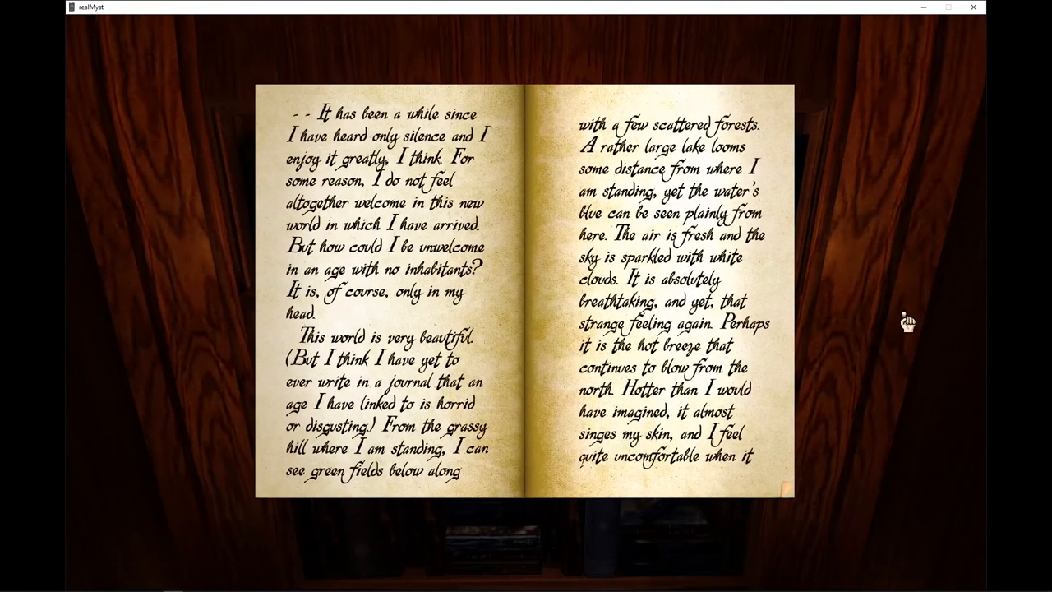
mouse_move(917, 315)
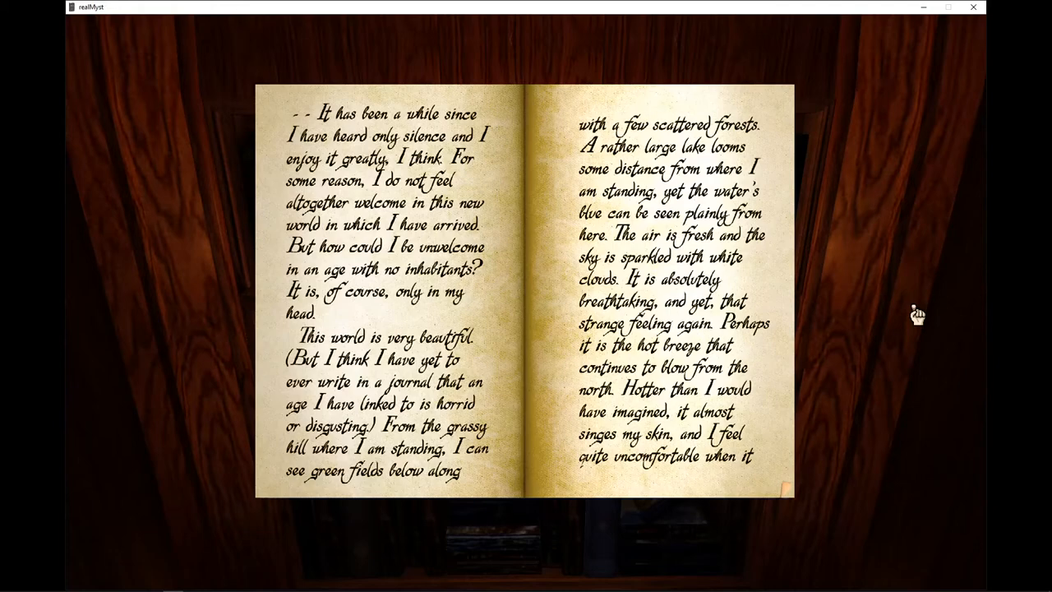
mouse_move(772, 288)
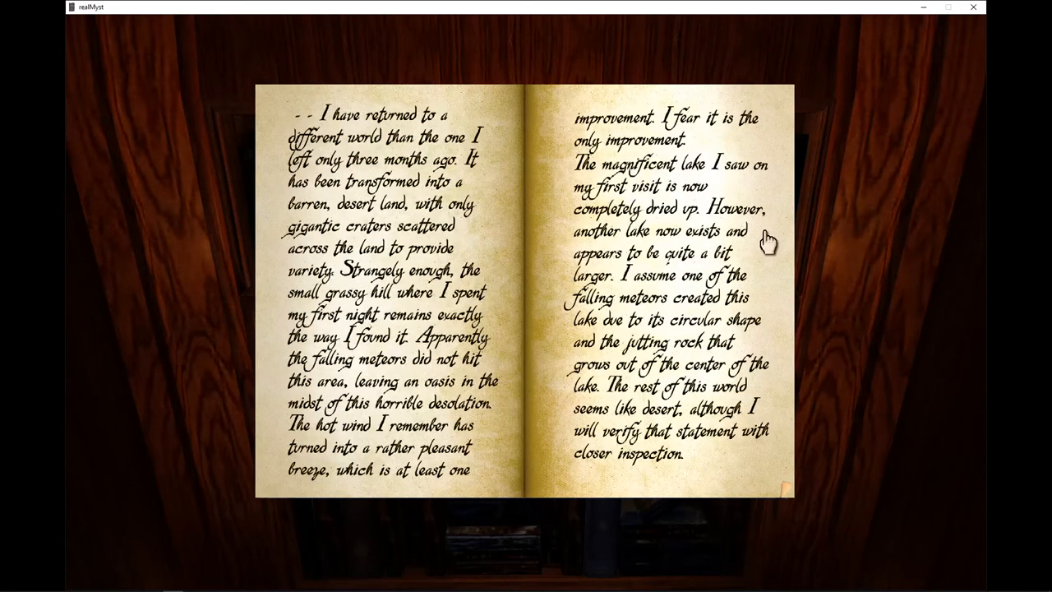
mouse_move(851, 217)
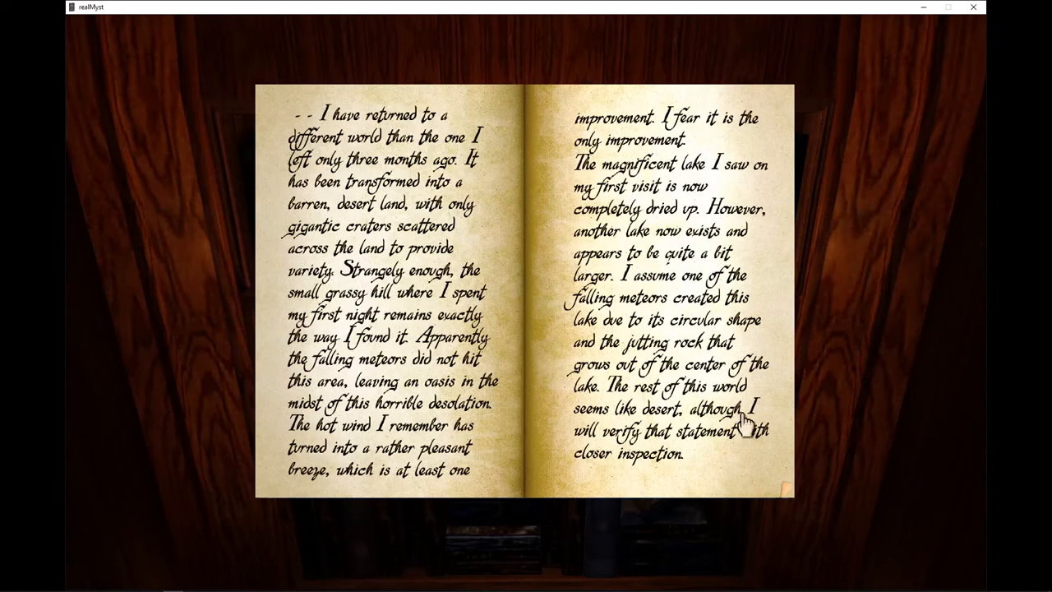
Turn through the chasm-and-cave entry to the raw-materials and tools spread
click(747, 419)
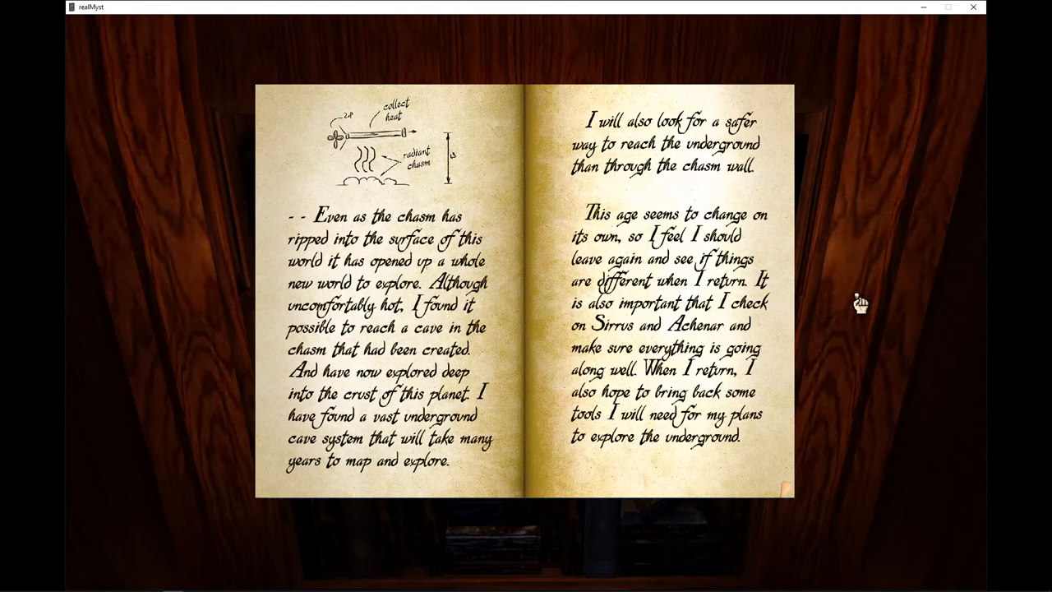
click(756, 321)
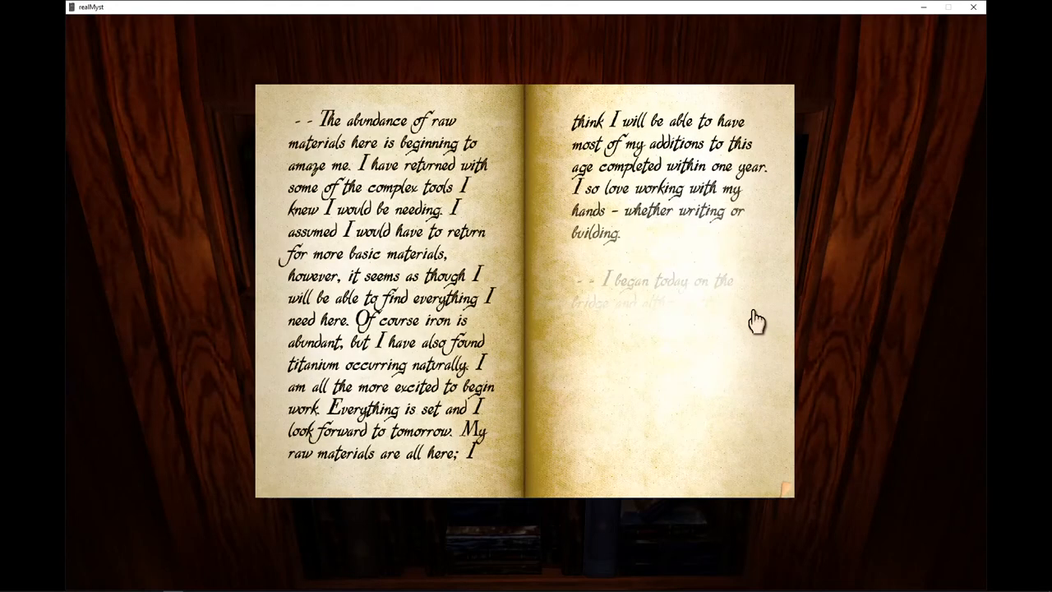
mouse_move(720, 384)
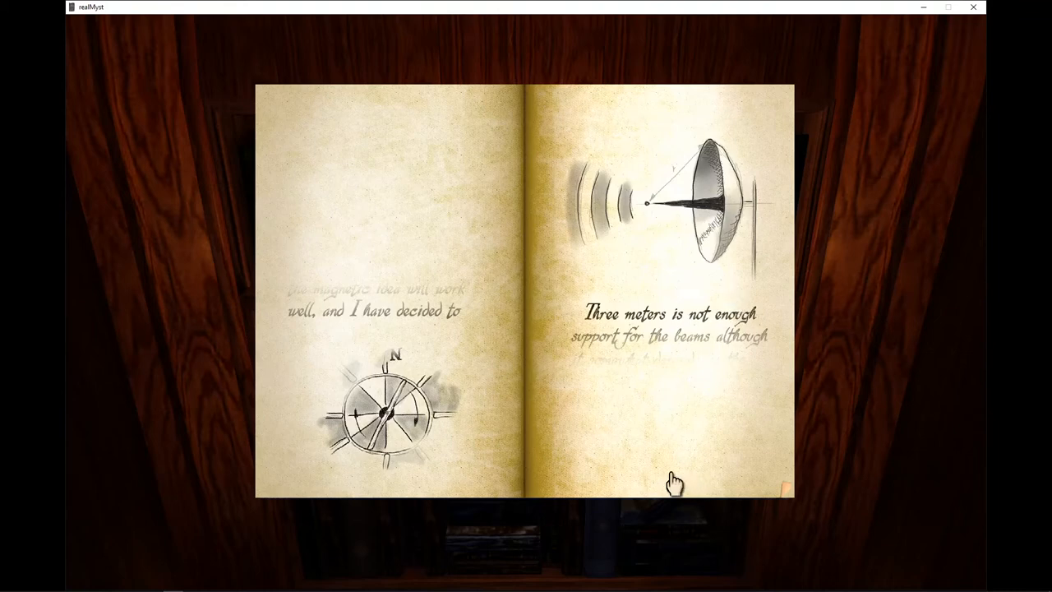
mouse_move(671, 463)
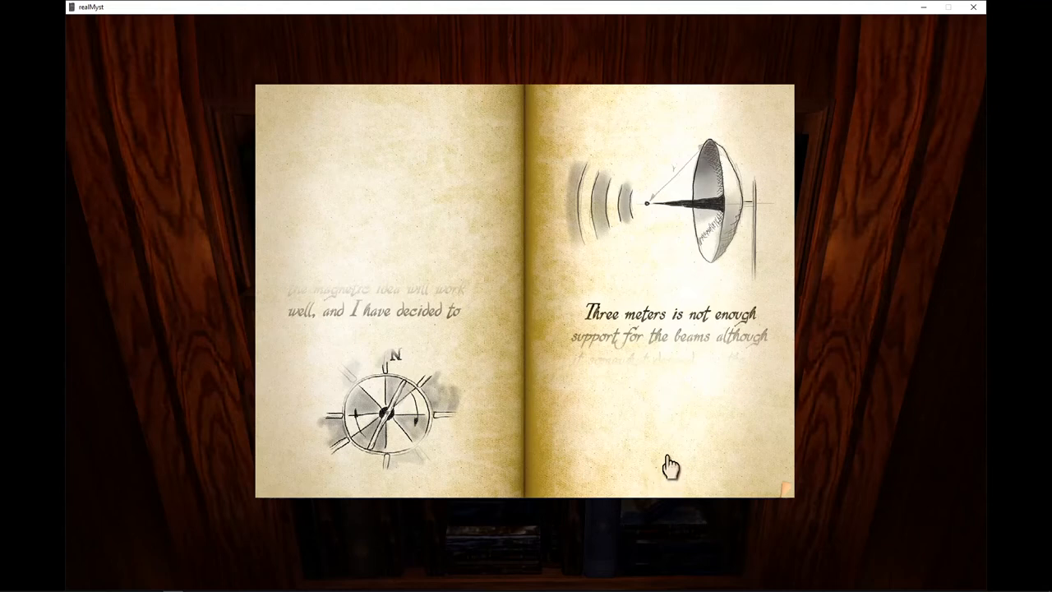
Advance past the compass and beam-support sketches to the rocket-shaped vessel drawing
click(670, 464)
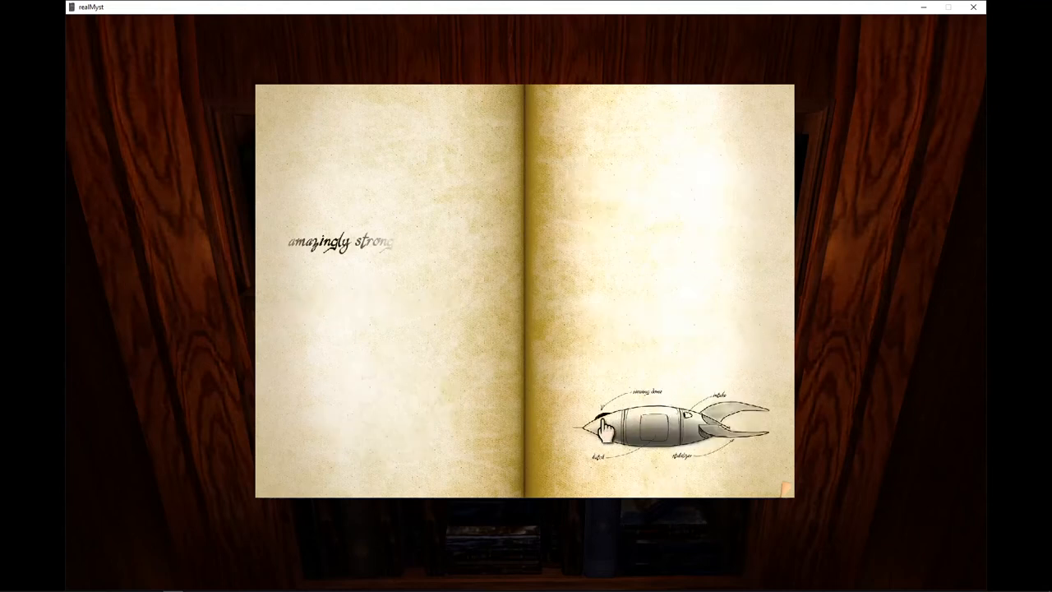
mouse_move(720, 468)
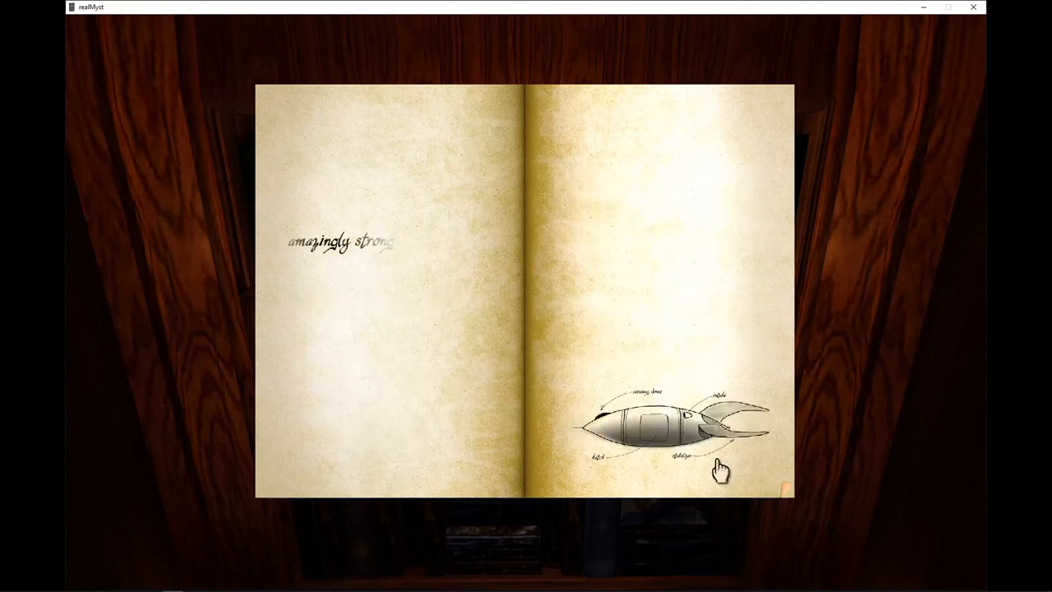
Turn to the entry about returning to Channelwood with Sirrus and Achenar
click(719, 468)
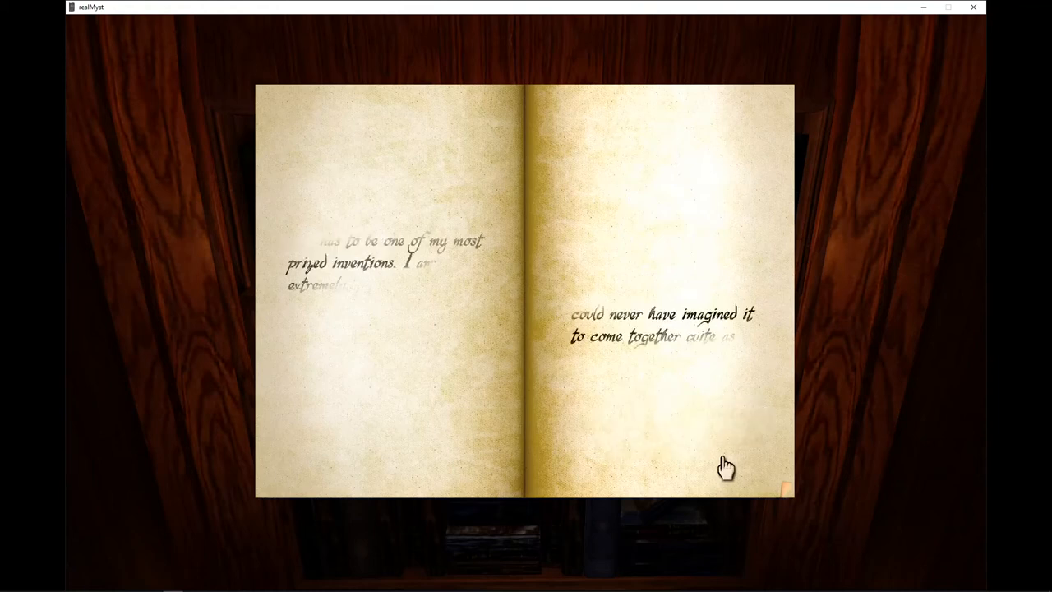
mouse_move(427, 316)
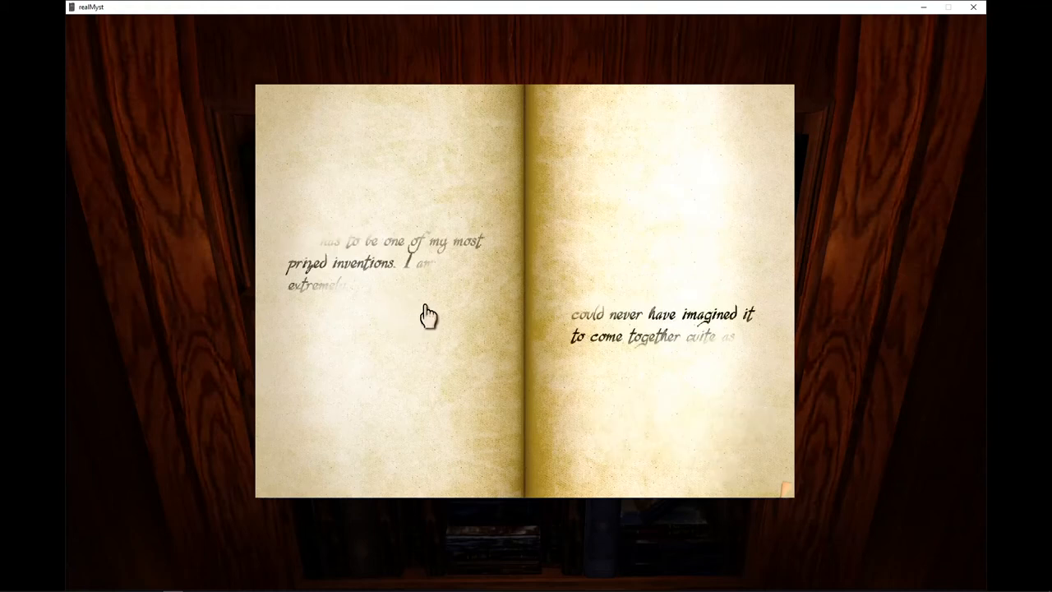
mouse_move(428, 325)
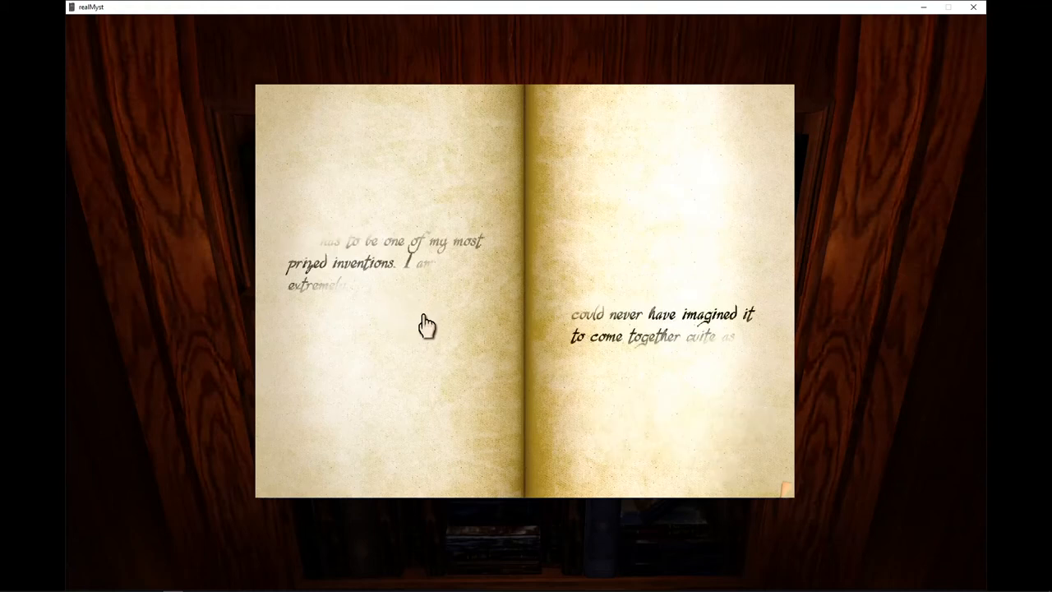
mouse_move(661, 391)
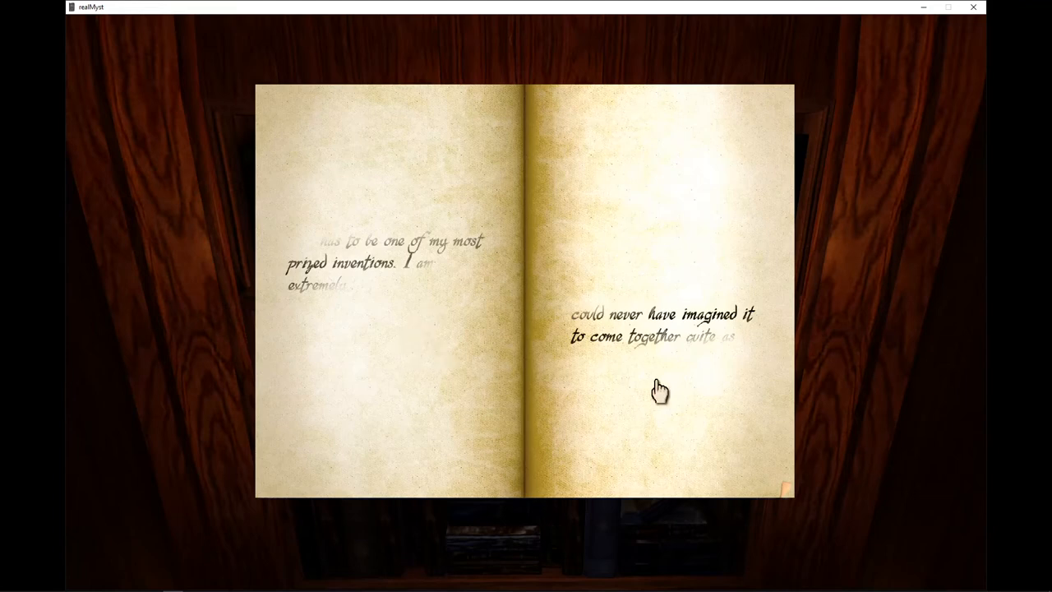
mouse_move(716, 375)
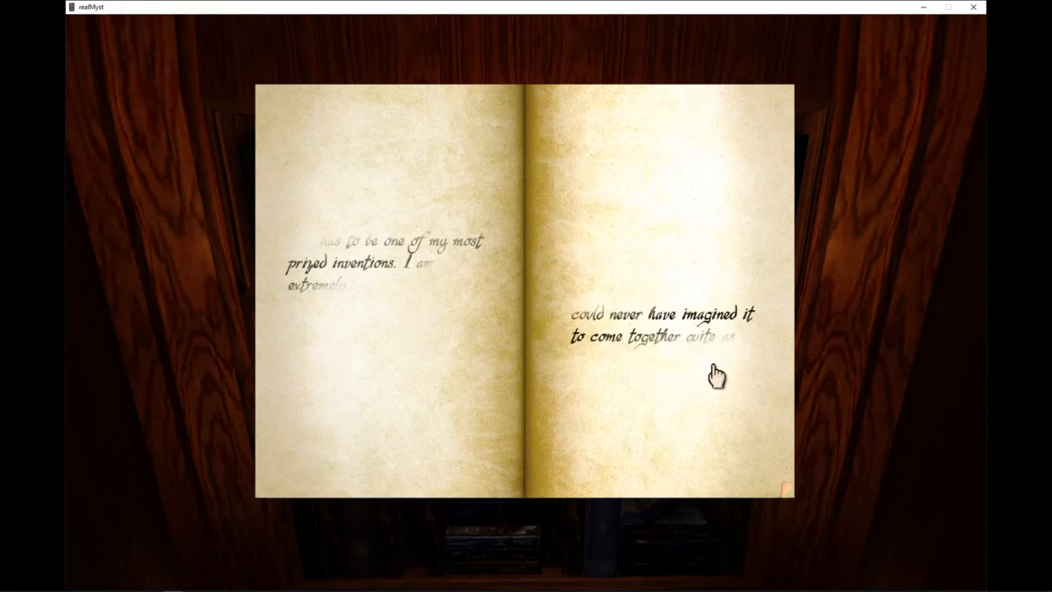
click(712, 365)
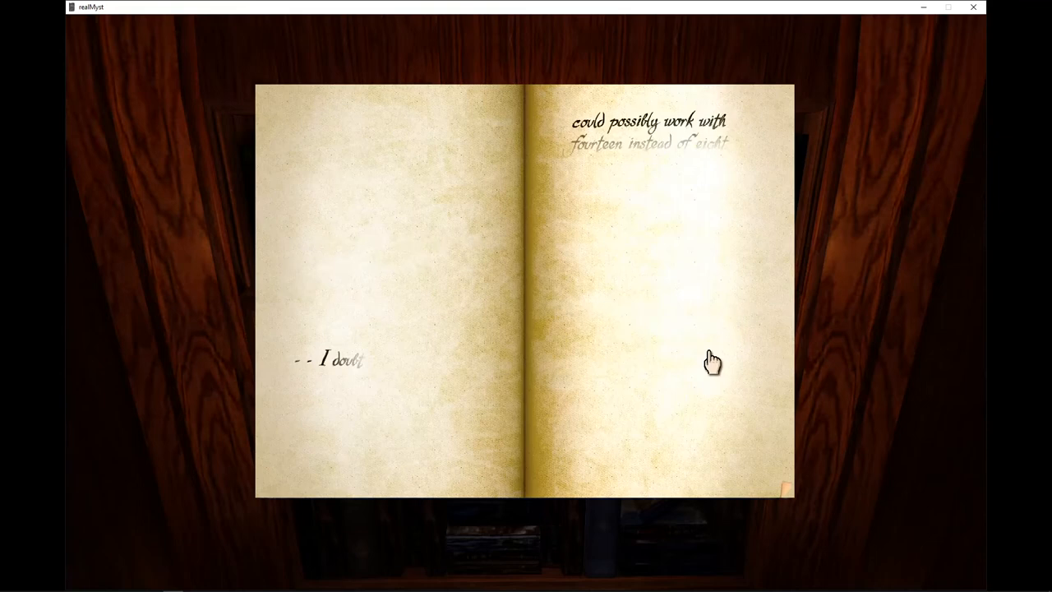
mouse_move(675, 343)
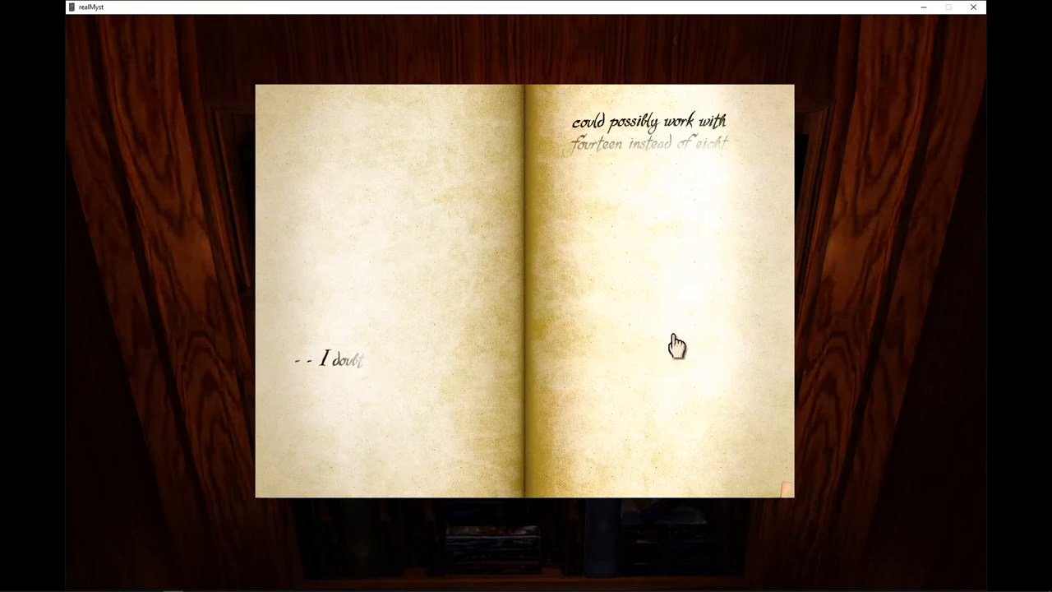
mouse_move(787, 287)
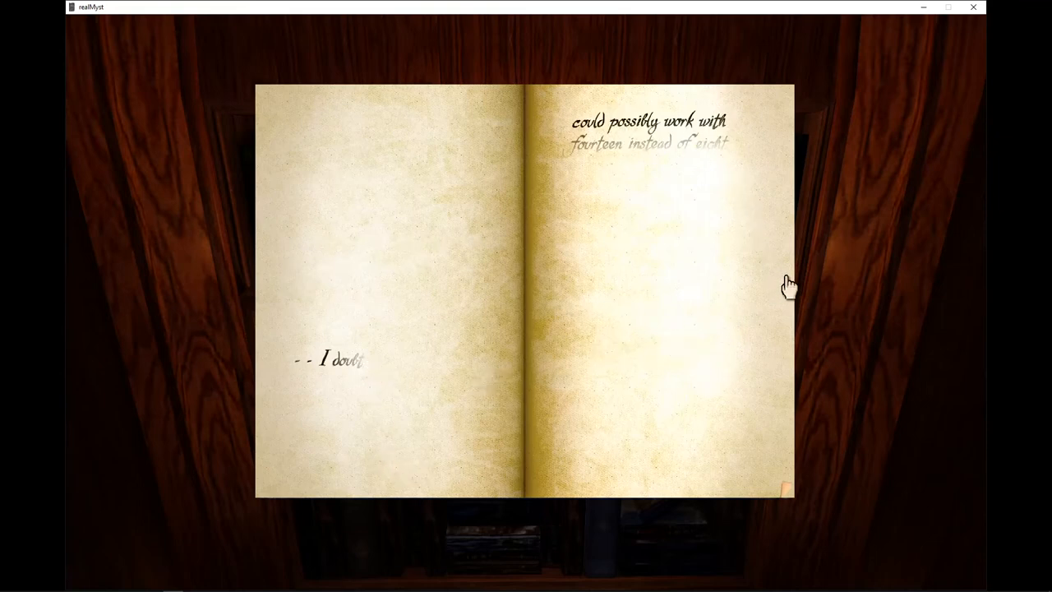
click(789, 286)
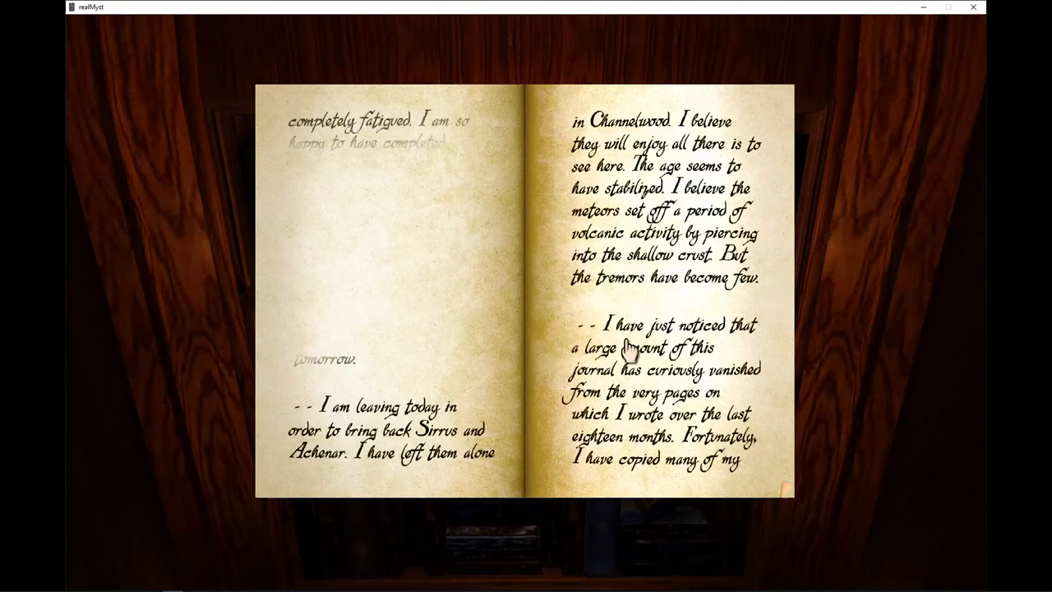
mouse_move(512, 271)
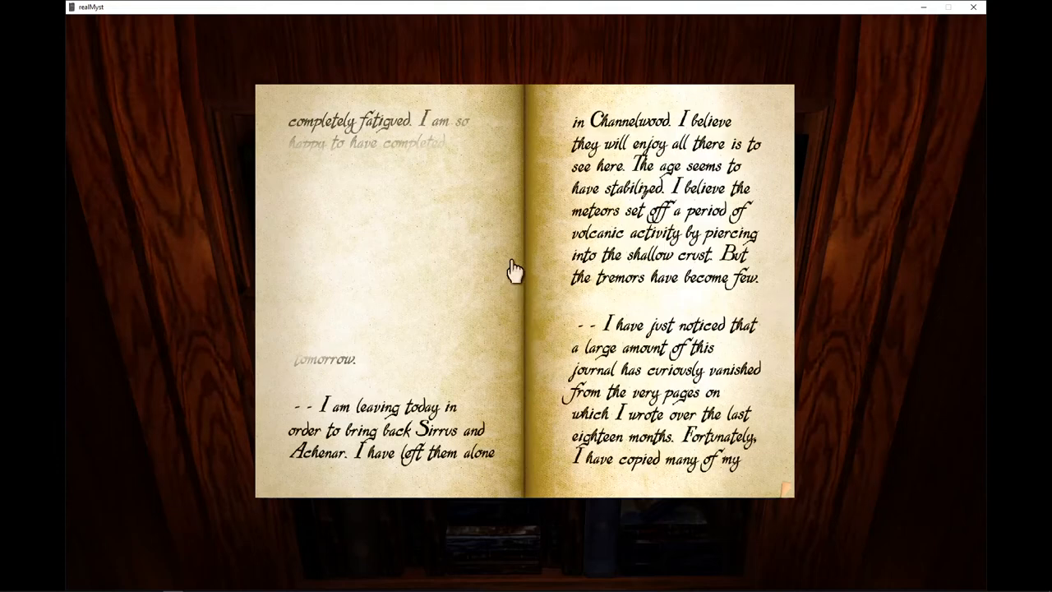
mouse_move(348, 358)
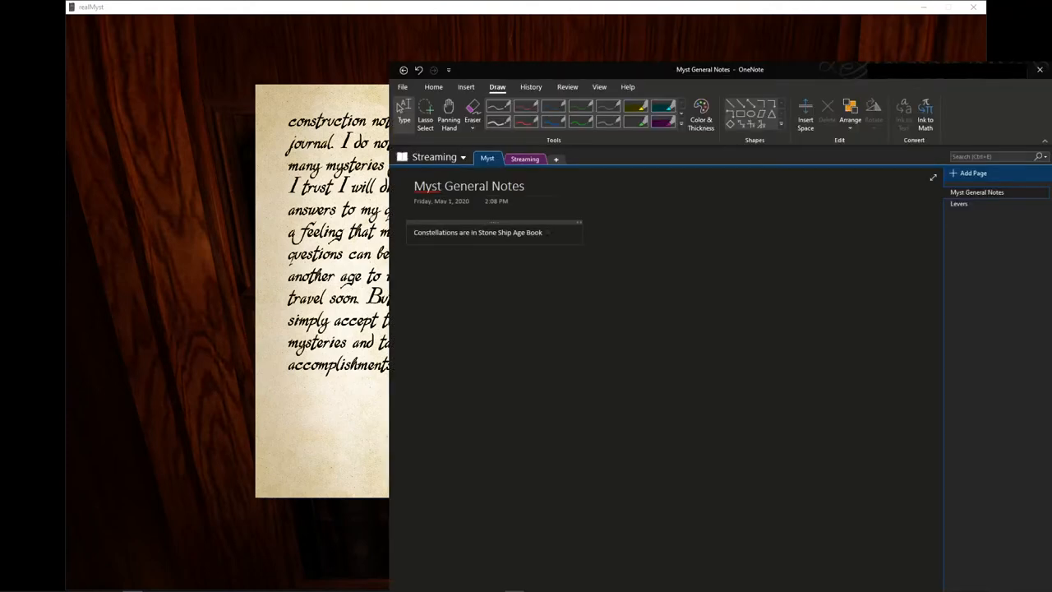
click(489, 240)
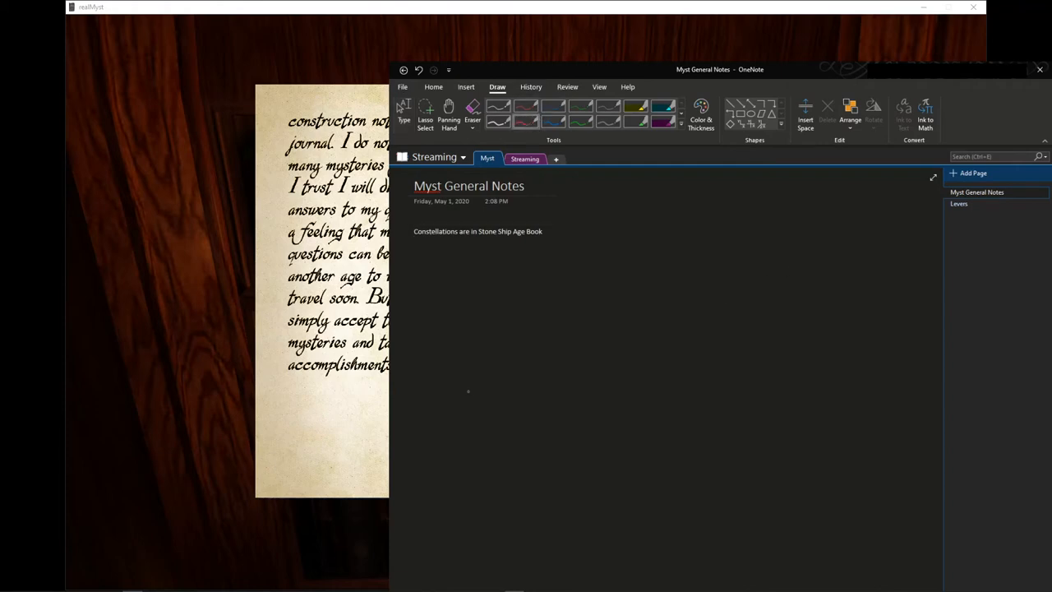
drag(427, 270, 429, 279)
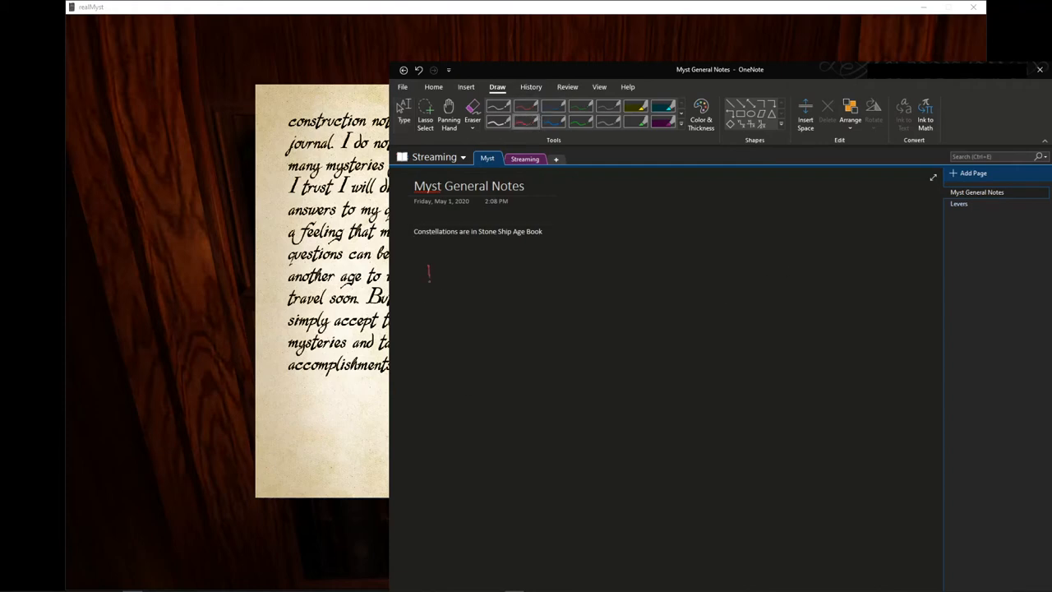
drag(428, 266, 785, 304)
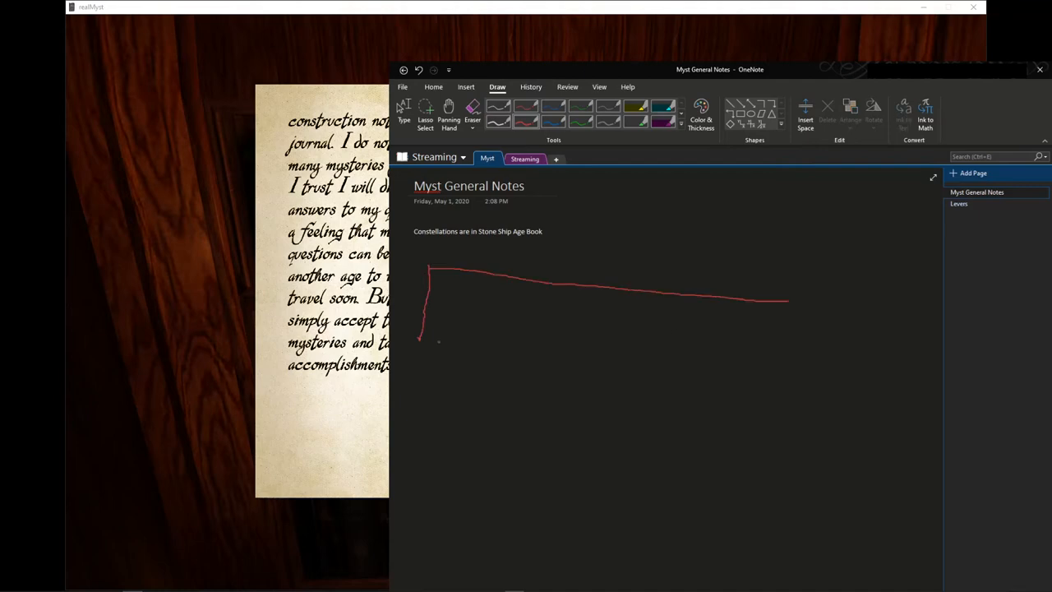
drag(419, 339, 772, 370)
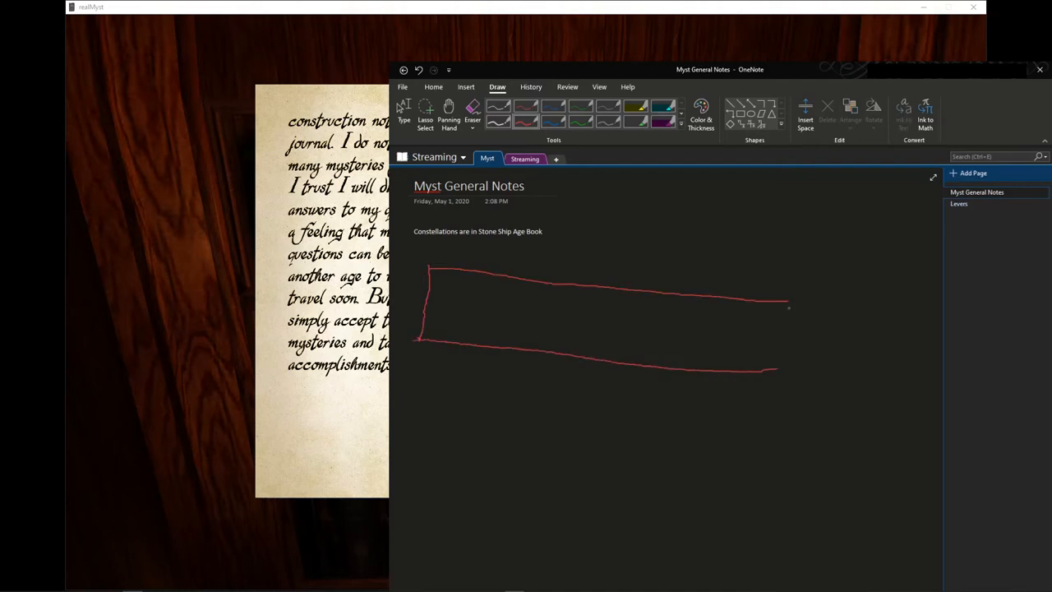
drag(787, 307, 775, 371)
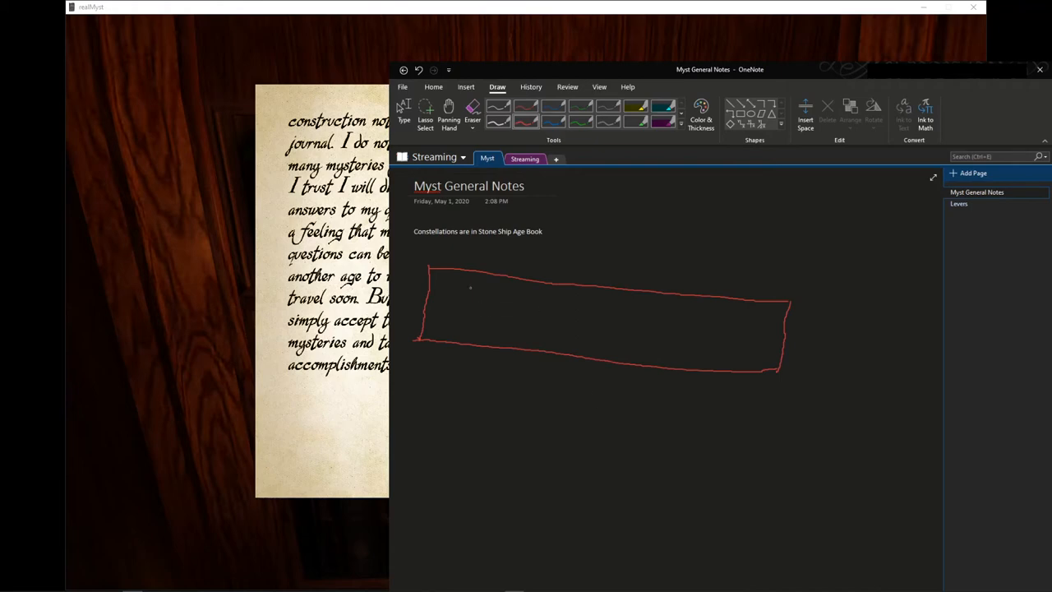
drag(447, 267, 442, 320)
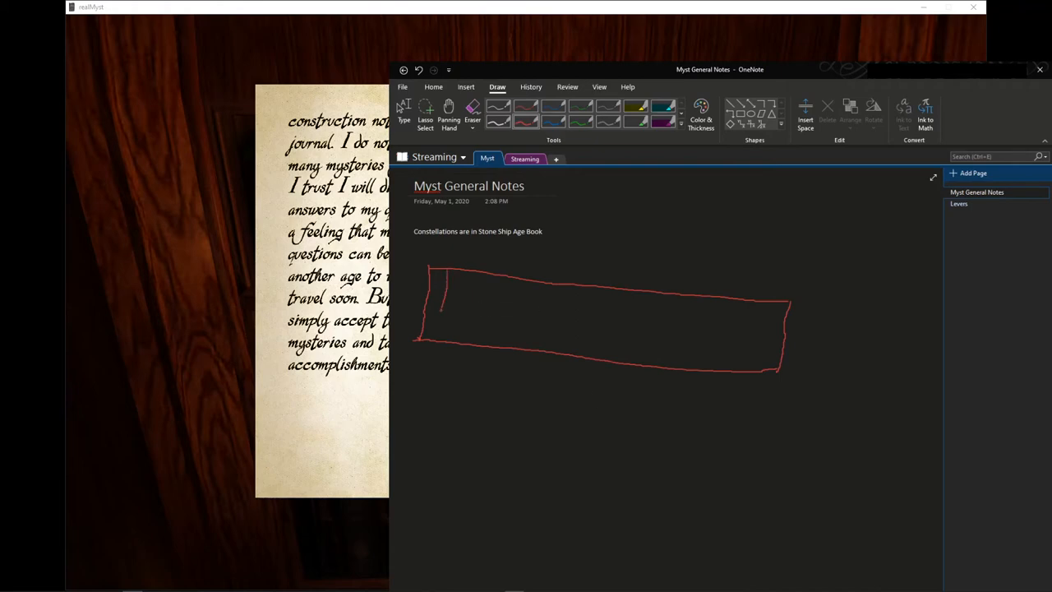
drag(443, 271, 452, 337)
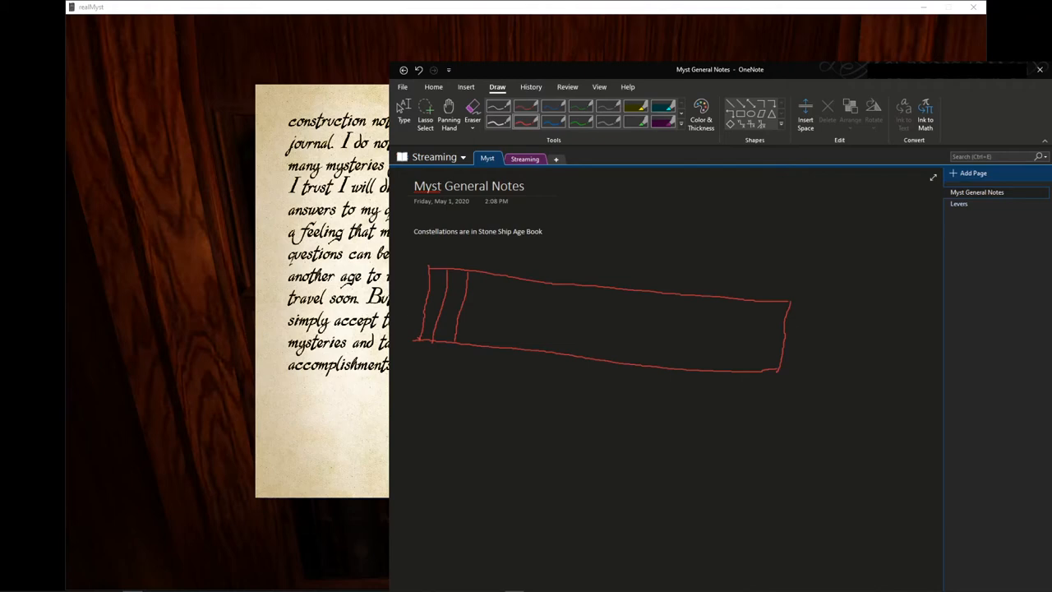
drag(478, 279, 477, 304)
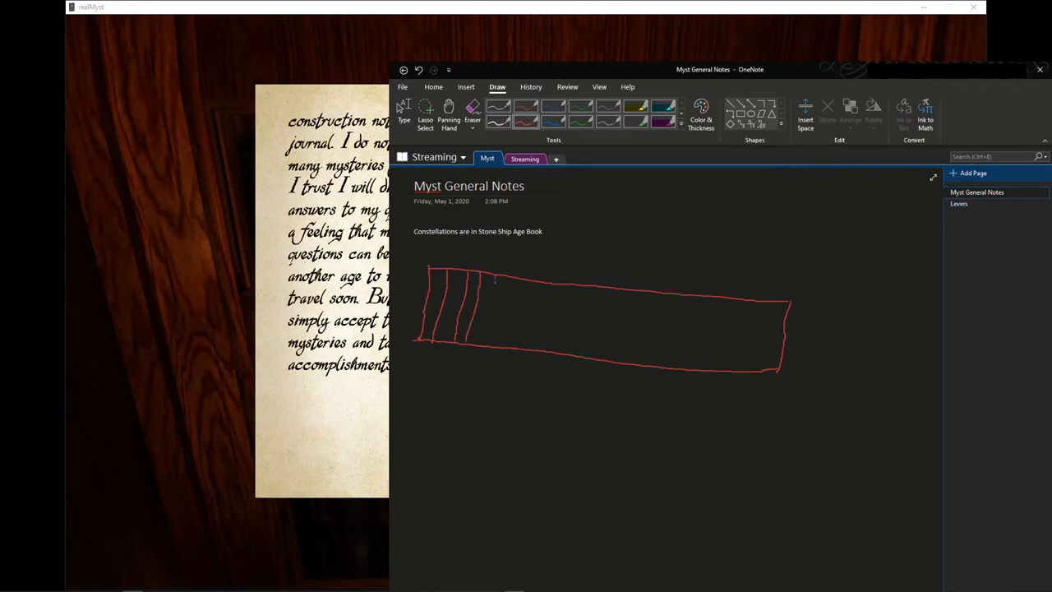
drag(493, 280, 506, 340)
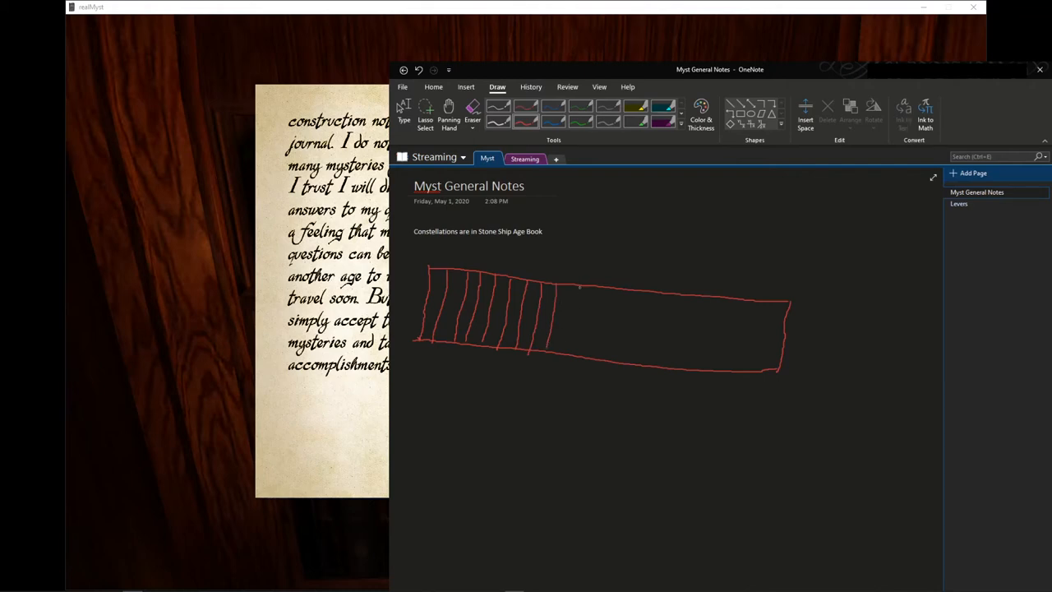
drag(571, 286, 559, 351)
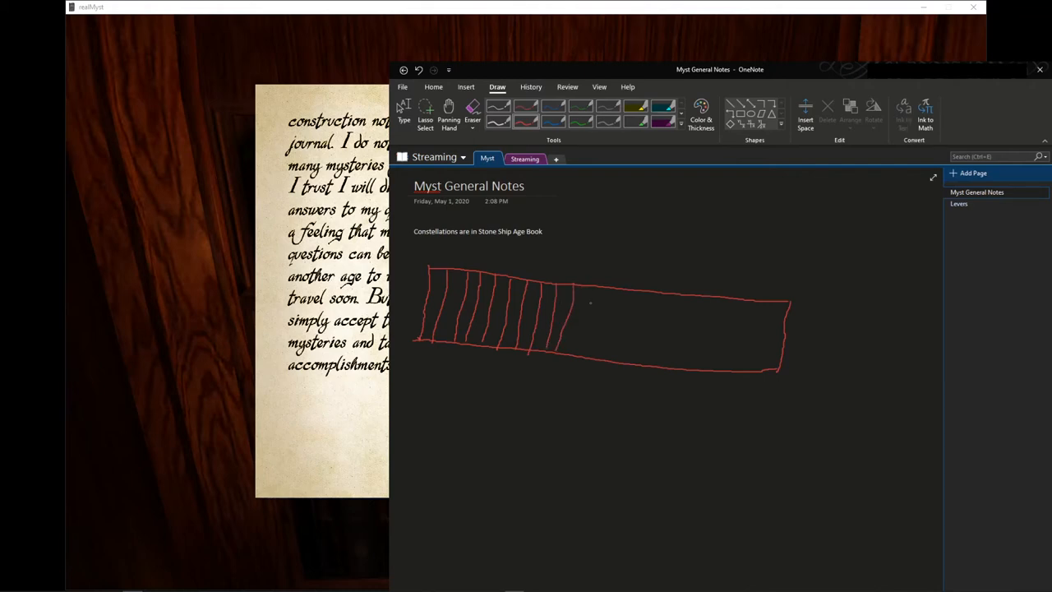
drag(592, 292, 578, 355)
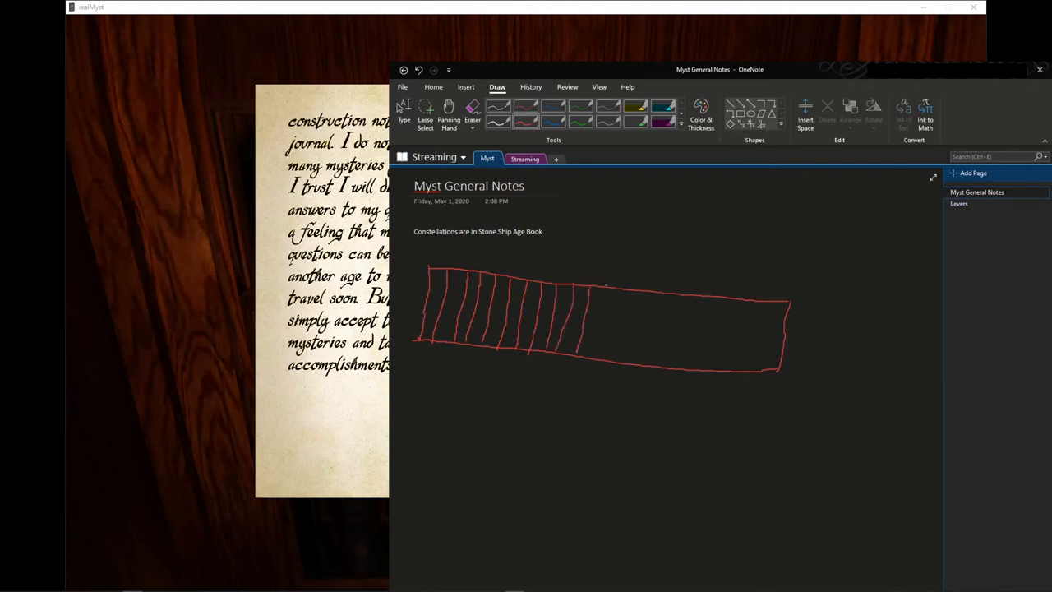
drag(592, 287, 611, 361)
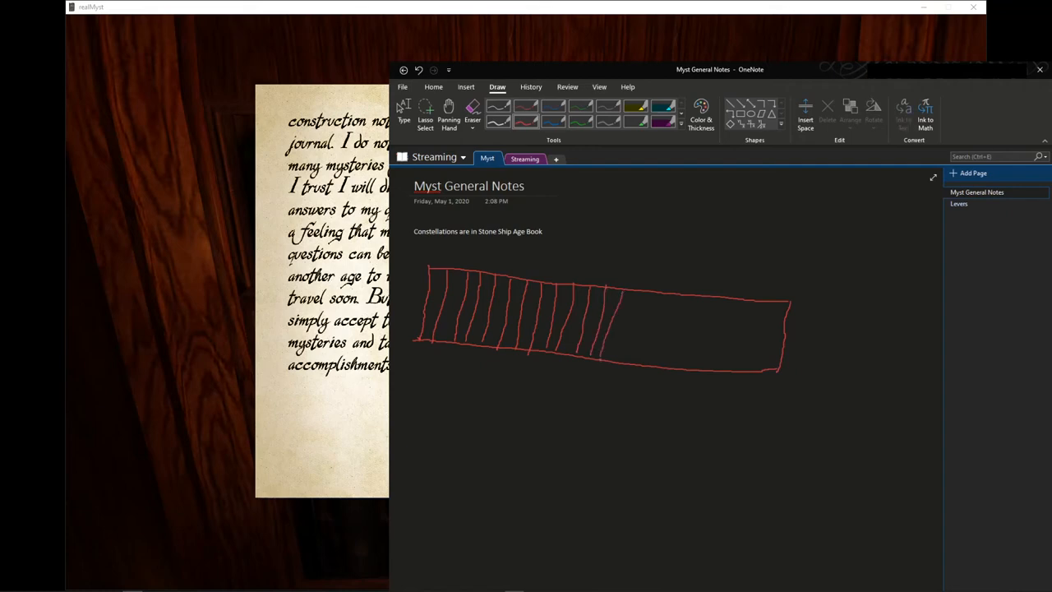
drag(628, 294, 623, 365)
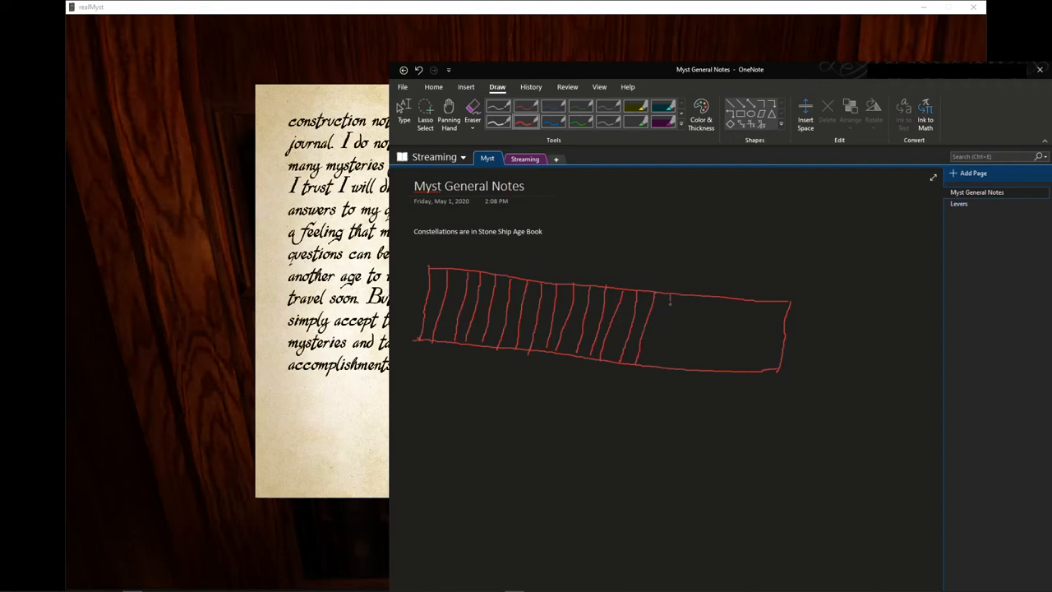
drag(670, 302, 671, 362)
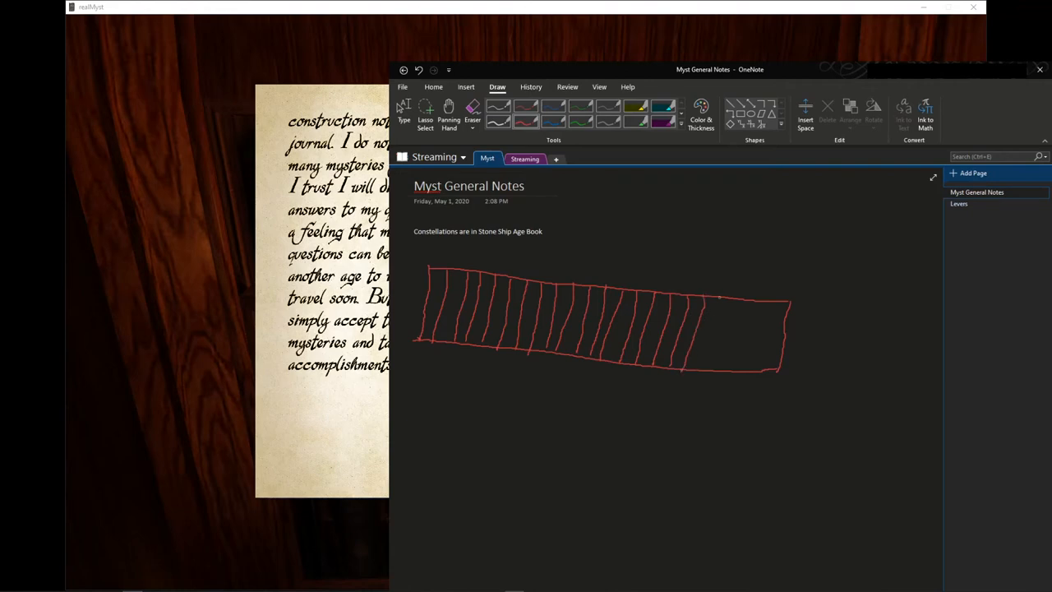
drag(720, 299, 732, 369)
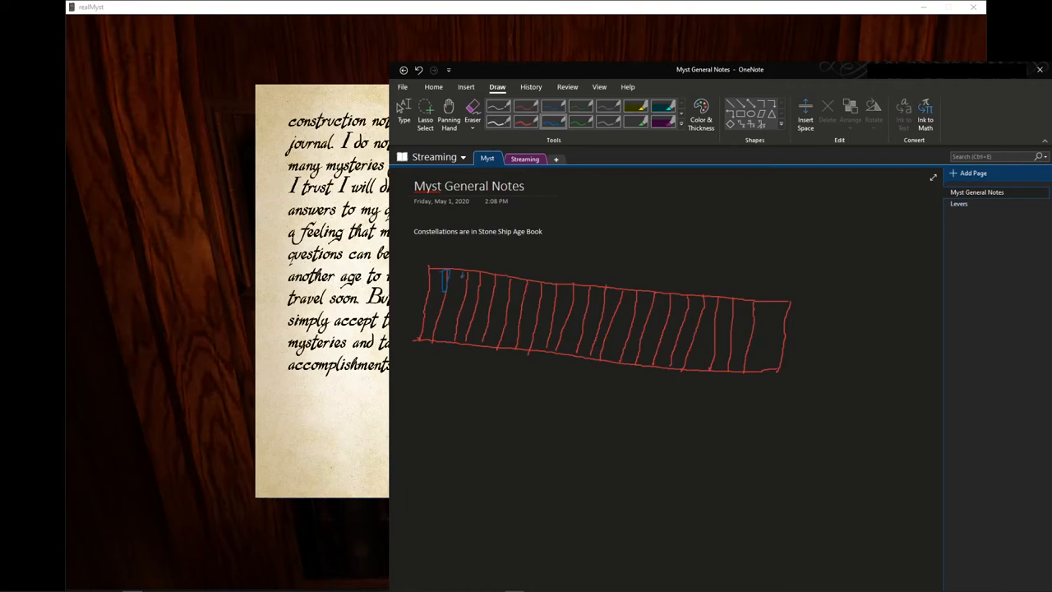
drag(457, 271, 468, 288)
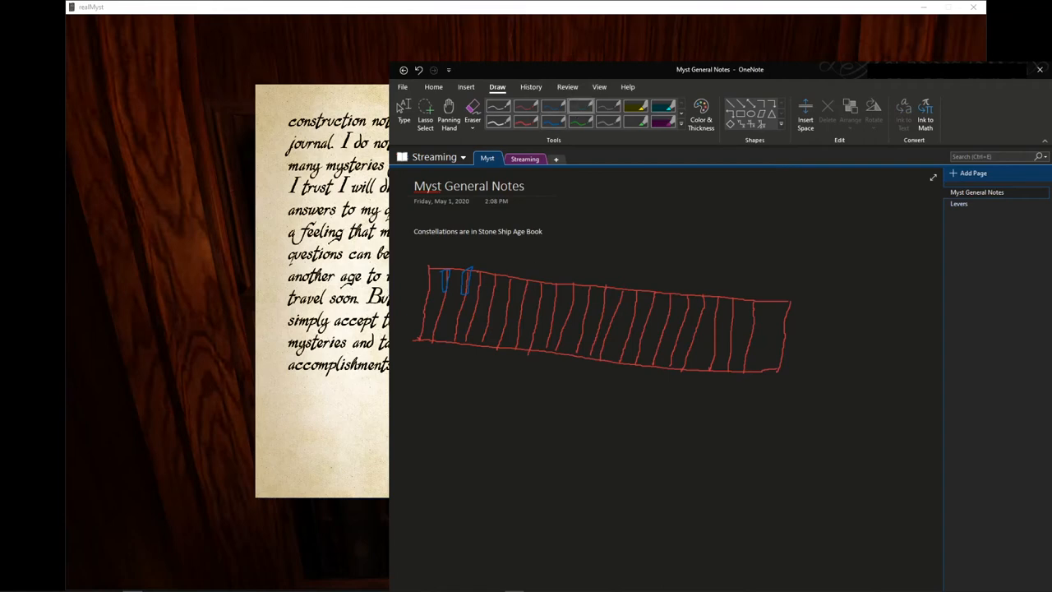
drag(475, 279, 483, 286)
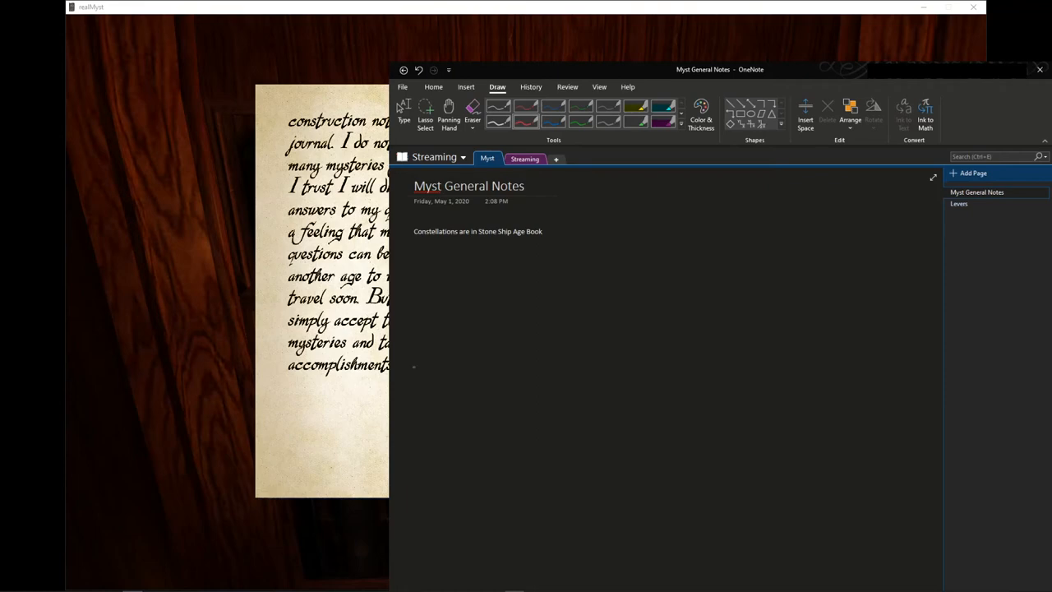
Handwrite red letters A and C with an arrow, and green numbers 5 and 1 beneath them
drag(469, 279, 463, 309)
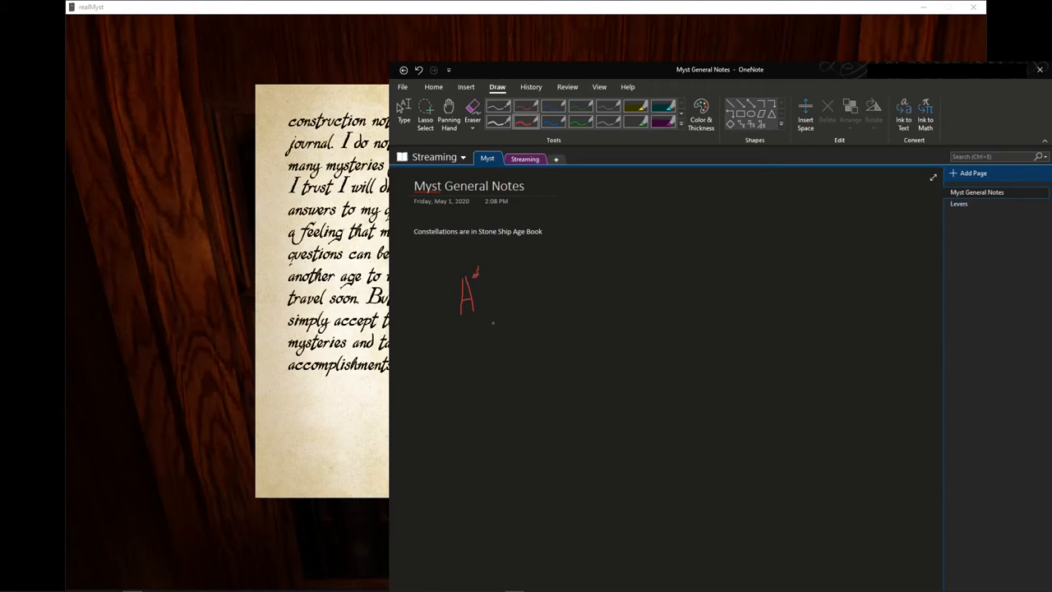
drag(447, 278, 439, 304)
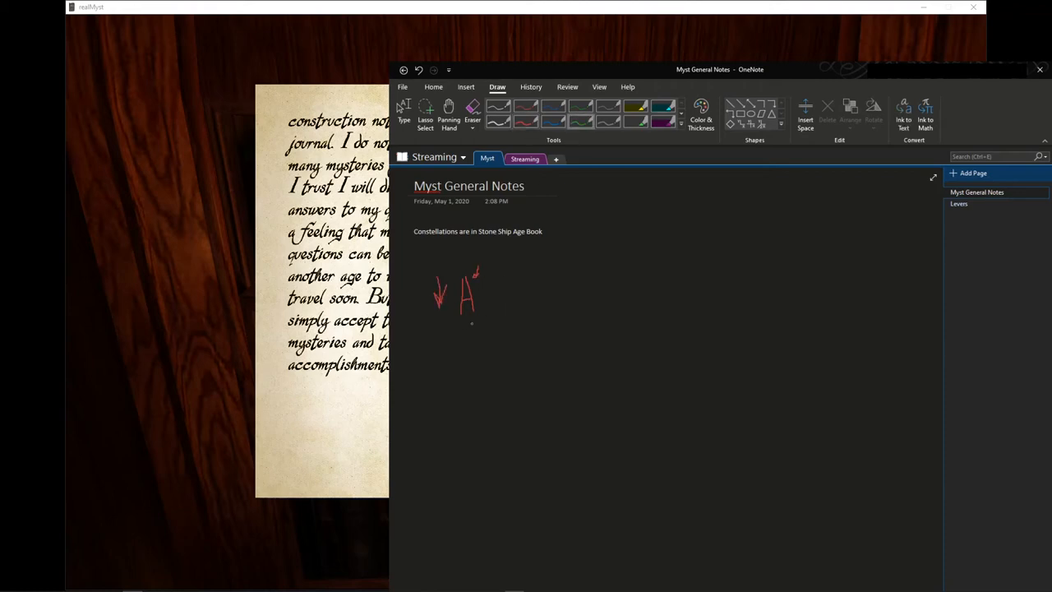
drag(460, 322, 474, 331)
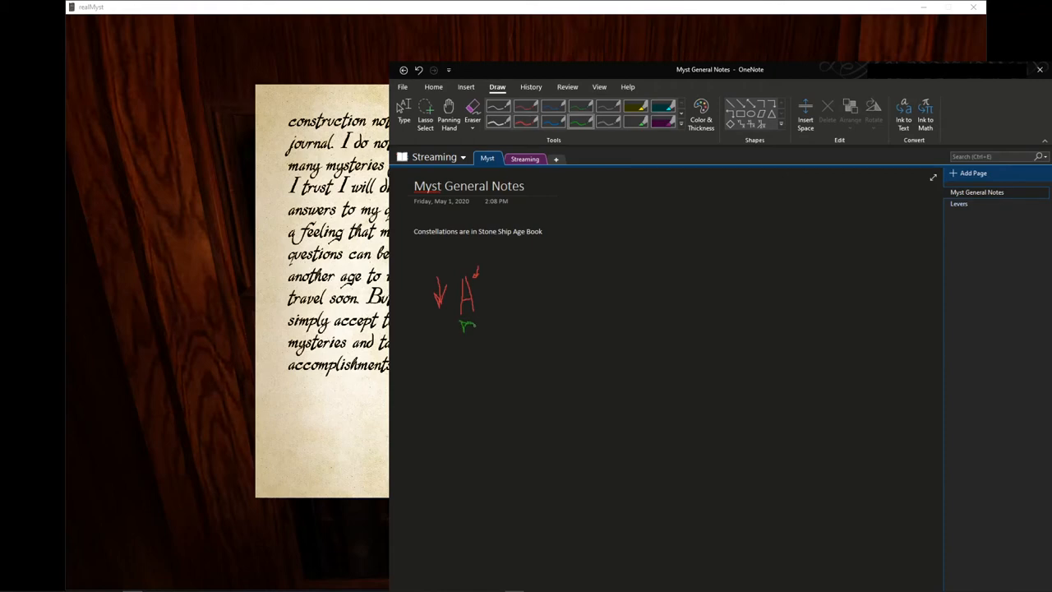
drag(460, 325, 473, 332)
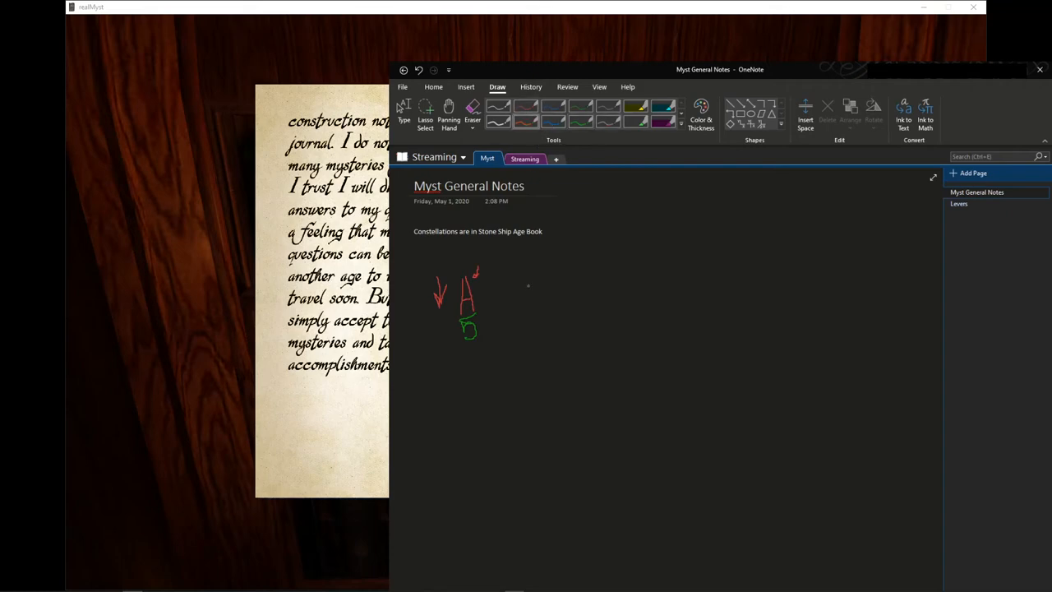
drag(532, 282, 519, 306)
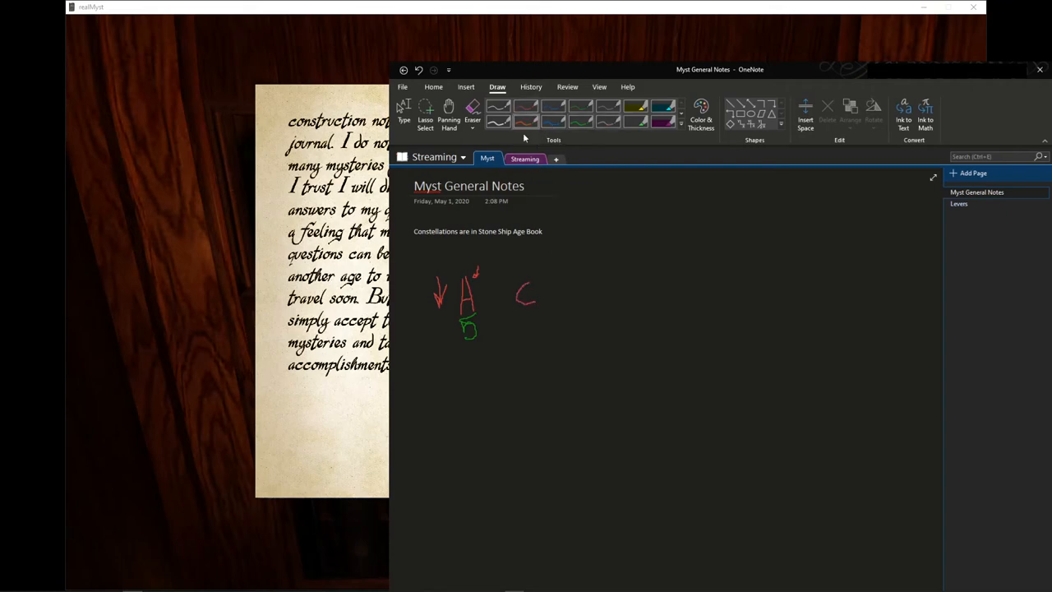
drag(517, 321, 523, 339)
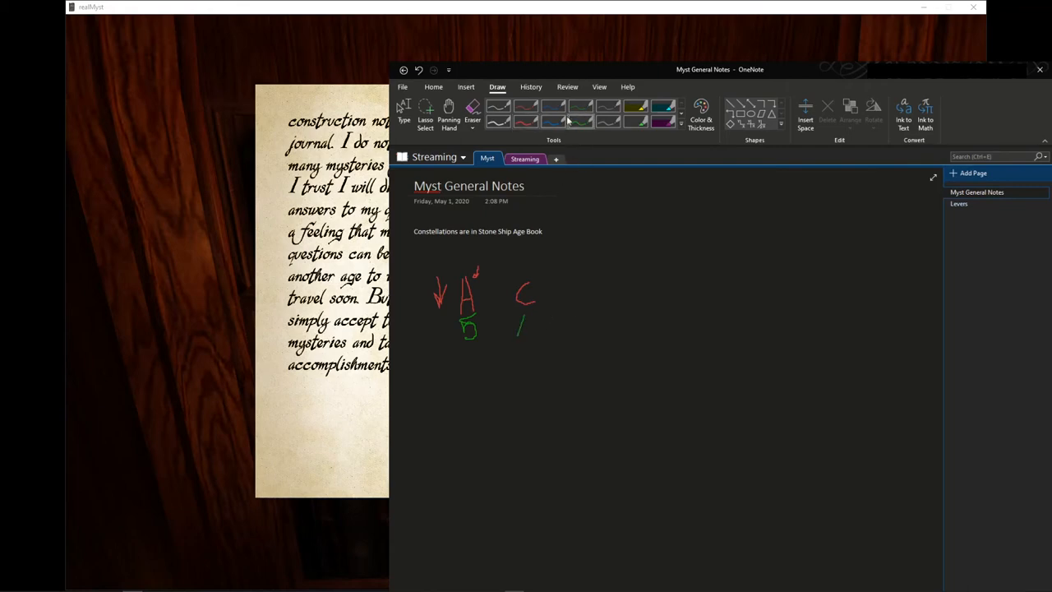
Continue the row with F over 4, a fourth letter over 2, and red marks beside the E
drag(573, 276, 574, 296)
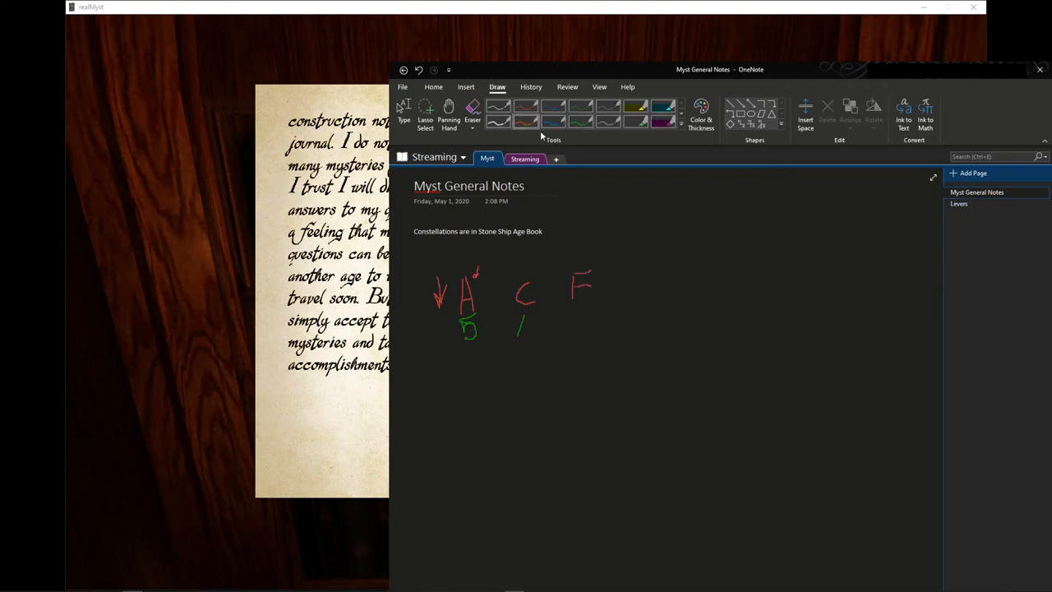
drag(567, 309, 572, 329)
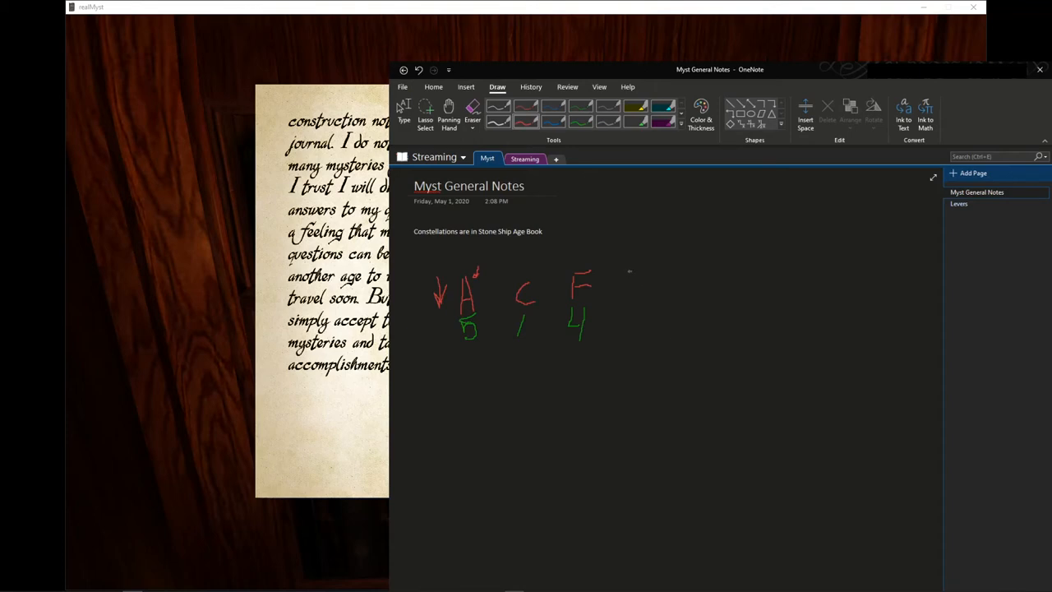
drag(621, 293, 633, 282)
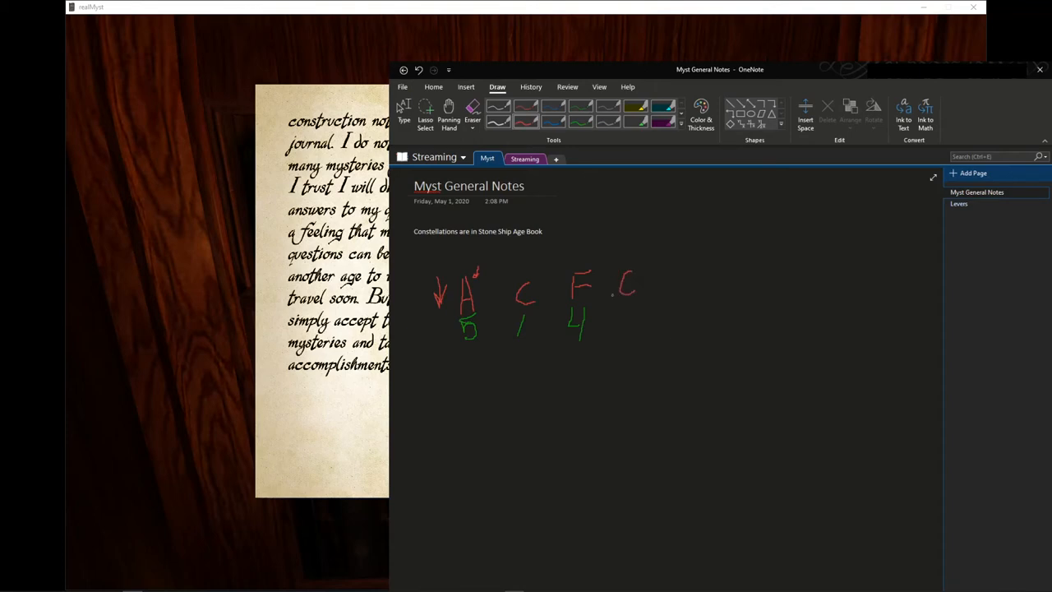
drag(607, 287, 621, 271)
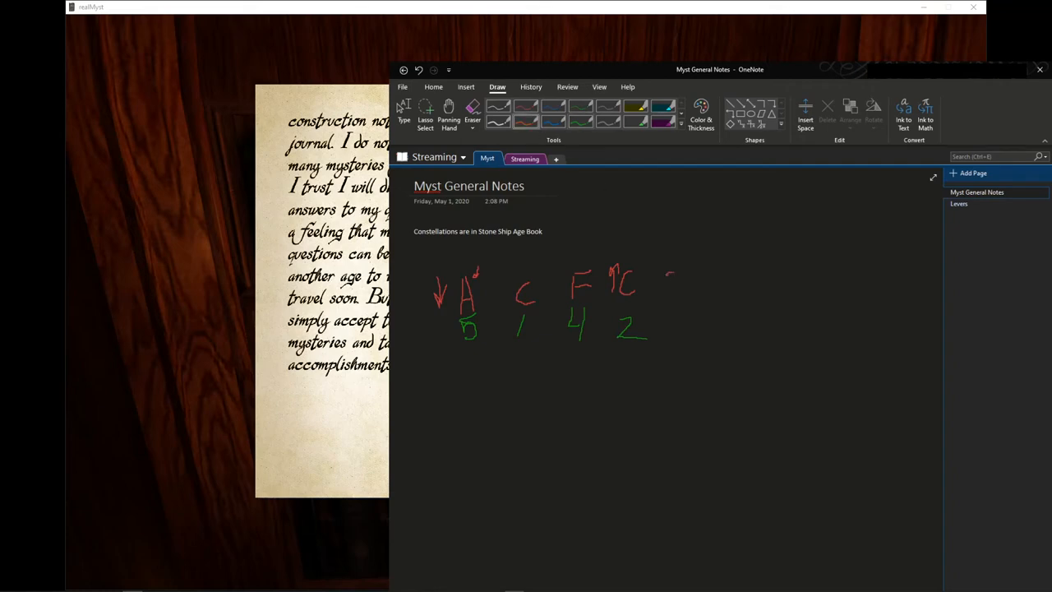
drag(666, 276, 677, 287)
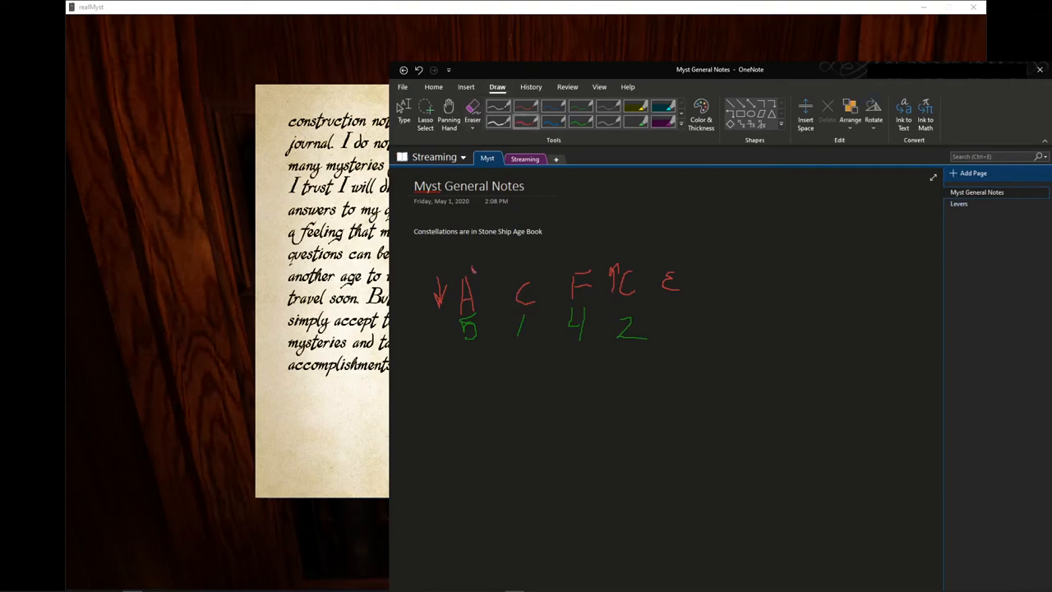
drag(673, 266, 680, 279)
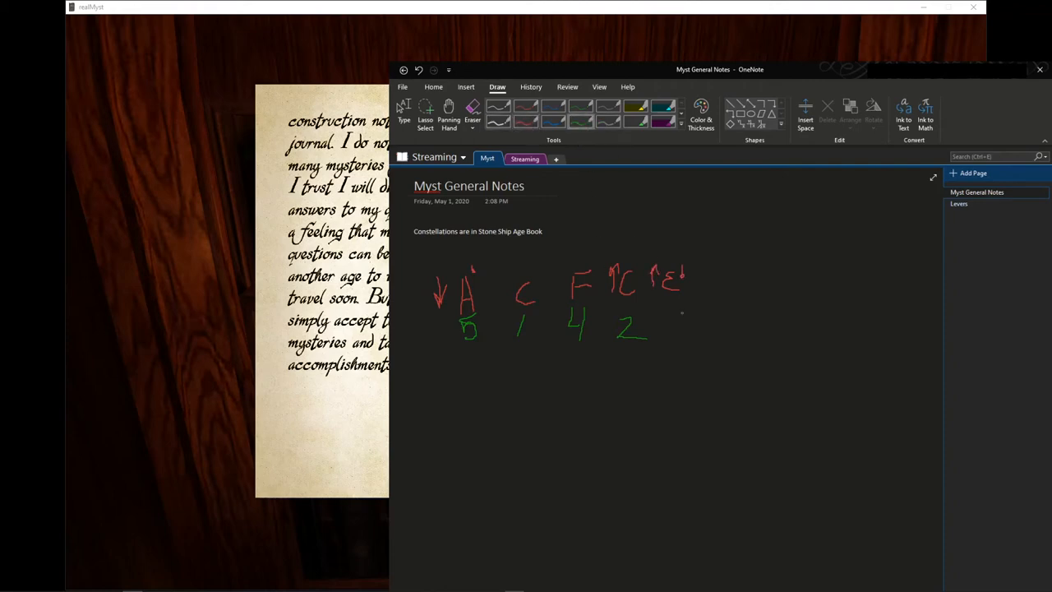
drag(671, 316, 691, 332)
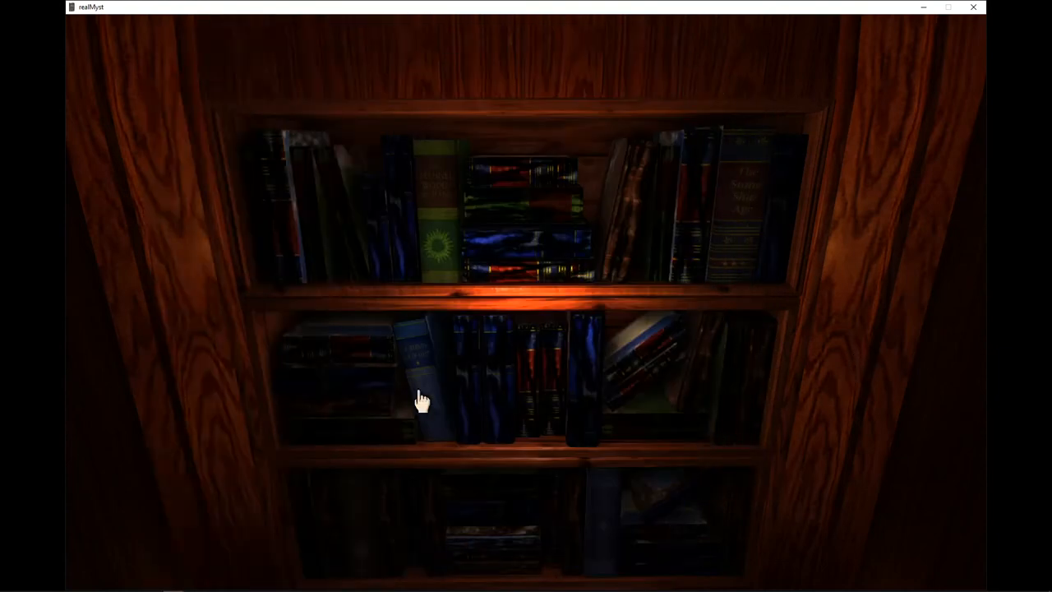
Look at the burnt book on the middle shelf, return it, and open a bottom-shelf book
click(423, 401)
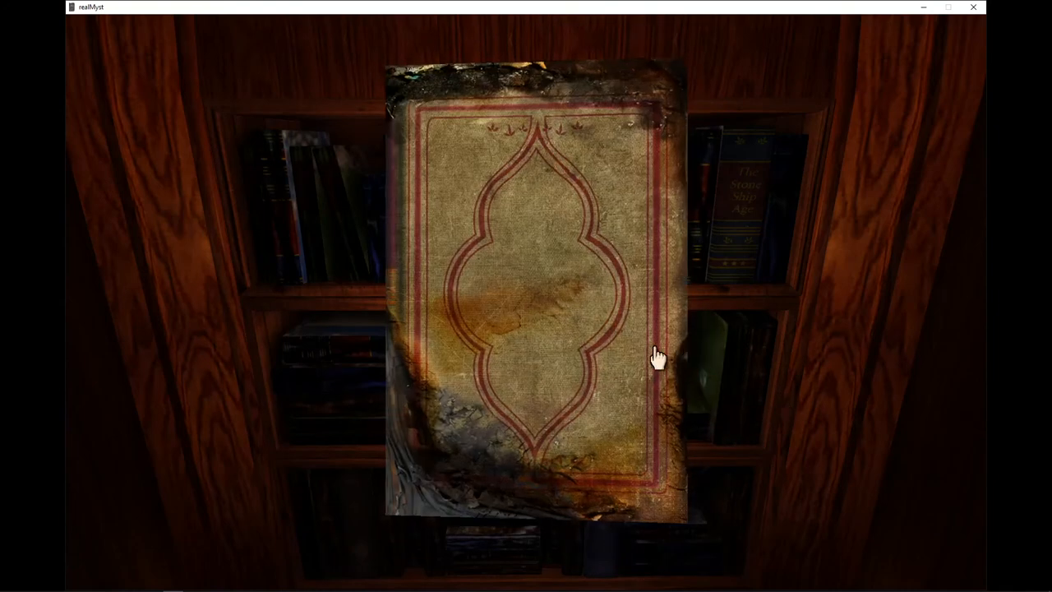
click(657, 358)
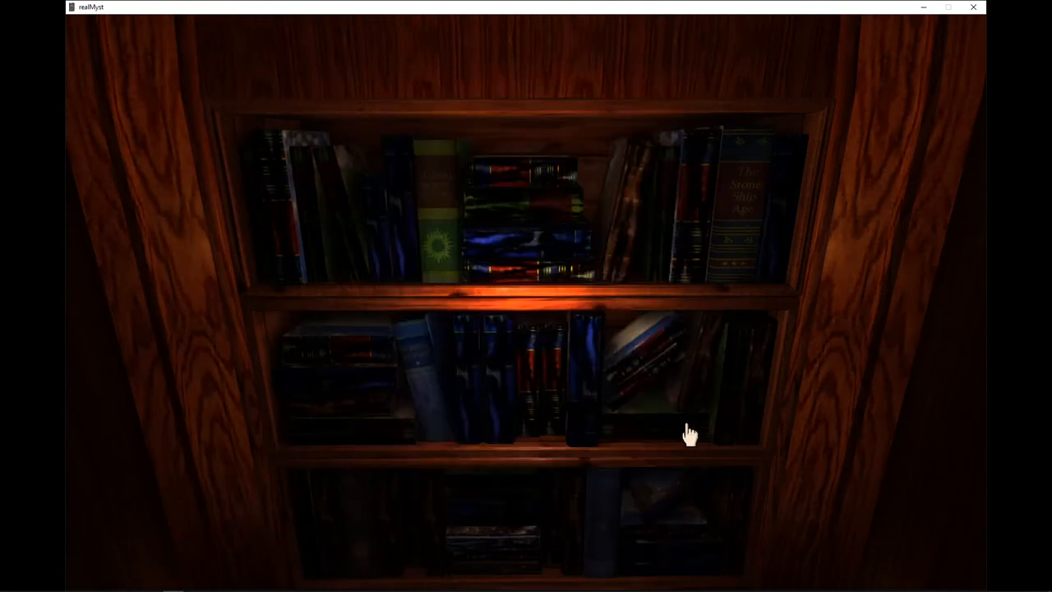
click(690, 434)
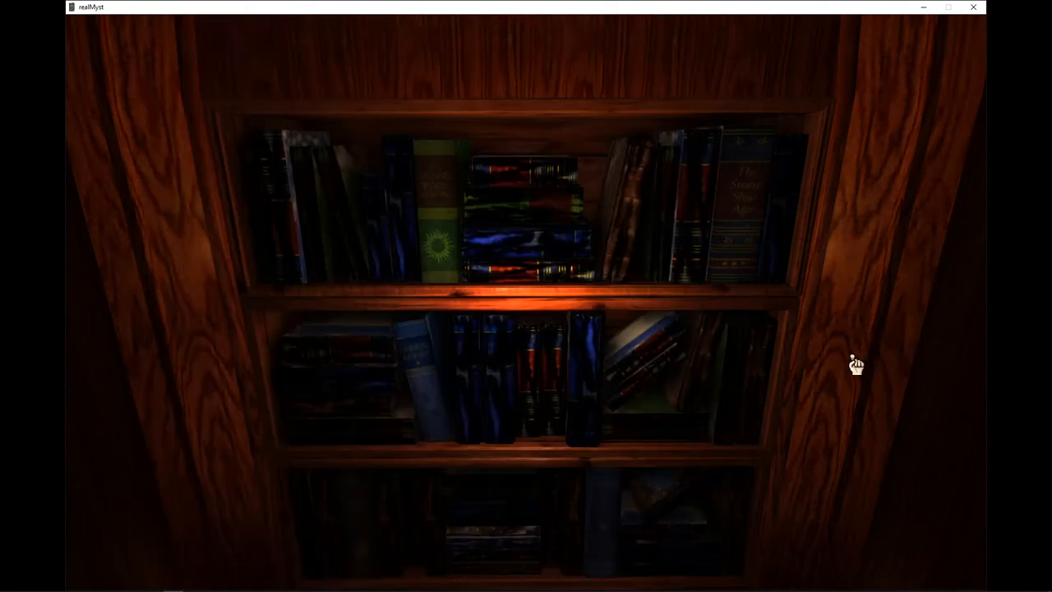
mouse_move(512, 526)
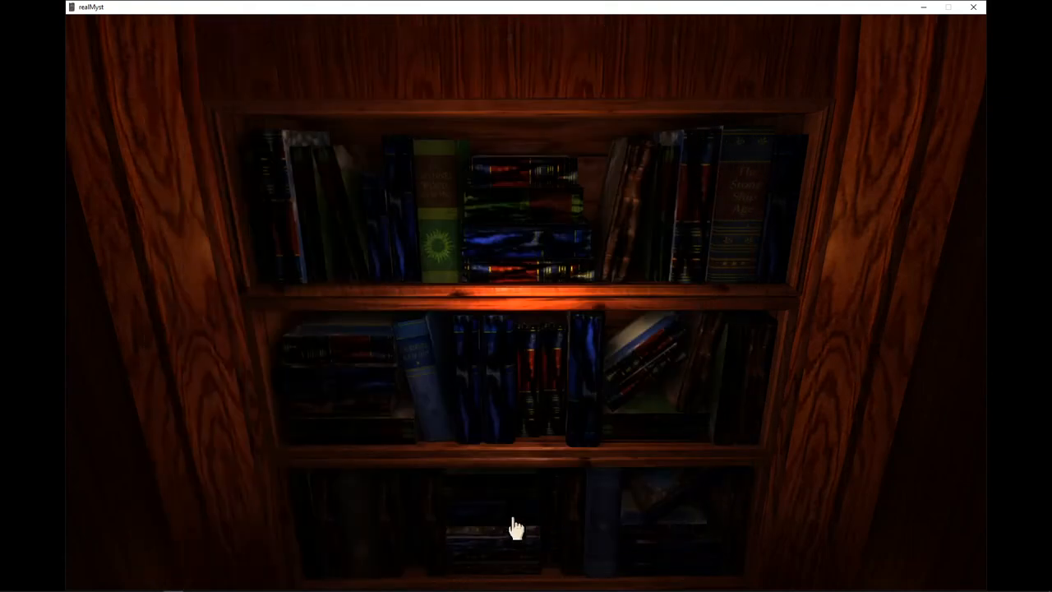
click(512, 530)
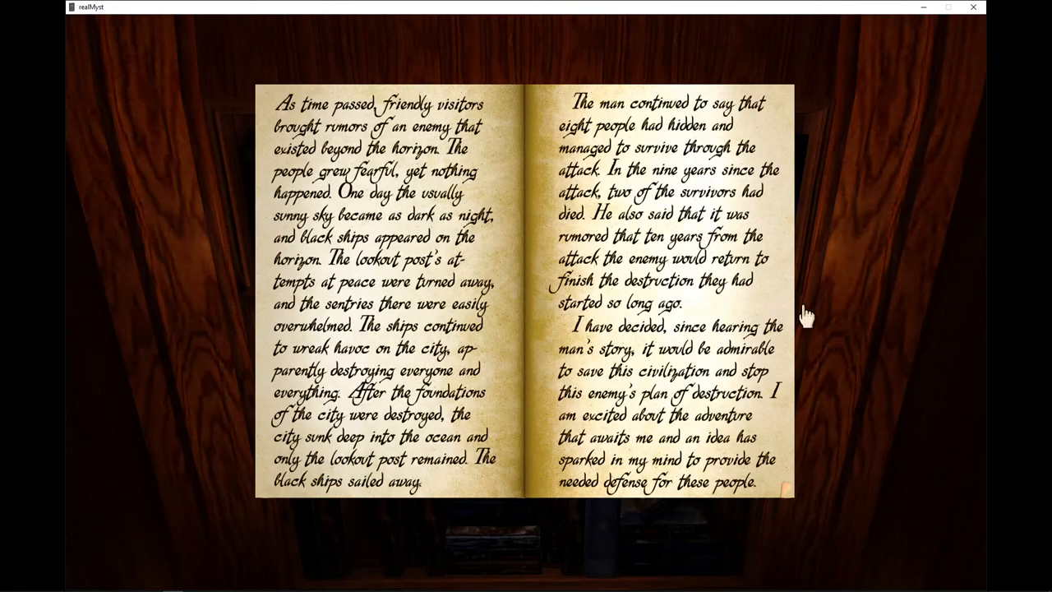
mouse_move(831, 250)
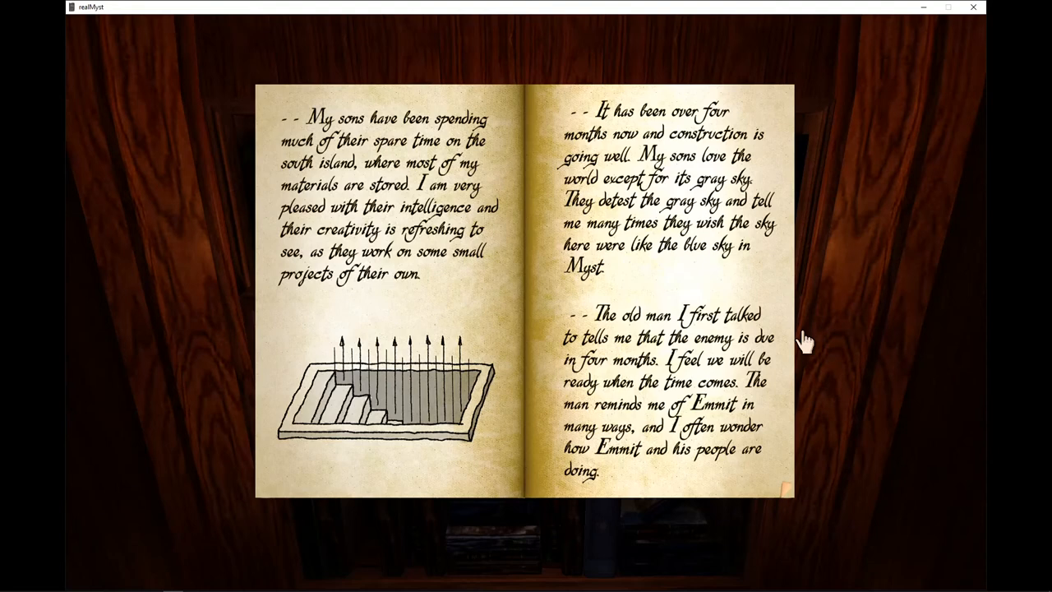
mouse_move(792, 320)
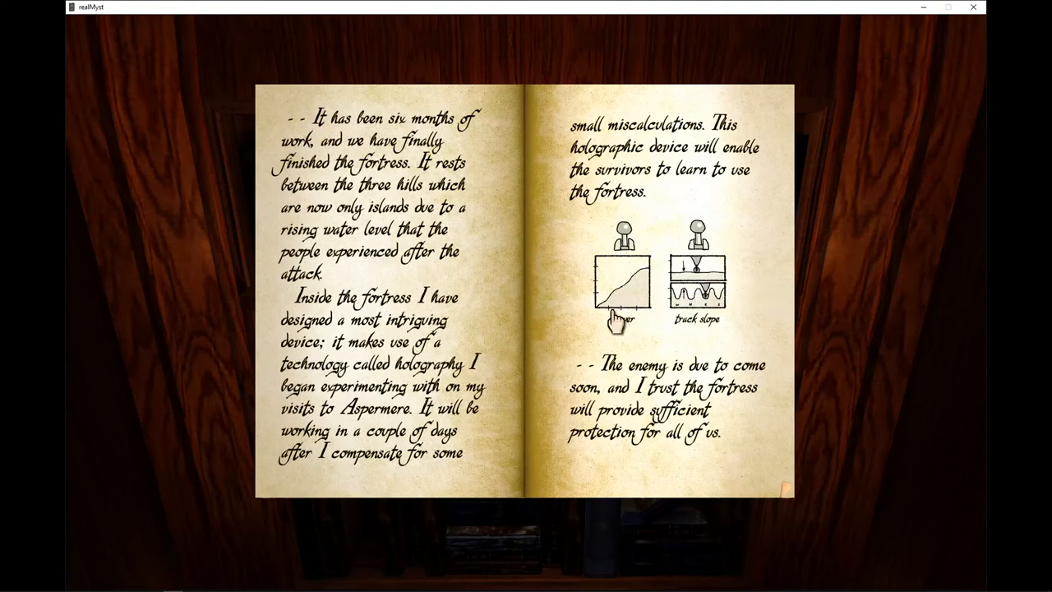
mouse_move(731, 286)
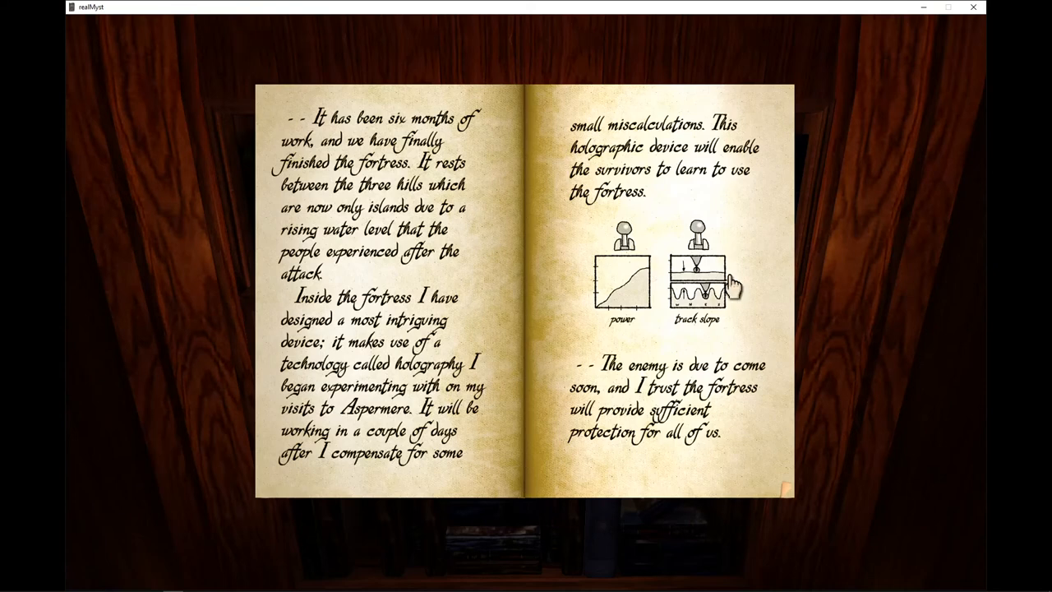
mouse_move(747, 266)
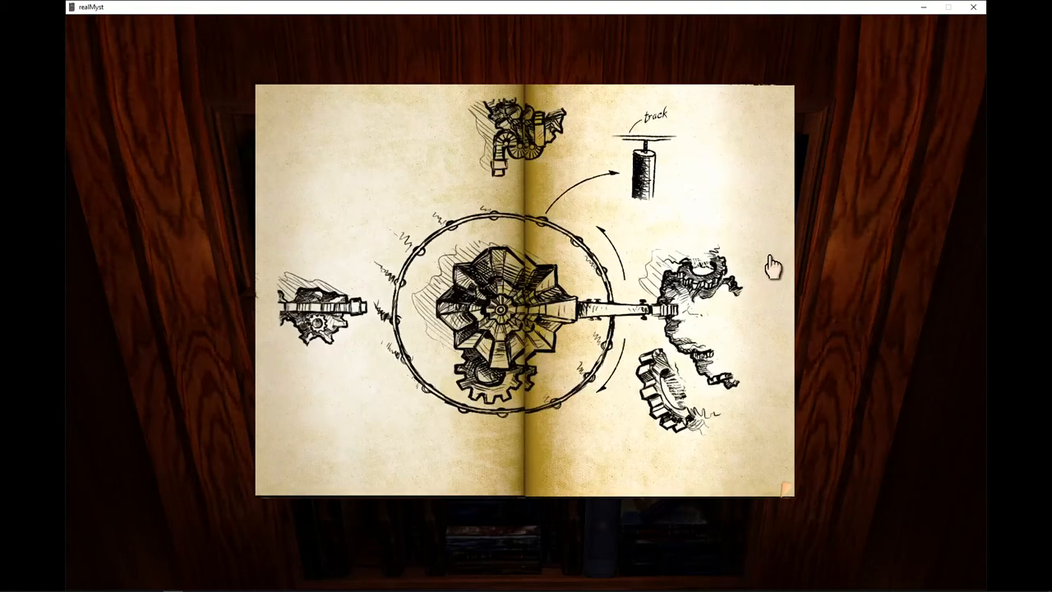
mouse_move(778, 250)
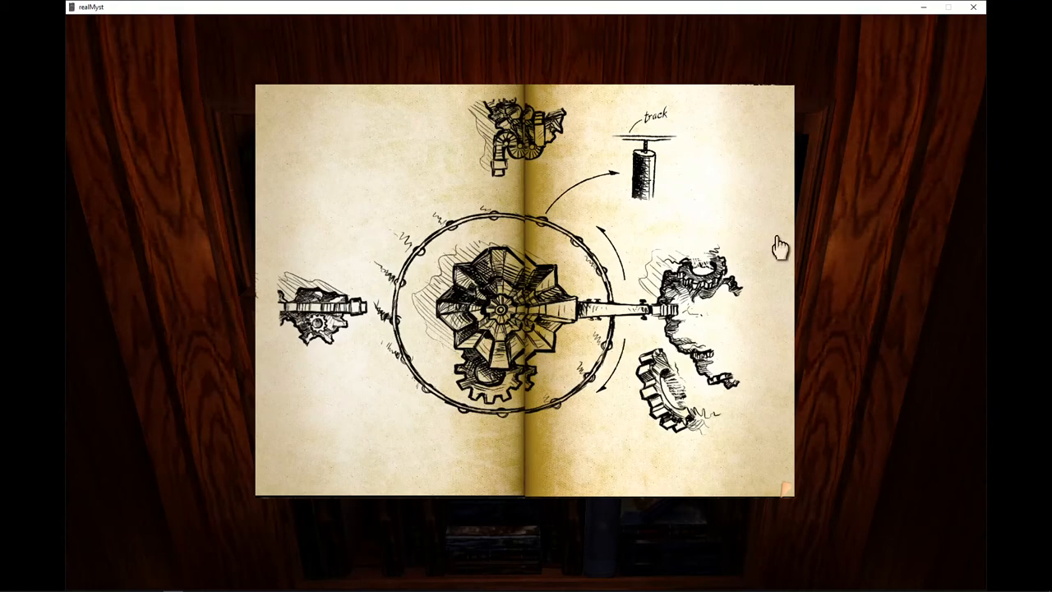
Turn to the final page of the black-ships journal about the gray sky and a new book
click(780, 246)
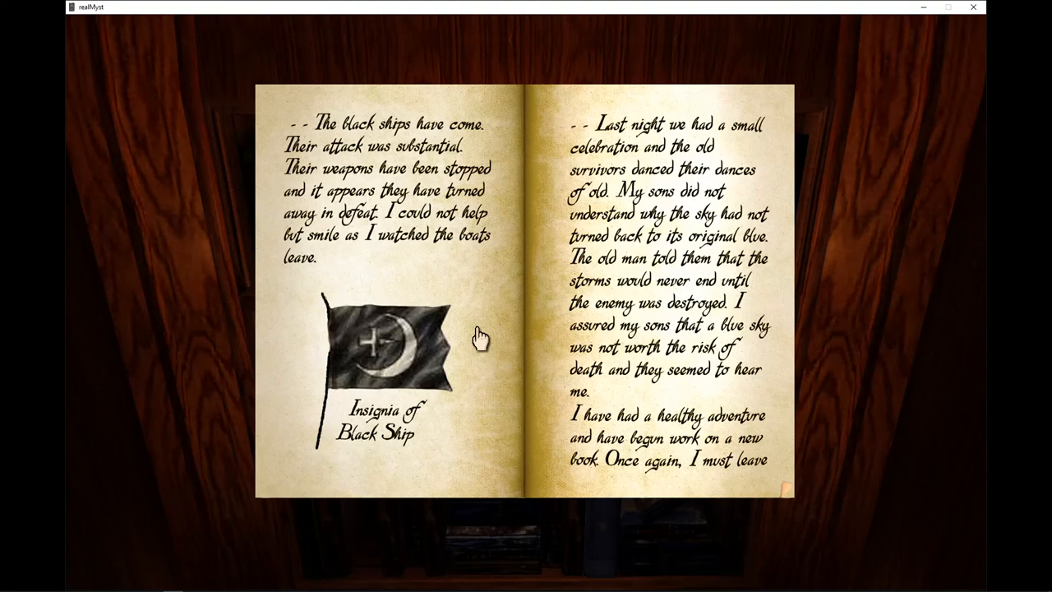
mouse_move(817, 363)
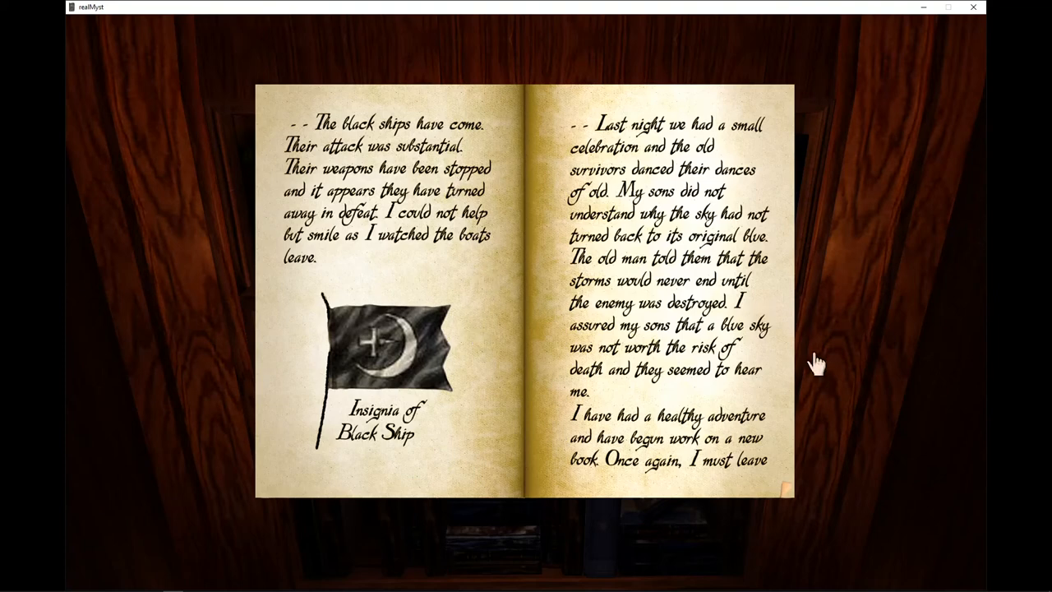
mouse_move(789, 331)
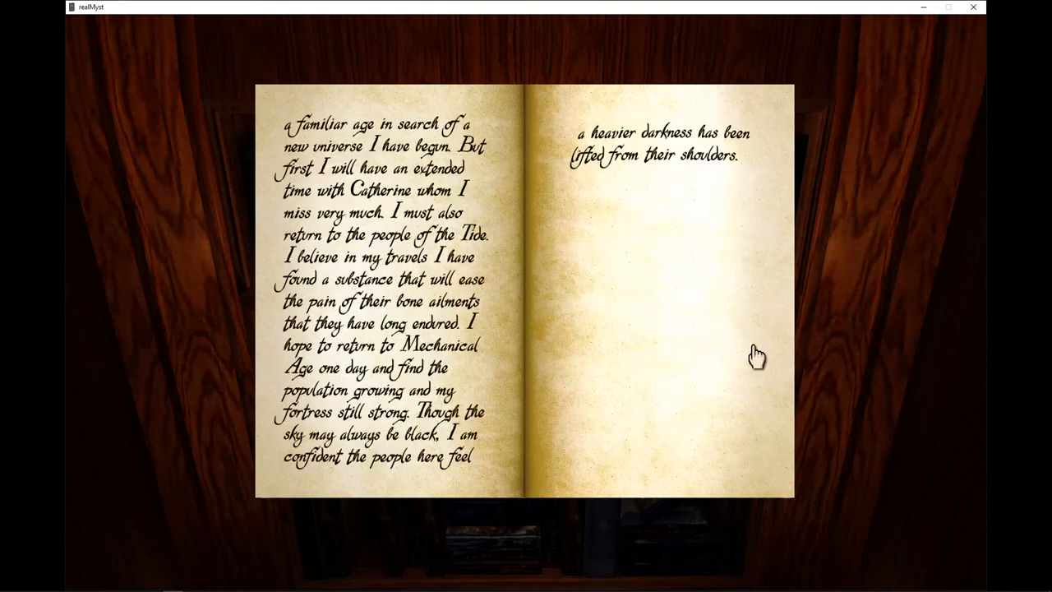
mouse_move(736, 362)
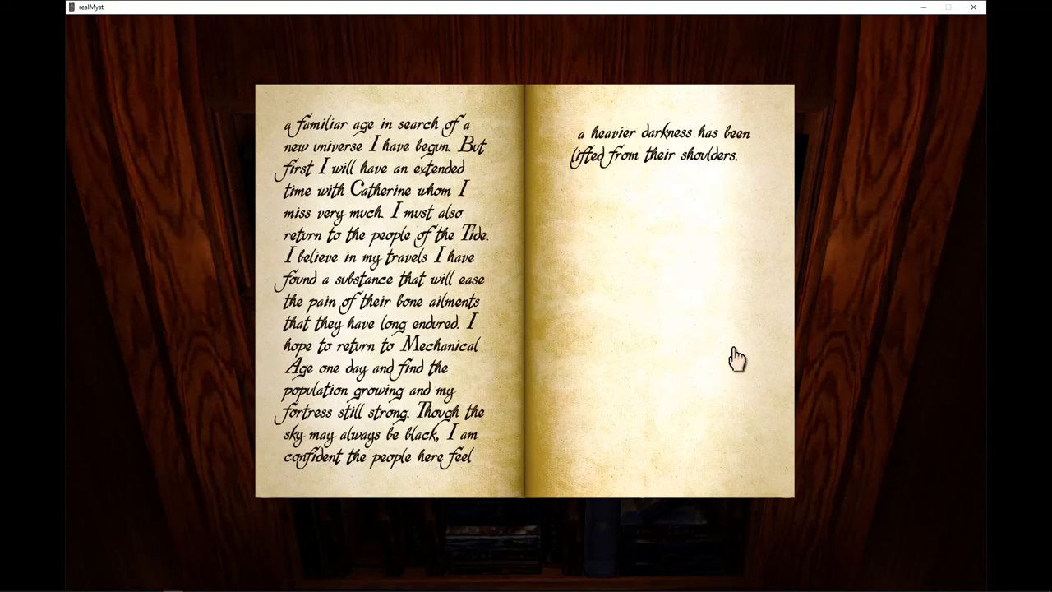
mouse_move(738, 349)
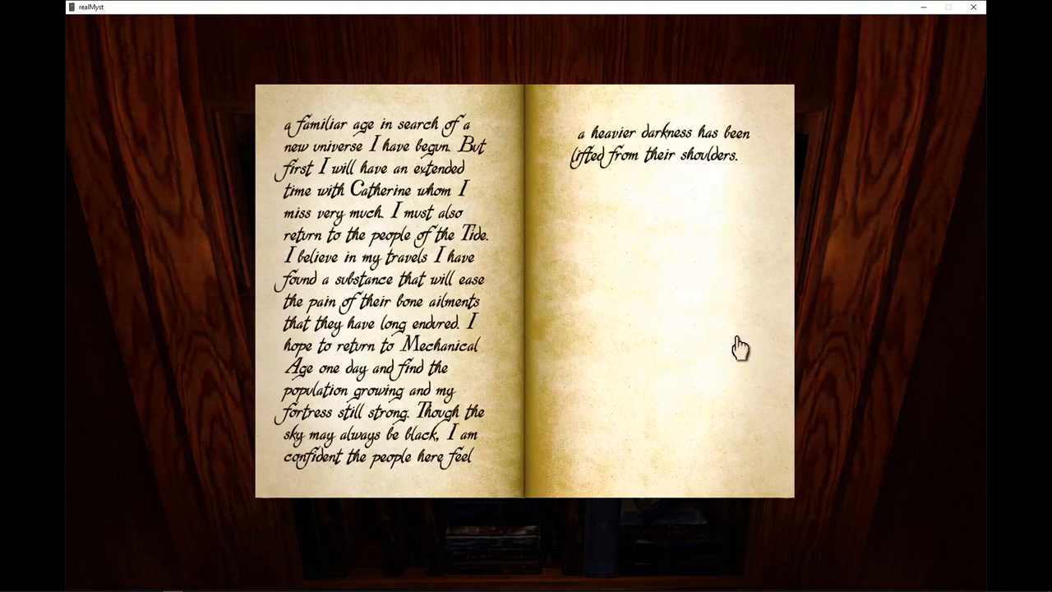
mouse_move(755, 289)
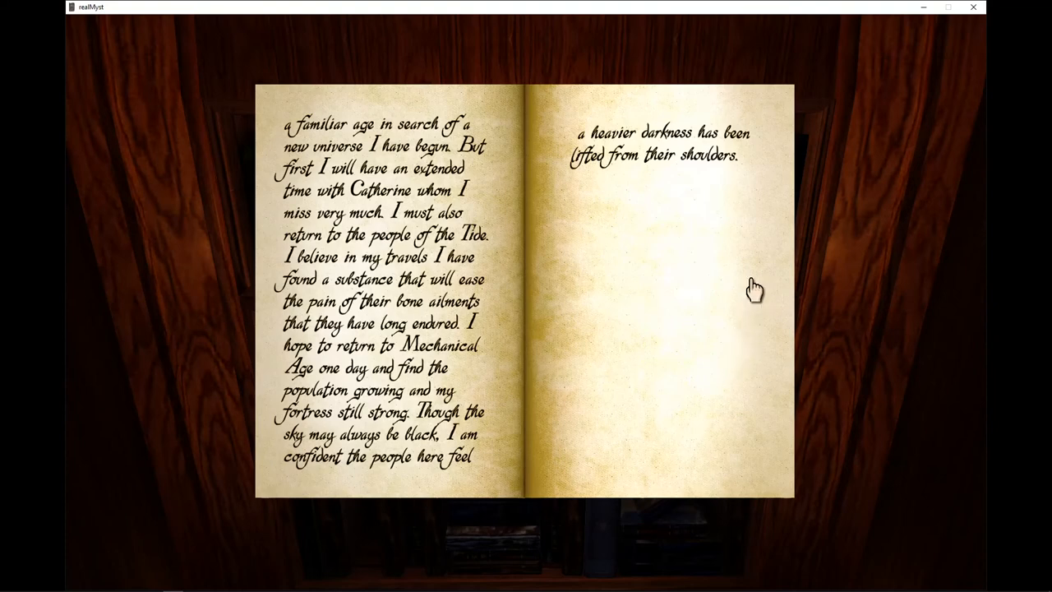
mouse_move(736, 276)
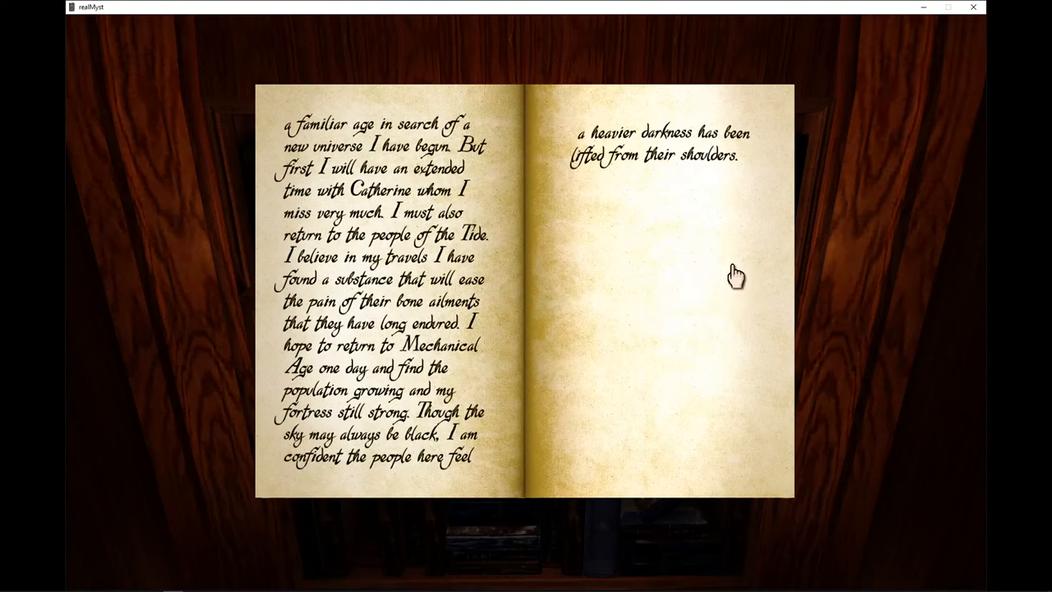
mouse_move(726, 255)
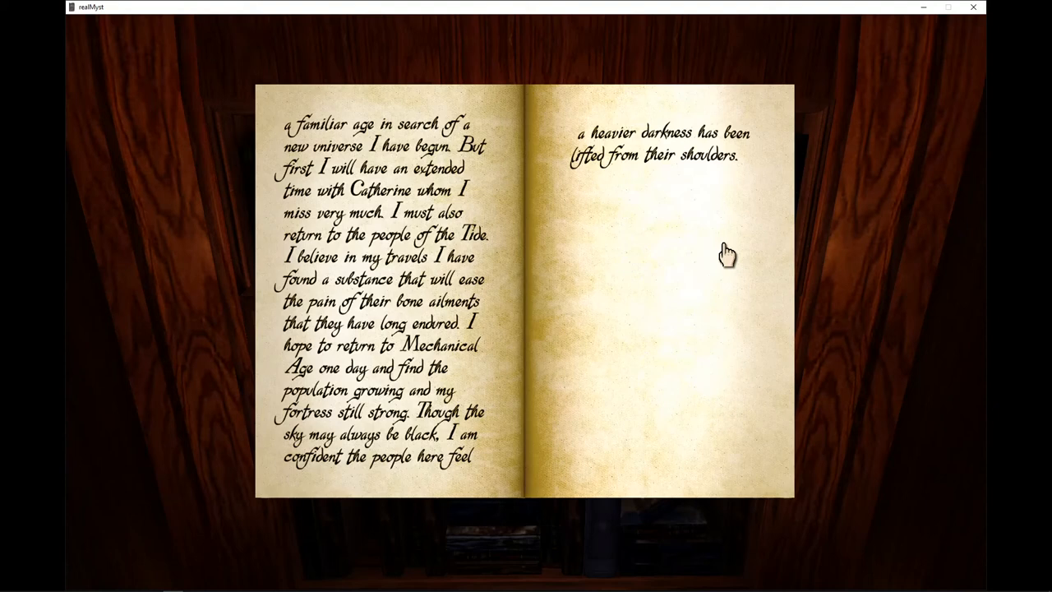
mouse_move(672, 211)
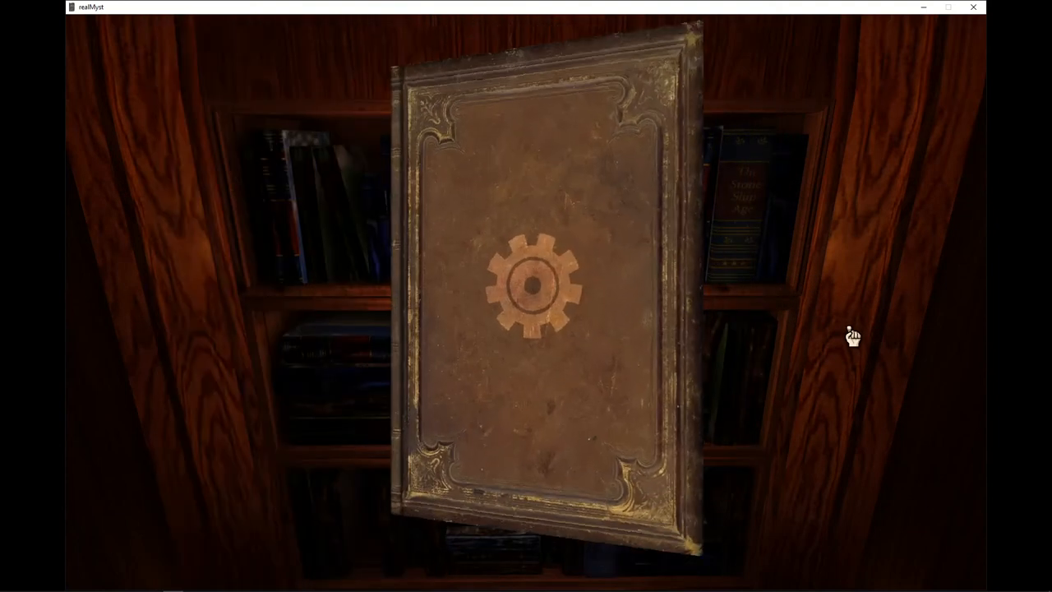
Pick up the blue sun-emblem Rime journal from the shelf so its cover shows
click(534, 287)
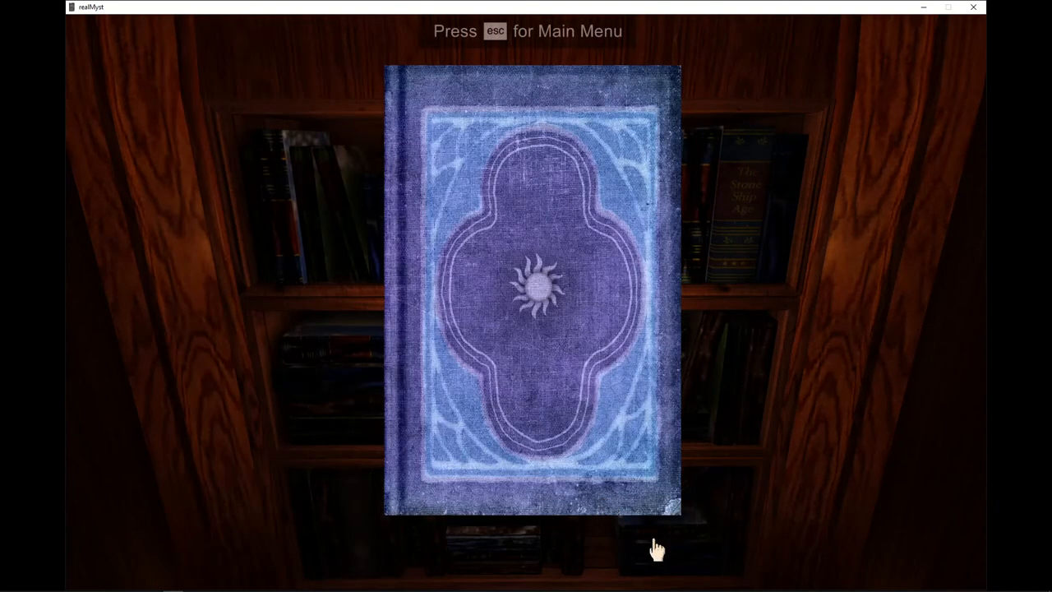
click(533, 287)
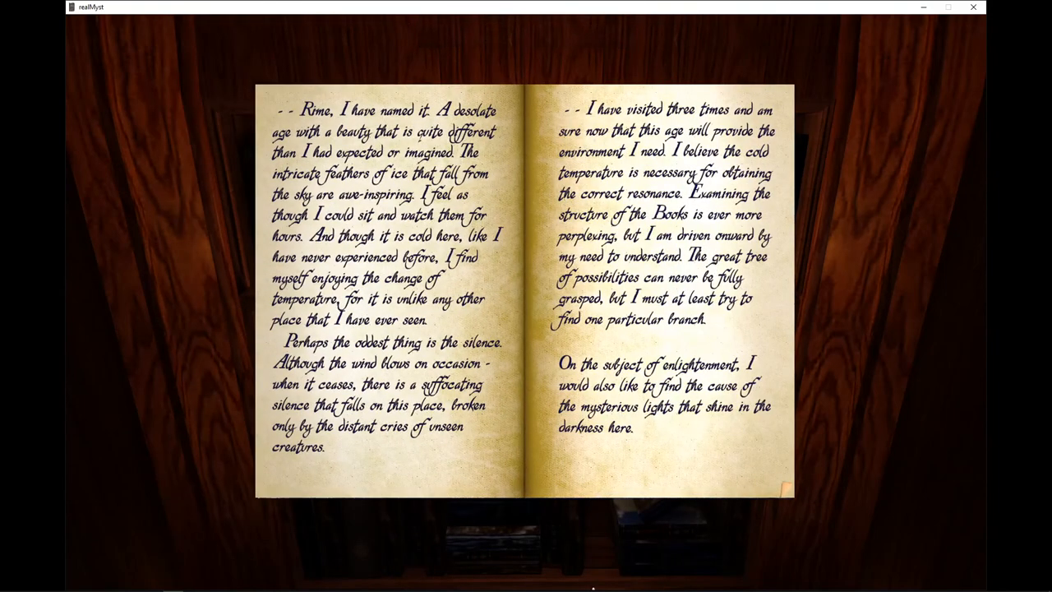
mouse_move(364, 276)
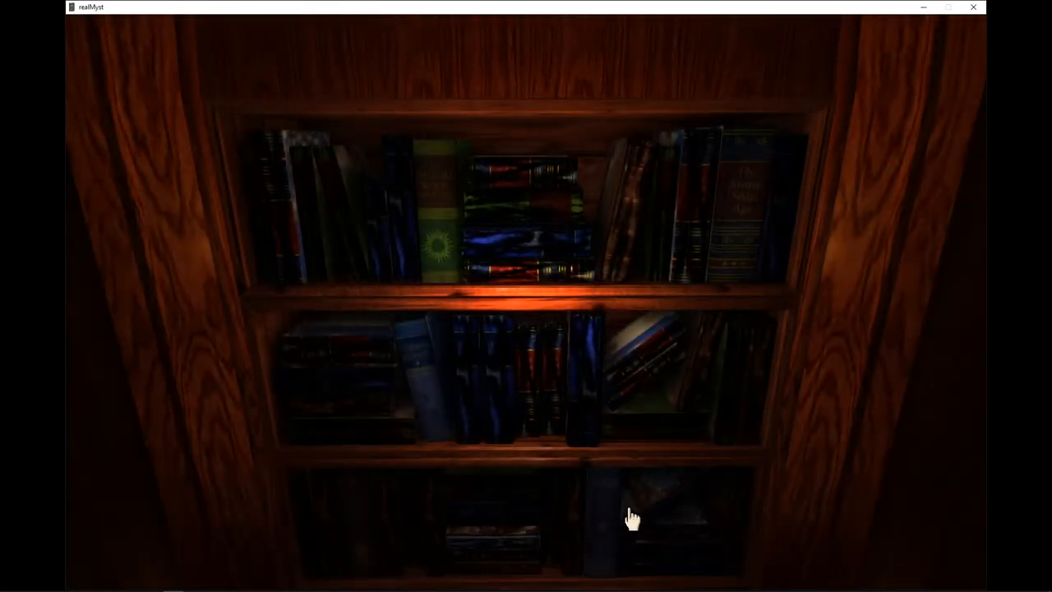
click(633, 516)
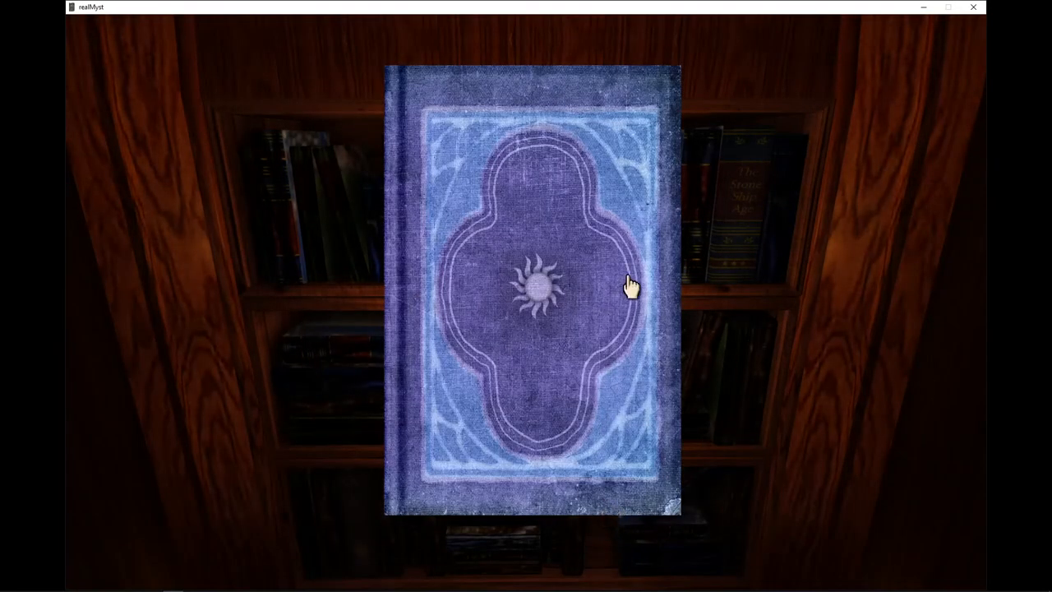
Open the Rime journal at its first spread about the desolate, cold, silent age
click(539, 287)
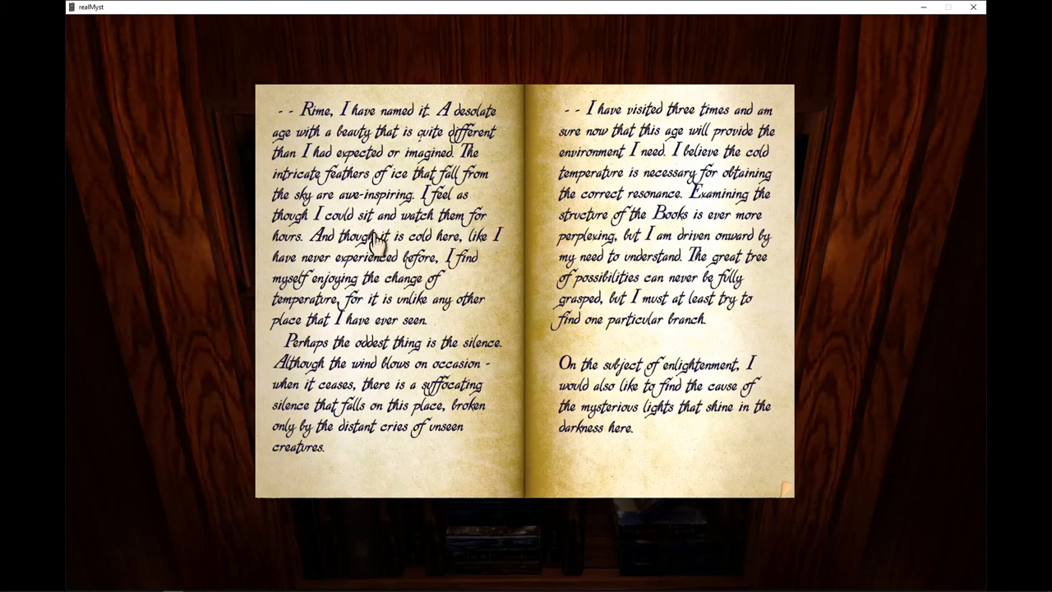
mouse_move(375, 478)
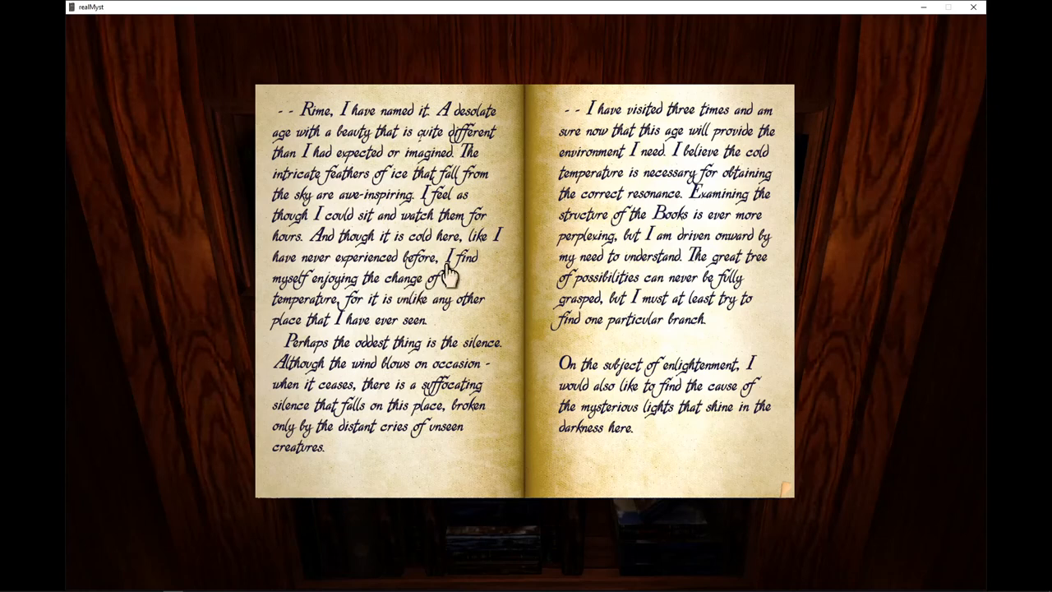
mouse_move(398, 310)
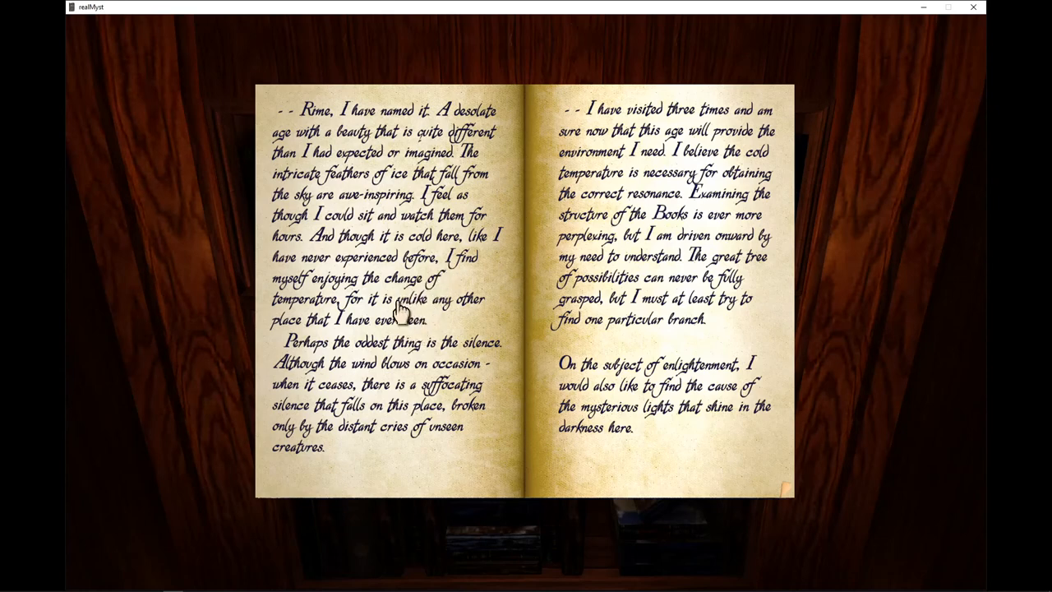
mouse_move(253, 183)
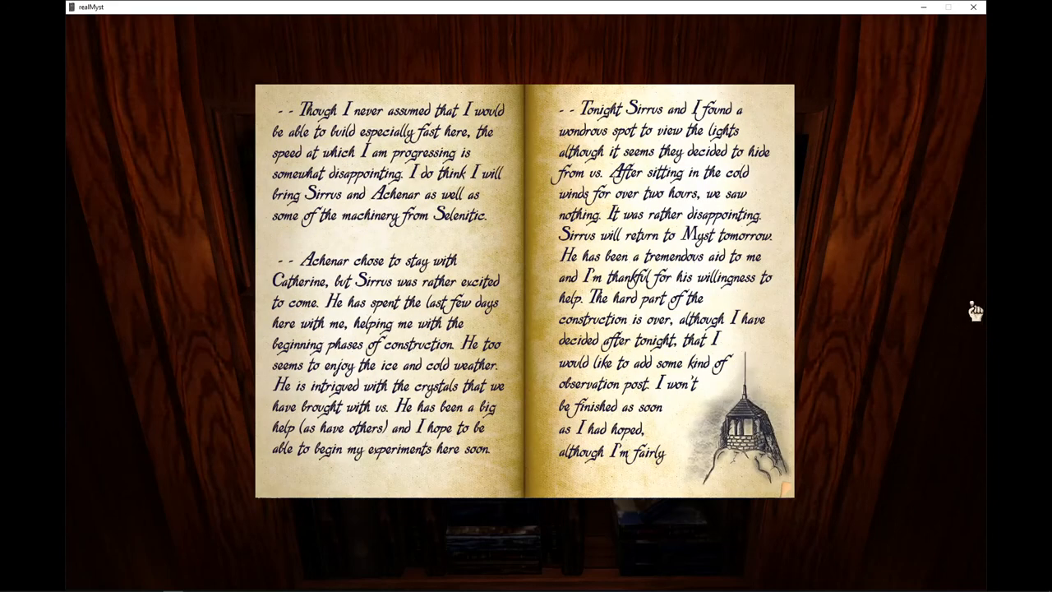
mouse_move(959, 315)
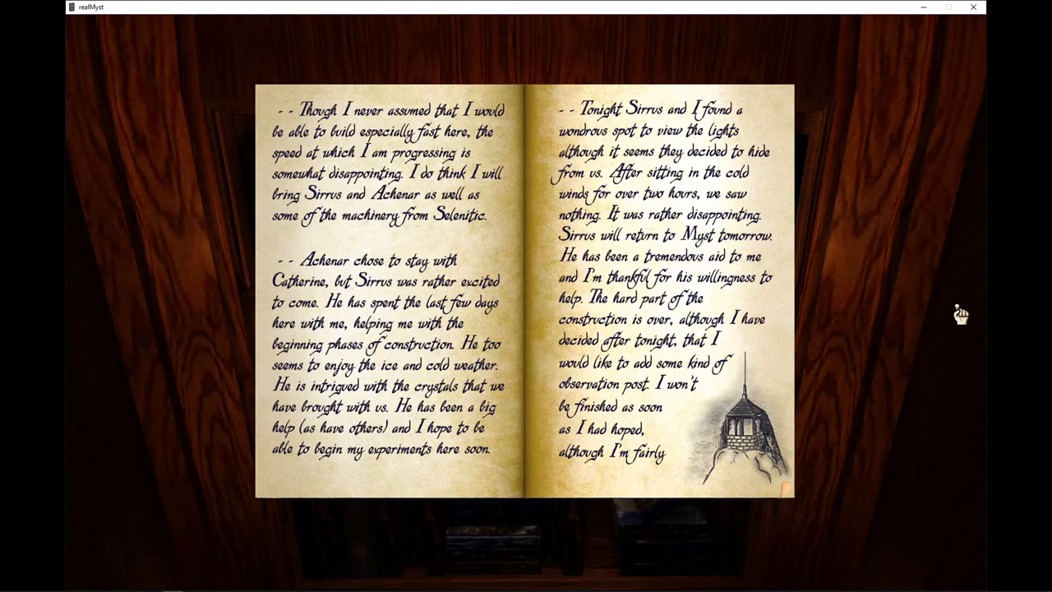
Turn the Rime journal to the spread on the crystal space and geode suppressors
click(739, 427)
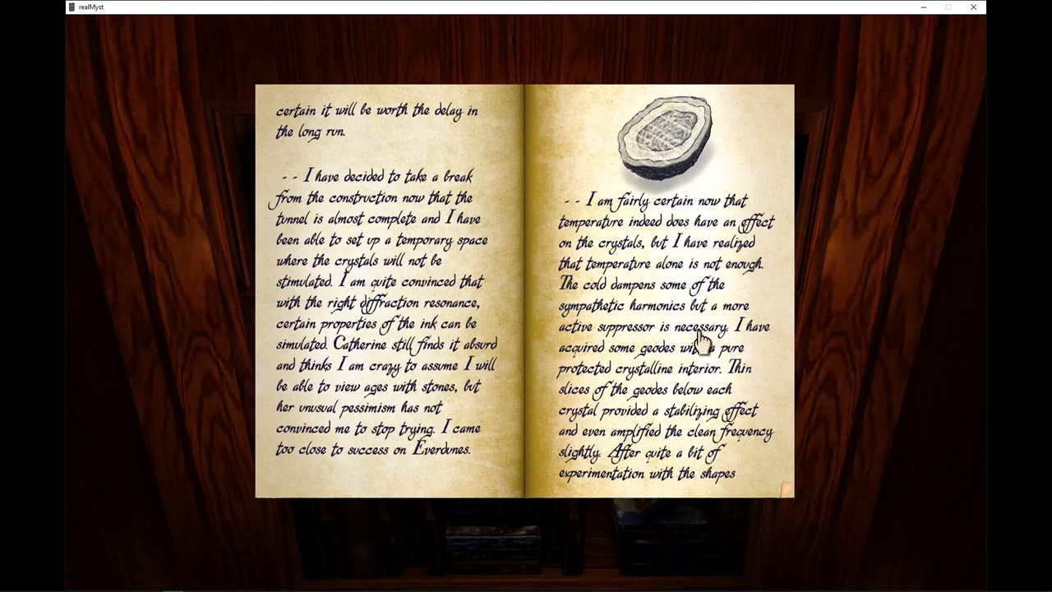
mouse_move(736, 169)
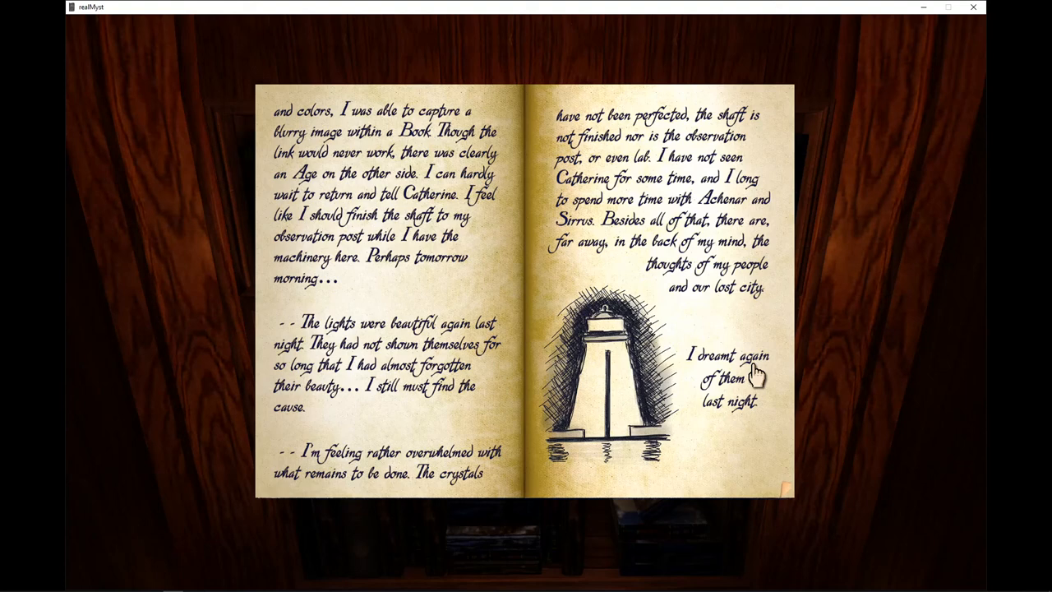
mouse_move(847, 337)
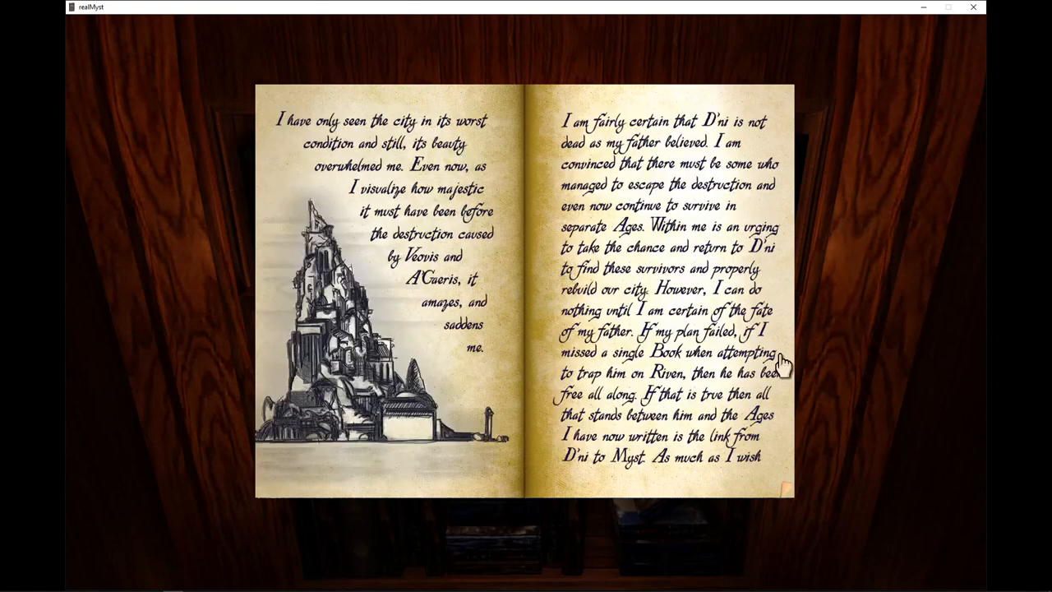
mouse_move(332, 475)
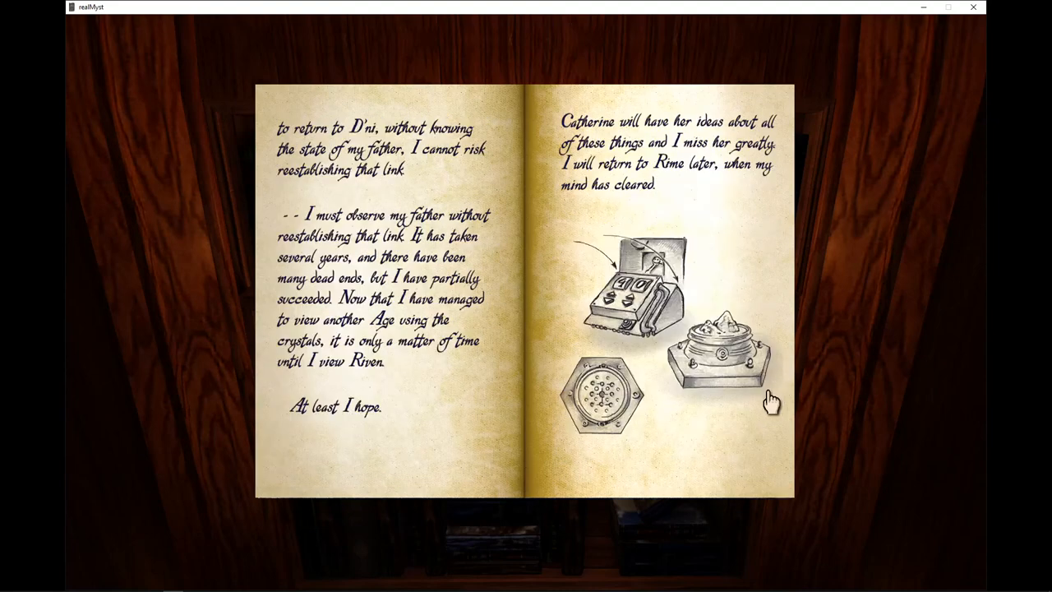
mouse_move(760, 391)
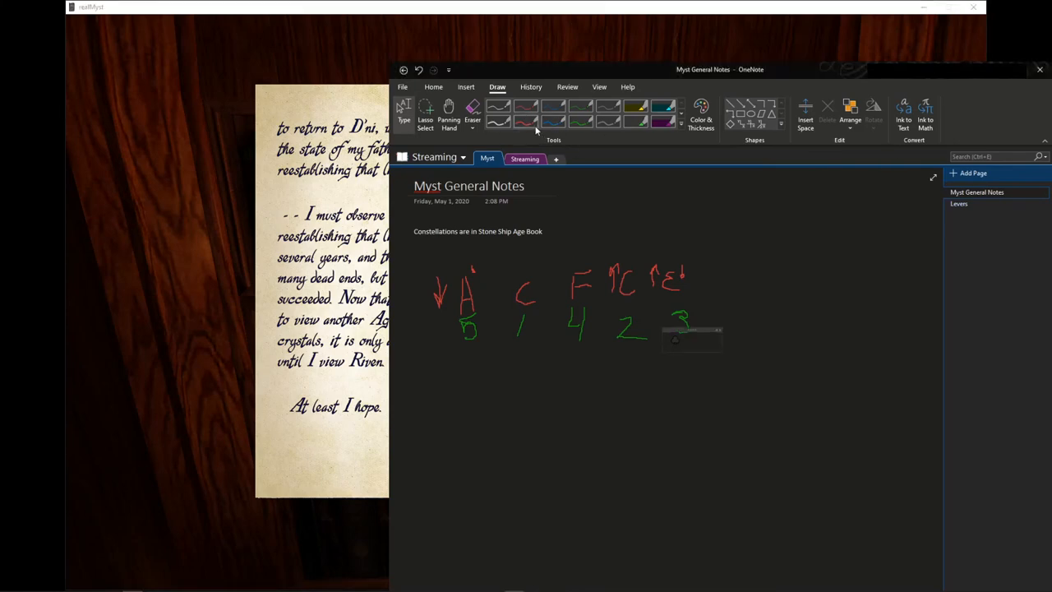
Write a red 'L' and '40' above the letters on the Myst General Notes page
drag(686, 189, 690, 227)
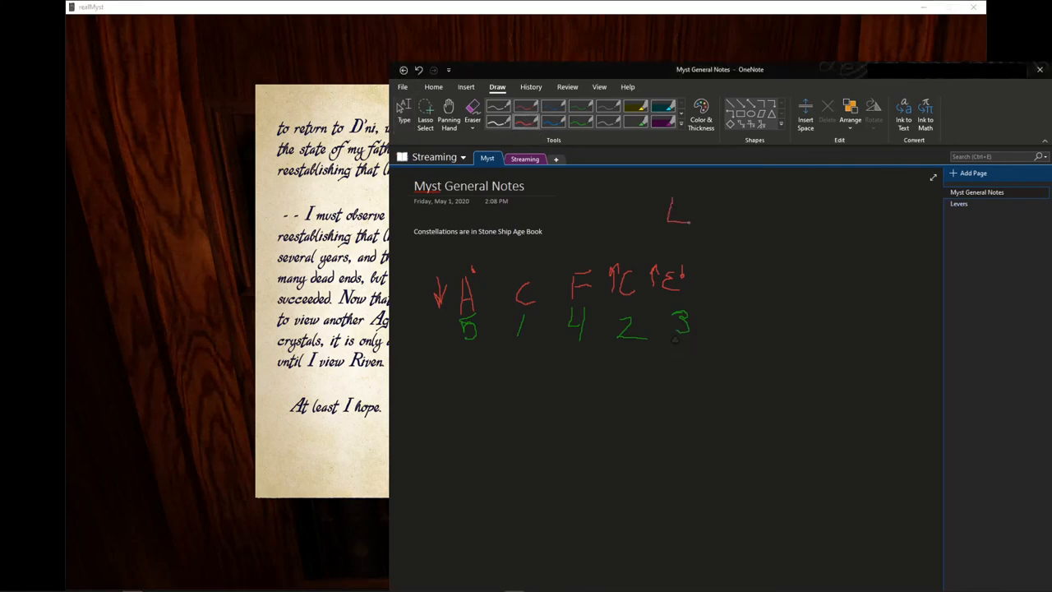
drag(663, 200, 706, 233)
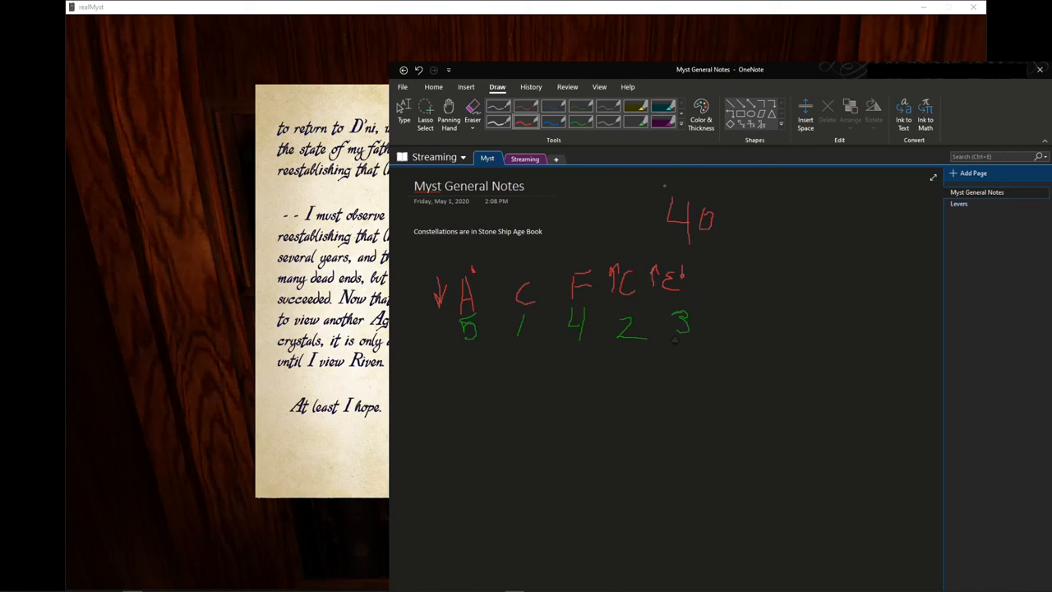
drag(665, 177, 690, 239)
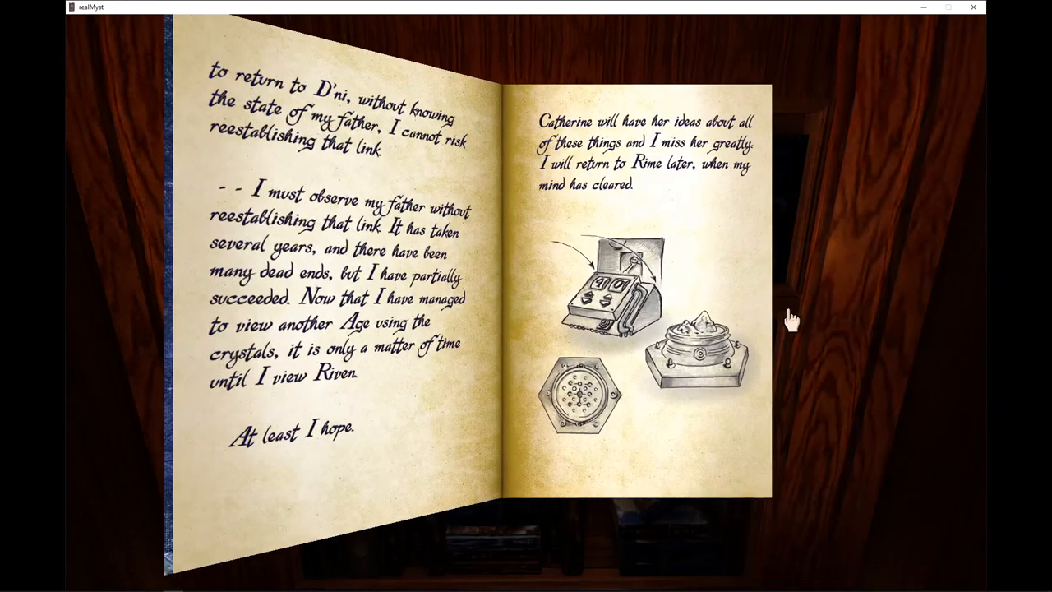
Close the Rime journal, returning to the wood-paneled library room
click(792, 319)
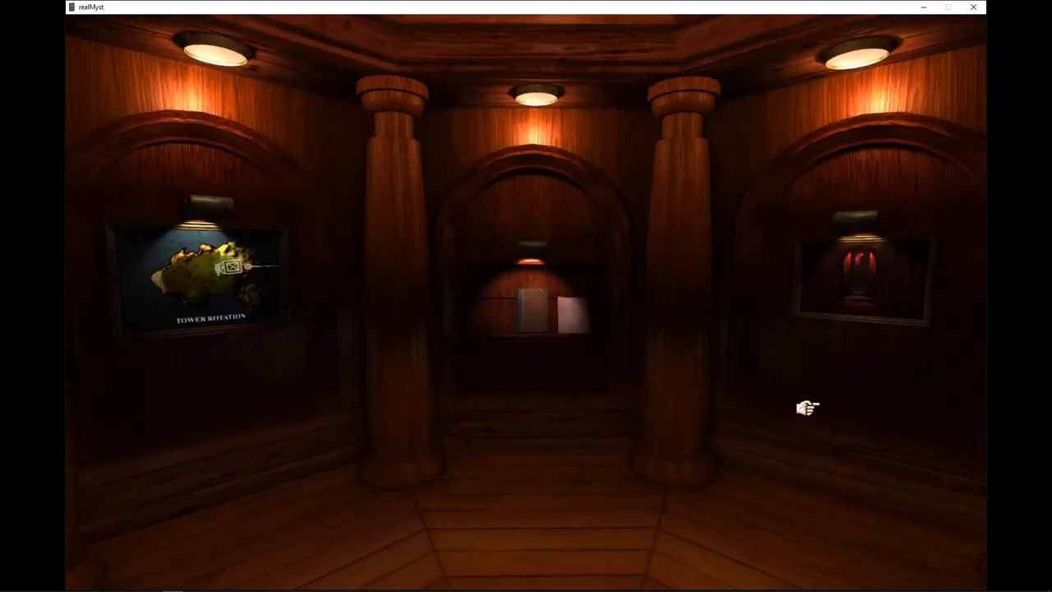
mouse_move(874, 399)
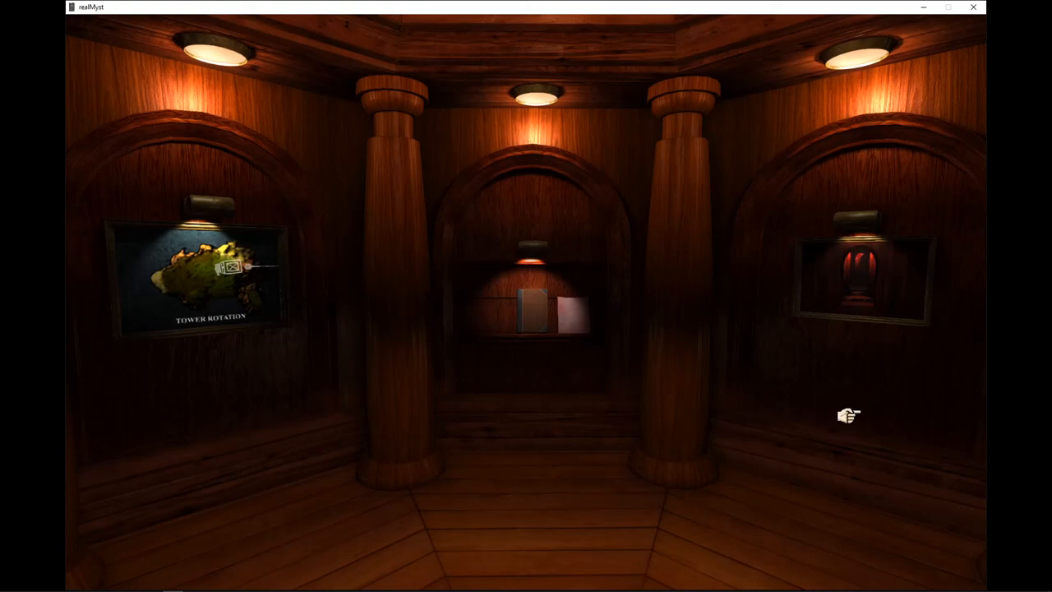
mouse_move(846, 404)
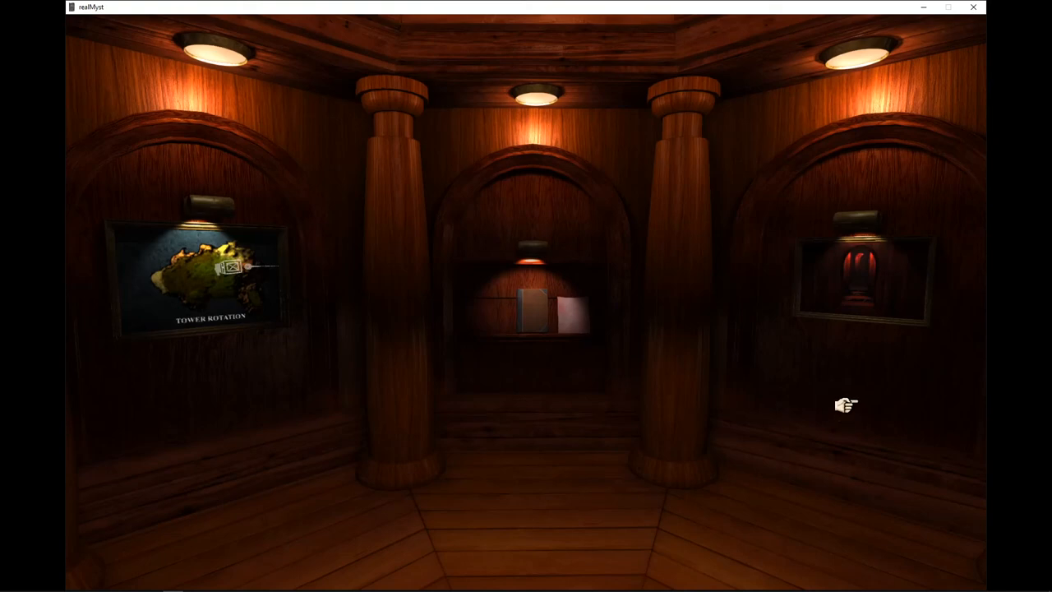